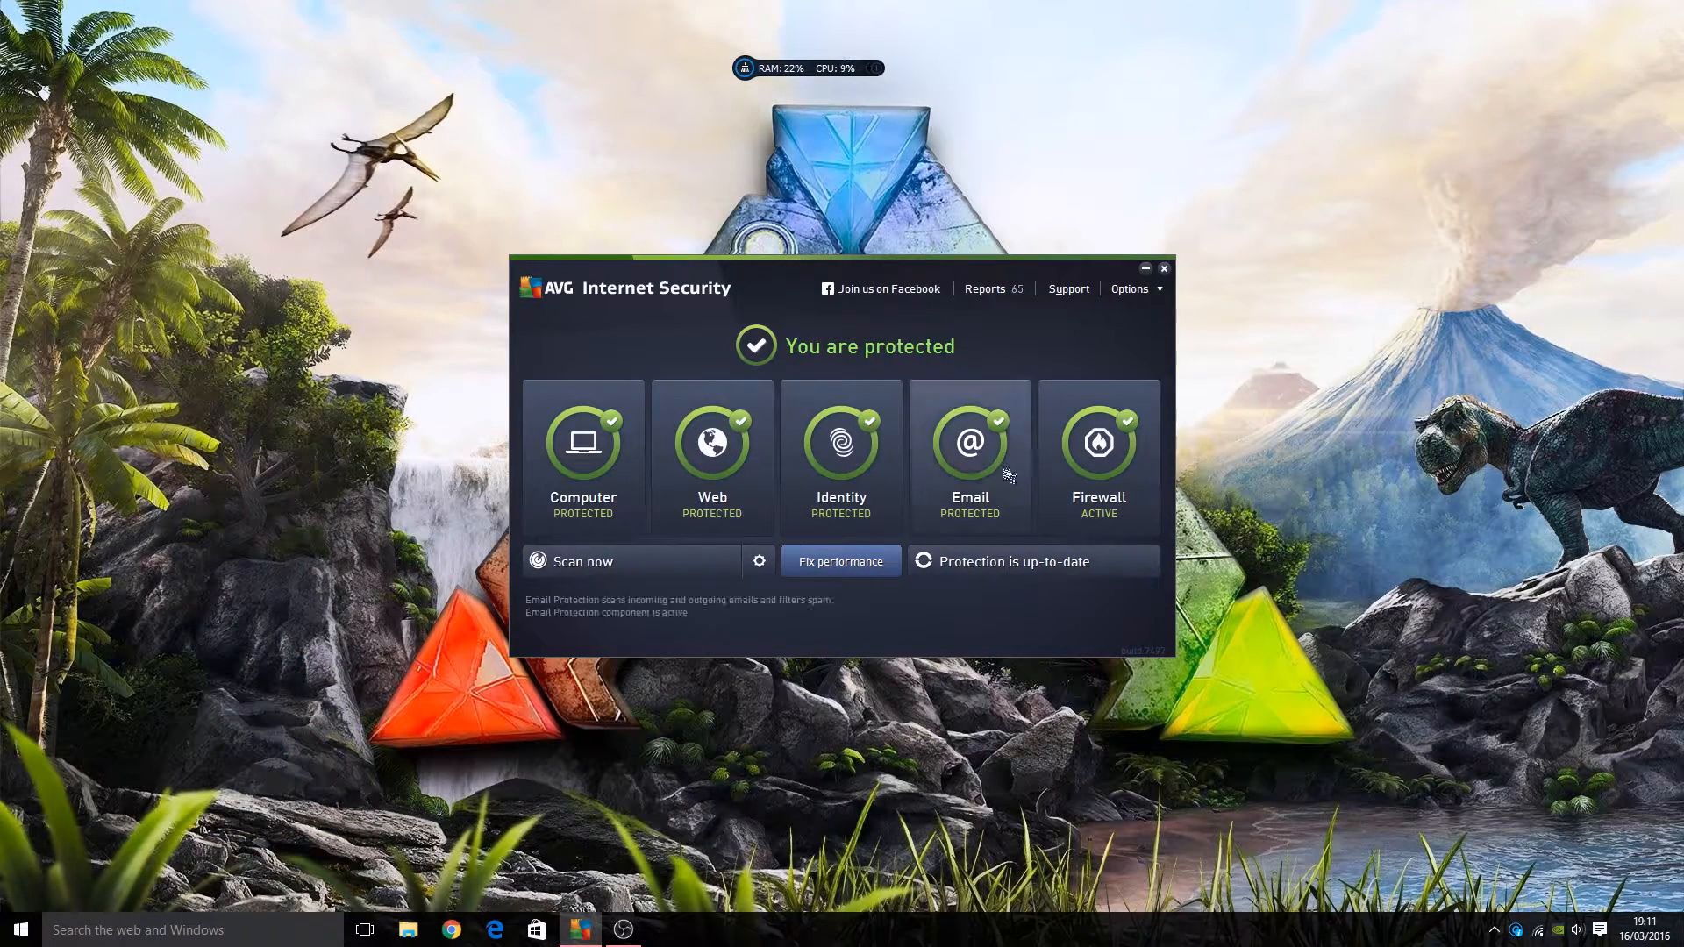
mouse_move(884, 289)
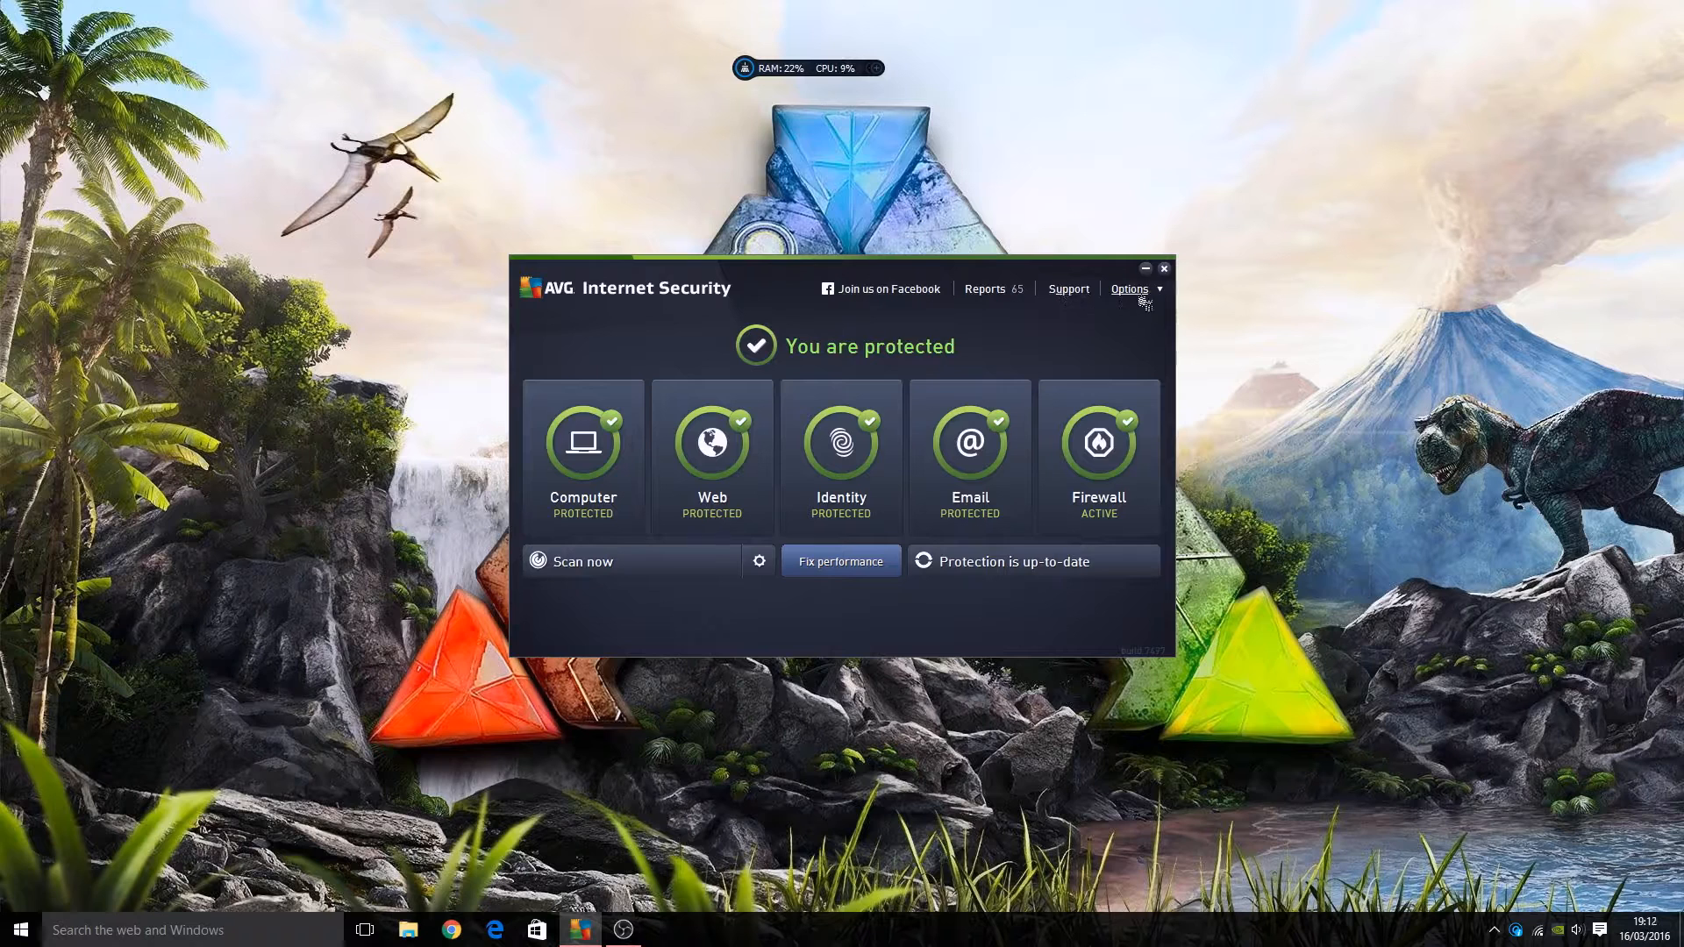
Open the AVG Options dropdown listing scan, update and settings entries
left_click(1129, 288)
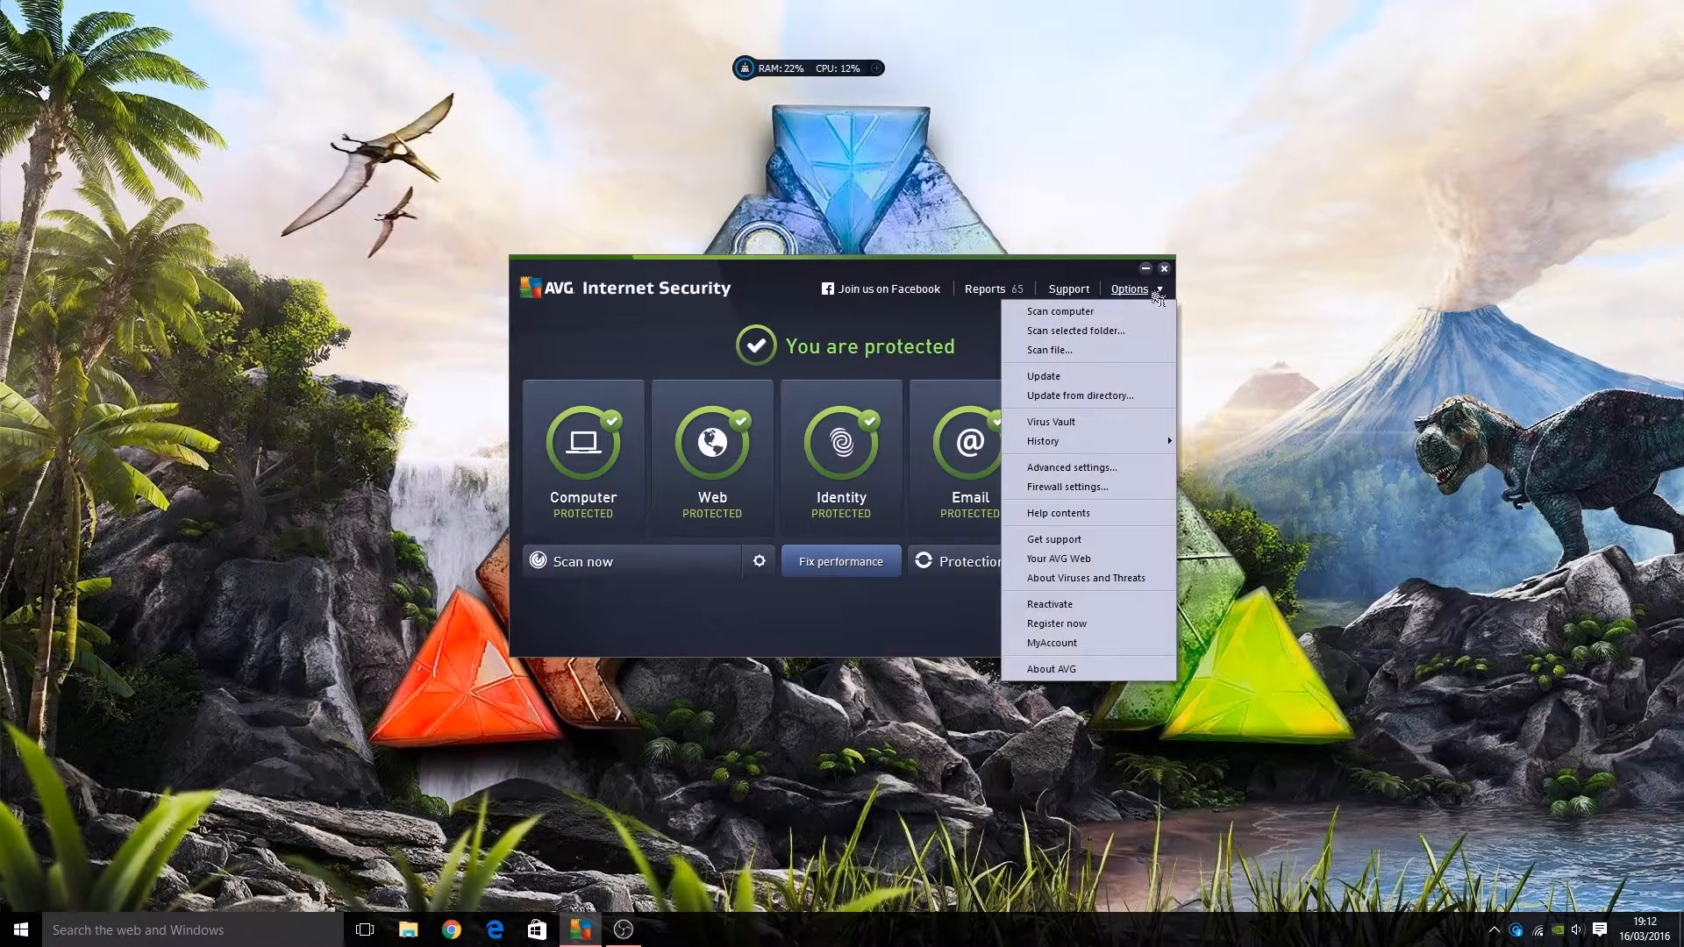
mouse_move(1077, 331)
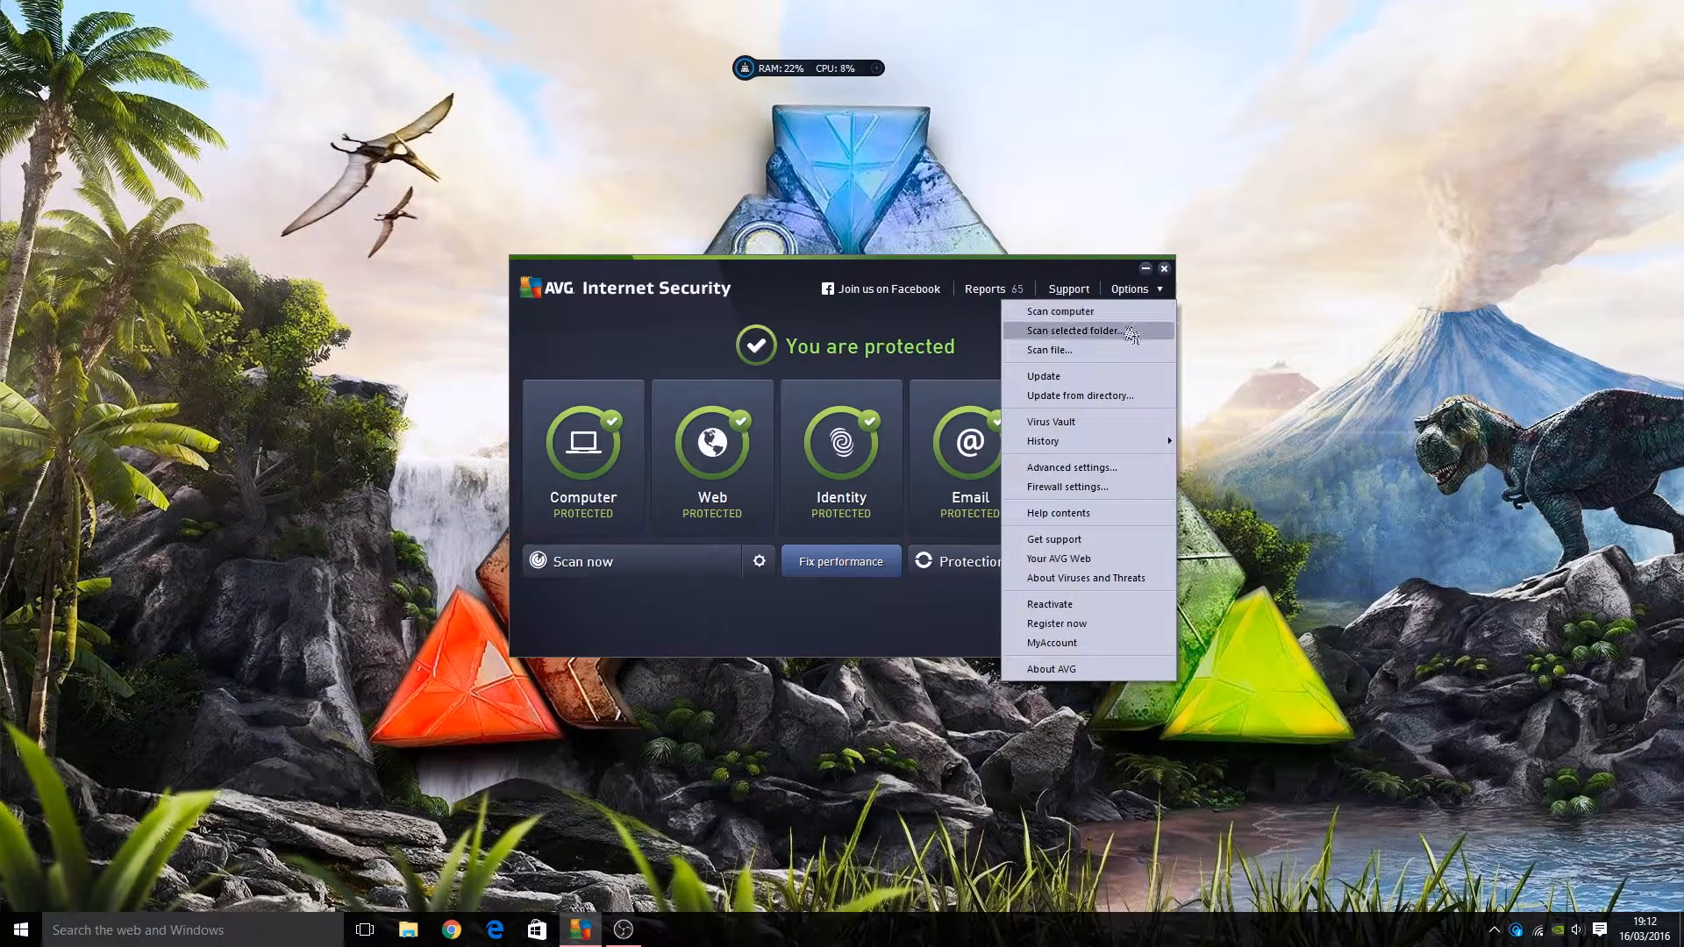
mouse_move(1085, 350)
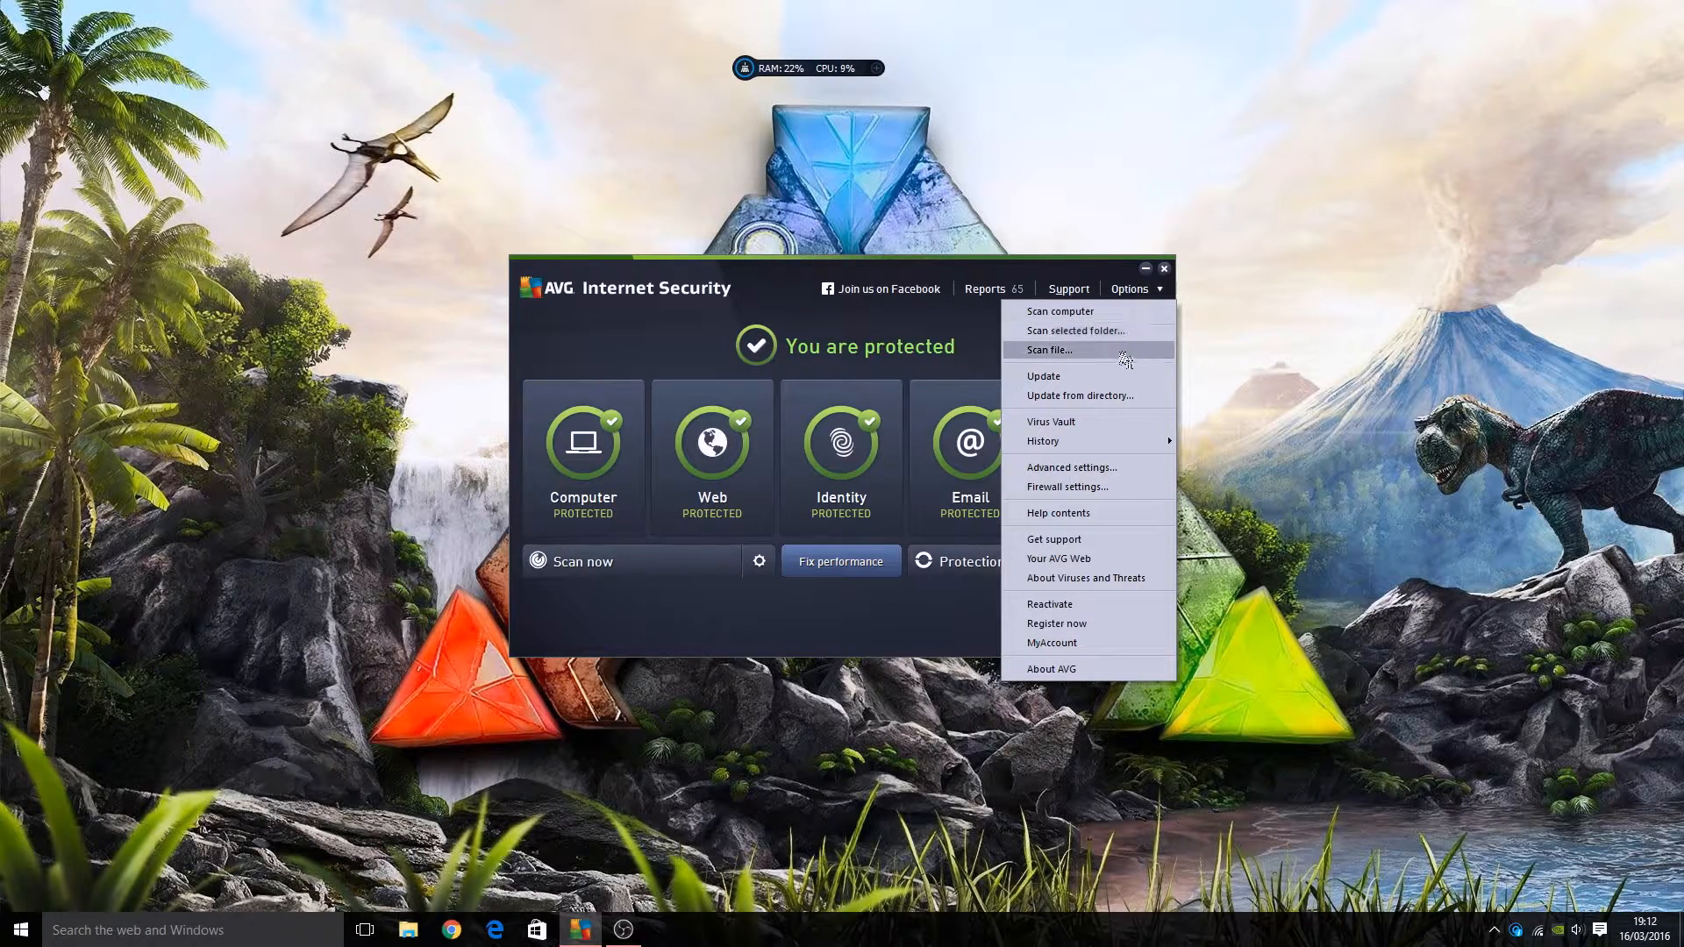
mouse_move(1086, 376)
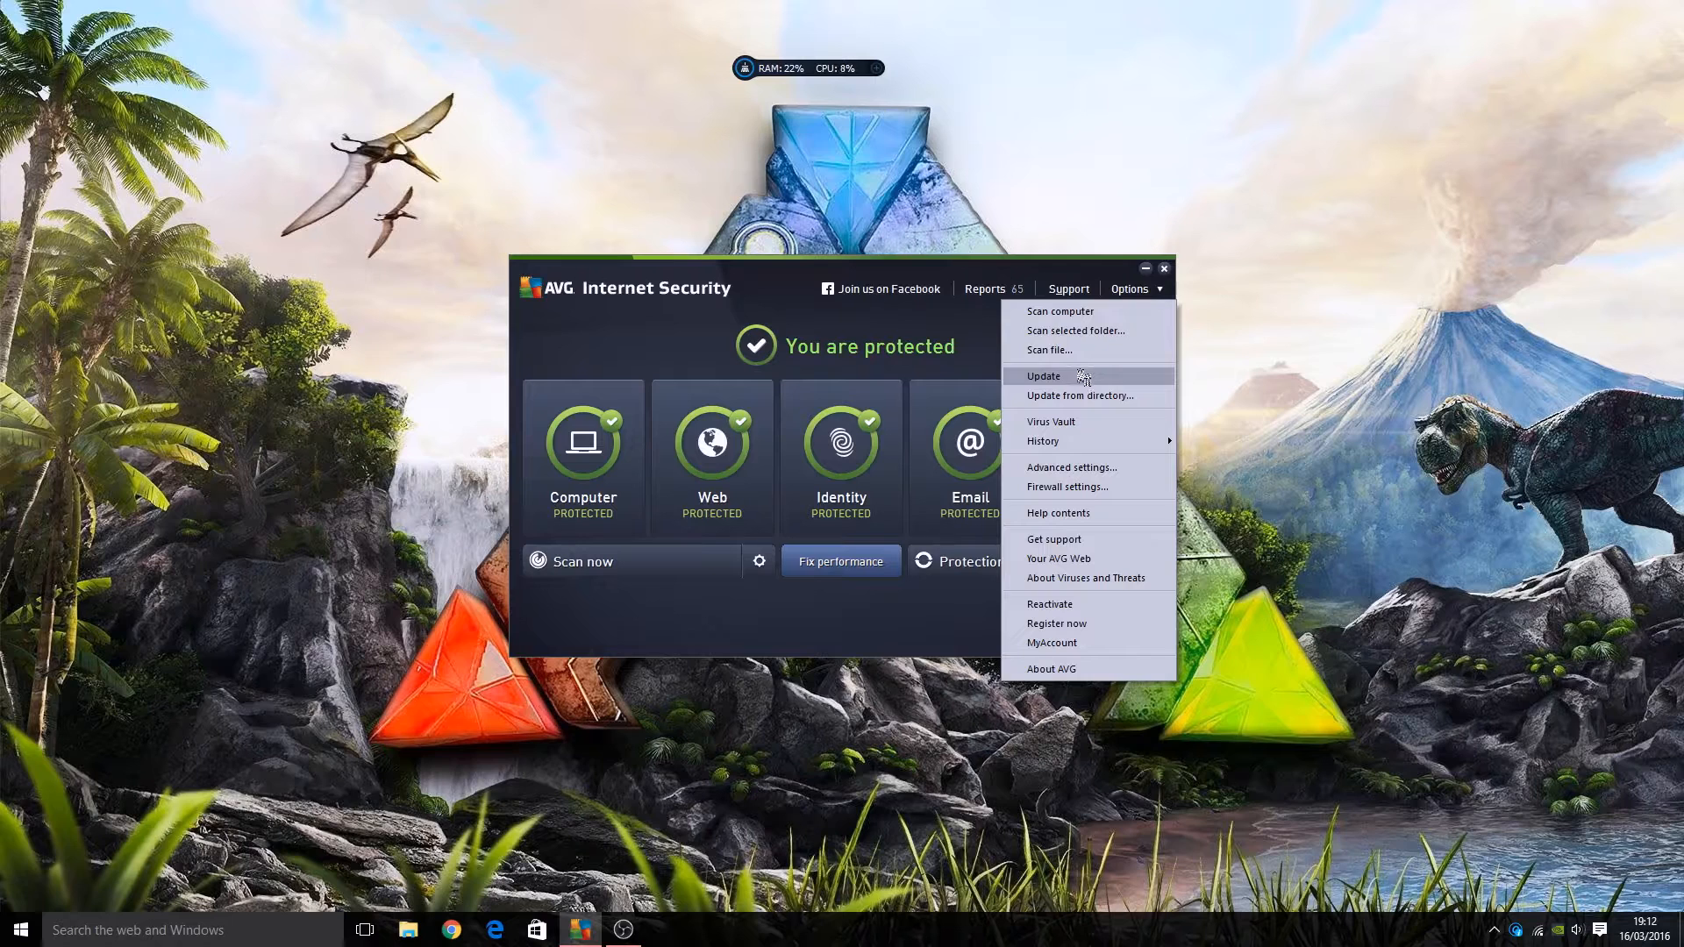
mouse_move(1067, 487)
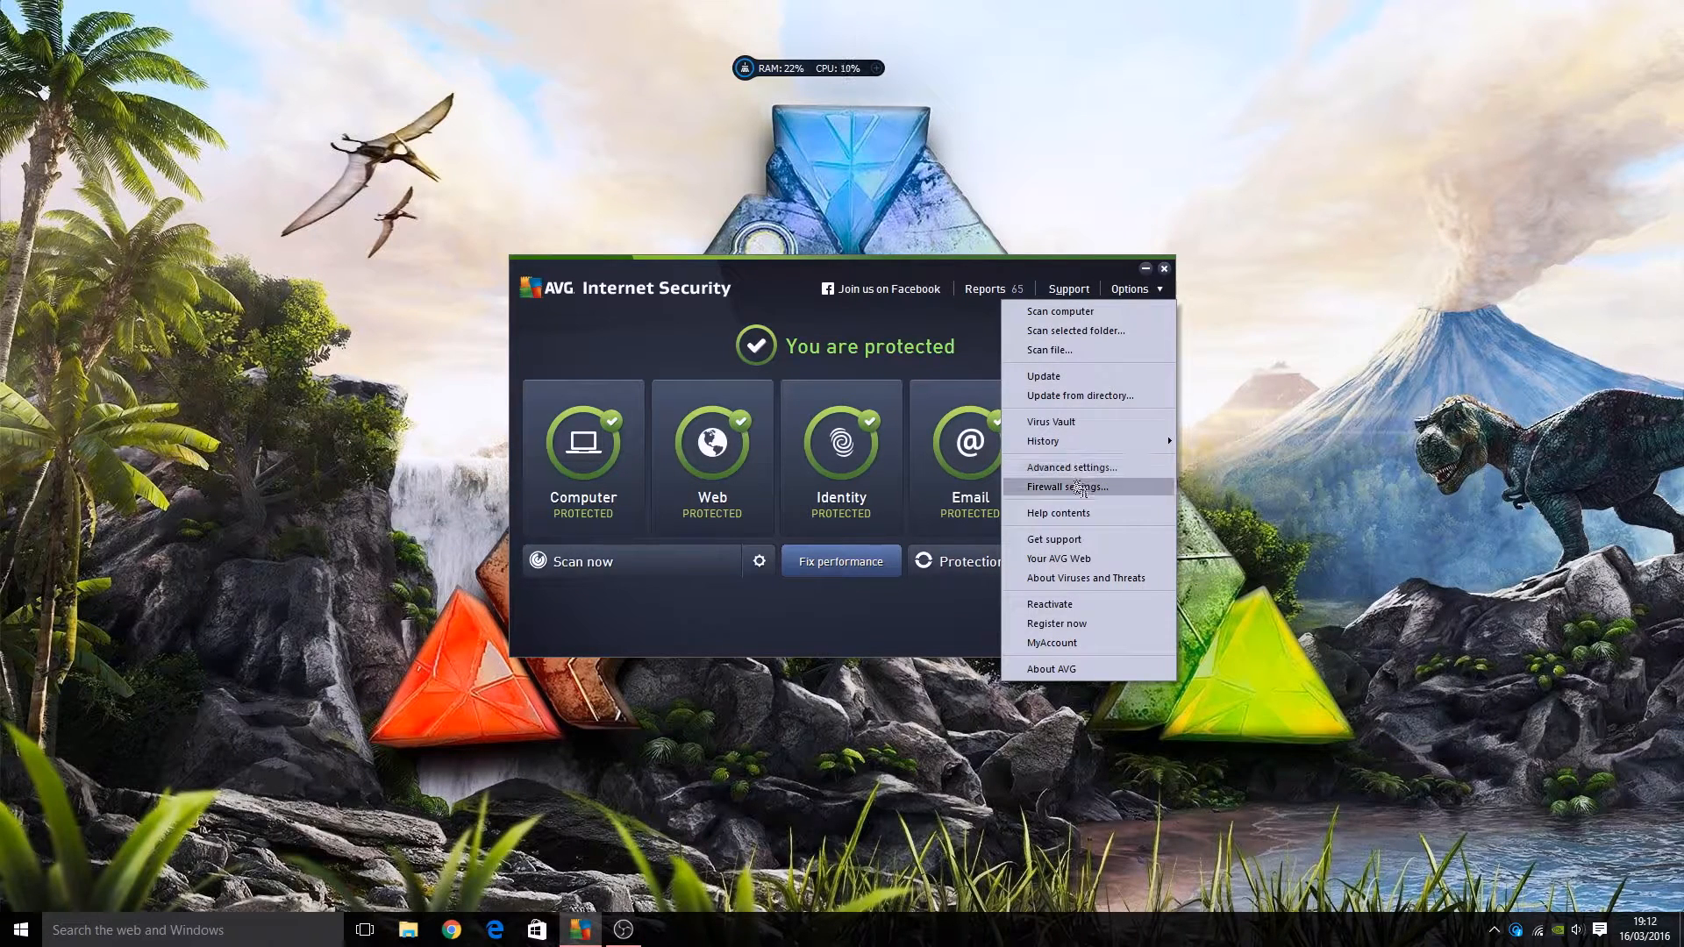
mouse_move(1088, 559)
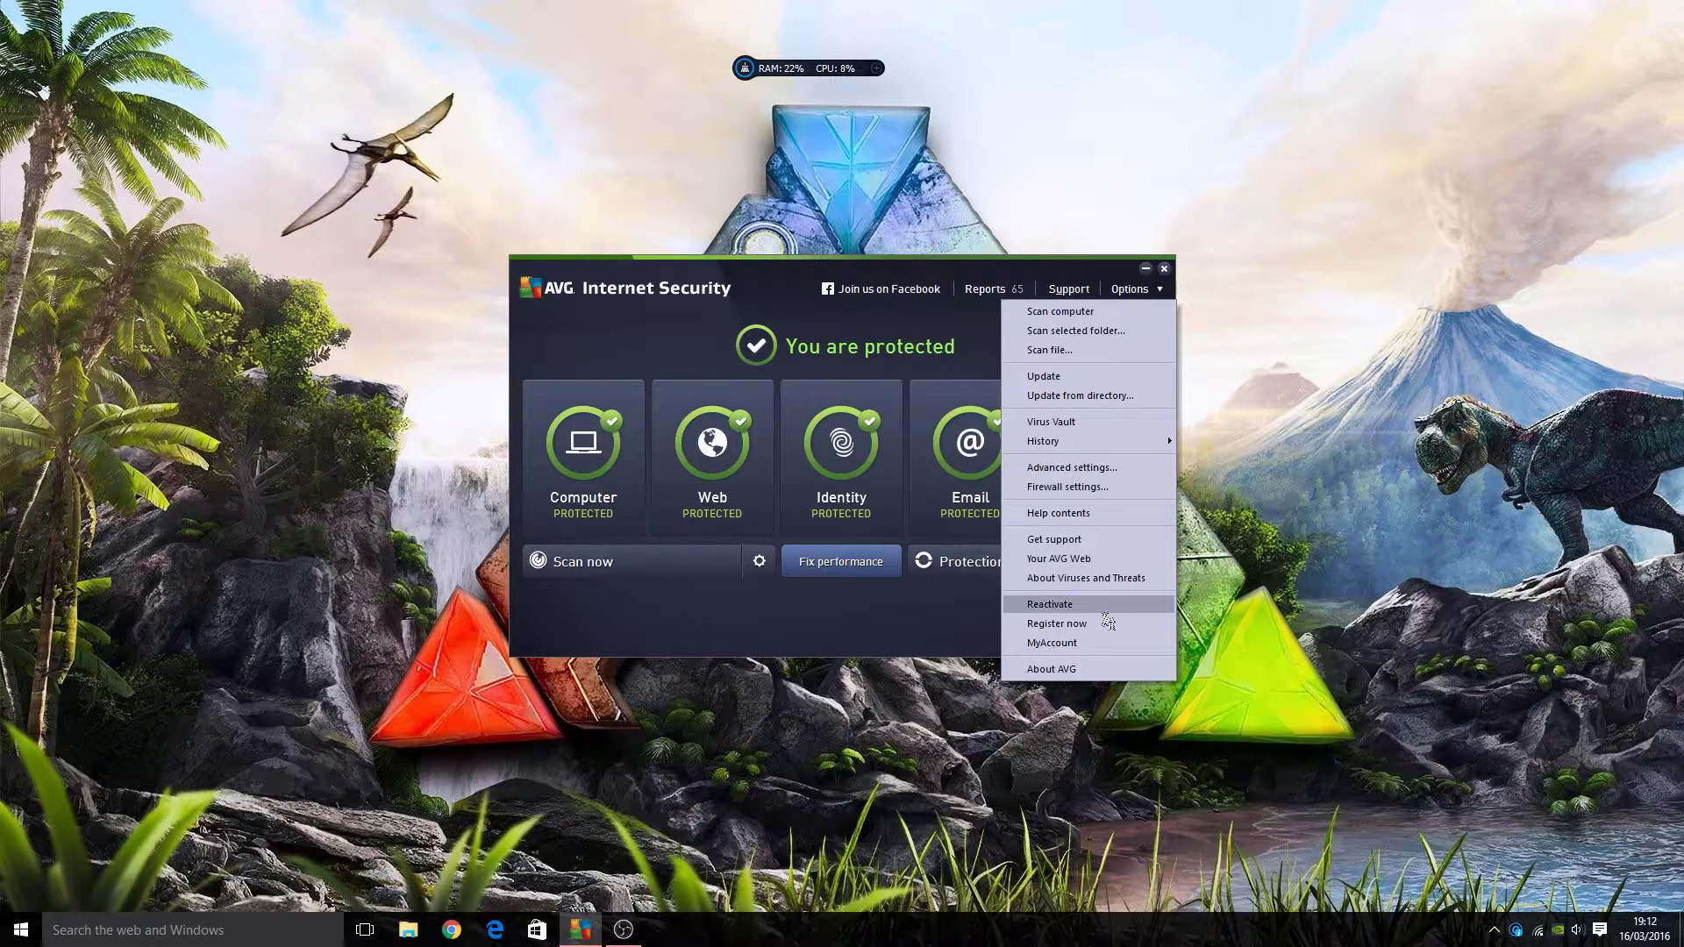
mouse_move(1100, 692)
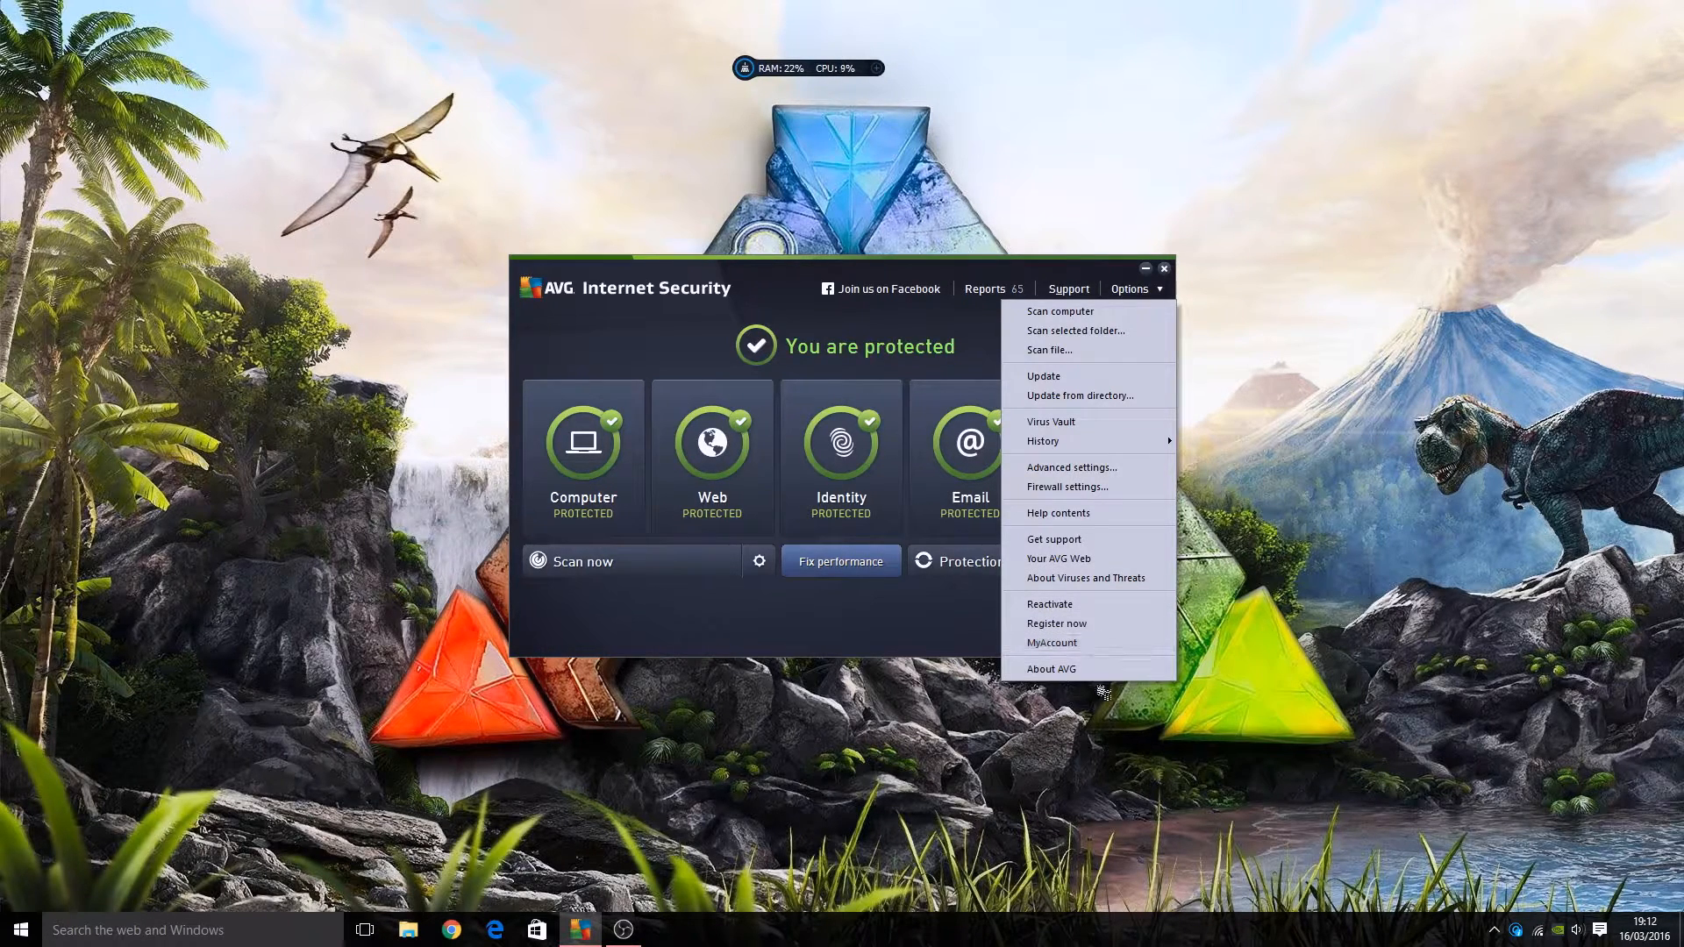
Open About AVG and view the Program tab with version 2016.0.7497 and copyright credits
left_click(1051, 669)
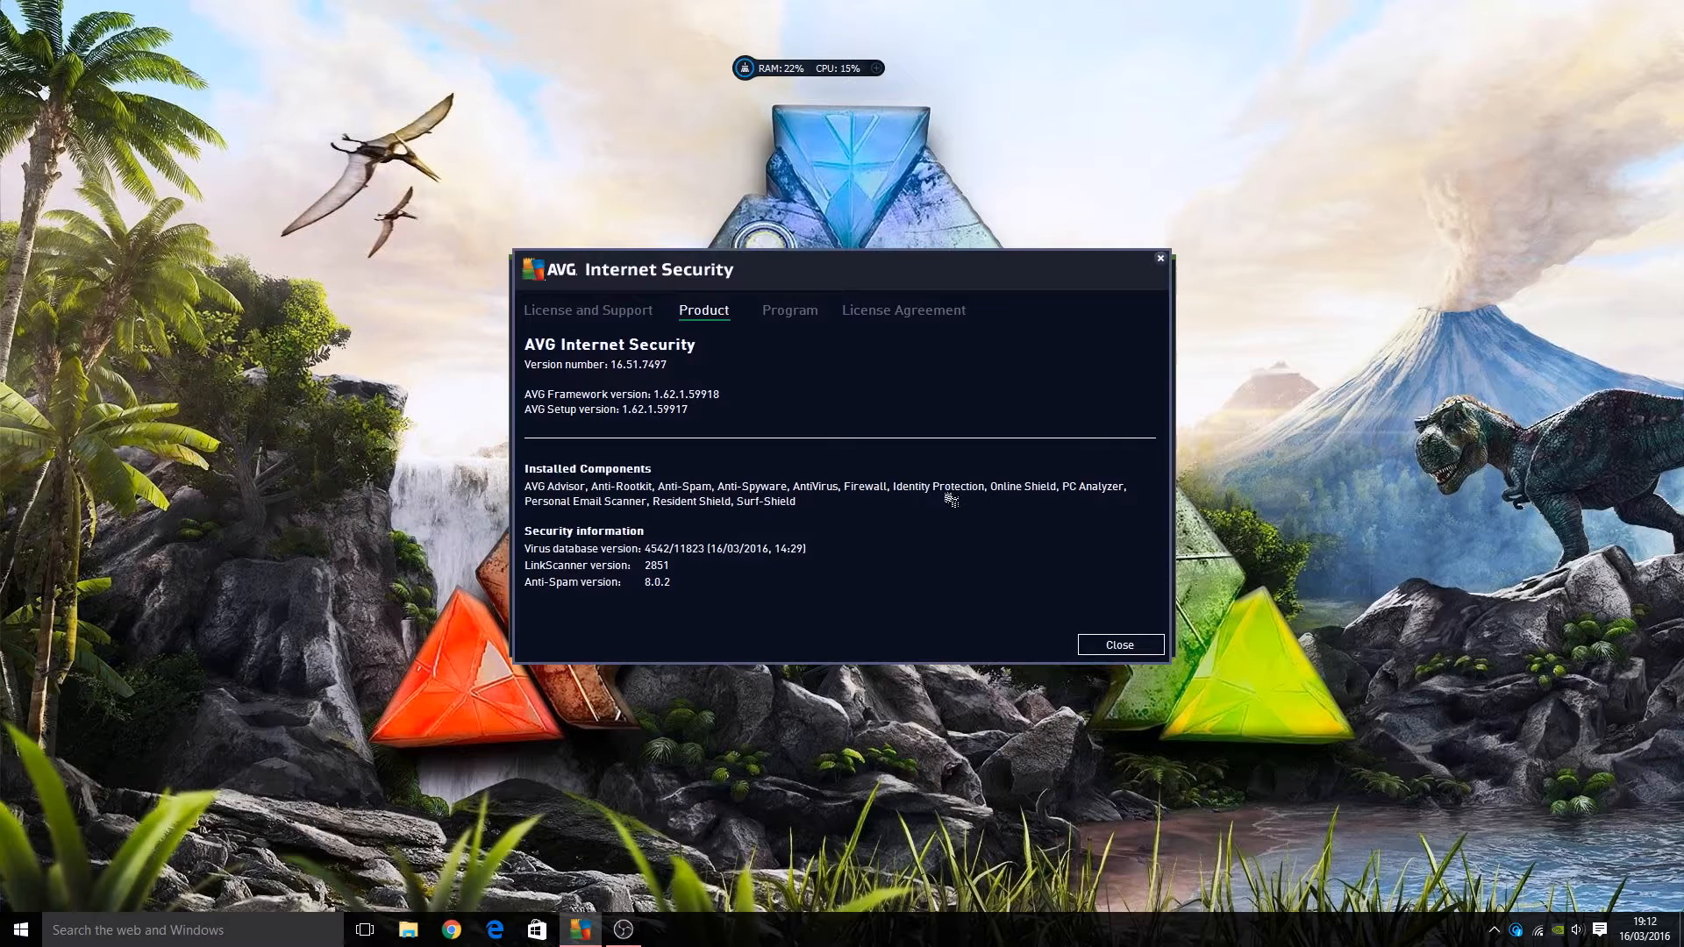
mouse_move(623, 393)
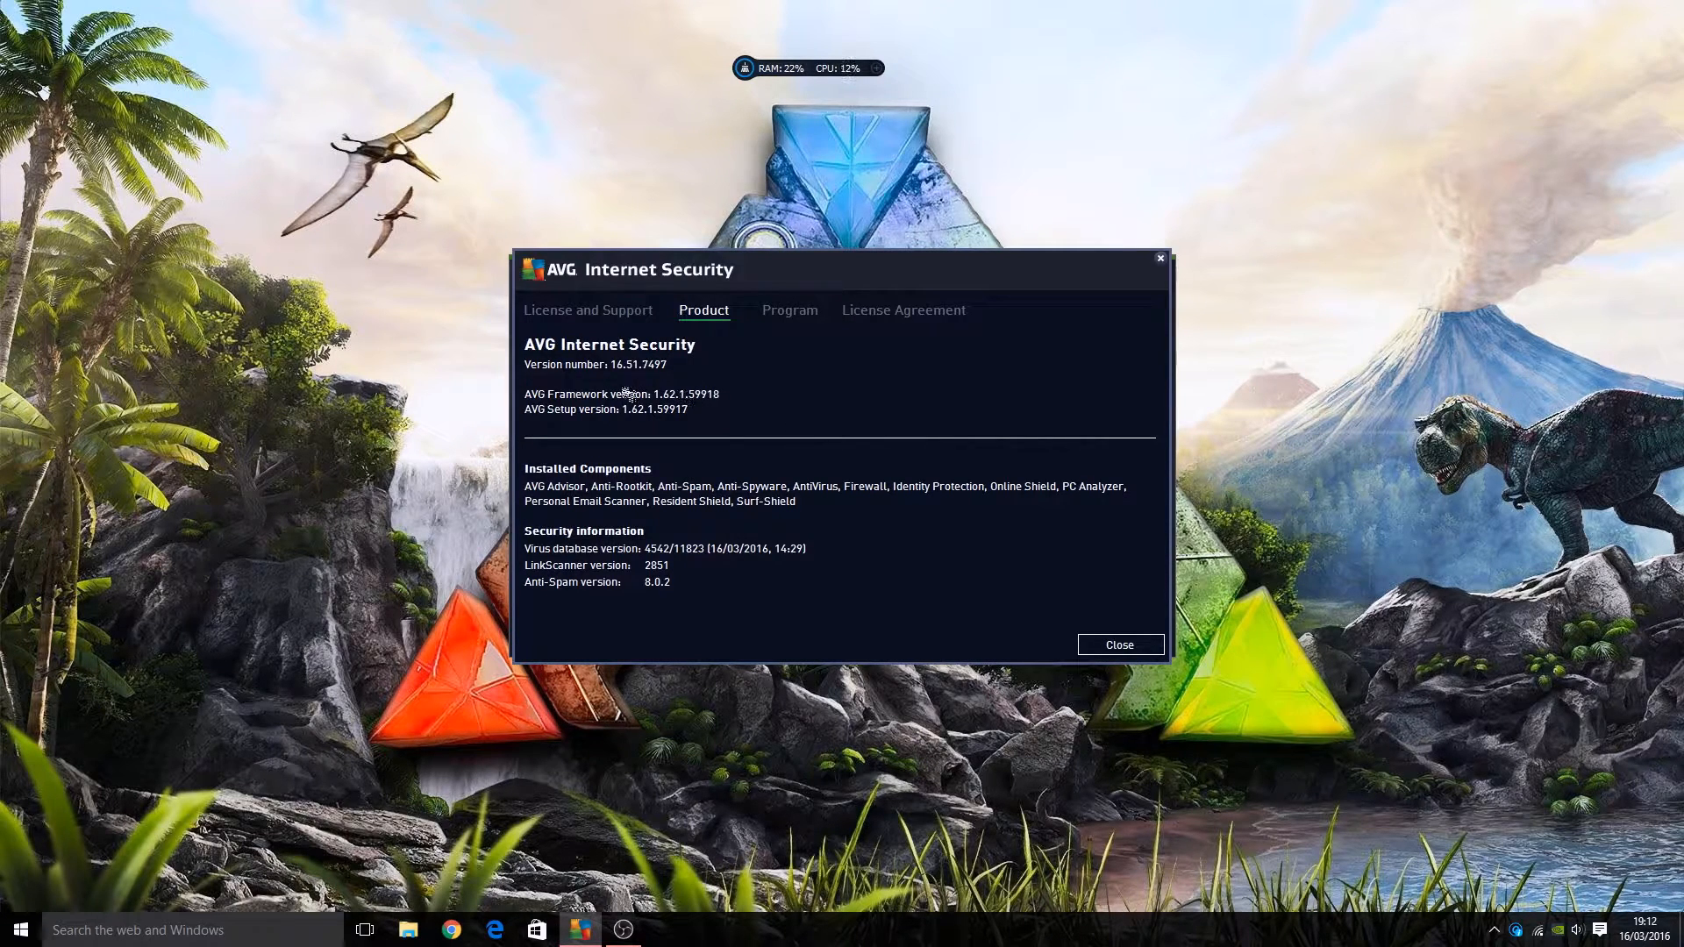
mouse_move(692, 384)
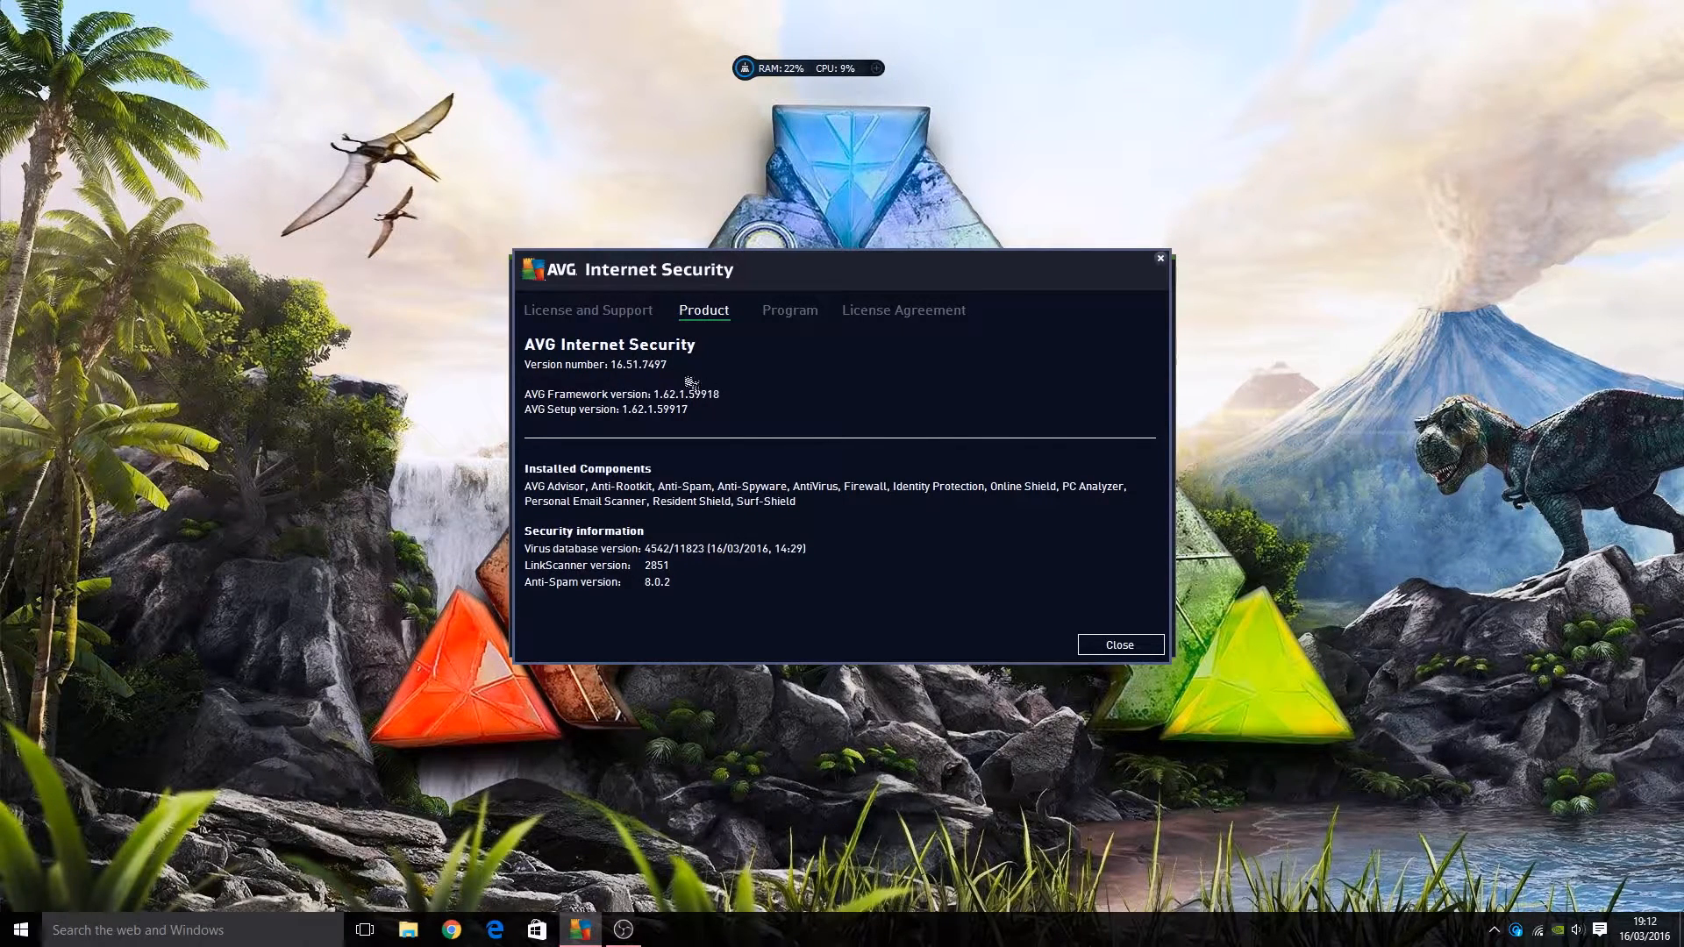
mouse_move(837, 422)
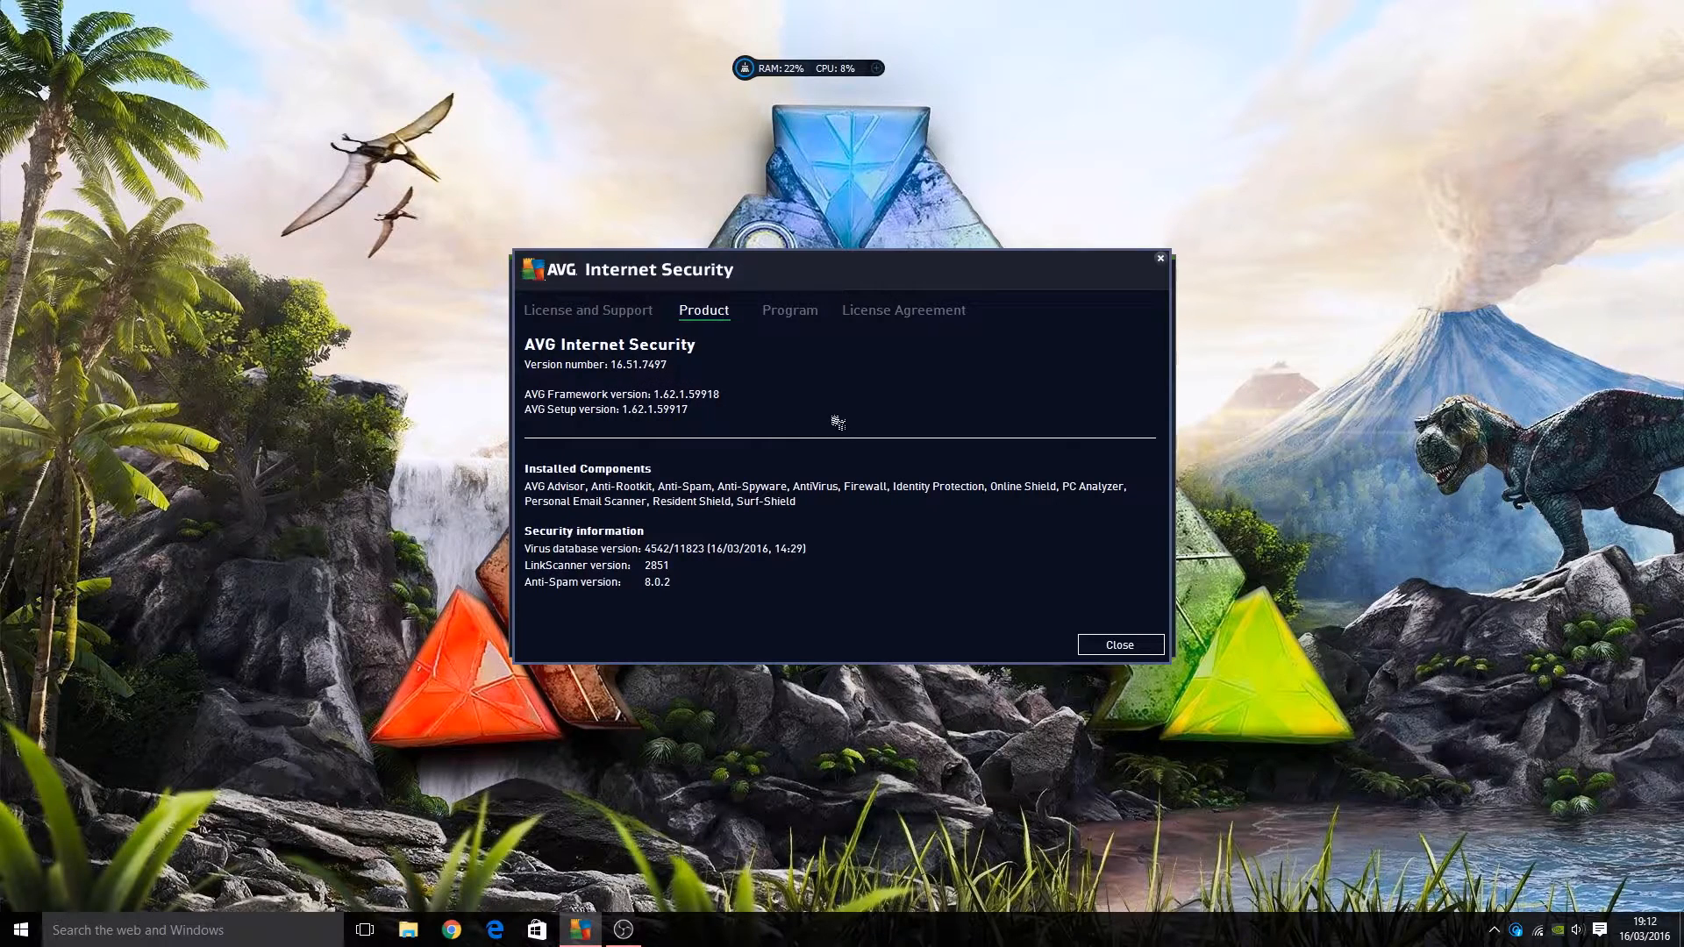
mouse_move(762, 599)
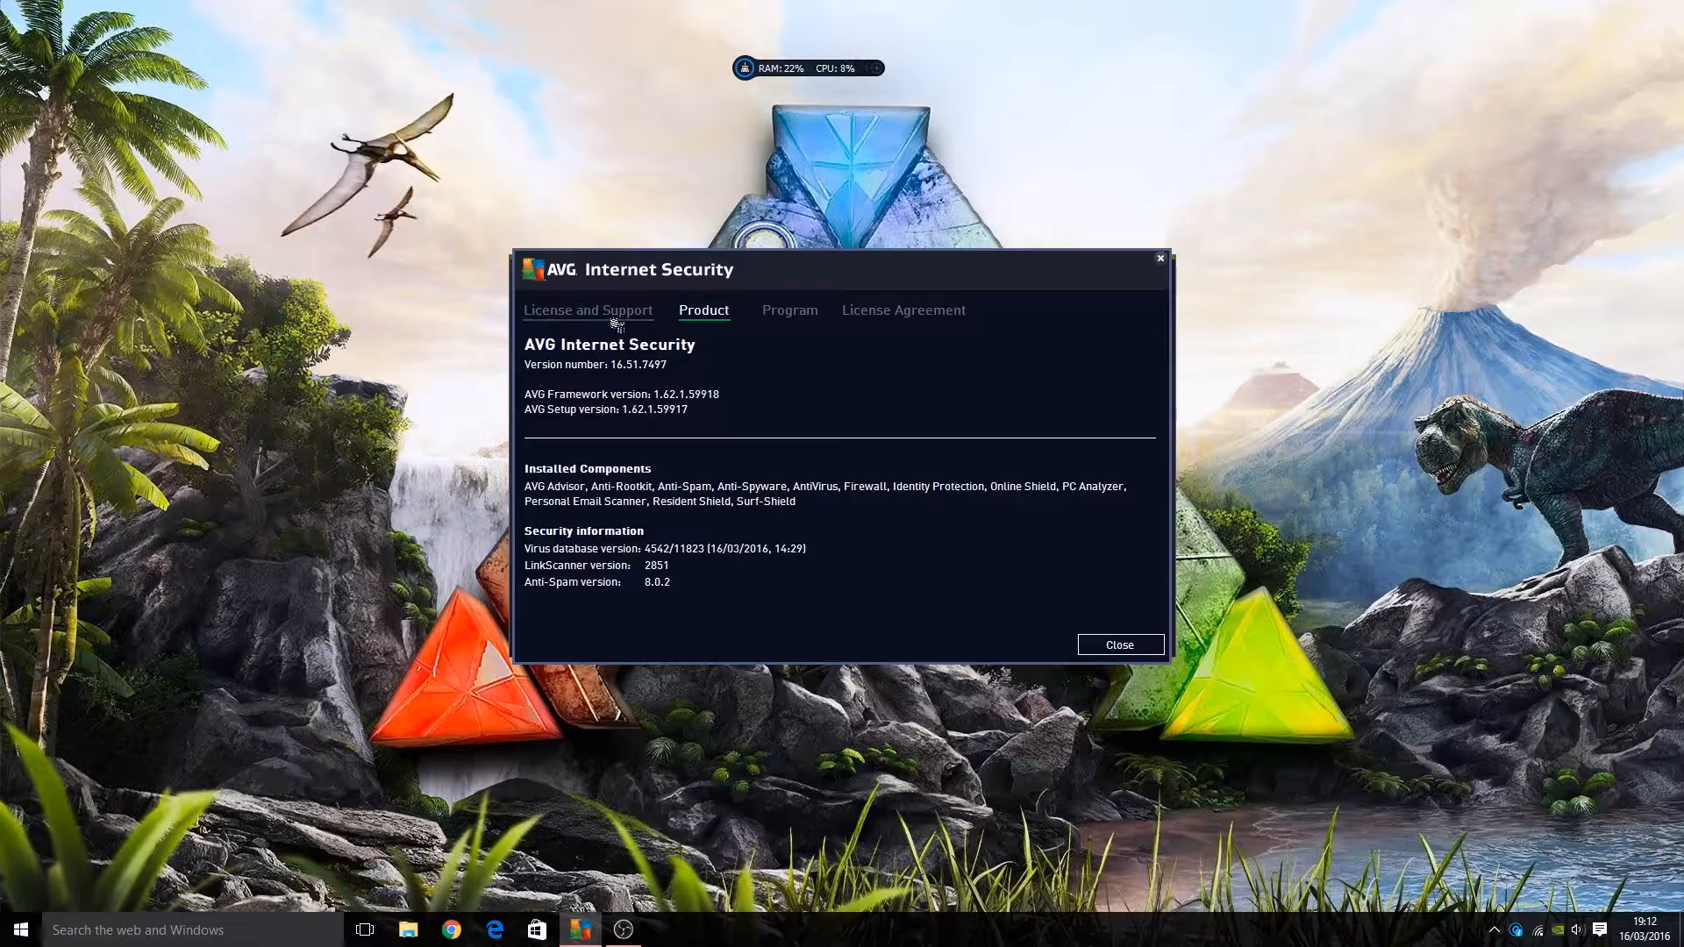
left_click(789, 310)
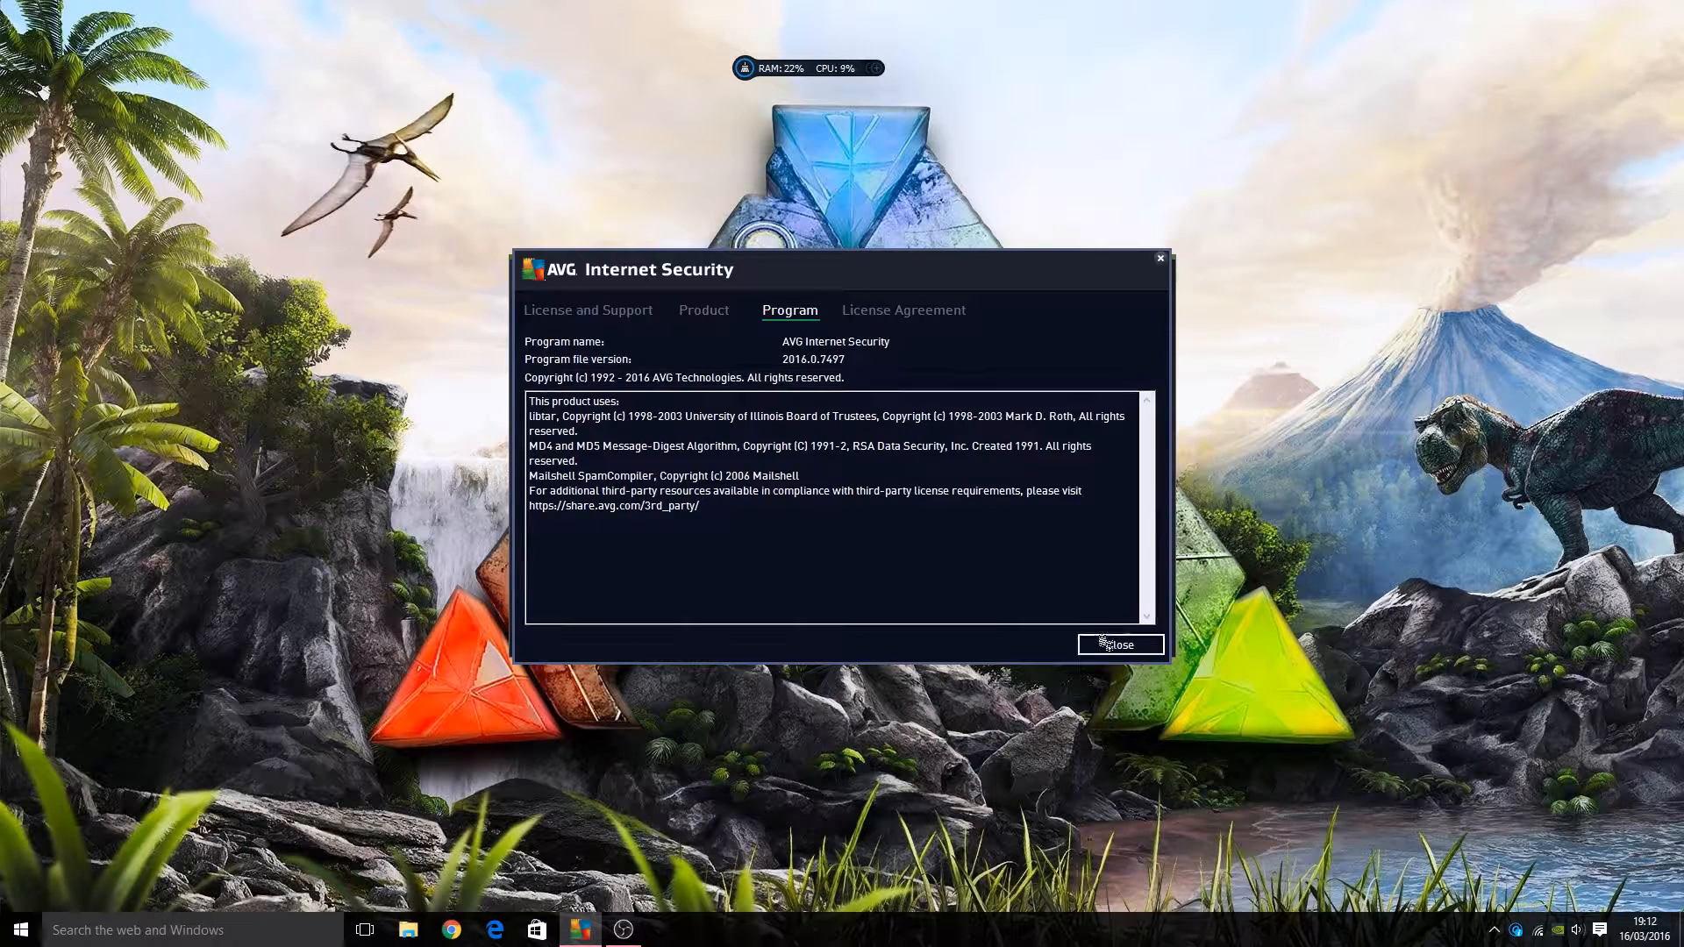
Close the About window to return to the main dashboard
left_click(1120, 645)
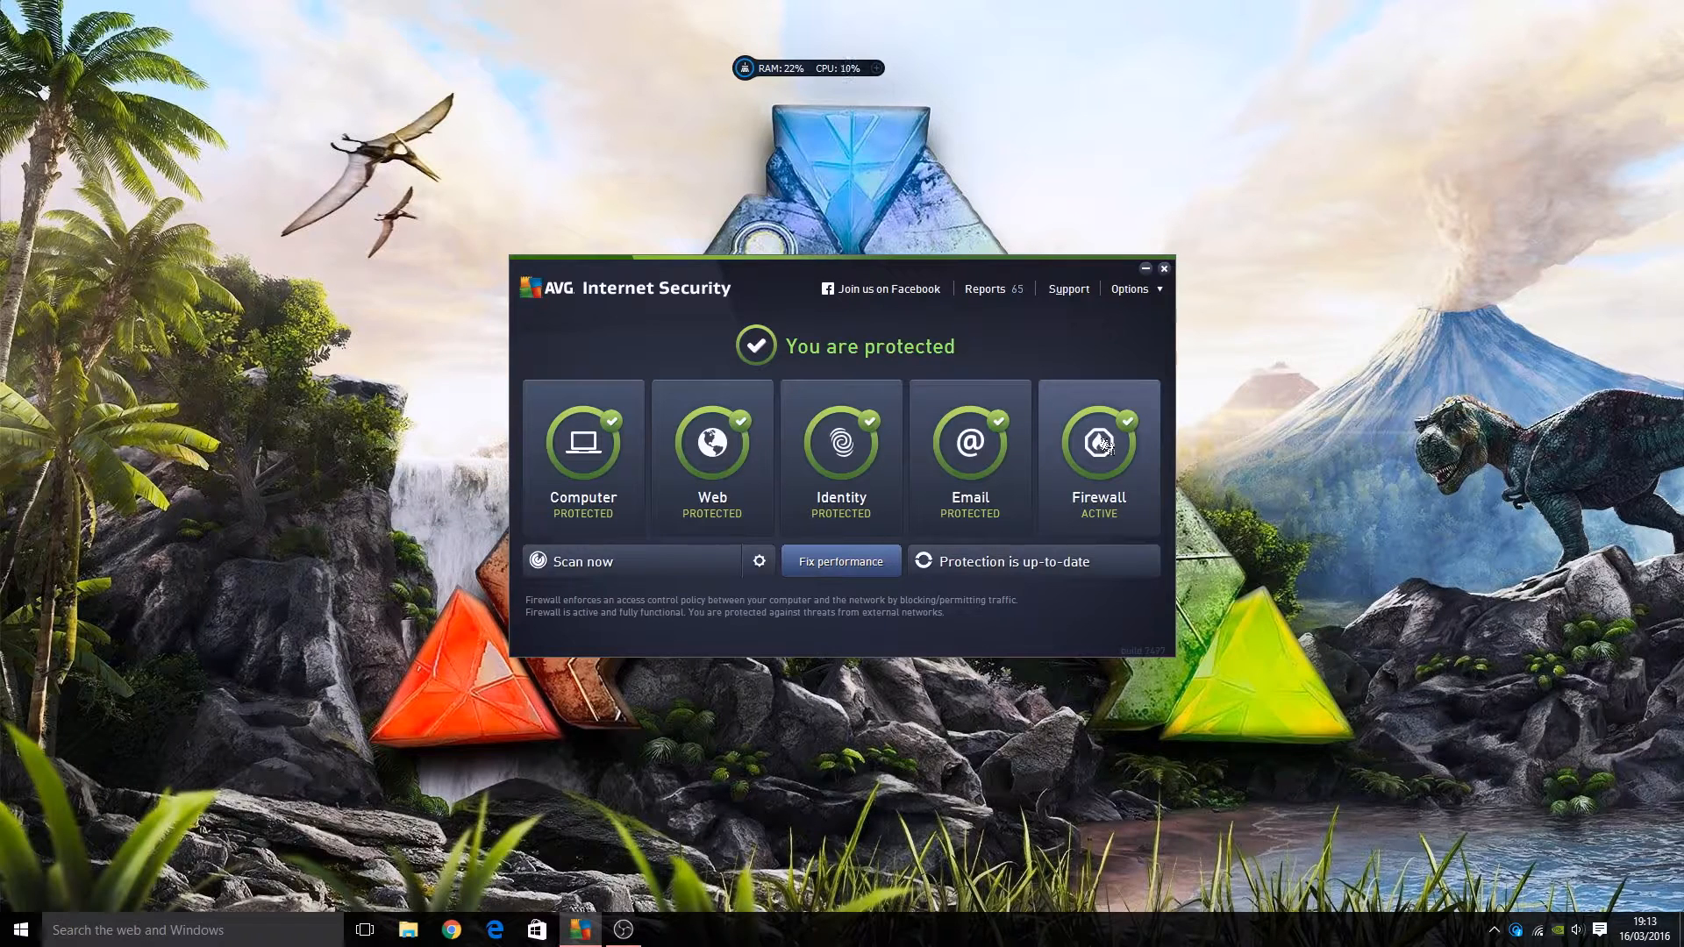
Open the Firewall tile and its Firewall mode choices, currently set to automatic
left_click(1096, 451)
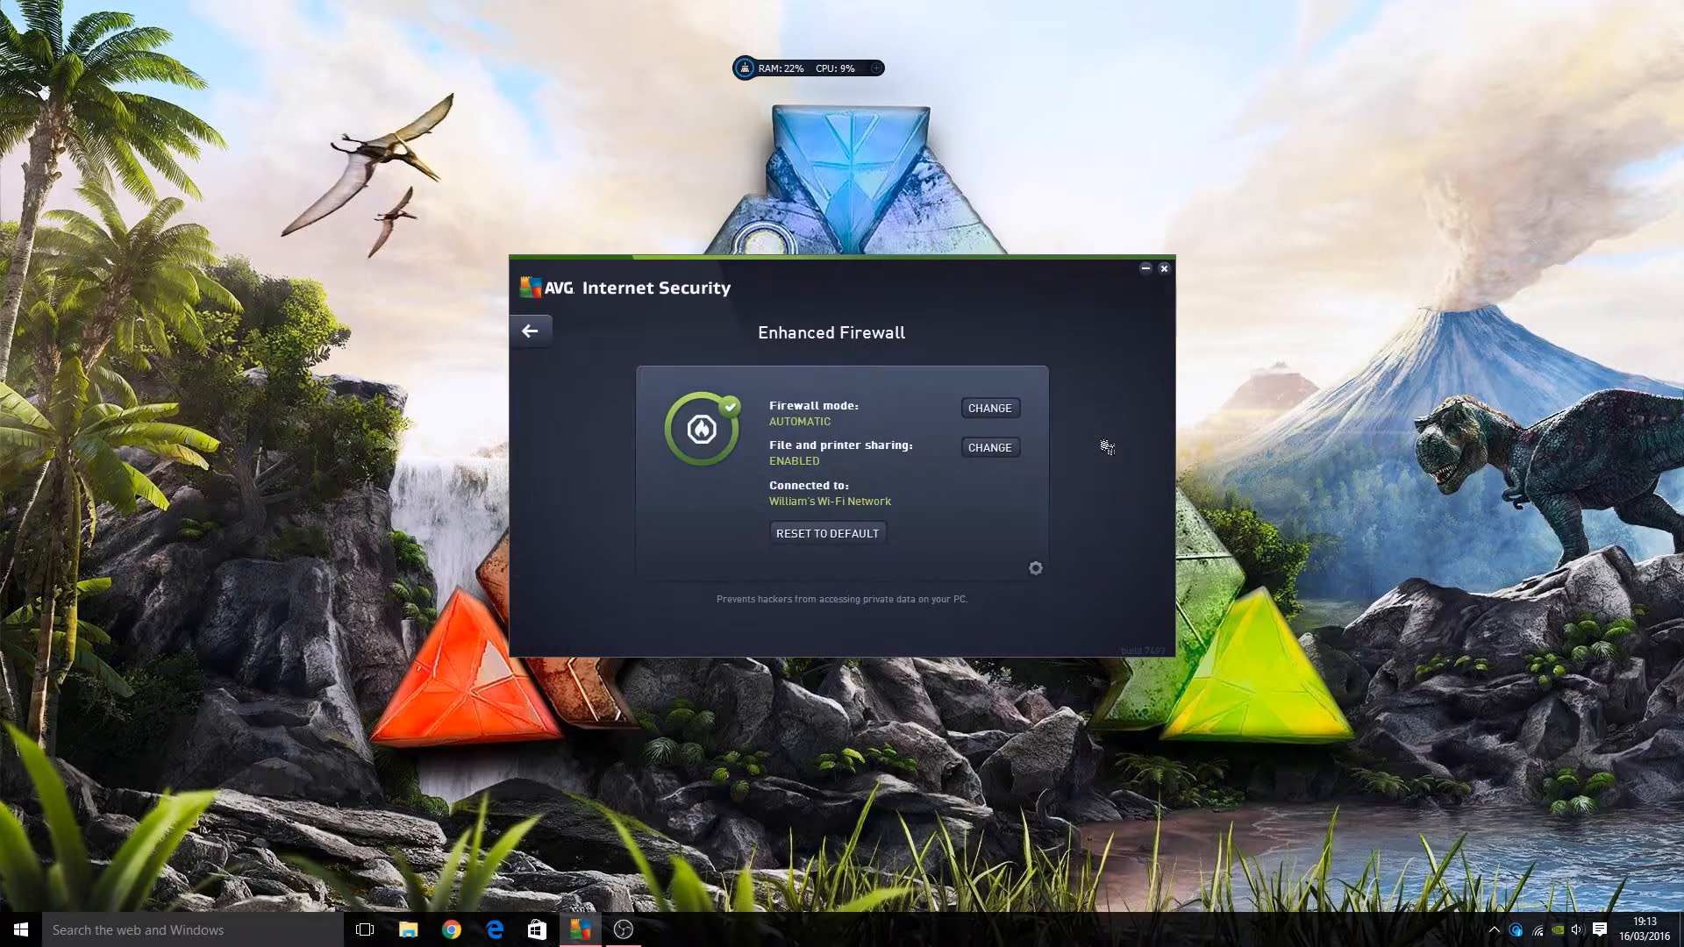
mouse_move(789, 421)
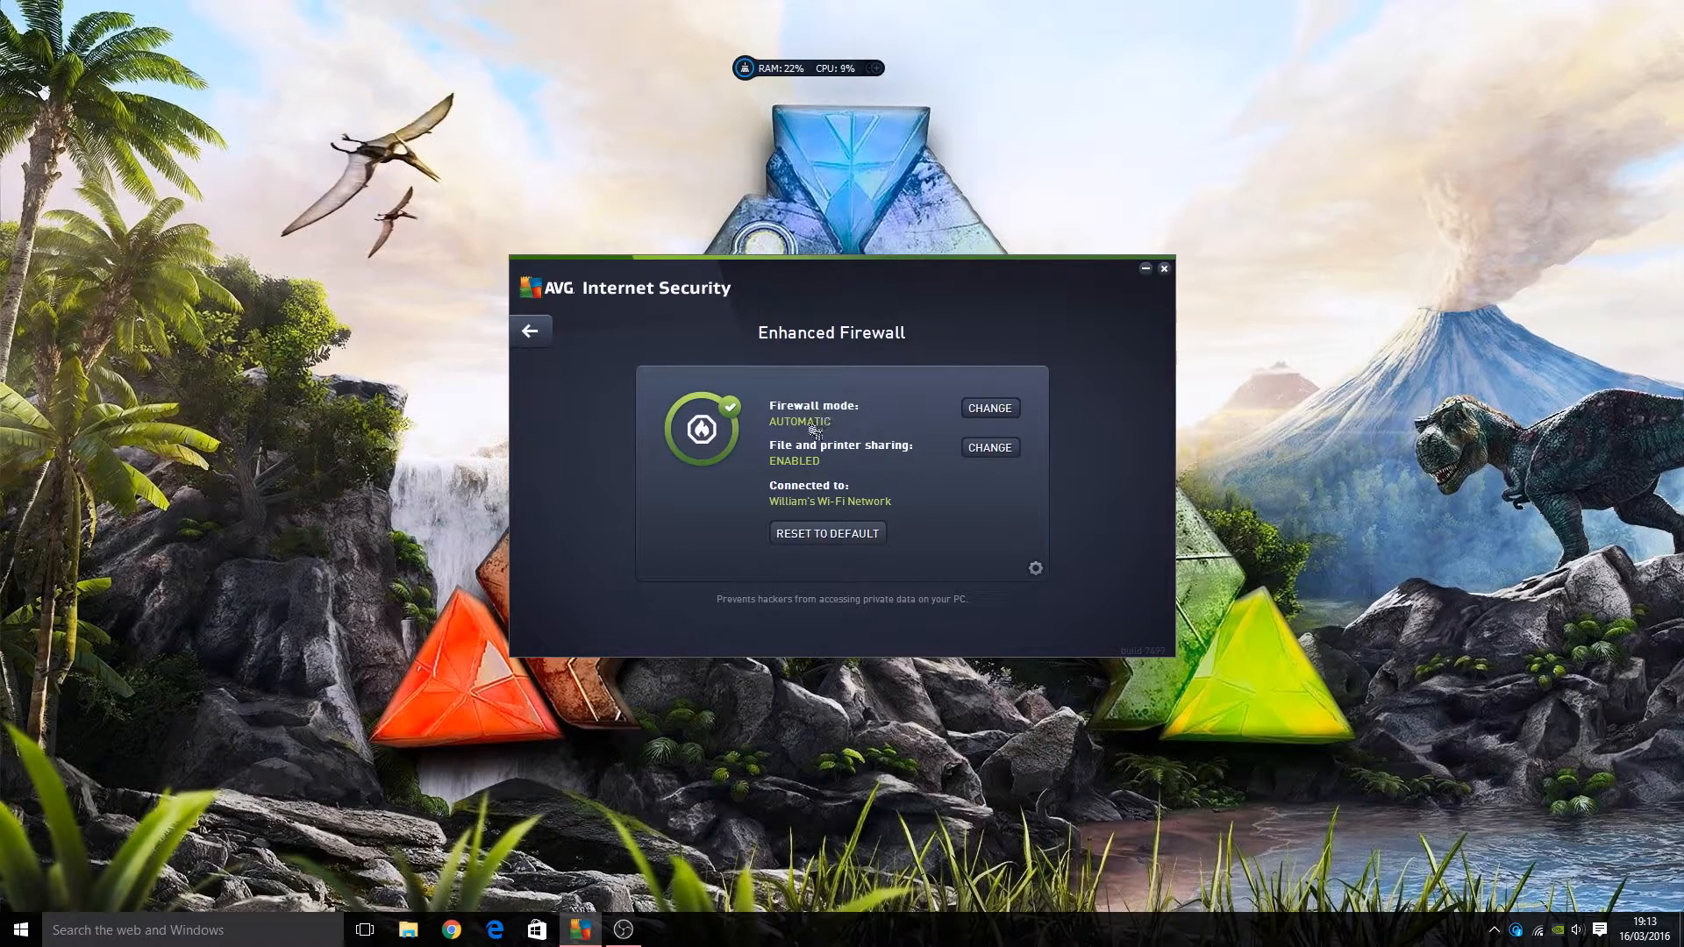
left_click(987, 407)
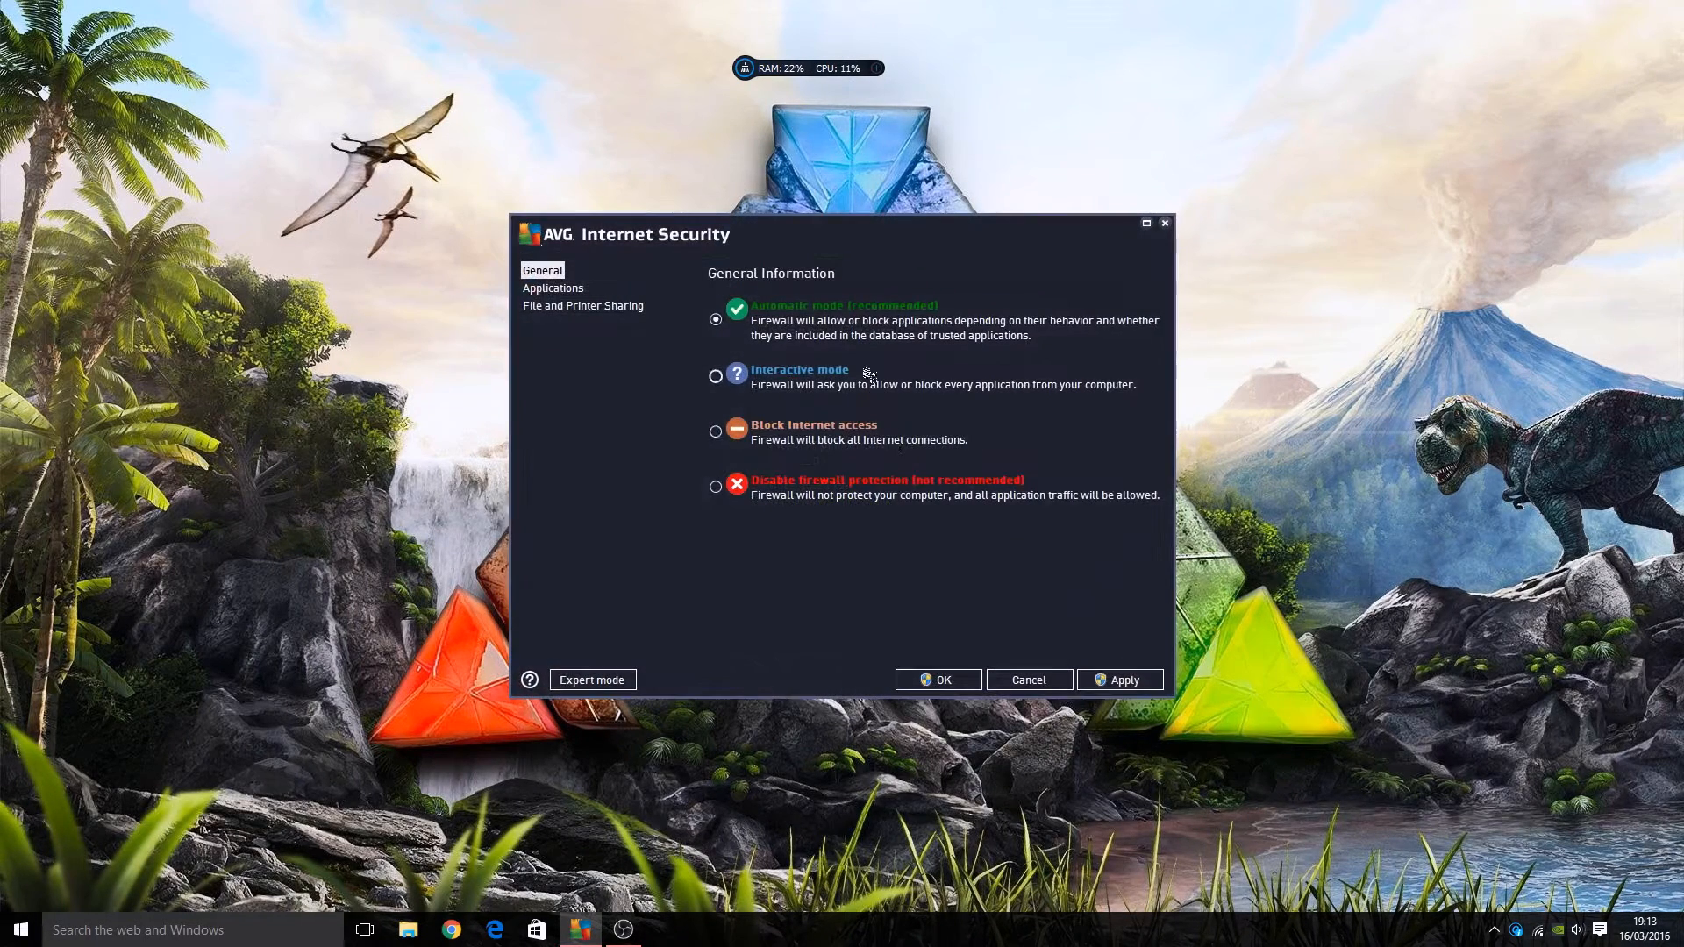
mouse_move(827, 429)
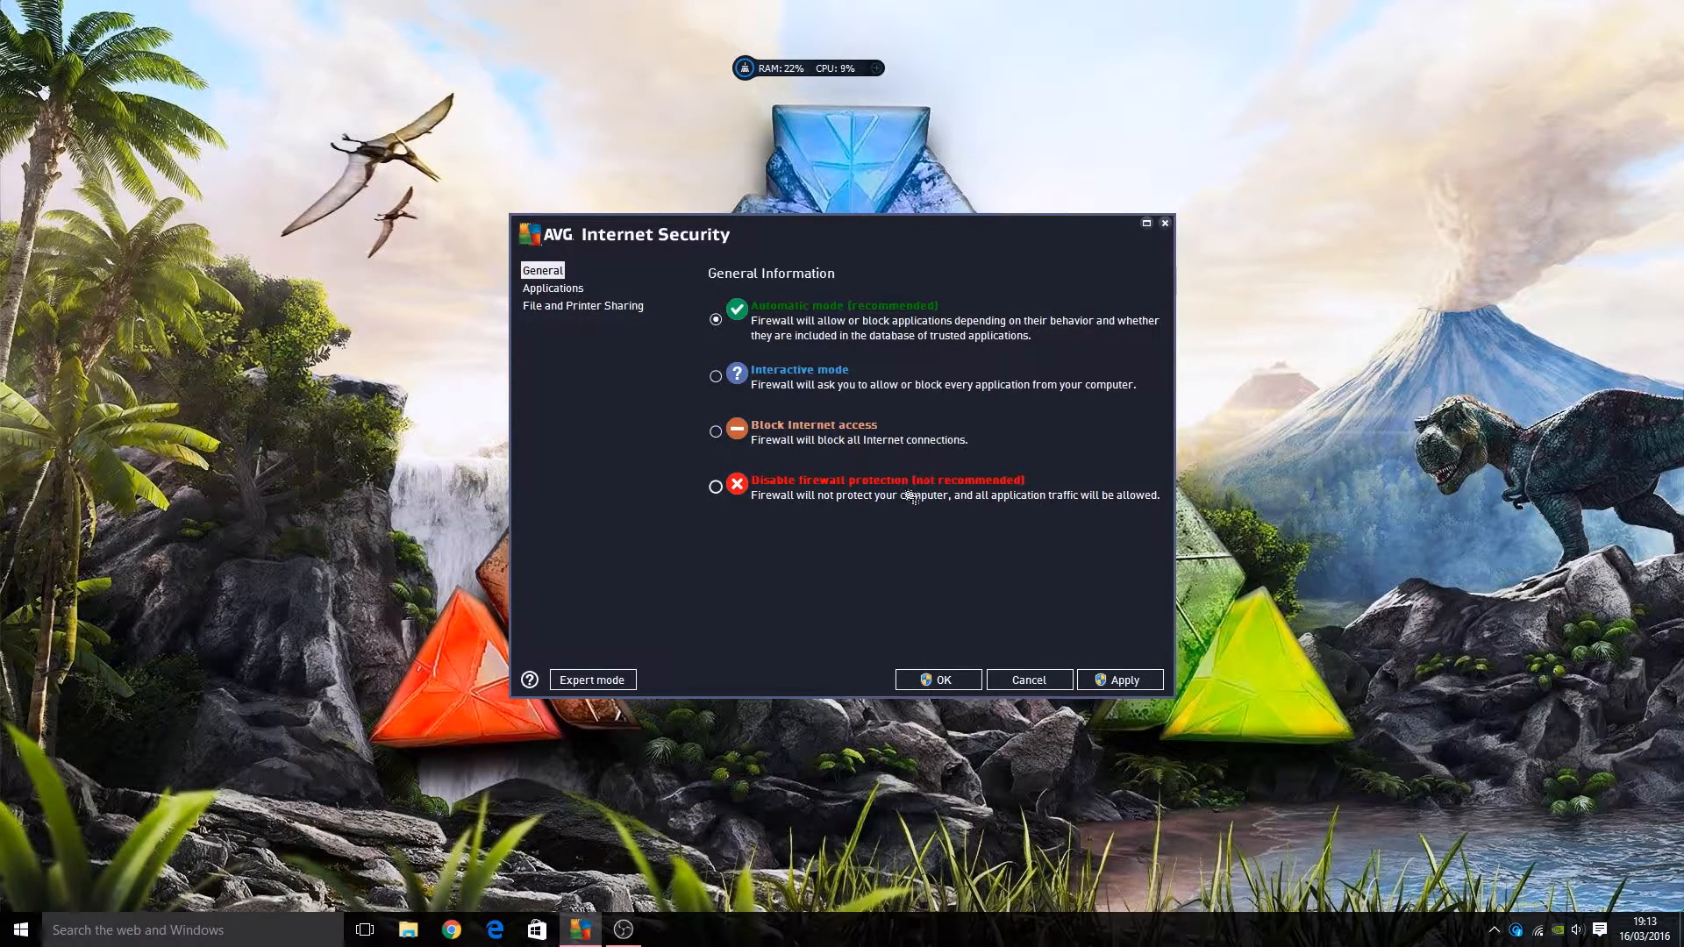
mouse_move(953, 559)
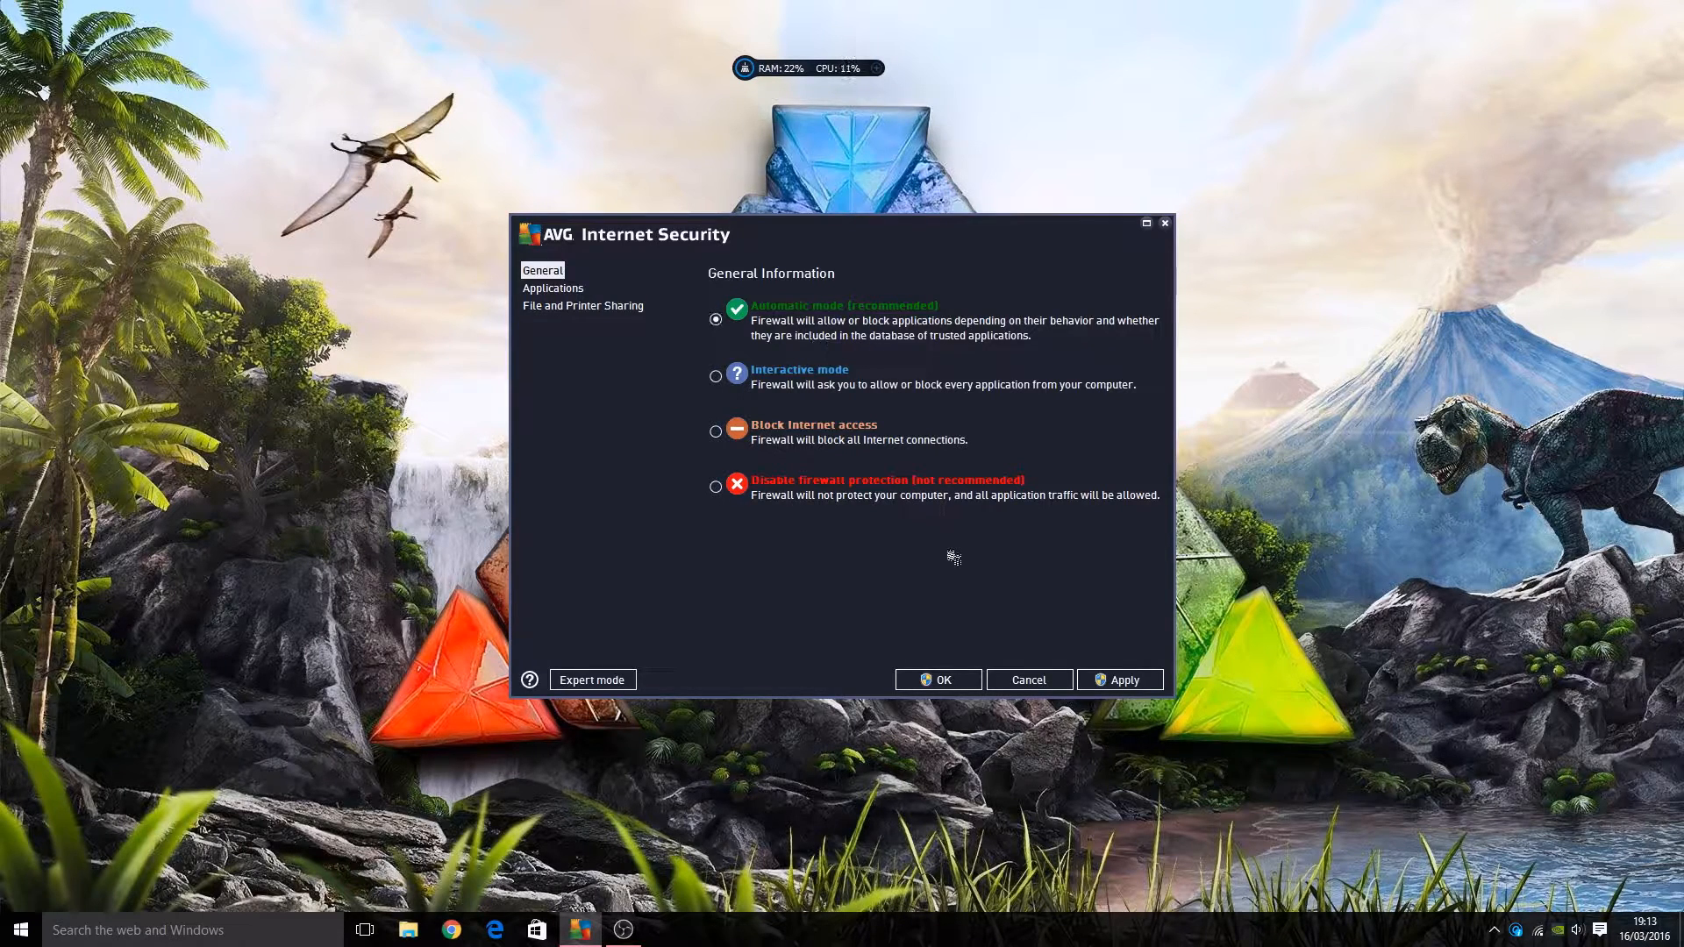
Keep firewall mode automatic, then disable and re-enable file and printer sharing
left_click(936, 679)
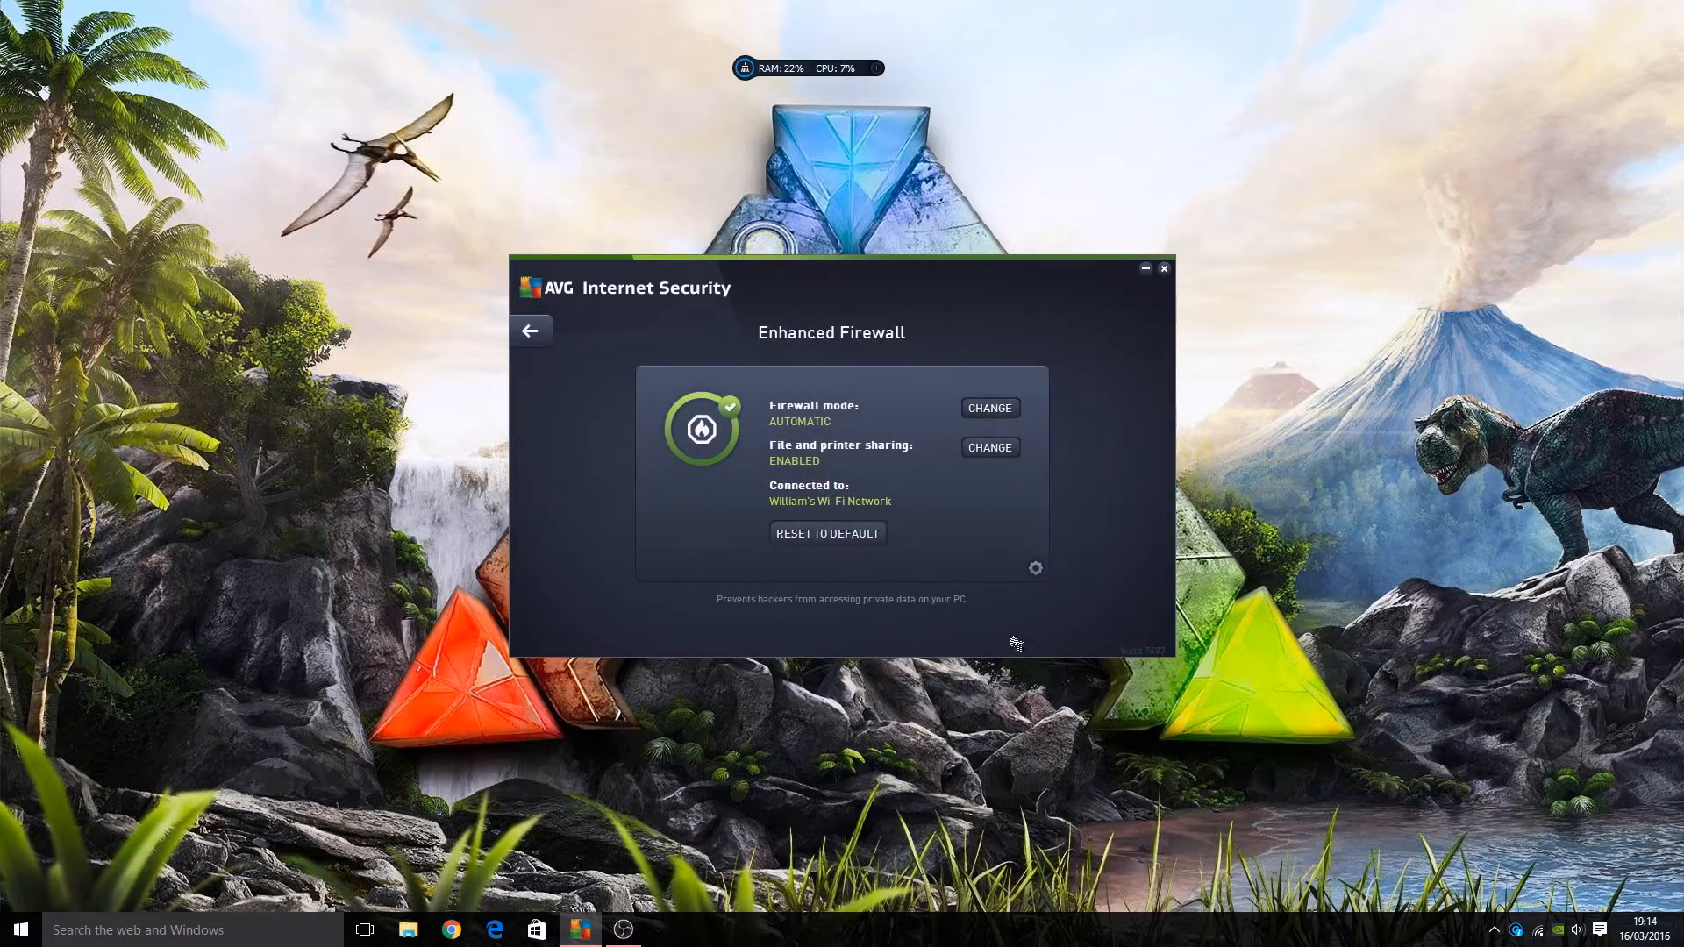
mouse_move(876, 465)
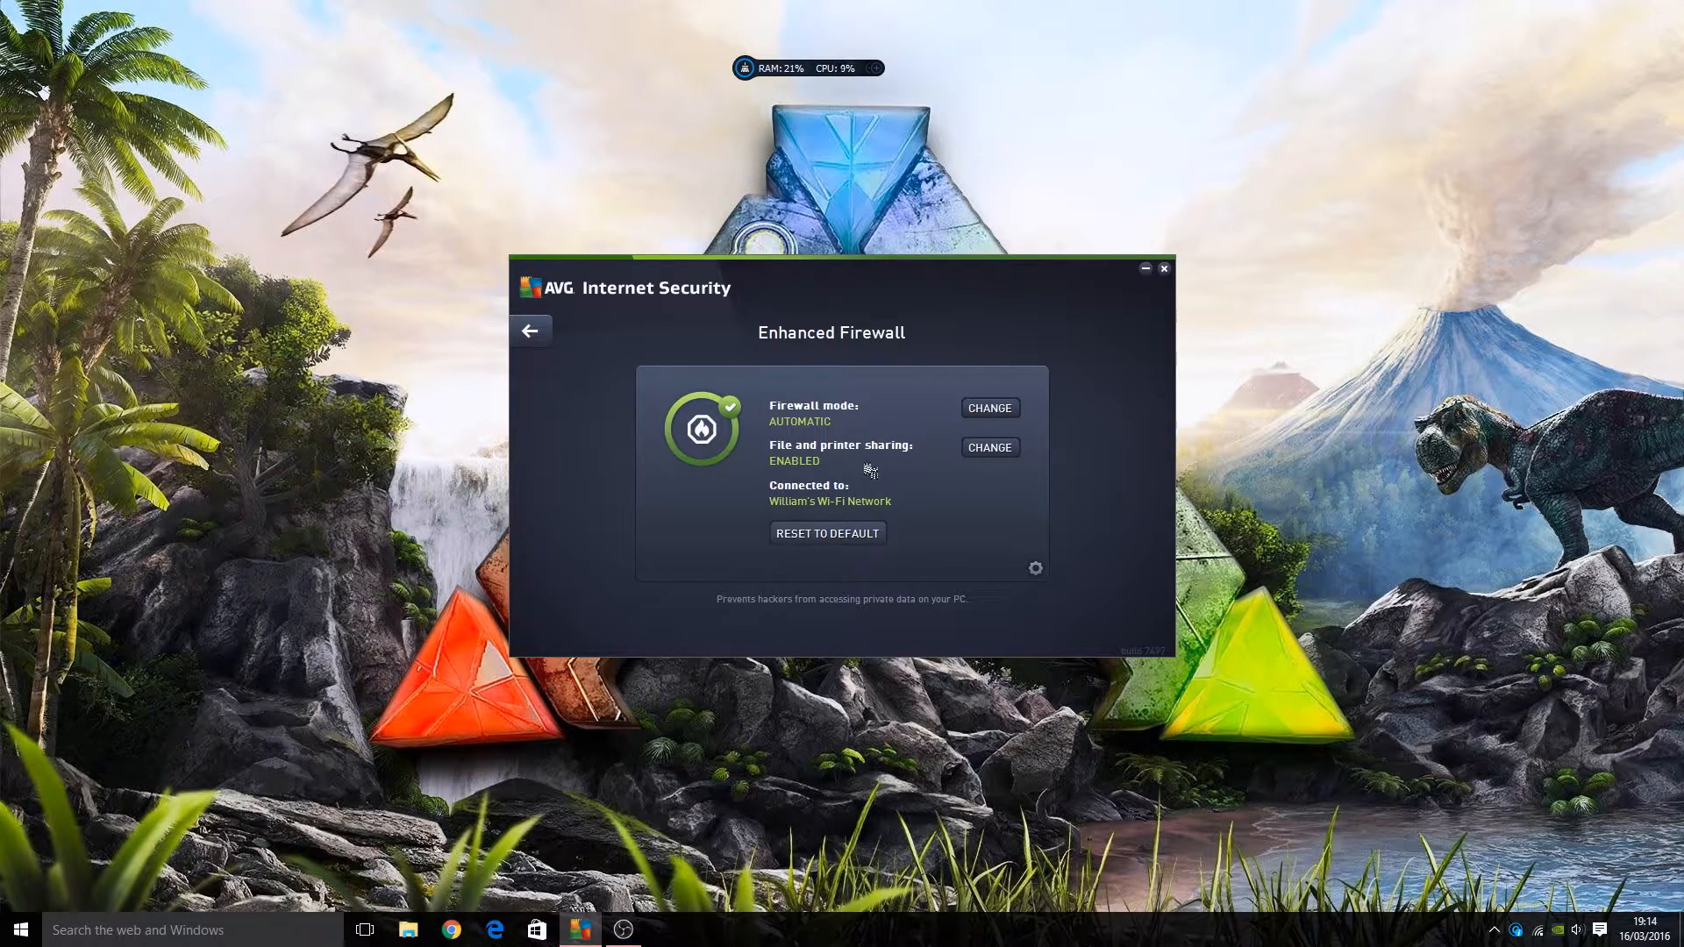
mouse_move(822, 468)
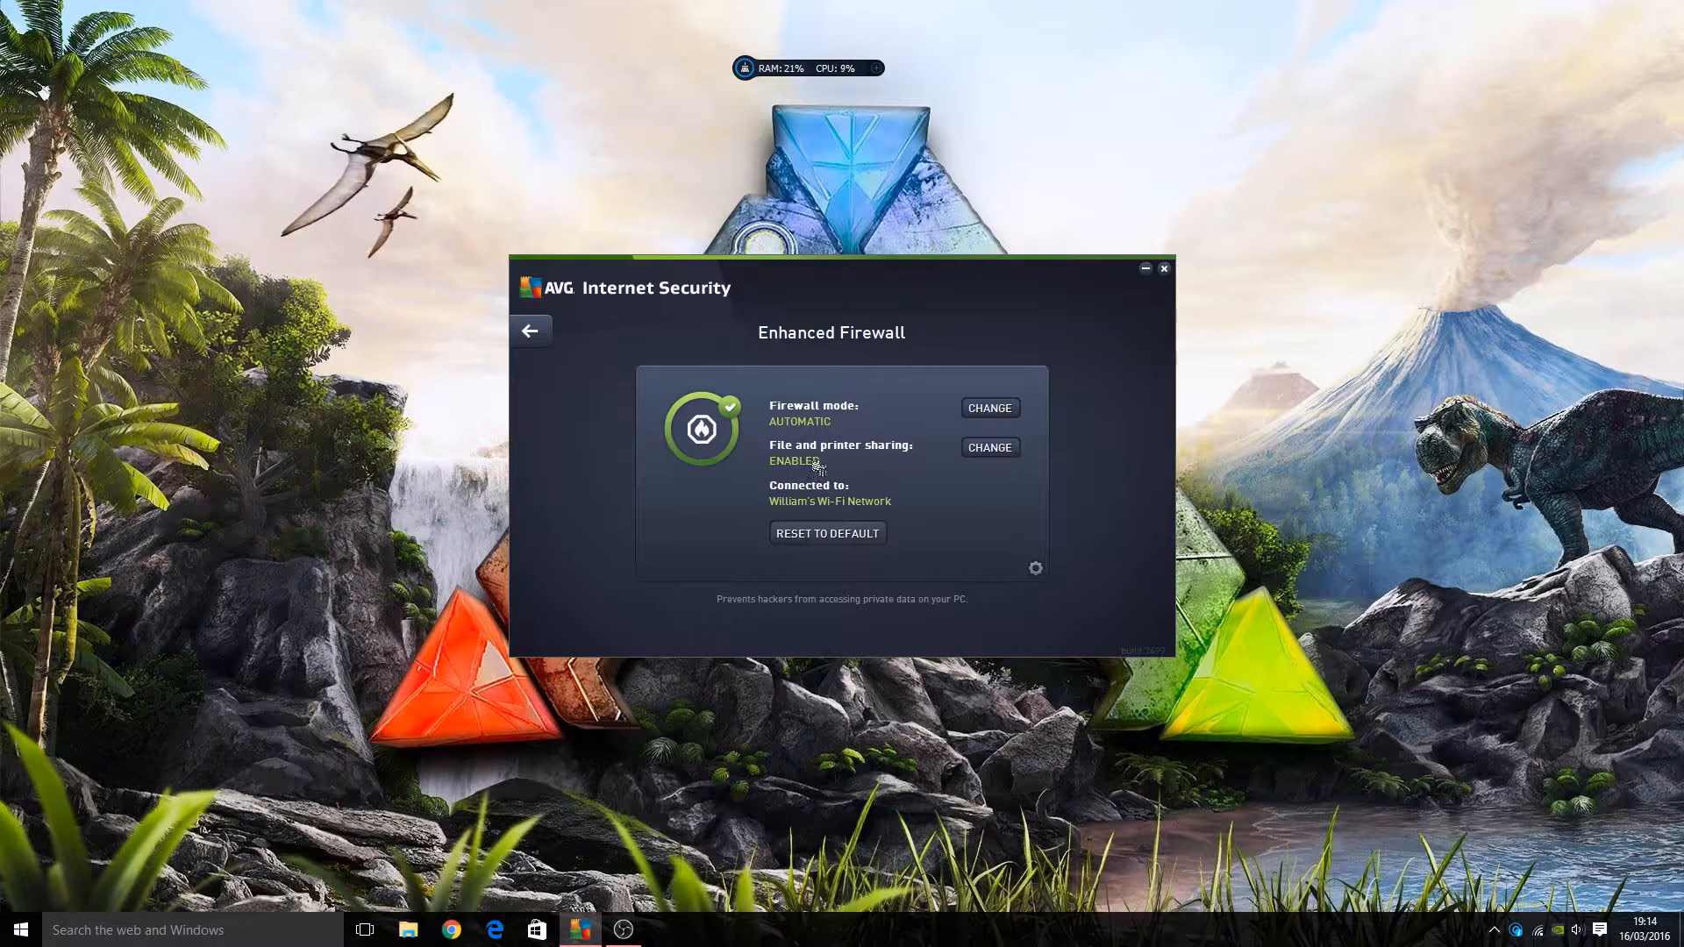
left_click(986, 446)
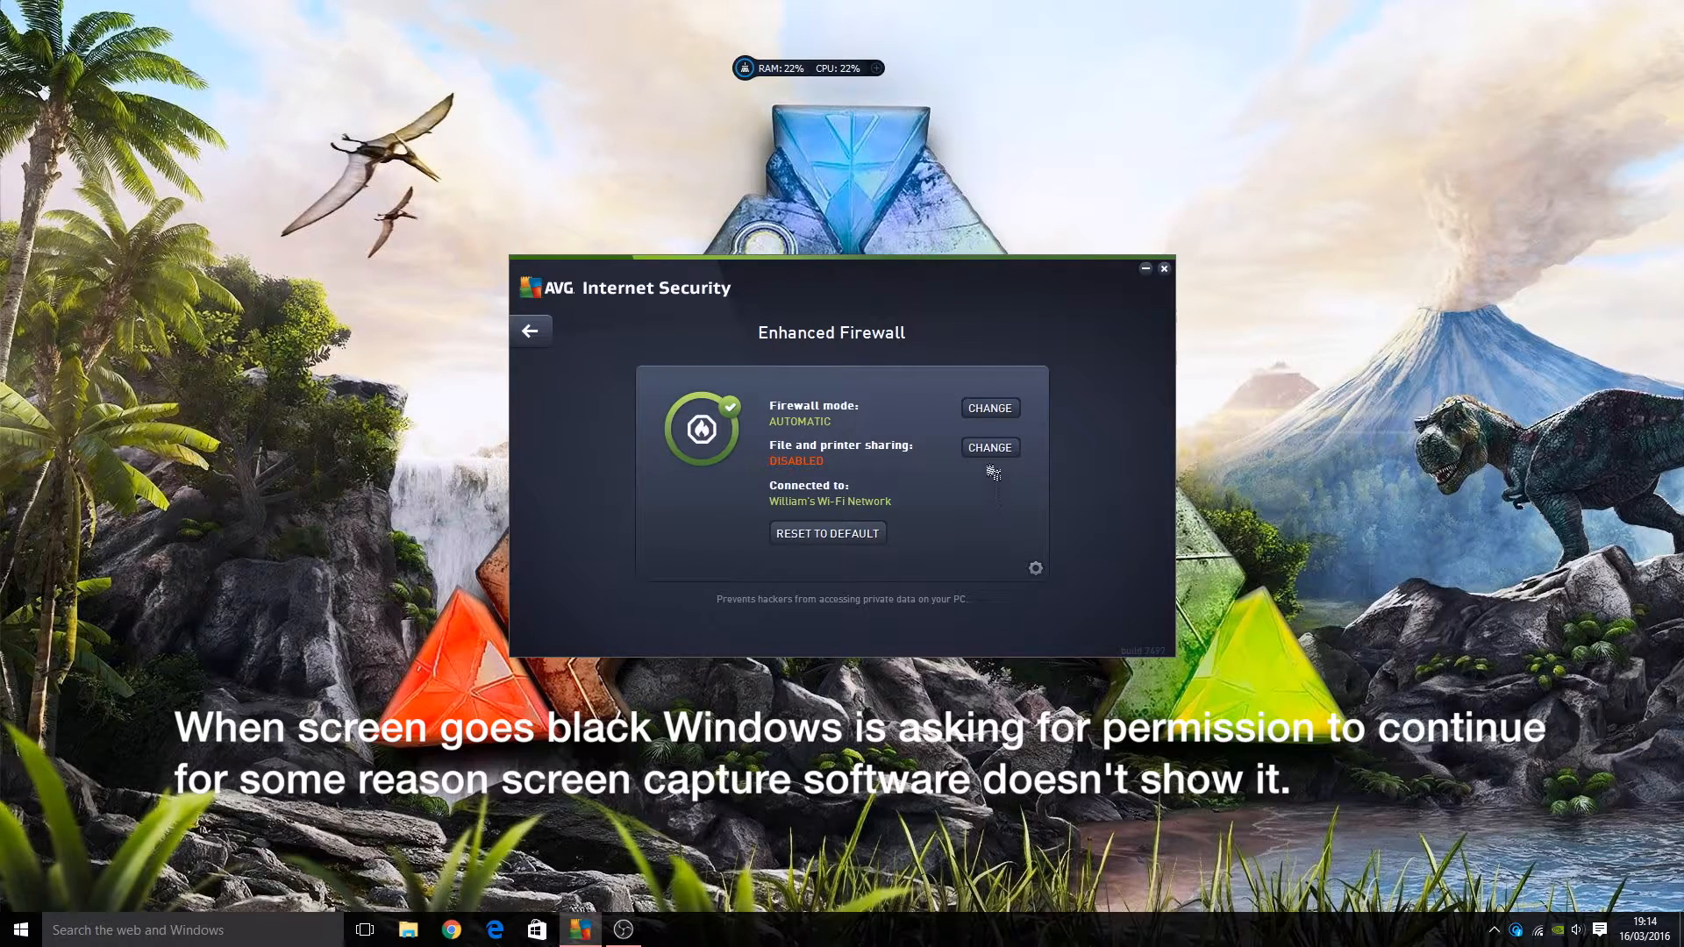
left_click(988, 448)
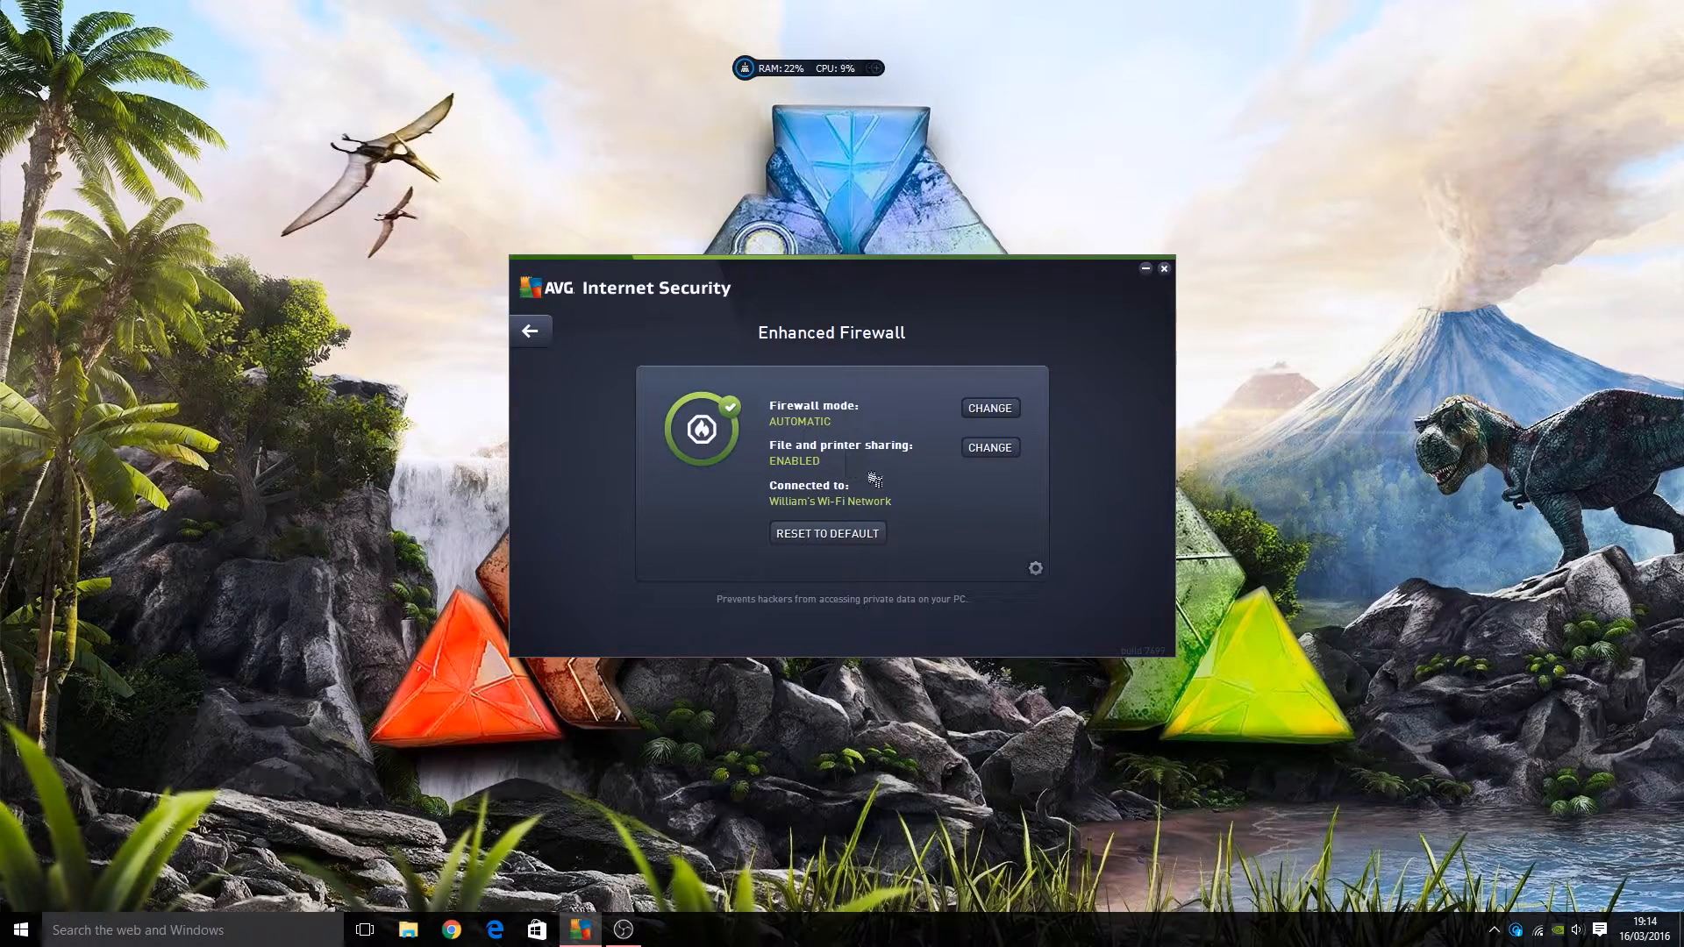
mouse_move(822, 463)
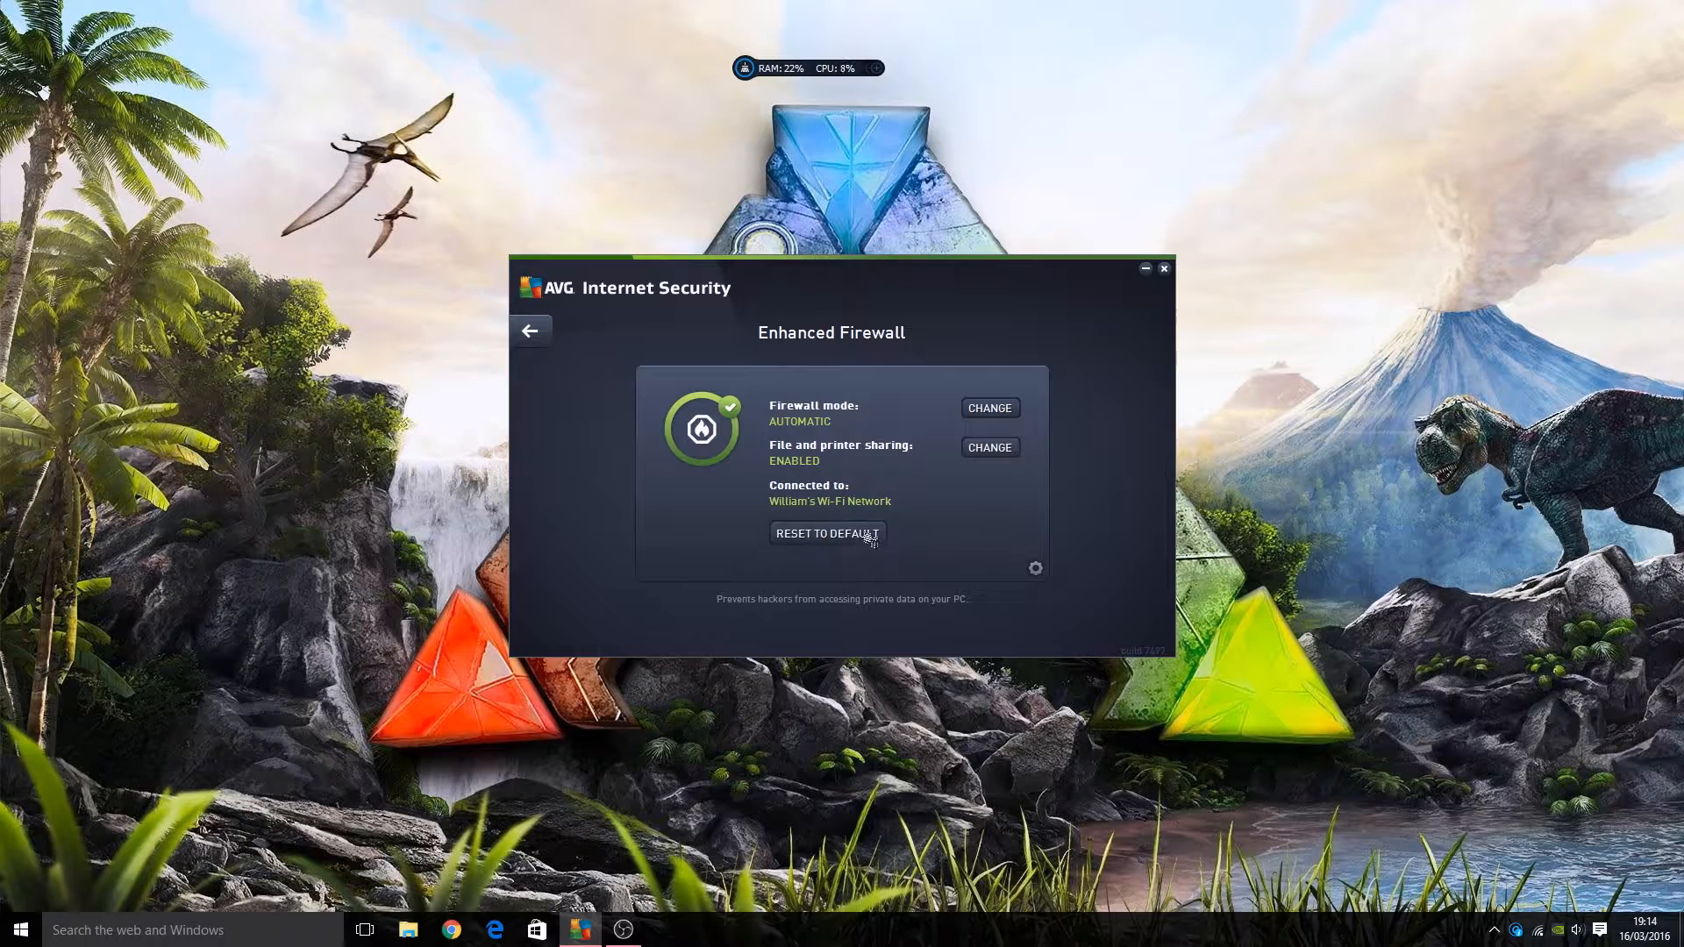
left_click(530, 330)
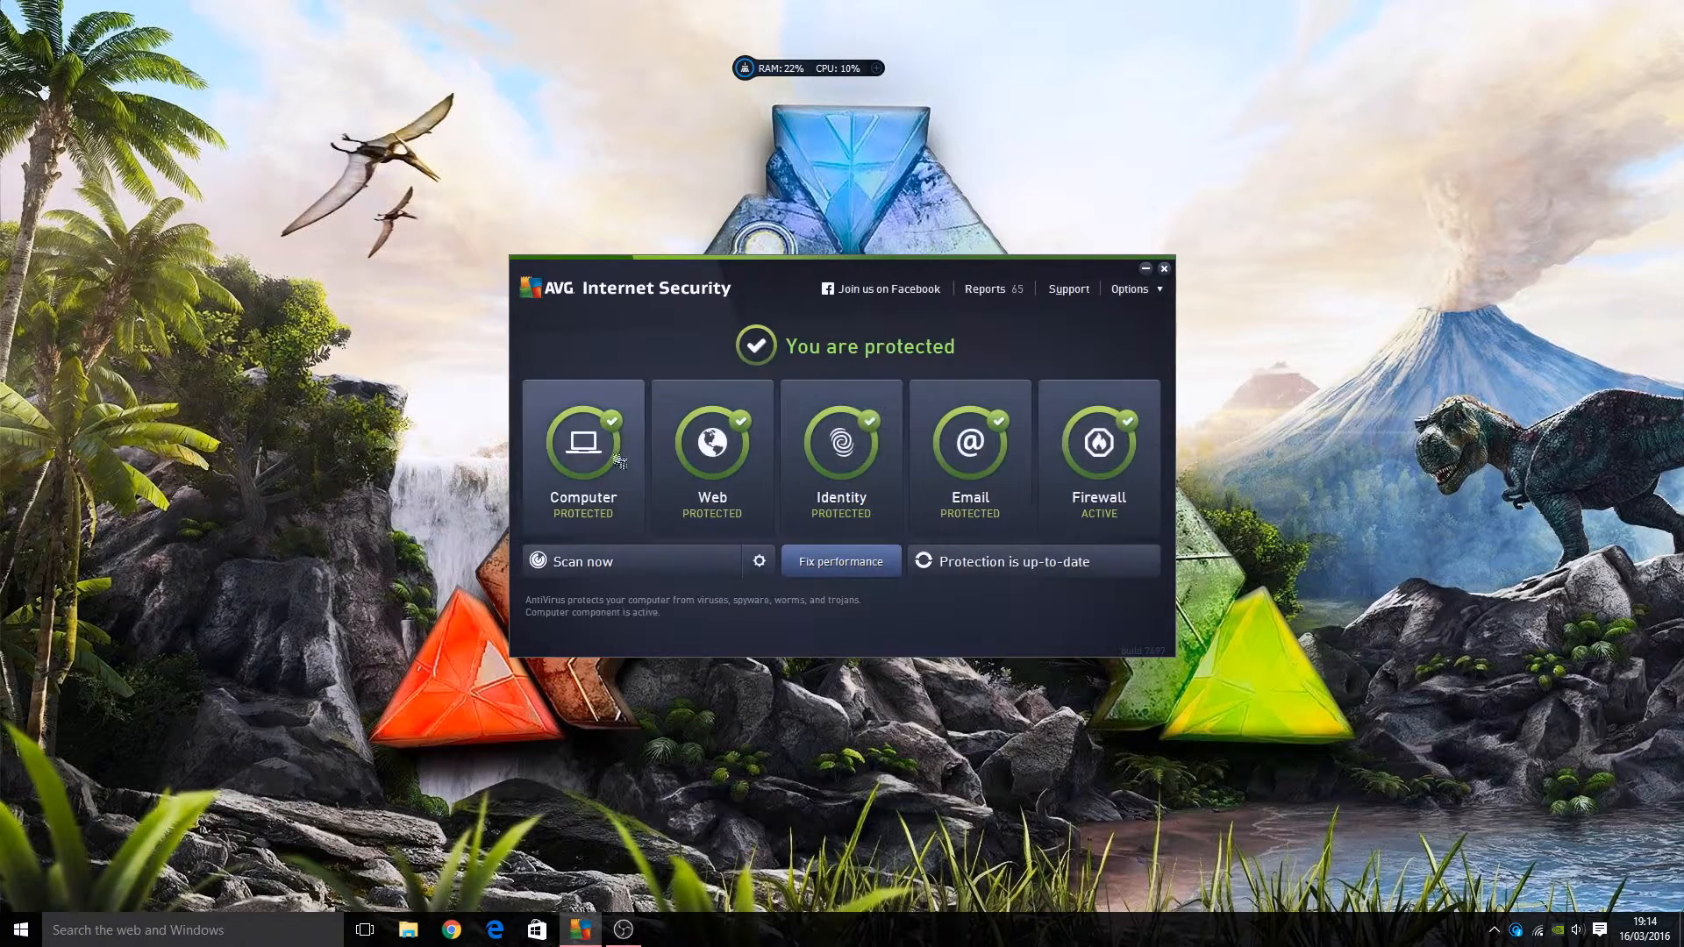
left_click(582, 451)
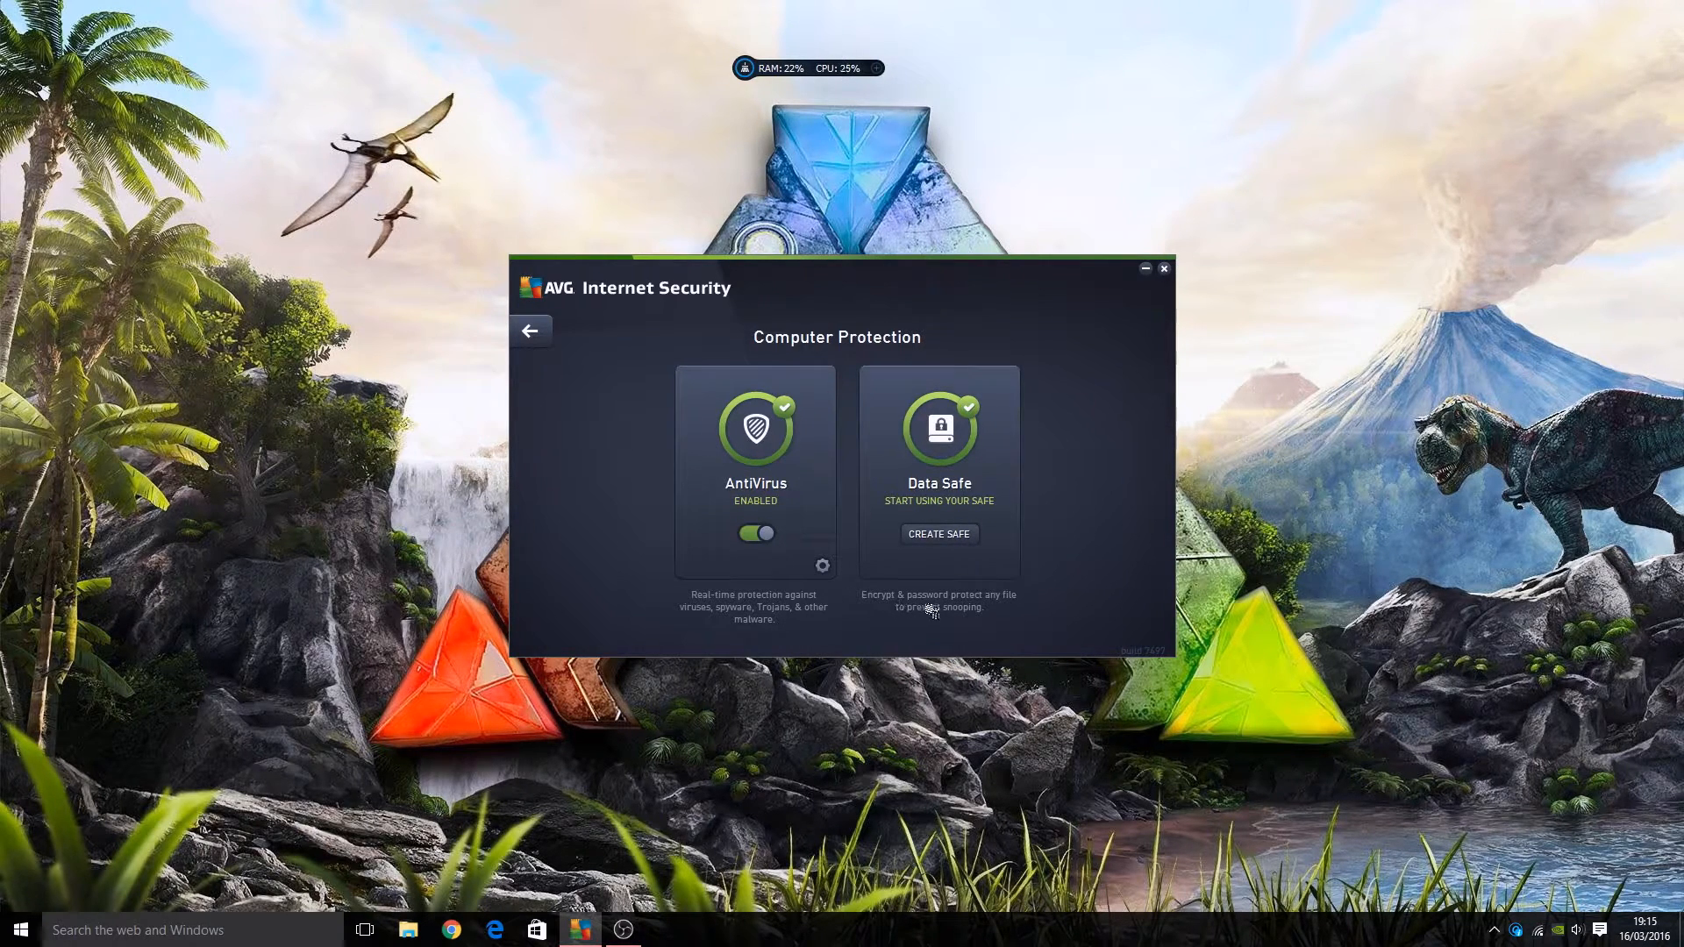
mouse_move(999, 629)
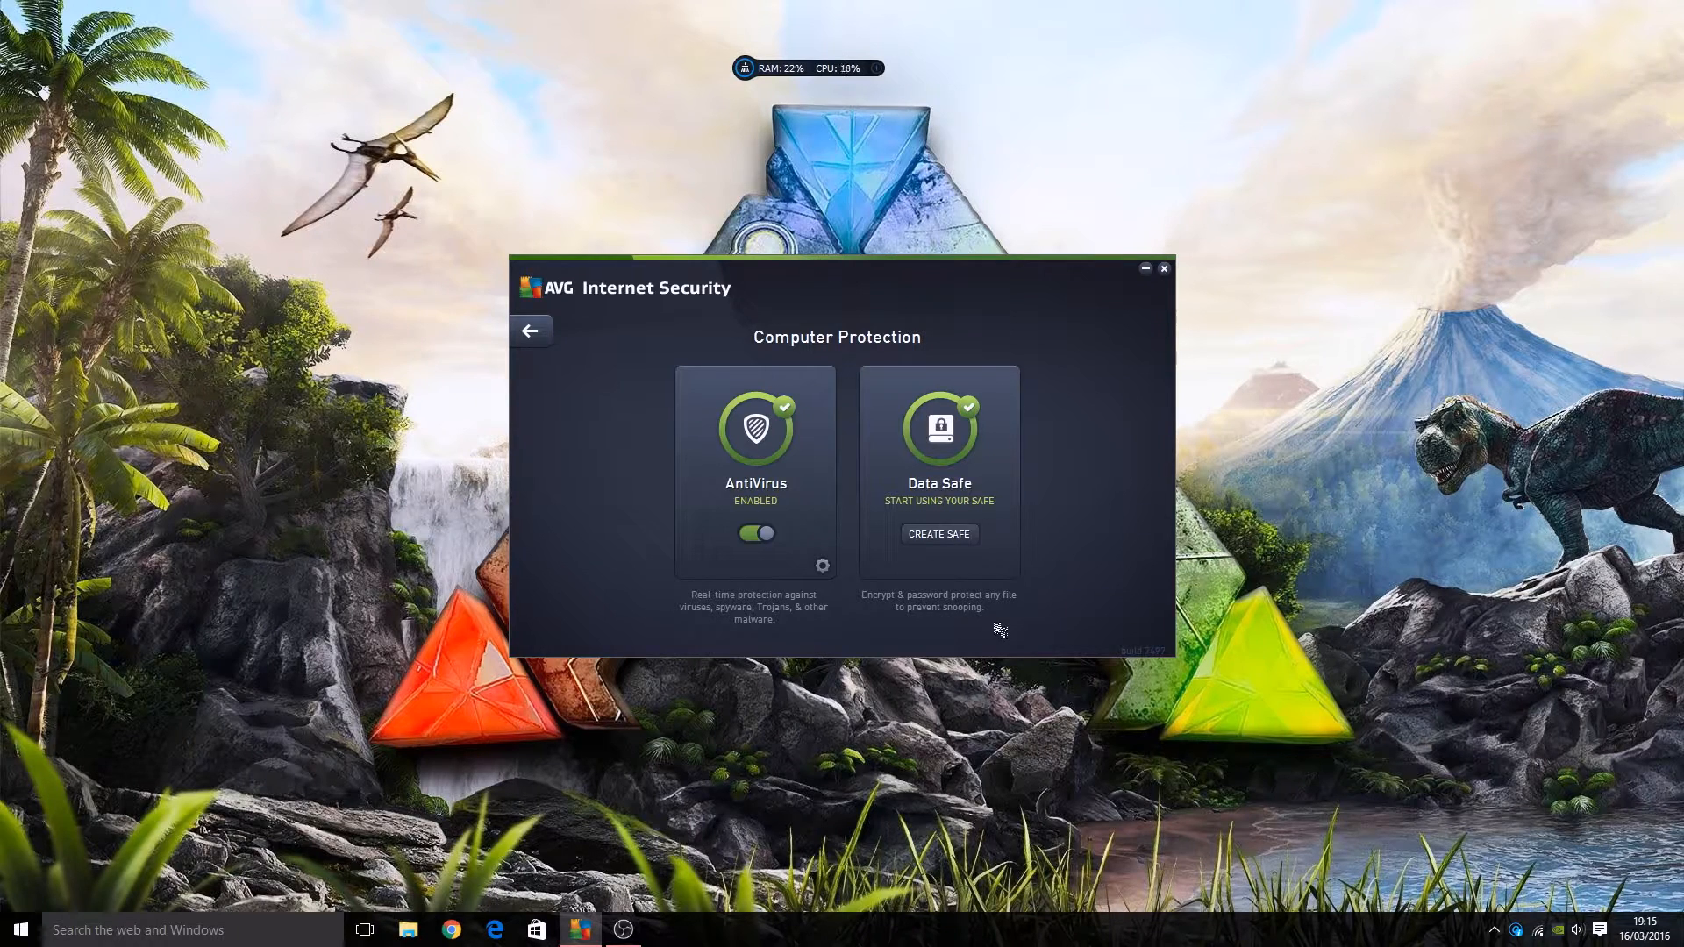
mouse_move(1051, 573)
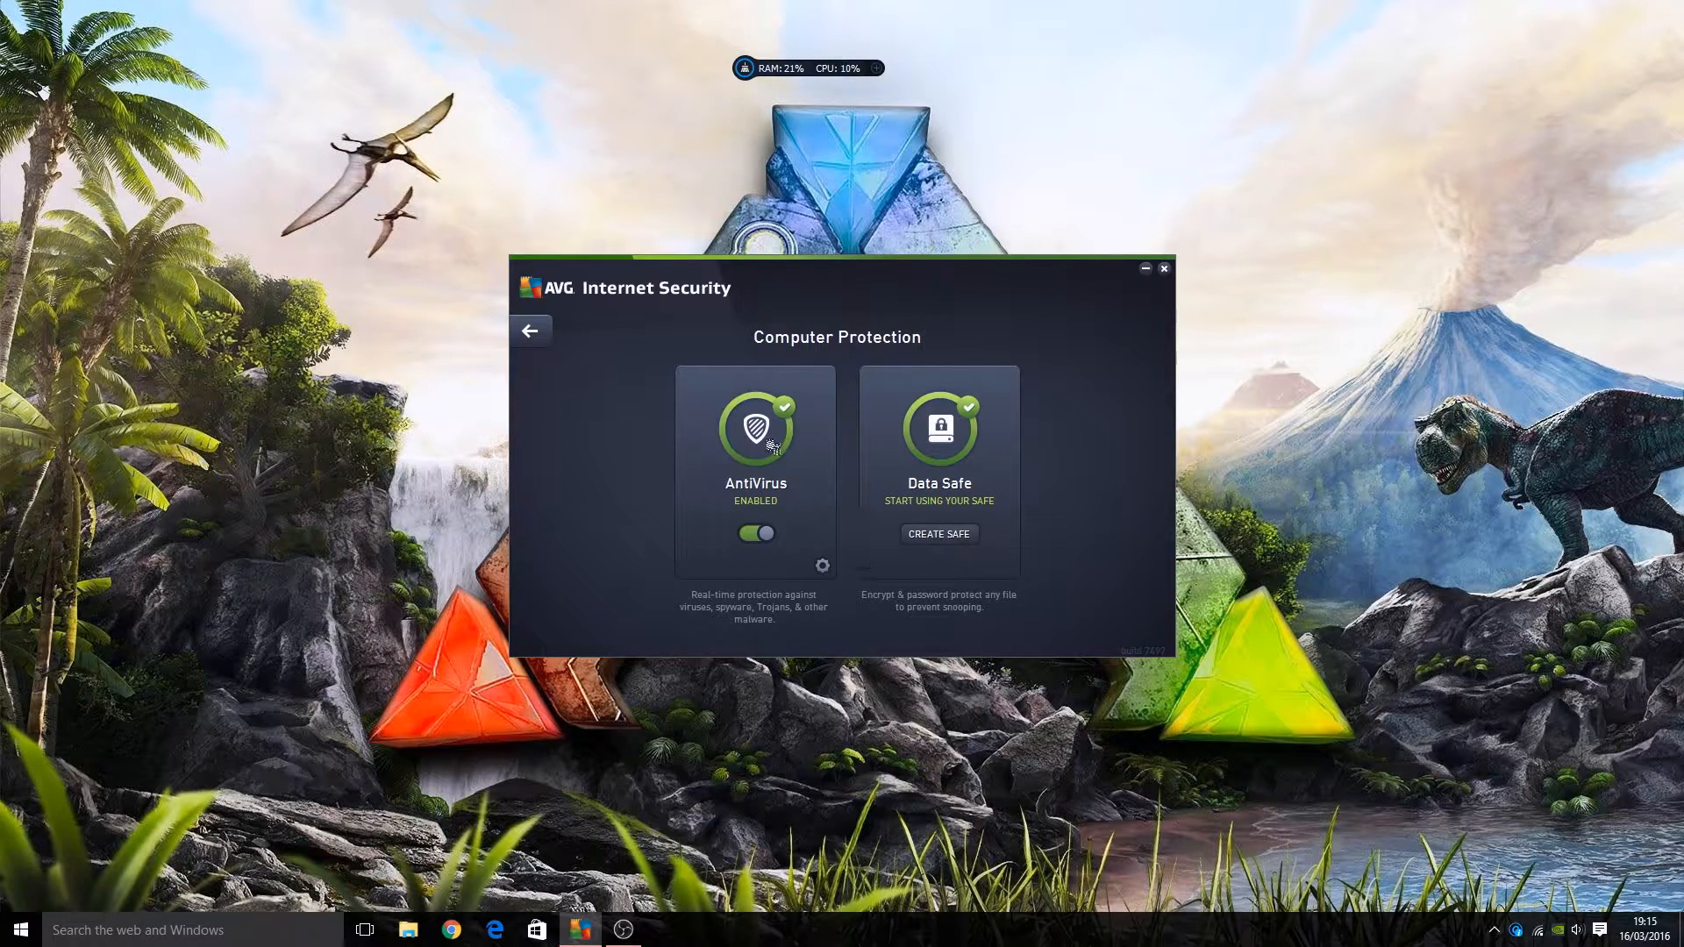
mouse_move(545, 349)
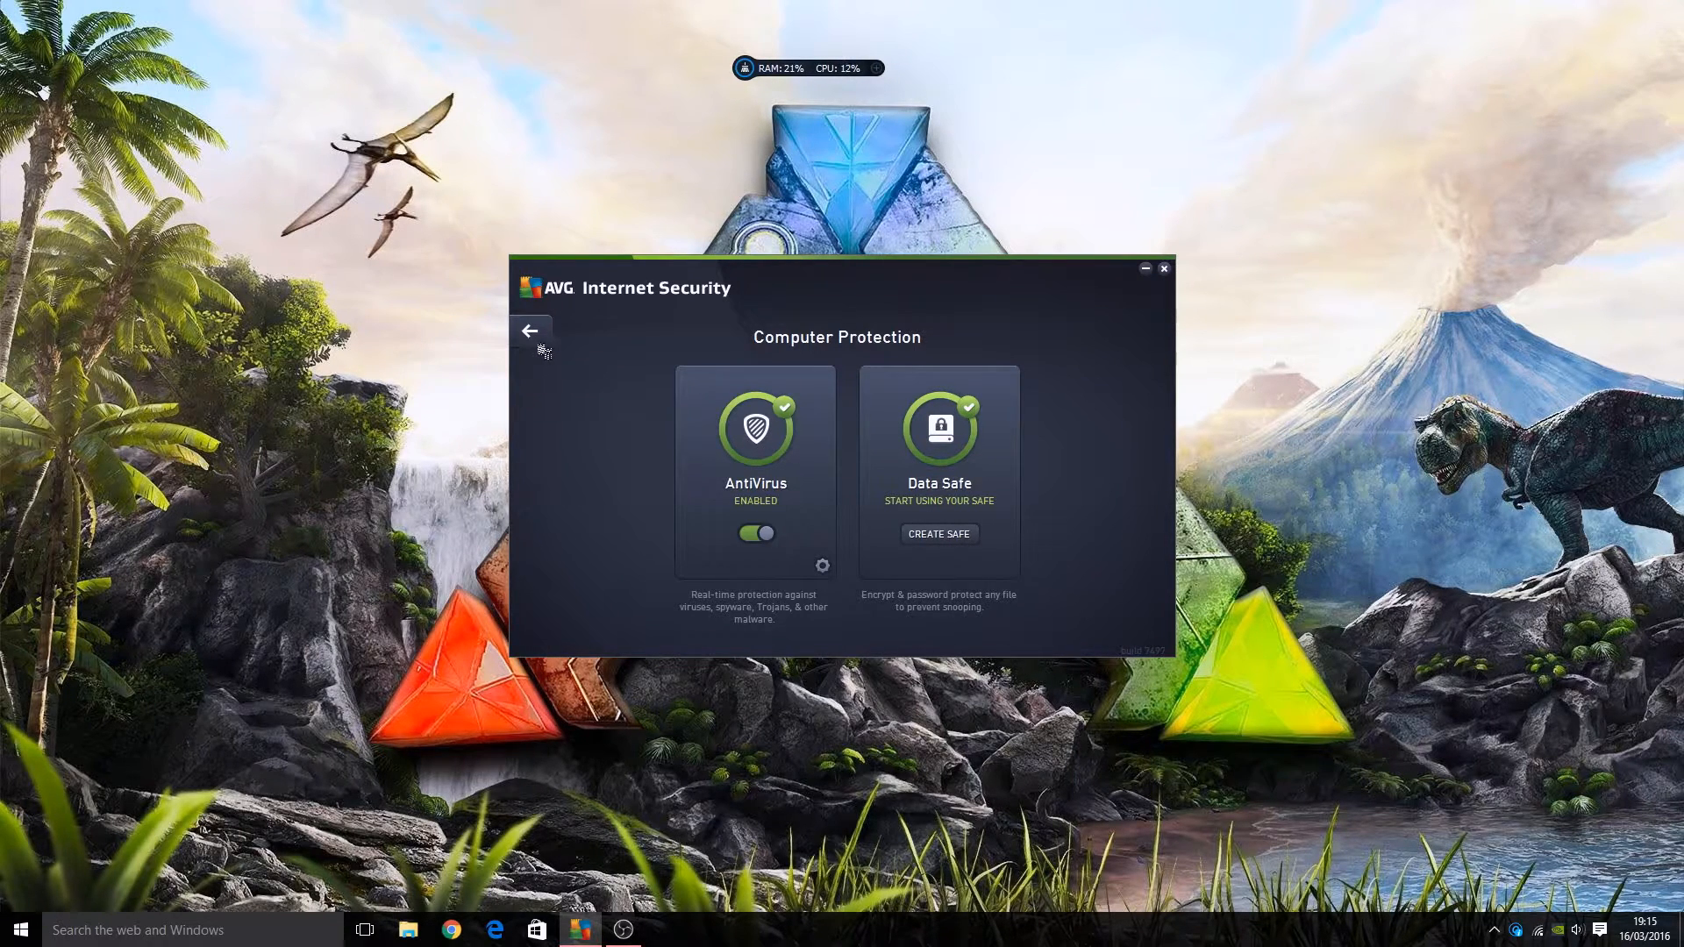
Go back to the dashboard and open Web Browsing Protection with LinkScanner and Online Shield
left_click(530, 331)
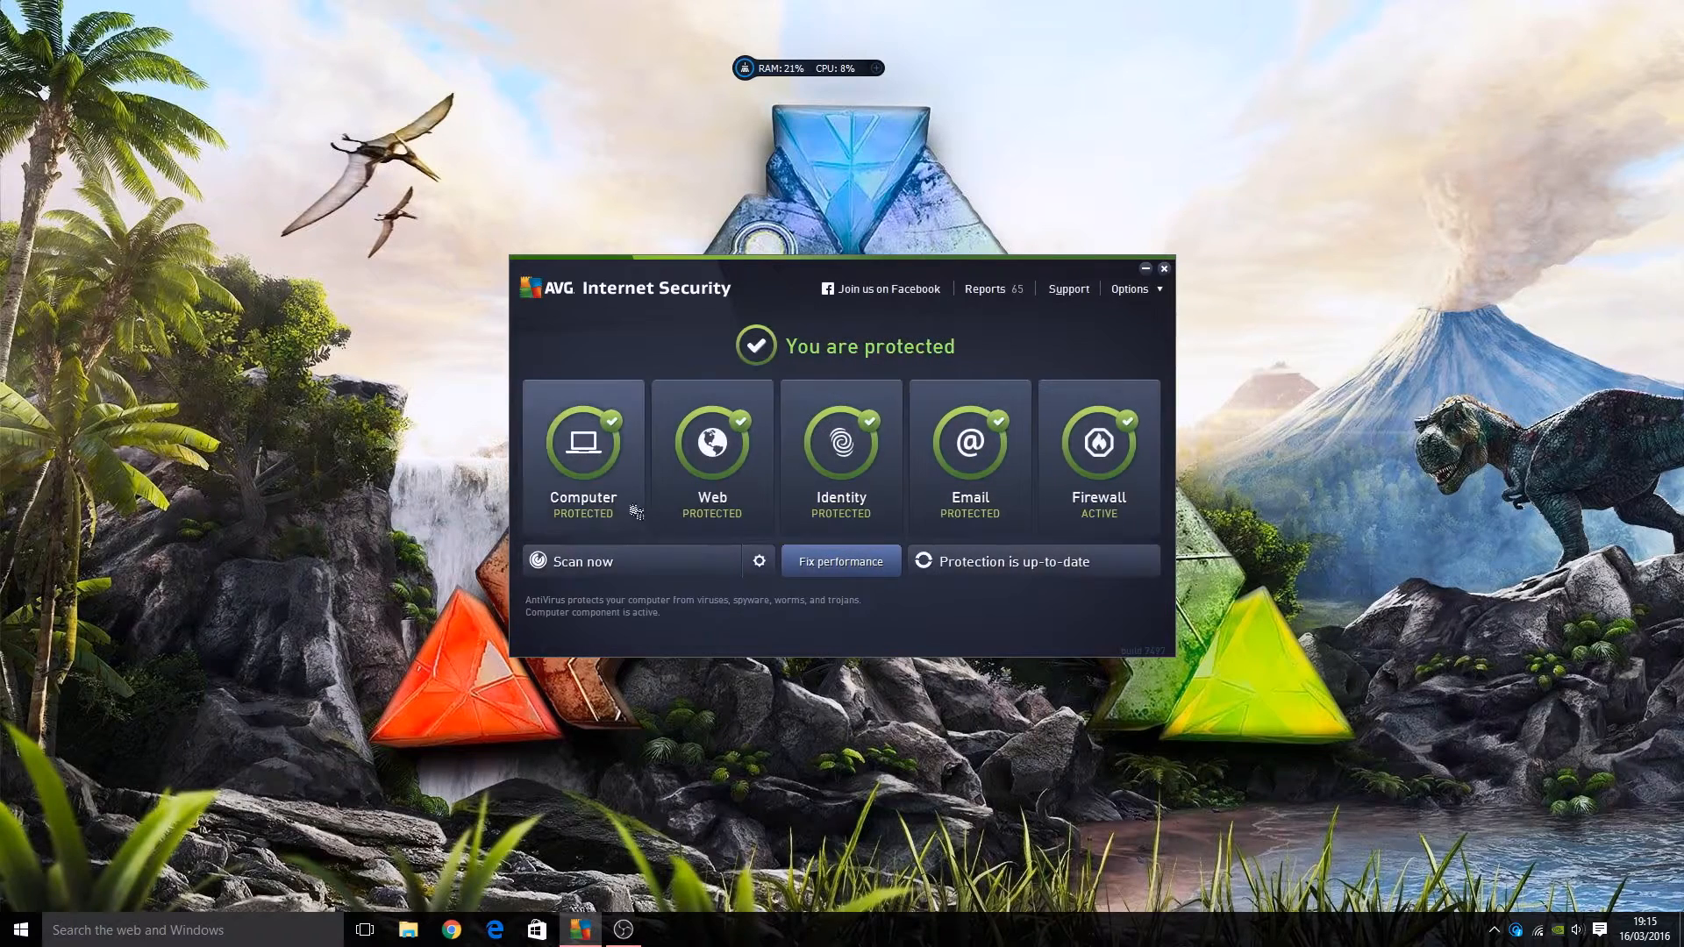
left_click(712, 451)
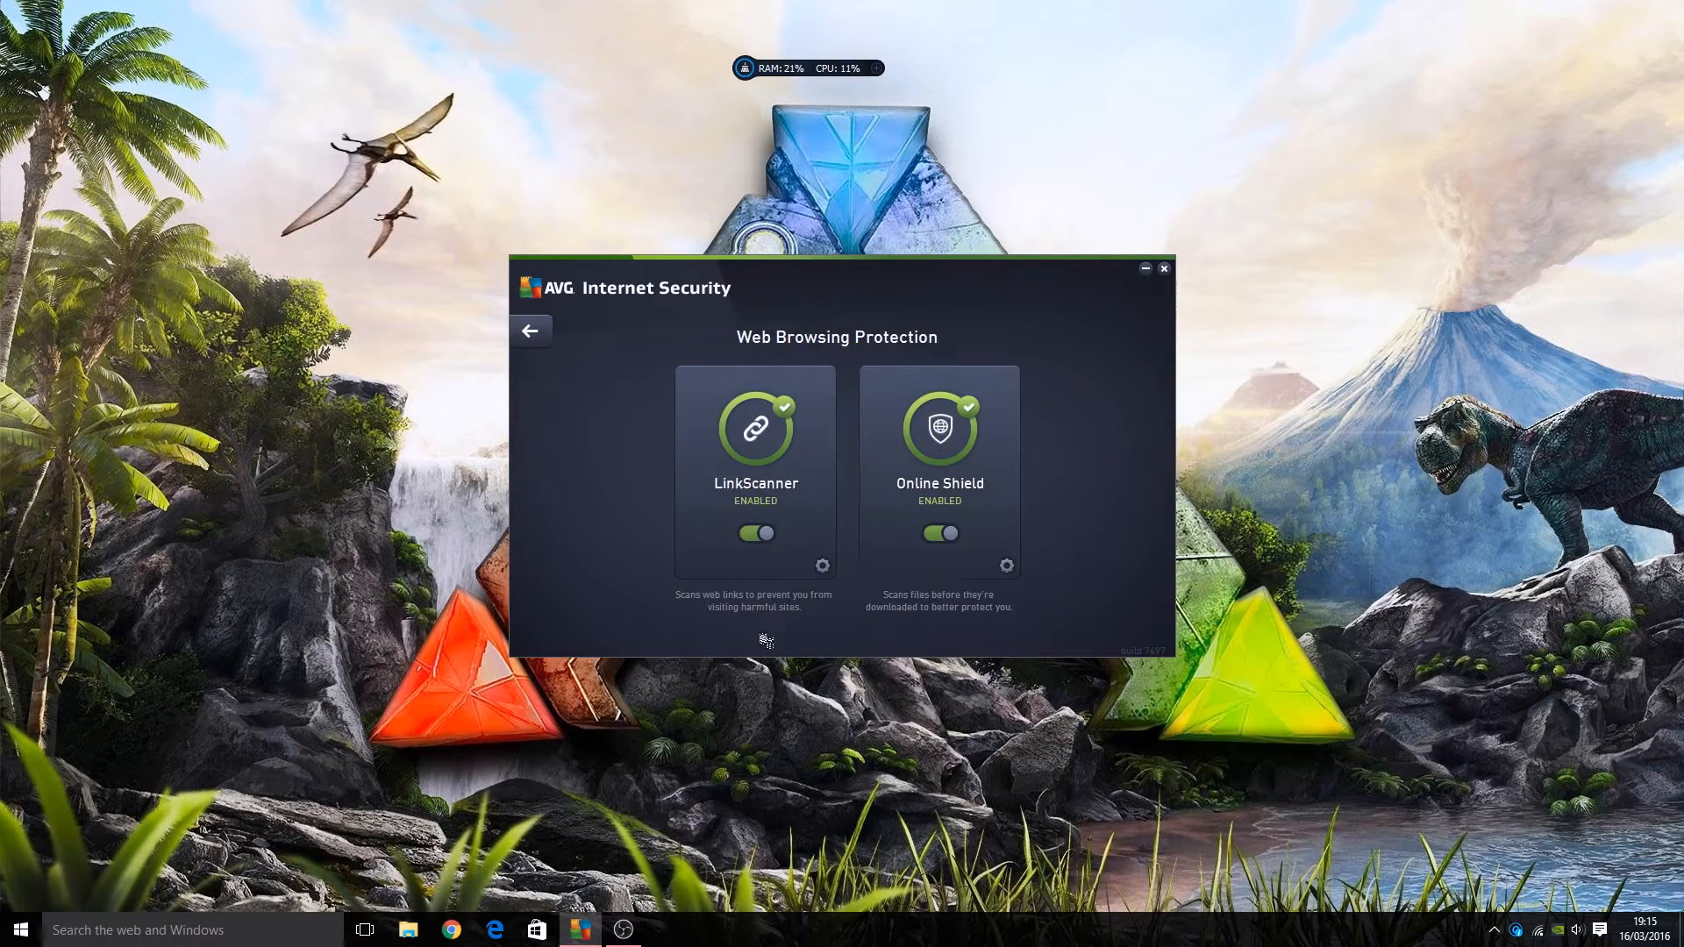
mouse_move(800, 502)
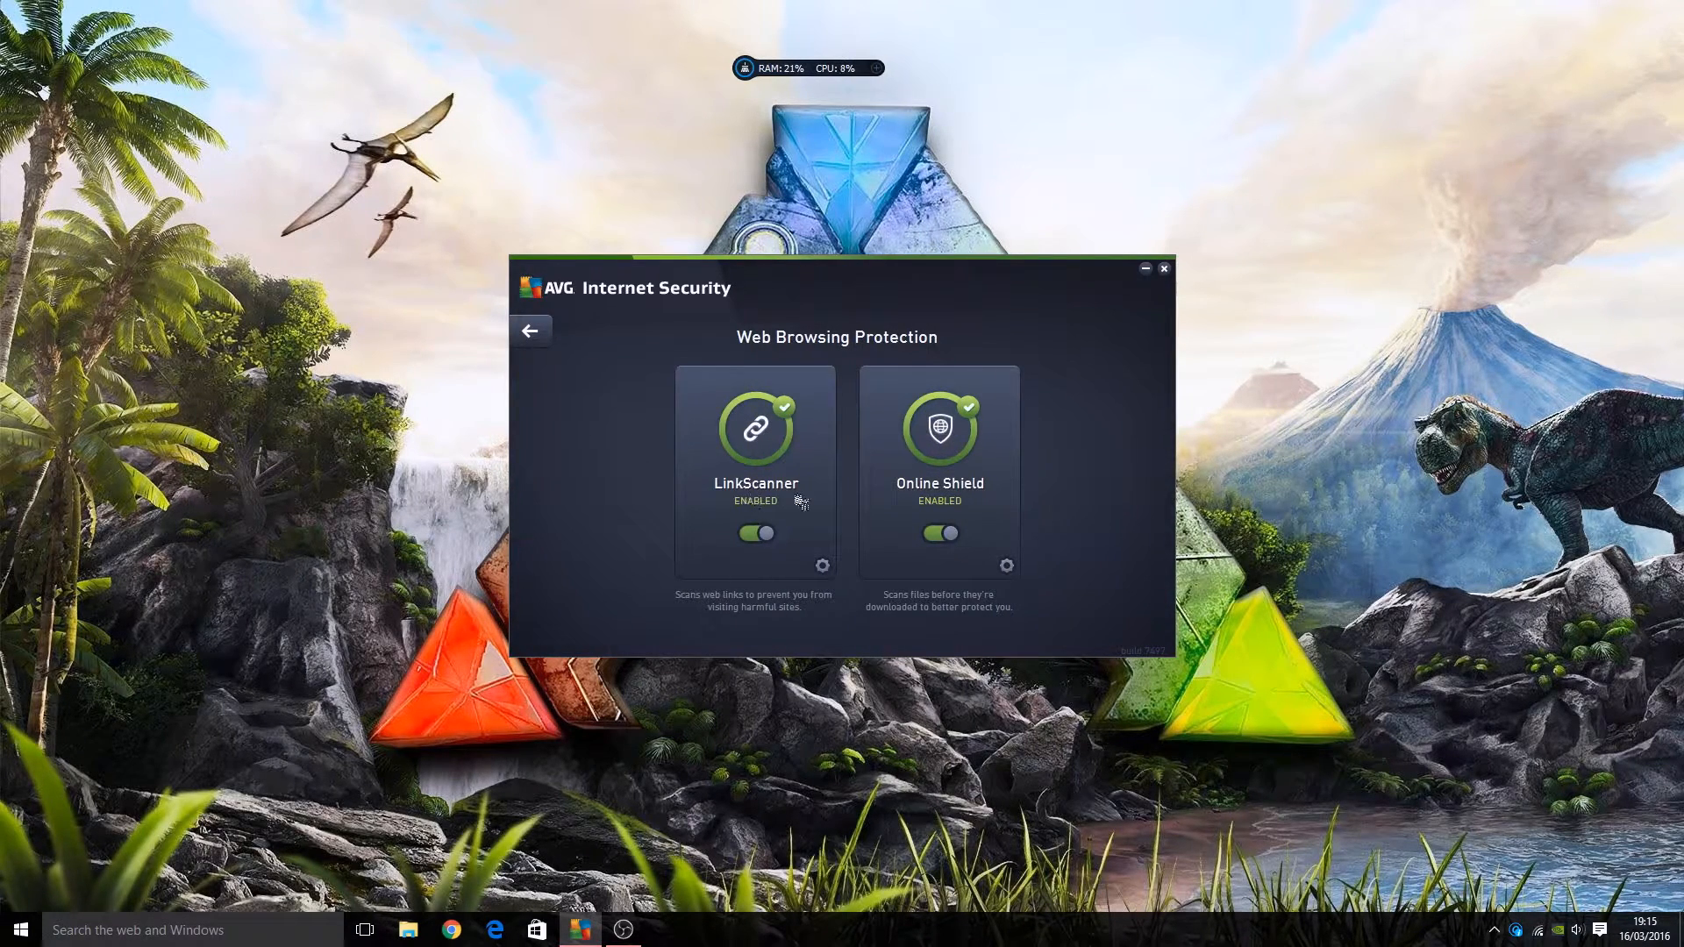
mouse_move(971, 563)
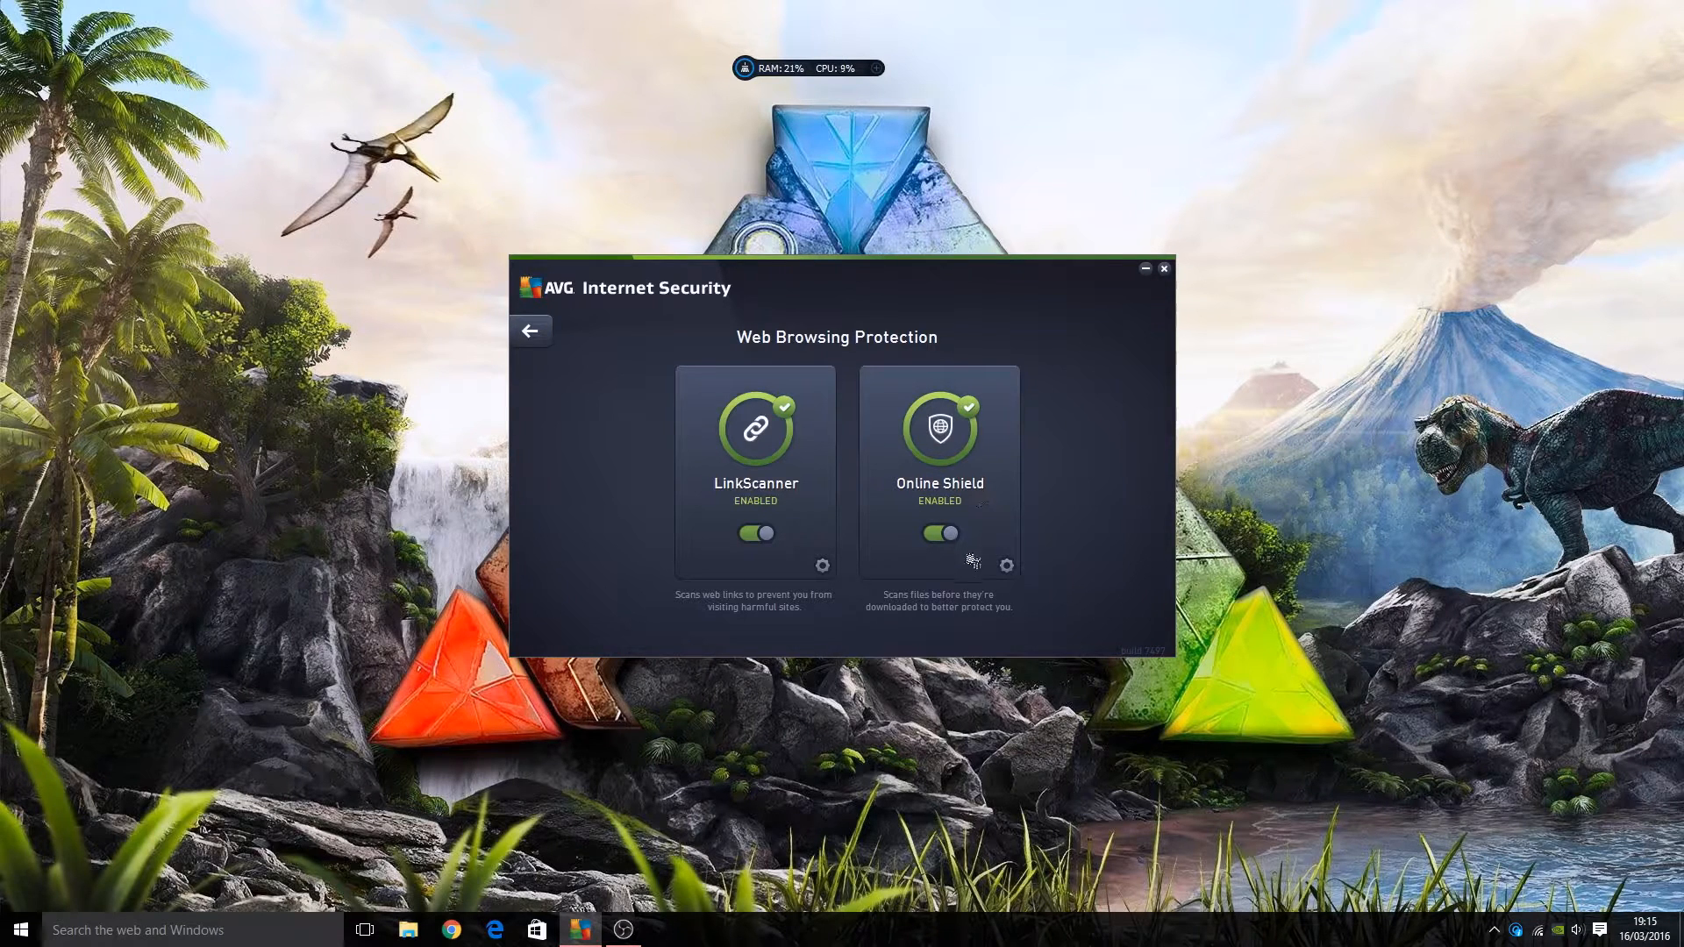
mouse_move(913, 628)
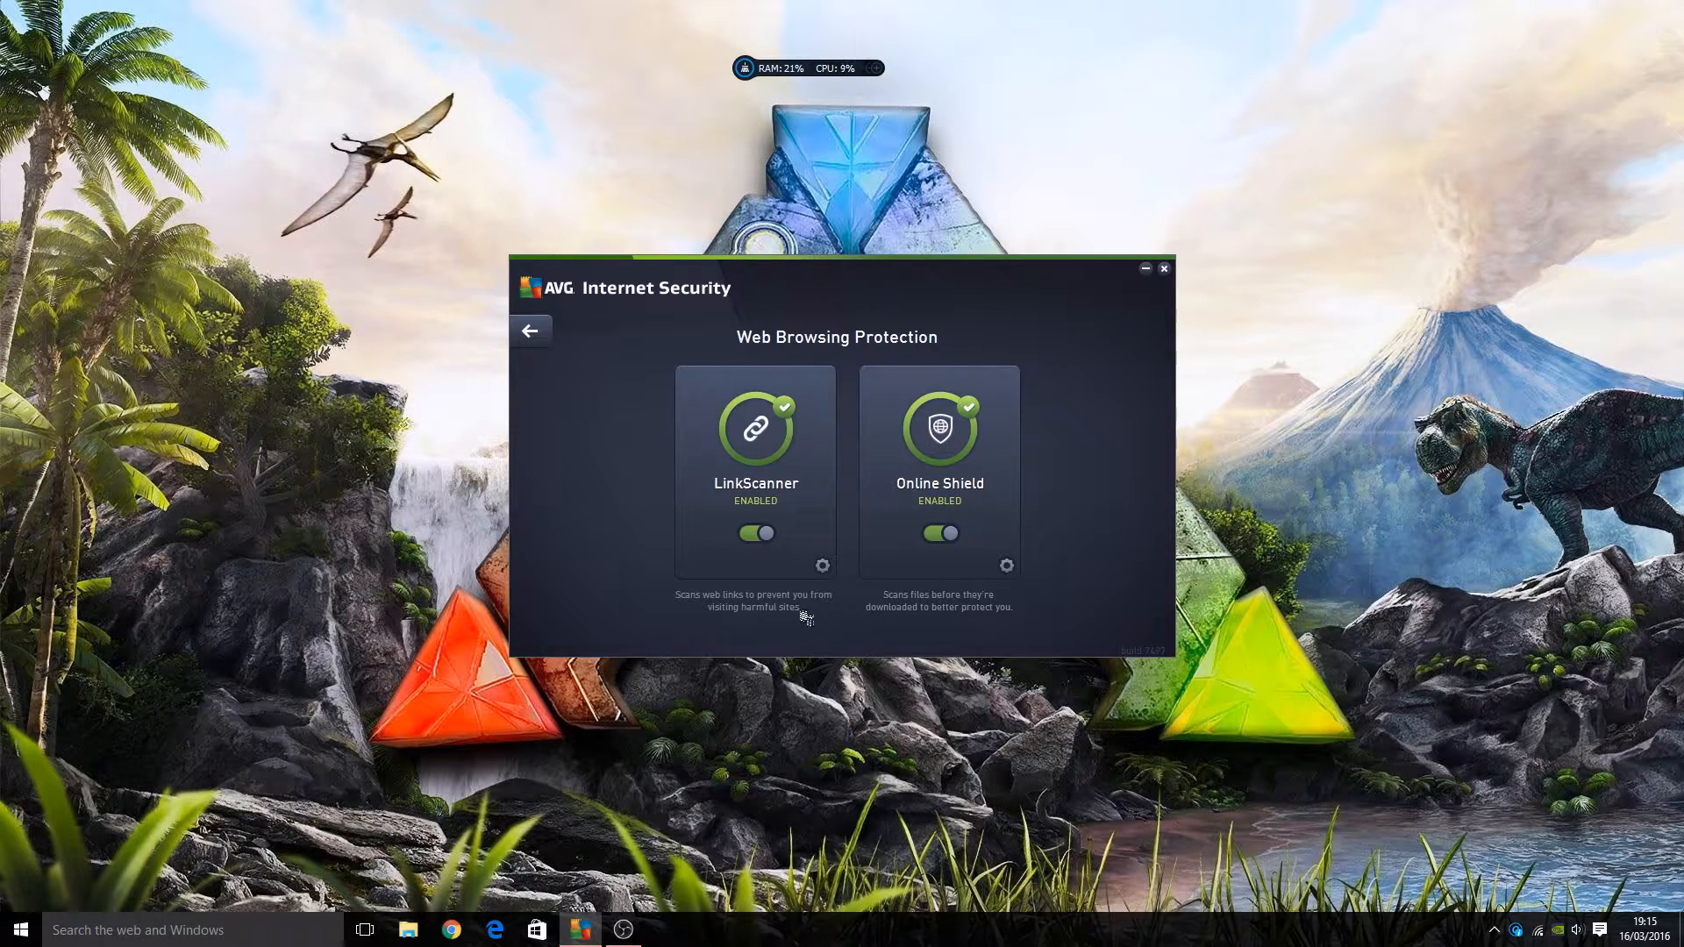
mouse_move(846, 626)
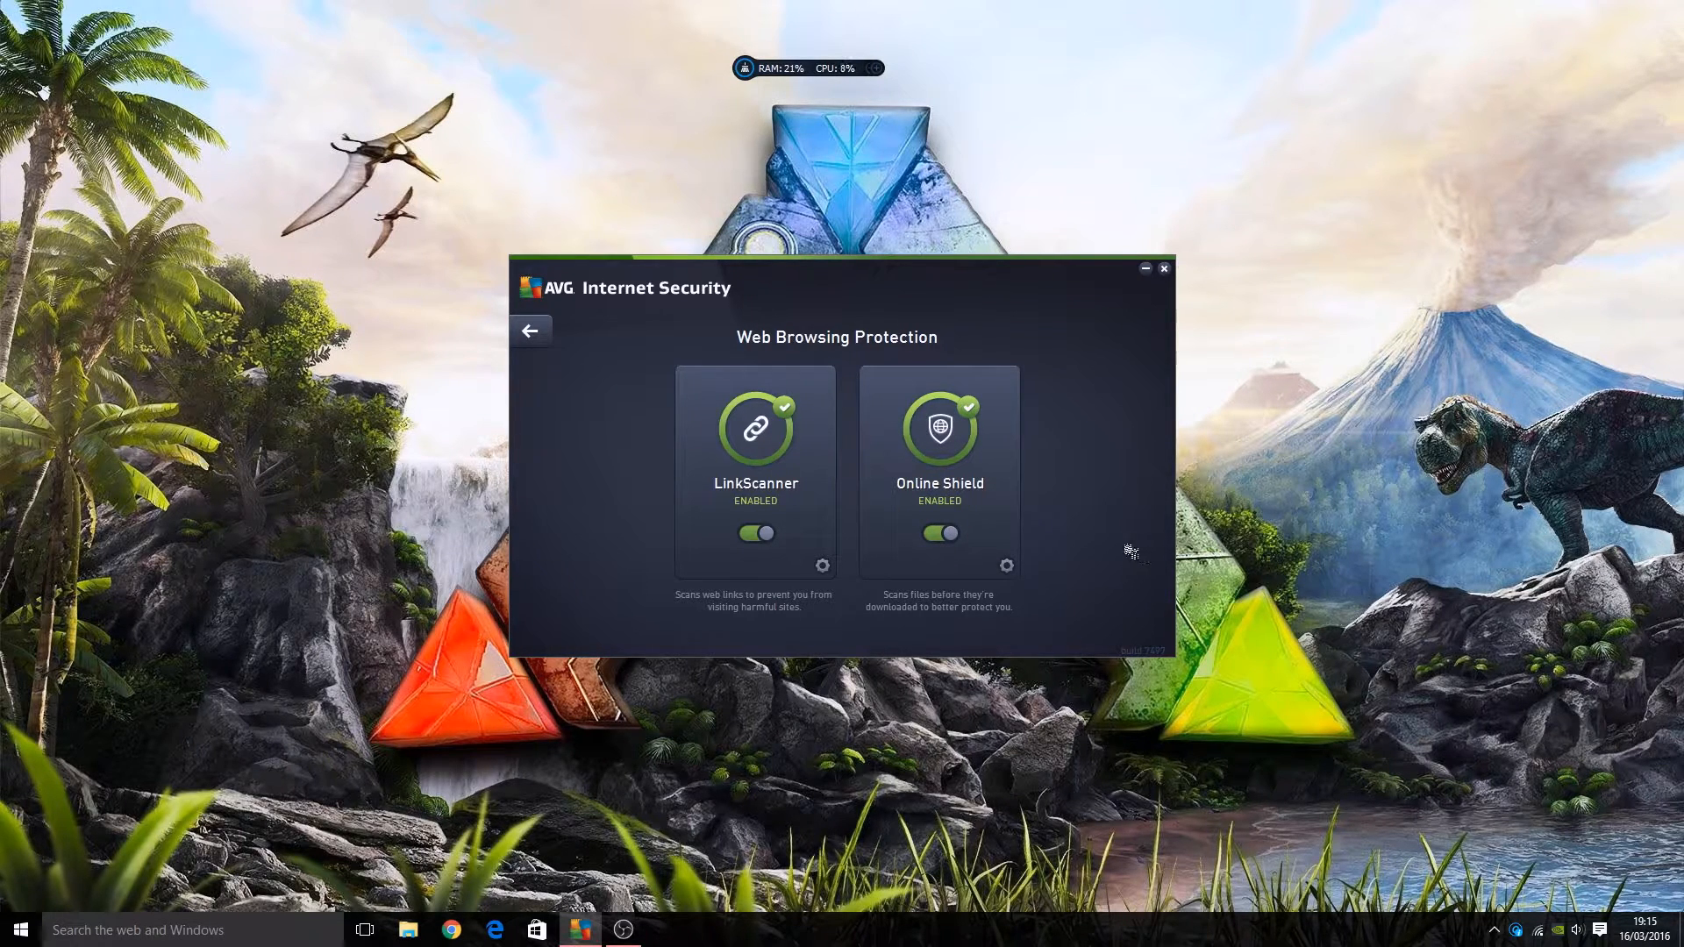
mouse_move(1077, 549)
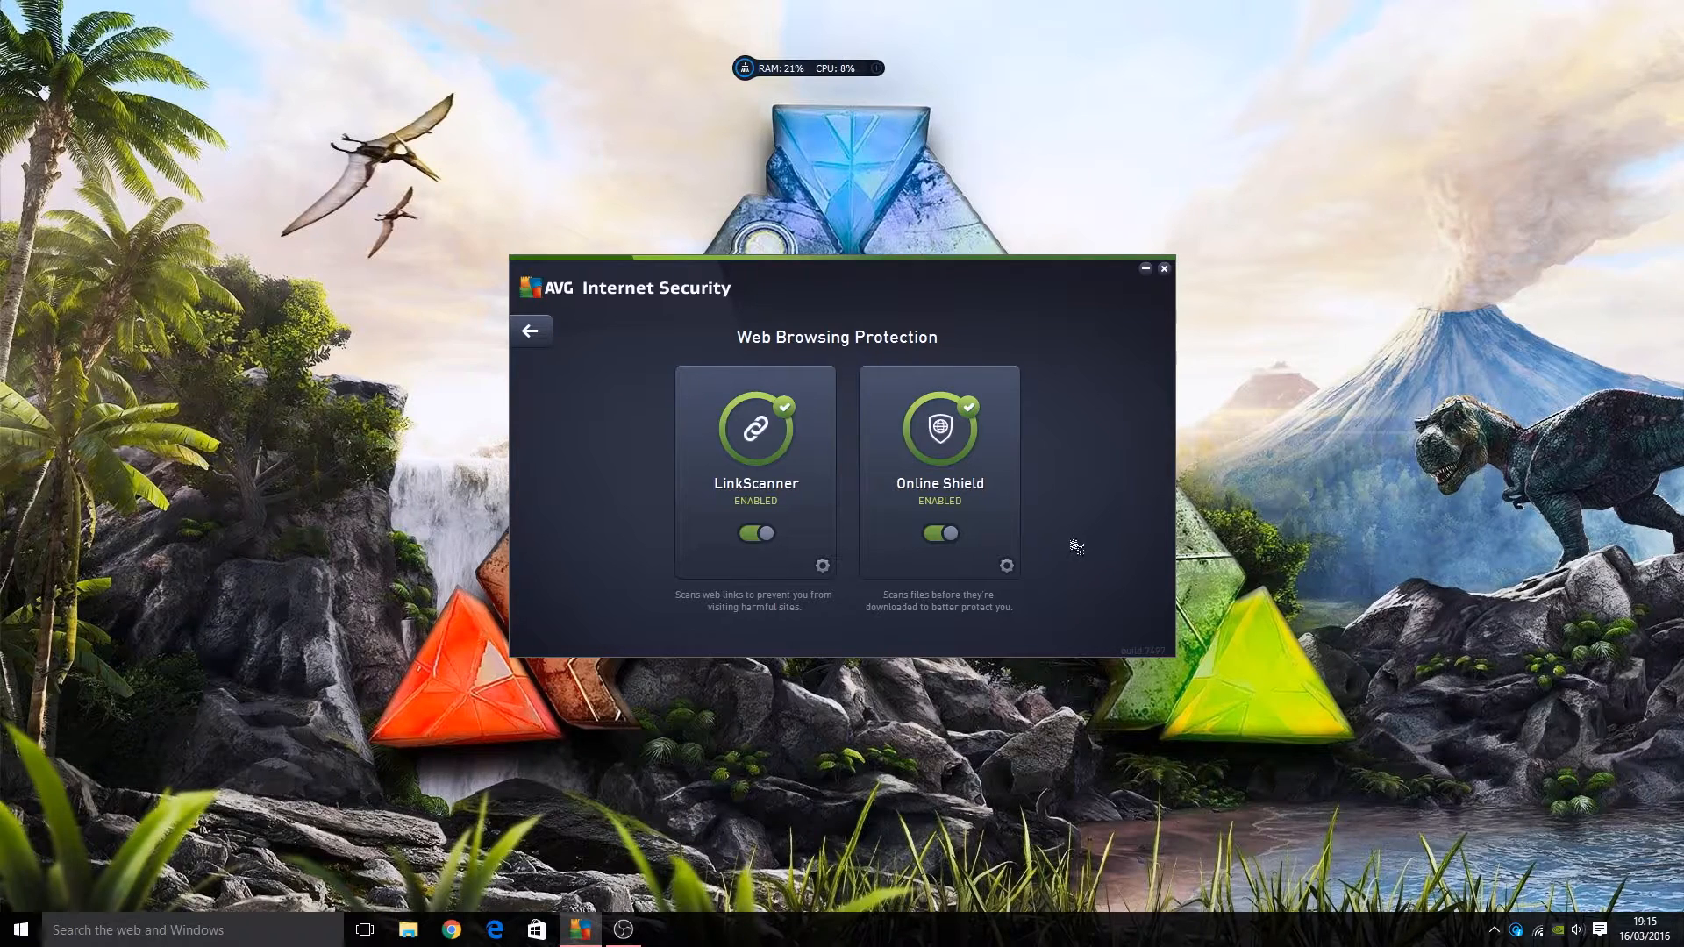
mouse_move(1005, 522)
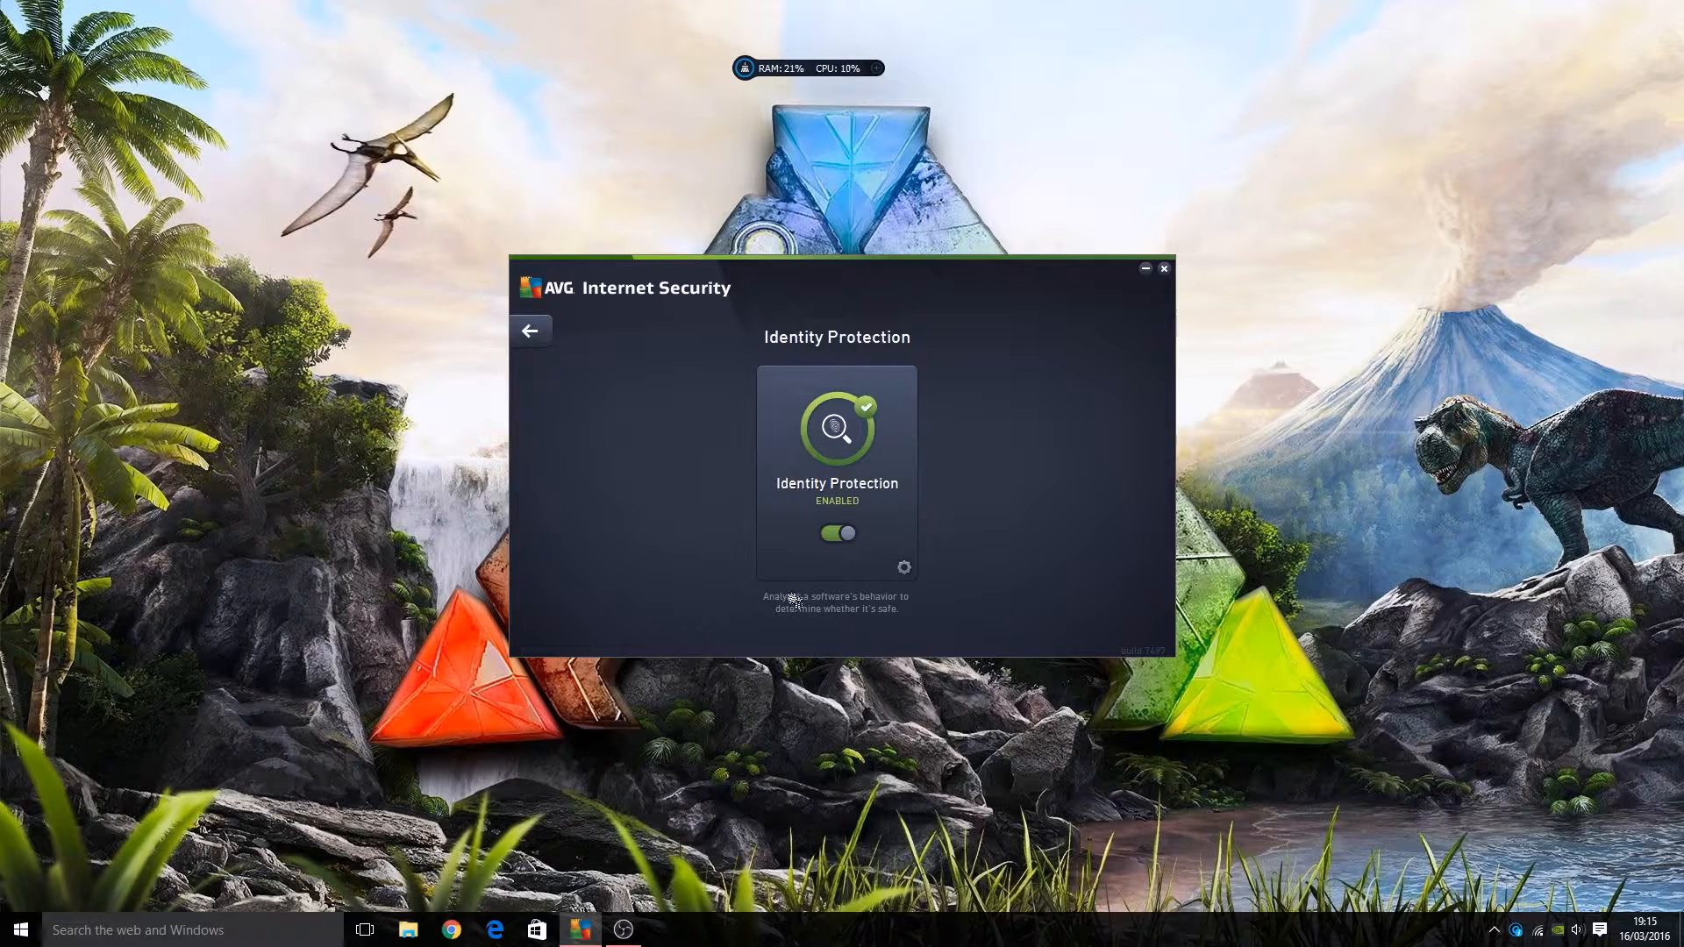
mouse_move(865, 628)
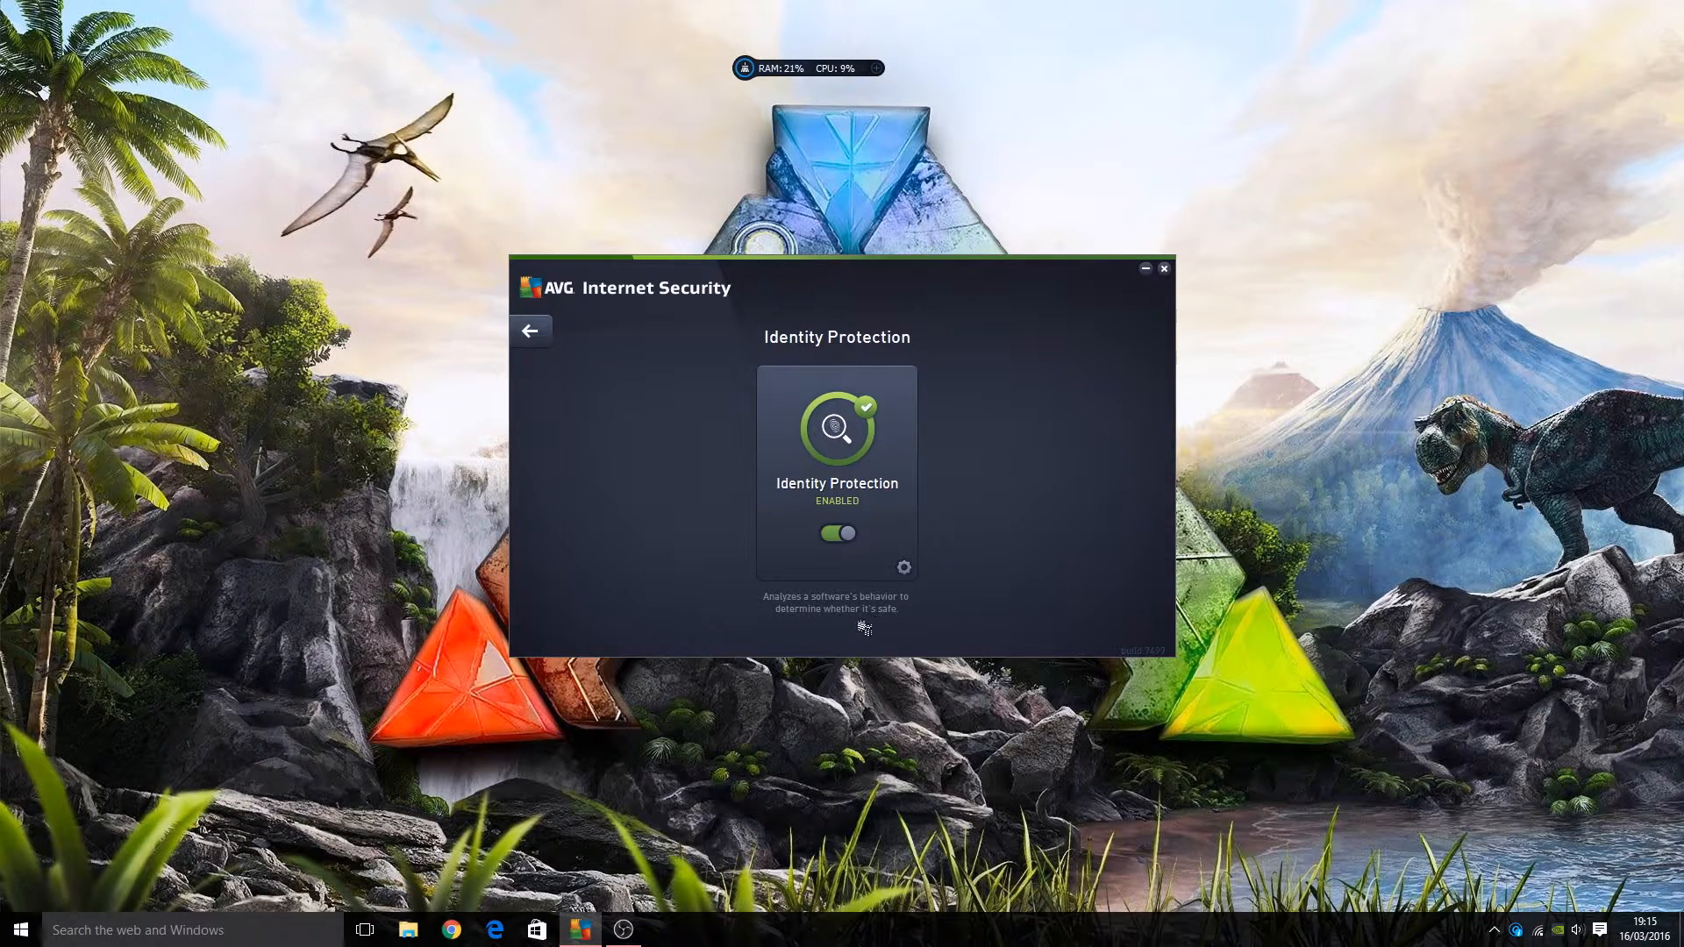
Leave the Identity Protection page and go back to the 'You are protected' dashboard
left_click(530, 329)
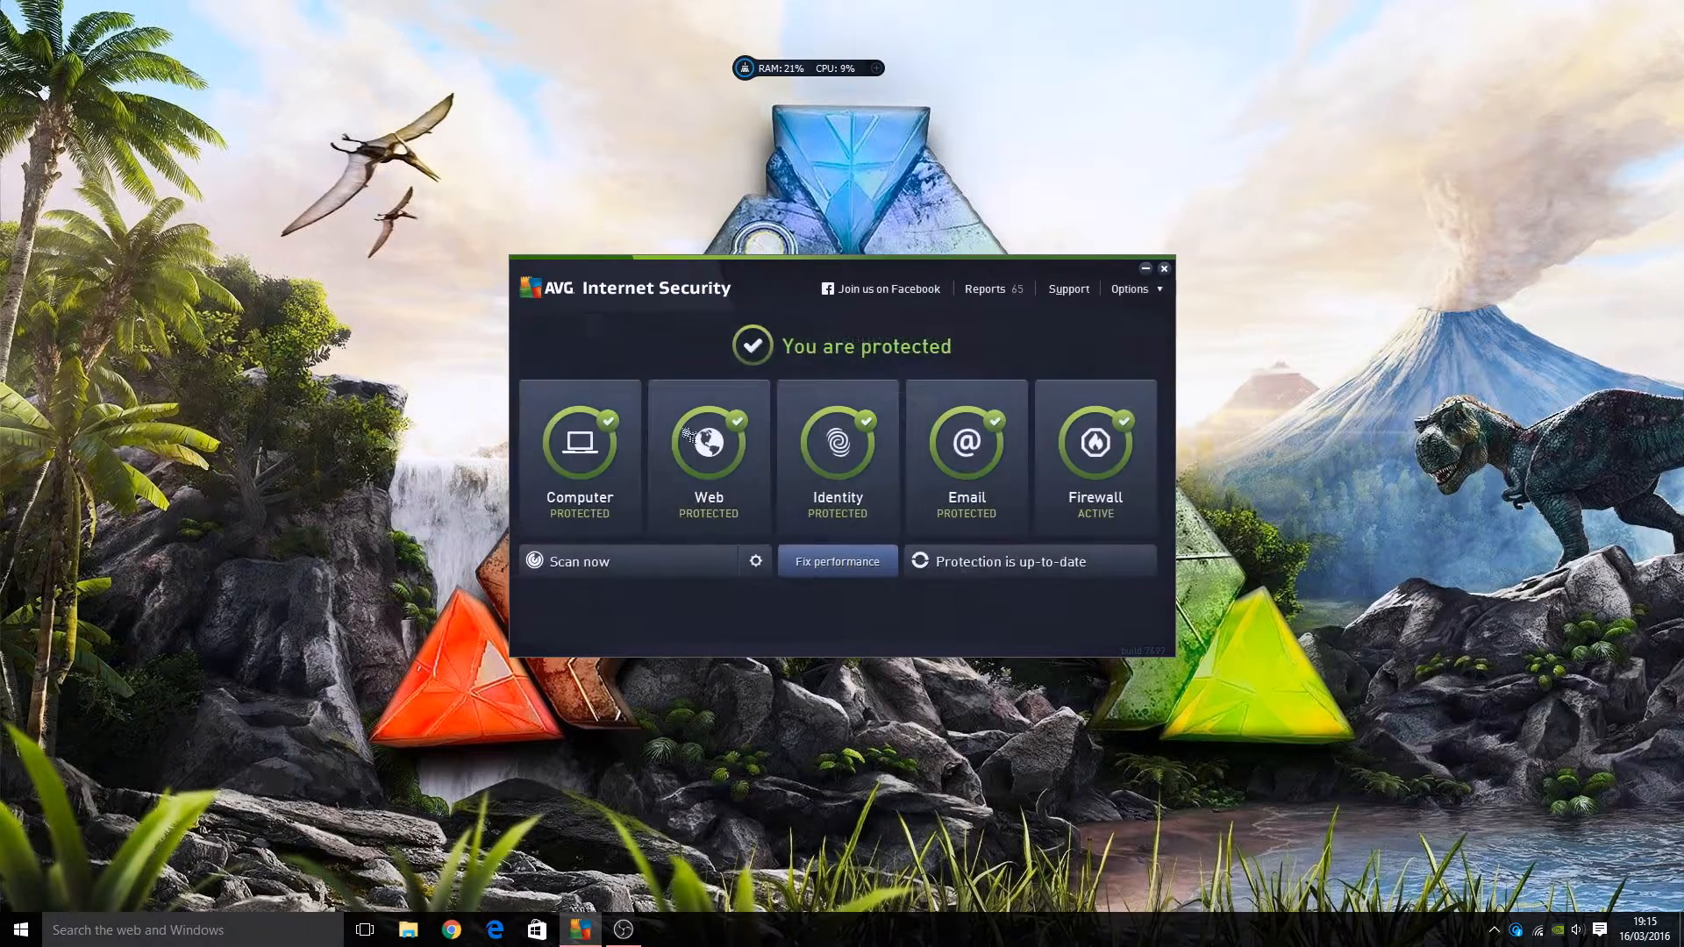
left_click(965, 455)
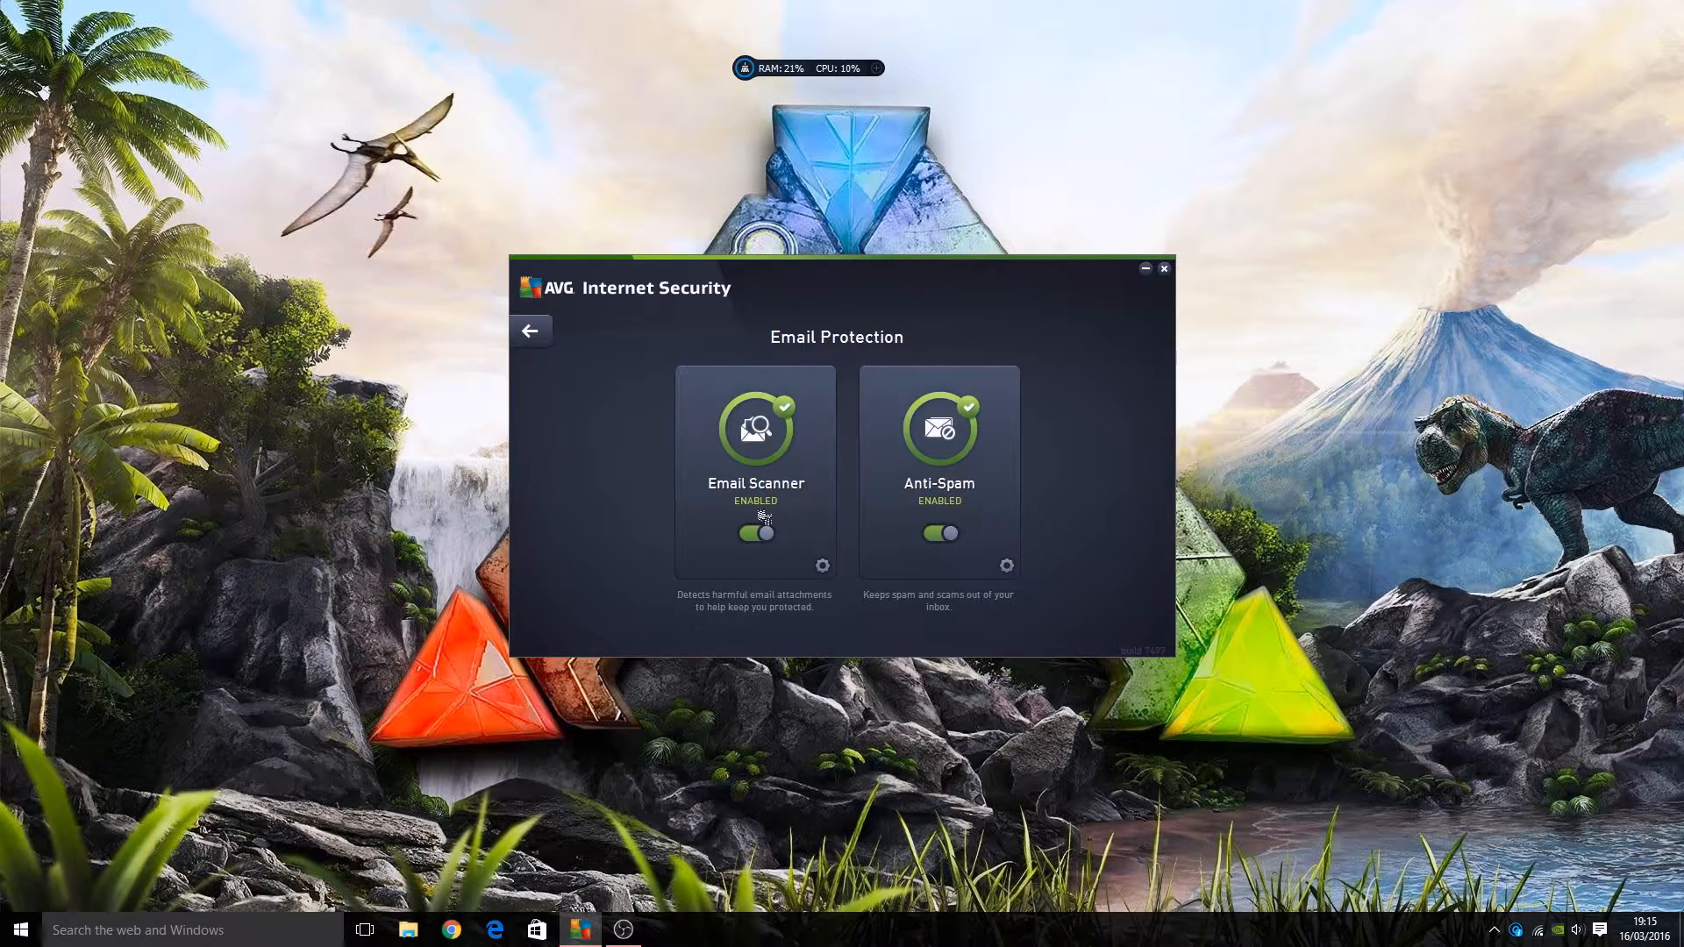
mouse_move(831, 621)
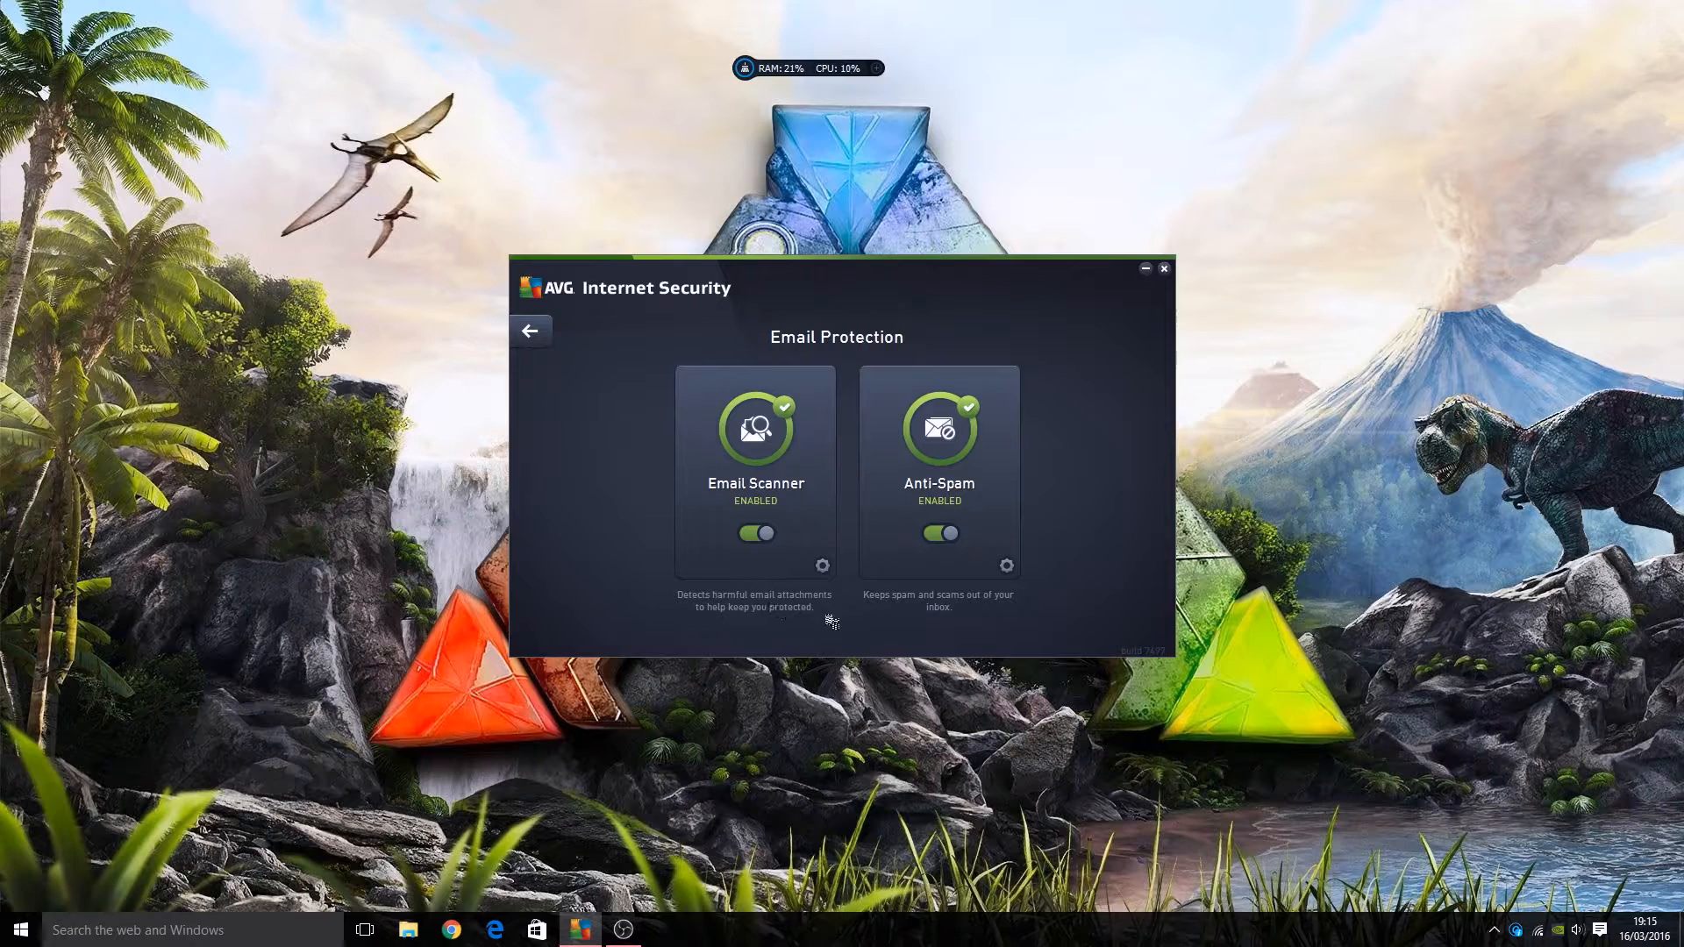
mouse_move(895, 617)
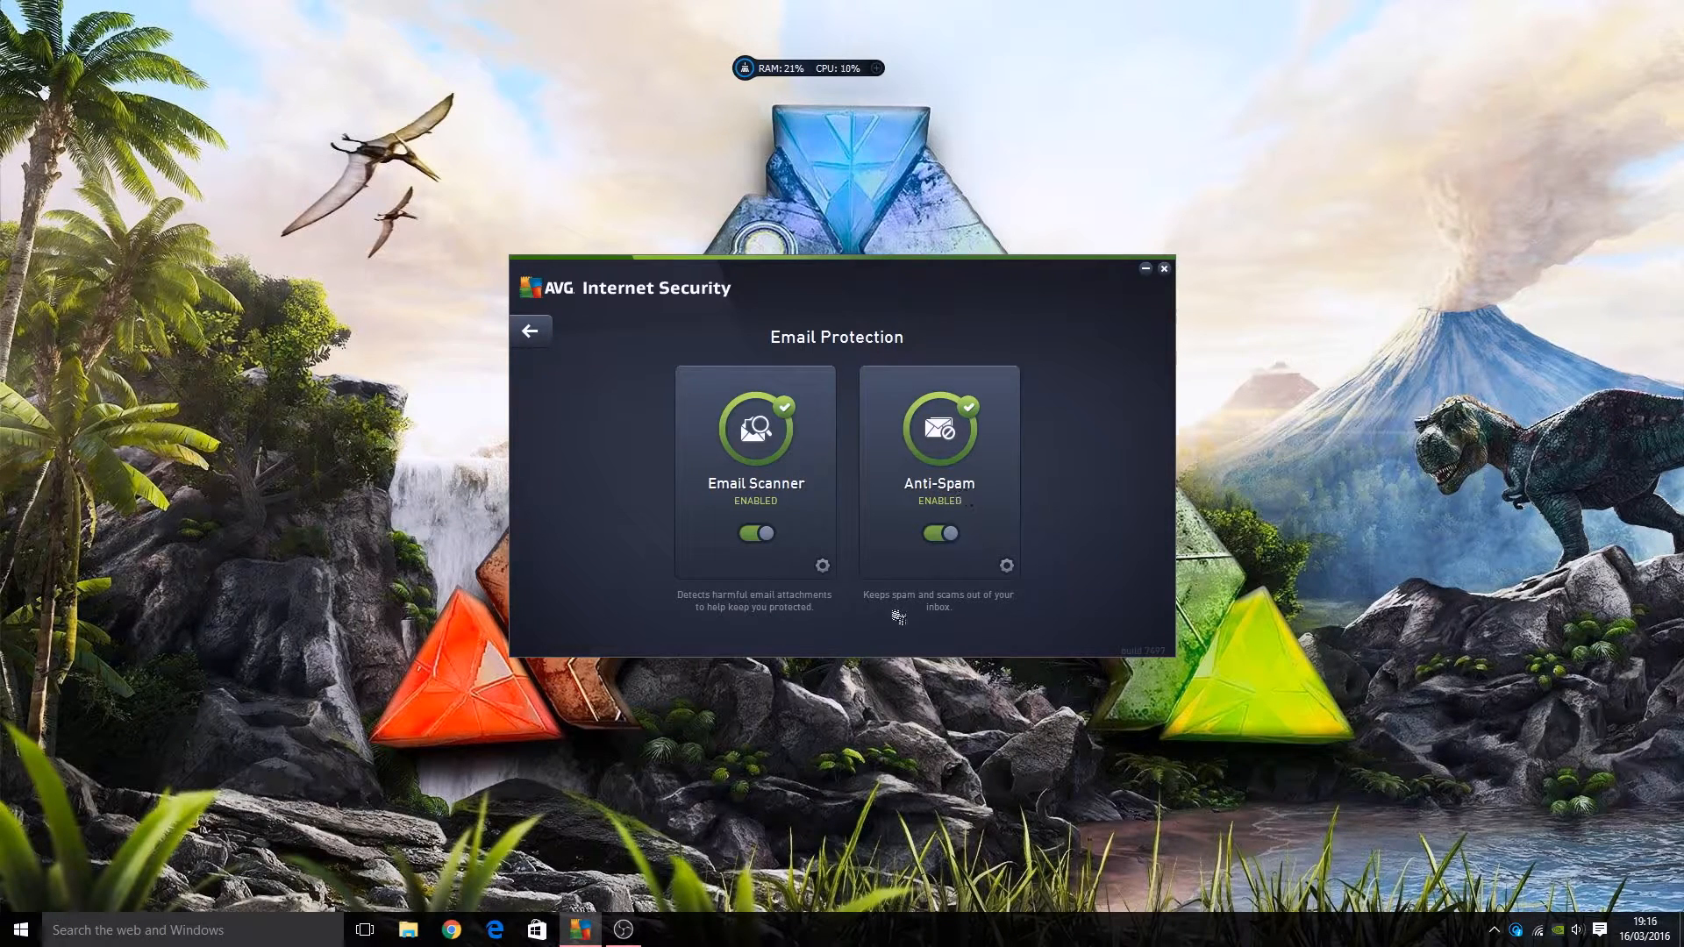
mouse_move(913, 610)
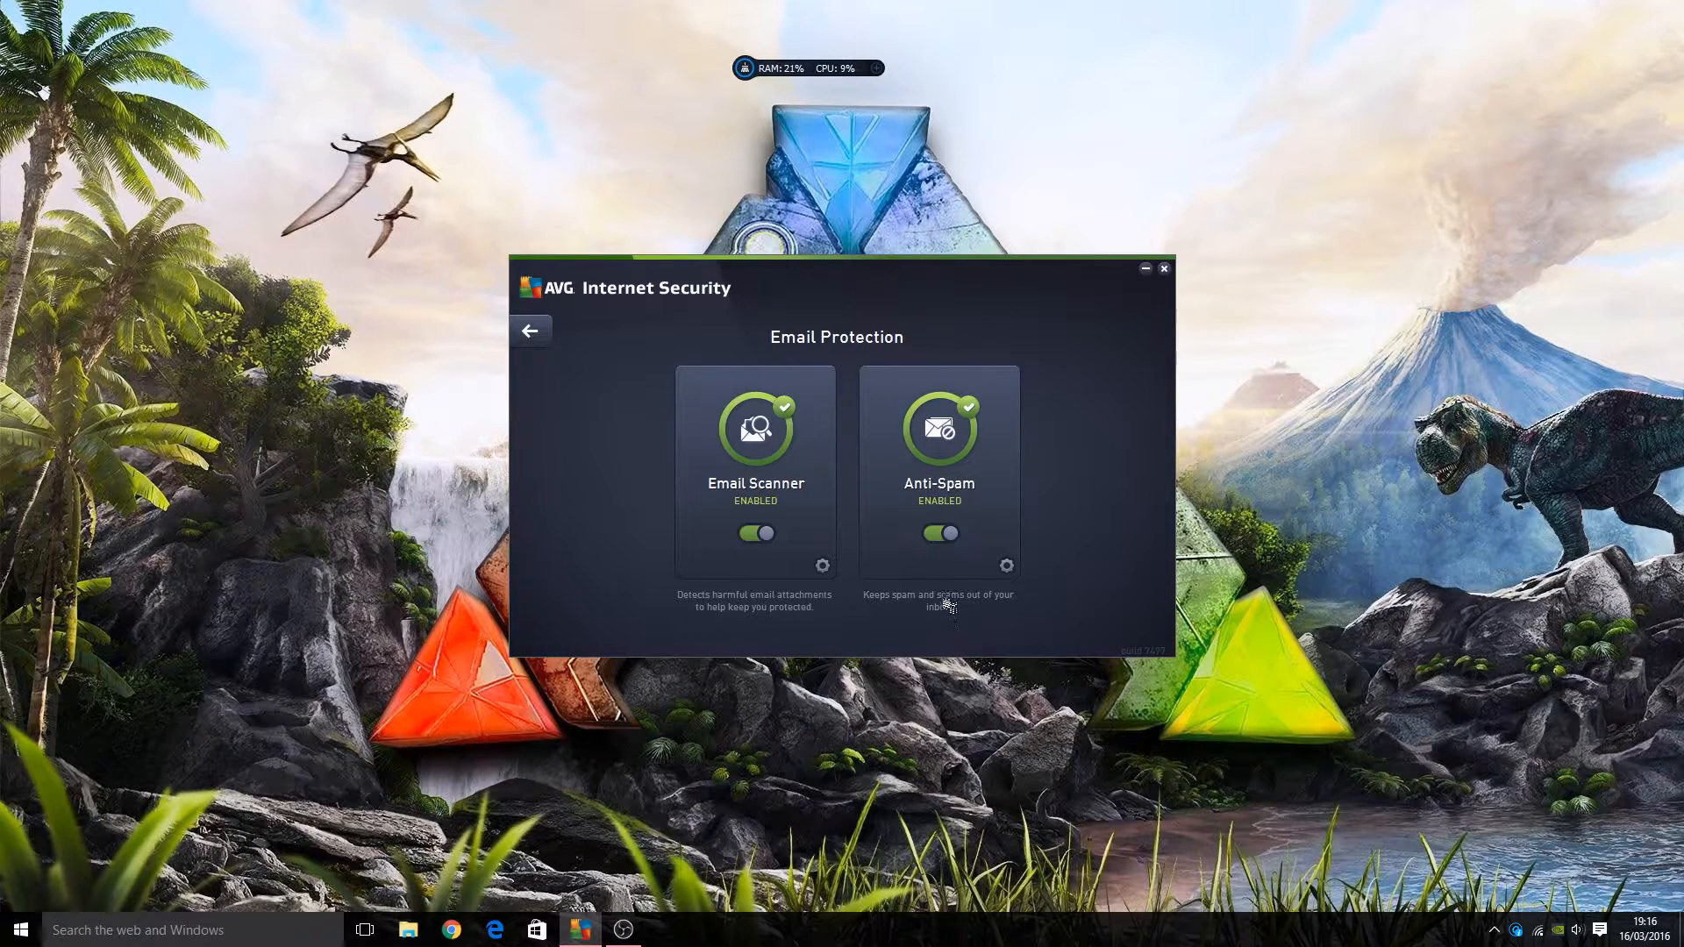
left_click(531, 330)
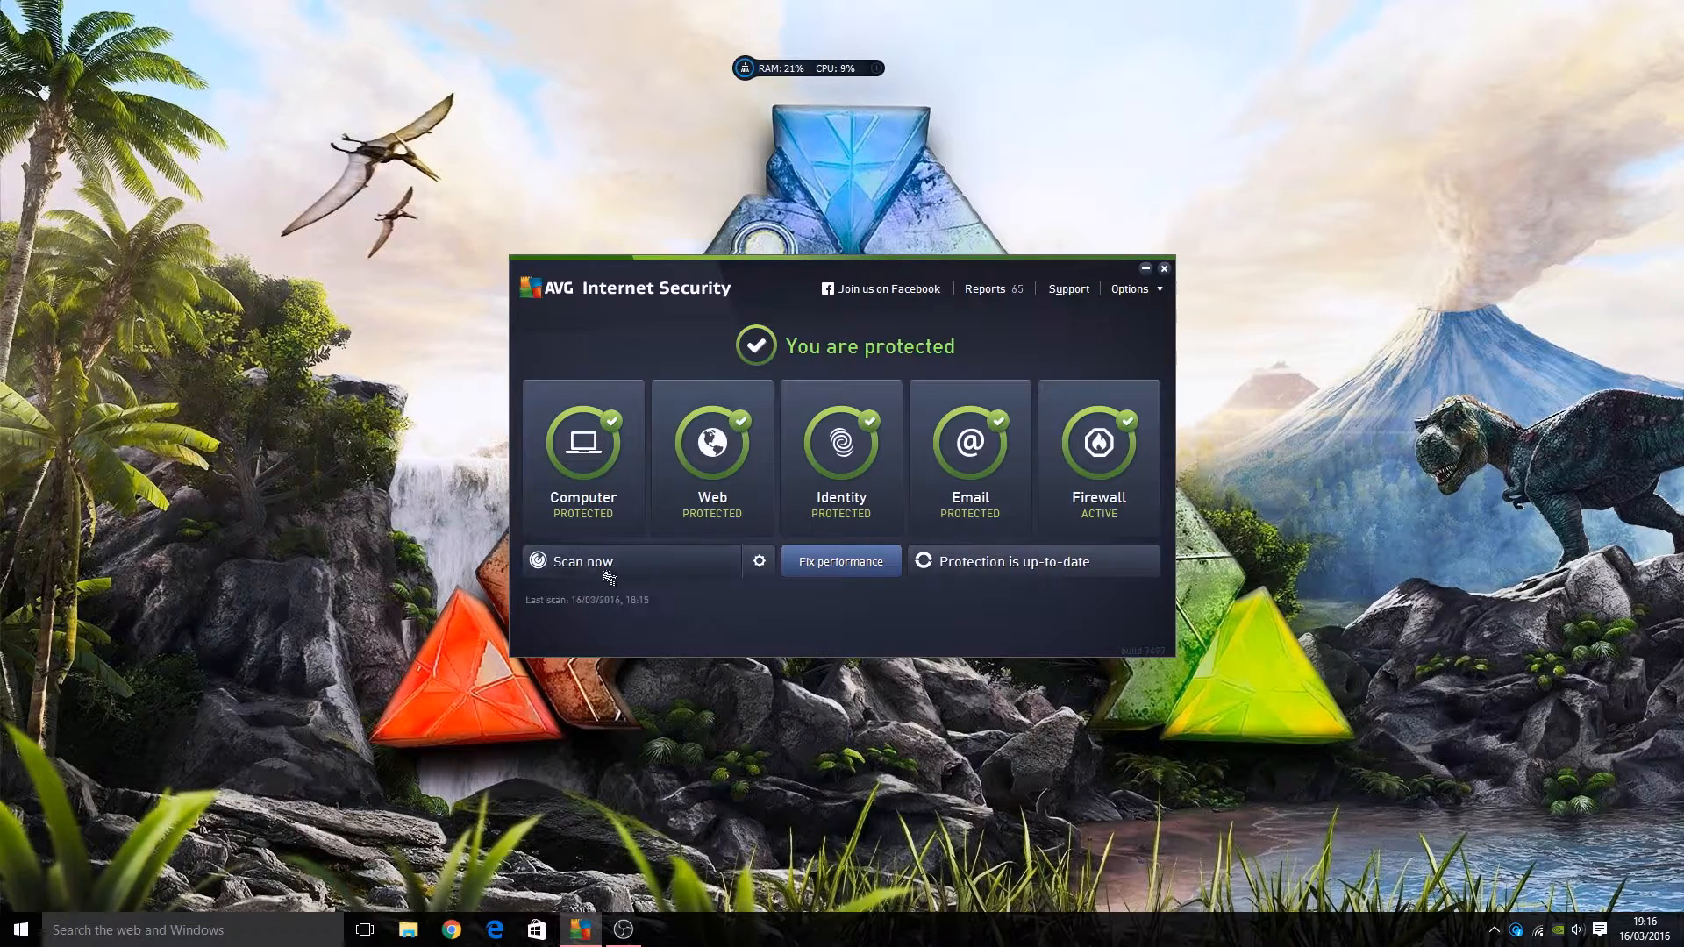
mouse_move(760, 560)
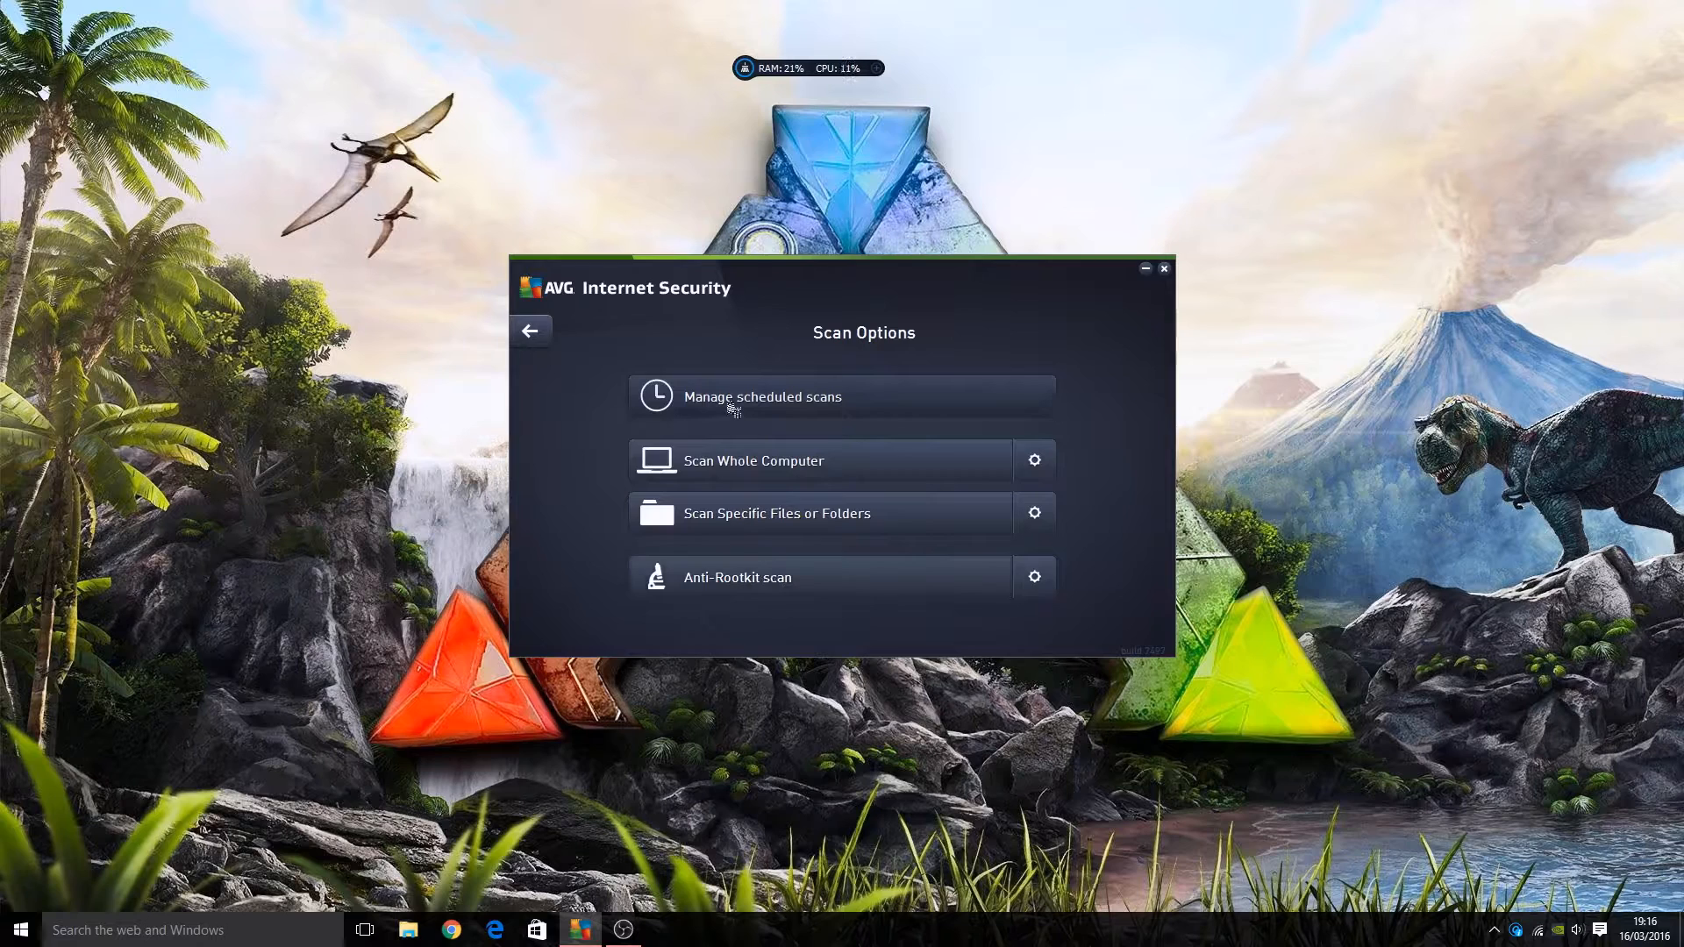
mouse_move(603, 421)
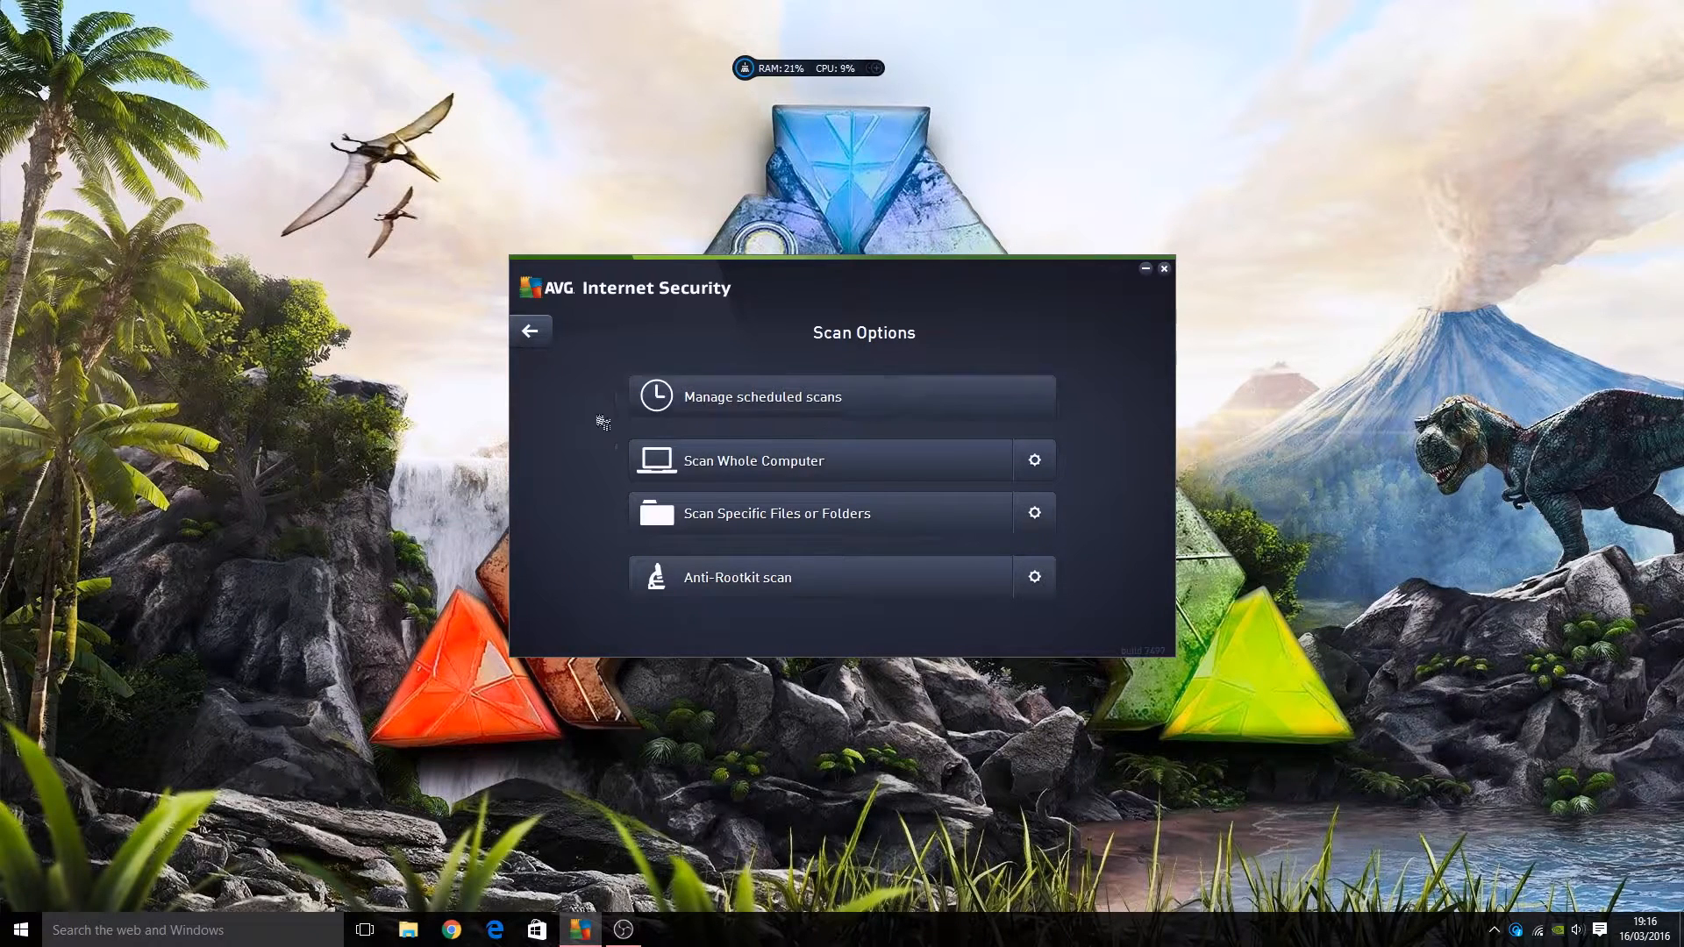
mouse_move(547, 434)
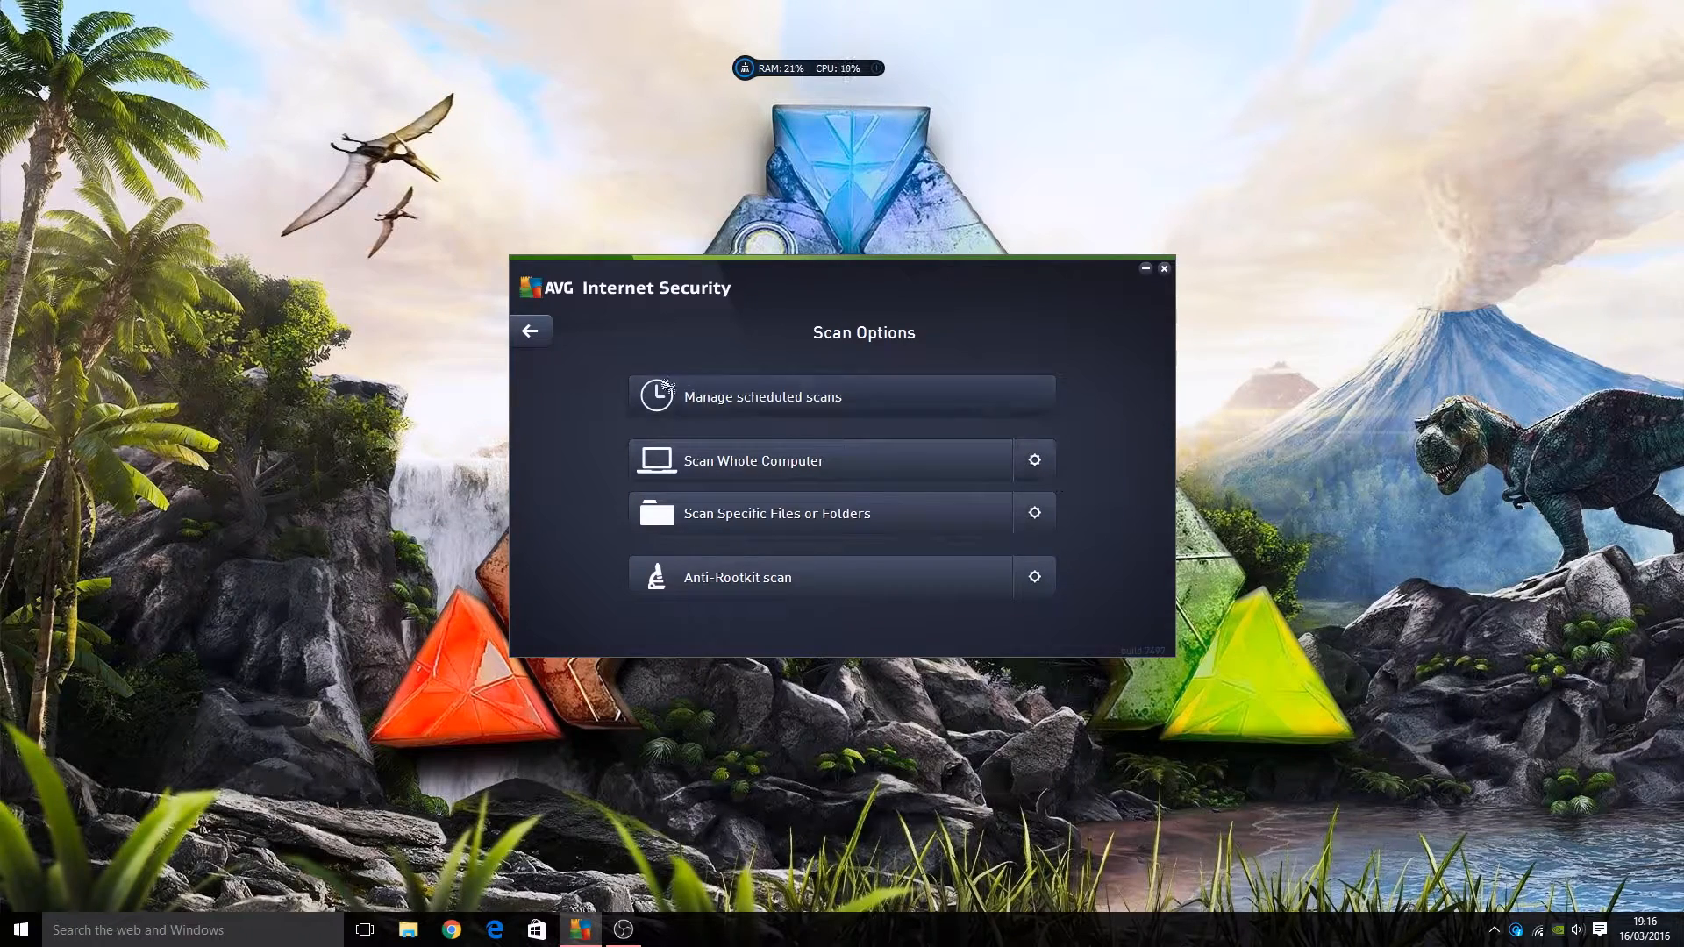
Go back to the dashboard and start PC Analyzer via Fix performance
left_click(531, 330)
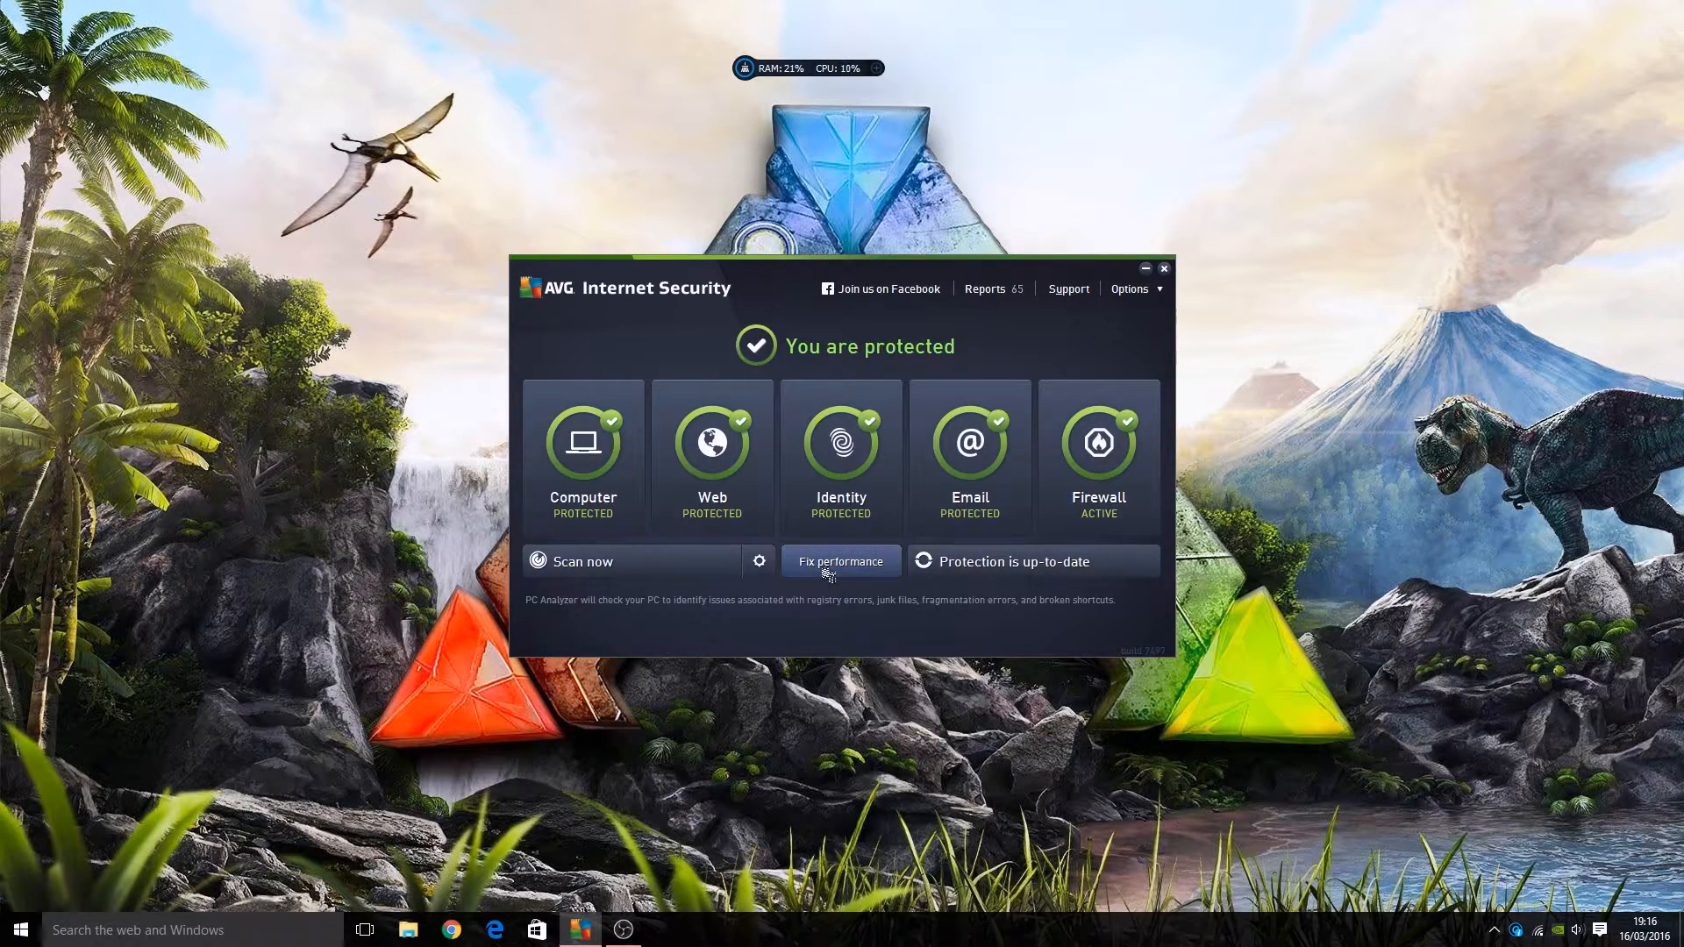
left_click(841, 560)
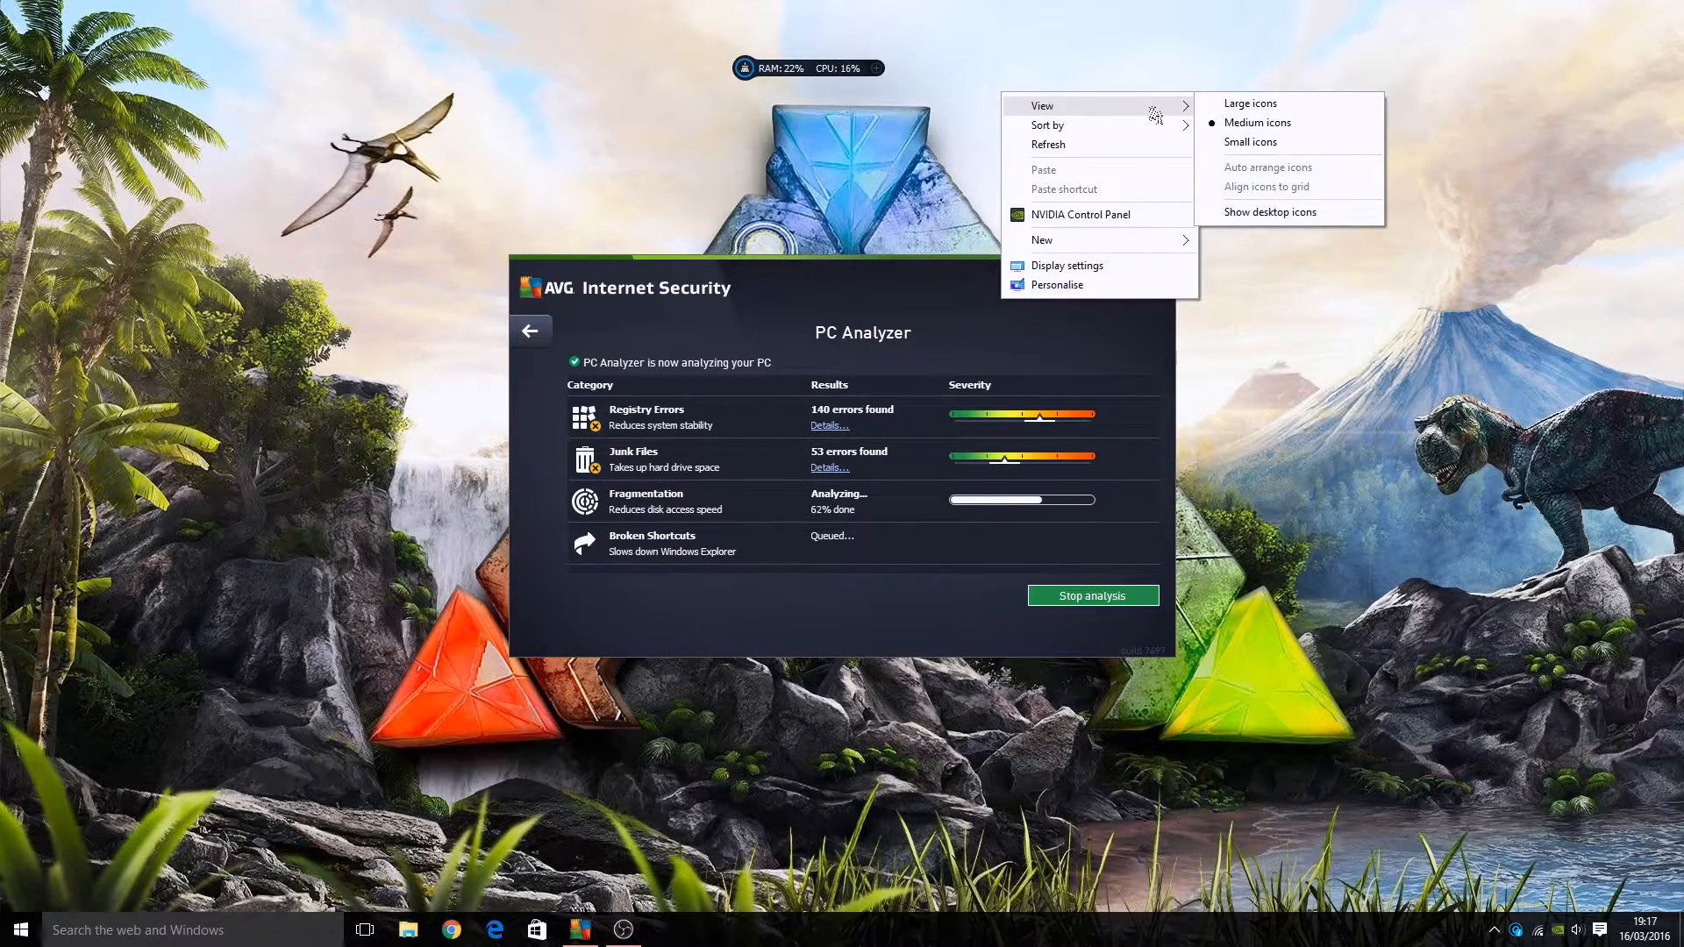
mouse_move(1250, 103)
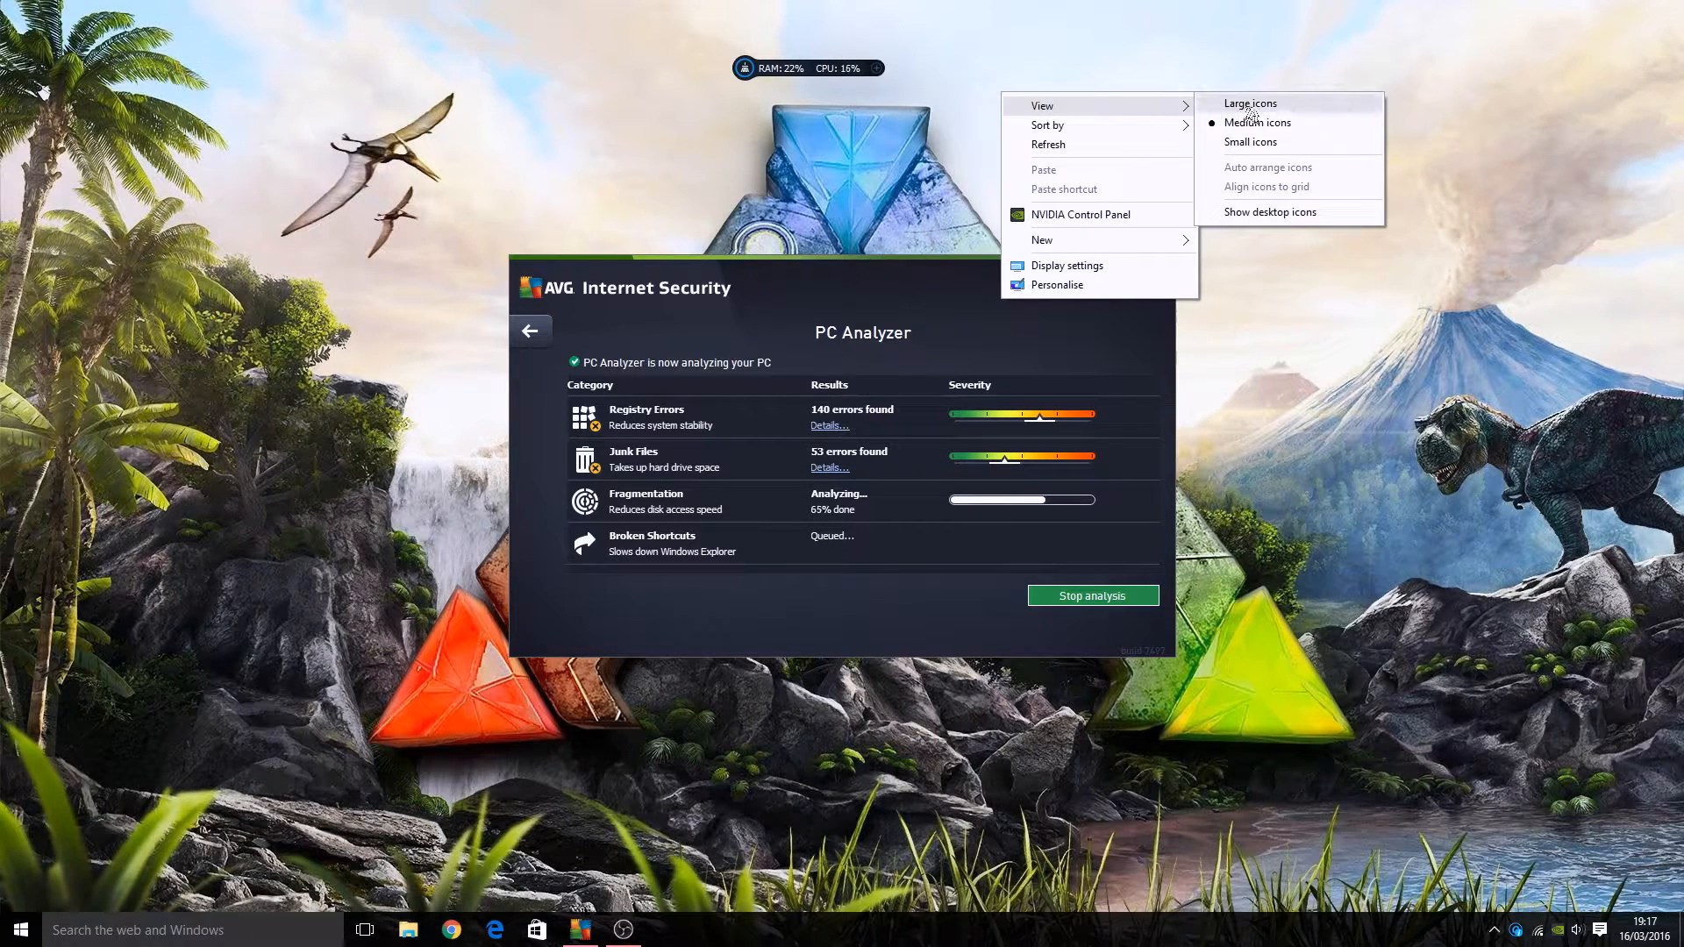
mouse_move(1270, 211)
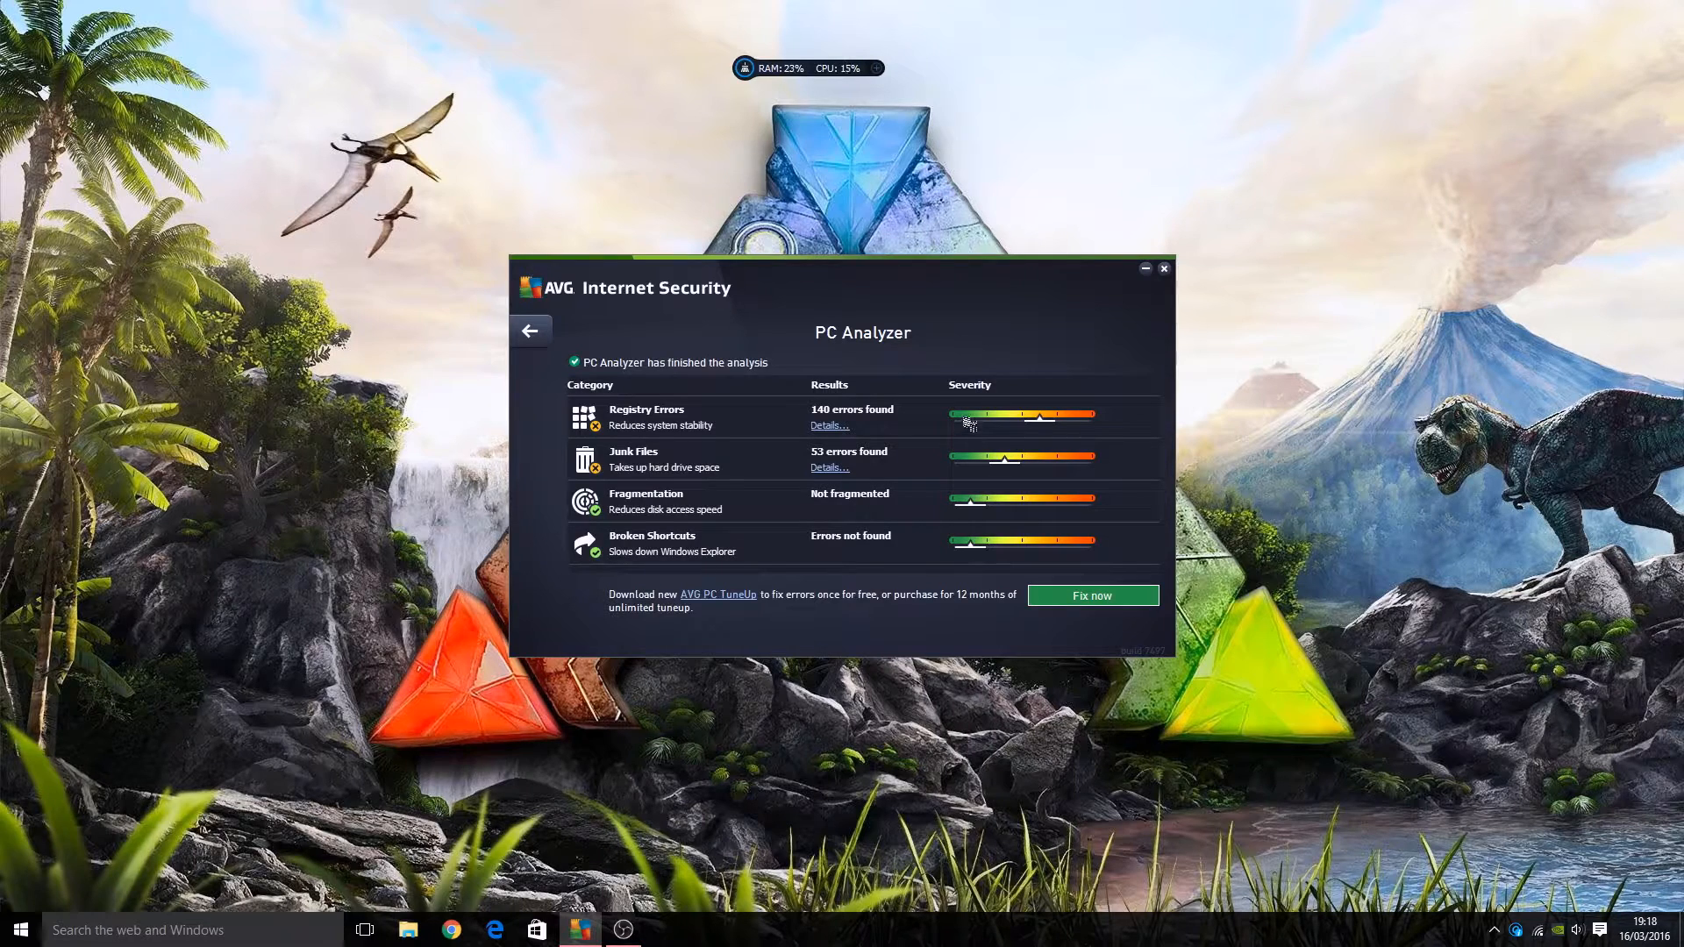
mouse_move(793, 551)
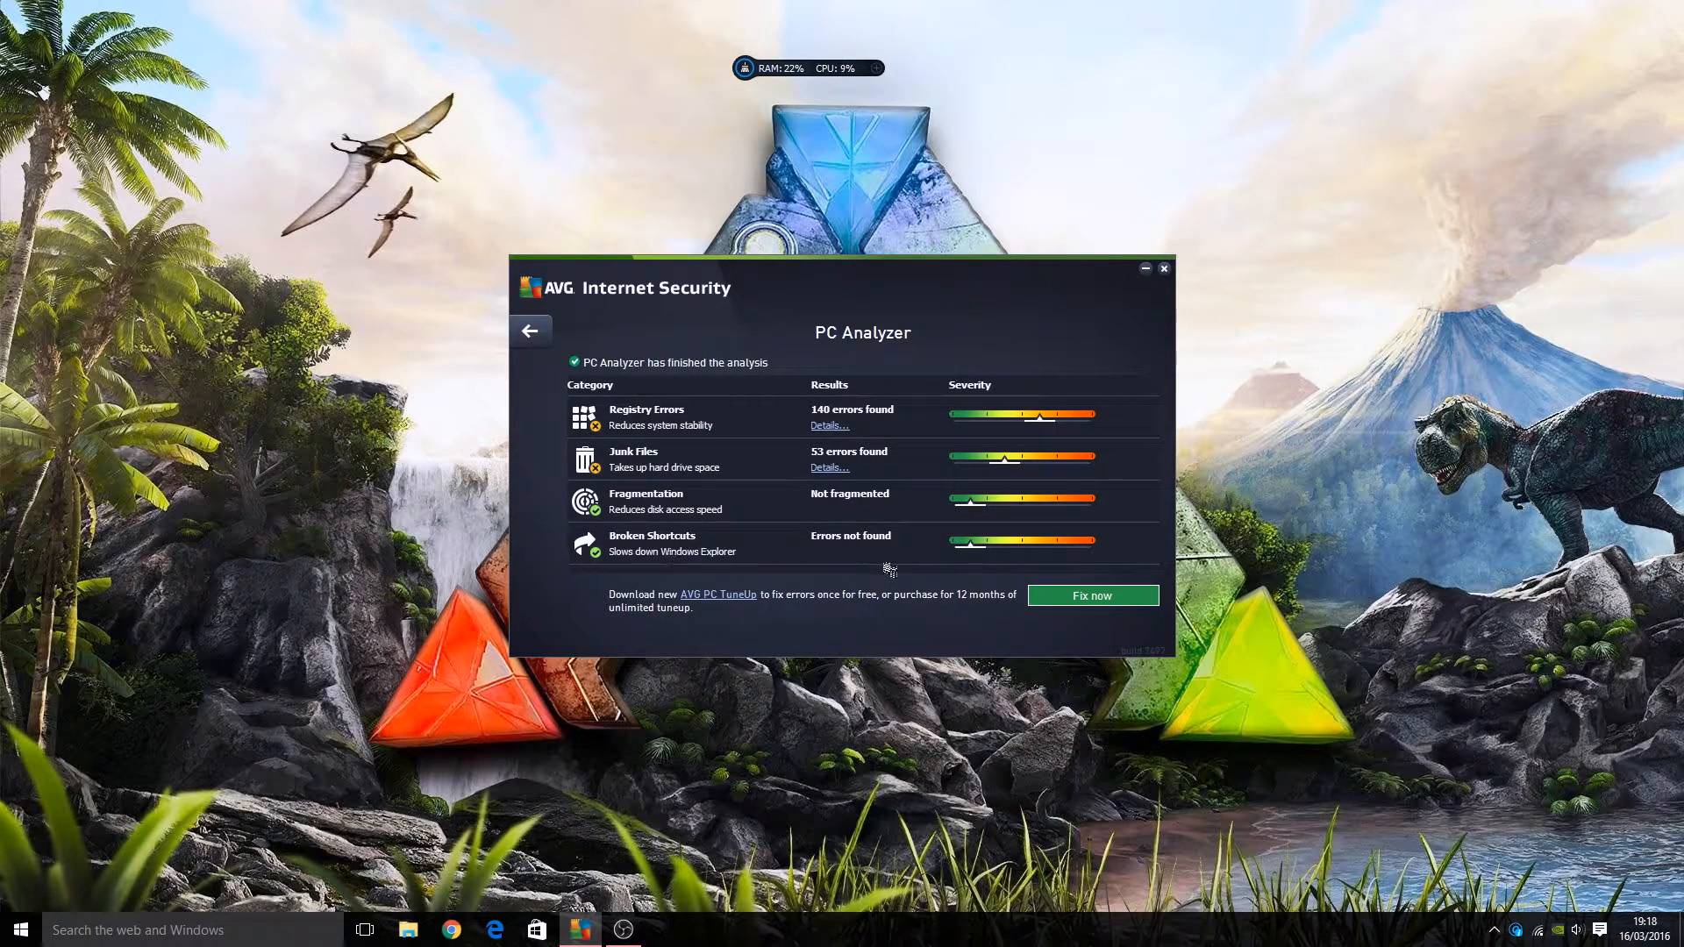
mouse_move(940, 521)
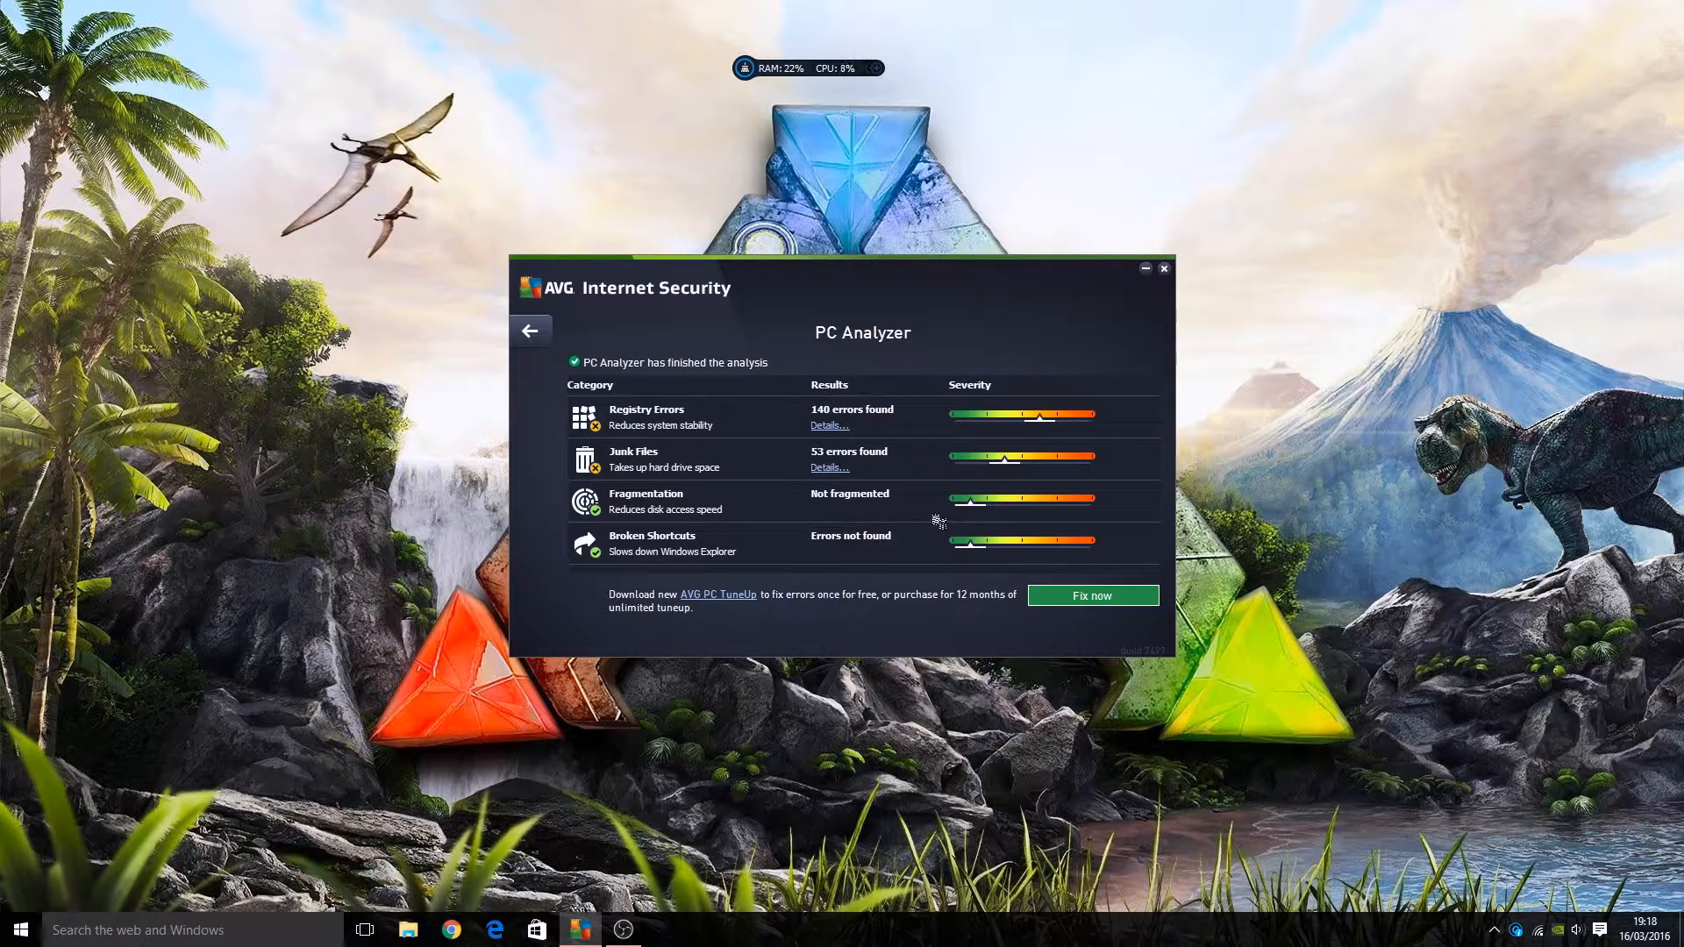
mouse_move(892, 474)
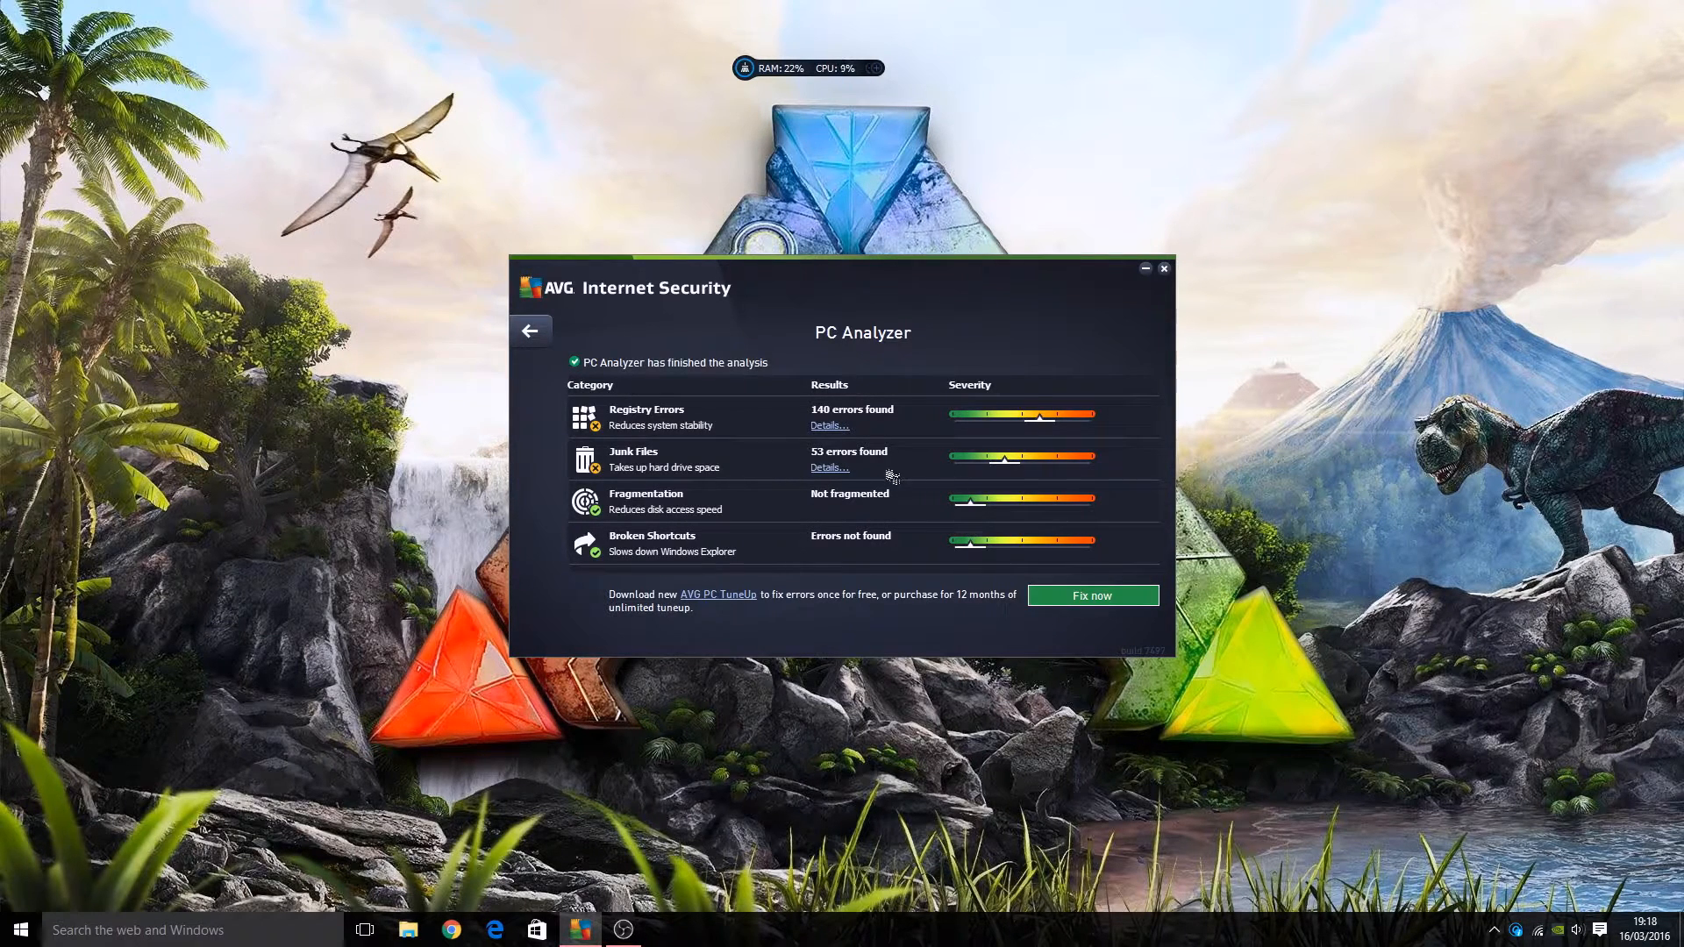
mouse_move(1008, 464)
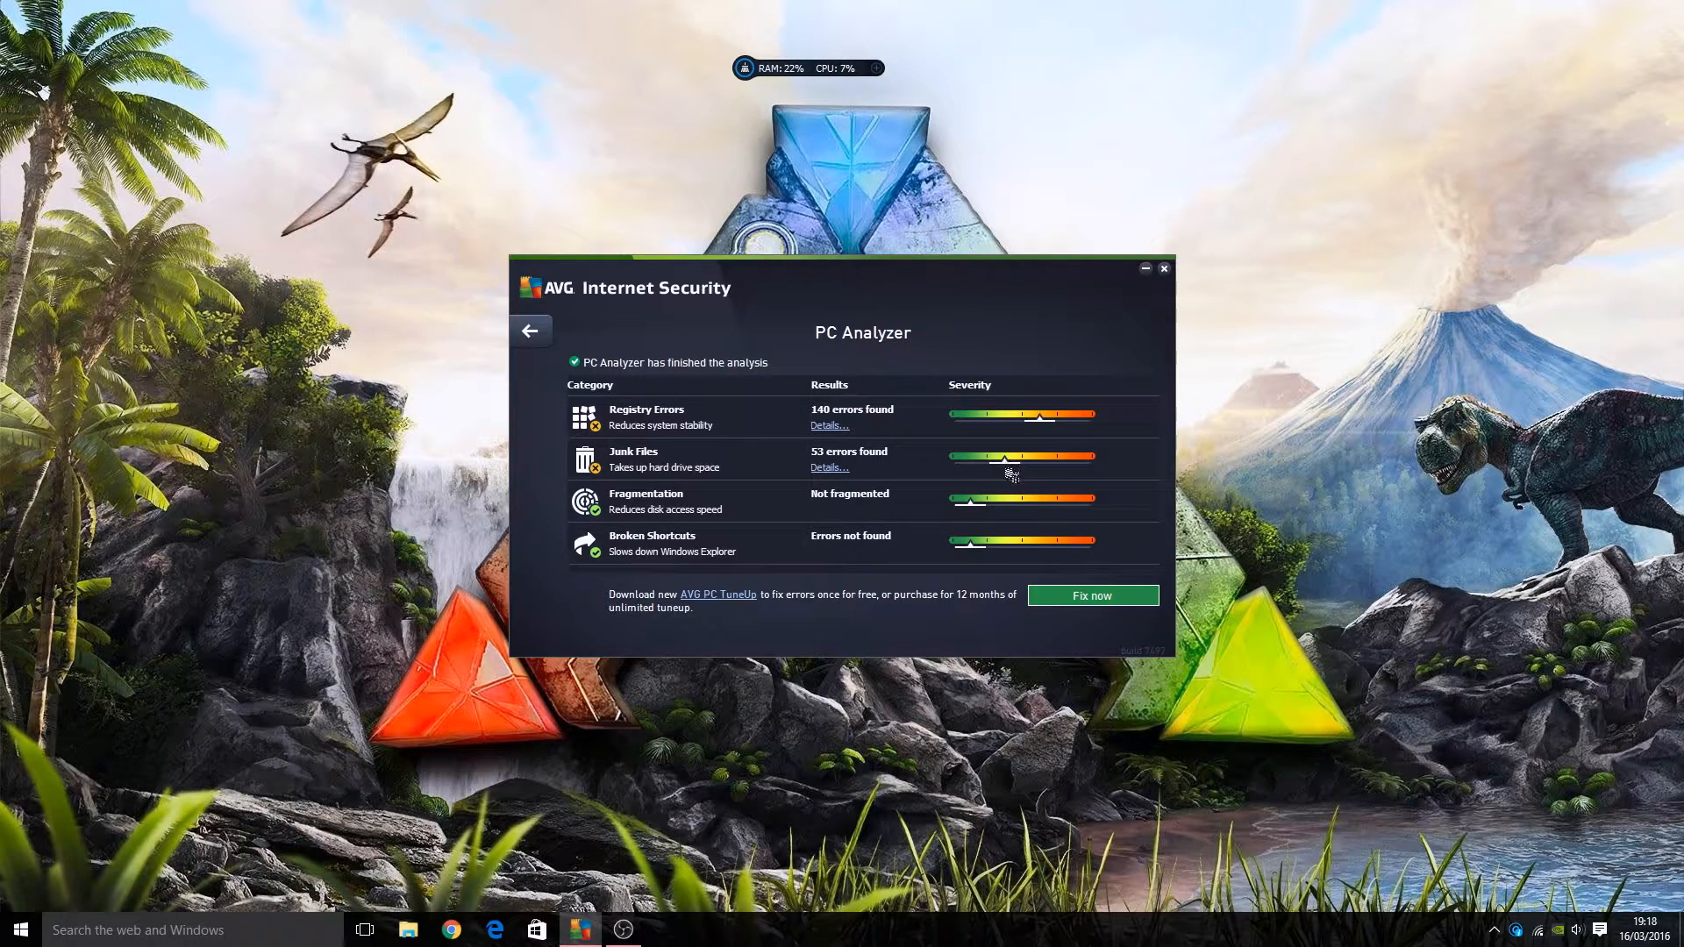
mouse_move(1037, 473)
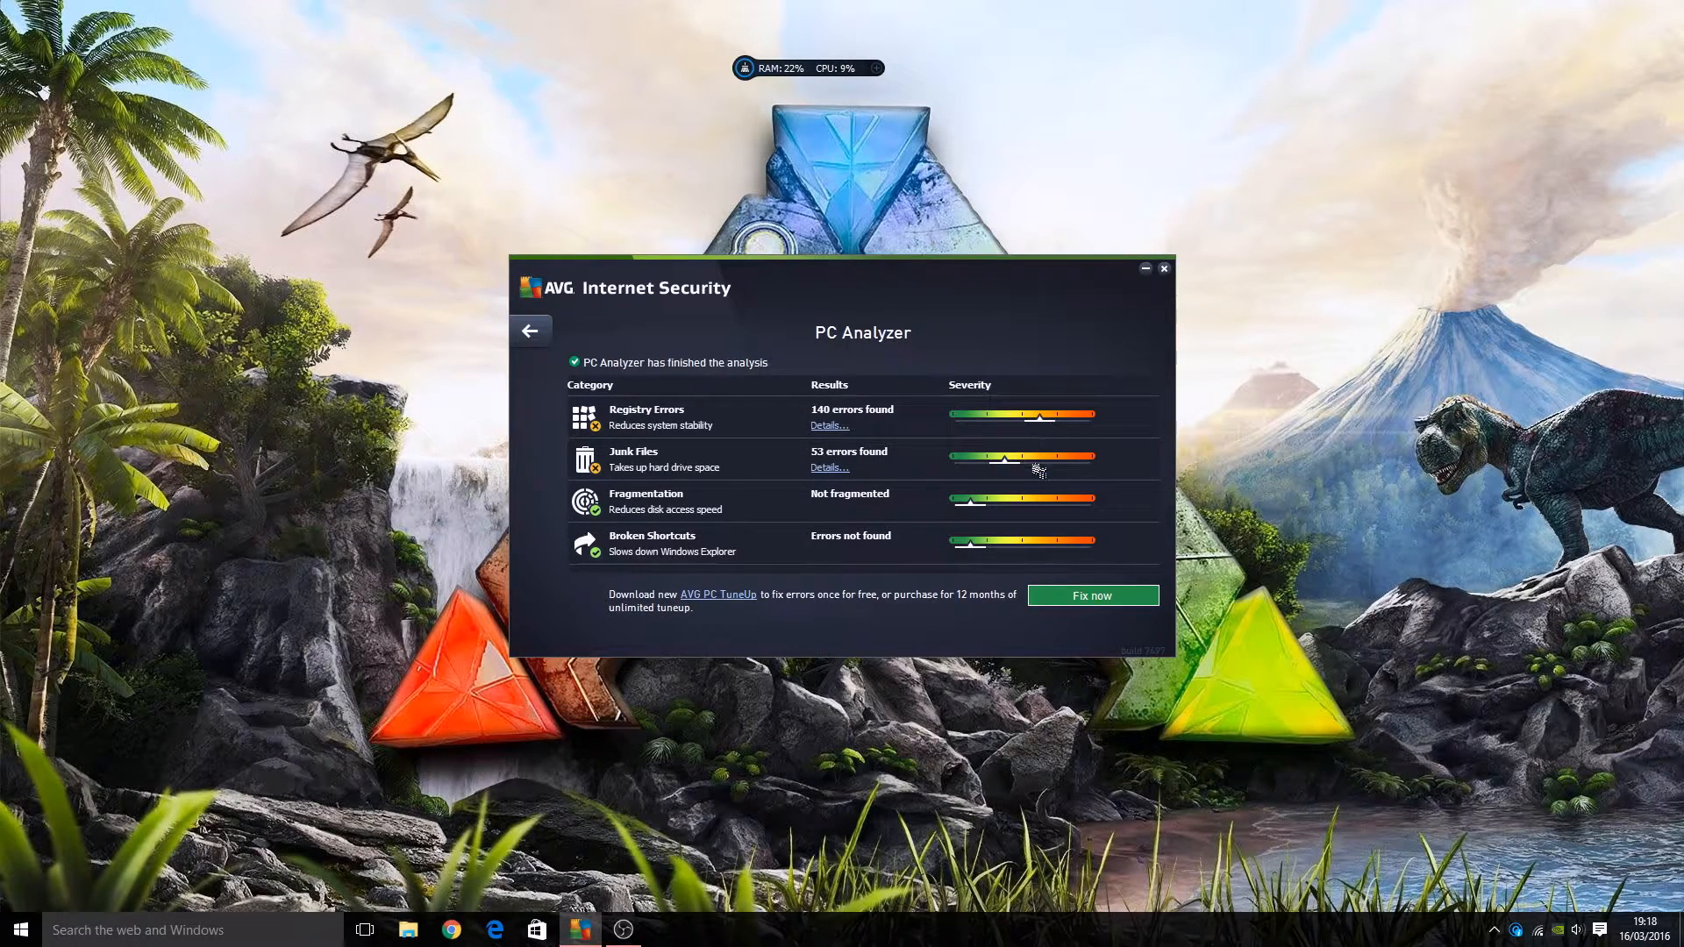
mouse_move(1092, 534)
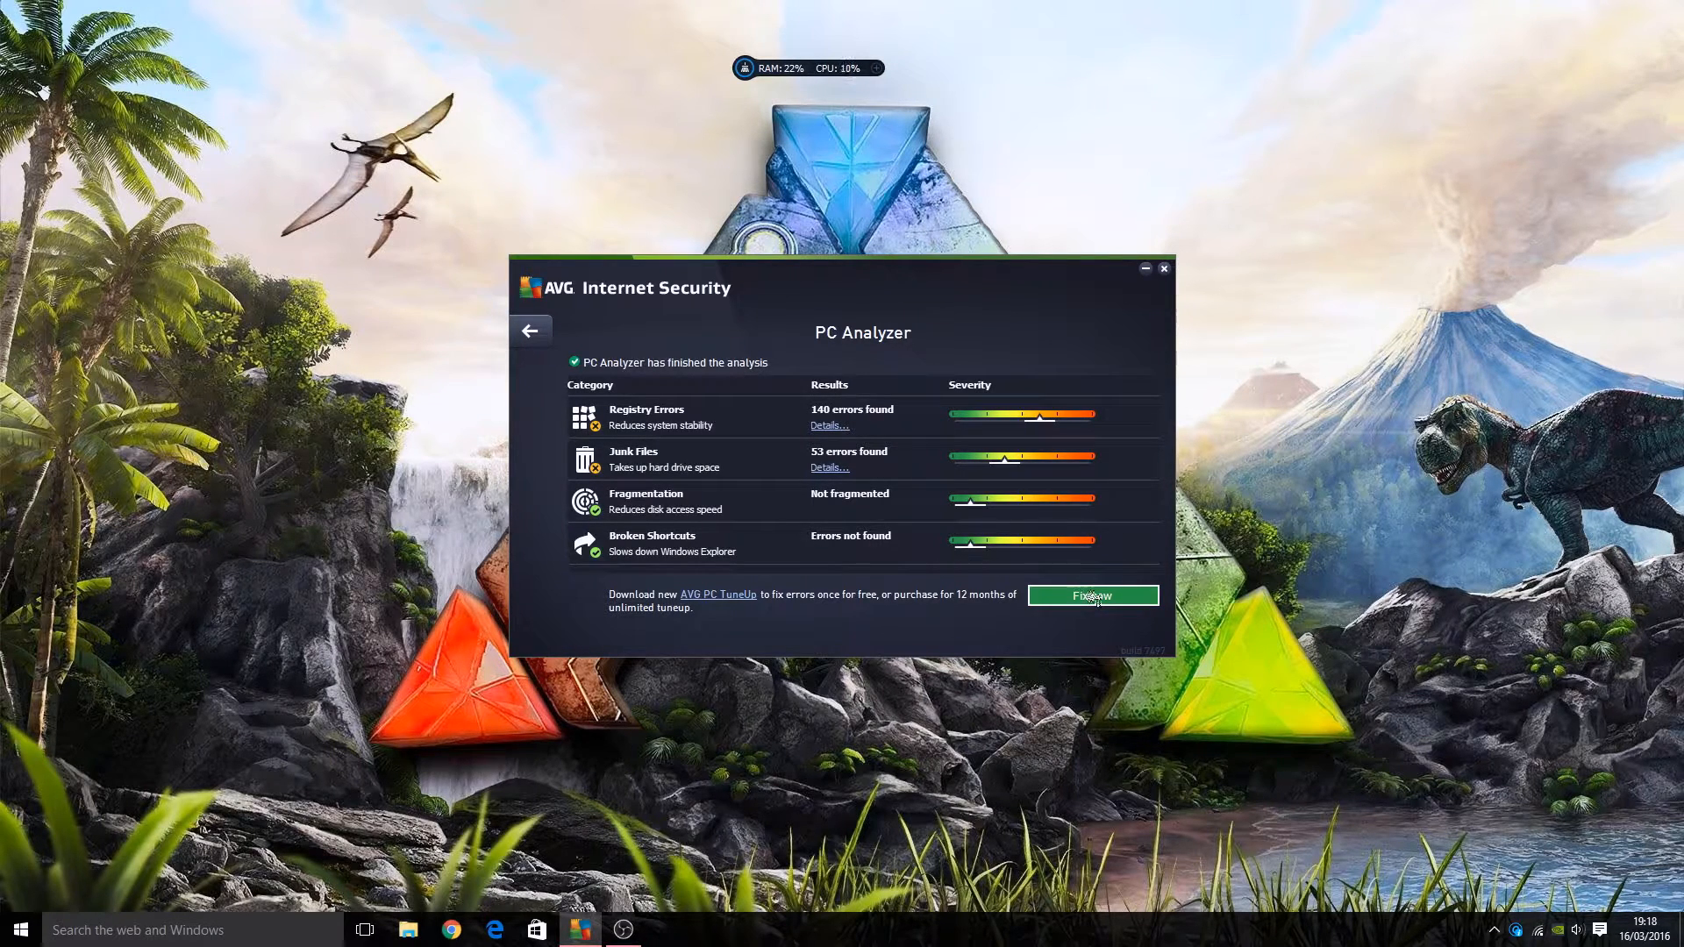
mouse_move(698, 609)
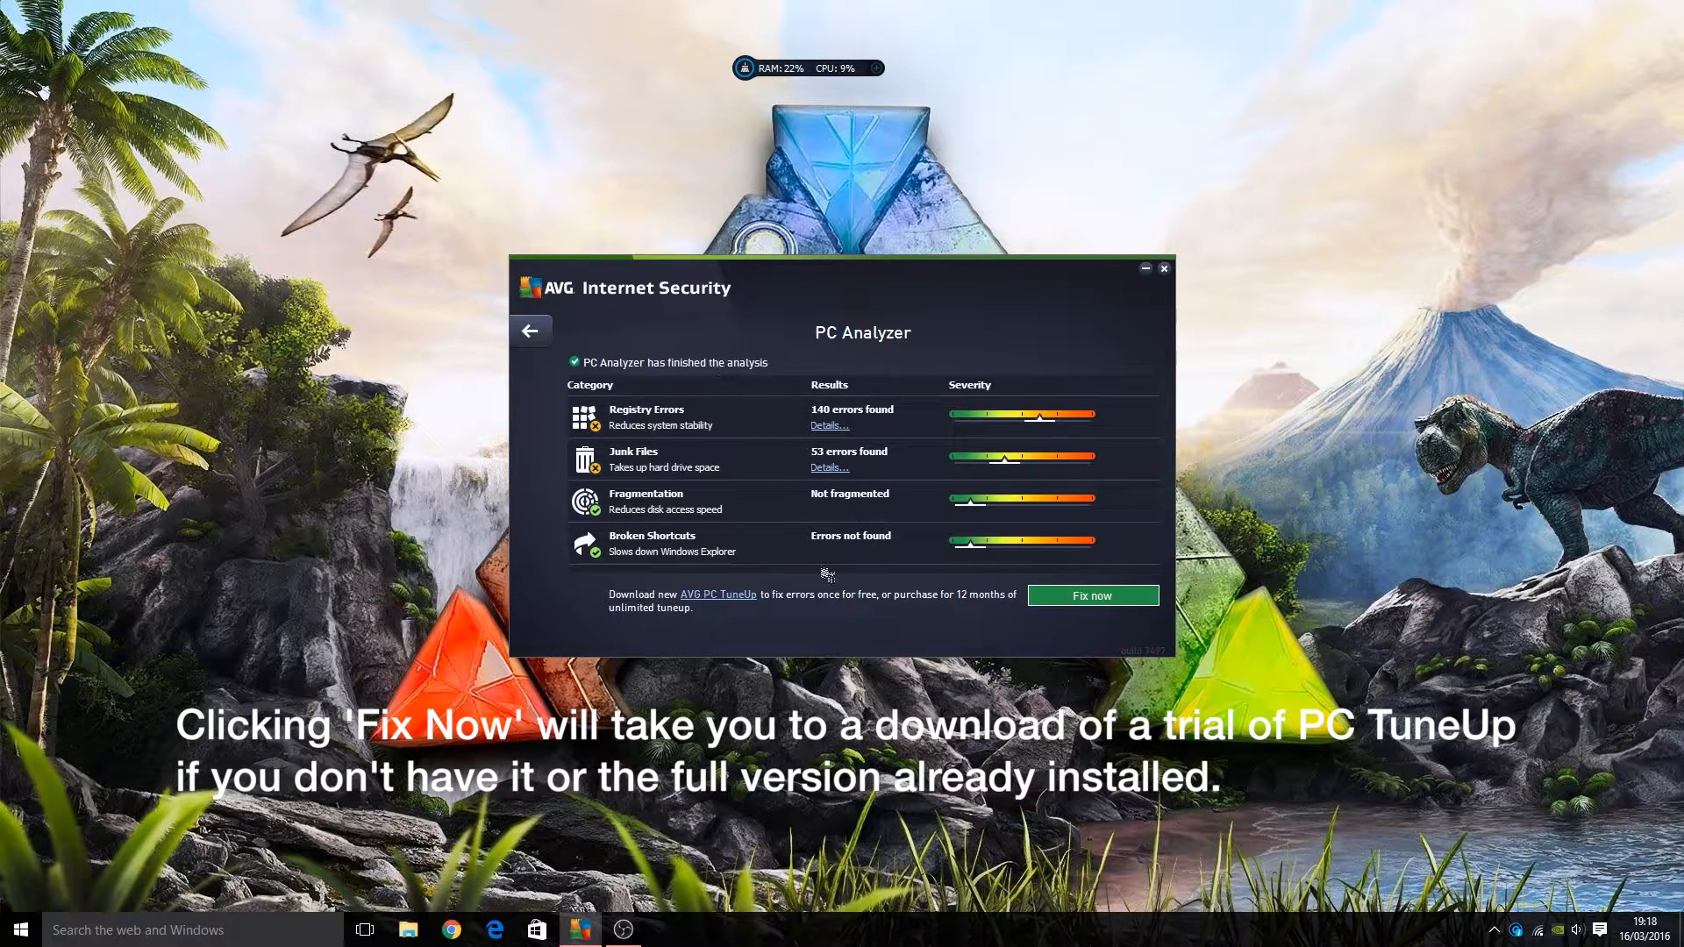
mouse_move(716, 626)
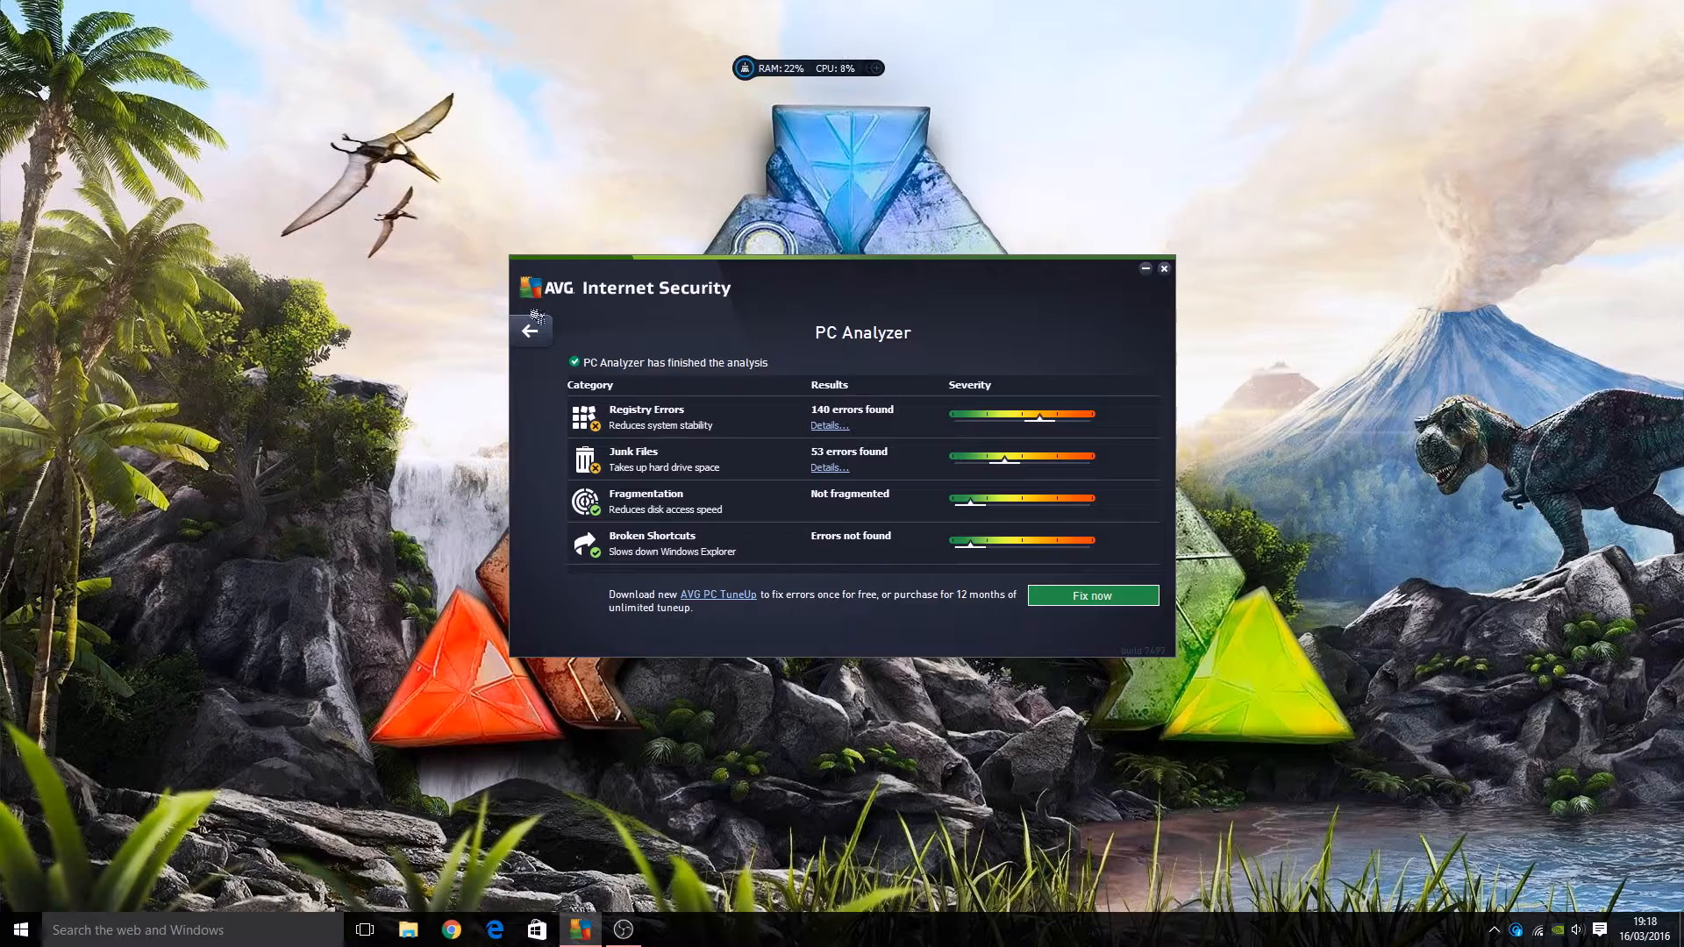
Return to the dashboard, update protection, and dismiss the memory scan notification
left_click(529, 329)
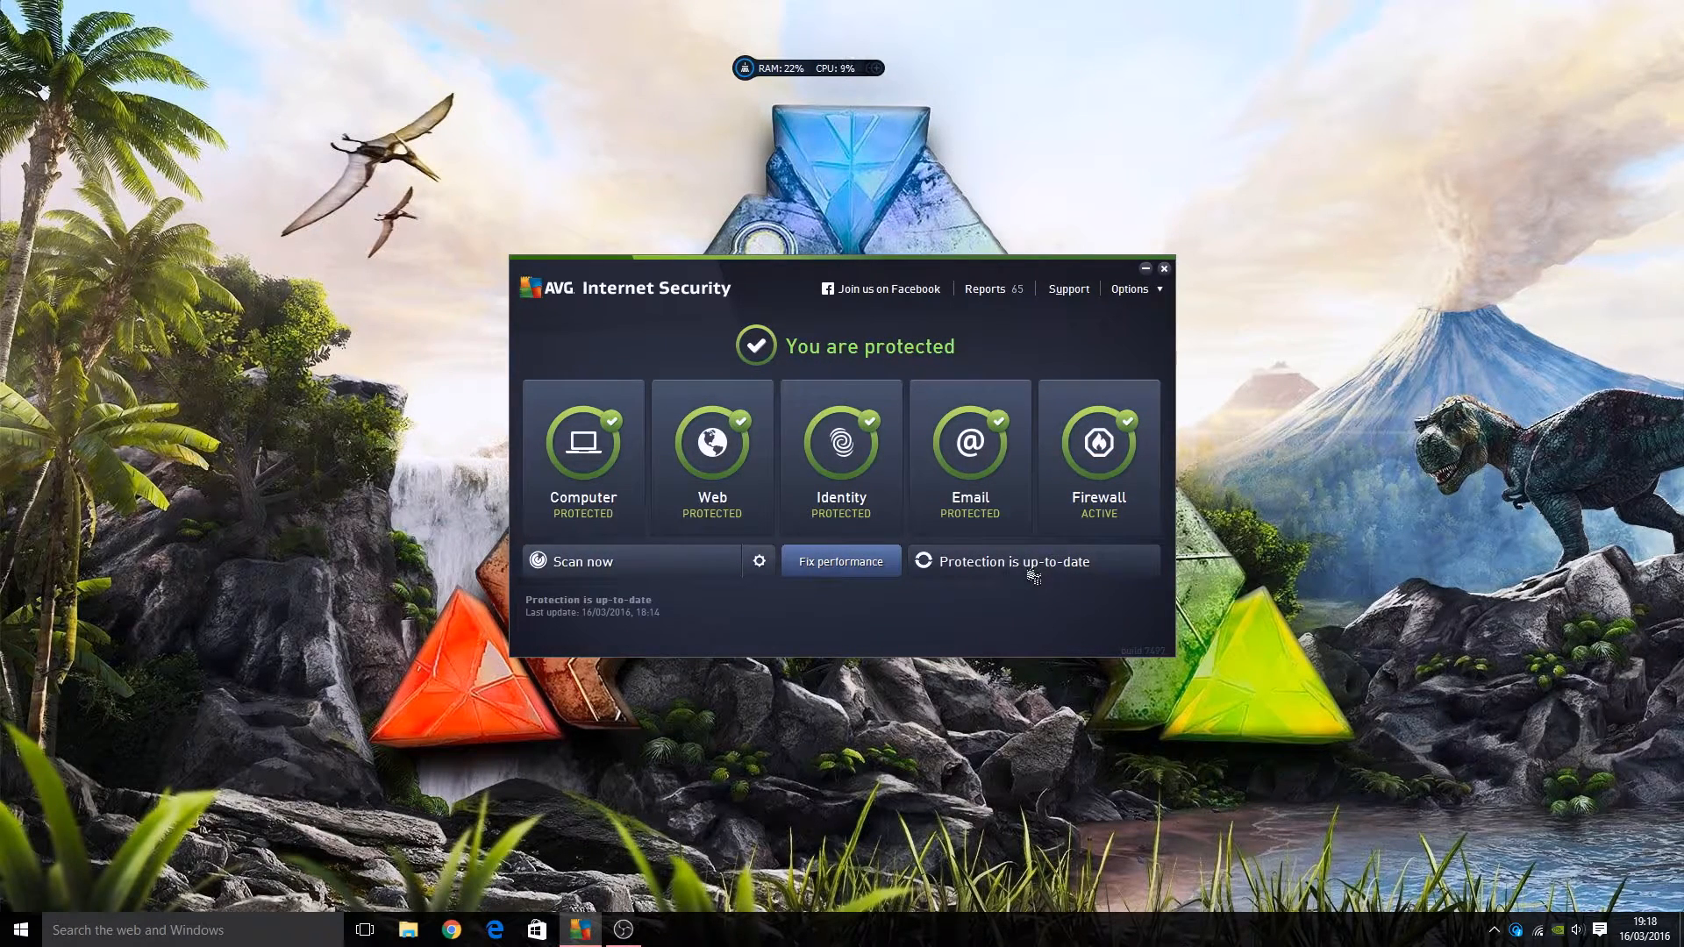
left_click(1011, 561)
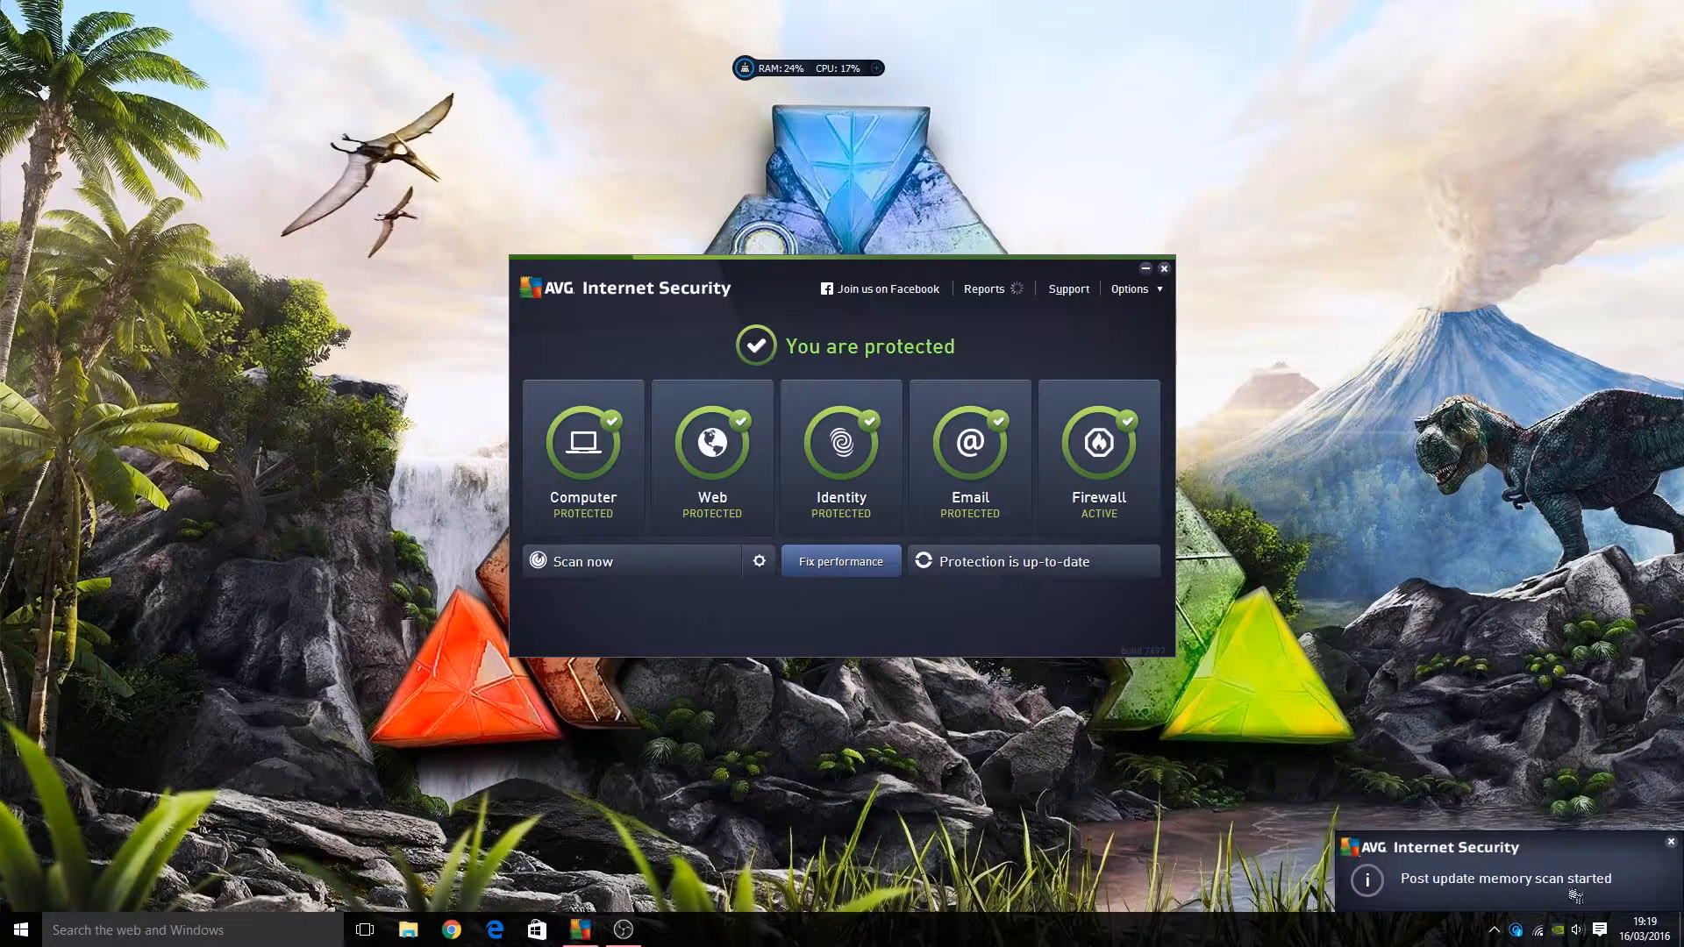
left_click(1671, 843)
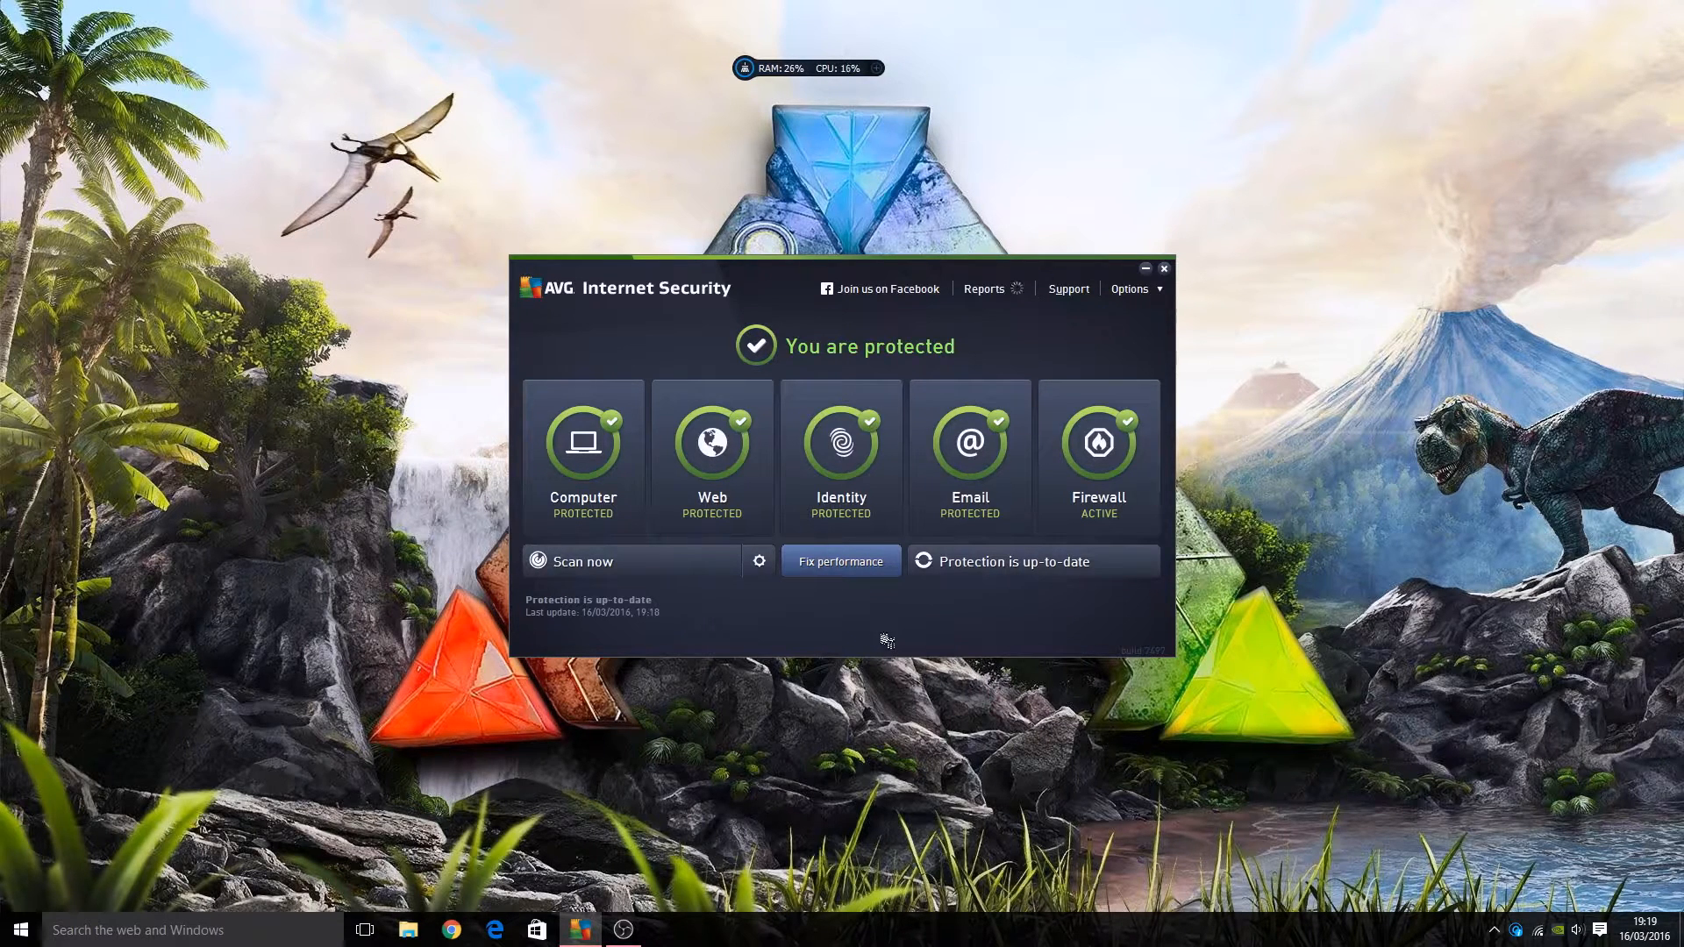
mouse_move(929, 617)
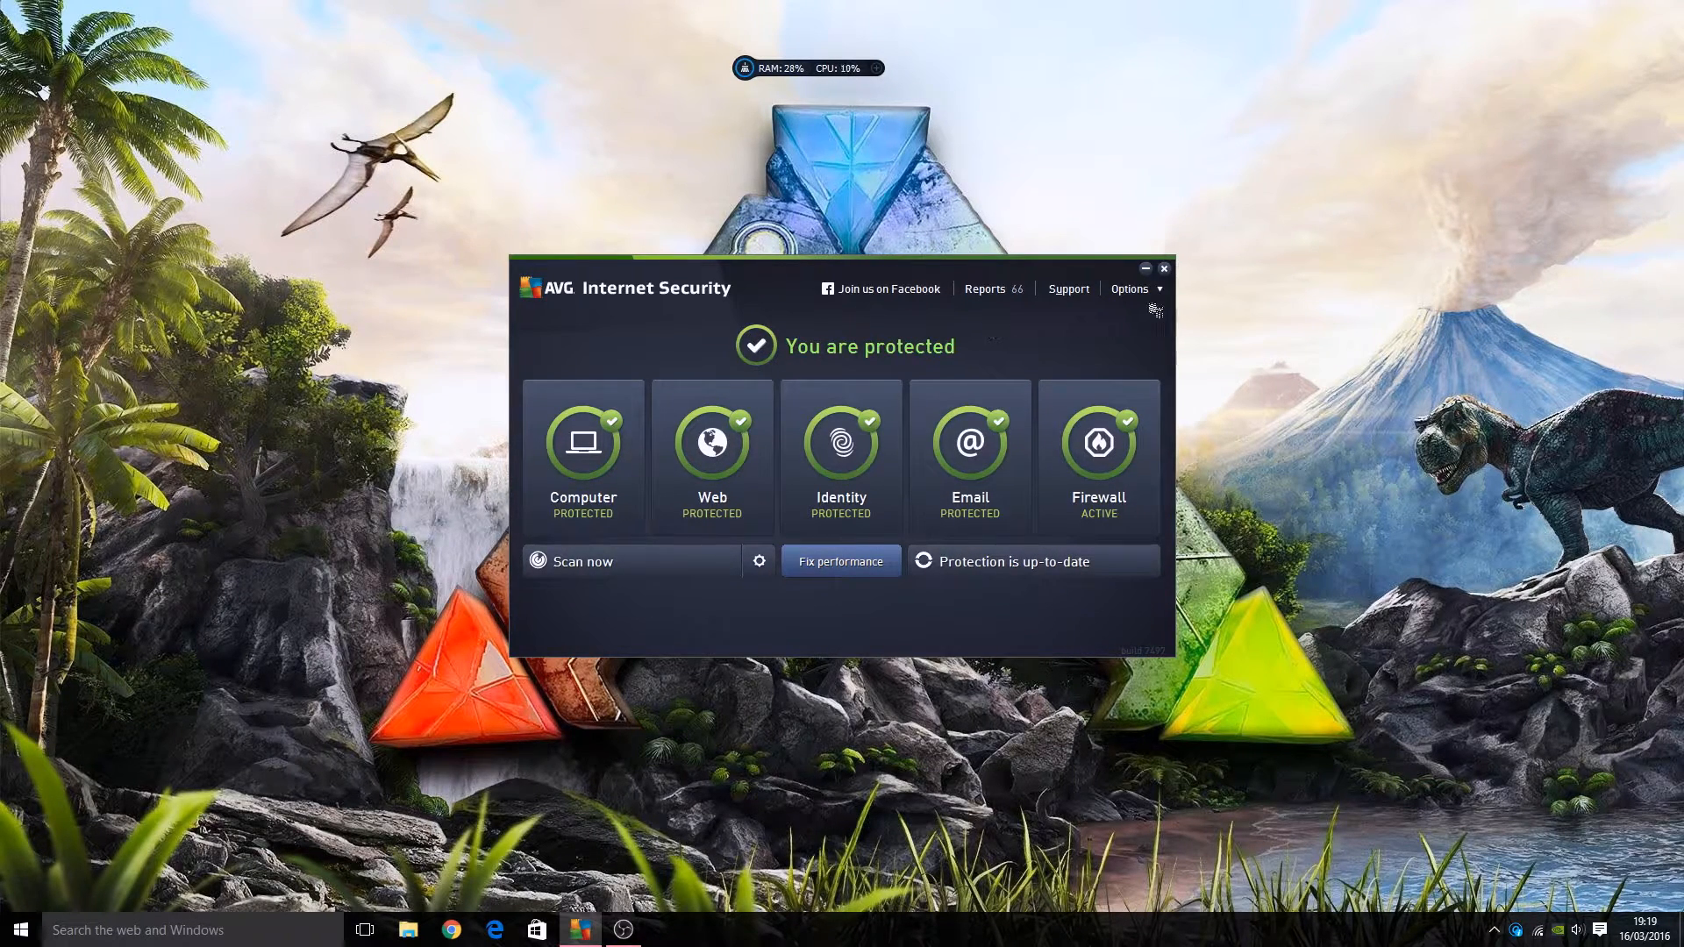
Open the Options dropdown listing scan, update, virus vault, history and settings
left_click(1128, 287)
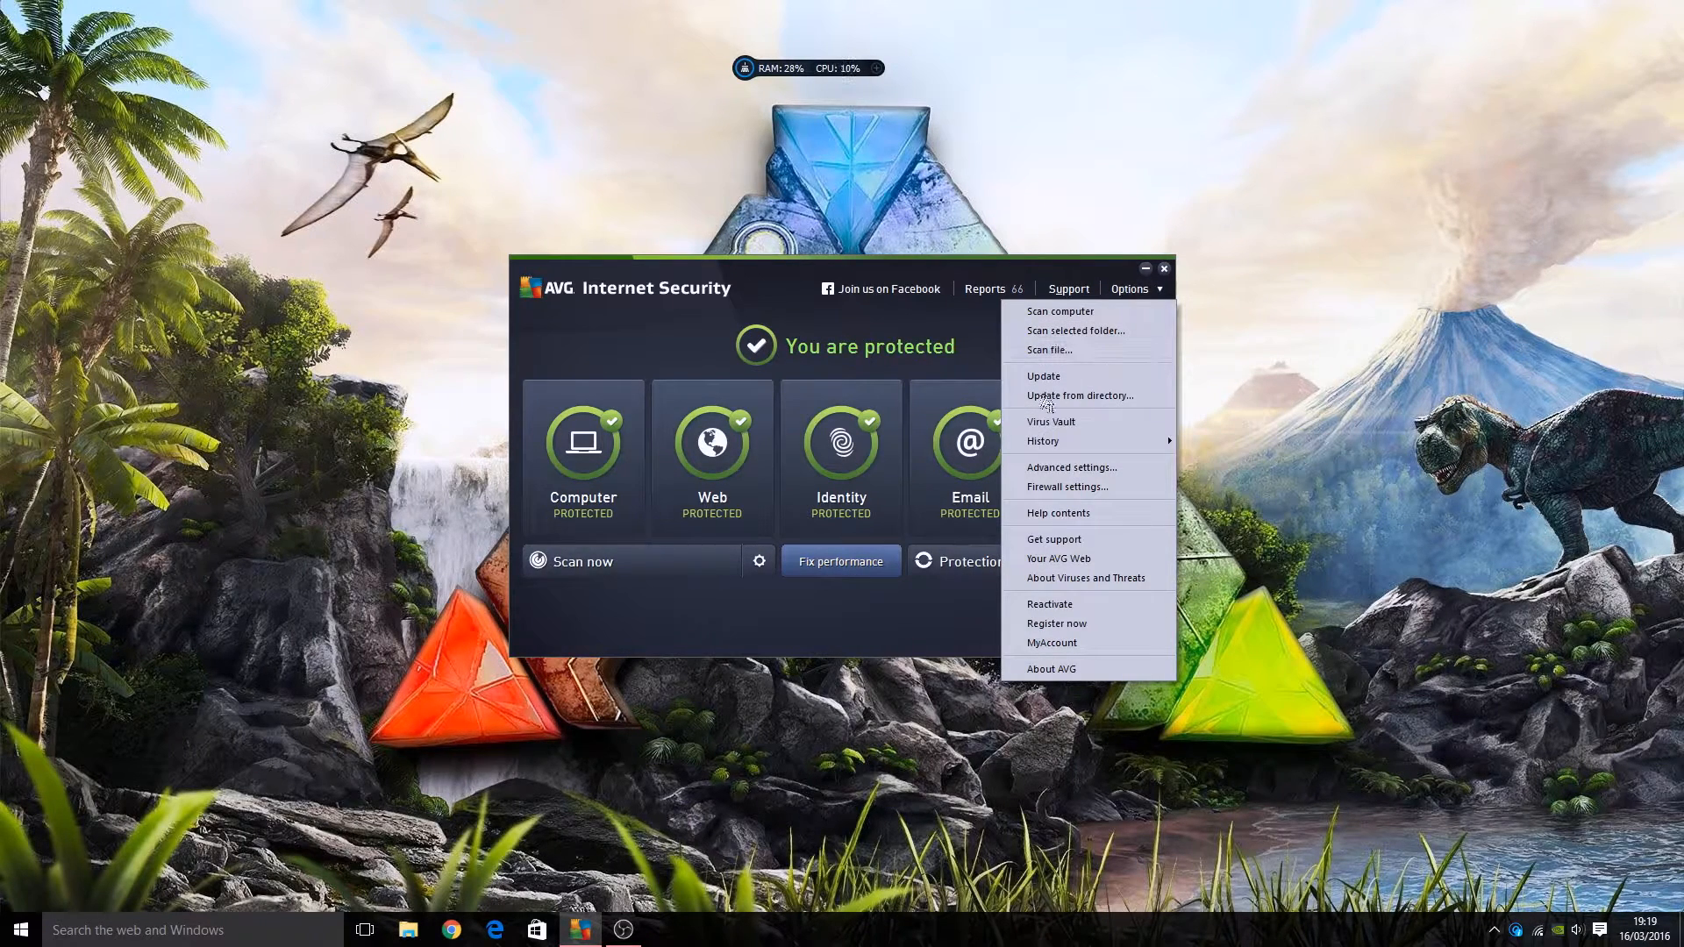
mouse_move(1061, 312)
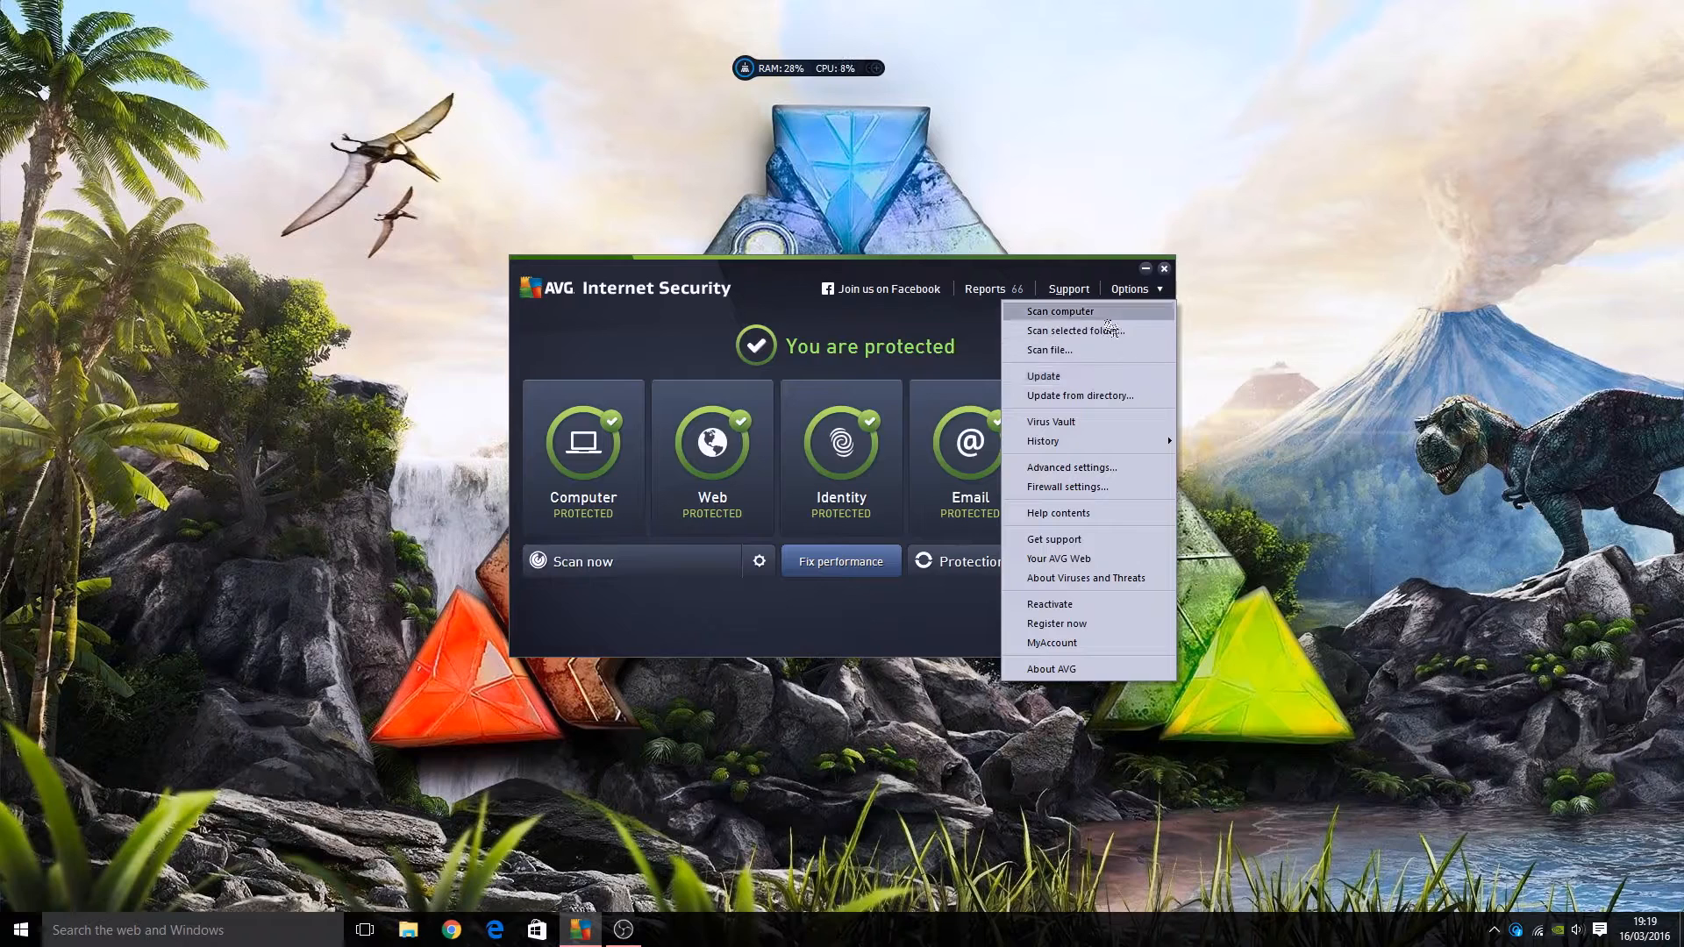
mouse_move(1037, 420)
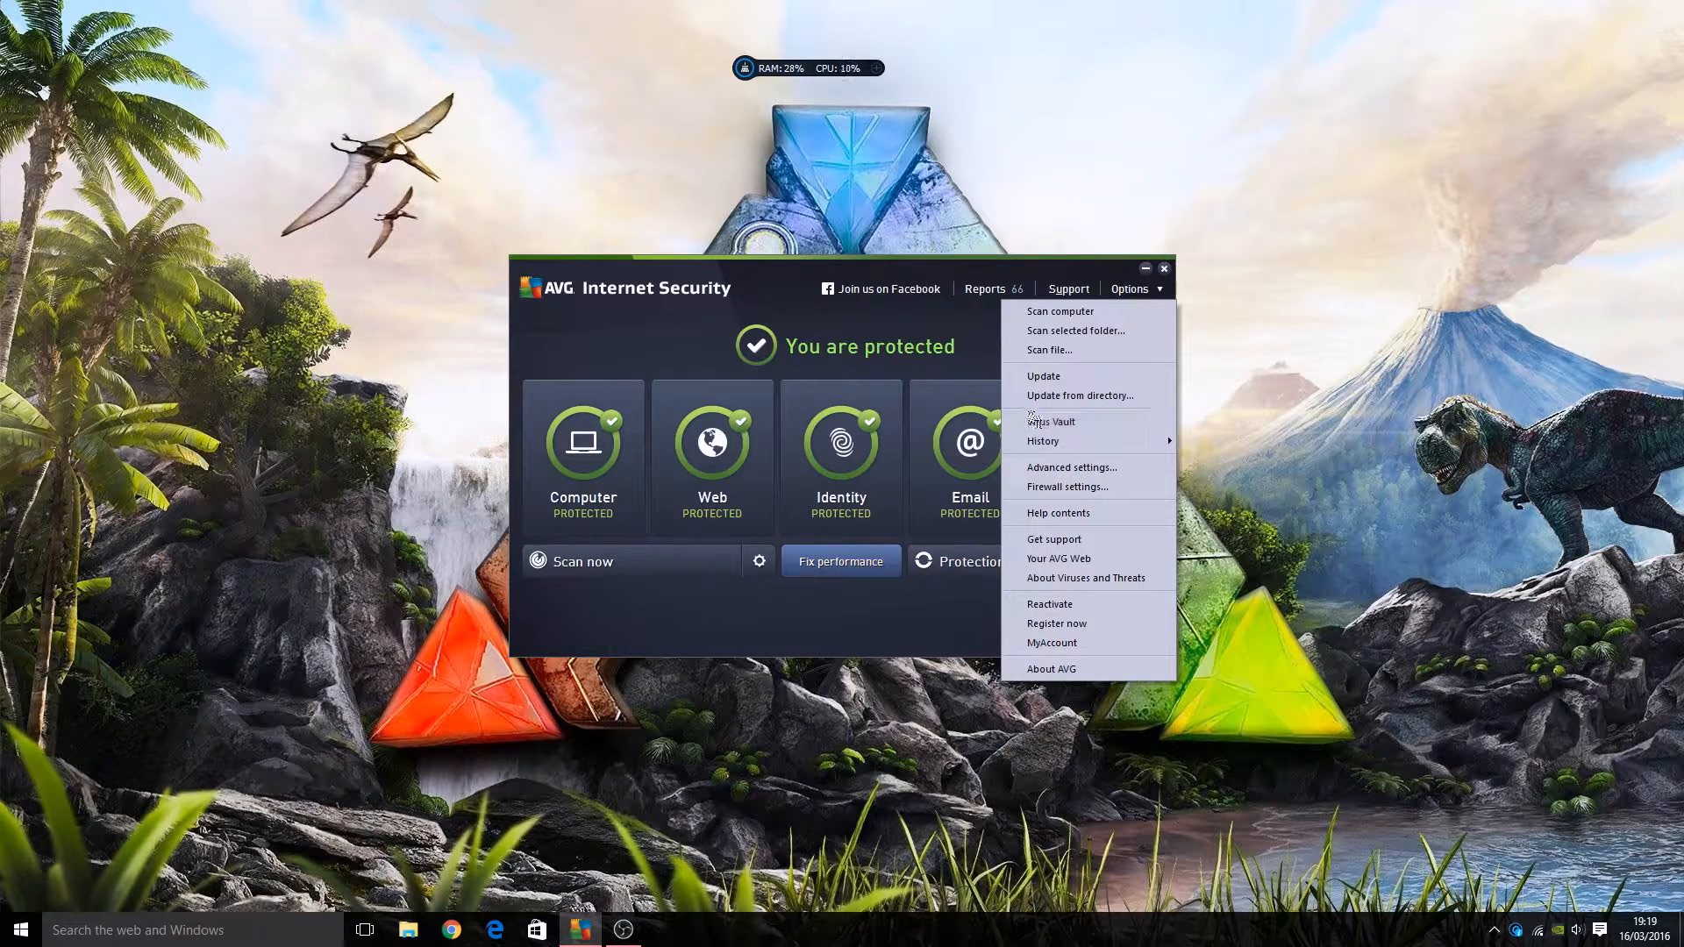
mouse_move(1071, 467)
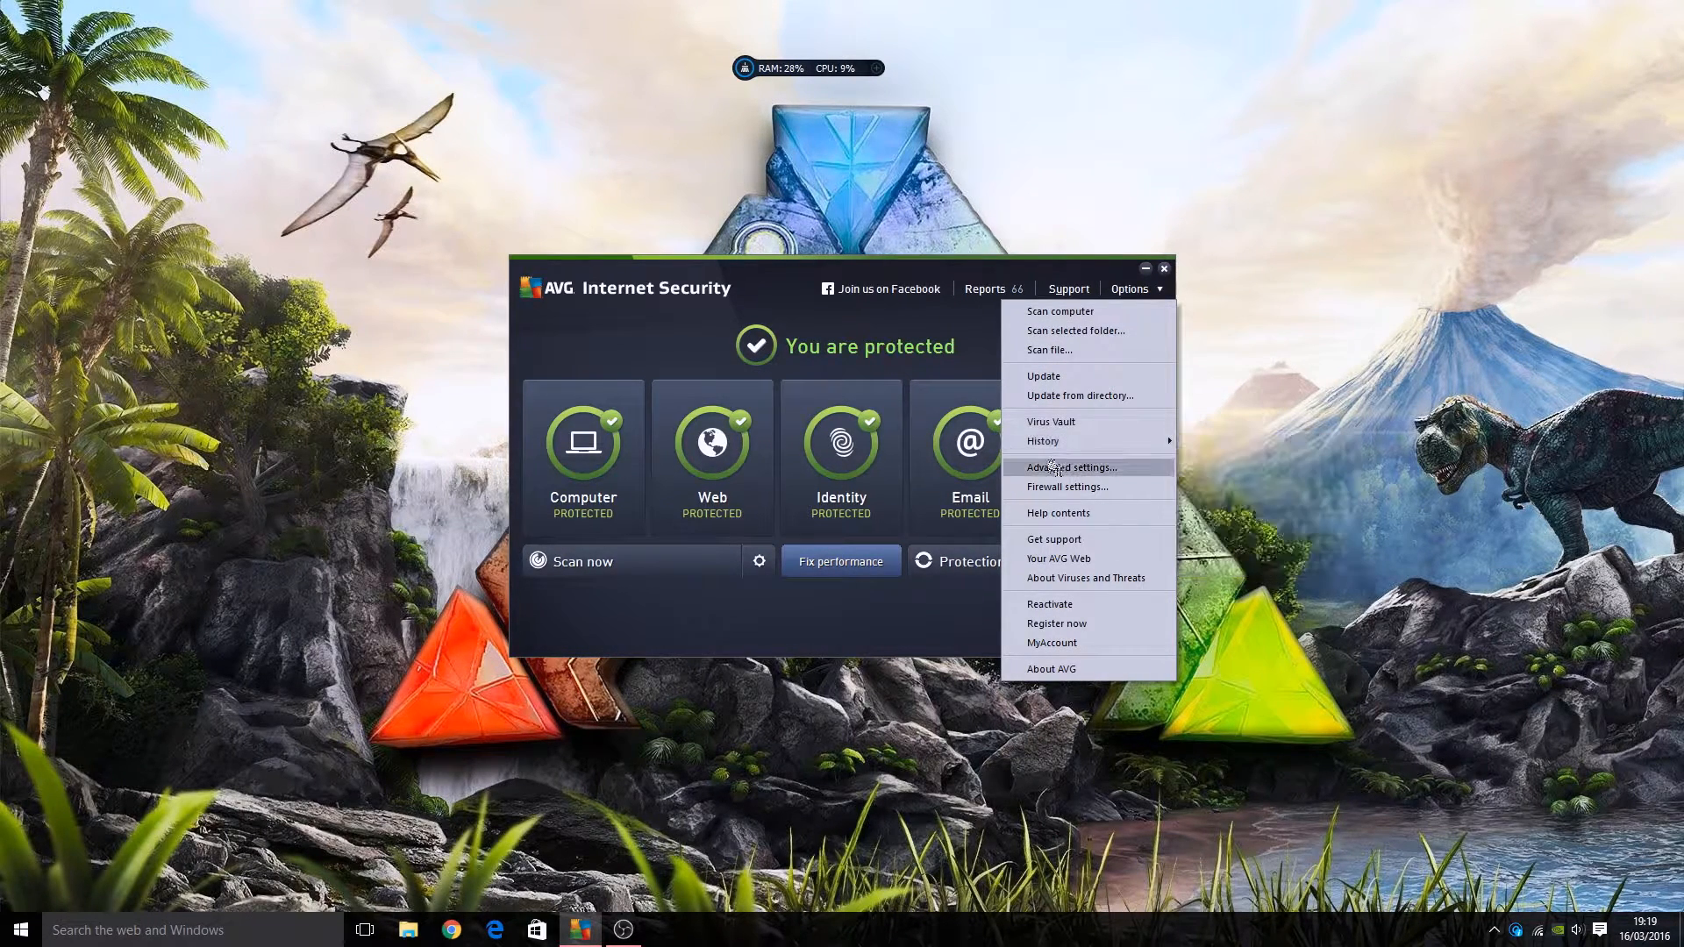
Open Advanced Settings, look through Appearance, and show the Sounds event list
left_click(1070, 467)
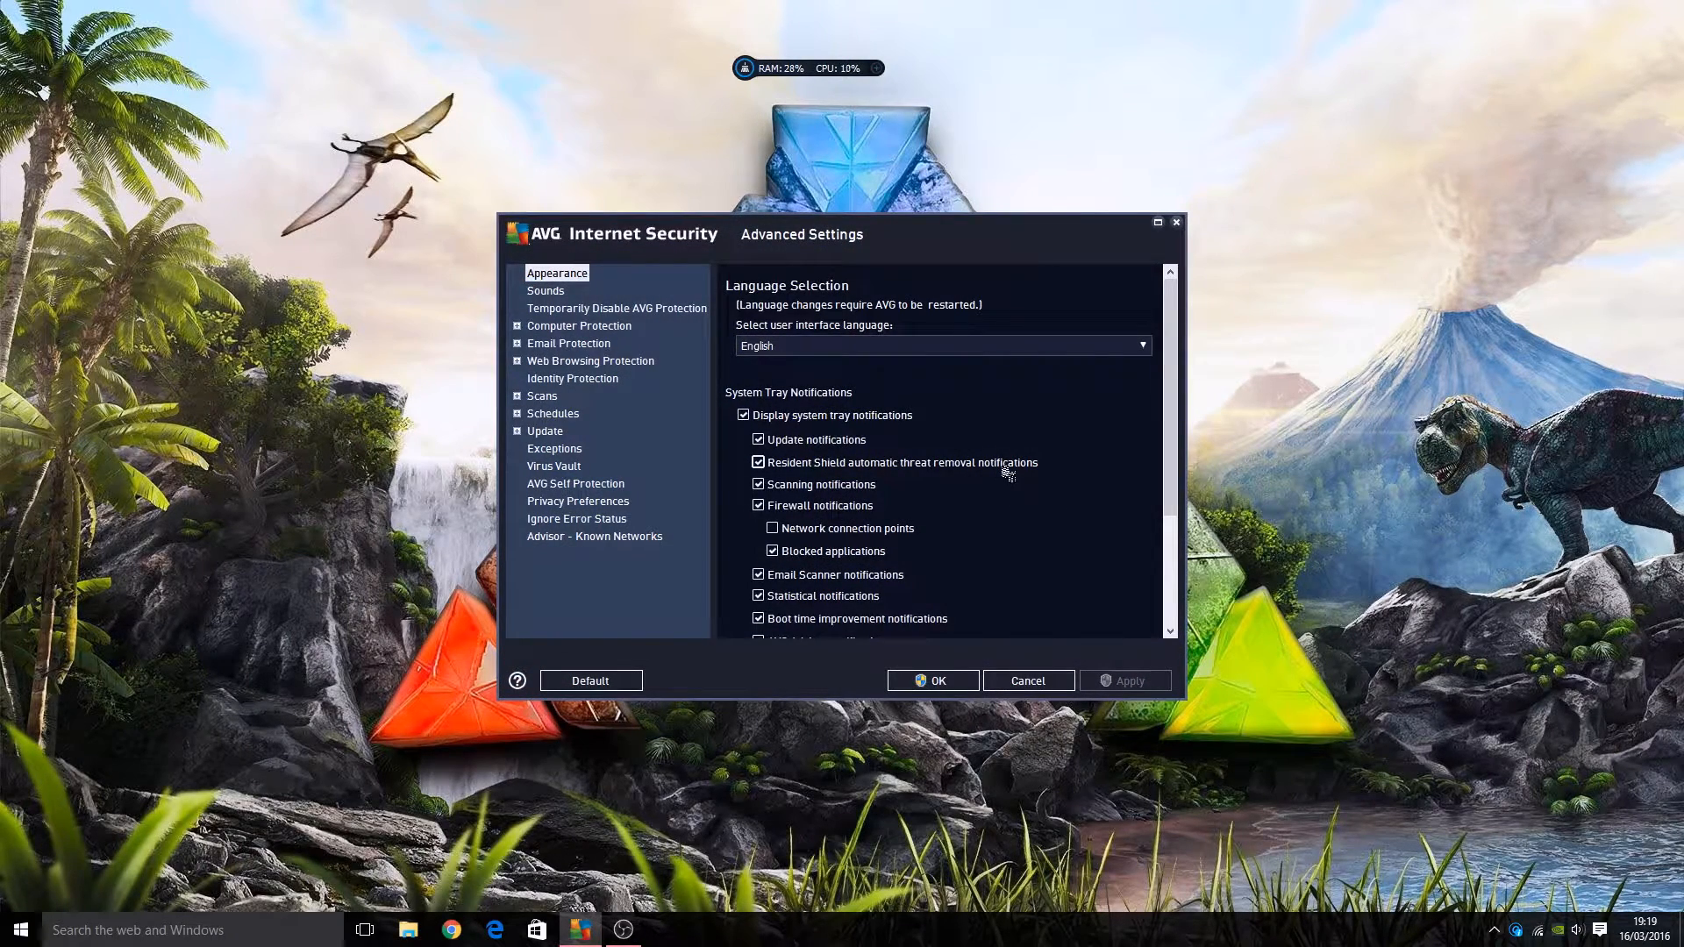
mouse_move(1018, 419)
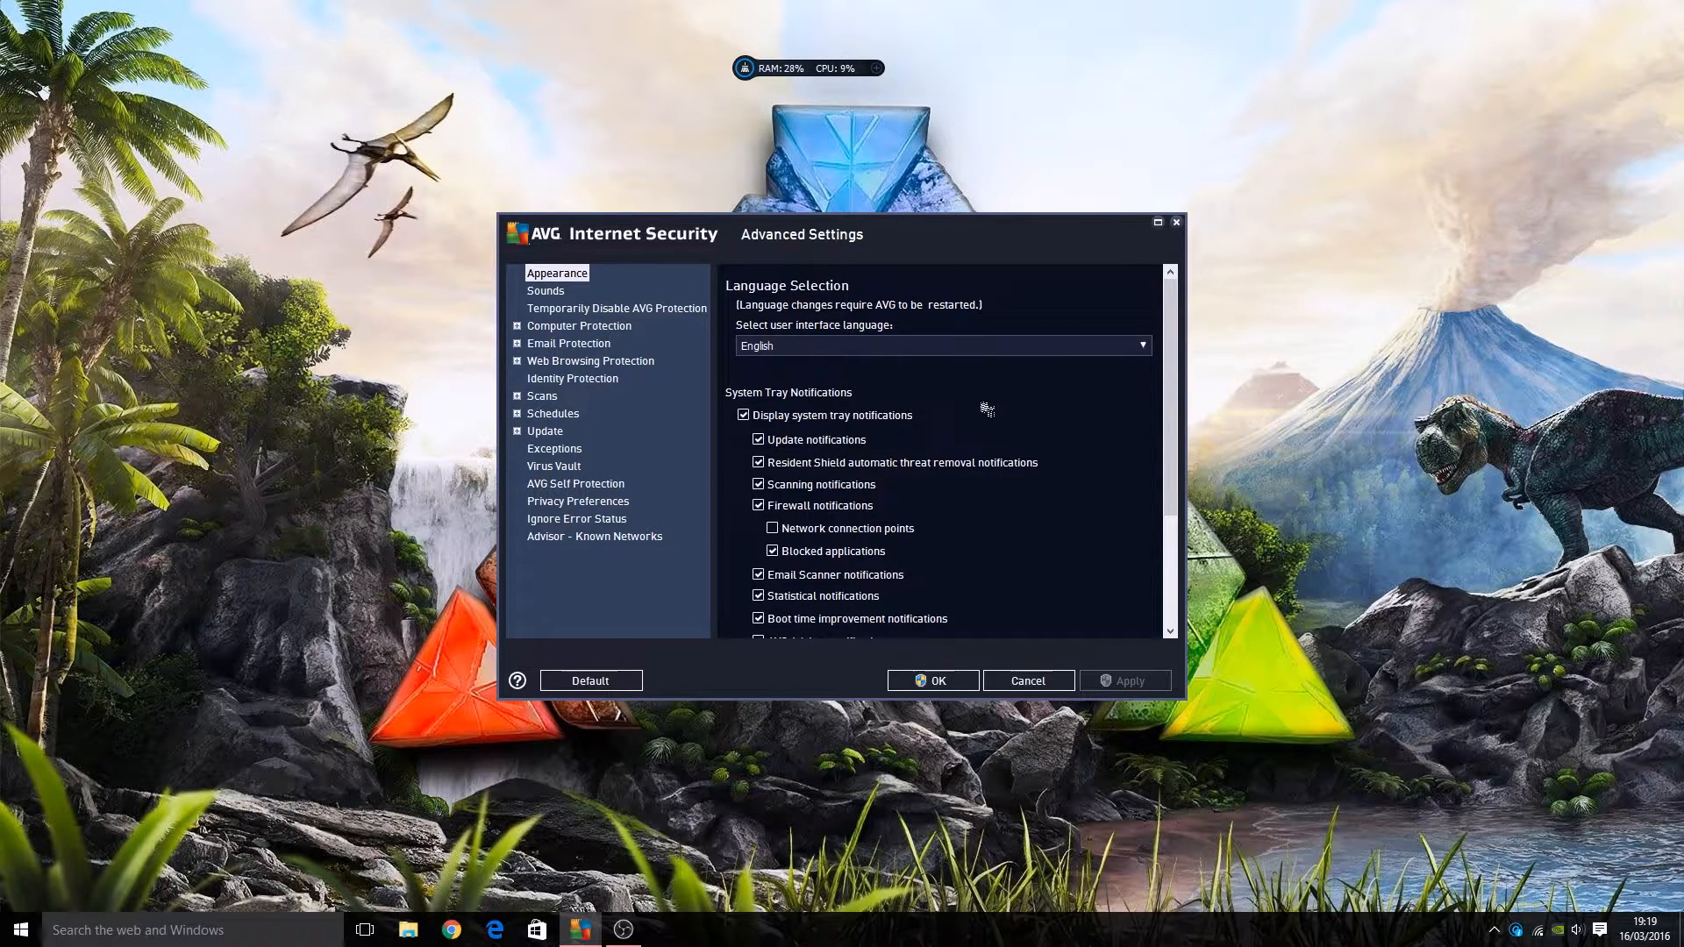
mouse_move(766, 367)
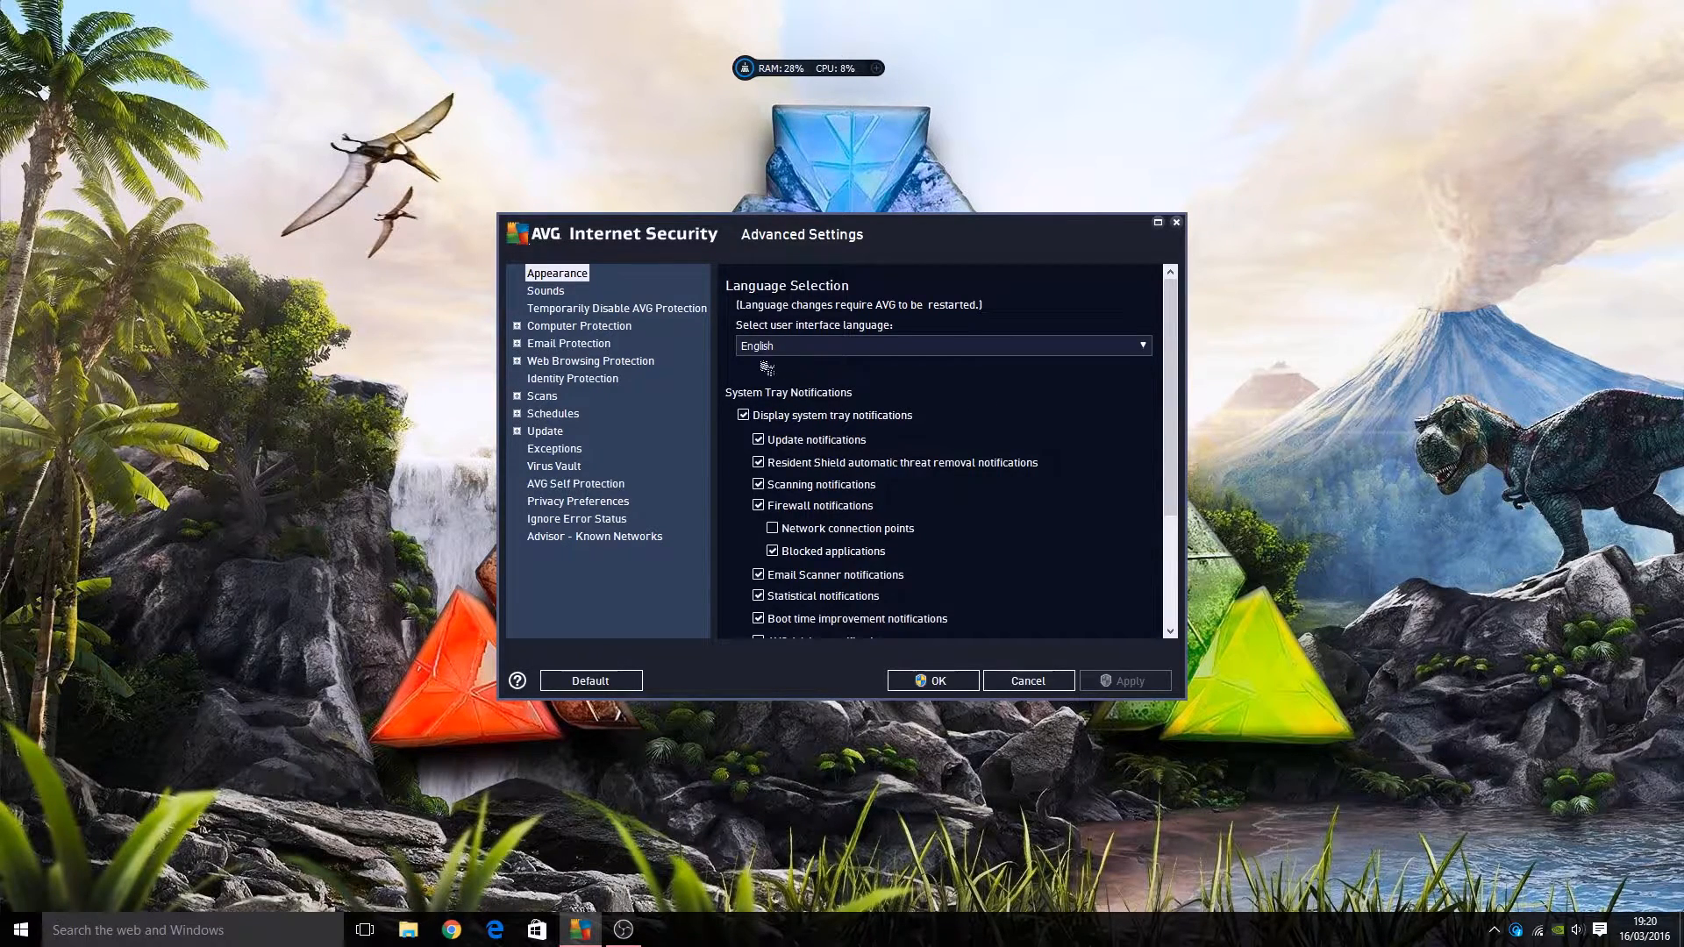
mouse_move(674, 348)
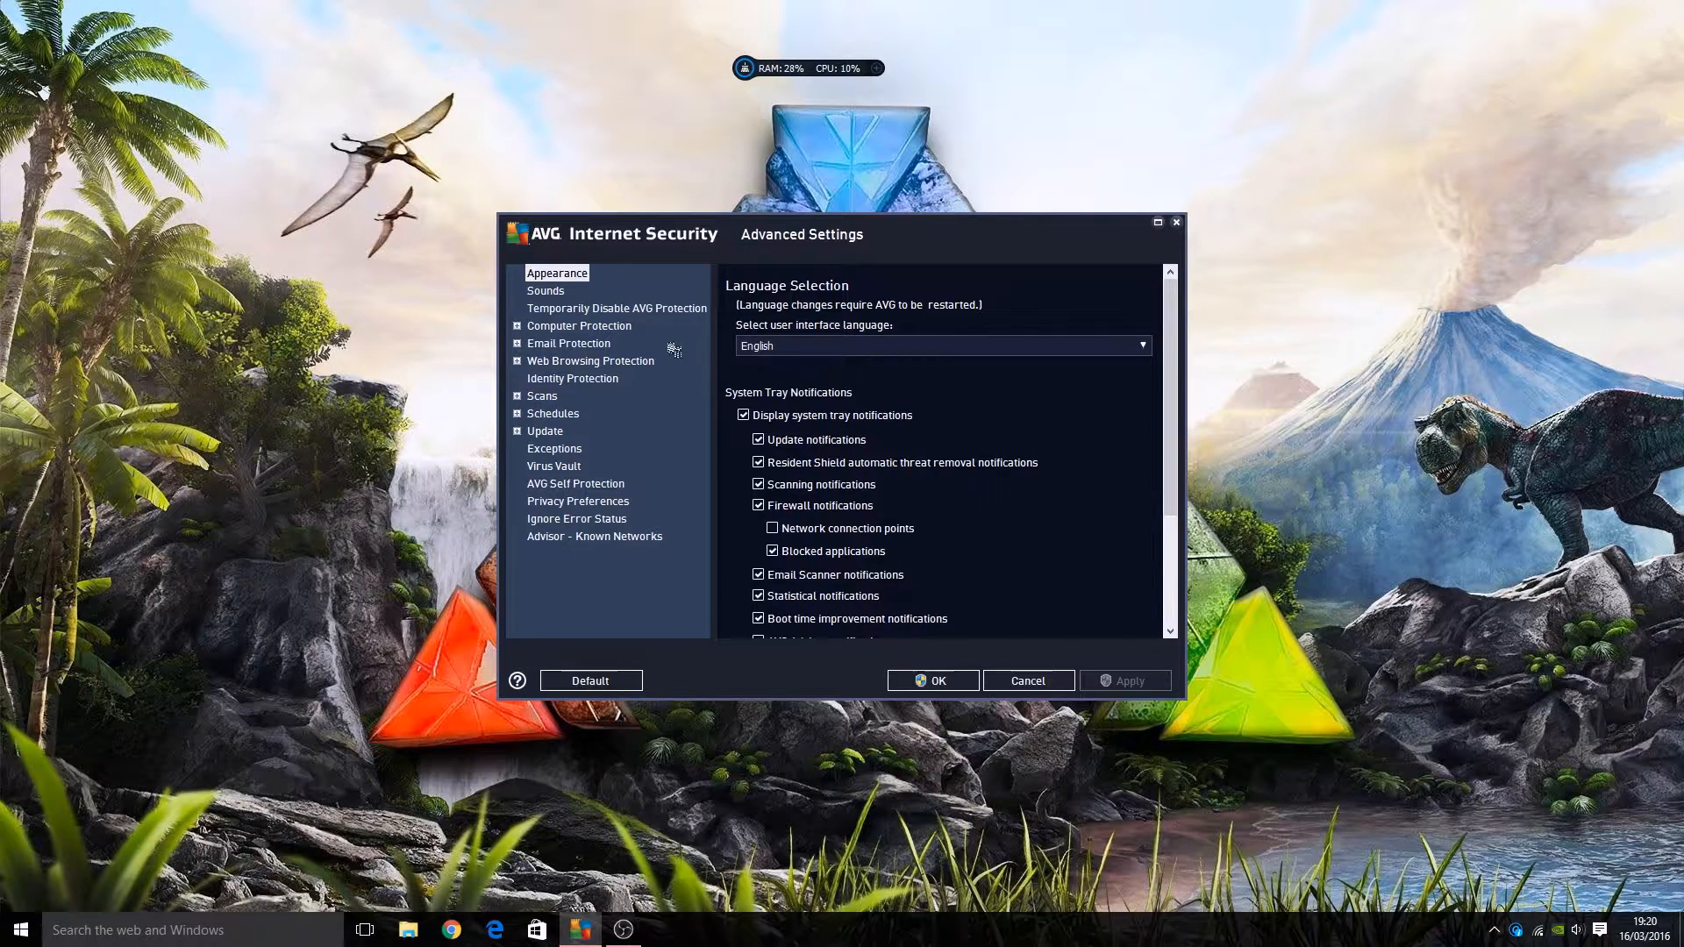
mouse_move(585, 345)
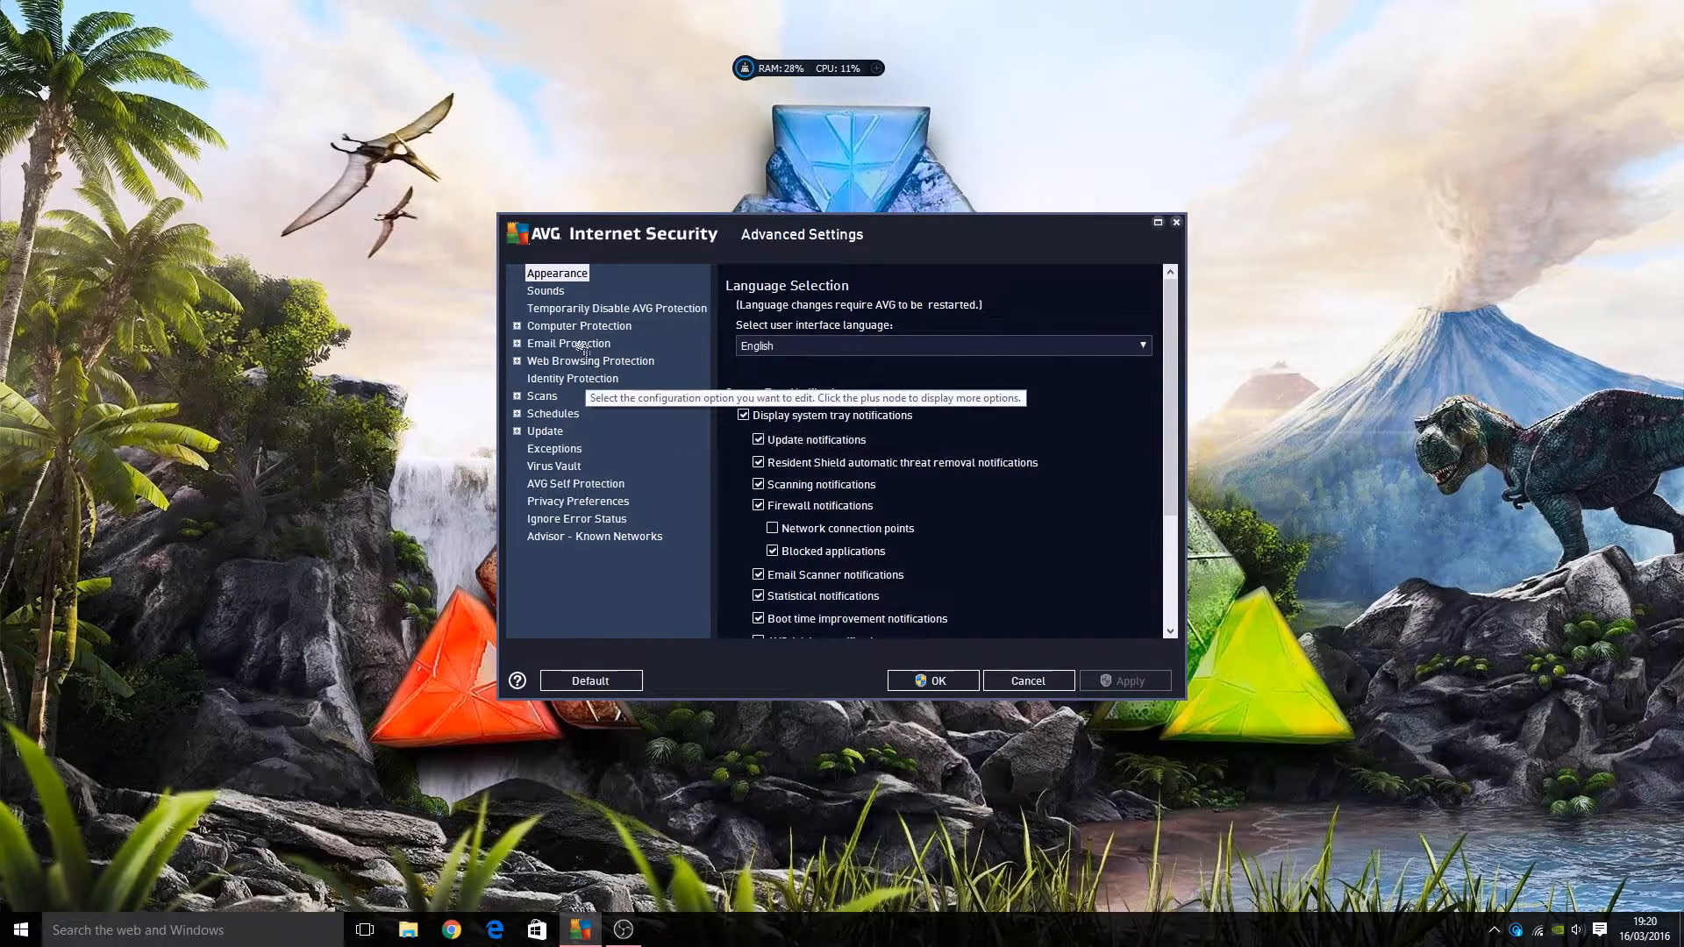
mouse_move(1202, 327)
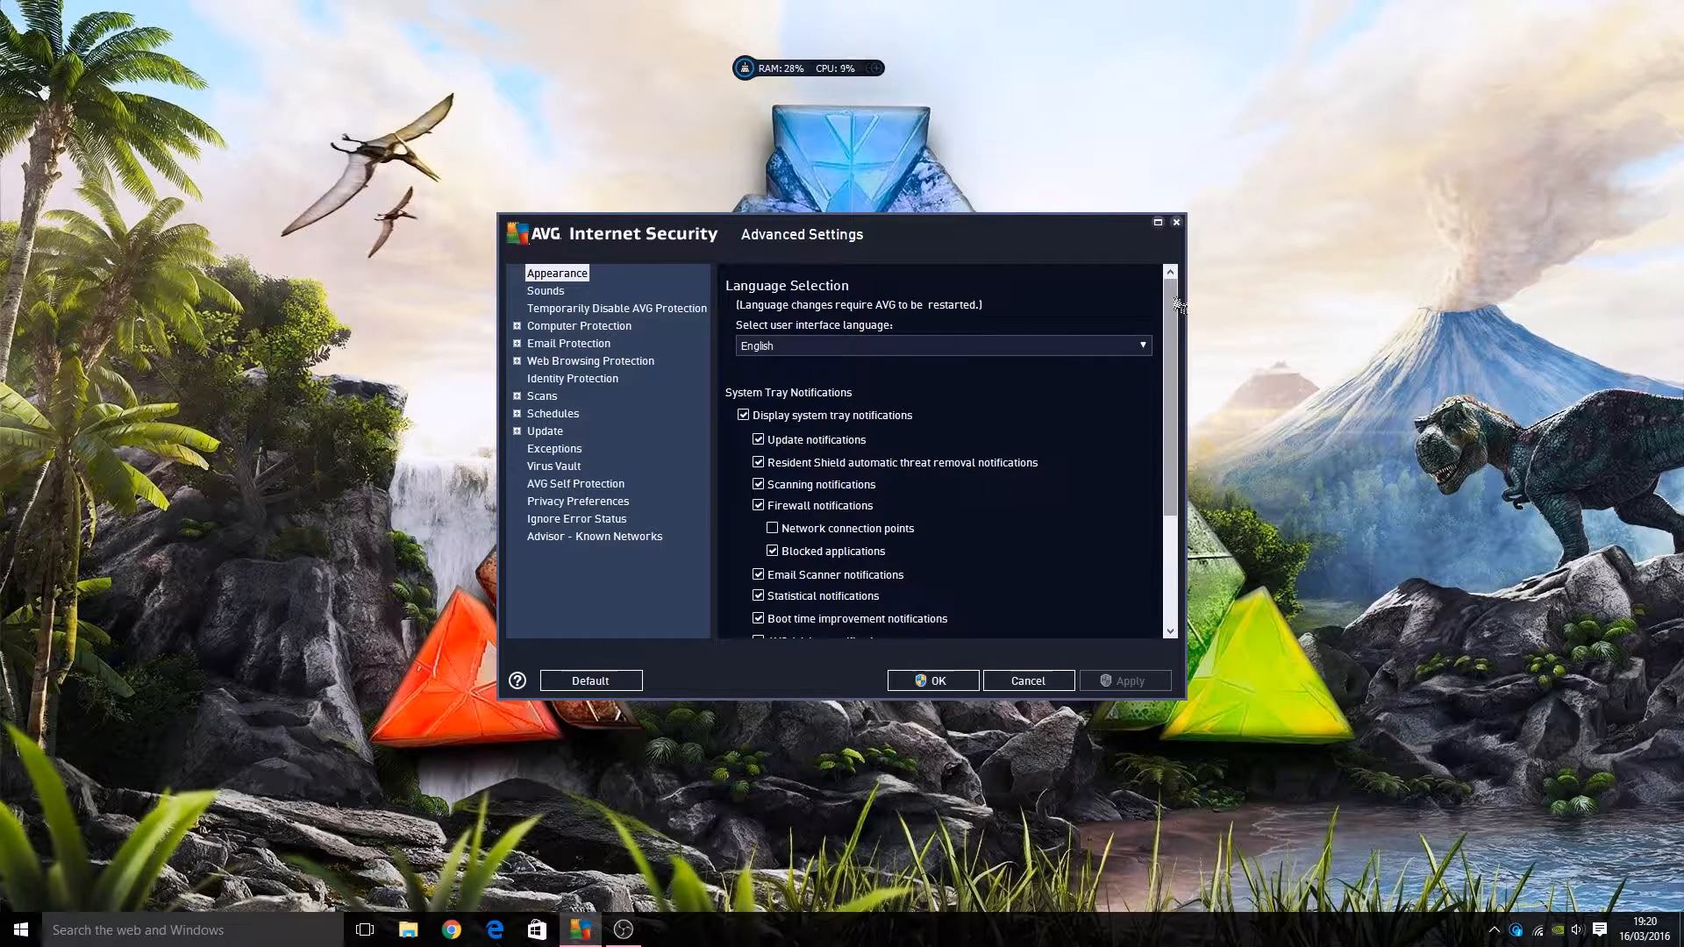
scroll("down", 3)
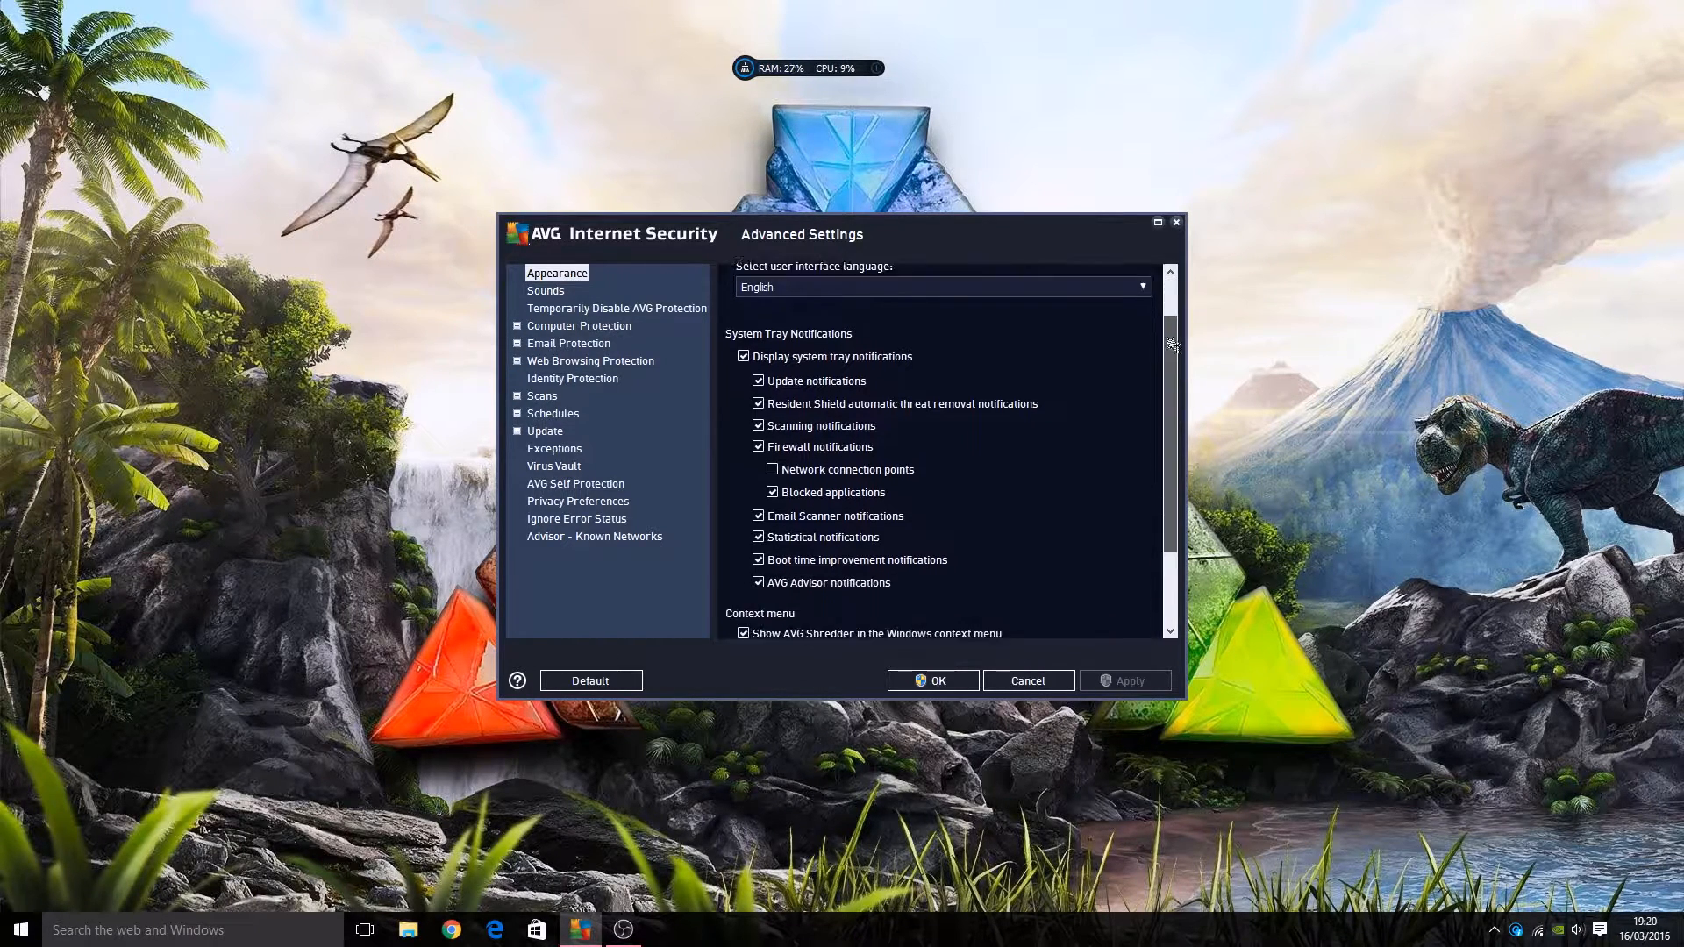
scroll("down", 3)
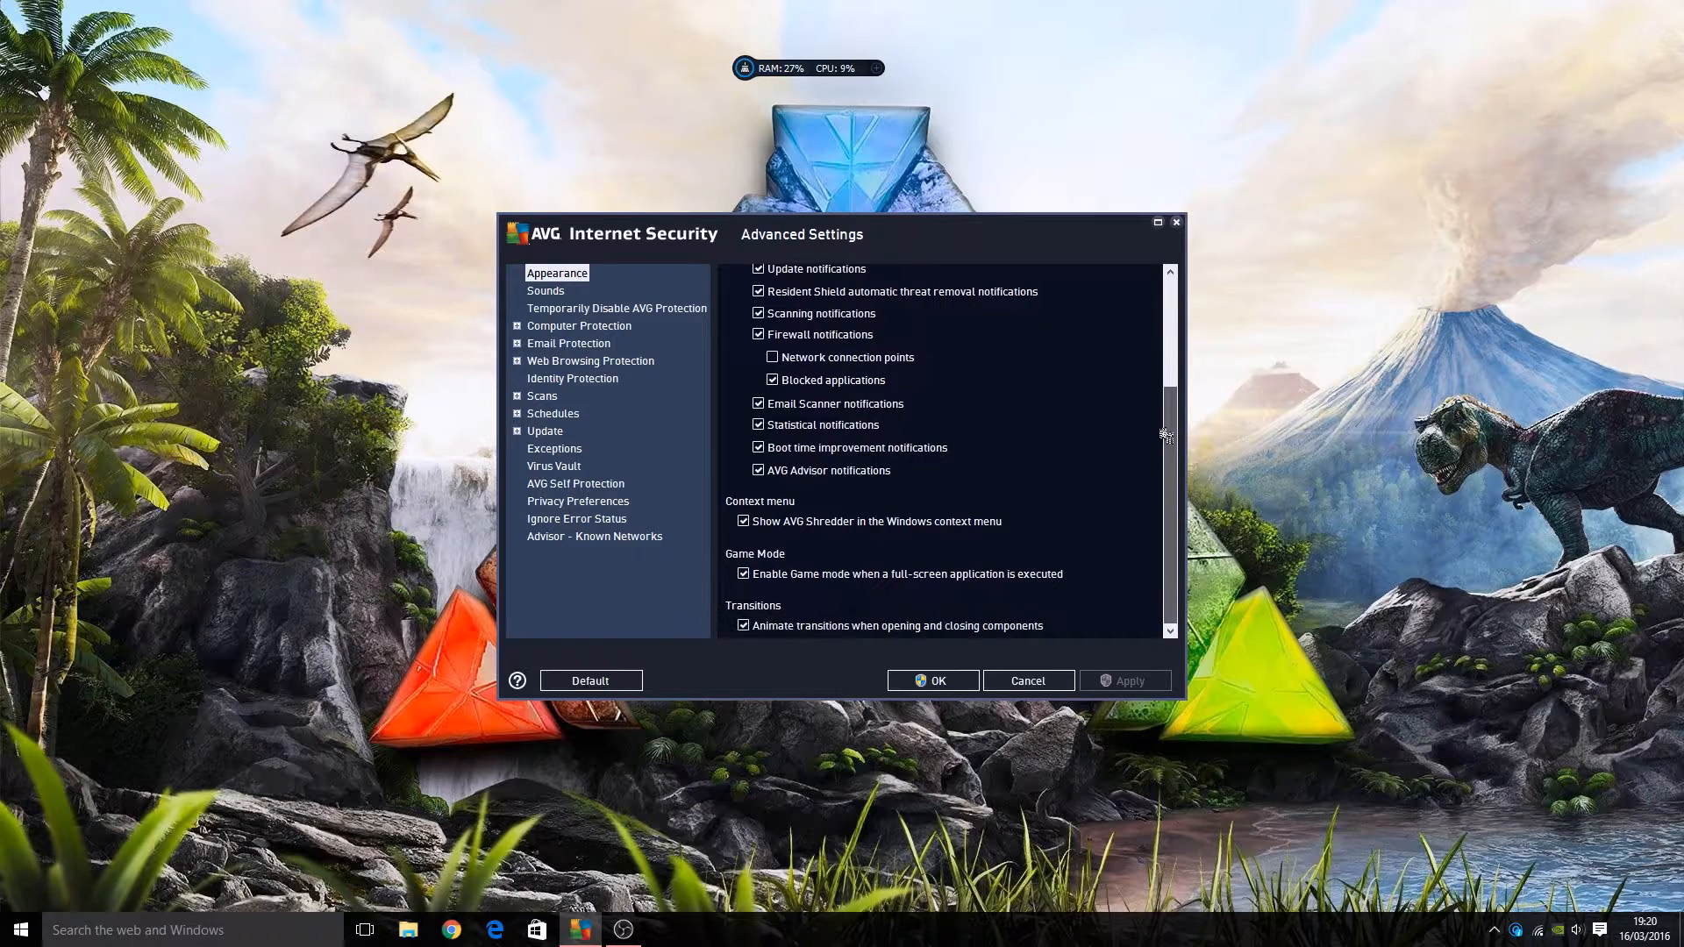
scroll("up", 3)
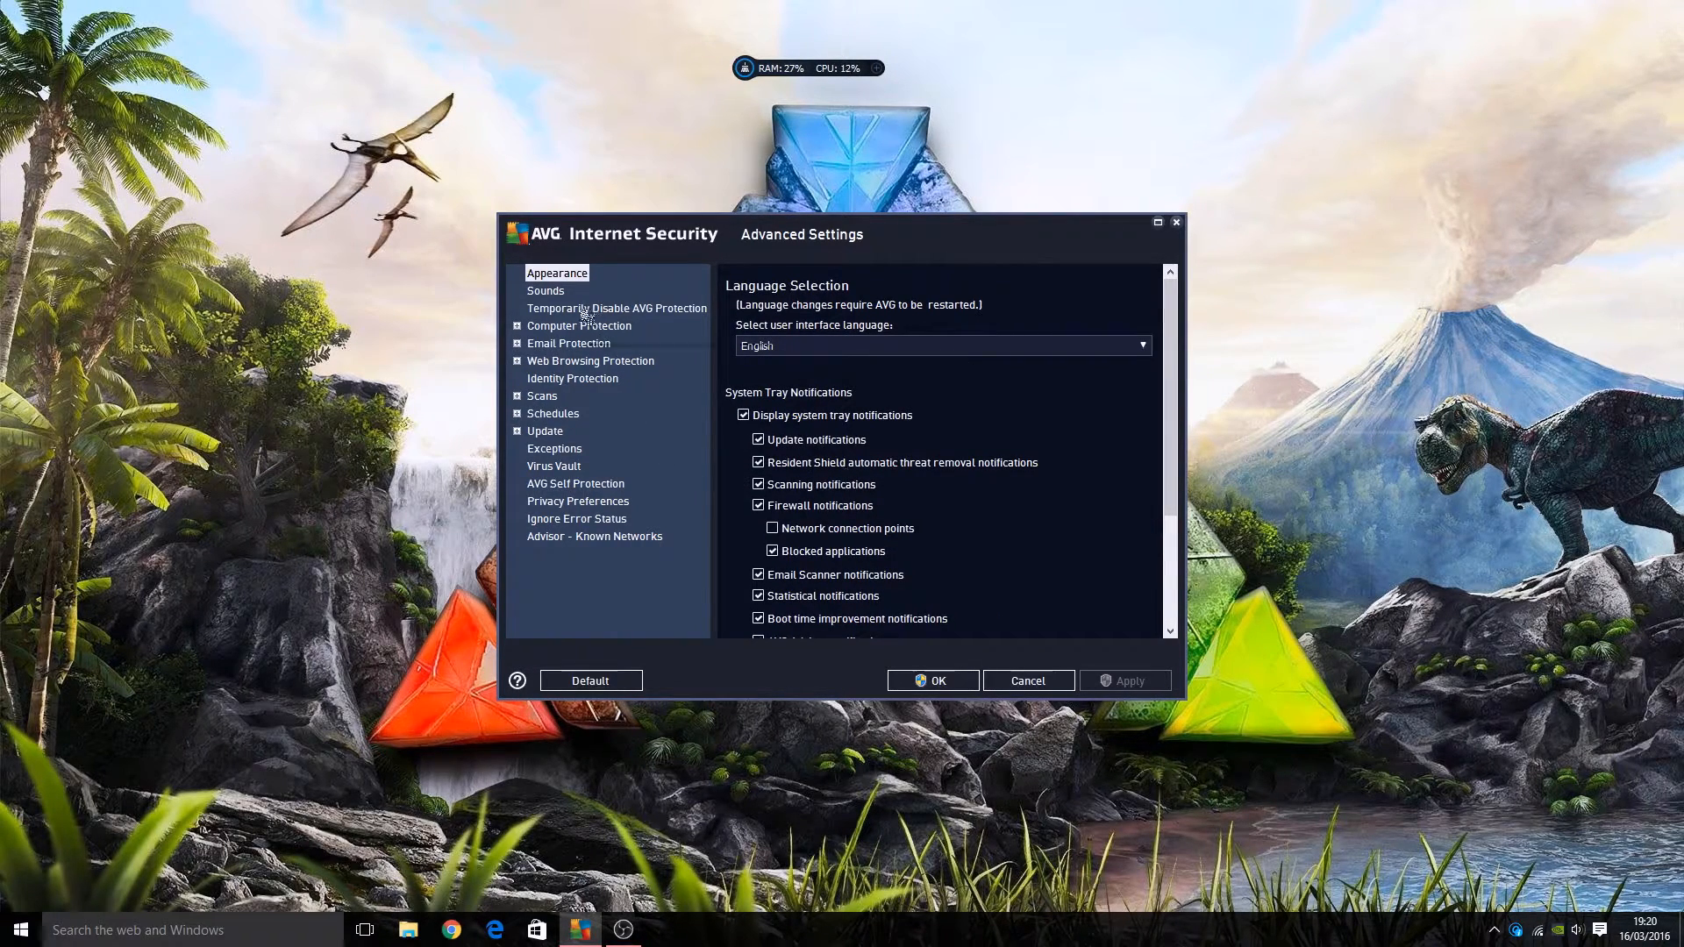
left_click(545, 291)
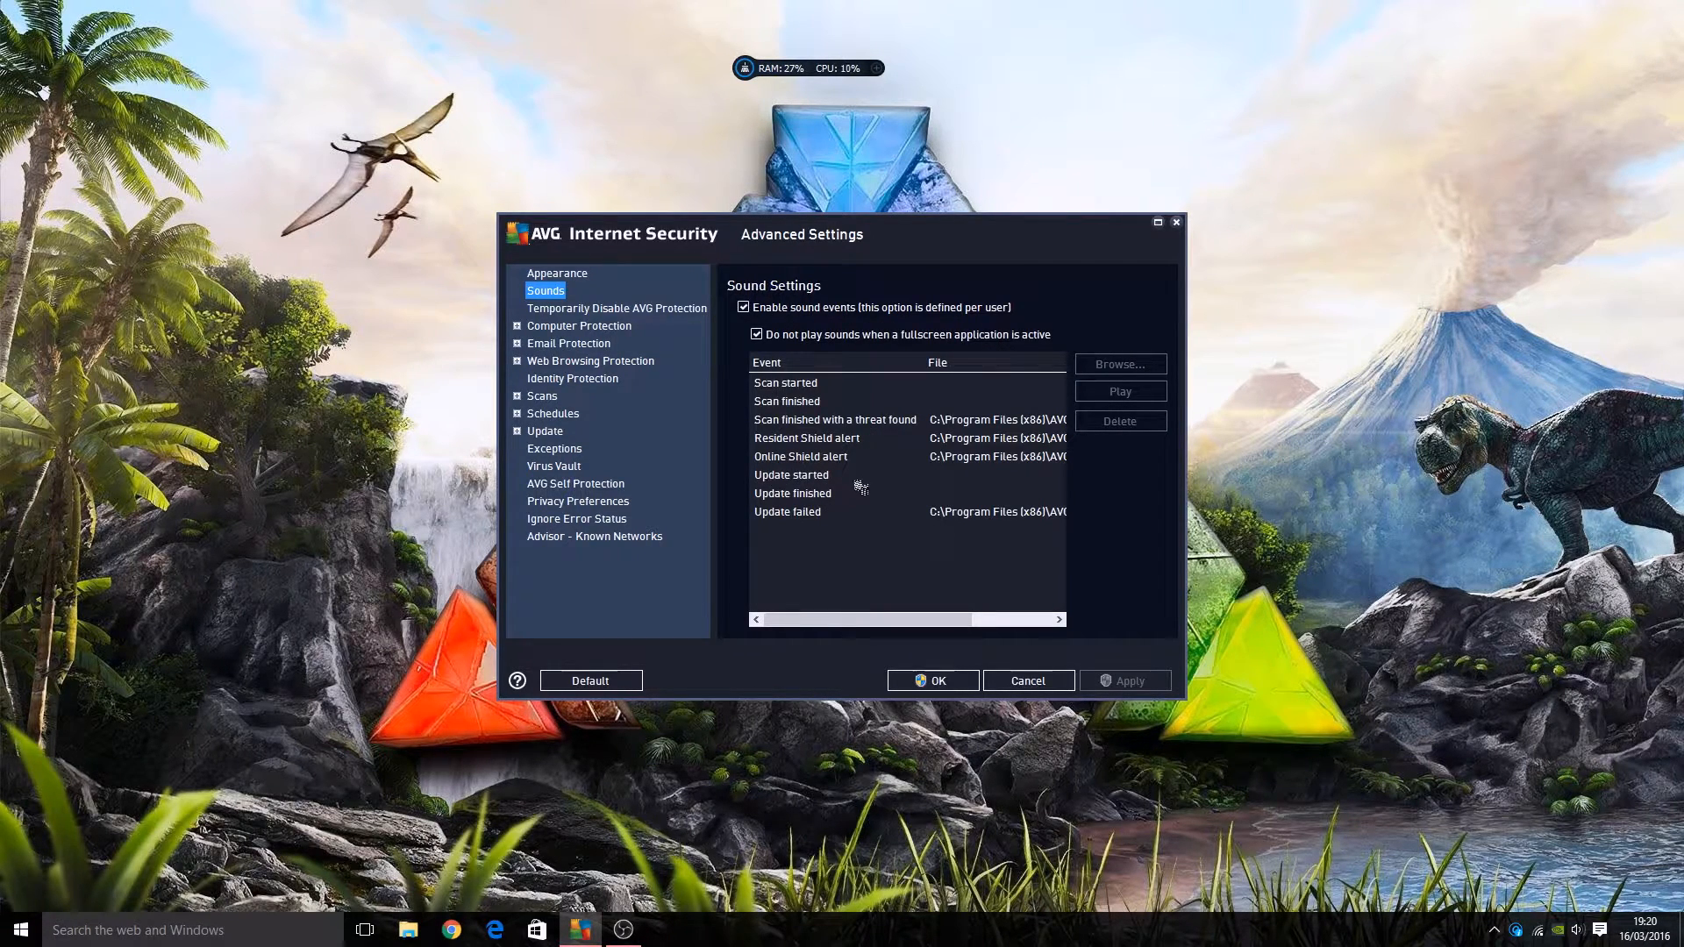
mouse_move(954, 476)
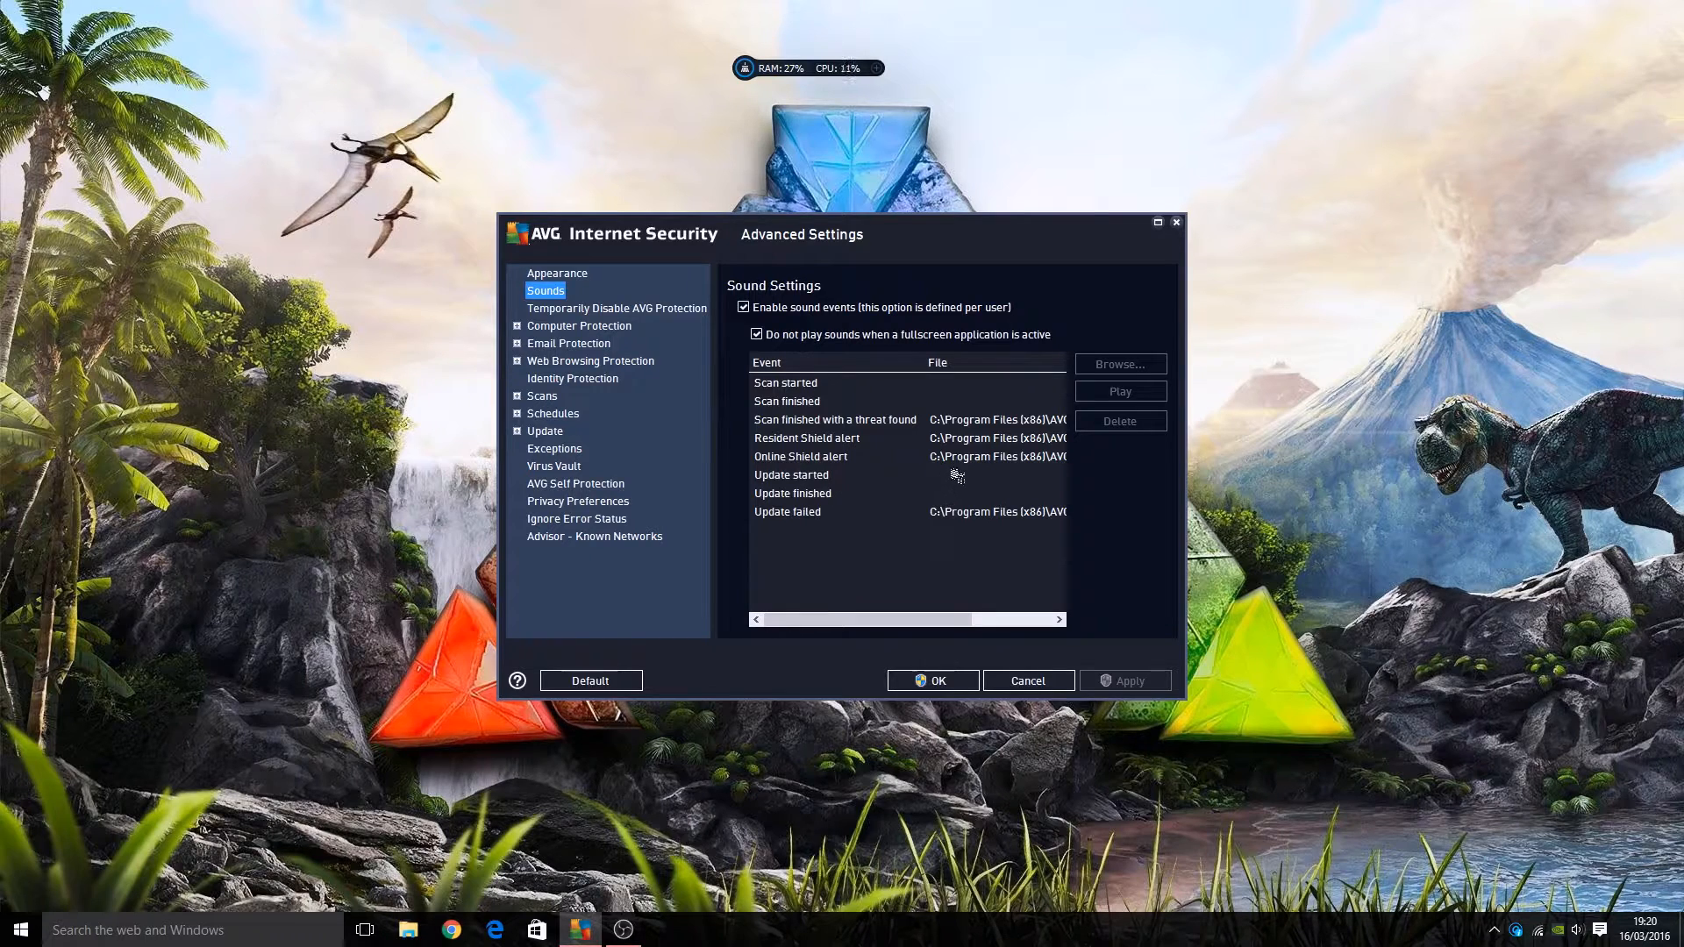
mouse_move(596, 308)
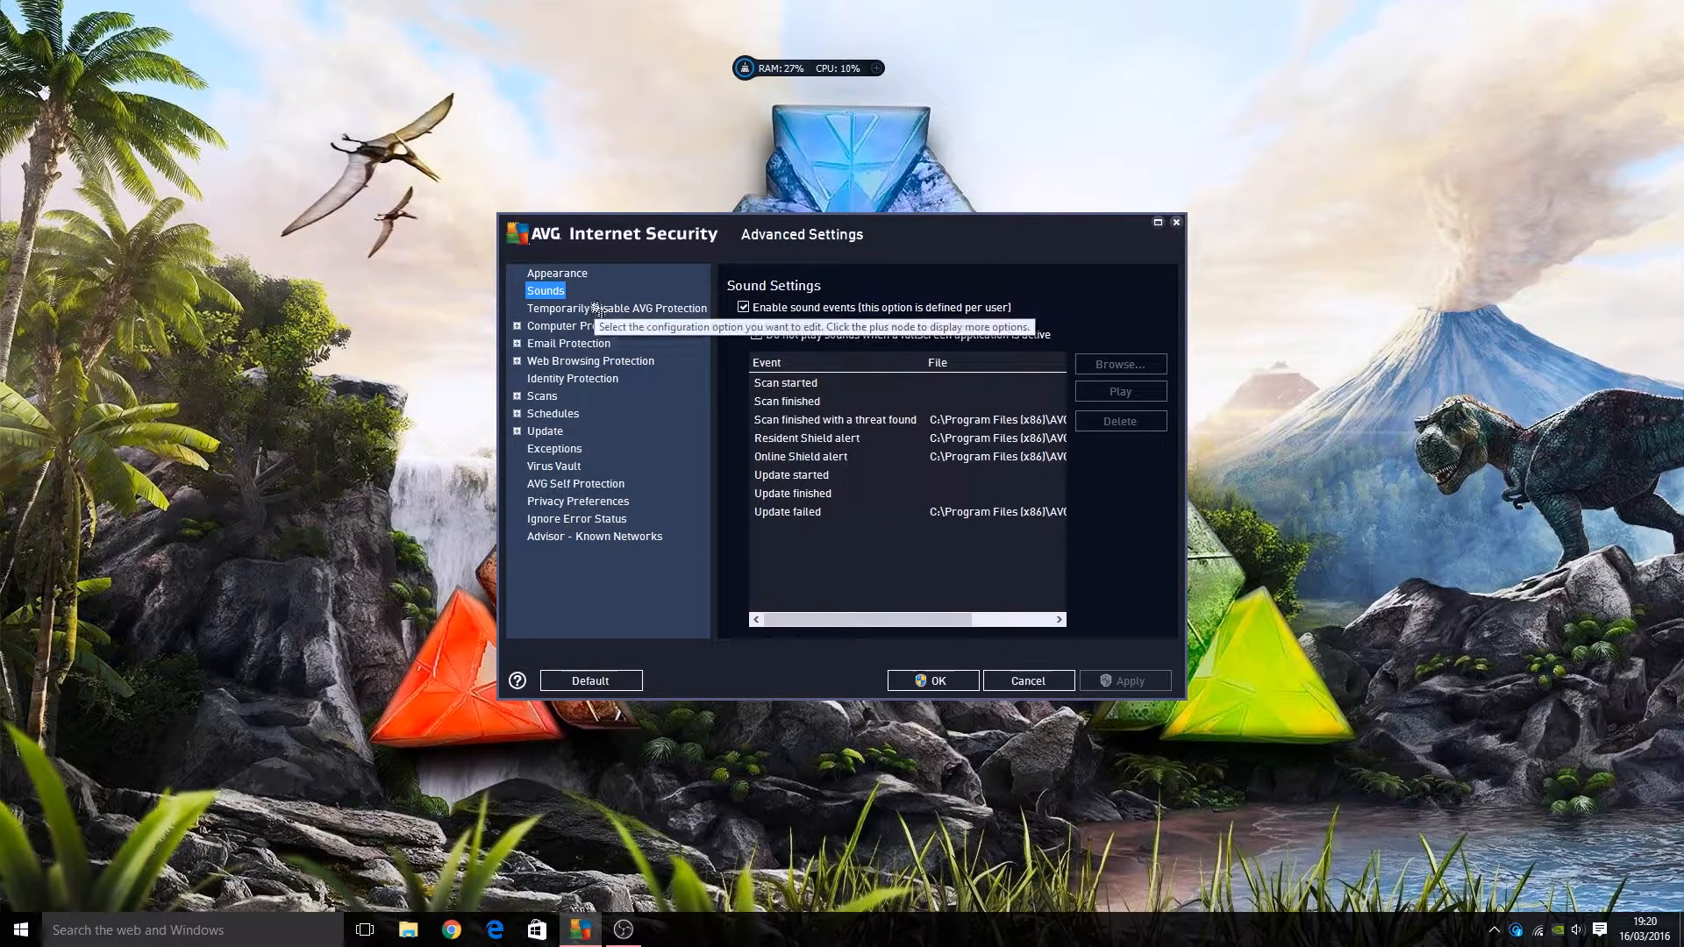
Show the Temporarily Disable AVG Protection page and its not-recommended warning
left_click(616, 308)
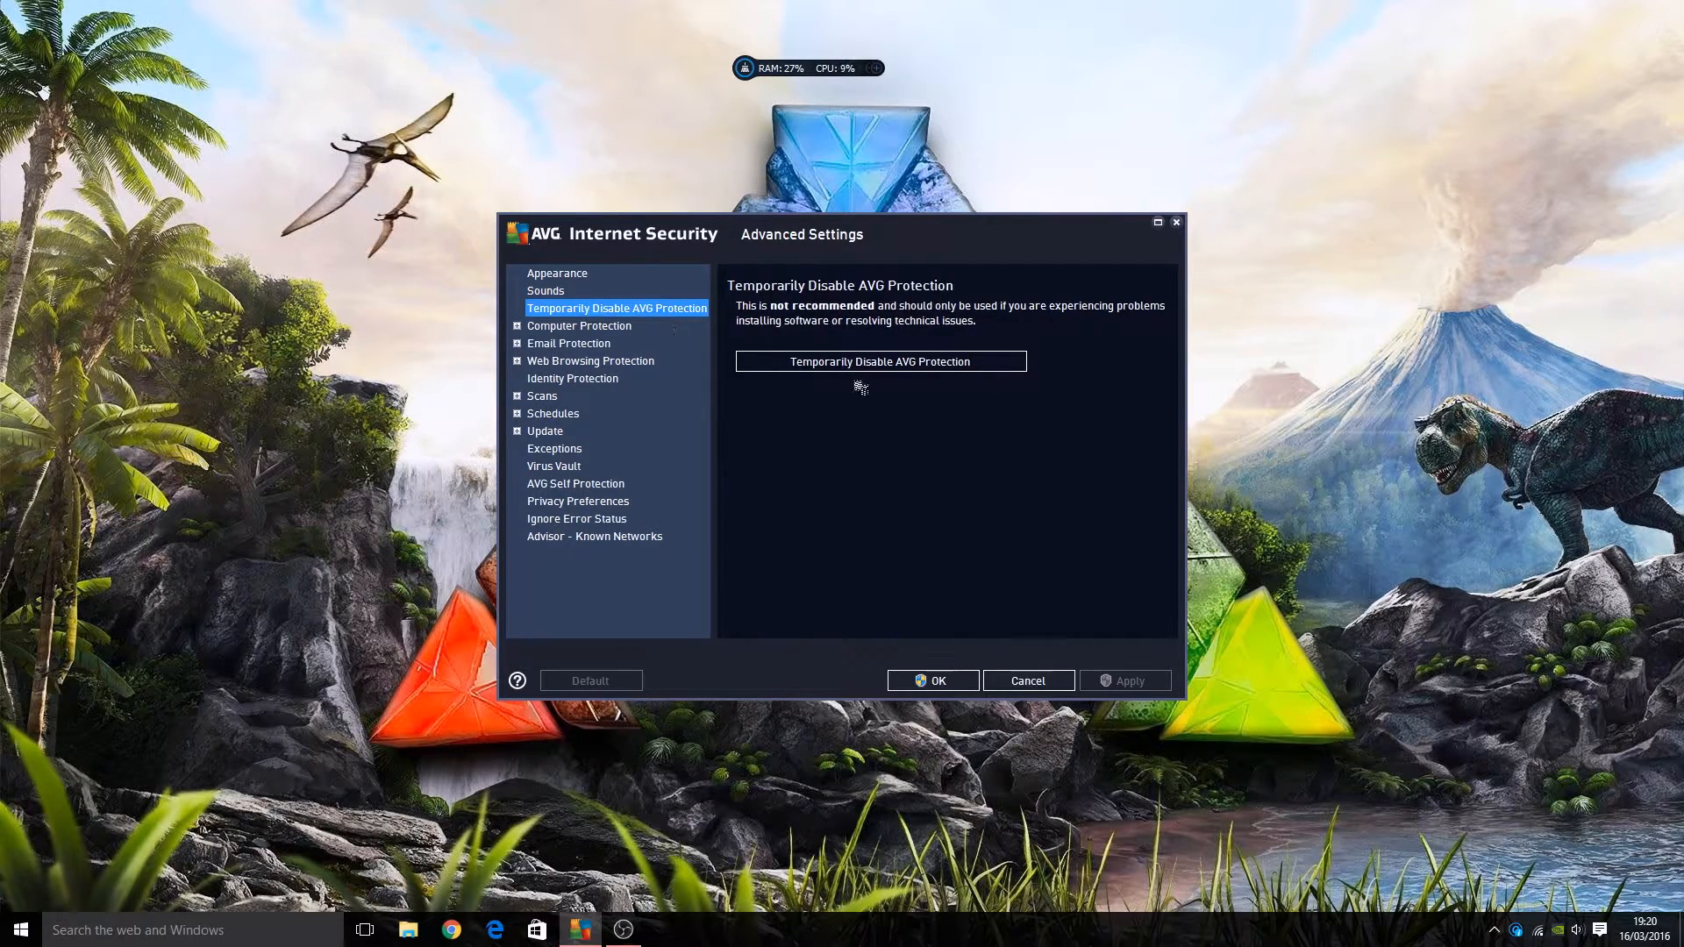
mouse_move(1013, 430)
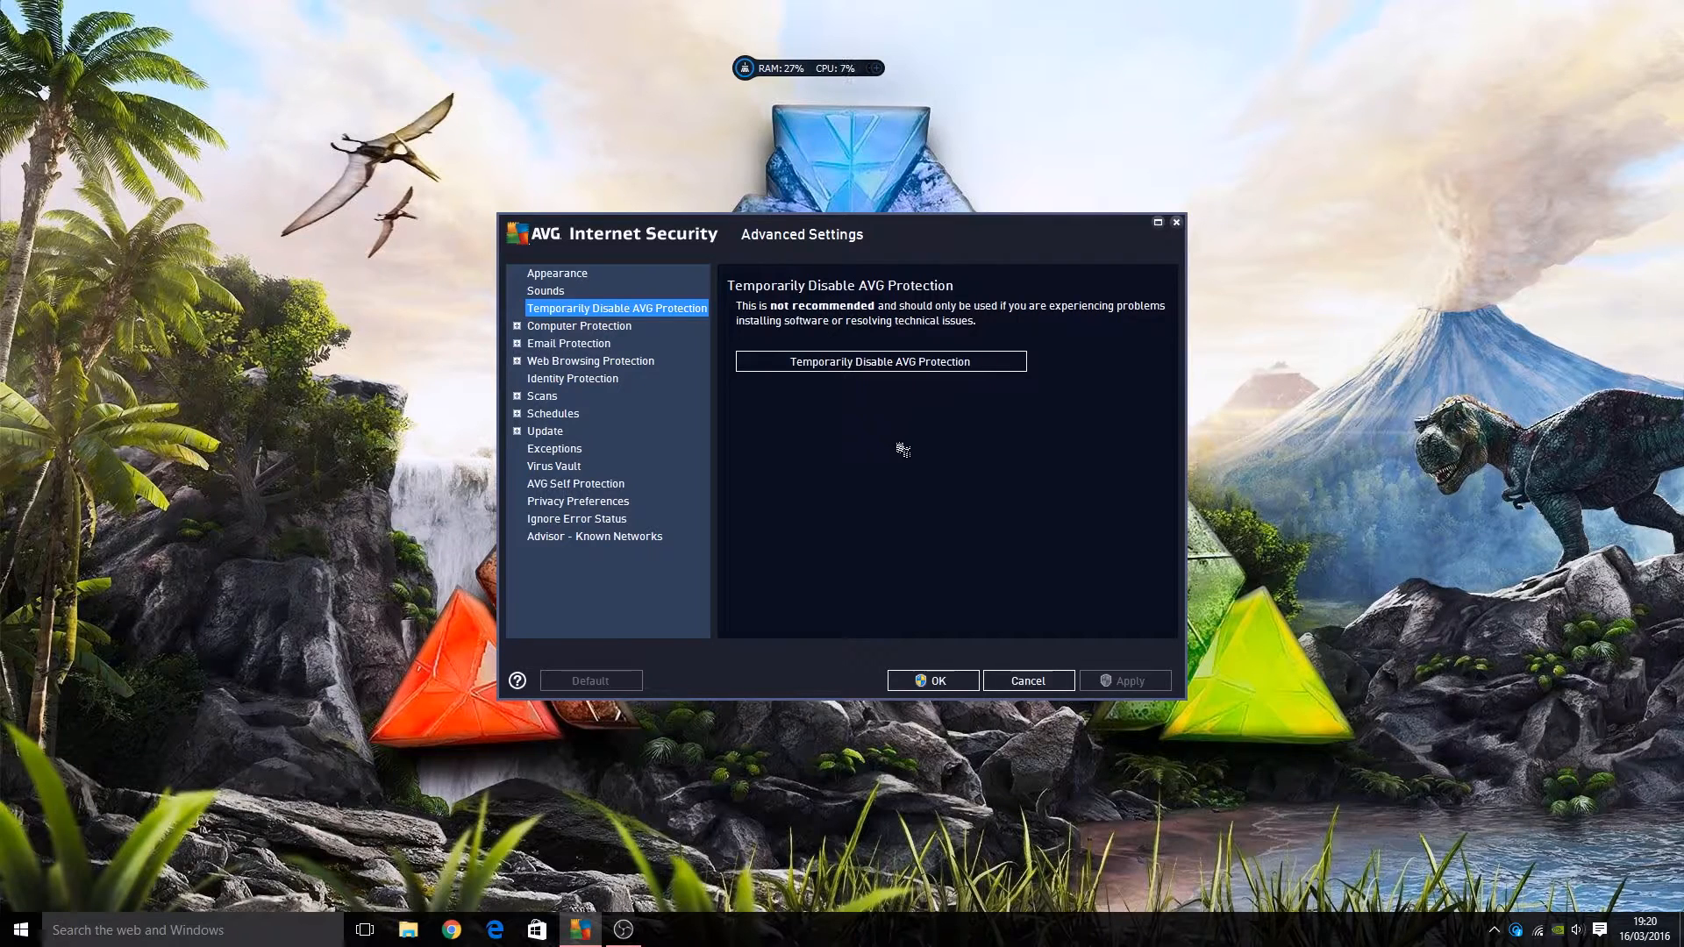
mouse_move(637, 335)
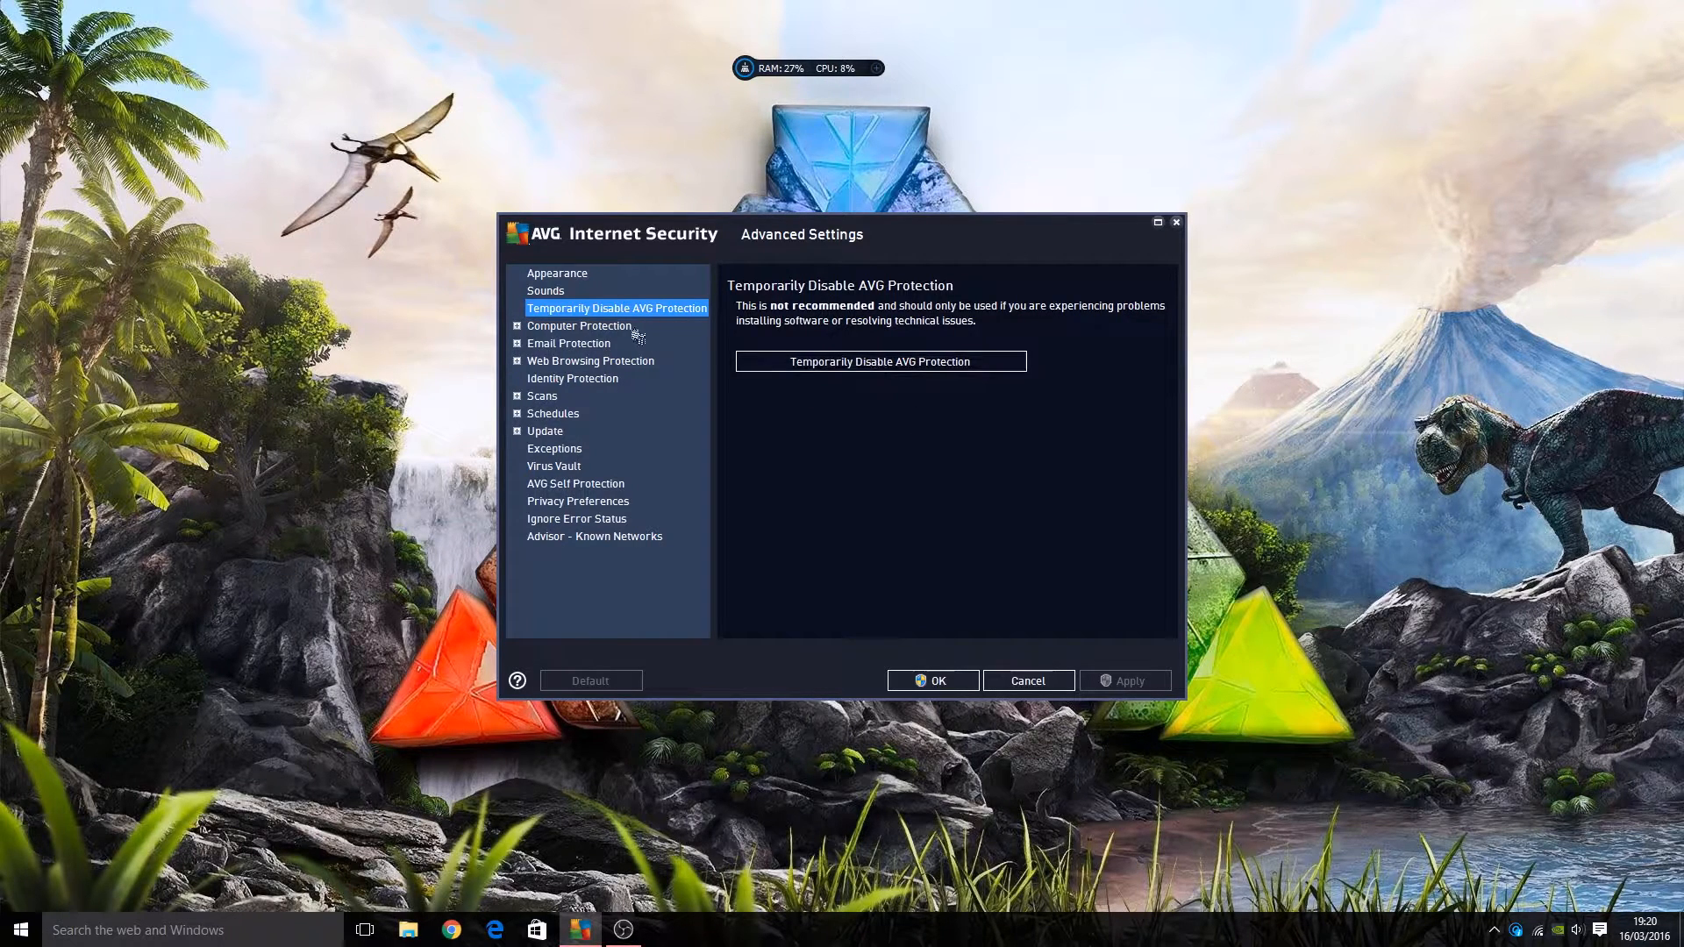
View Computer Protection's AntiVirus, Anti-Rootkit and Cache Server pages, with caching enabled
left_click(578, 326)
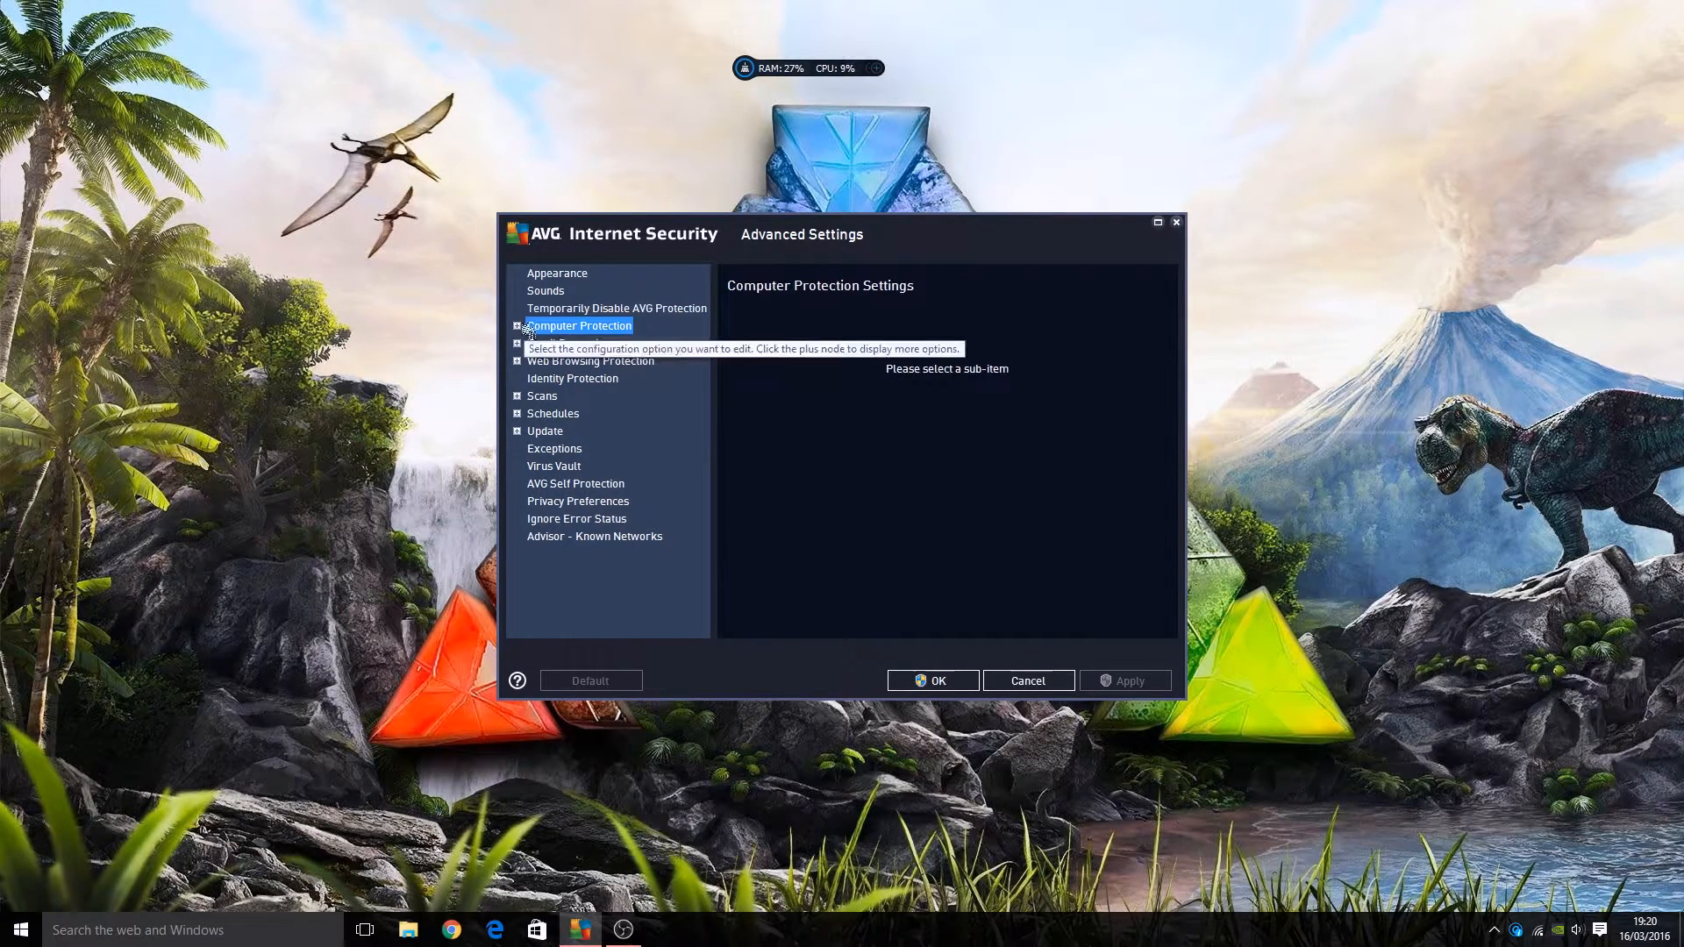
left_click(516, 325)
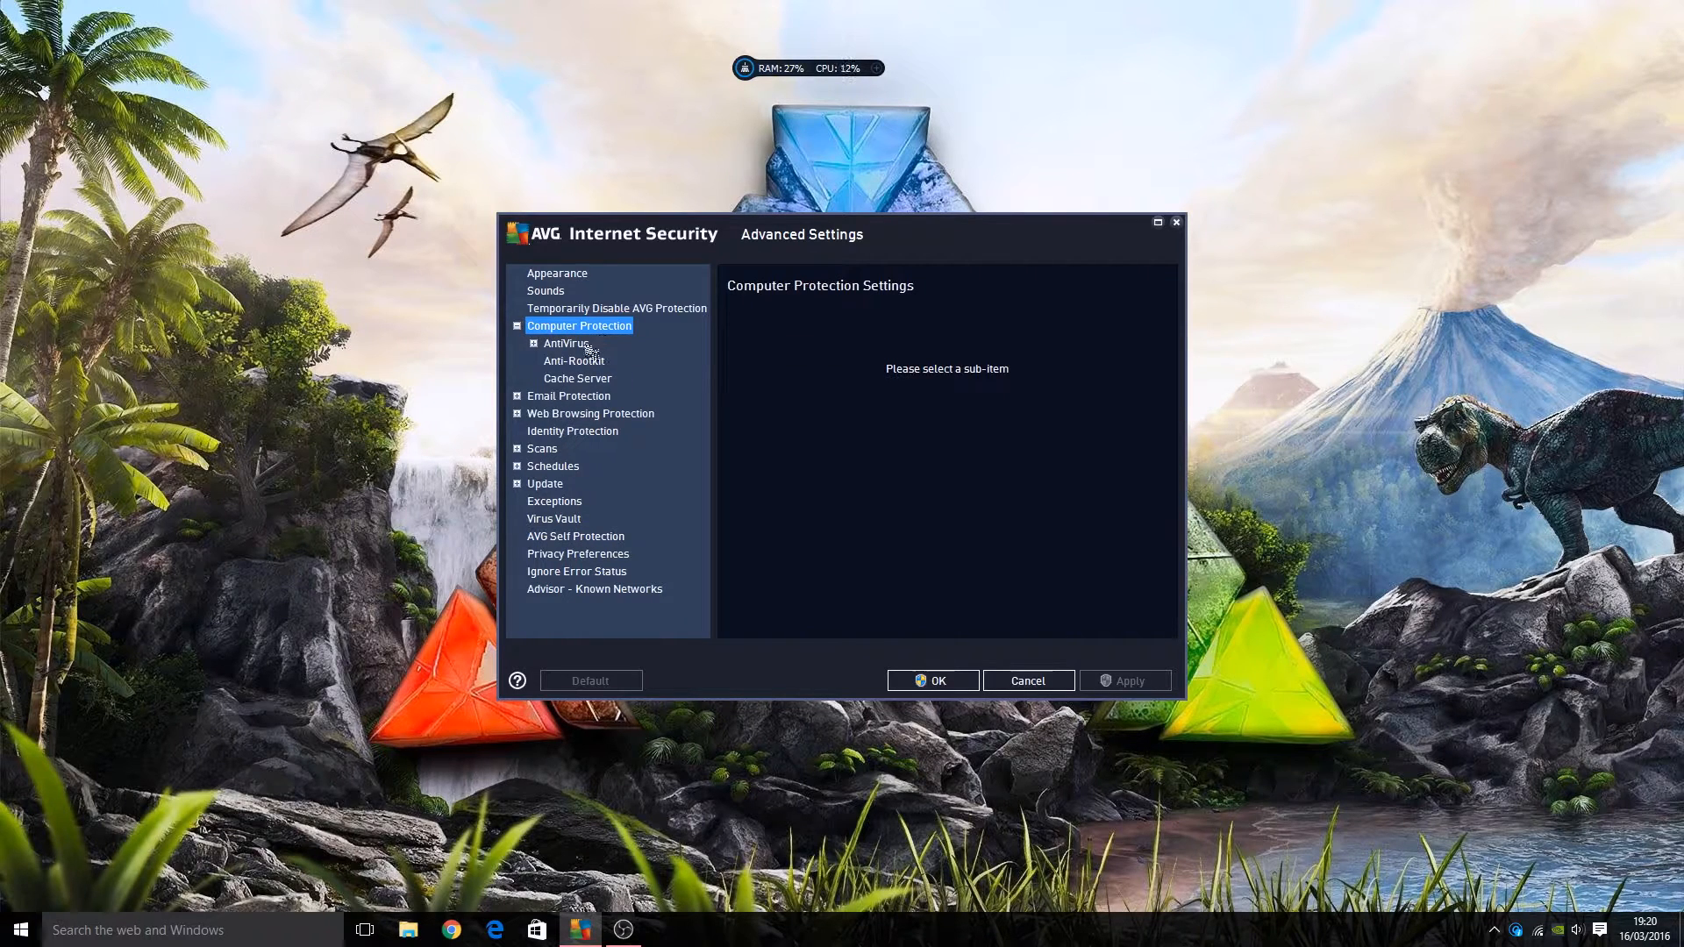
left_click(564, 343)
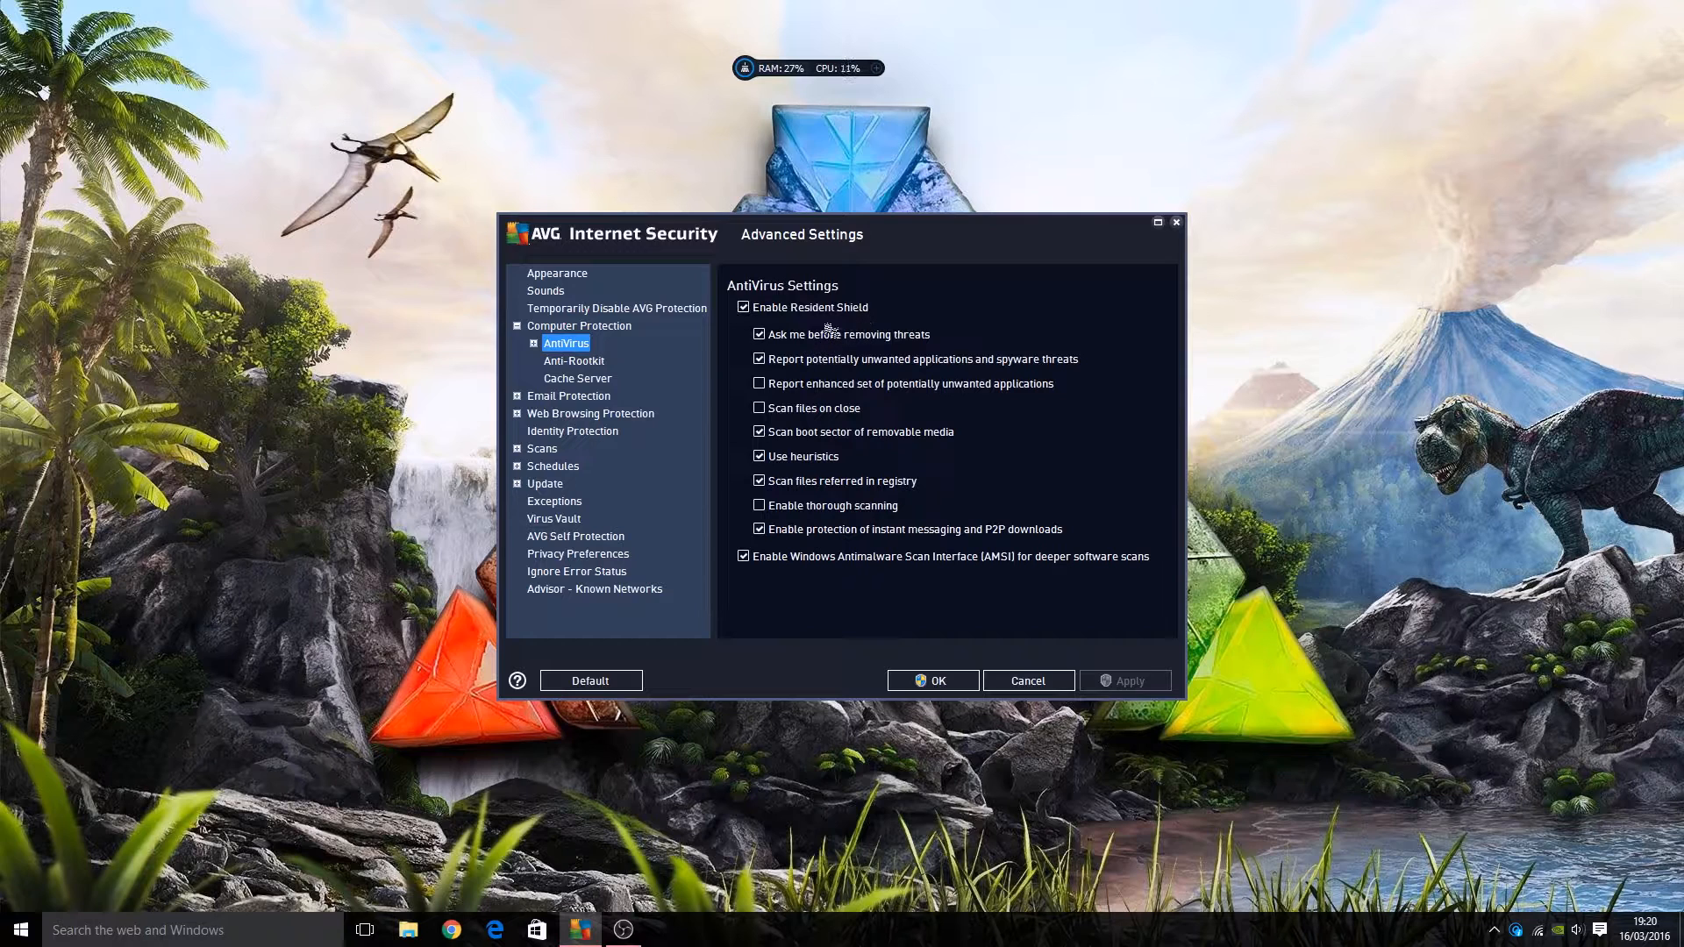
mouse_move(709, 408)
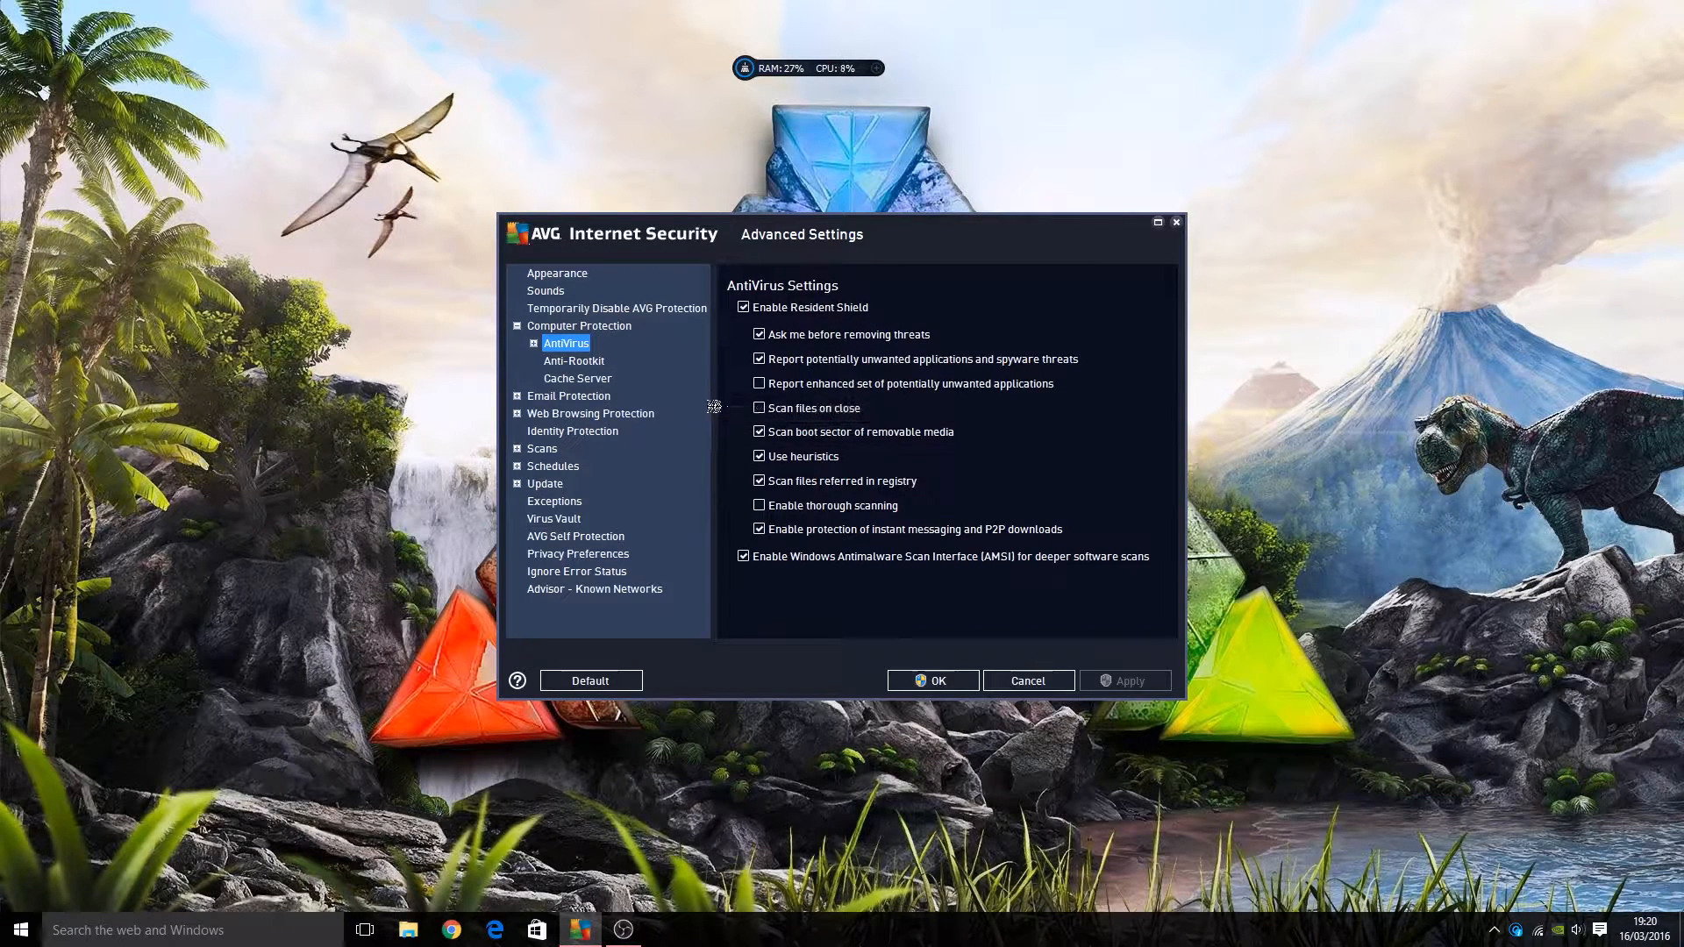
left_click(574, 360)
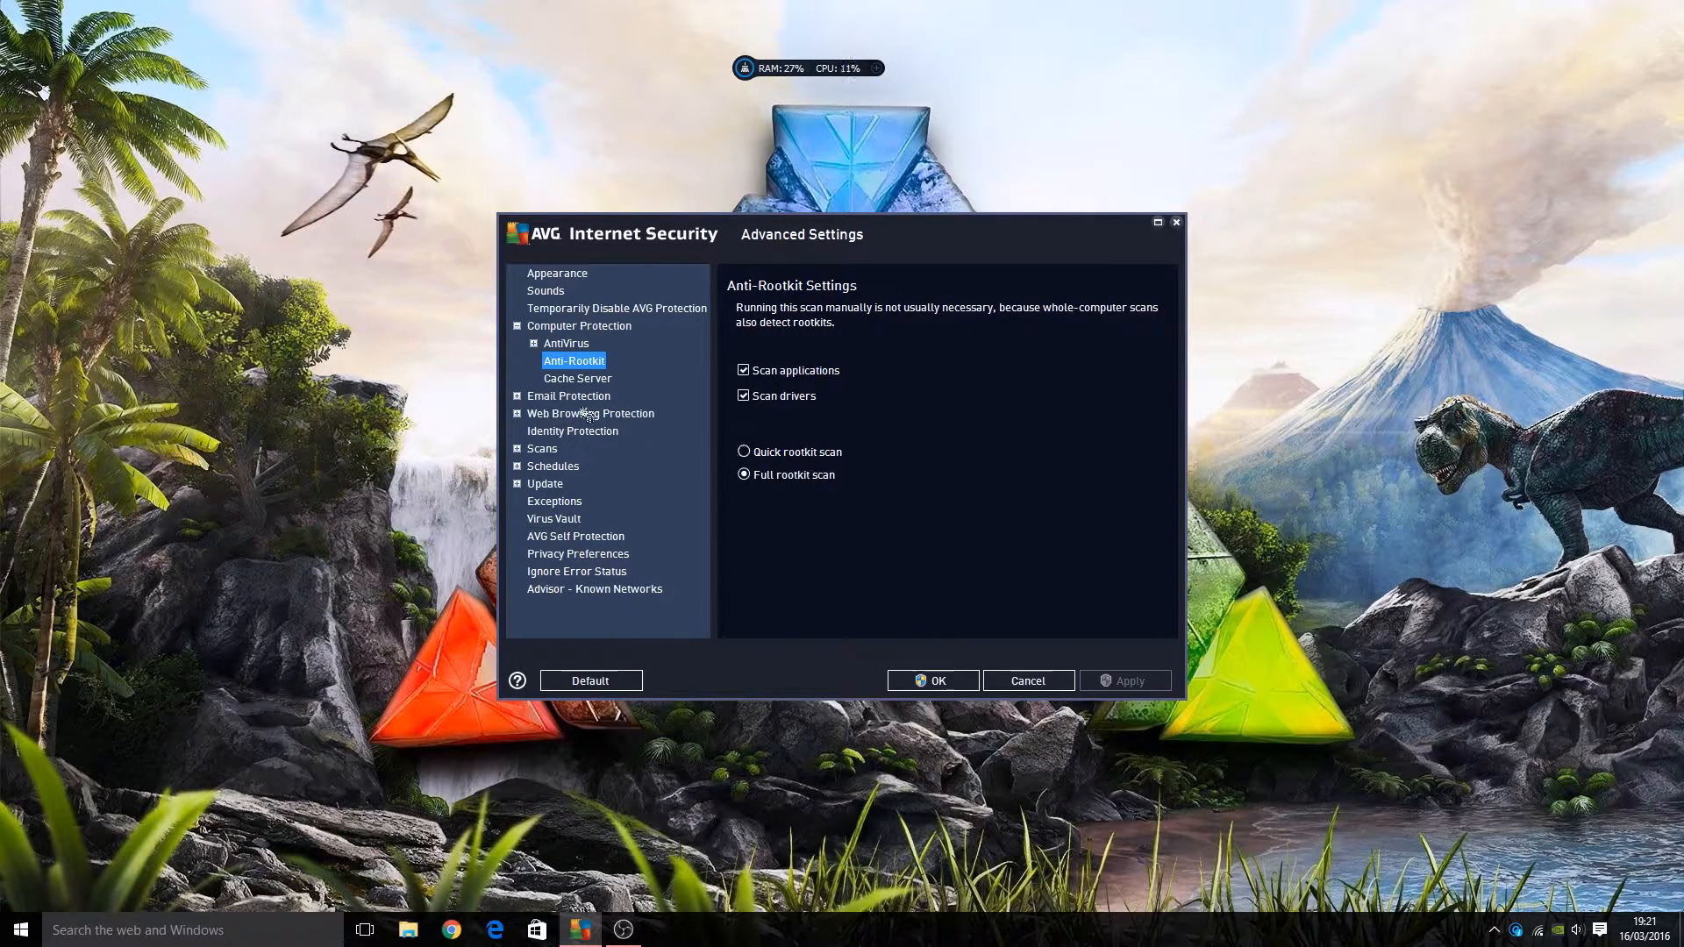
mouse_move(590, 412)
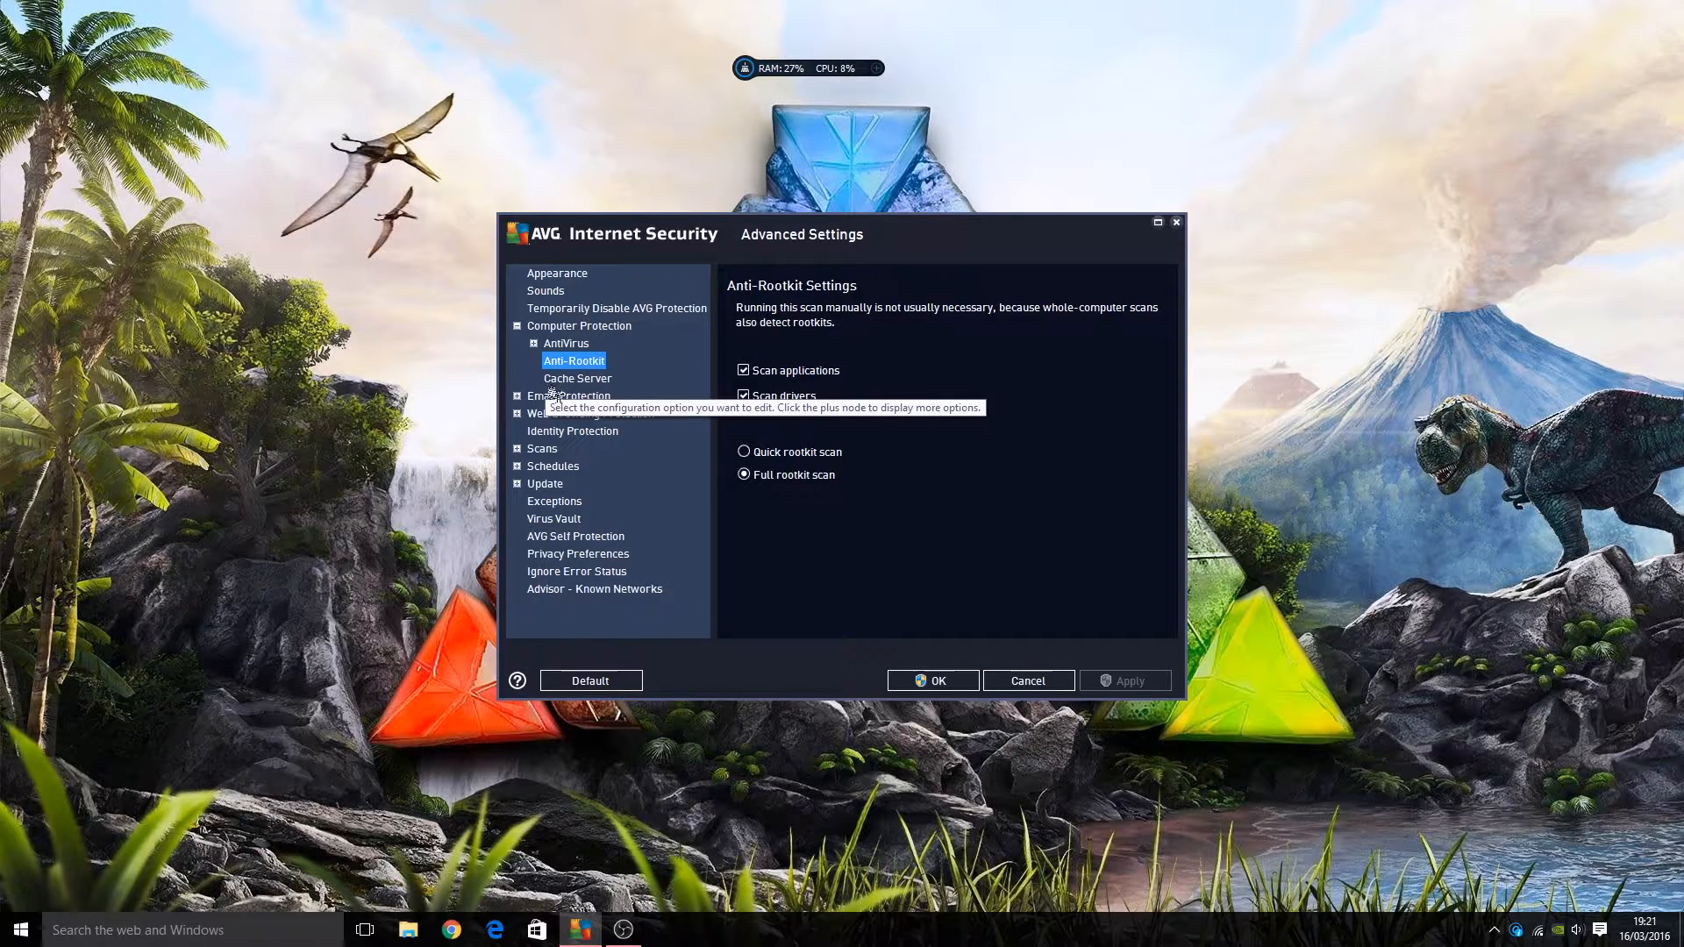
left_click(578, 378)
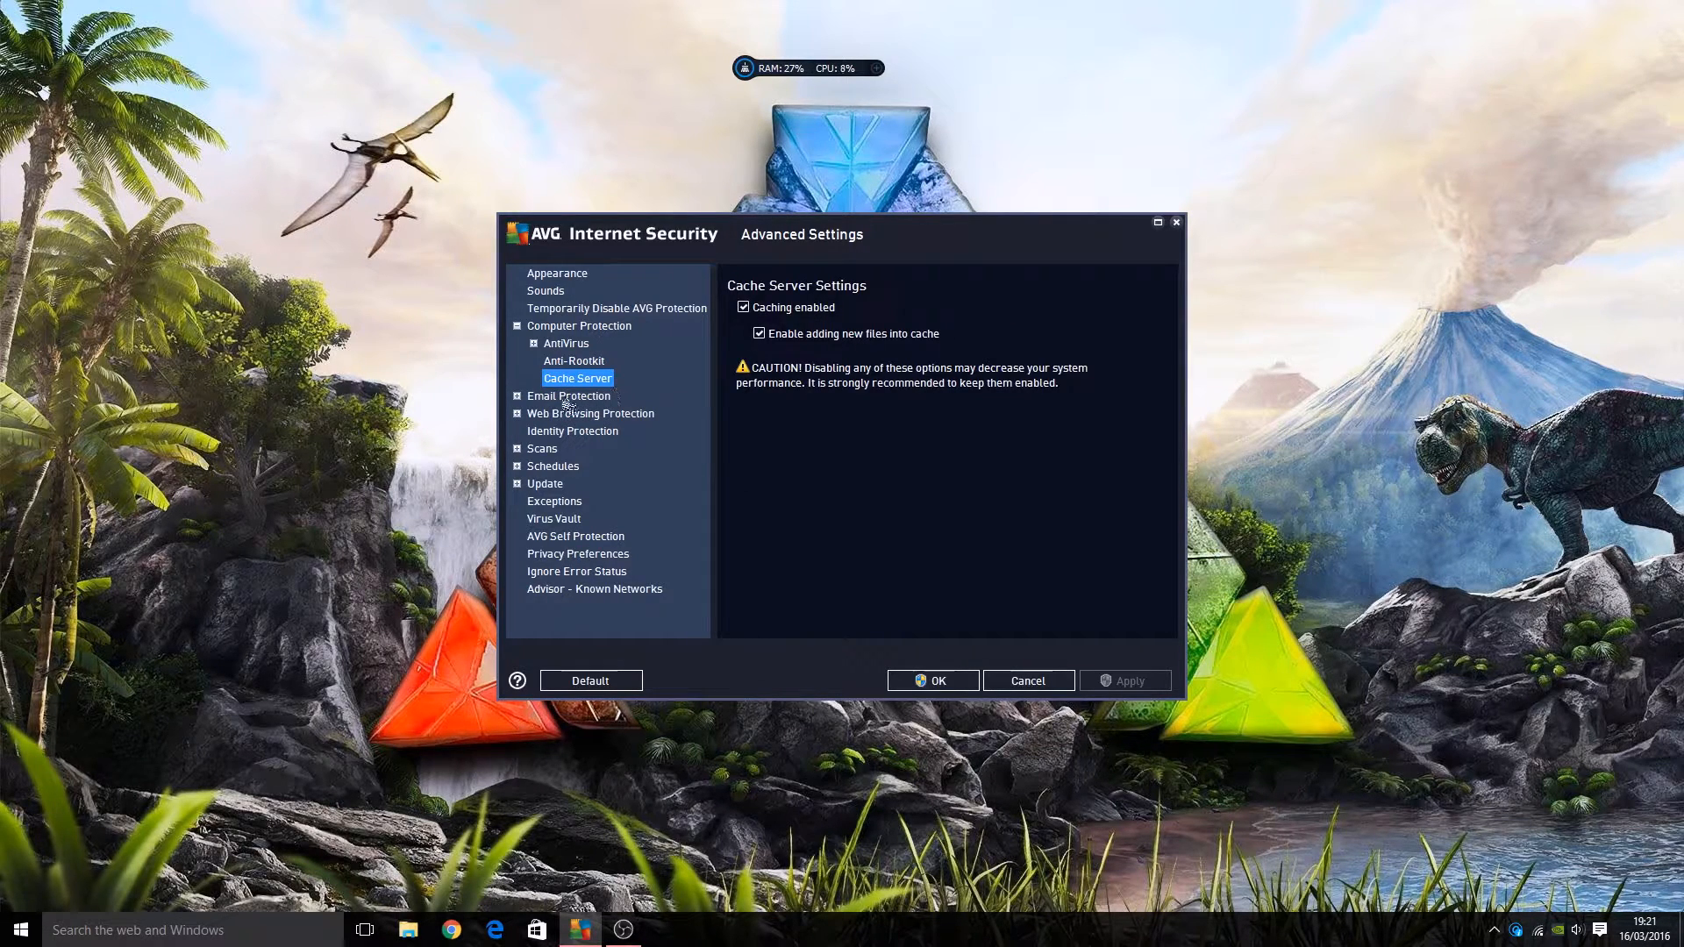
View the Email Scanner and Online Shield settings, ending on the Scans page
left_click(569, 396)
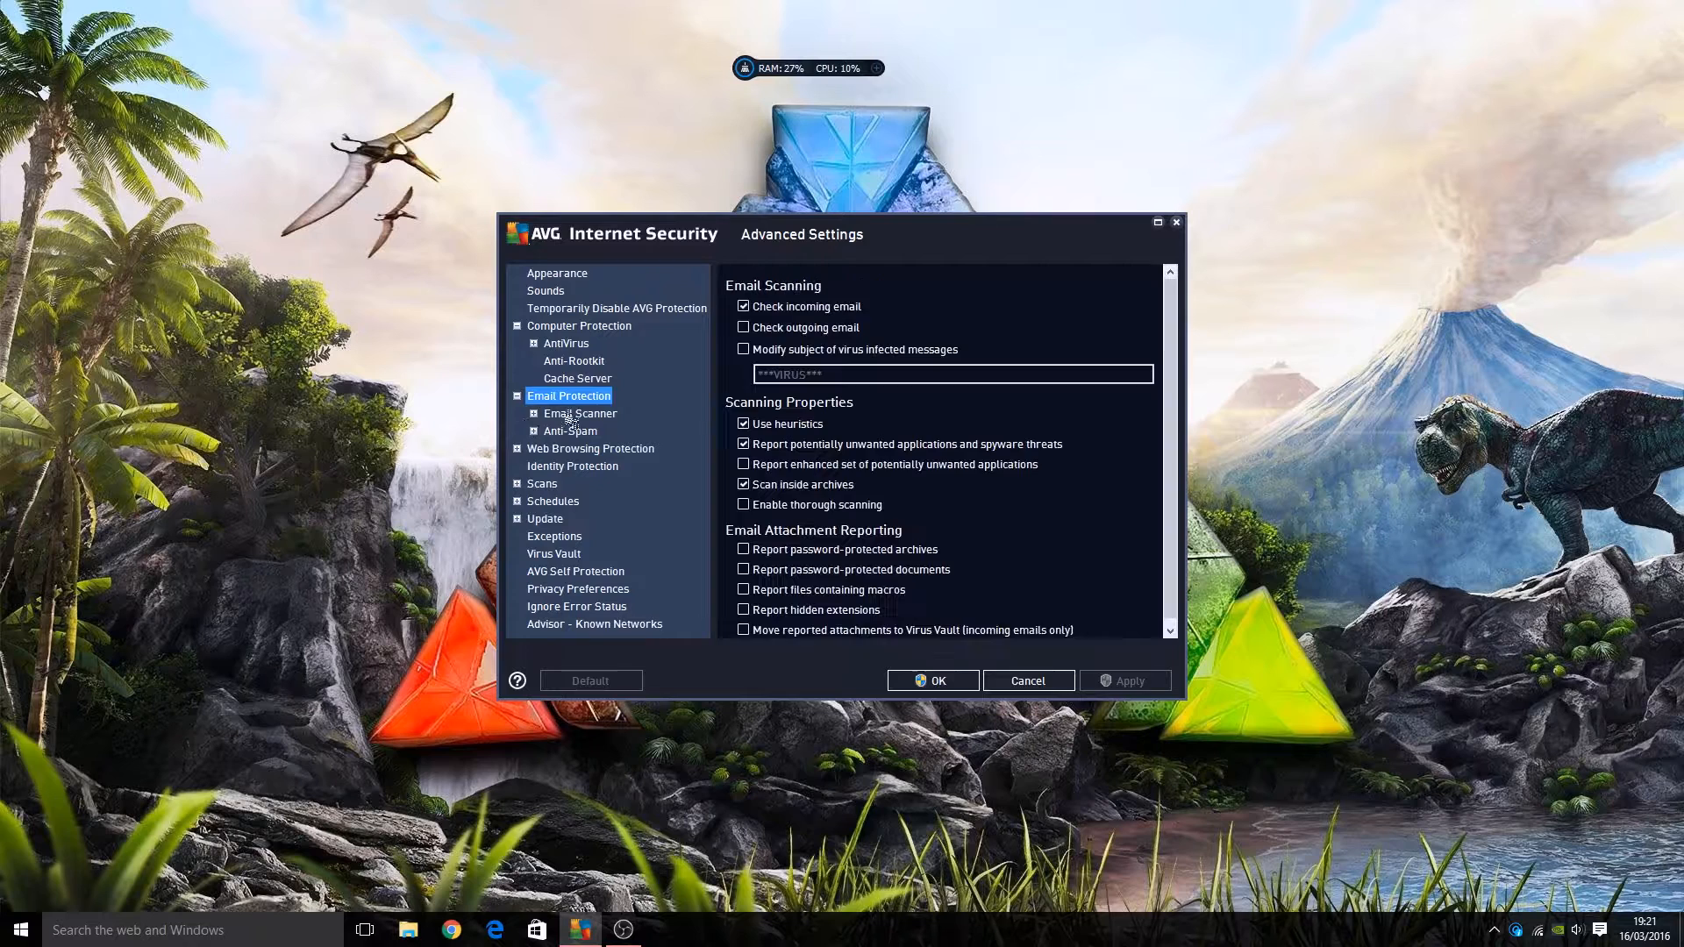
left_click(581, 413)
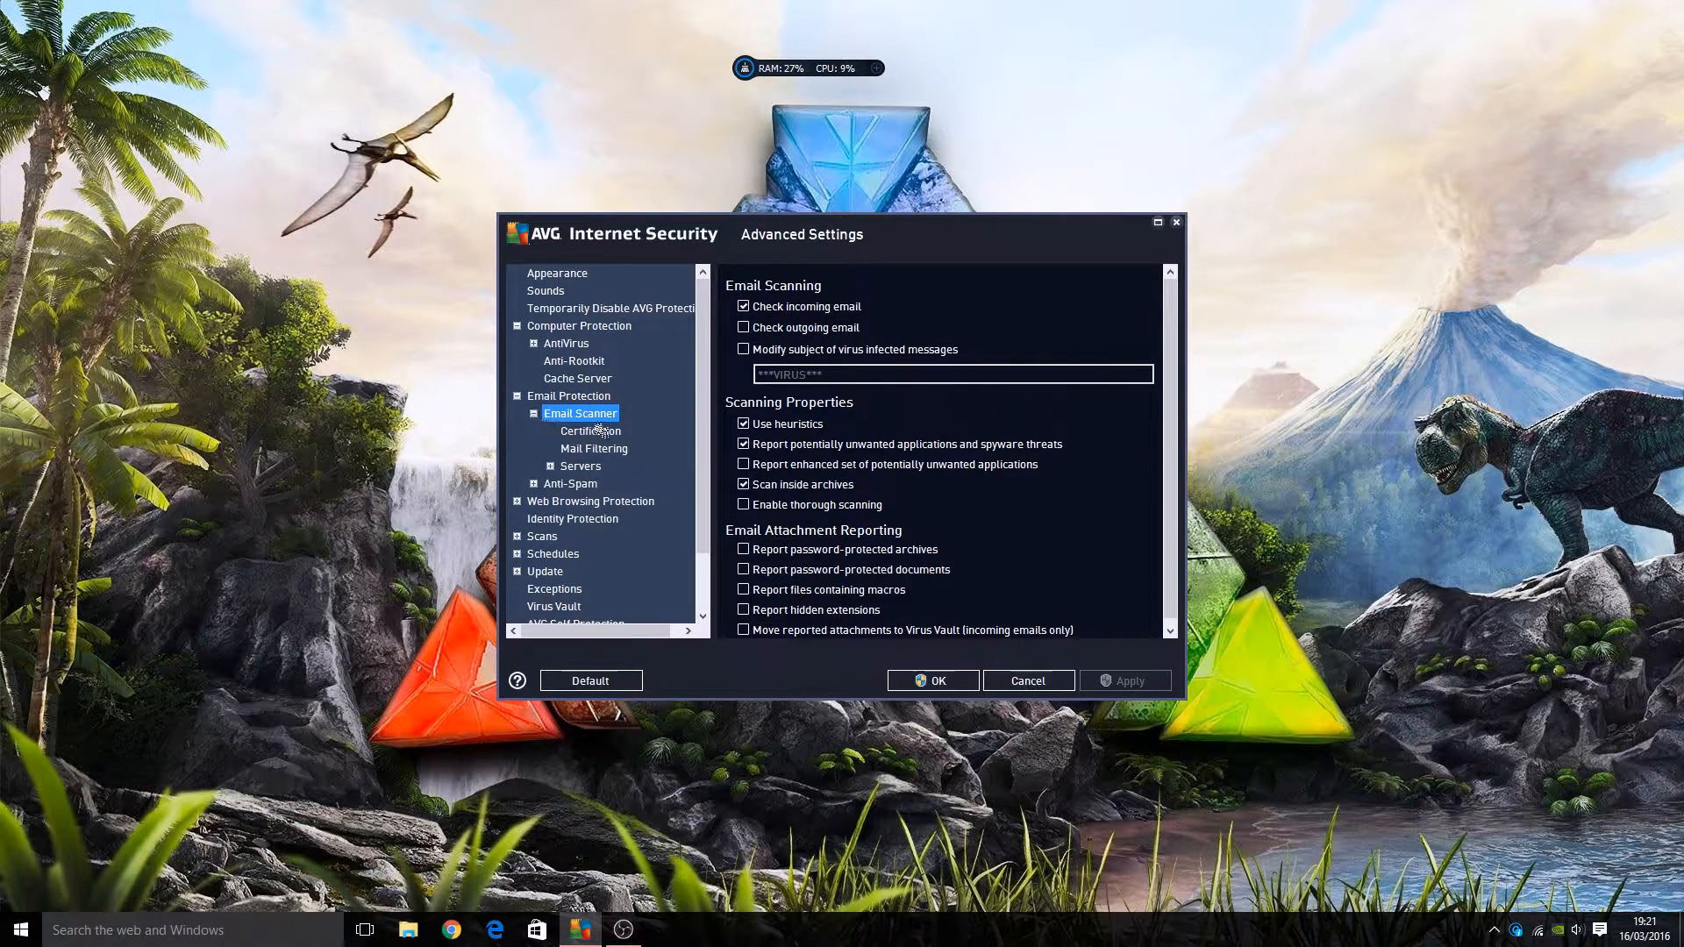
mouse_move(556, 505)
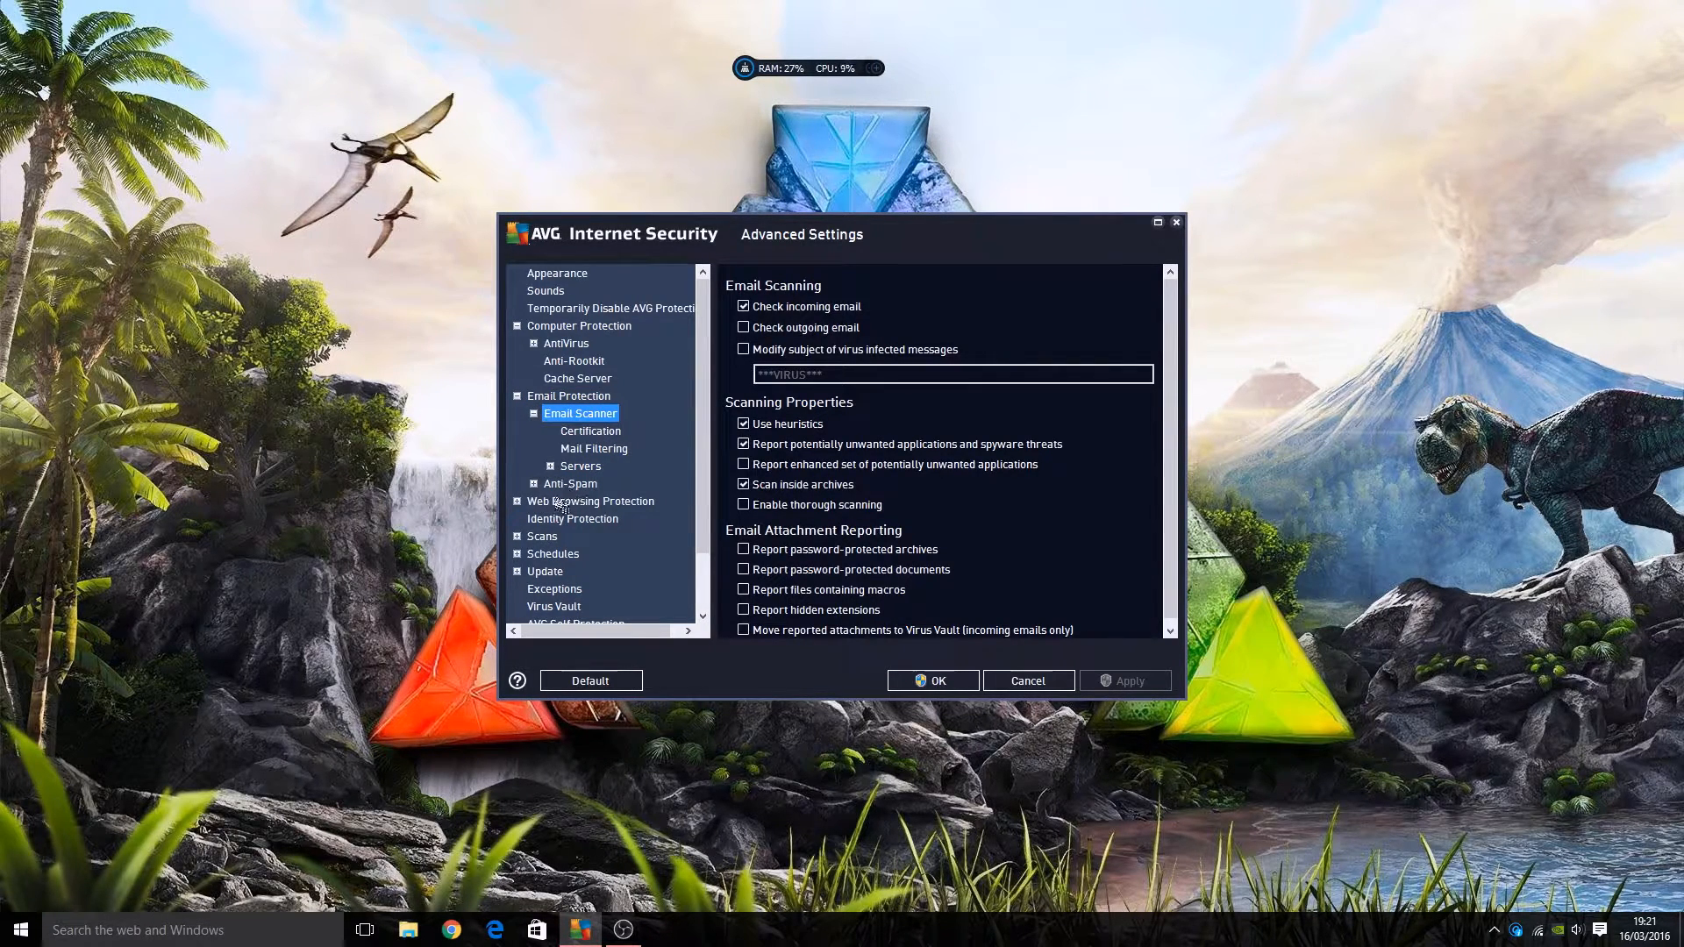
left_click(589, 501)
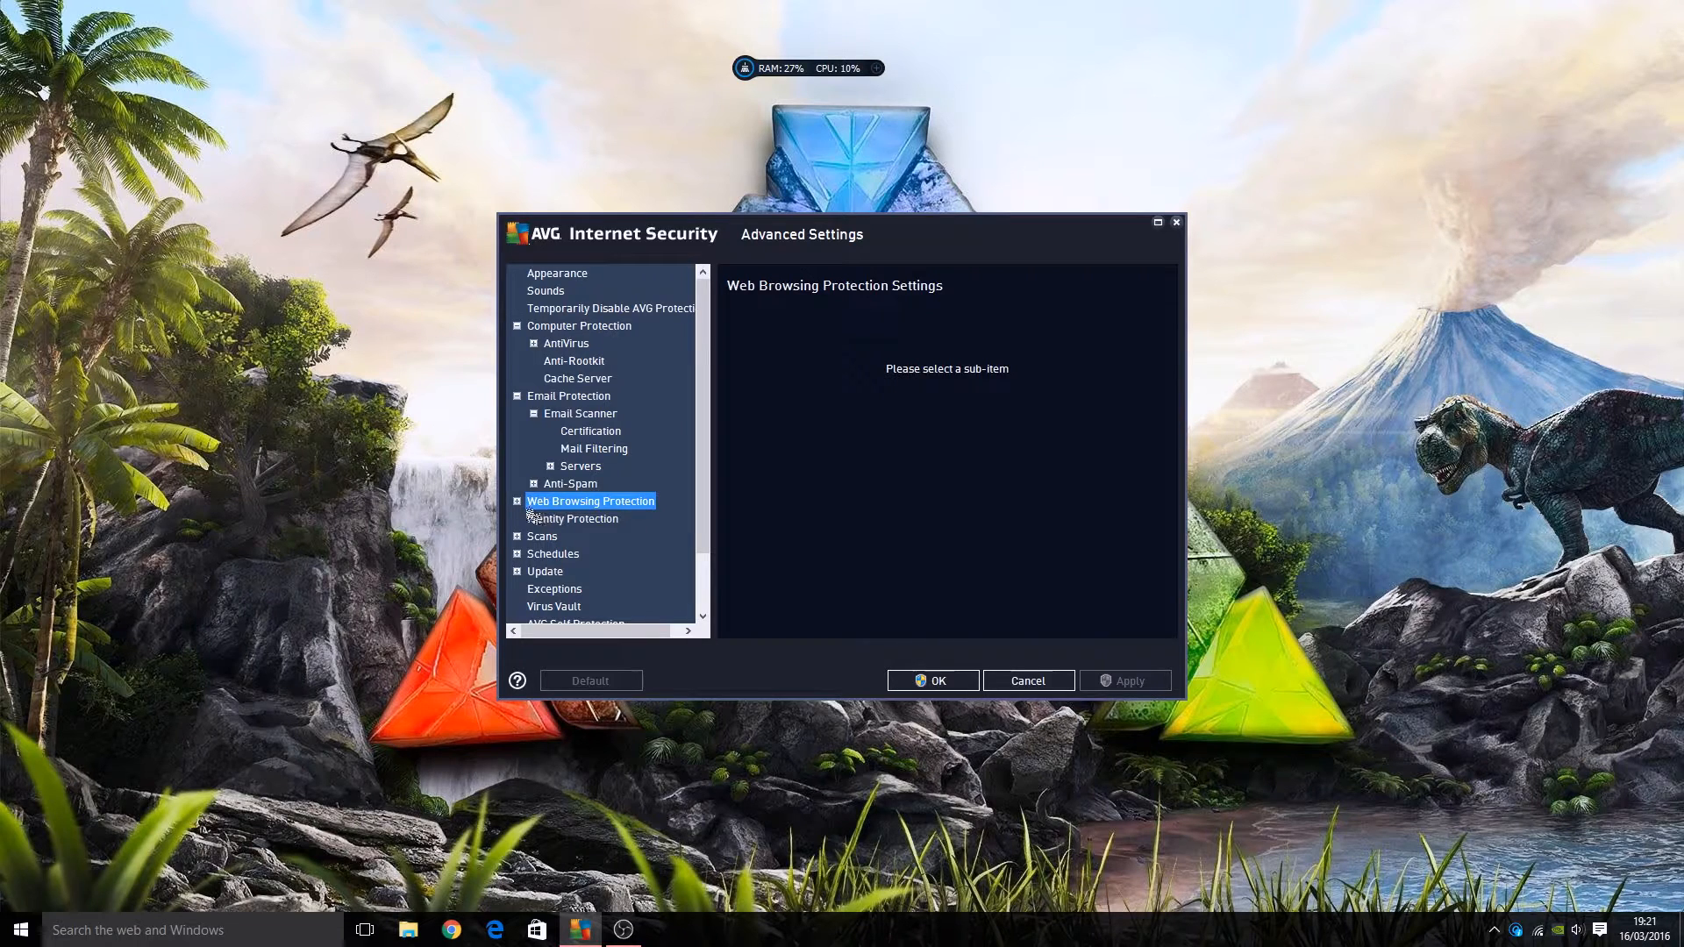
left_click(517, 501)
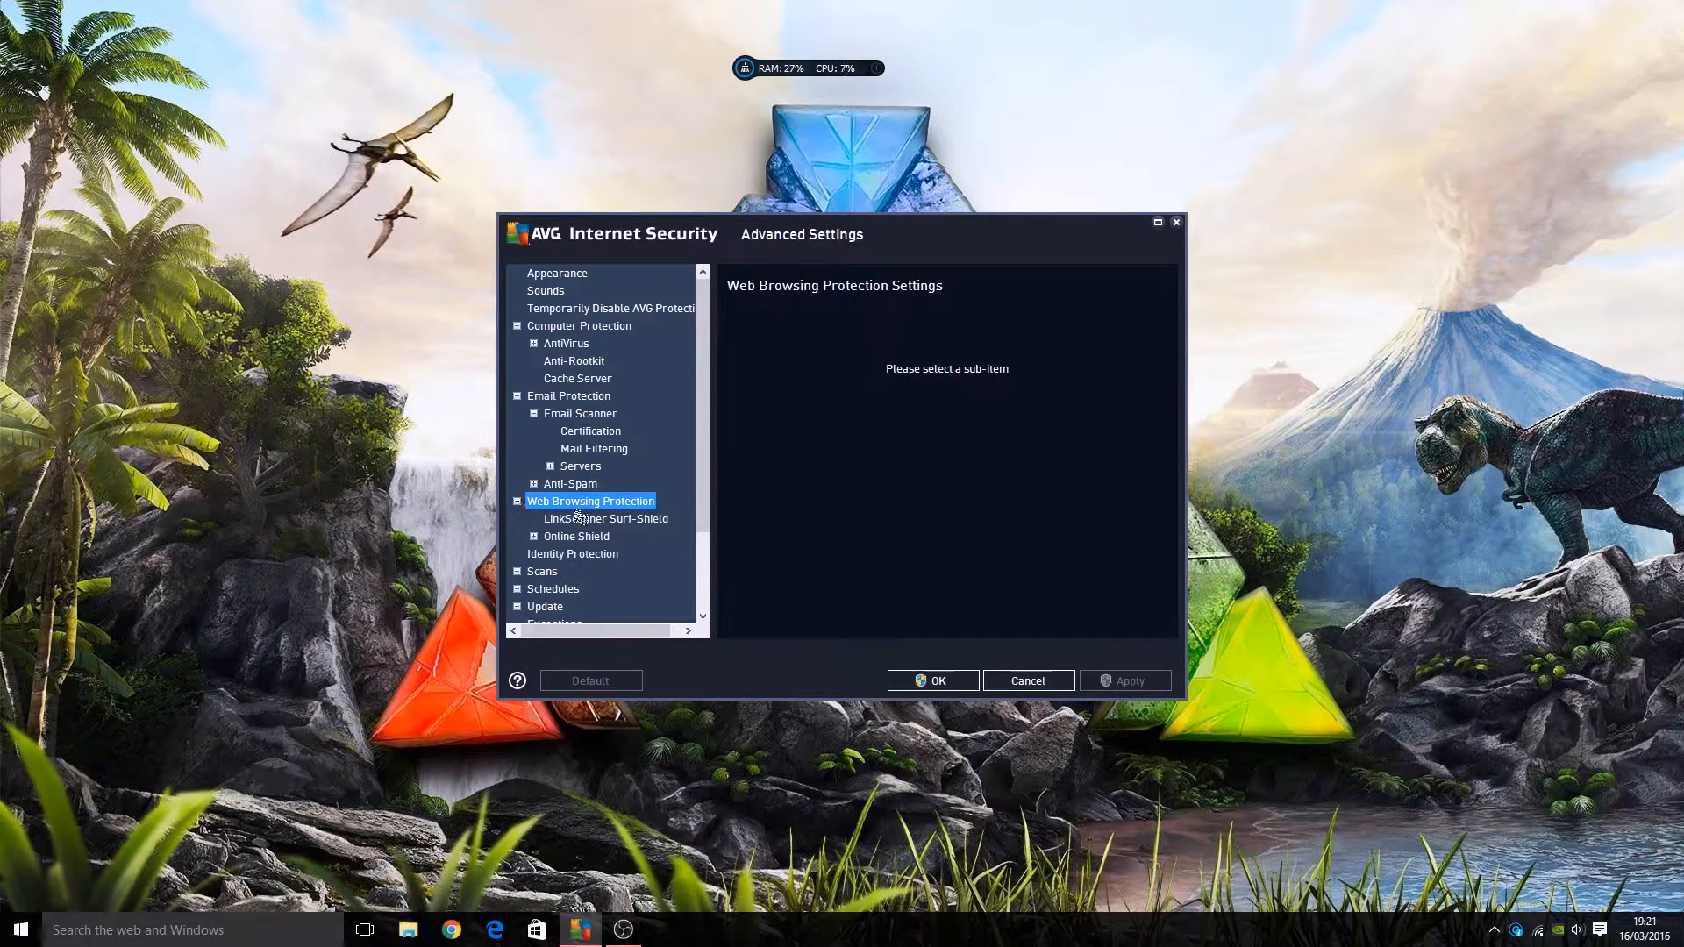
mouse_move(570, 549)
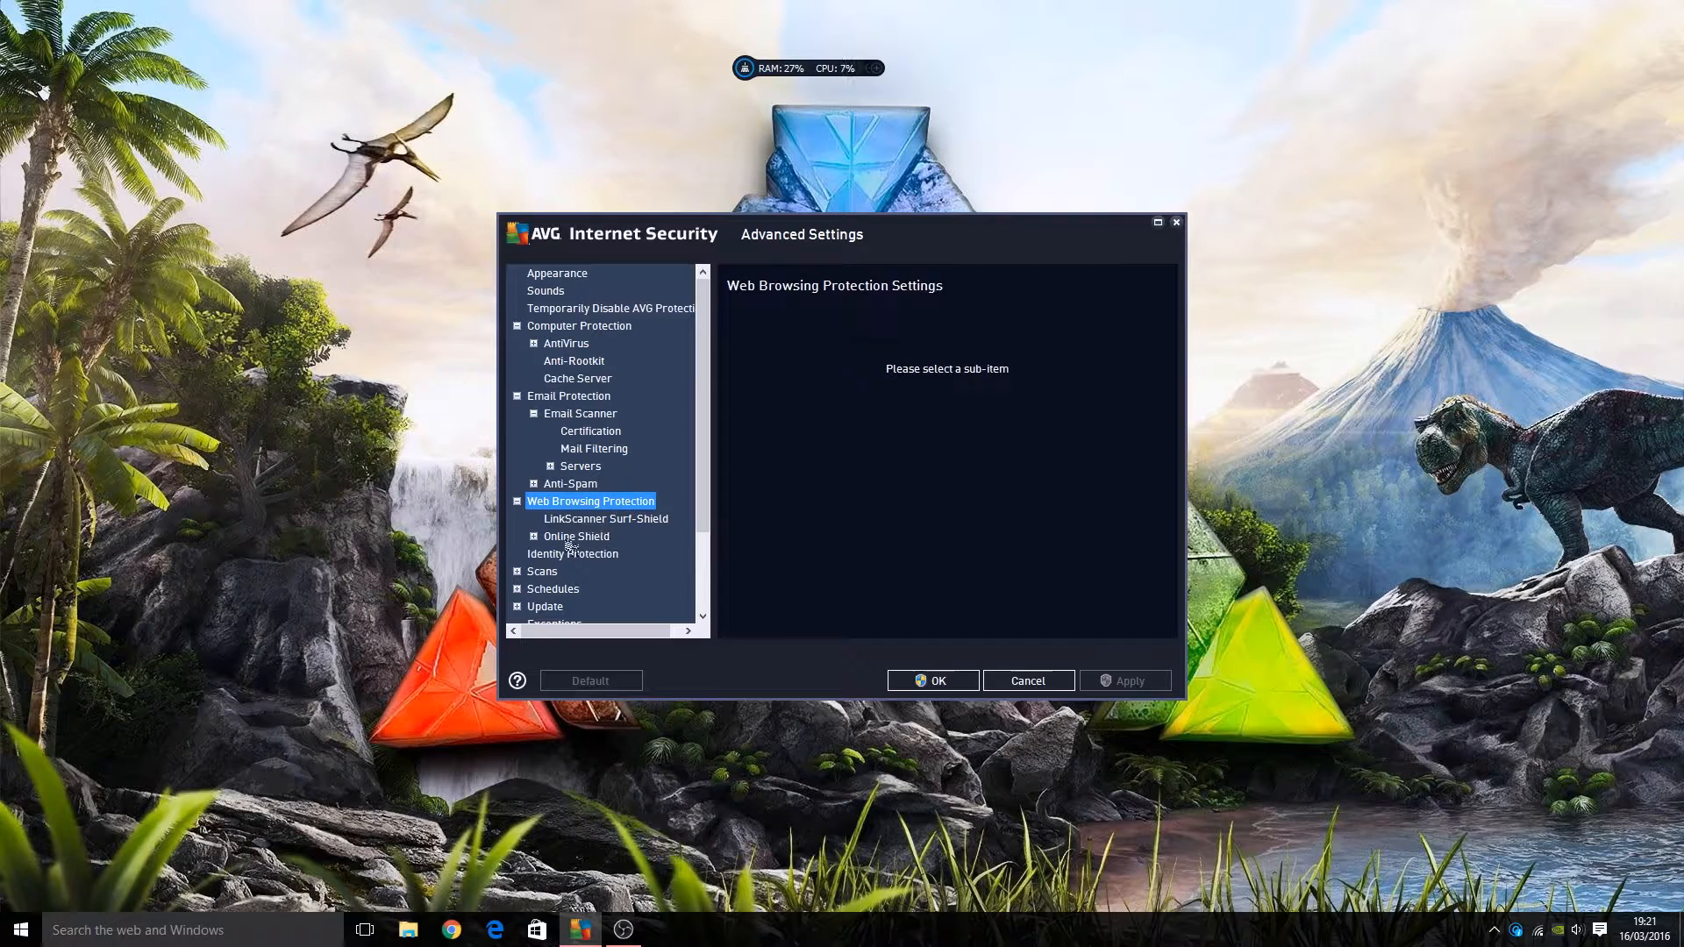
left_click(577, 536)
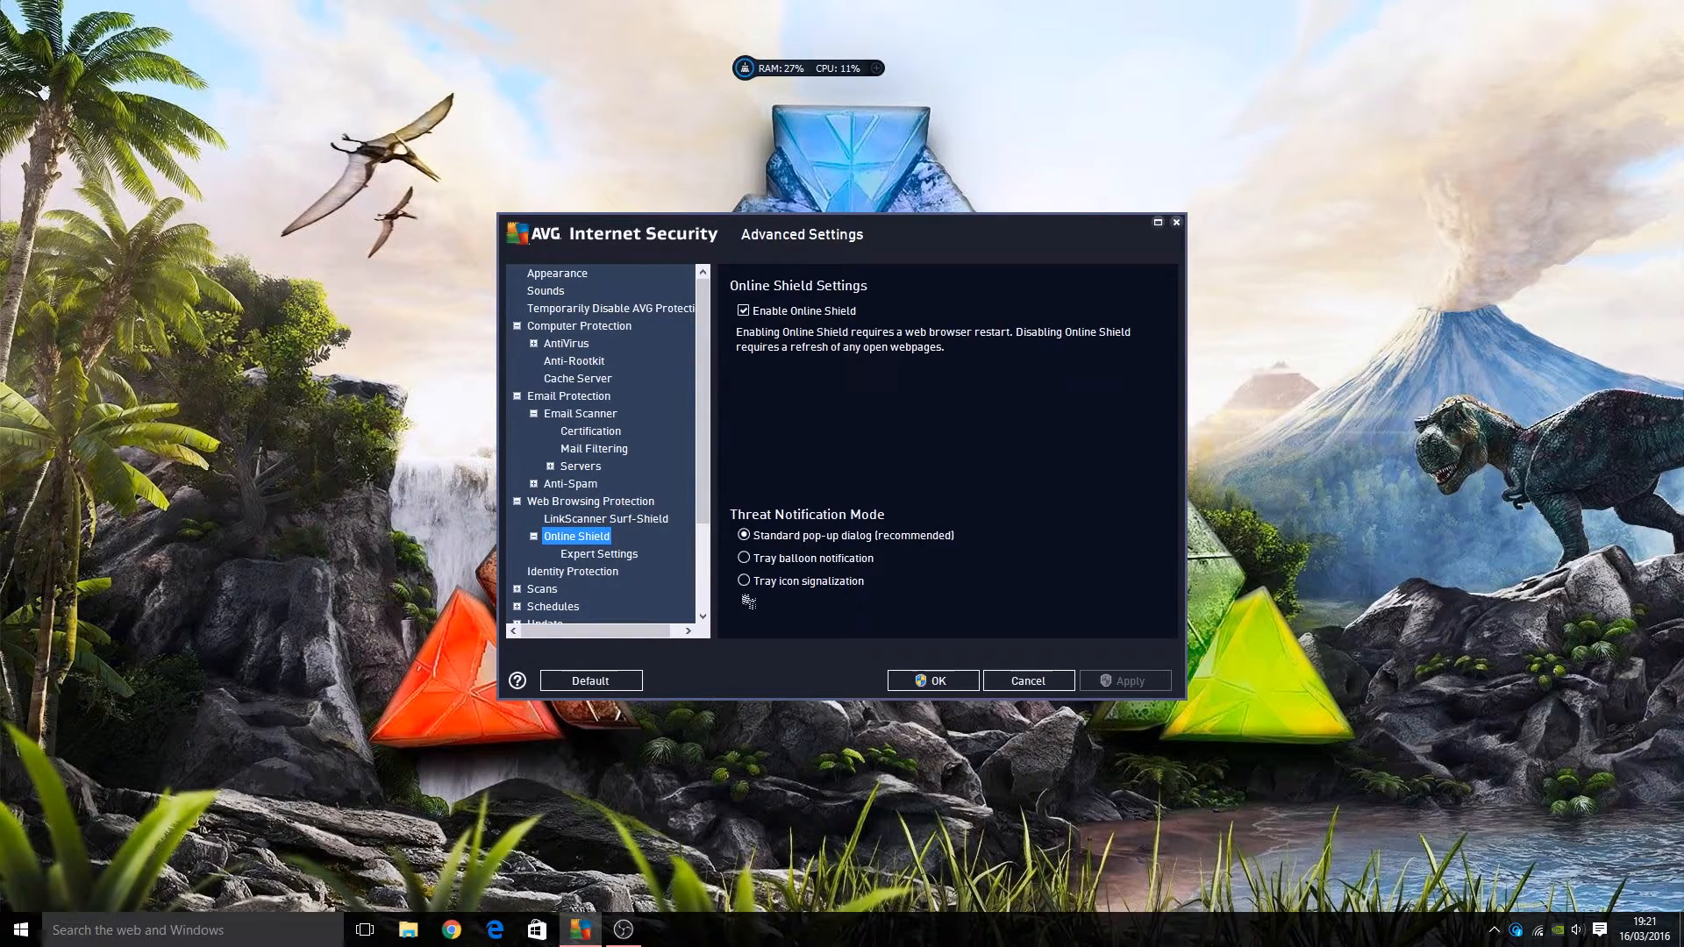
left_click(573, 570)
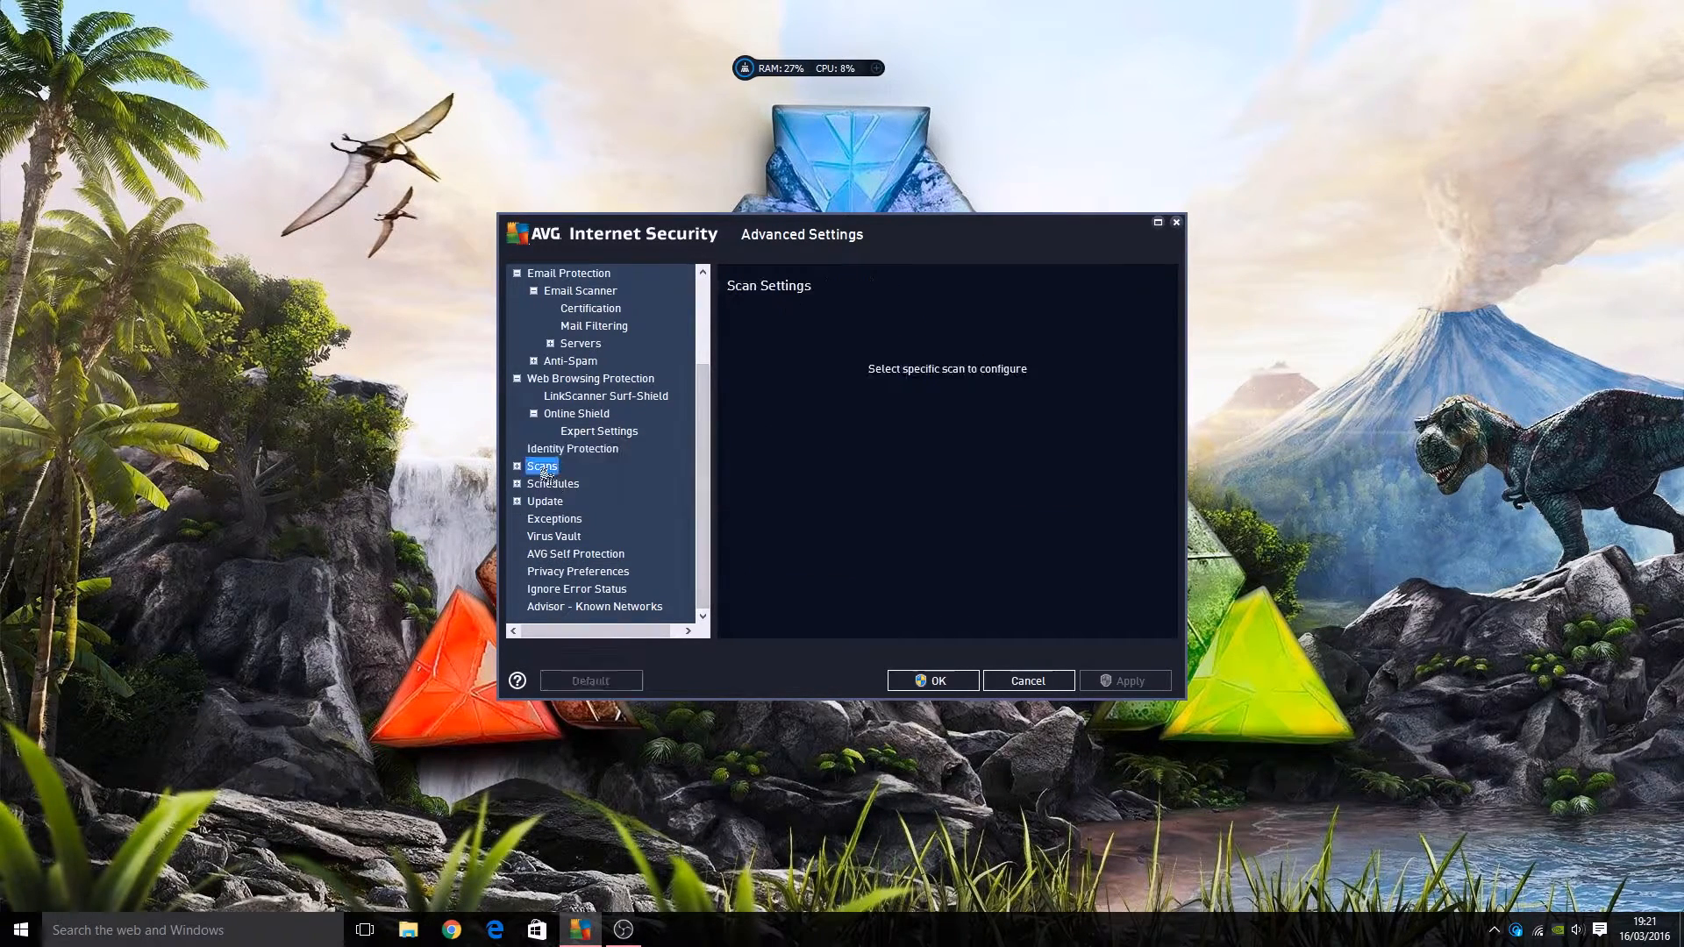
Review Whole Computer Scan options, then the enabled Removable Device Scan settings
left_click(542, 465)
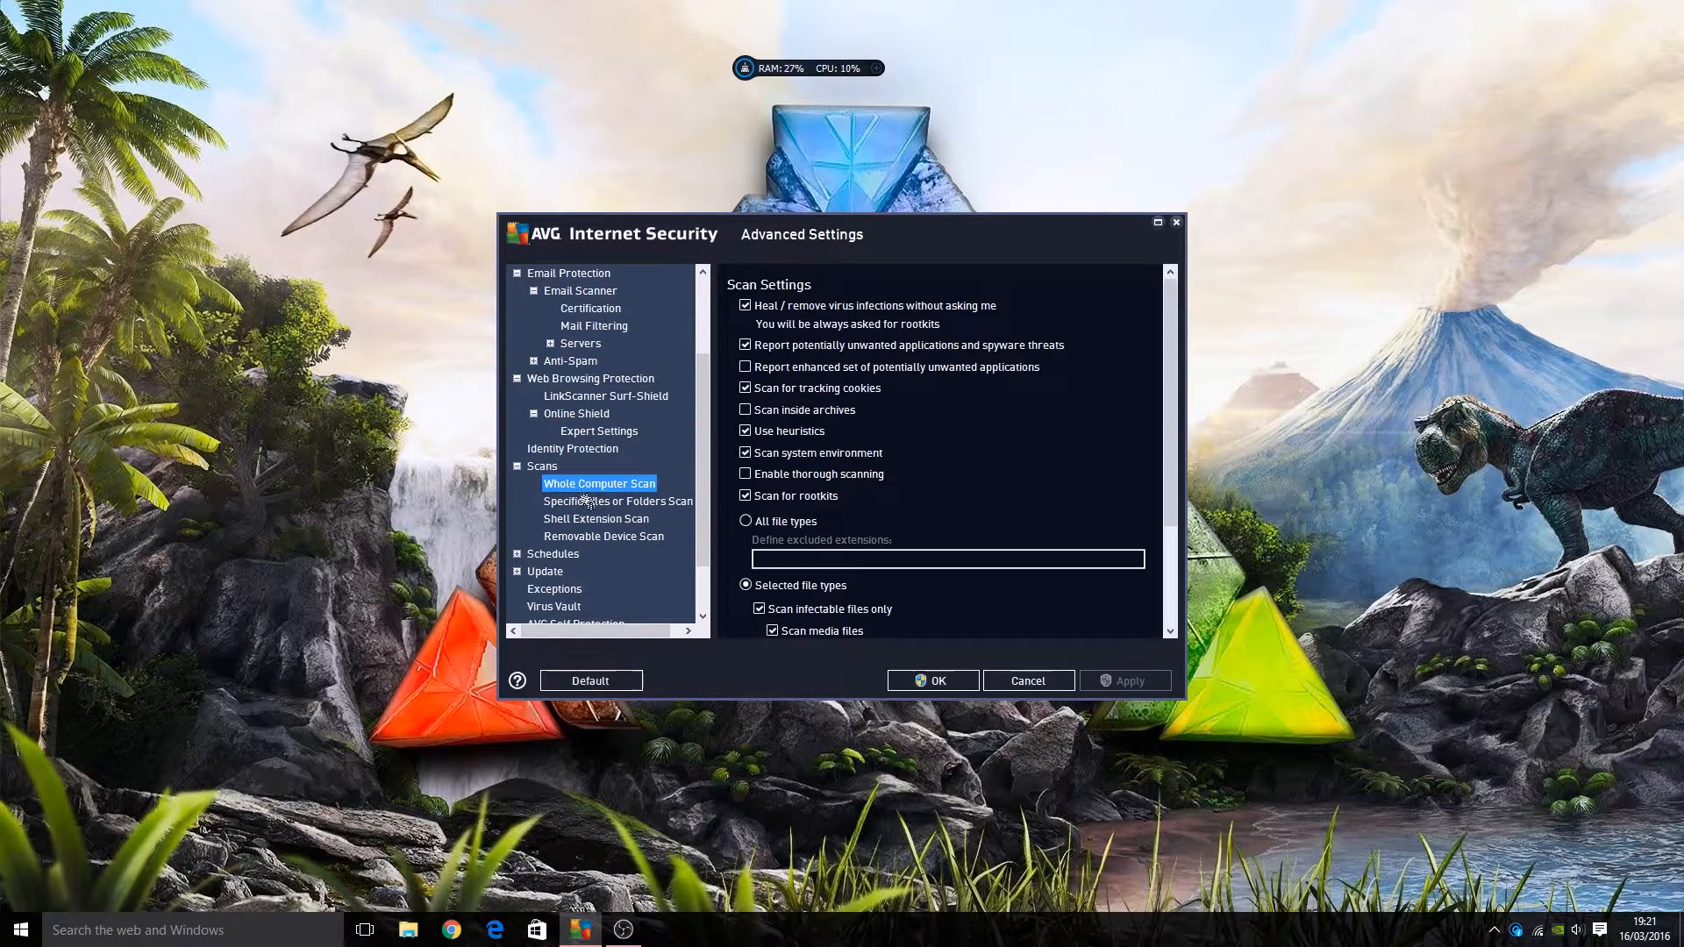
mouse_move(805, 321)
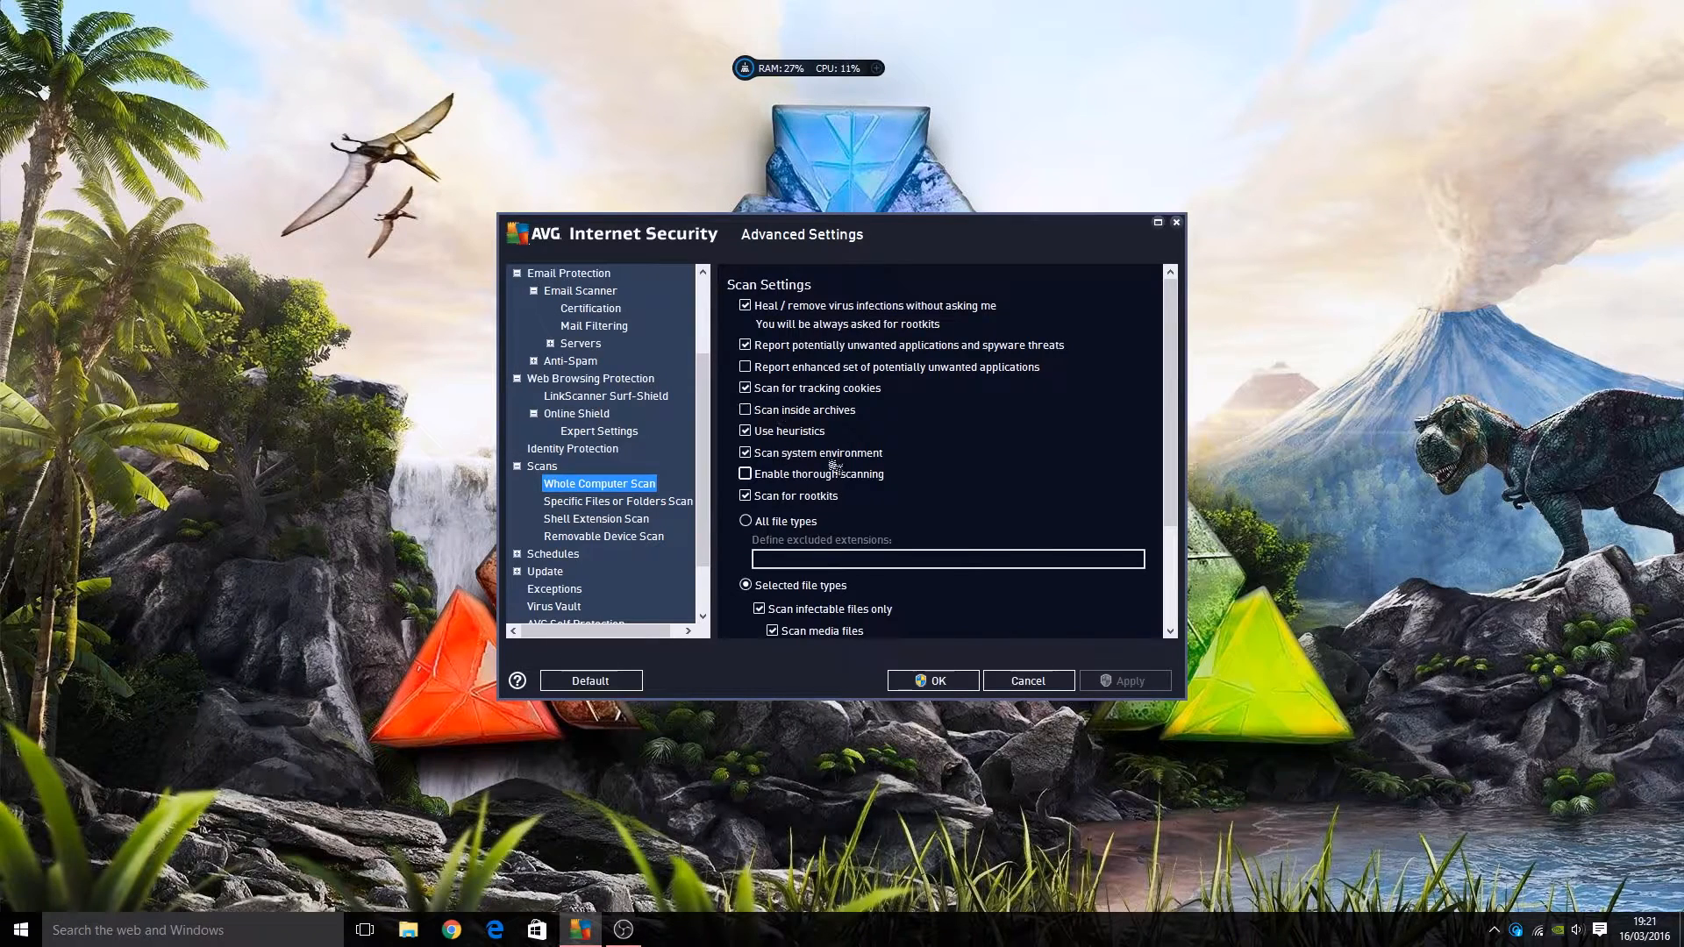
mouse_move(913, 420)
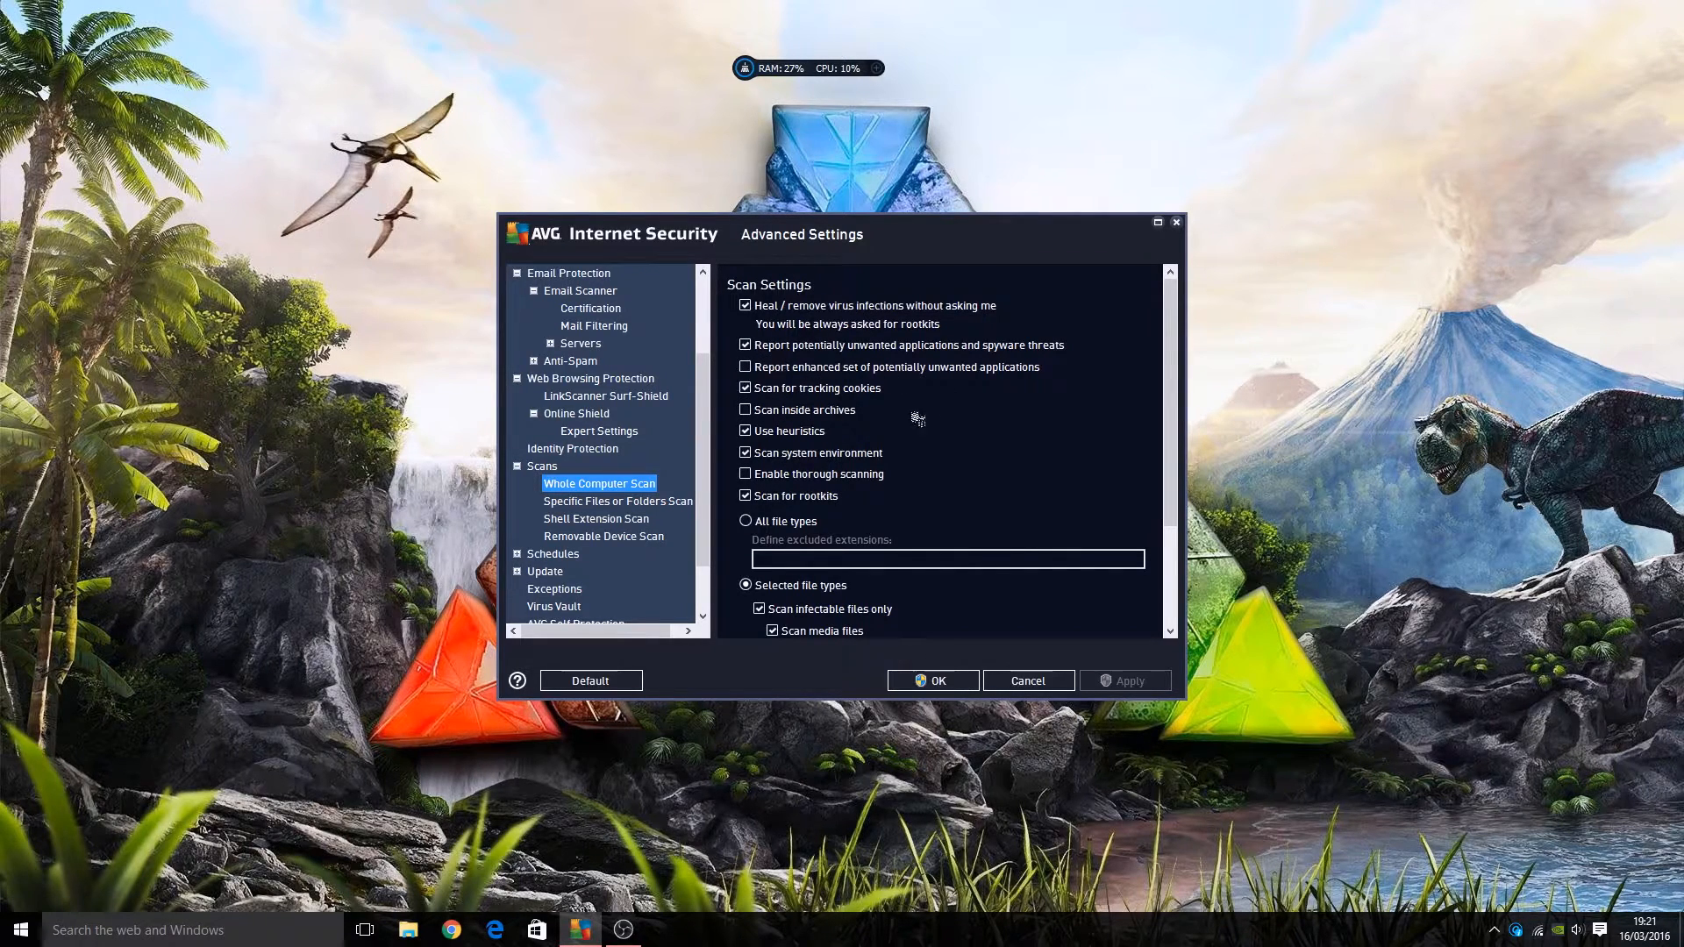
mouse_move(860, 412)
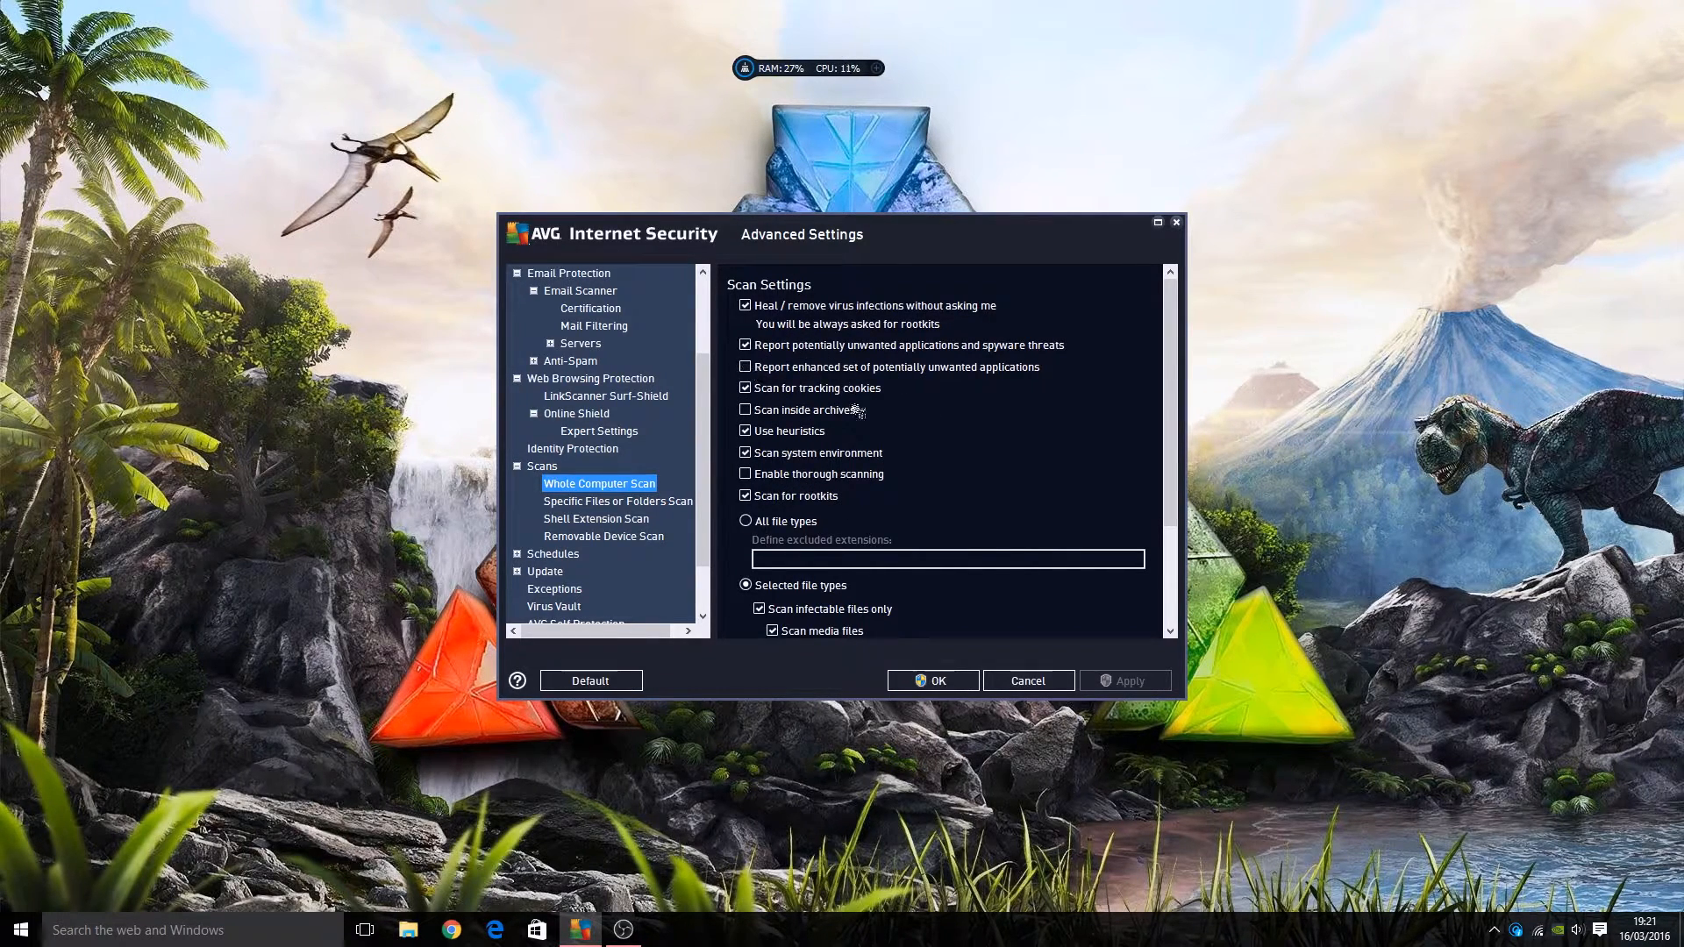
mouse_move(555, 502)
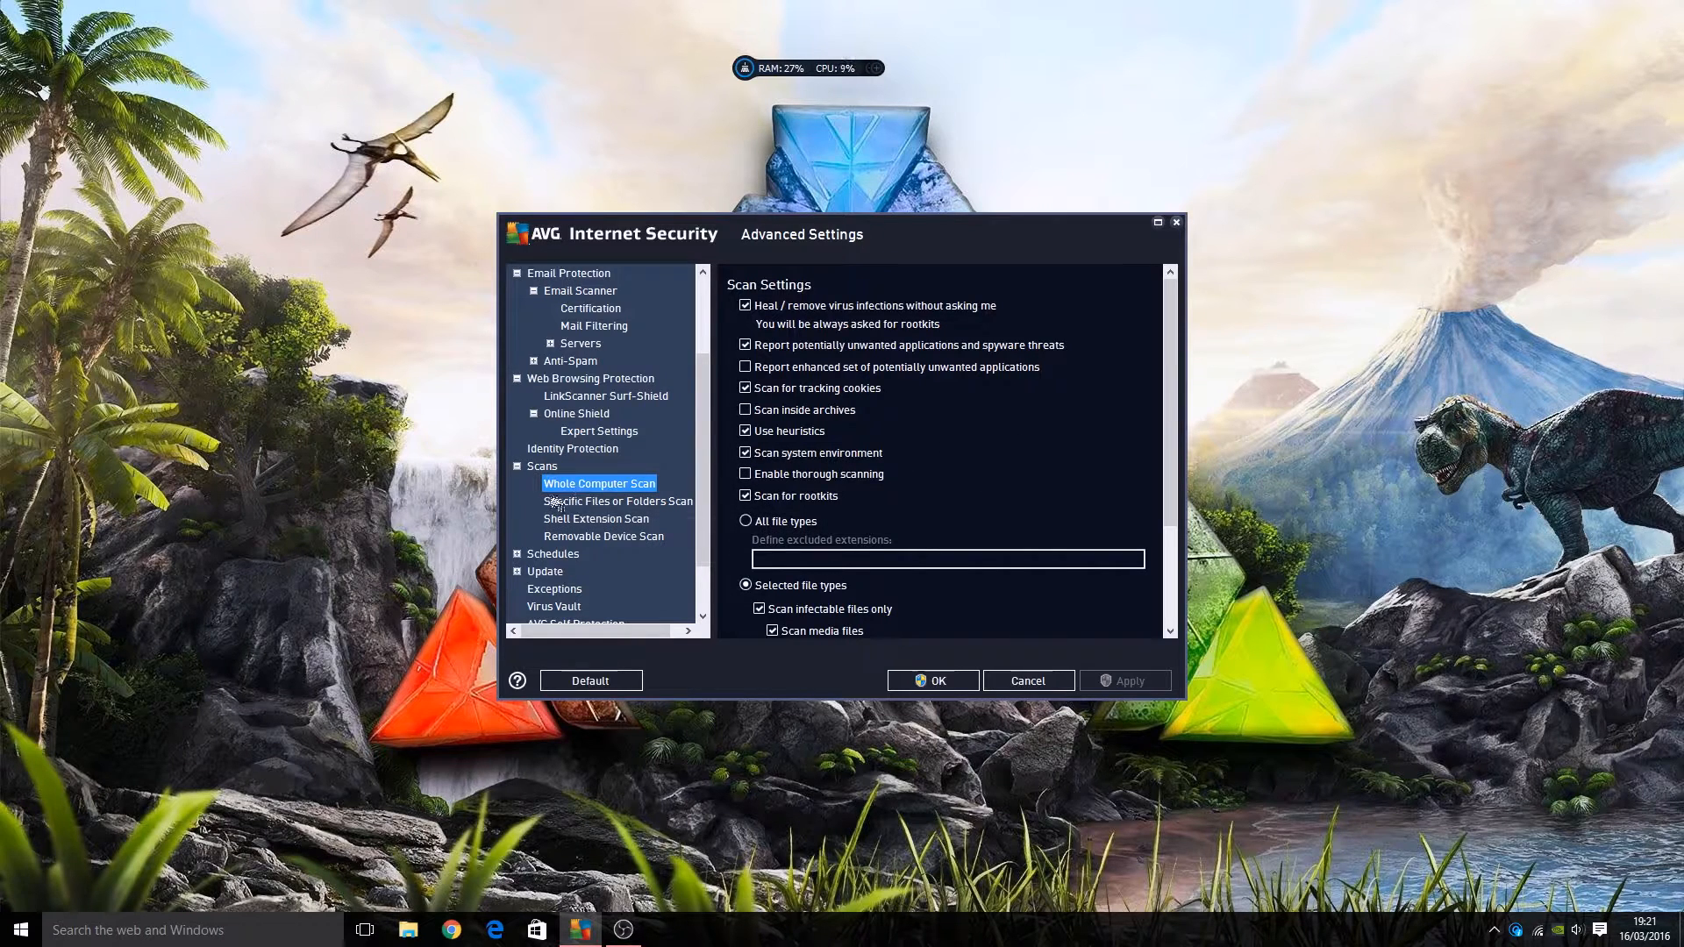
left_click(604, 536)
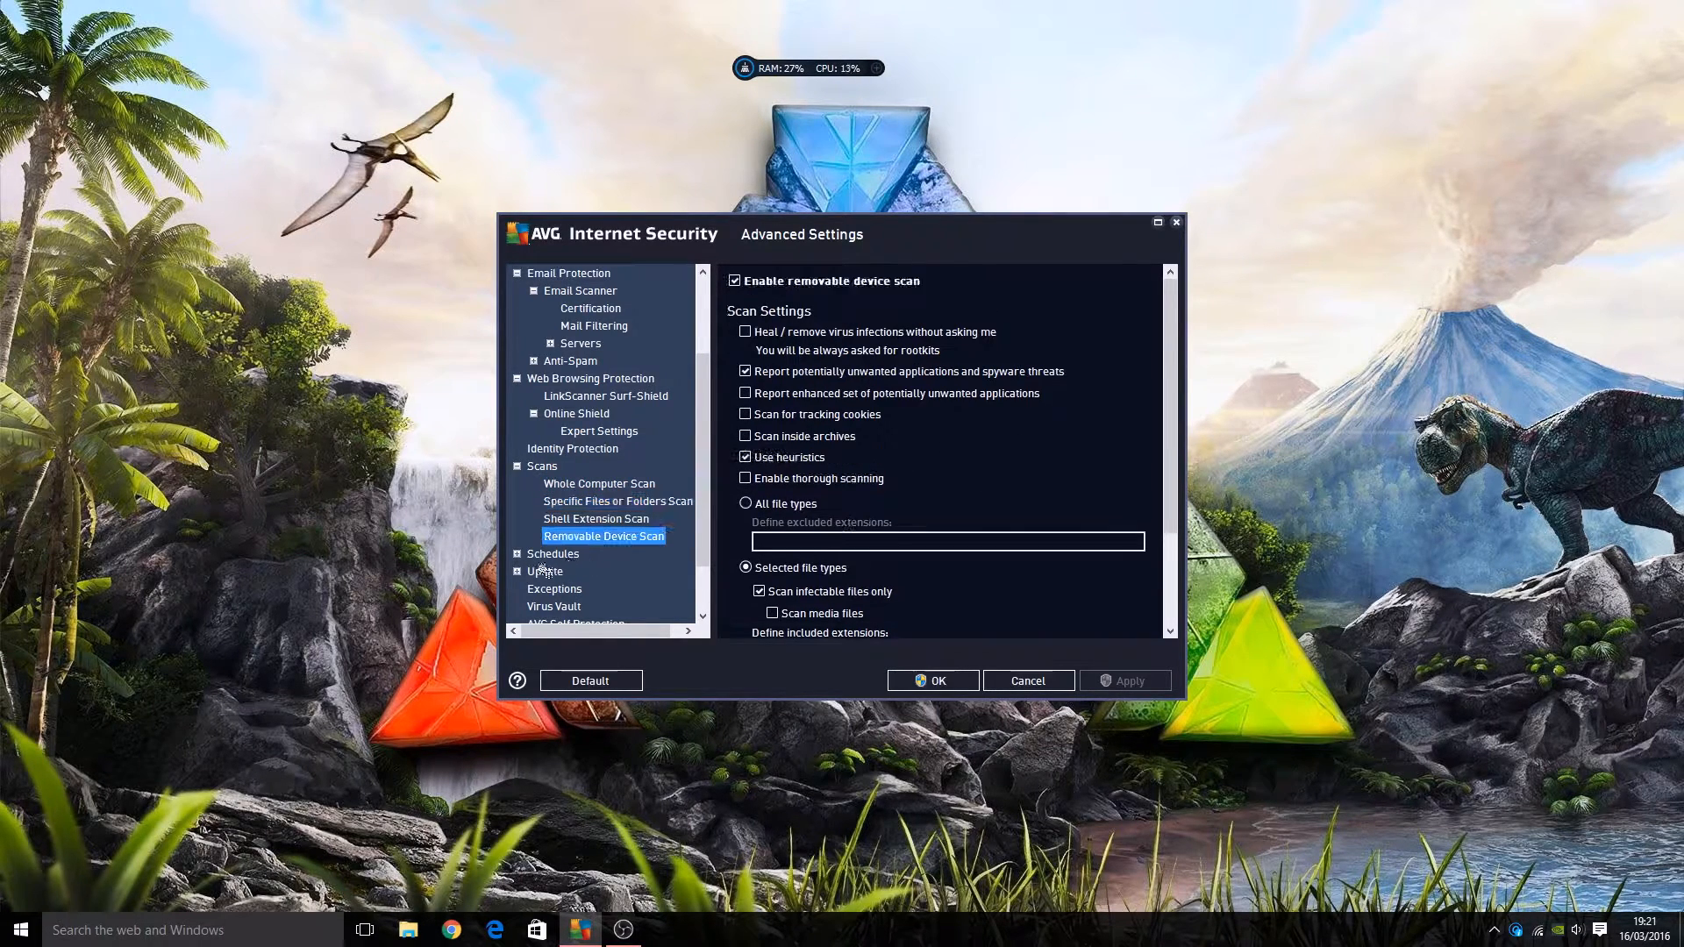
Review the Scheduled Scan, Definition Update and Anti-Spam Update schedules
left_click(552, 554)
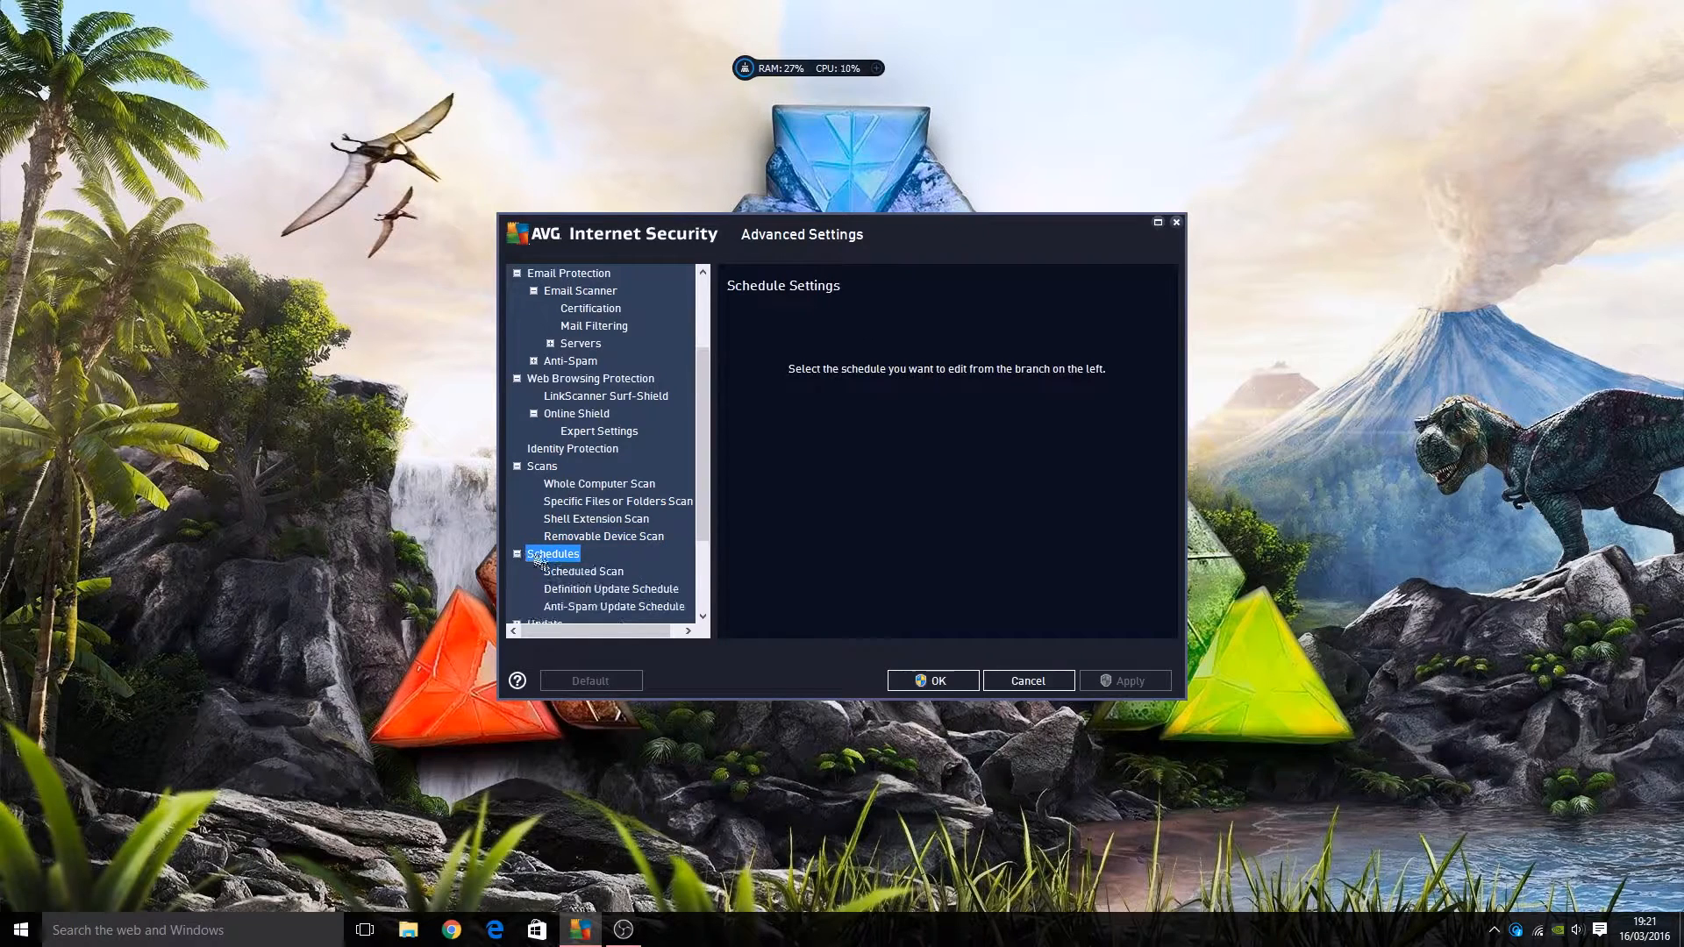
left_click(583, 570)
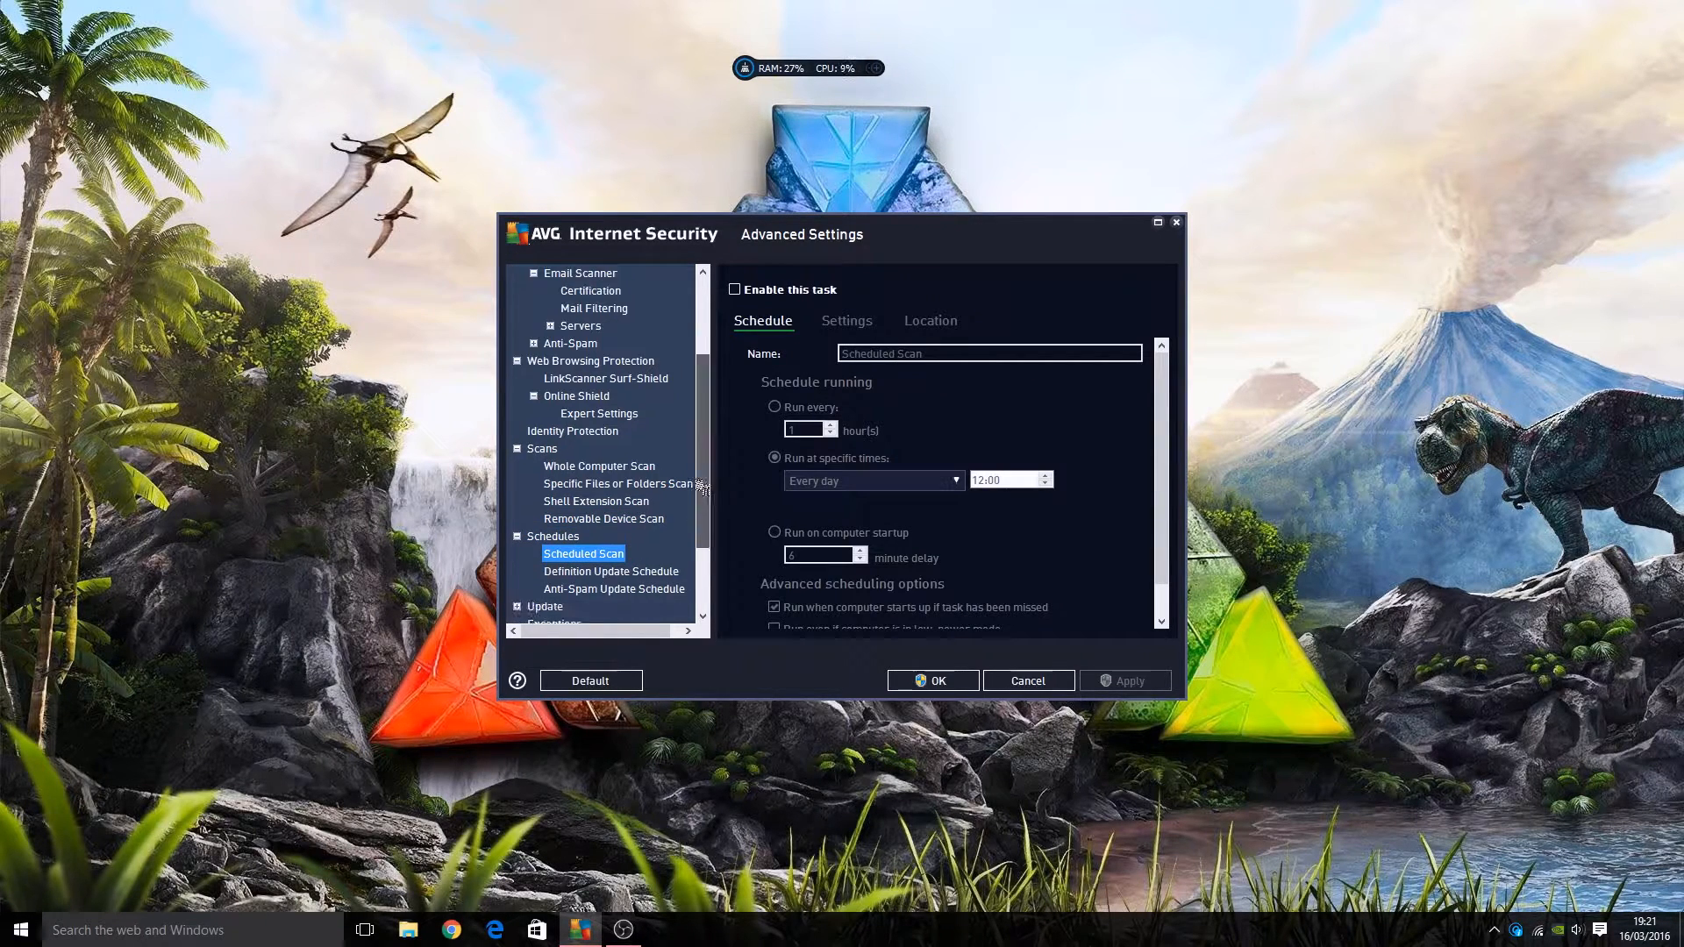
scroll("down", 3)
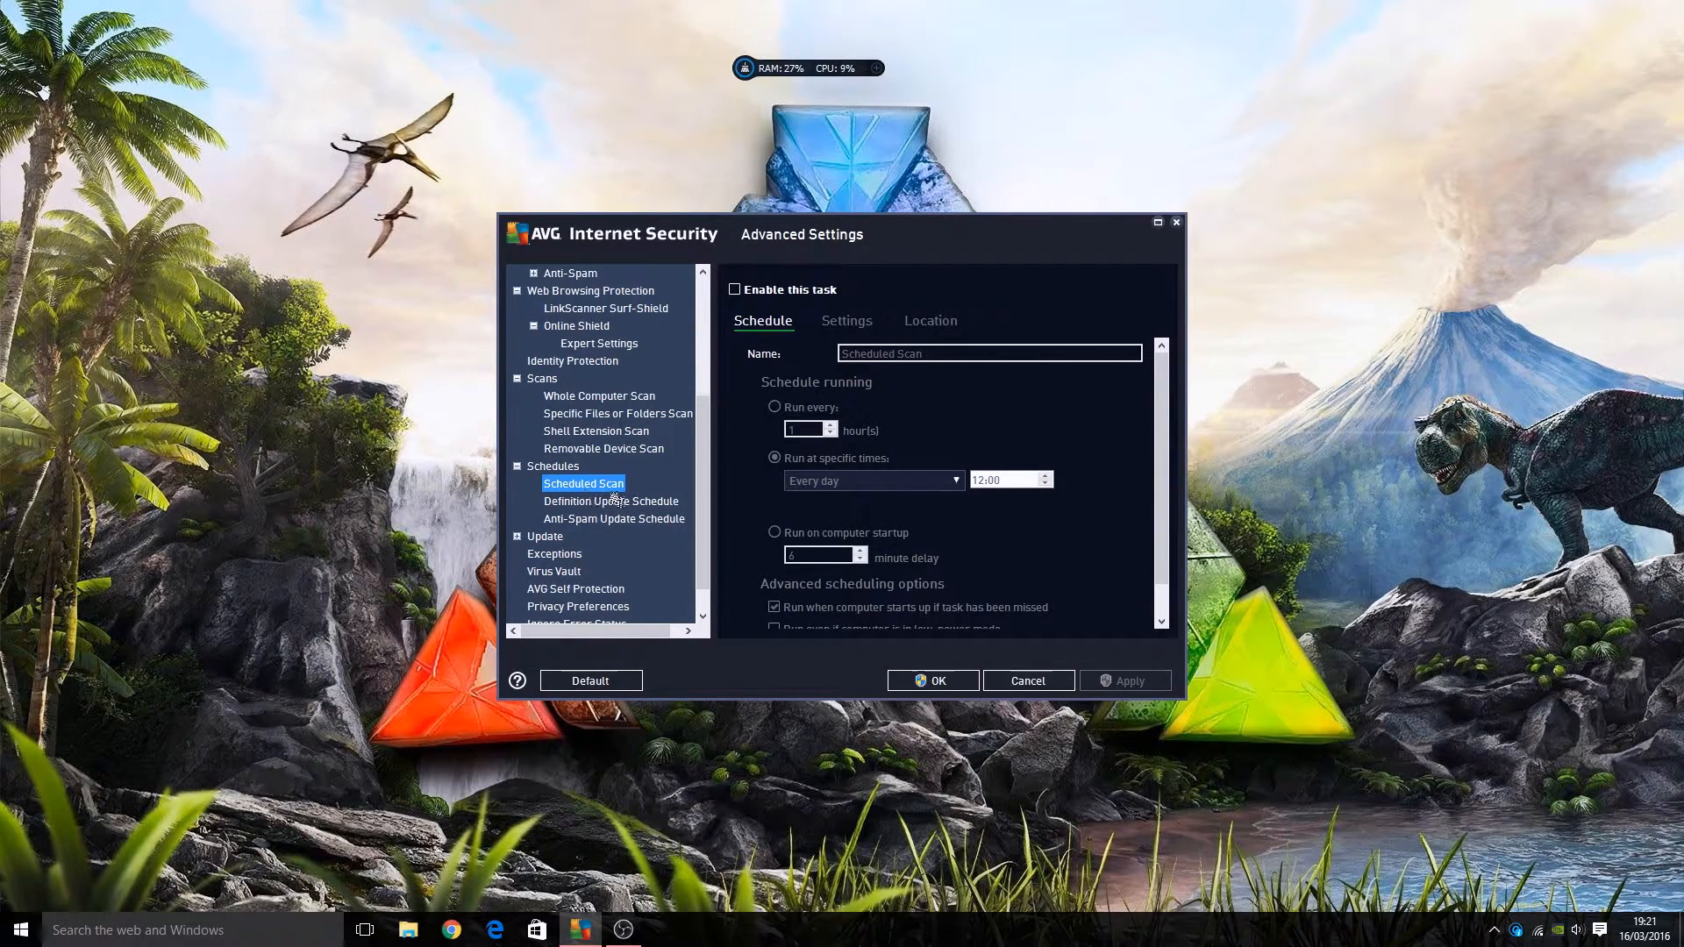
left_click(610, 501)
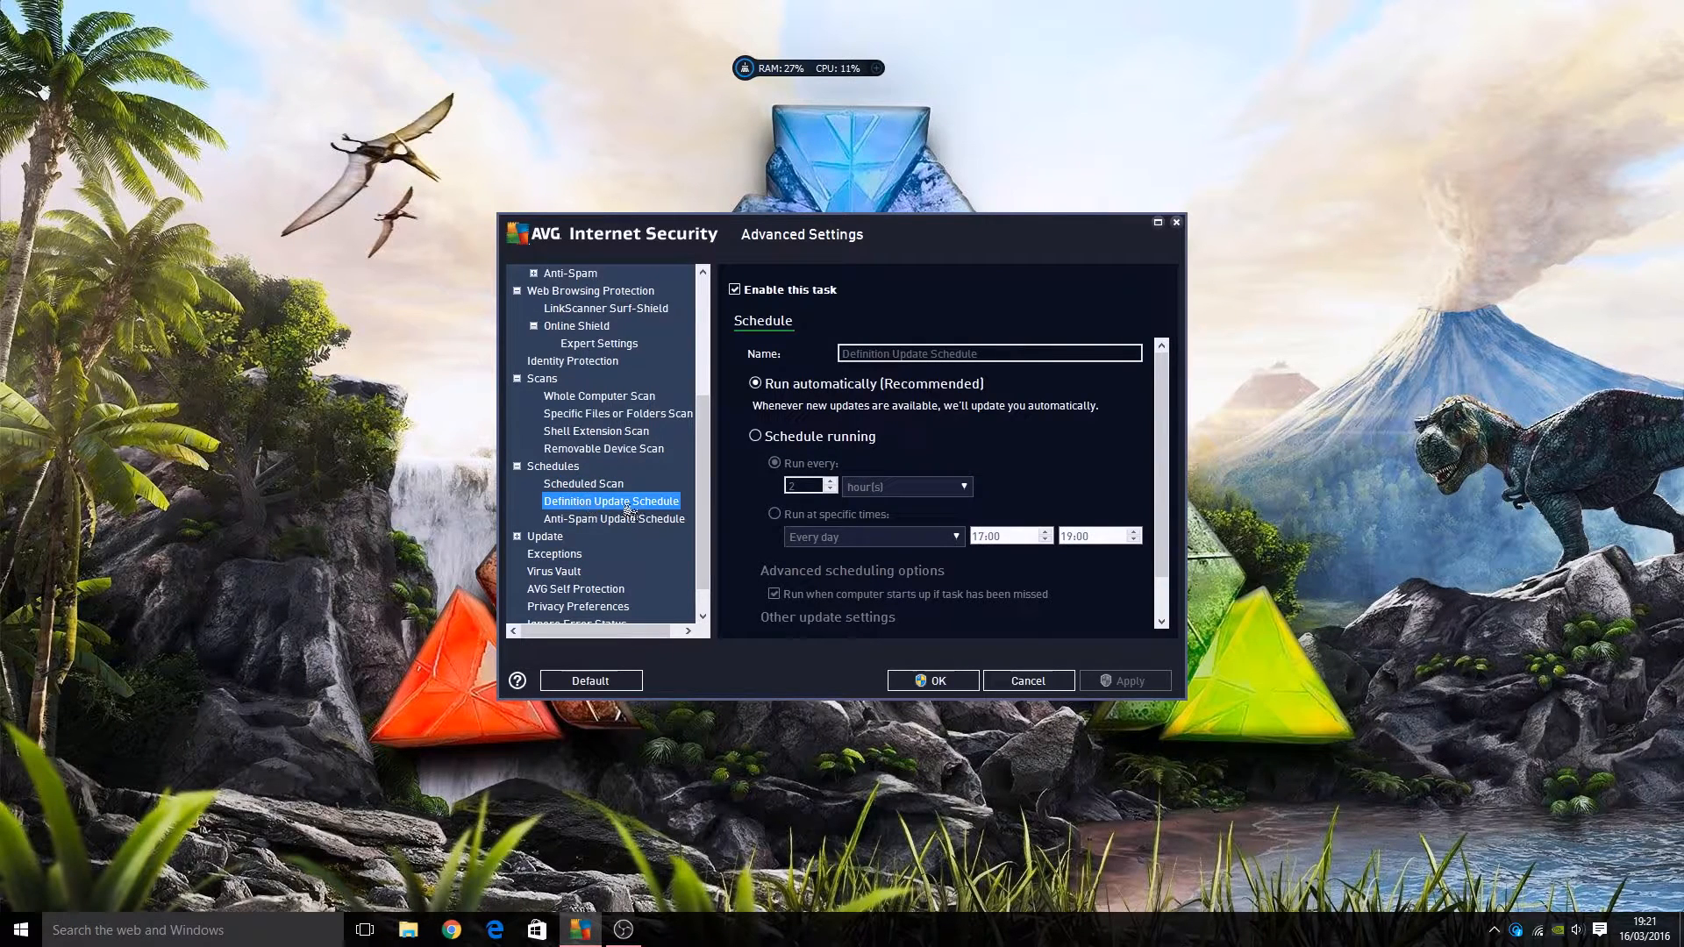
left_click(614, 519)
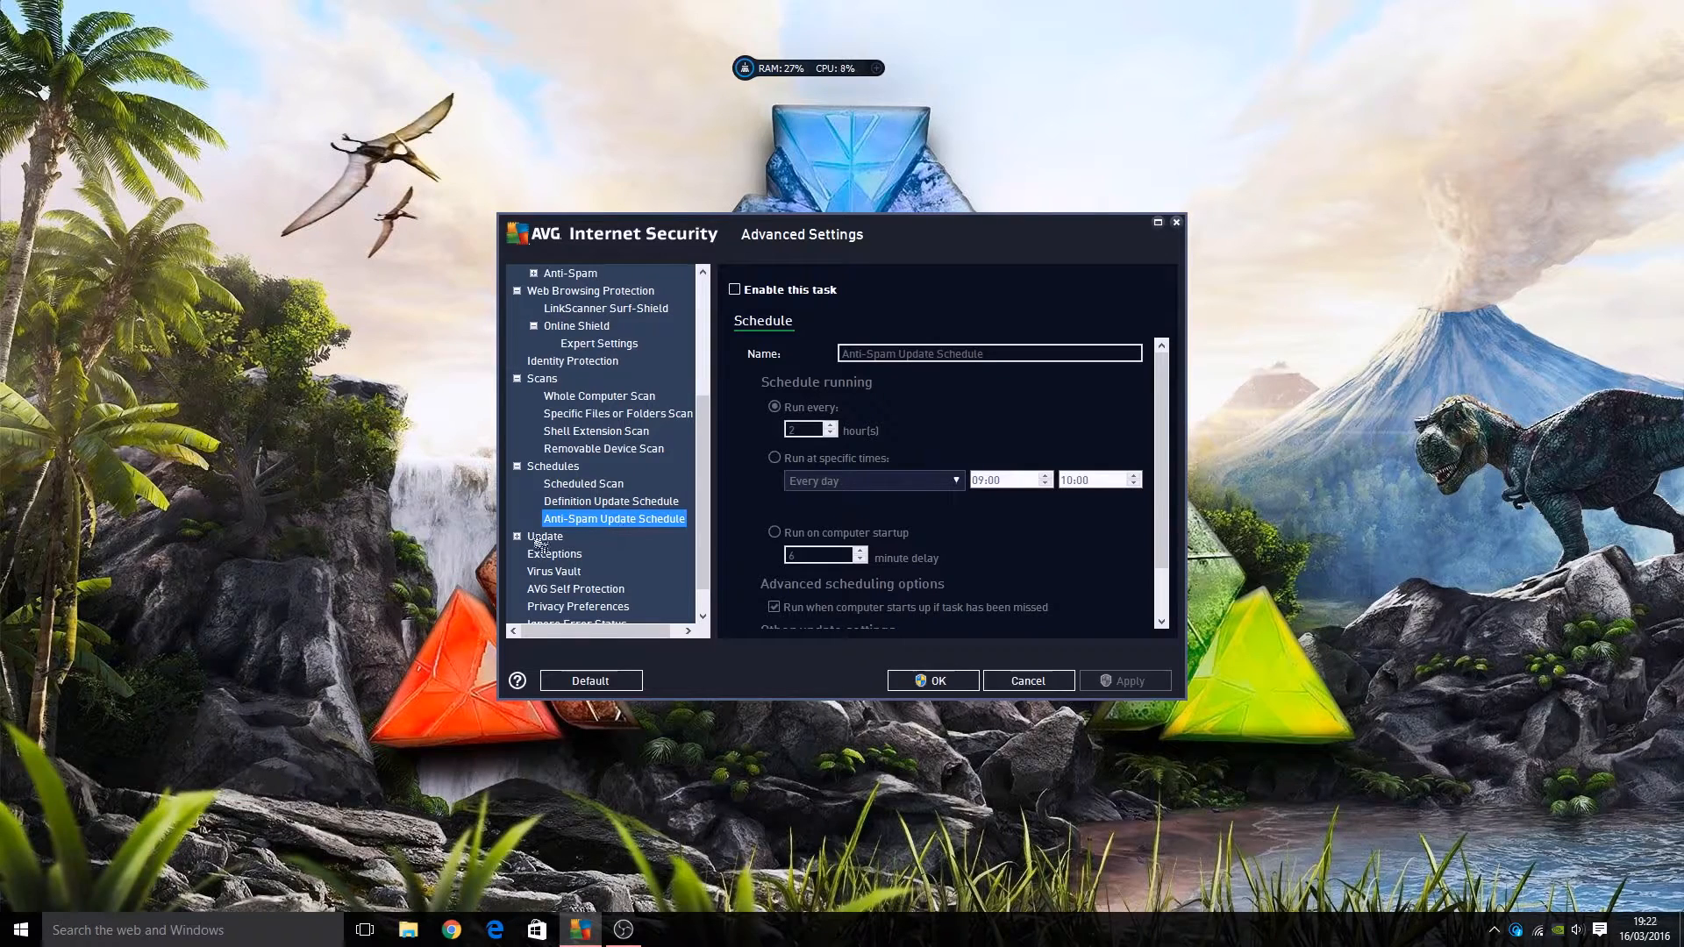
left_click(545, 536)
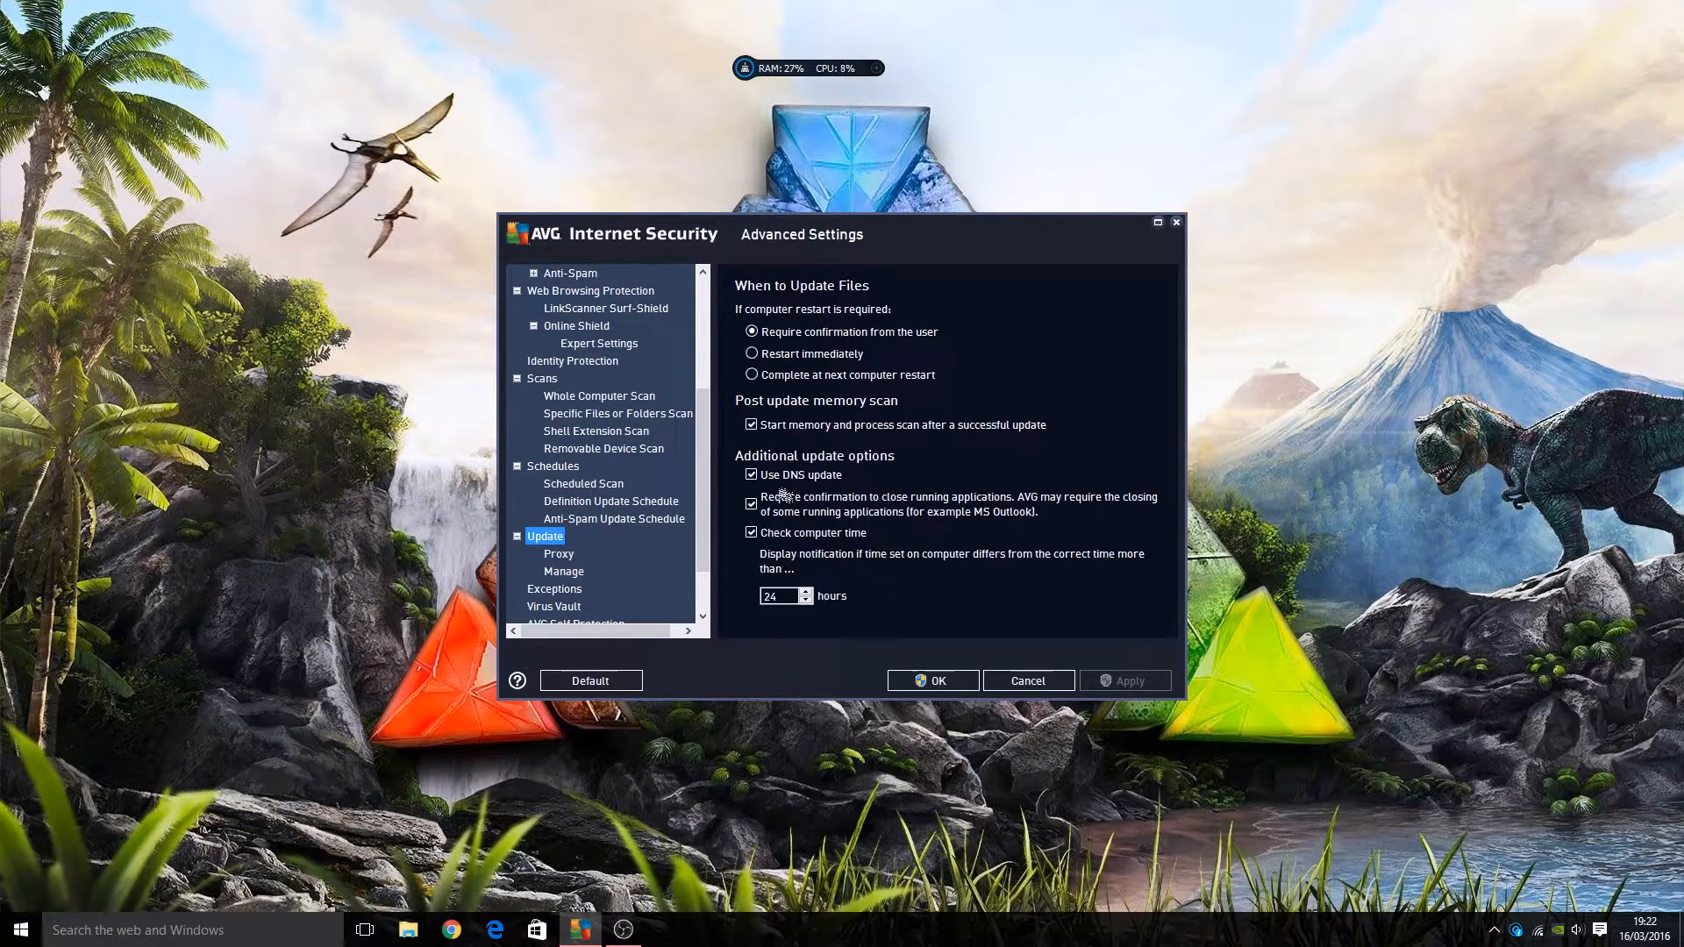
mouse_move(551, 555)
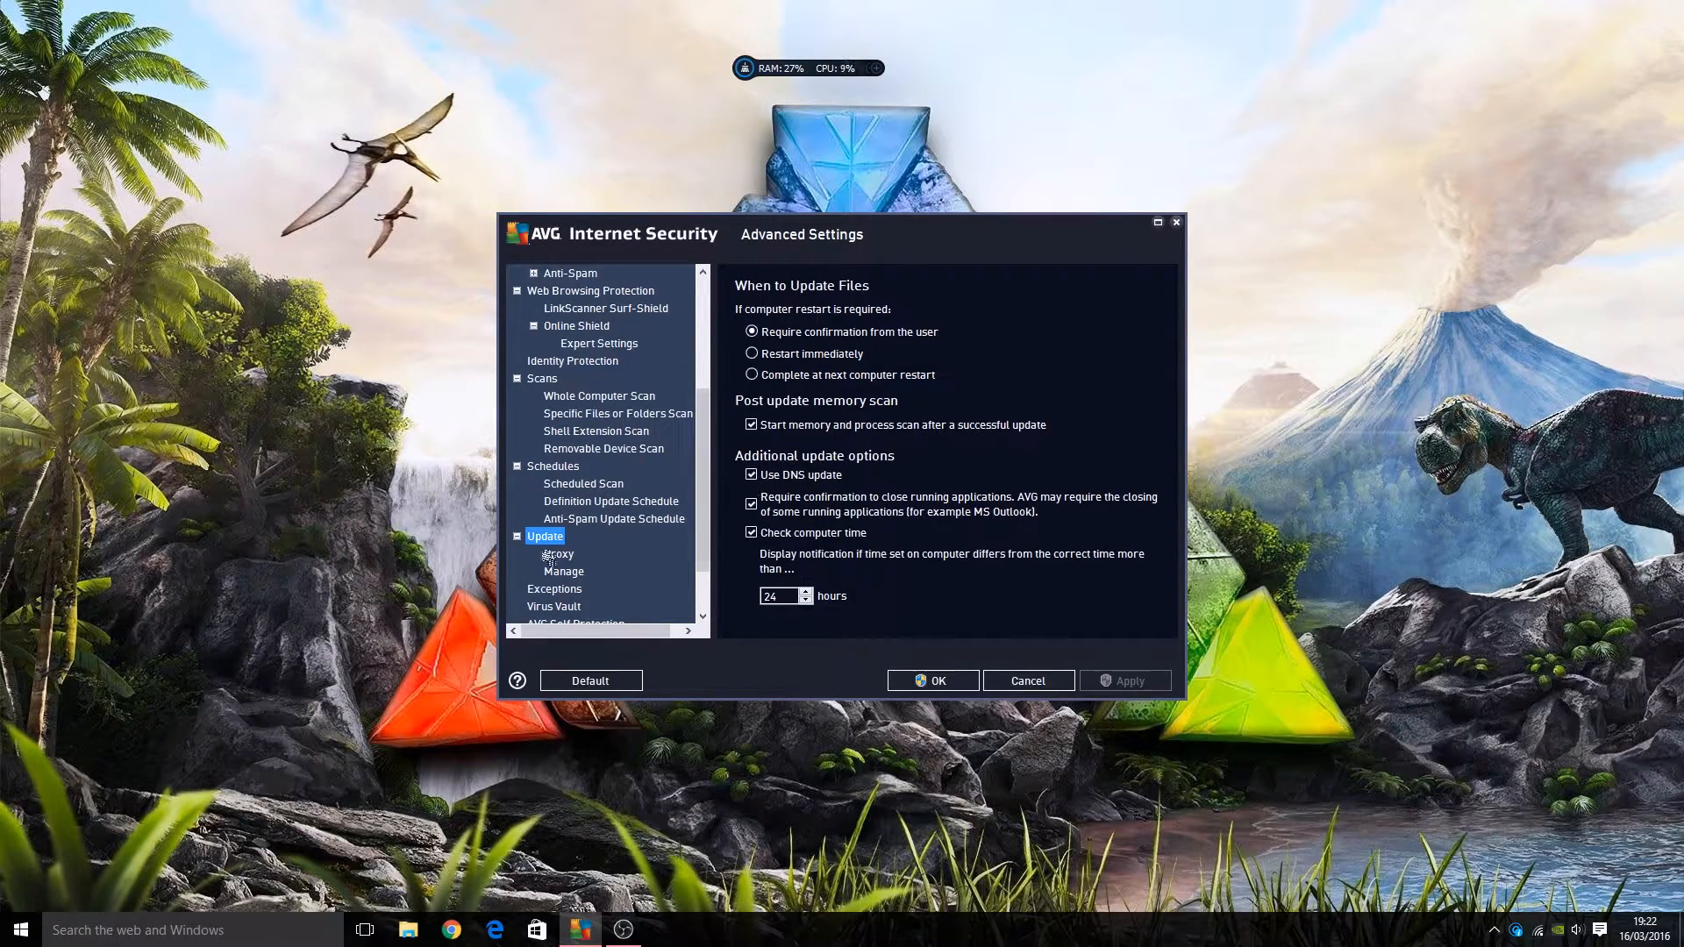
Show the Update Proxy page, set to no proxy, with its proxy mode choices
left_click(558, 553)
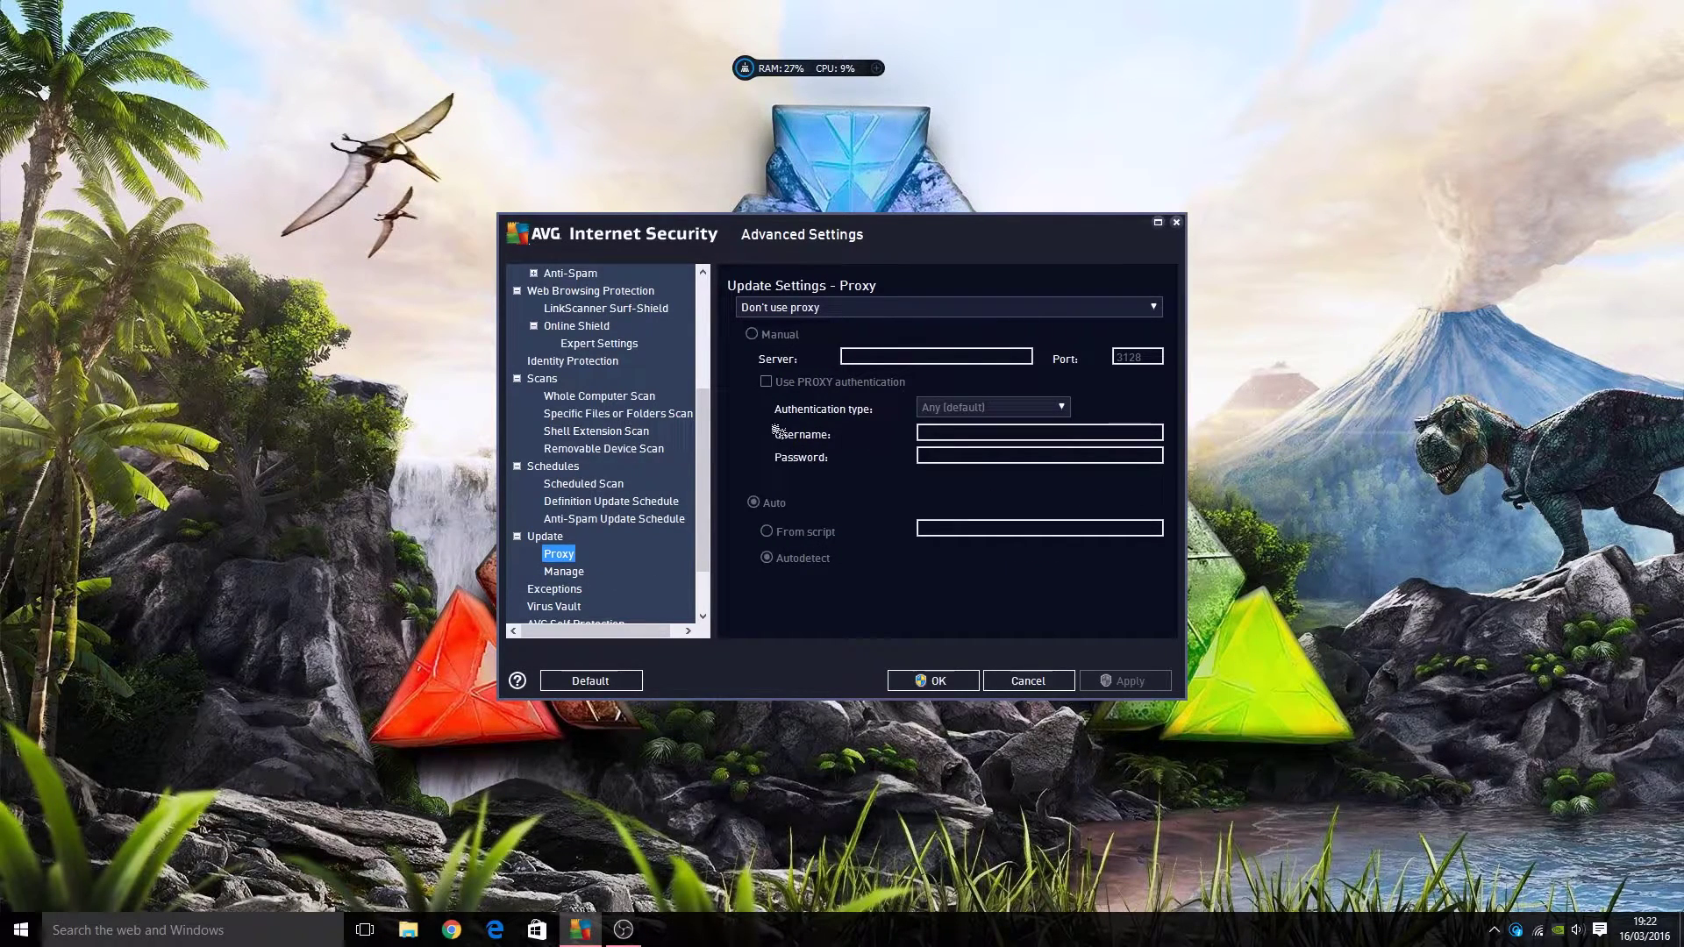
left_click(1150, 307)
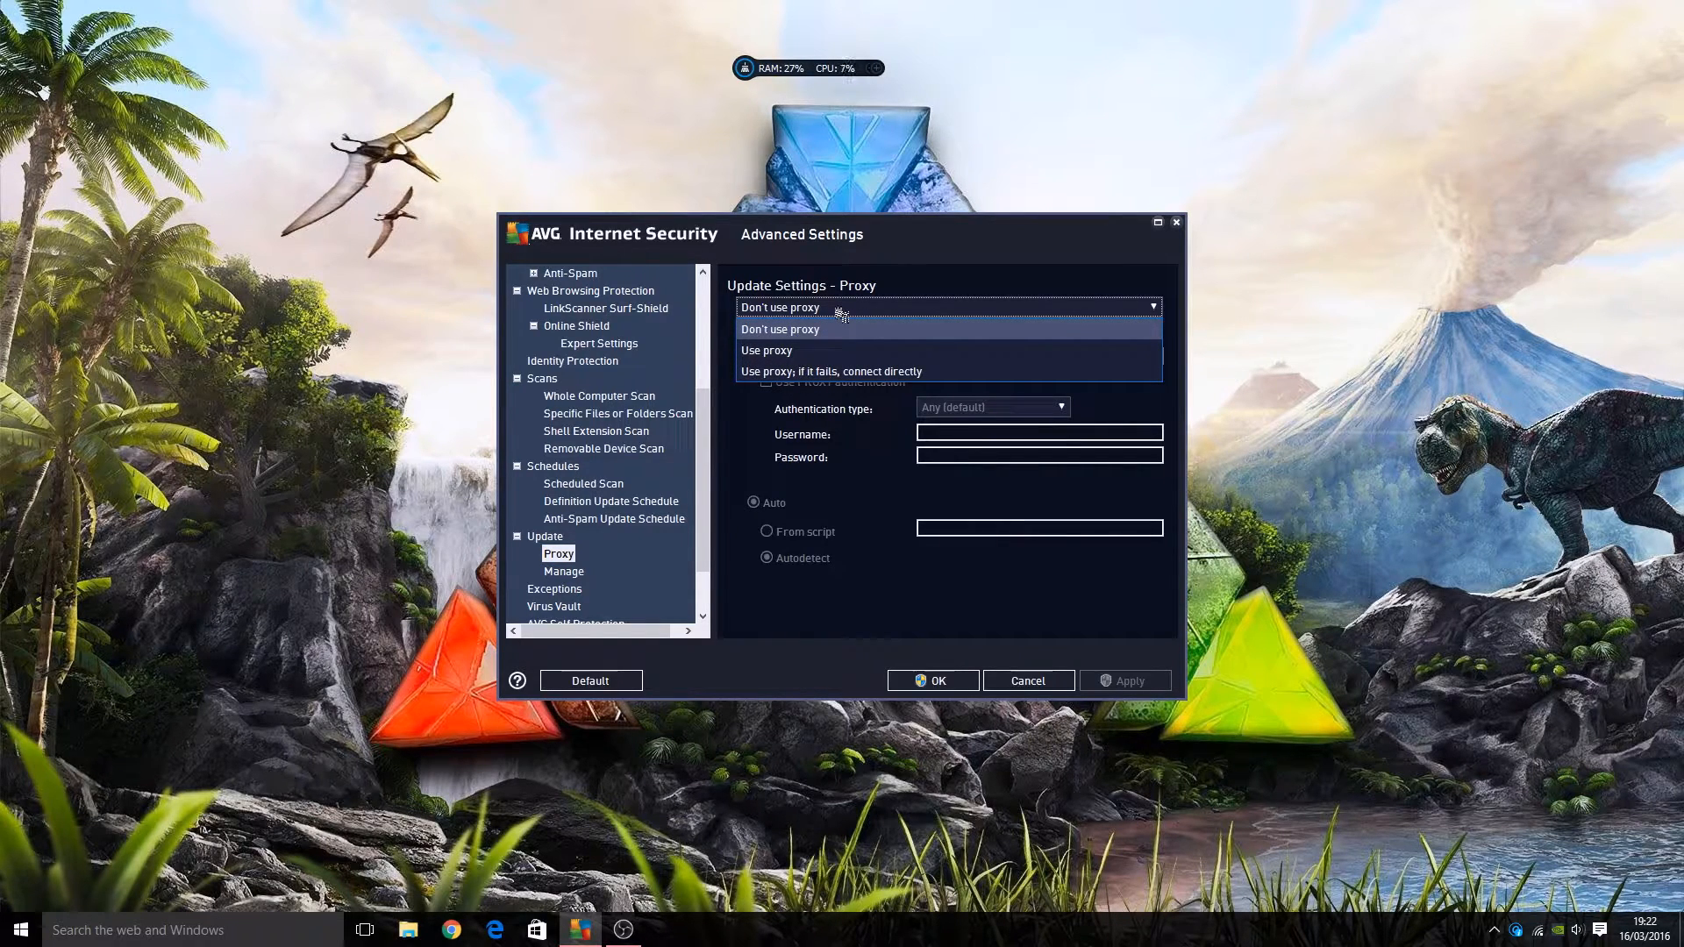
mouse_move(843, 321)
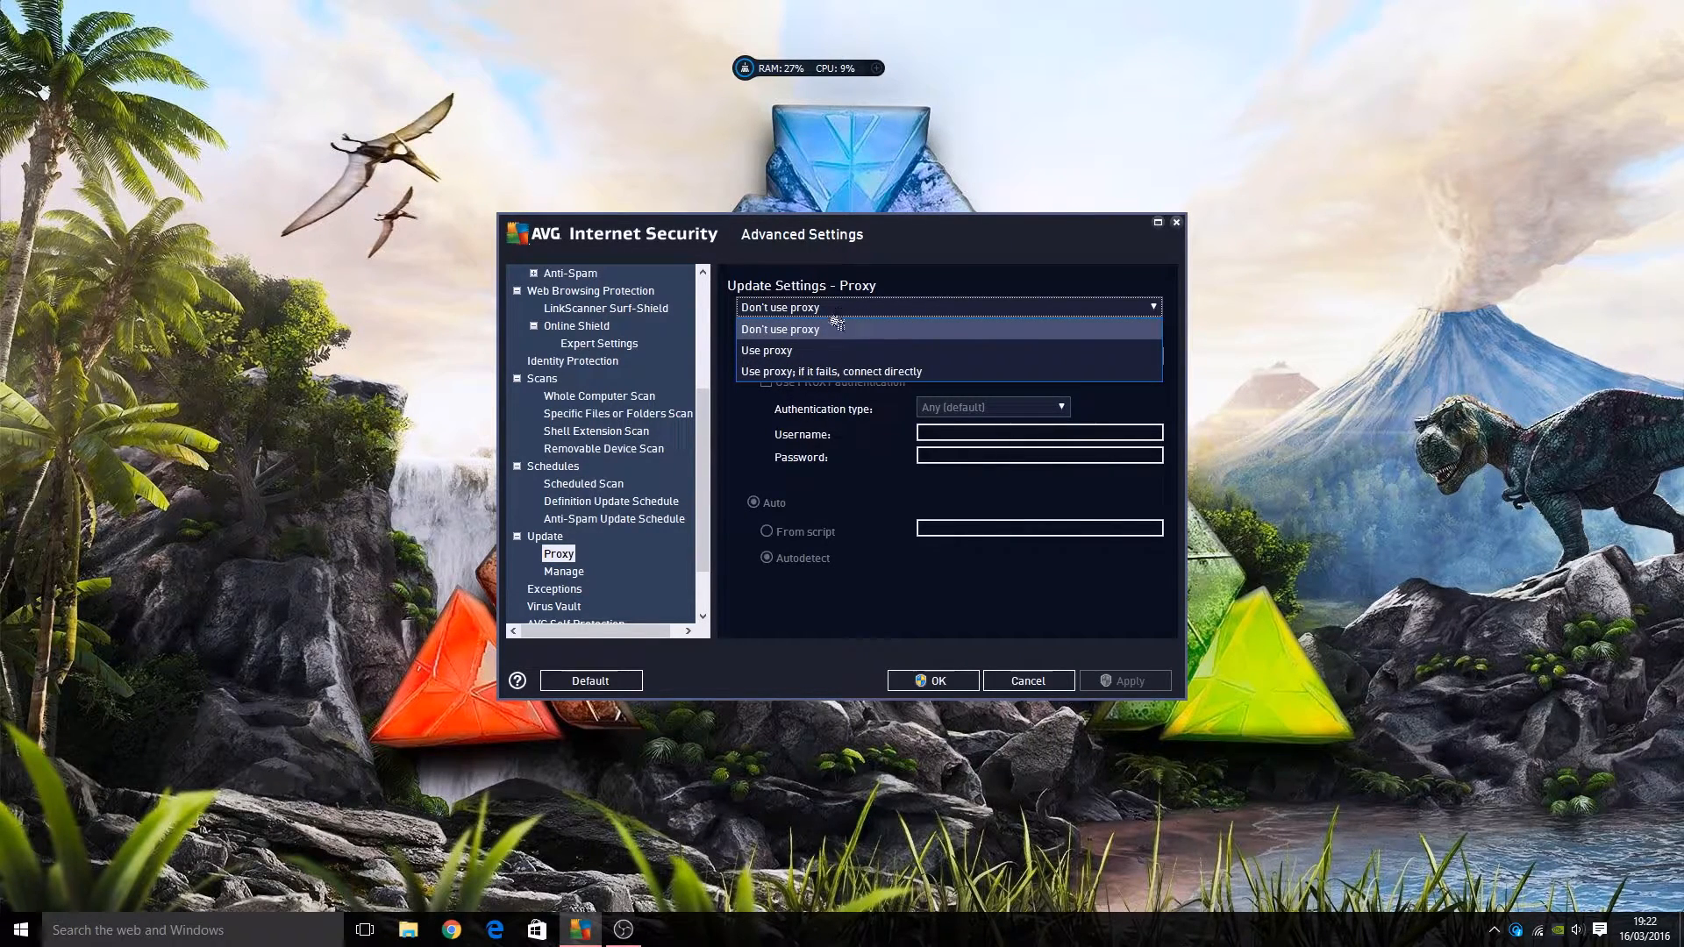
mouse_move(803, 355)
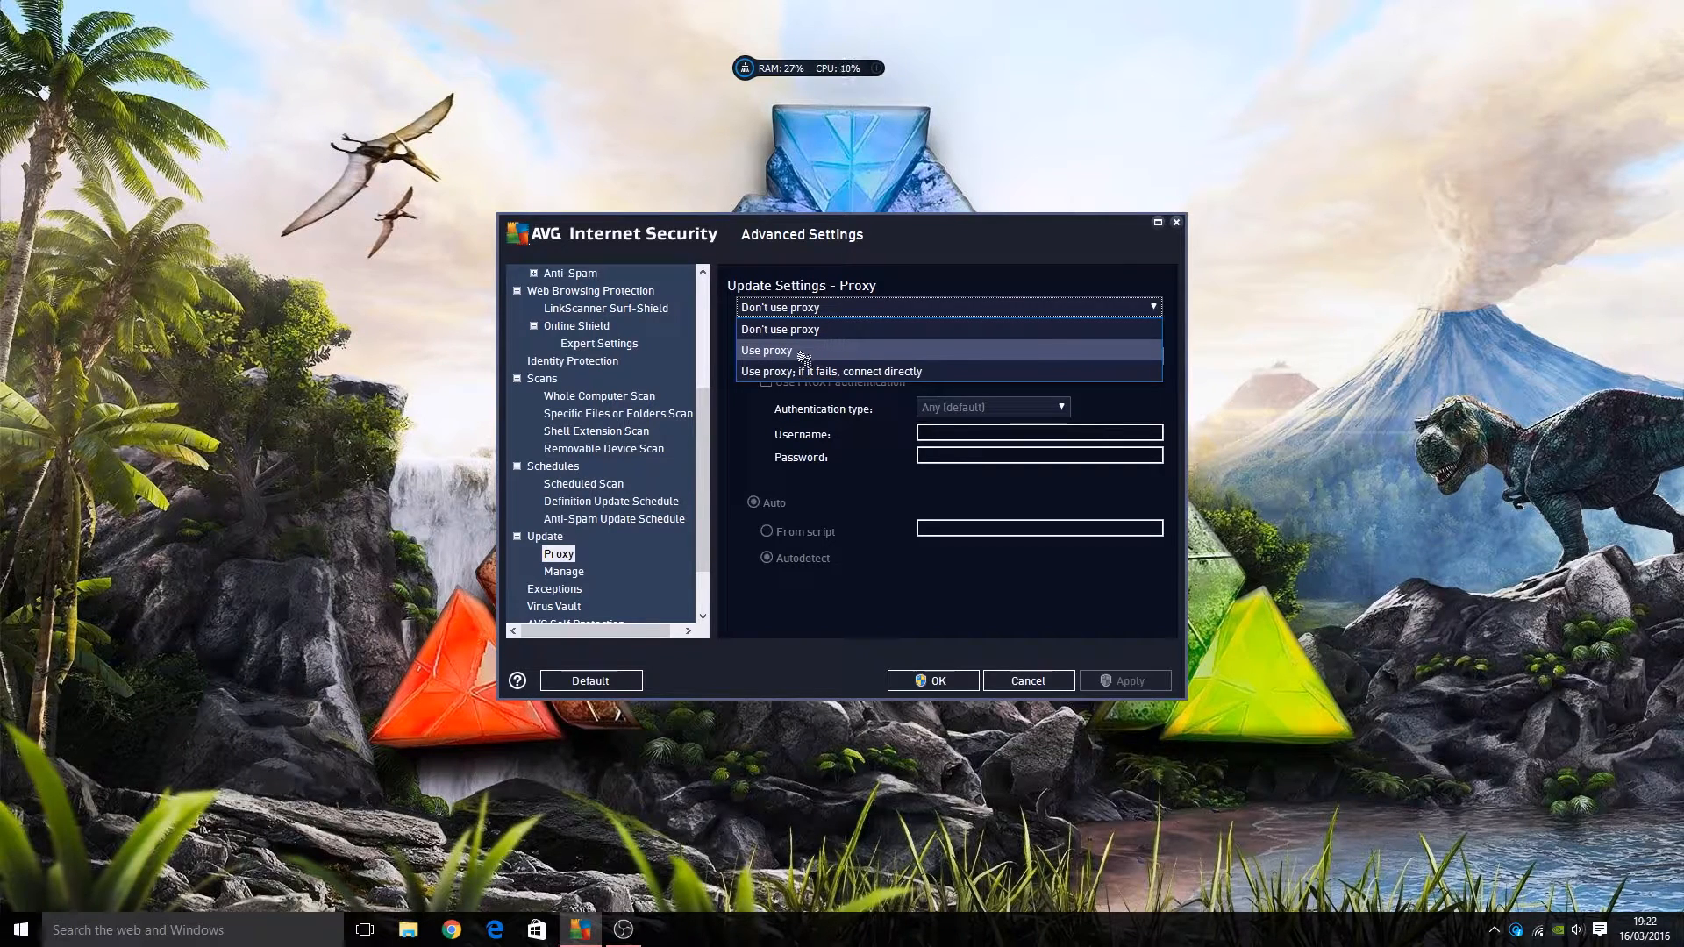
mouse_move(859, 372)
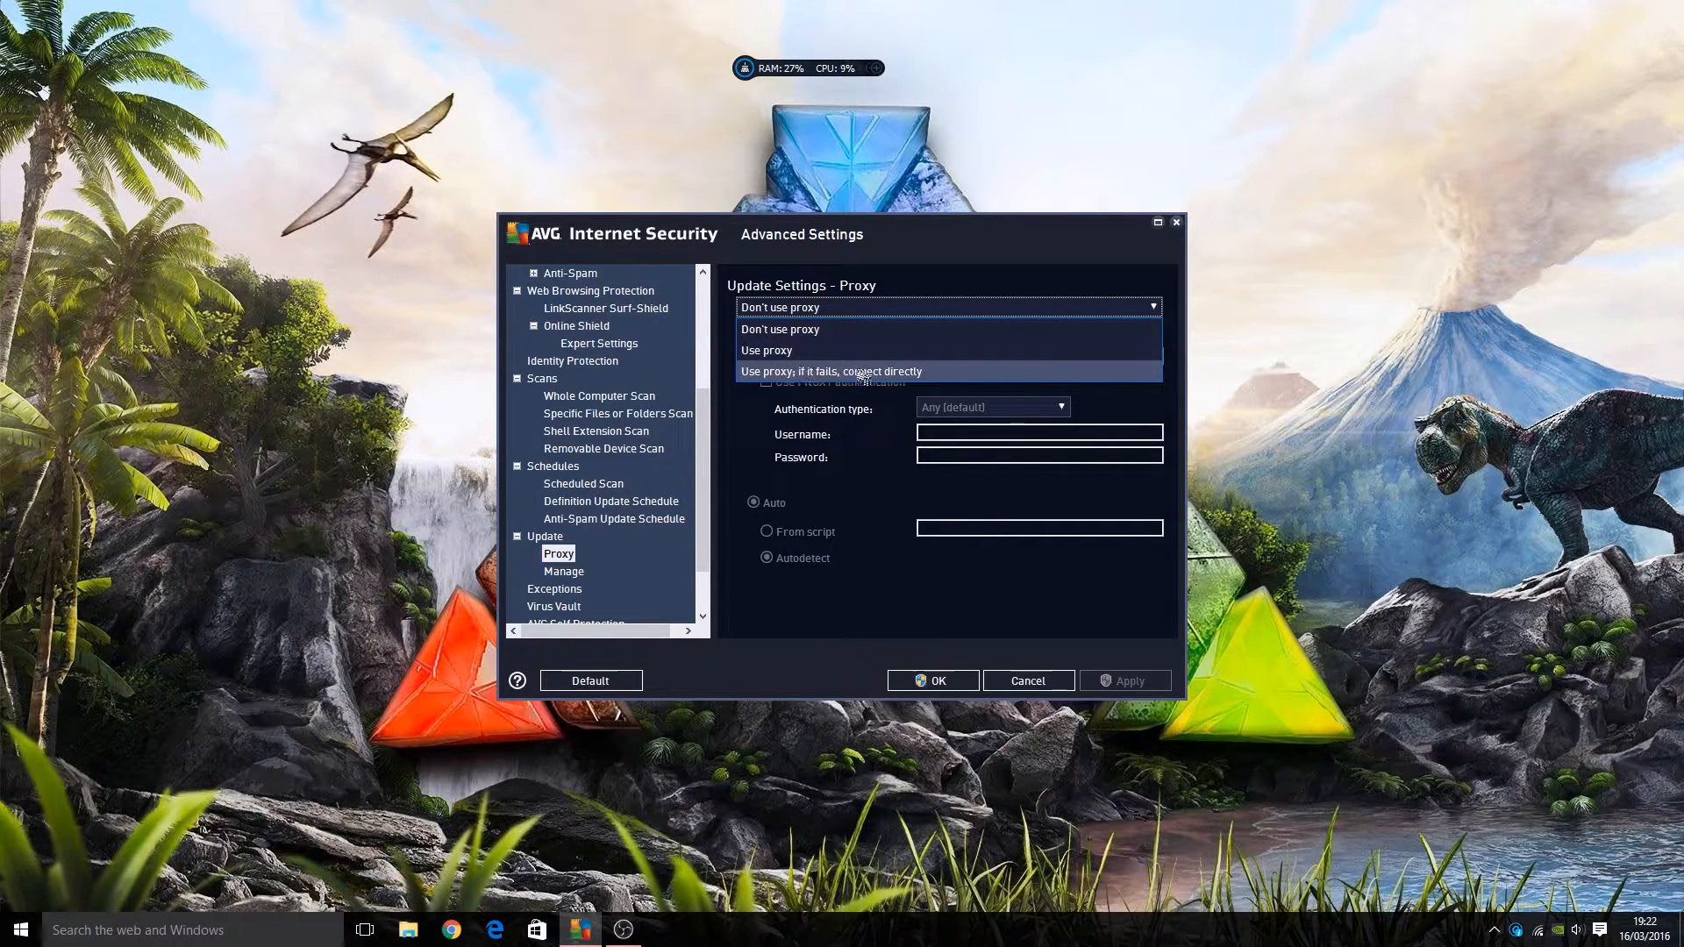
mouse_move(782, 602)
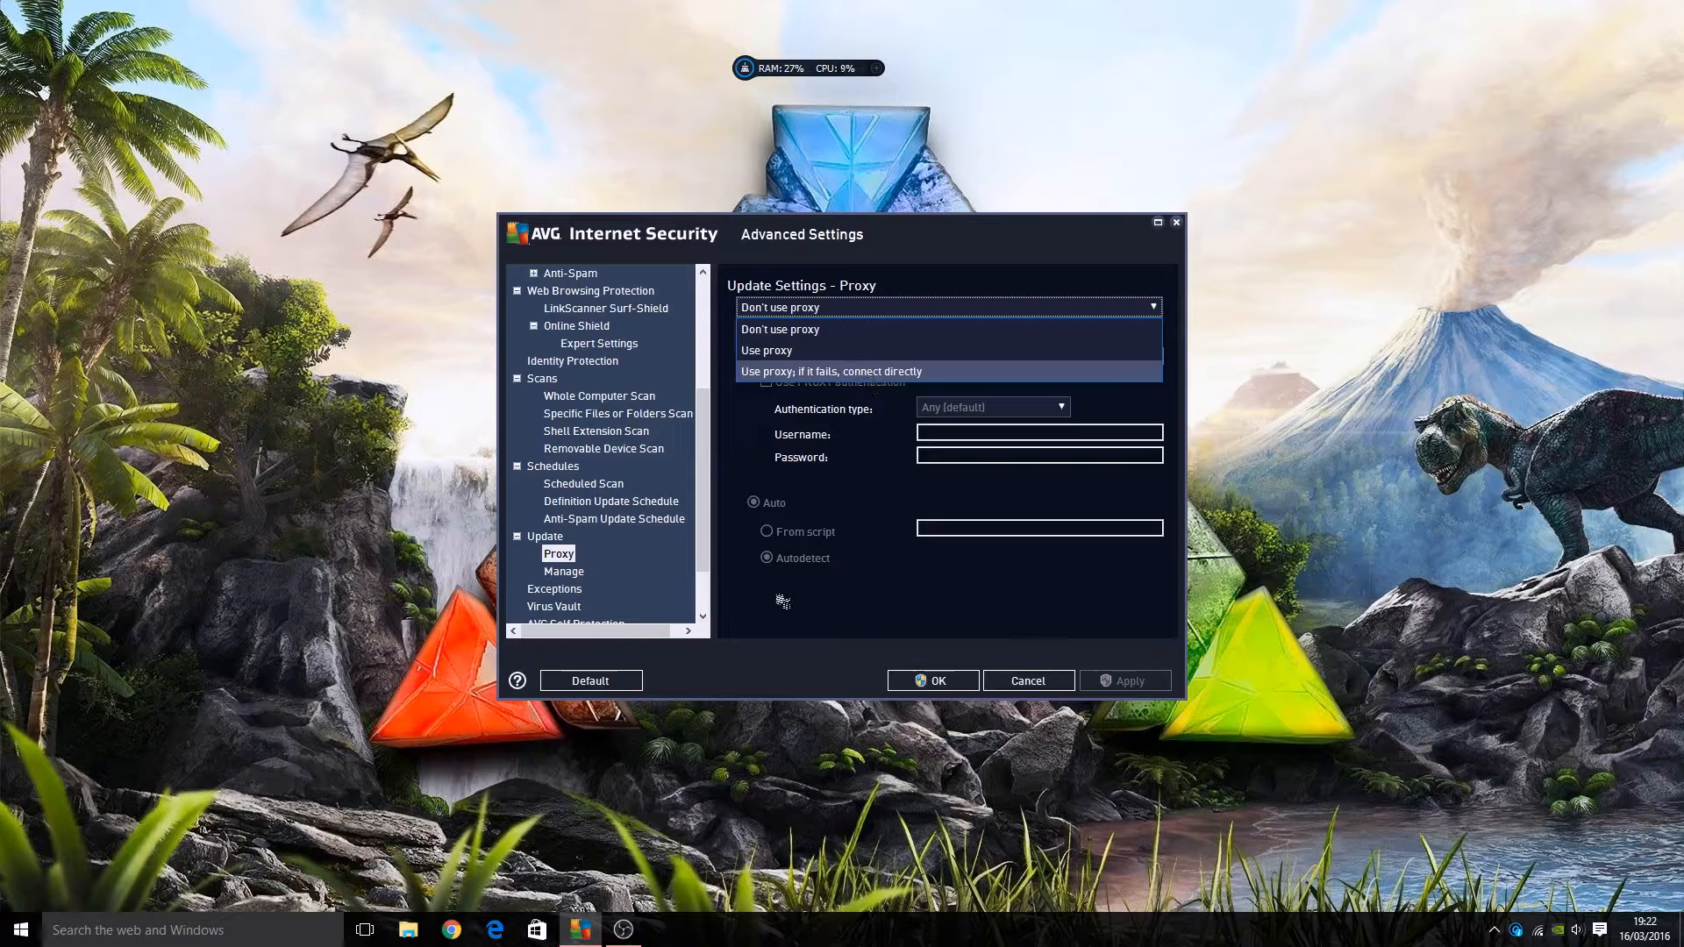
View the excluded folders and programs, then Virus Vault's 20% size limit
left_click(555, 589)
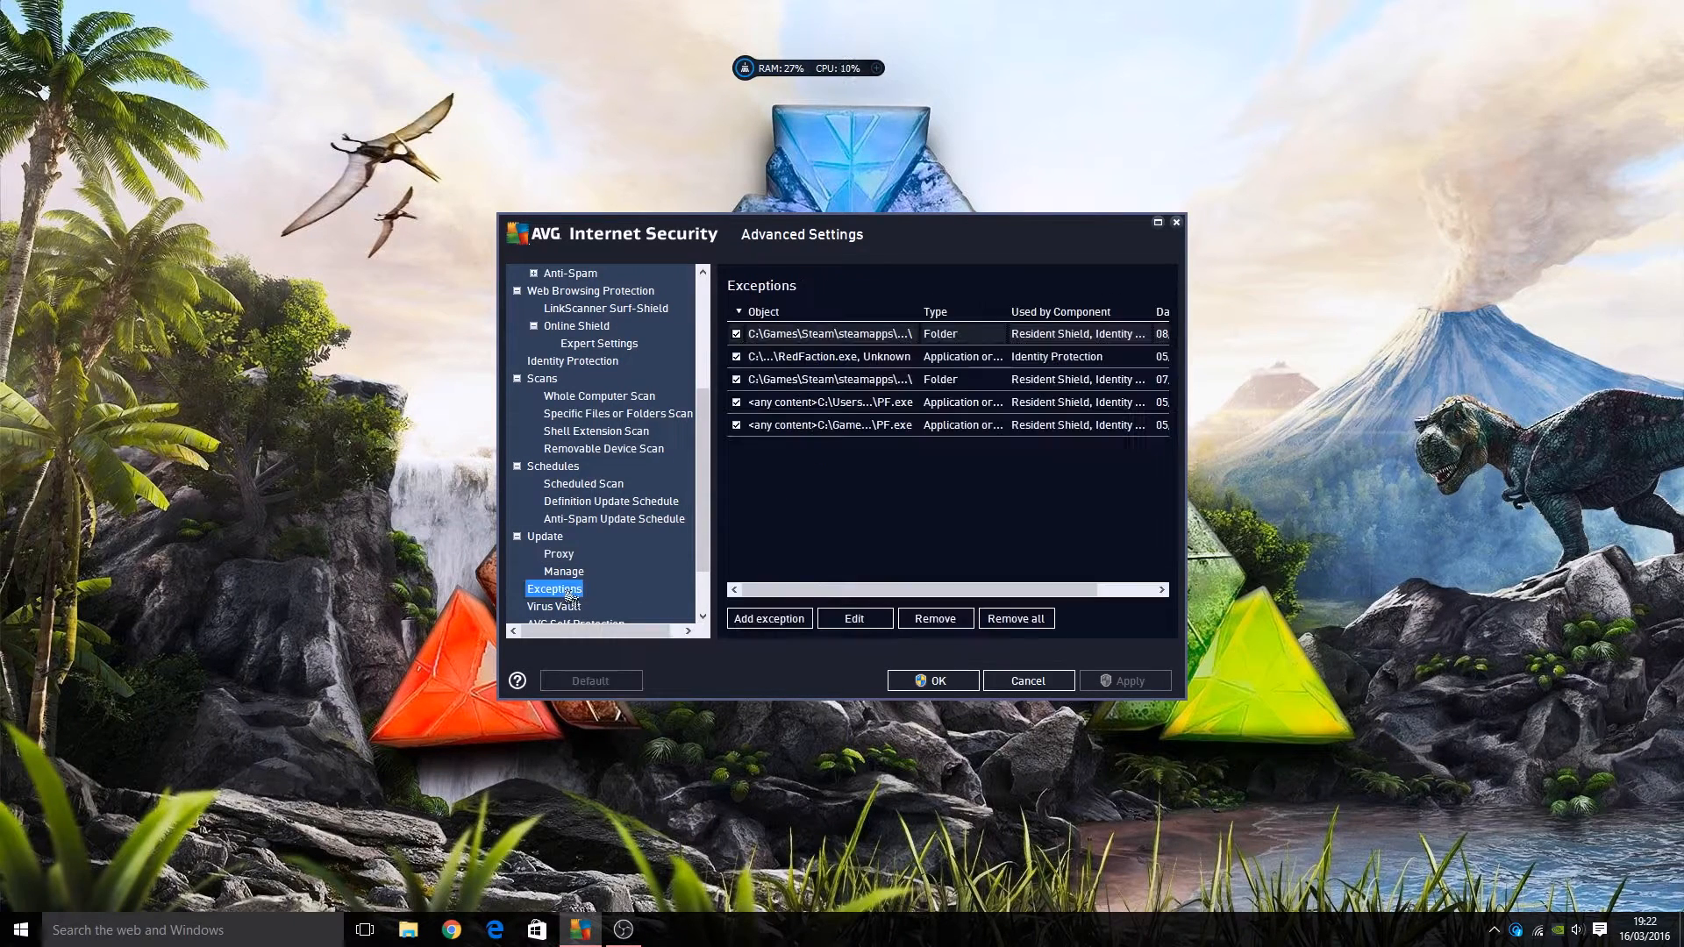
mouse_move(838, 449)
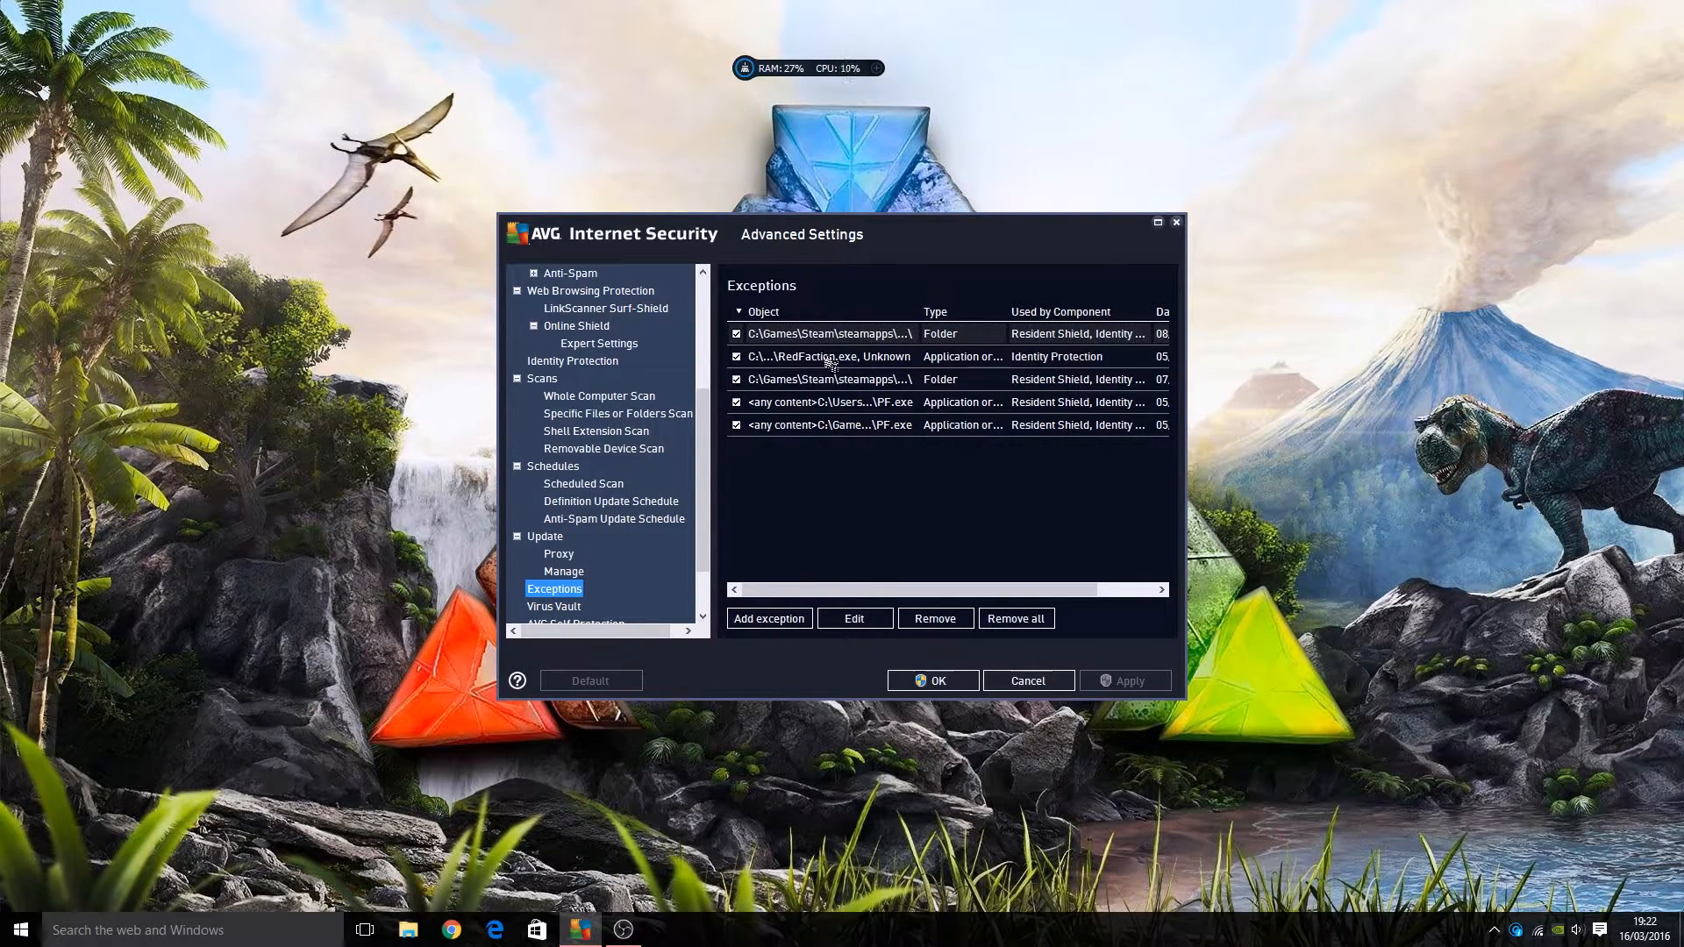
mouse_move(1037, 370)
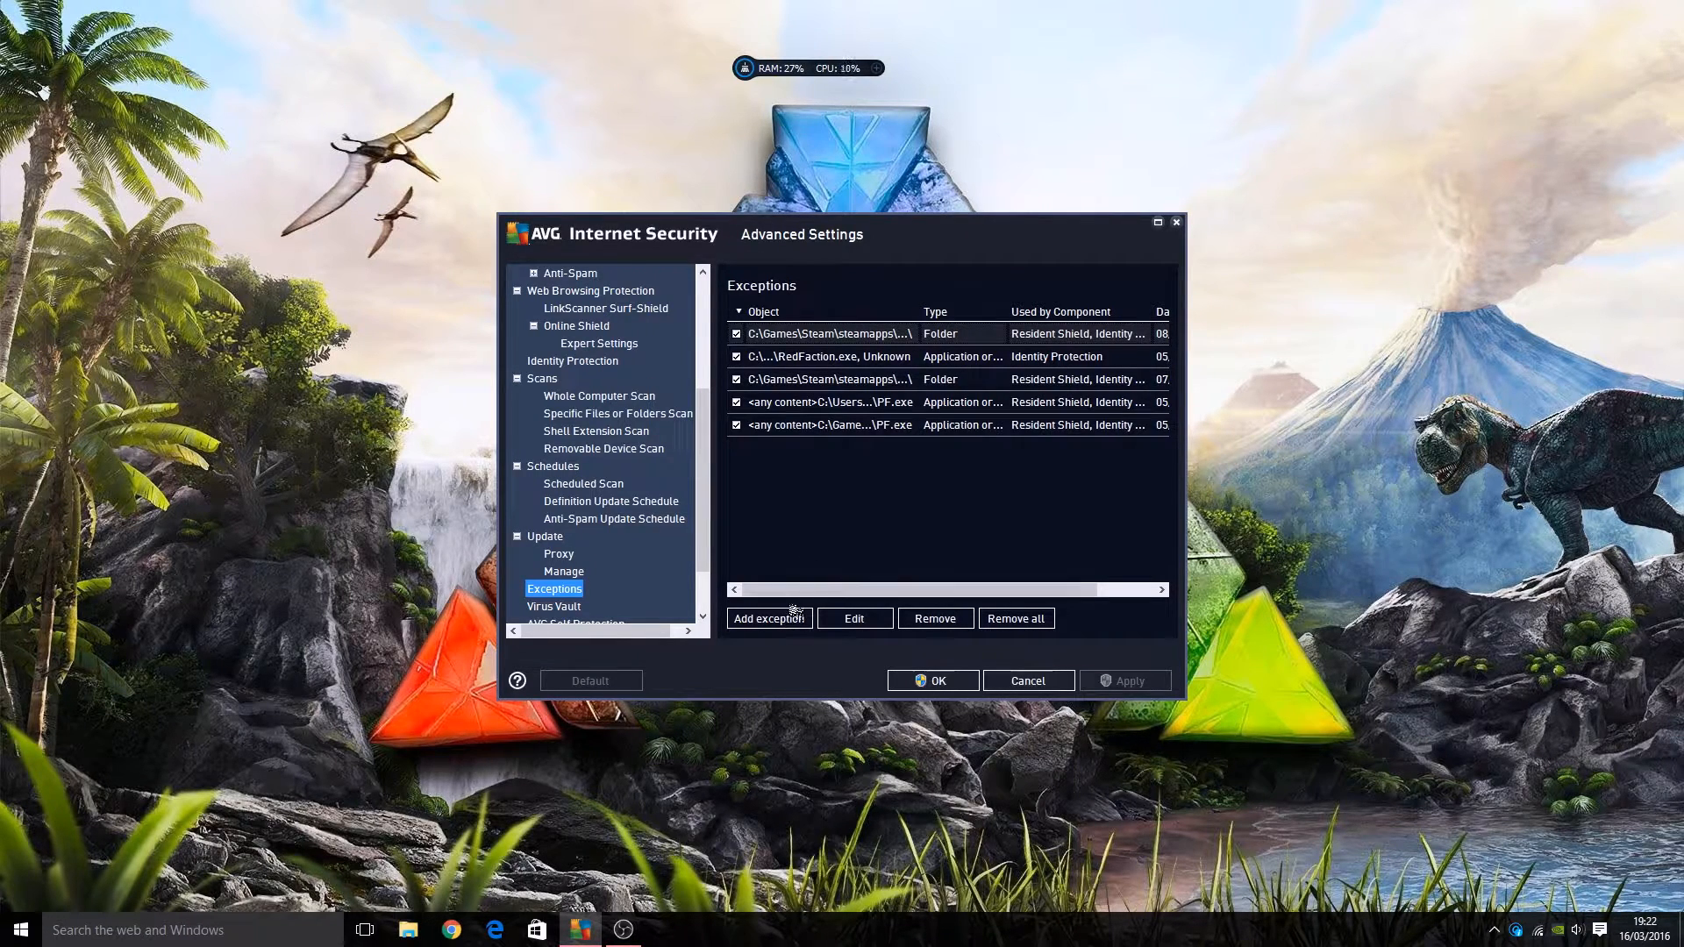
mouse_move(634, 602)
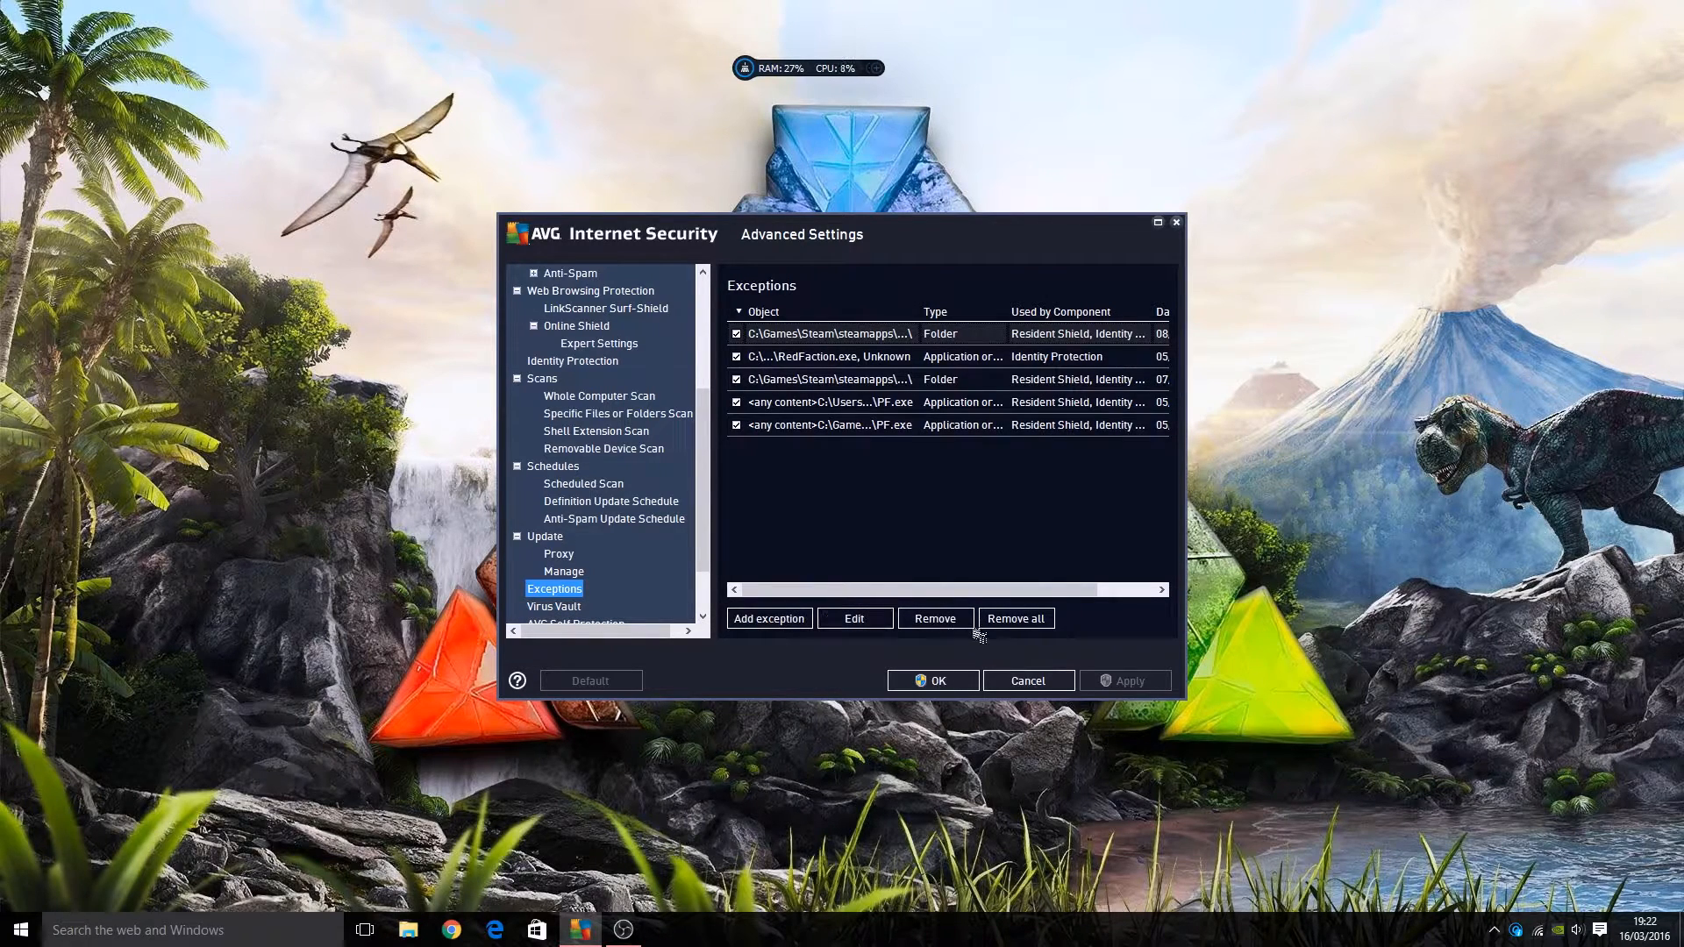
left_click(554, 606)
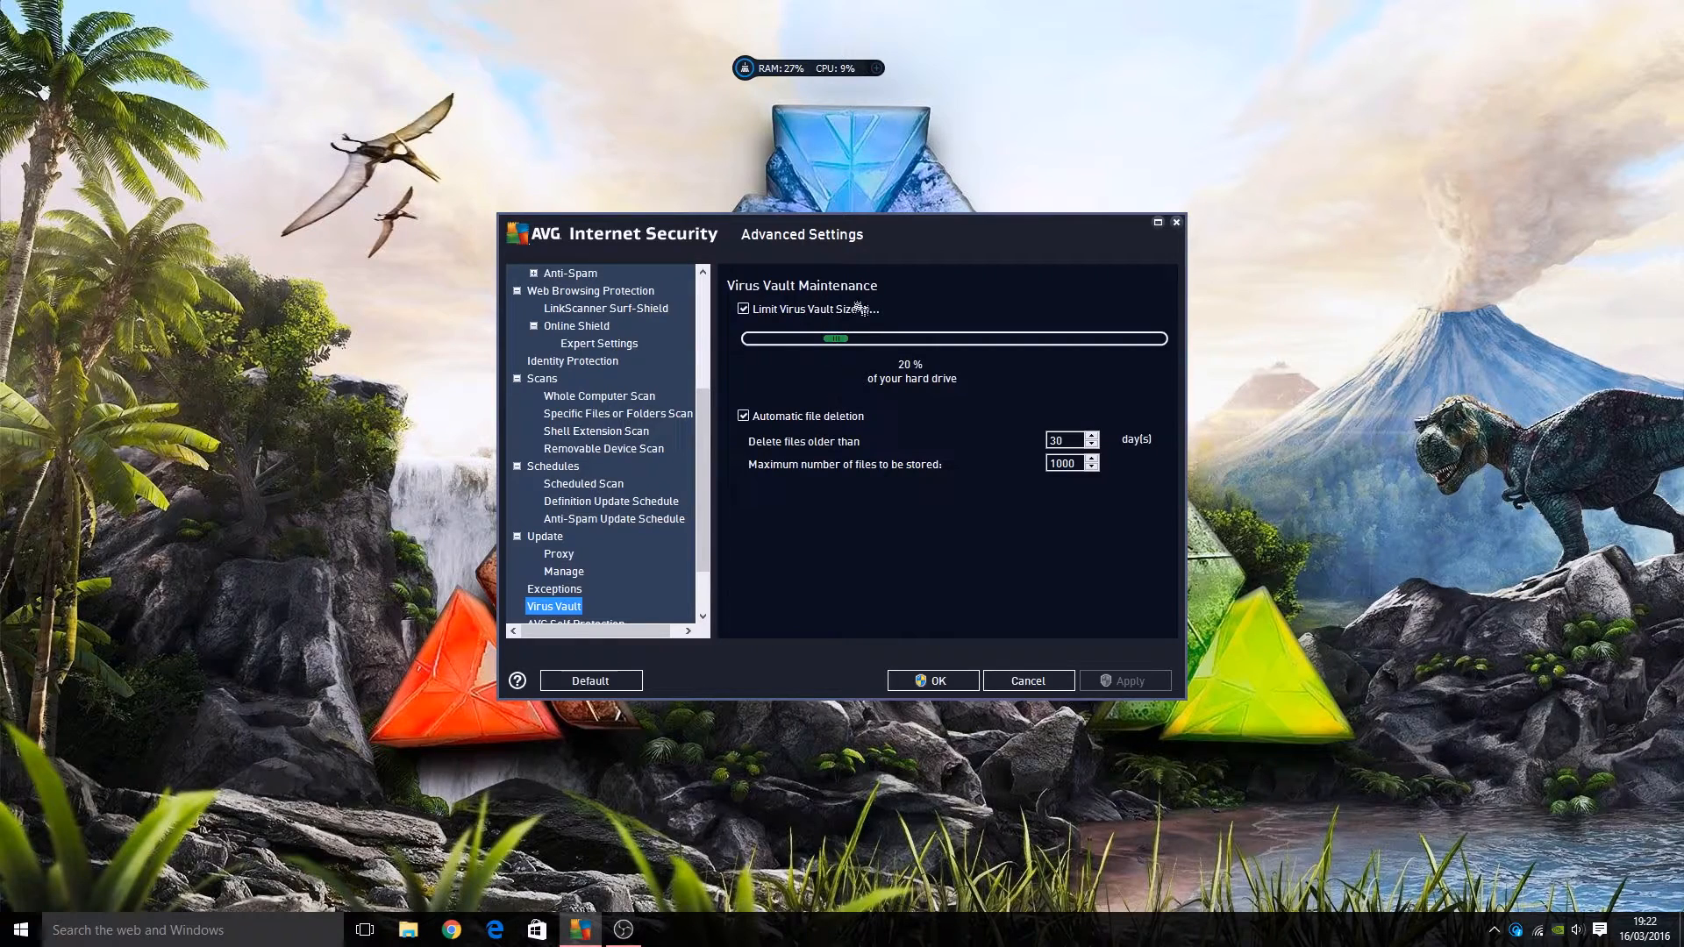
mouse_move(714, 477)
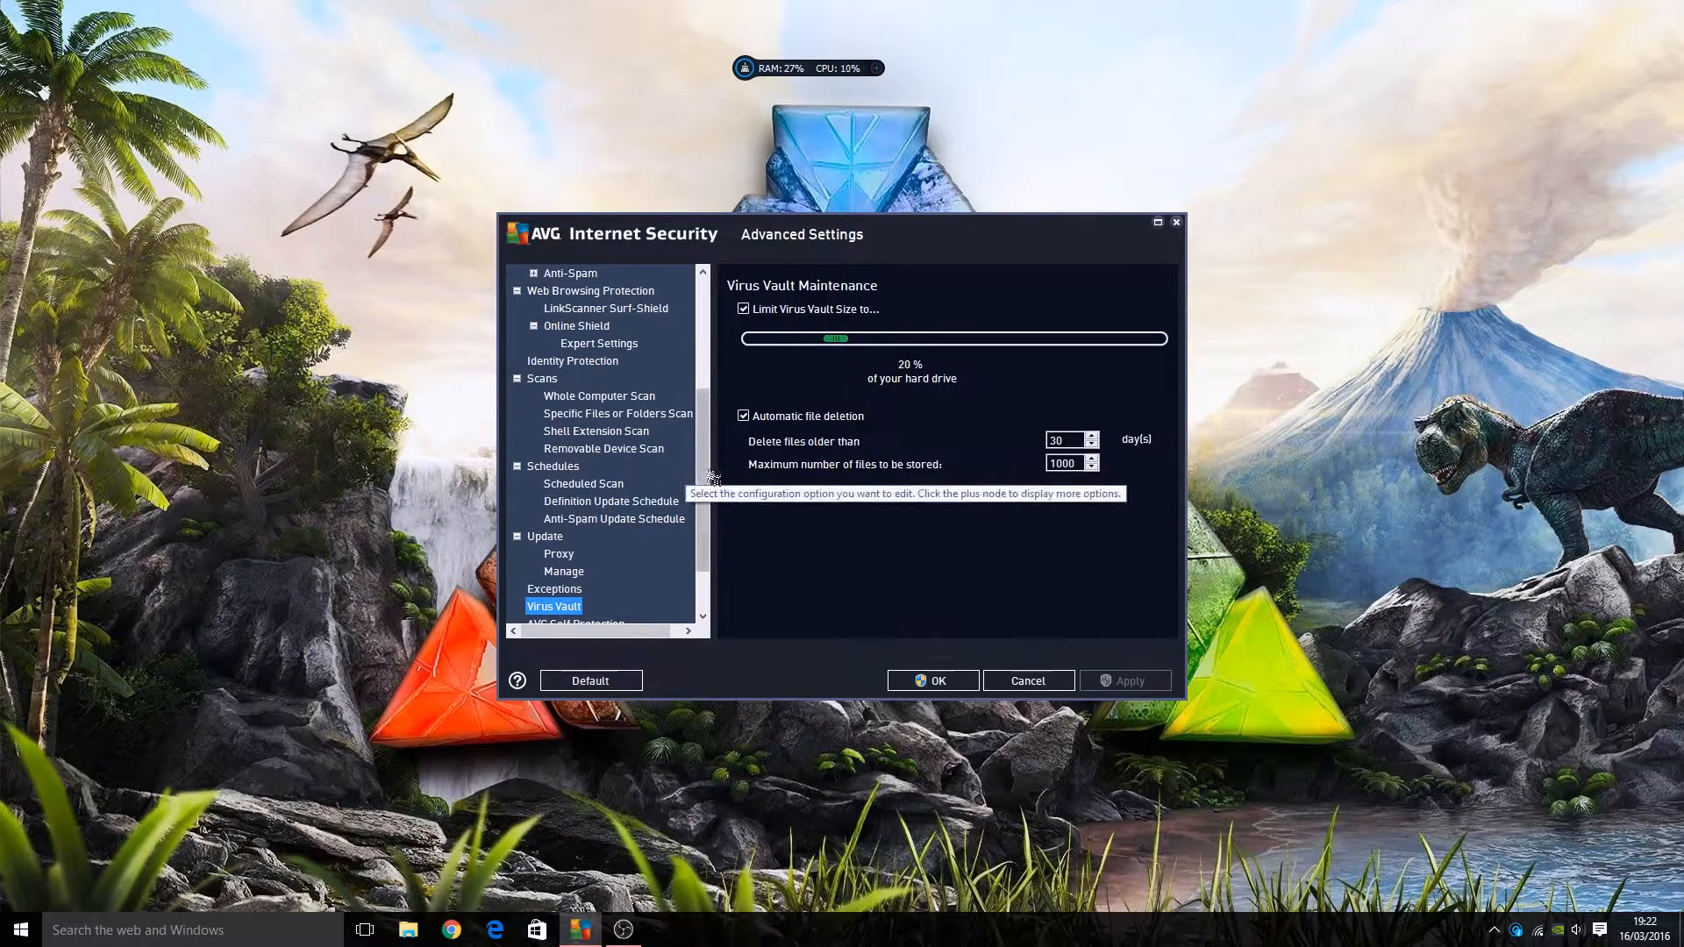
View Self Protection, Privacy Preferences and Ignore Error Status, then Advisor Known Networks
scroll("down", 3)
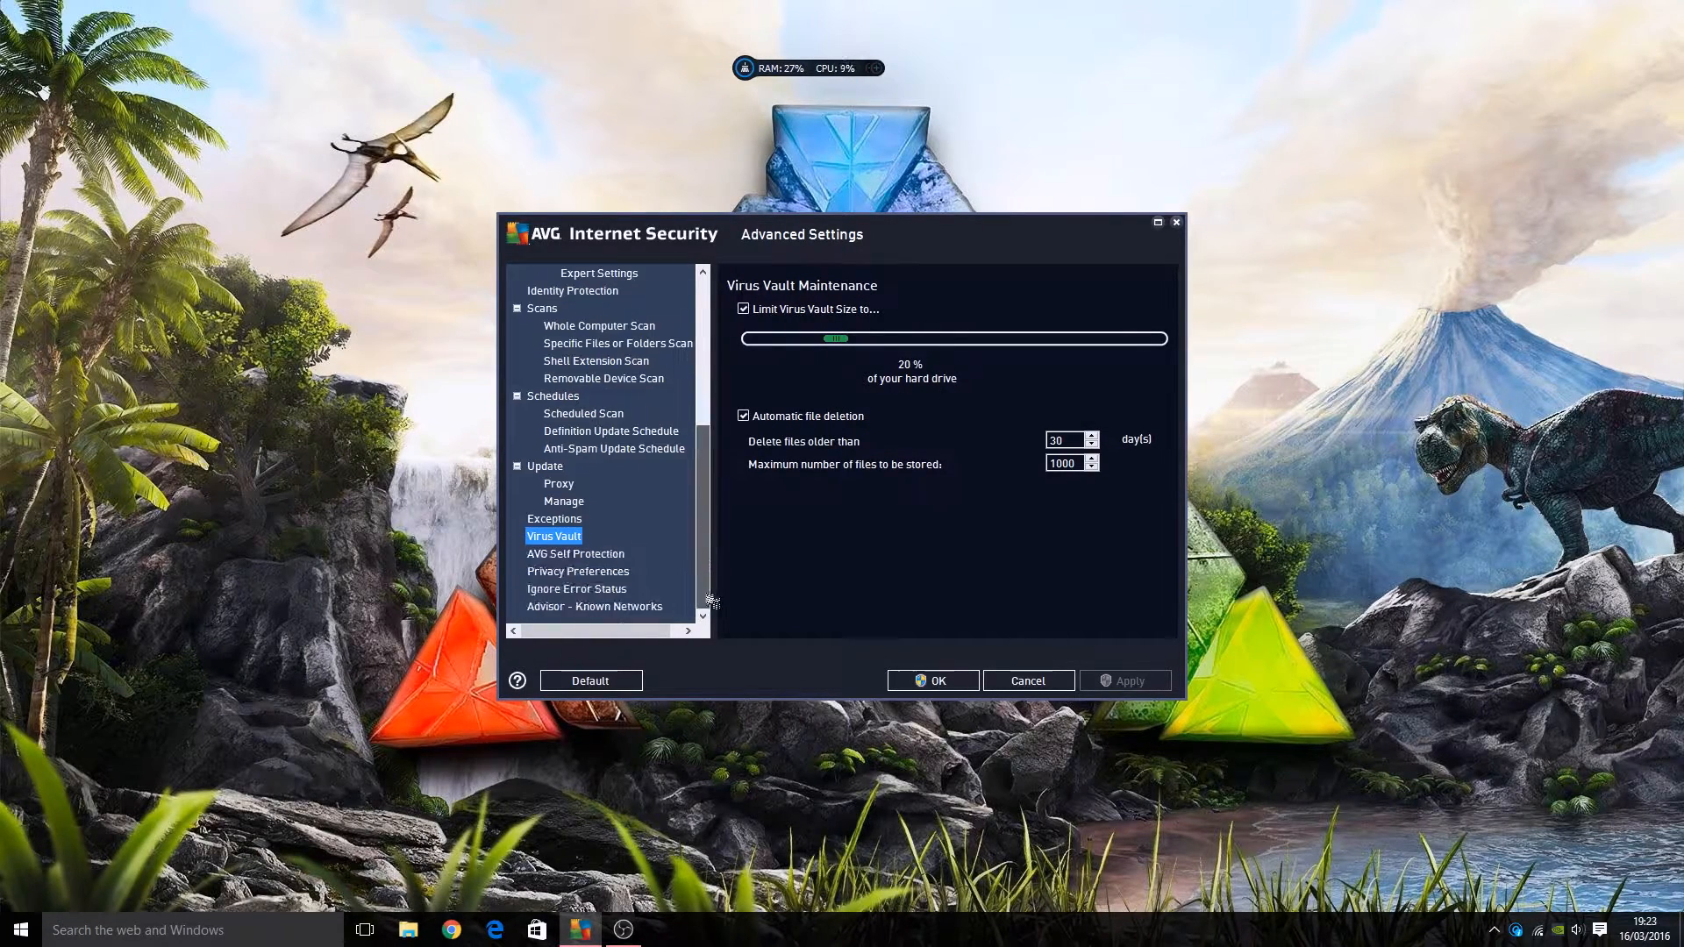
left_click(575, 553)
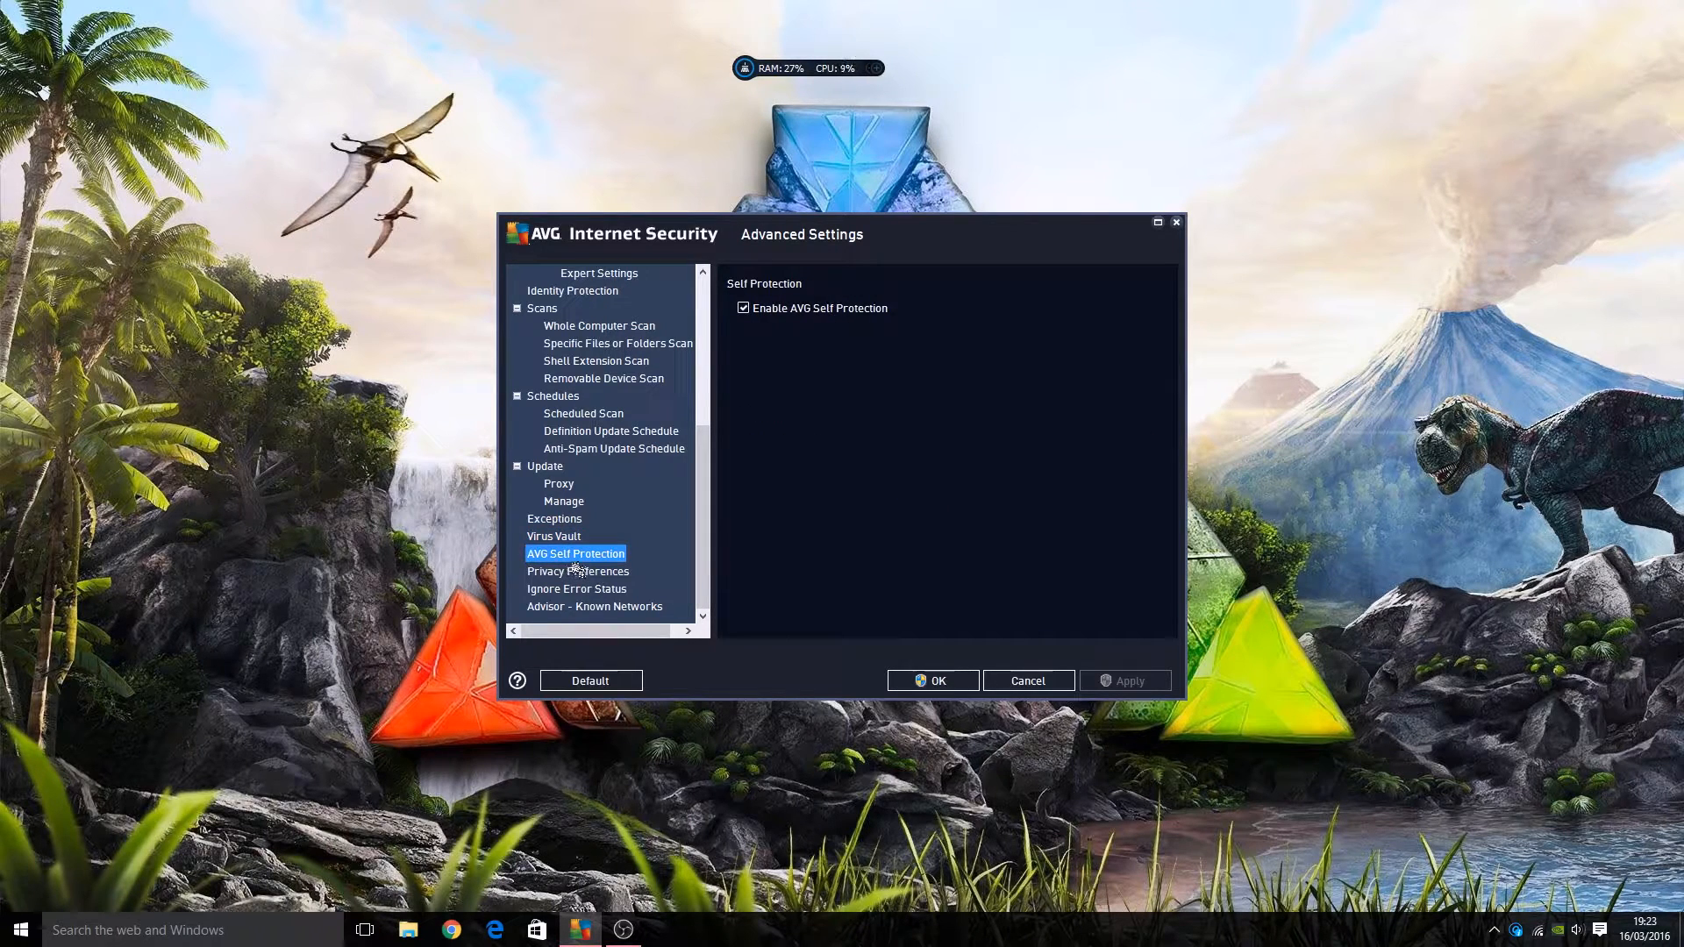
left_click(578, 571)
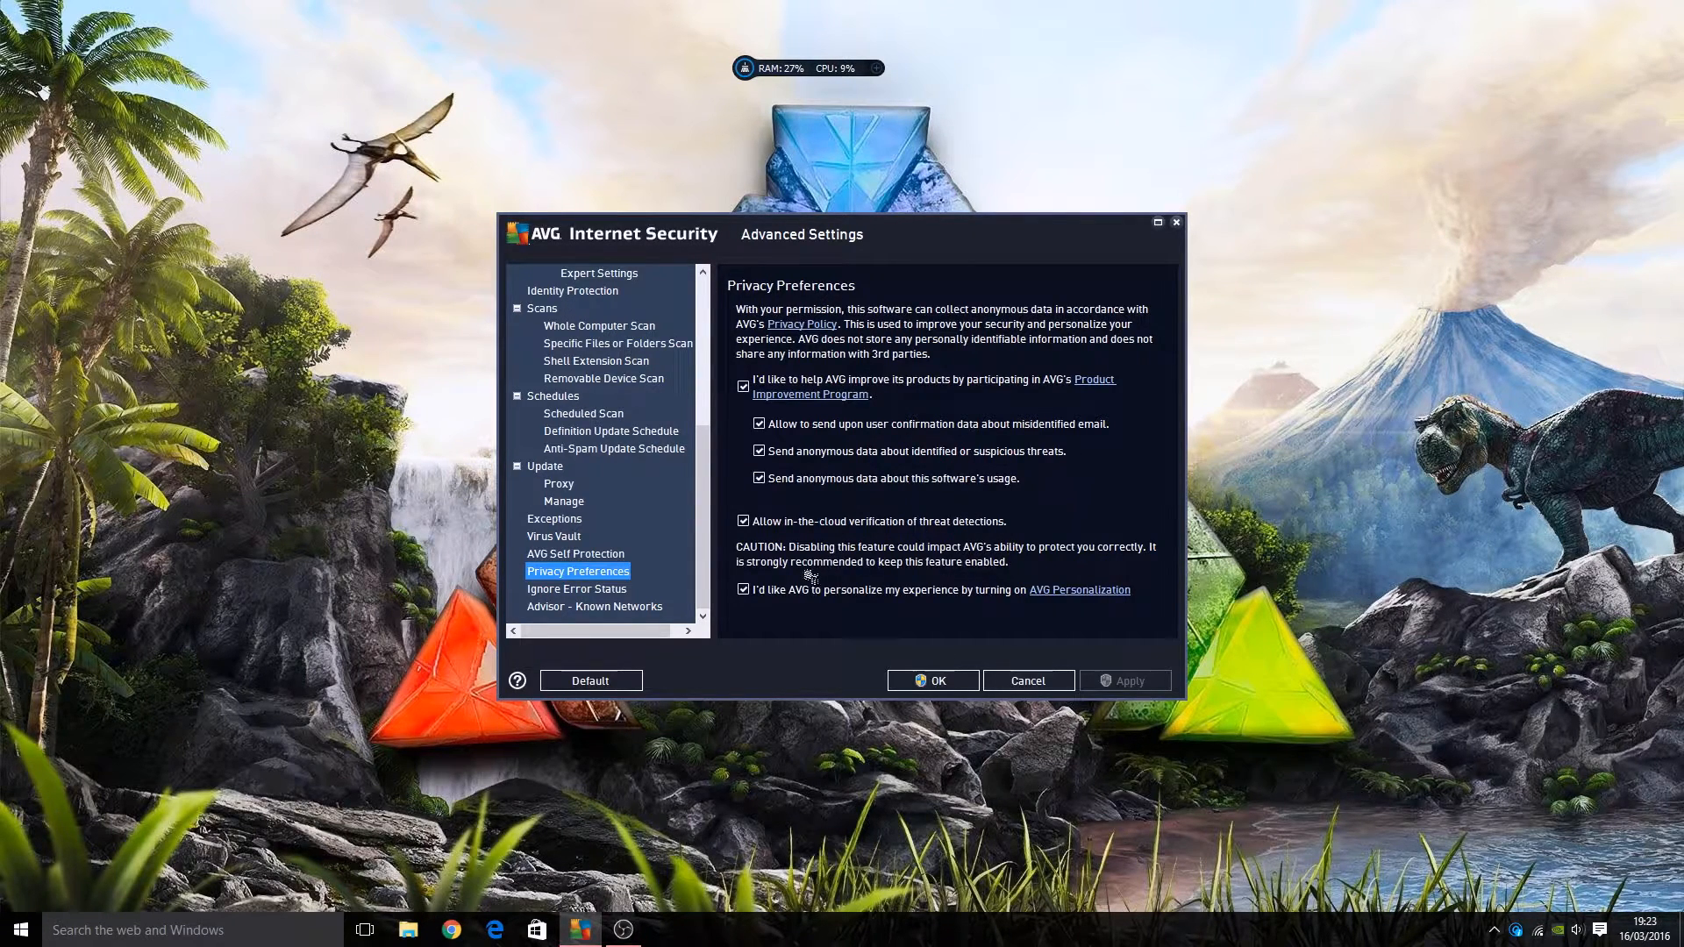
mouse_move(635, 607)
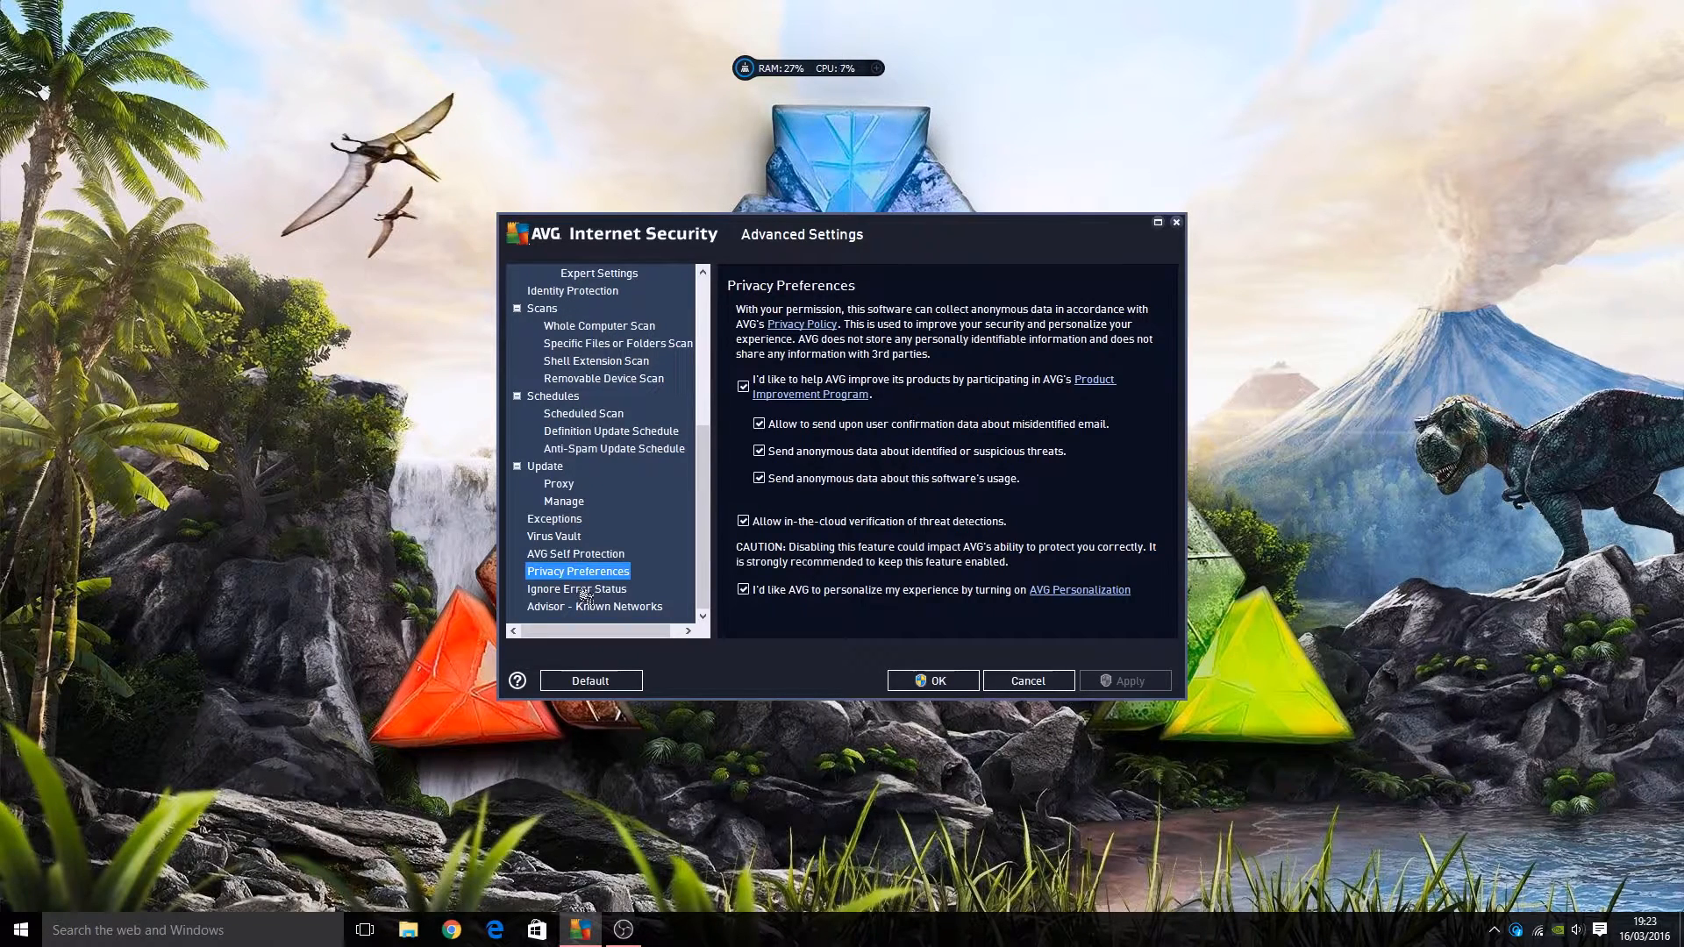
left_click(577, 589)
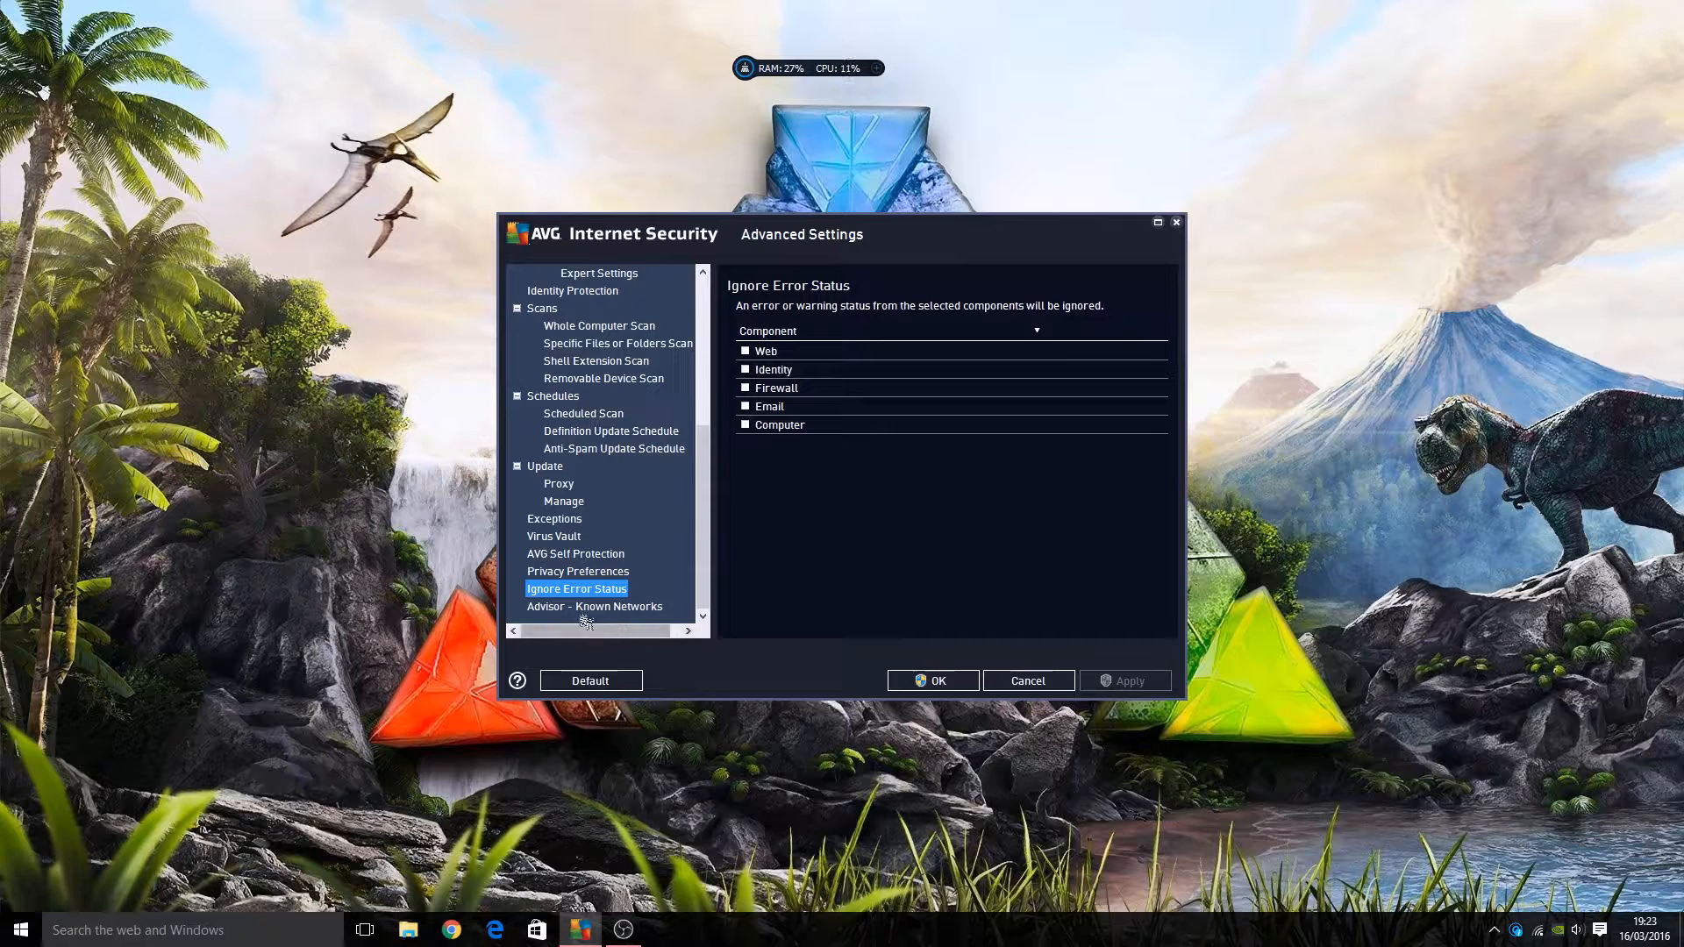
left_click(594, 606)
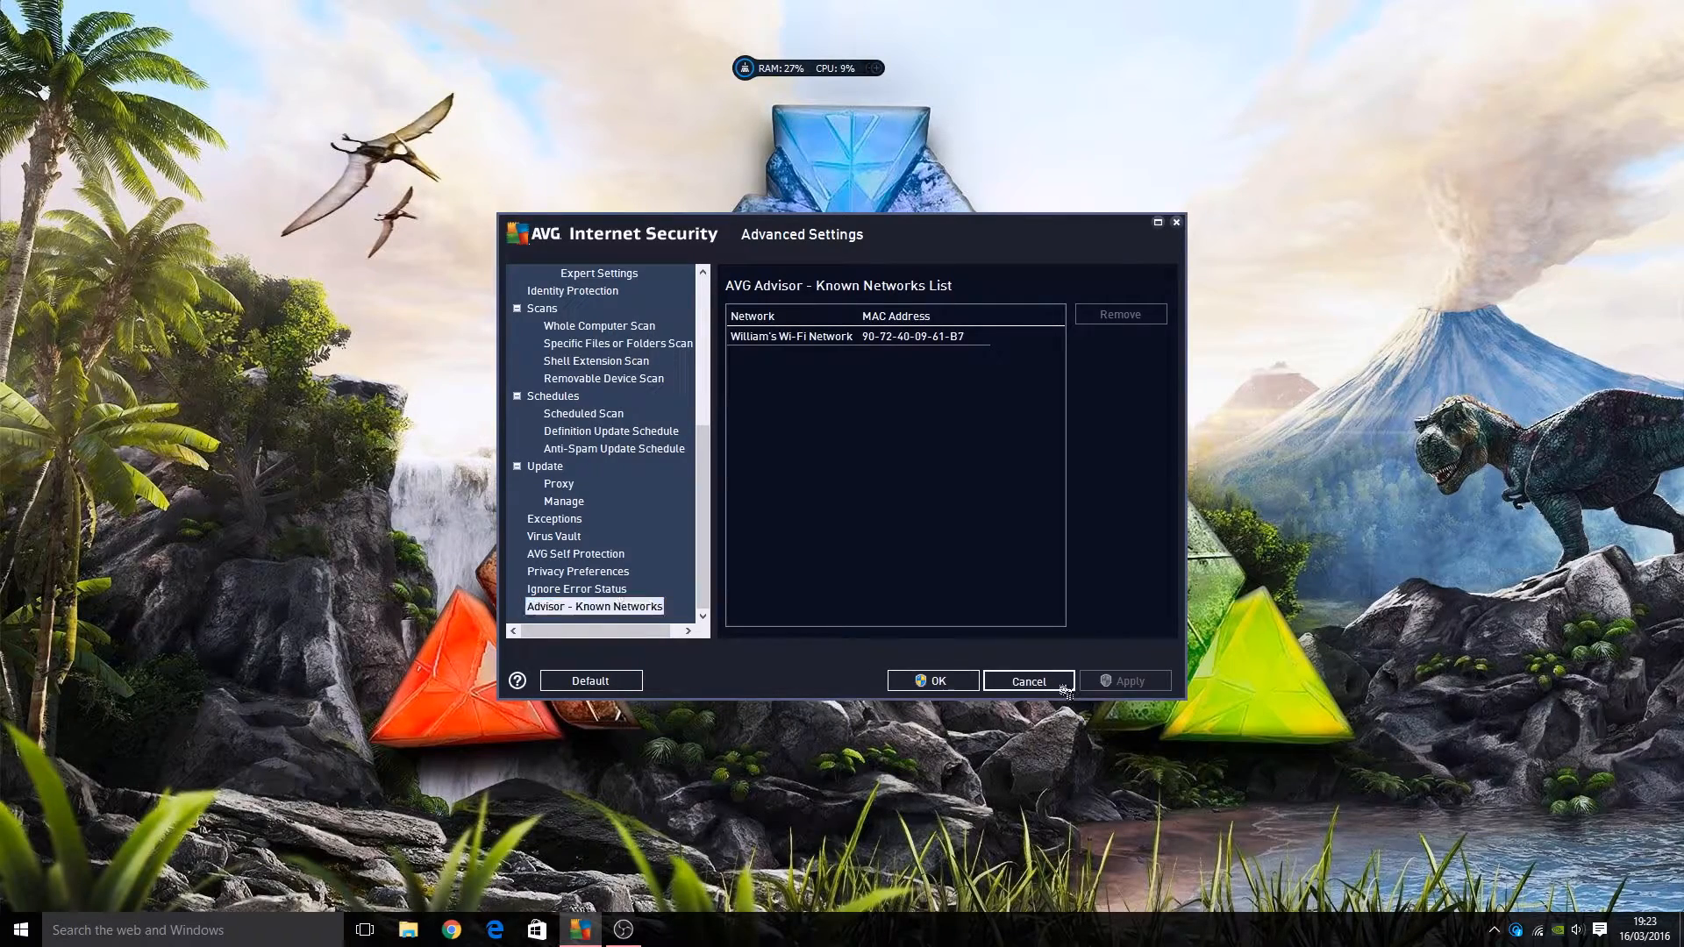
Close Advanced Settings and view Firewall application rules and File and Printer Sharing
left_click(1025, 680)
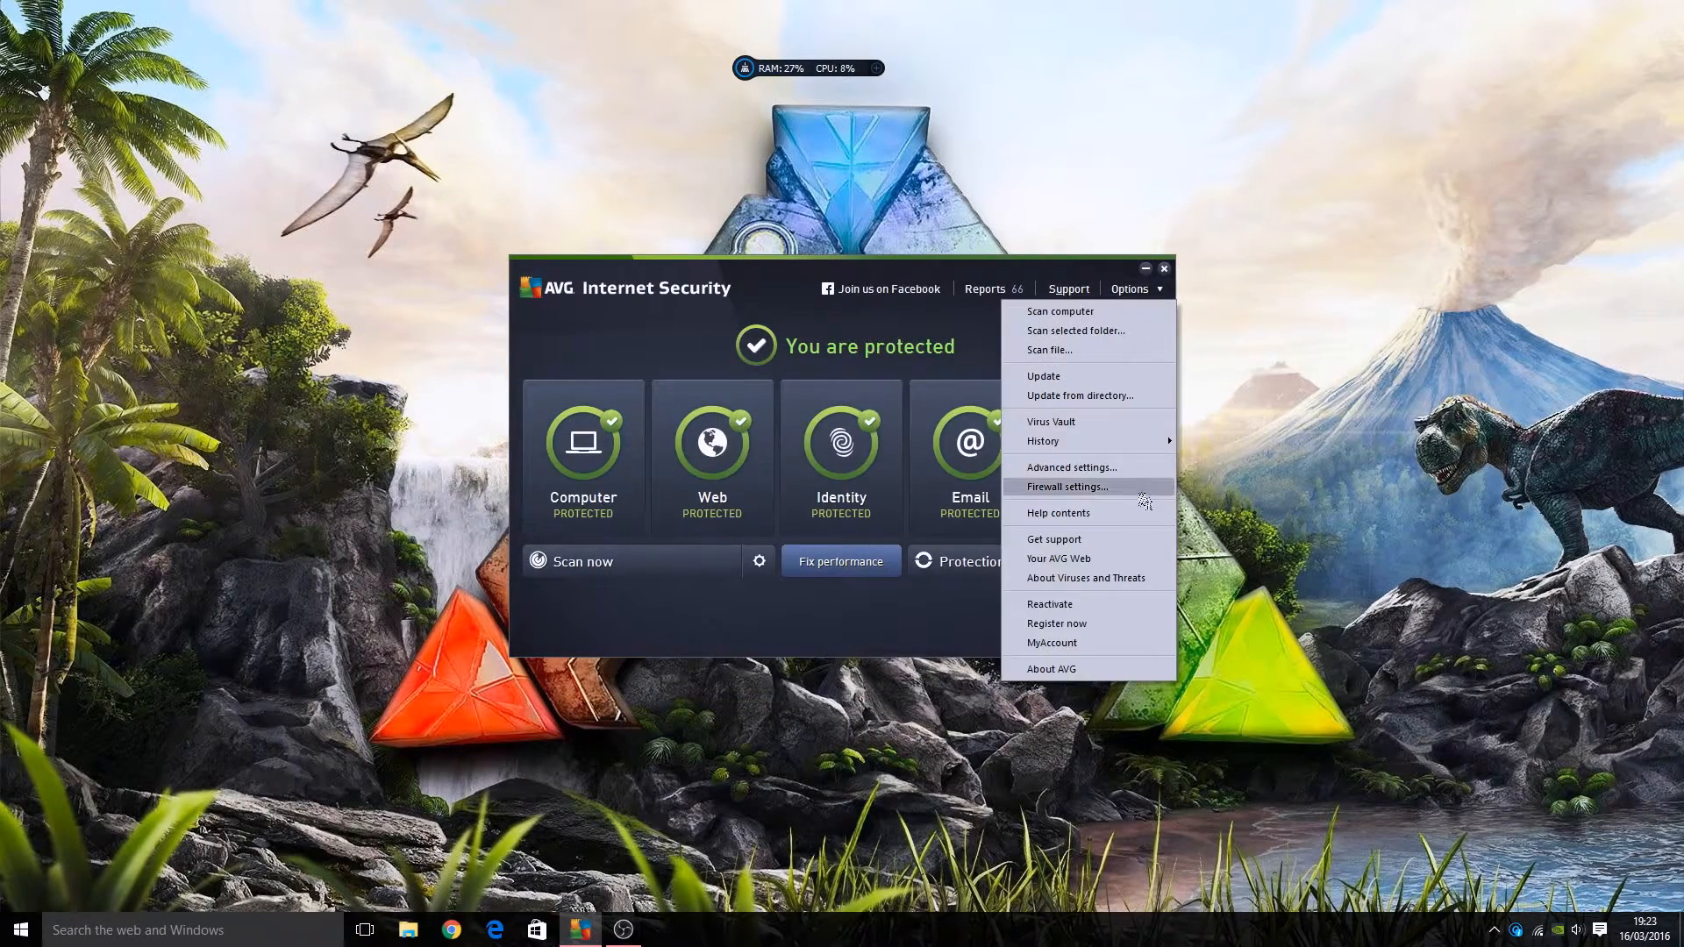
left_click(1071, 487)
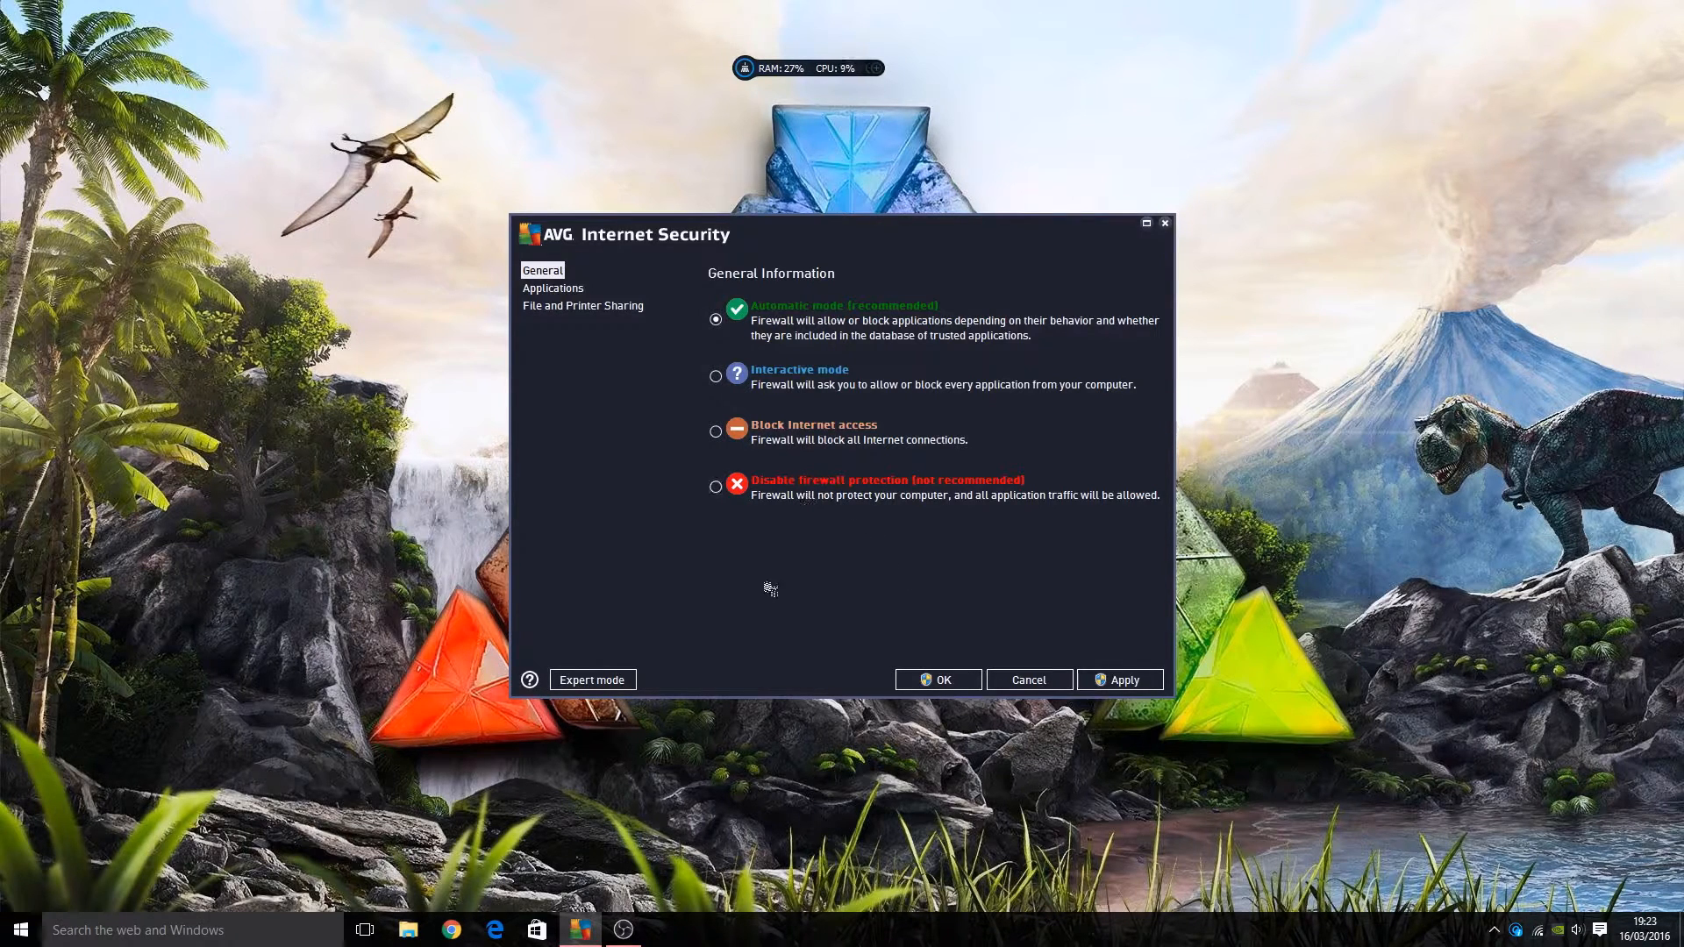
mouse_move(884, 398)
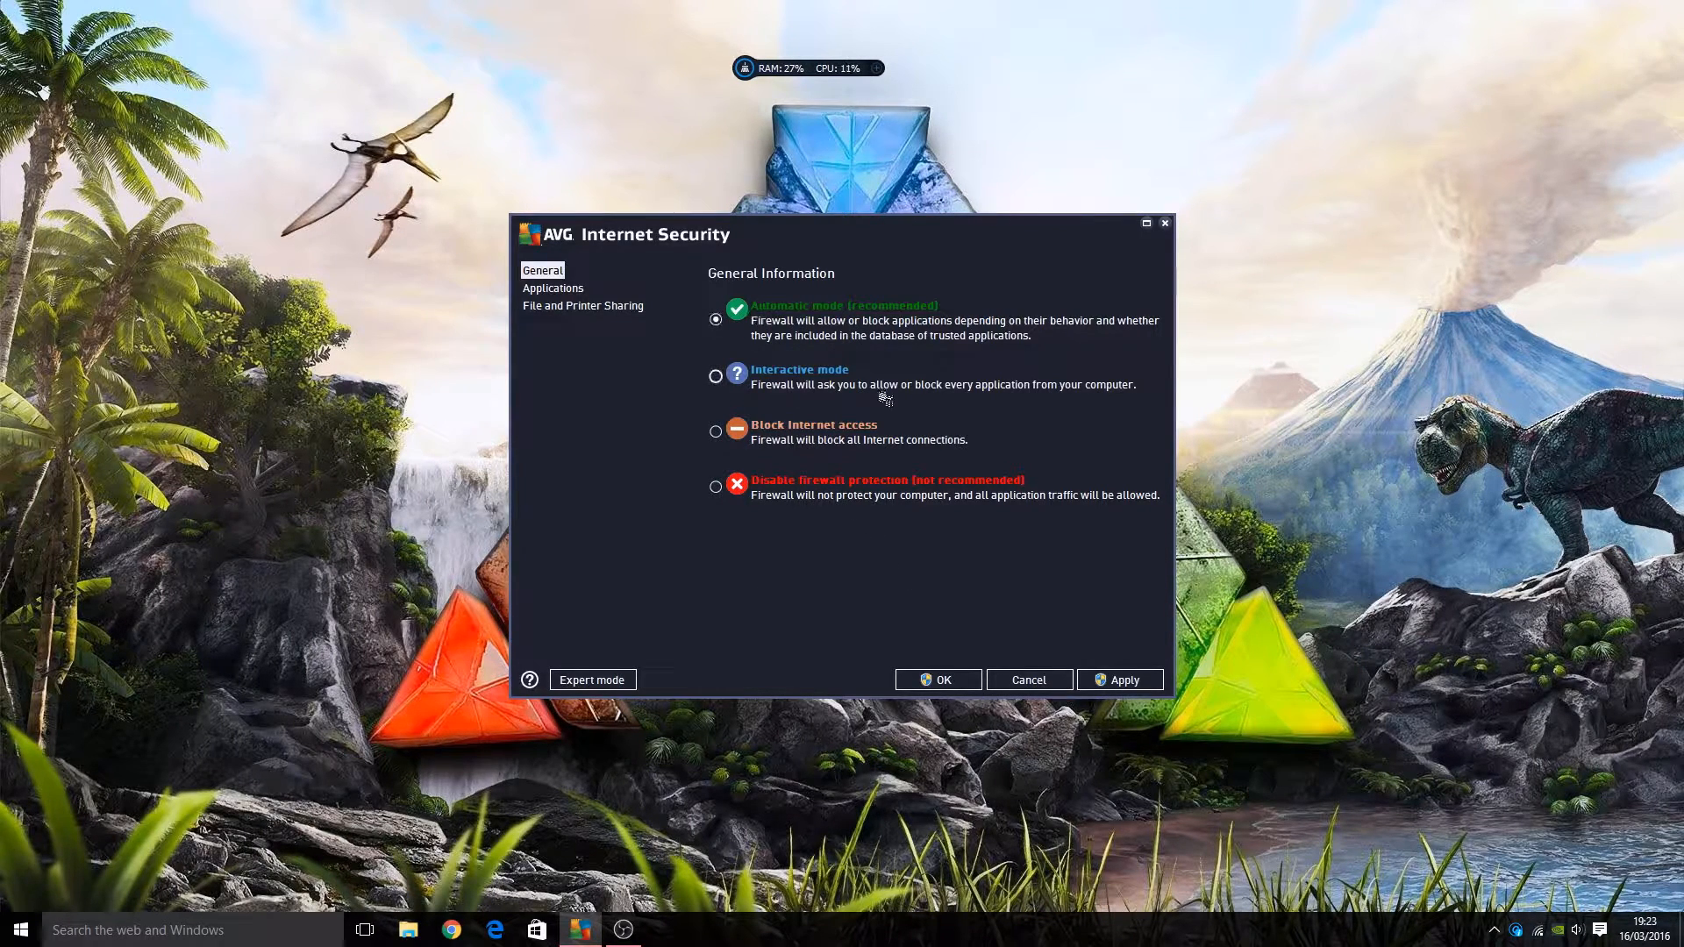
left_click(553, 287)
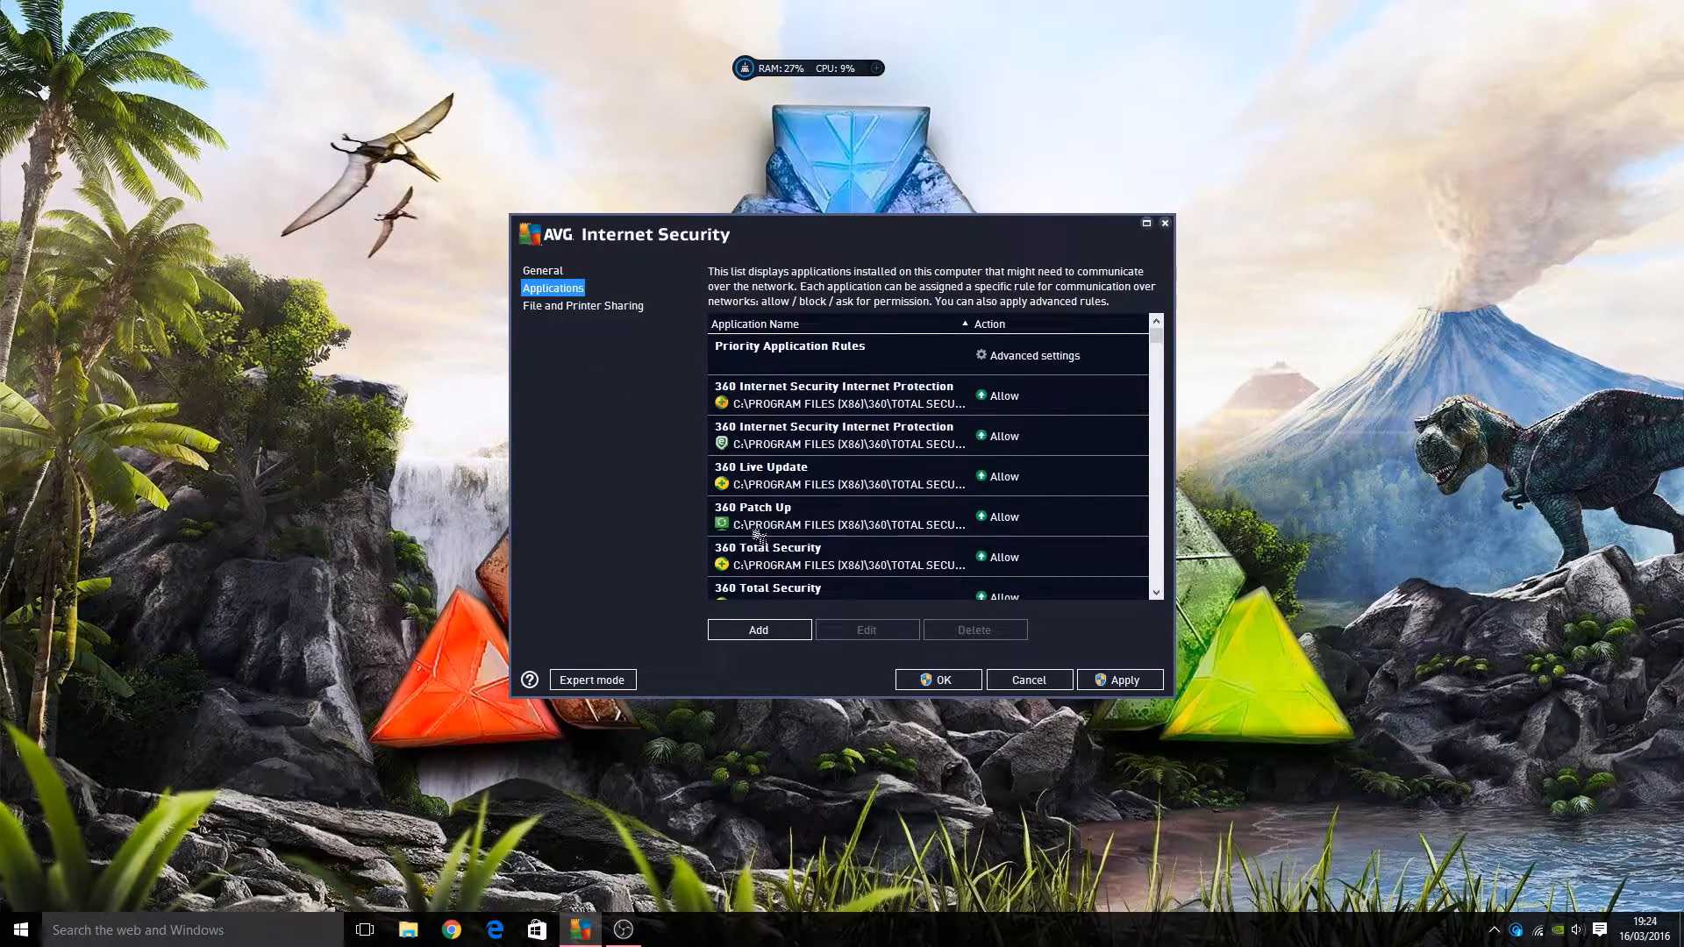
mouse_move(826, 564)
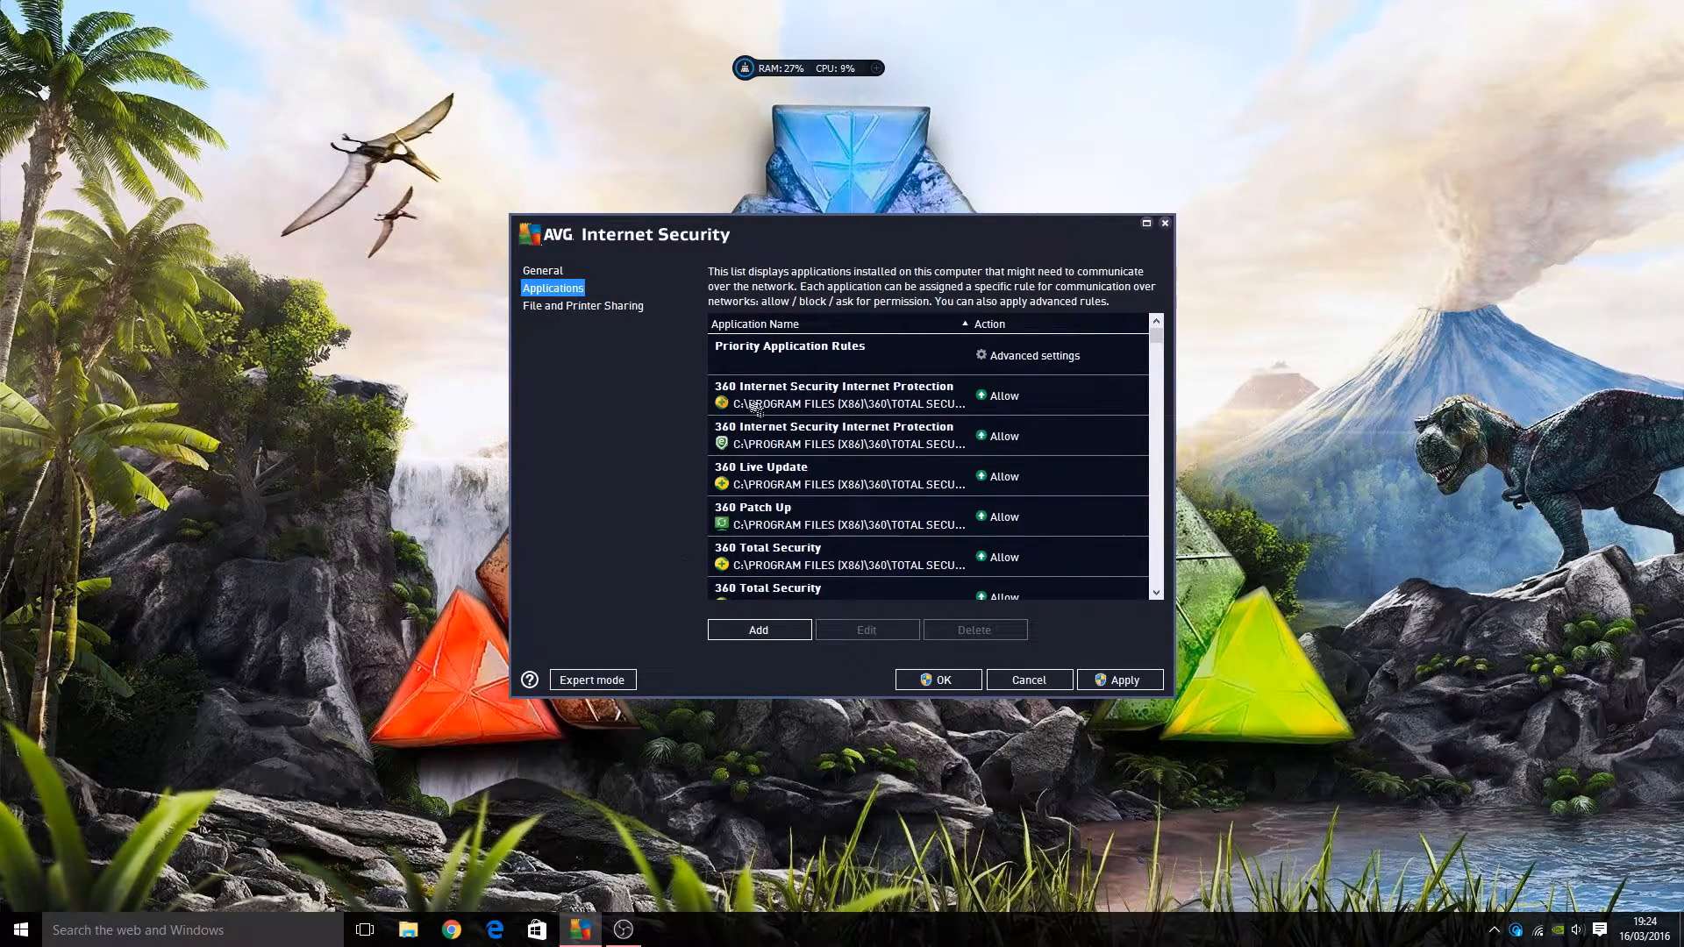
mouse_move(871, 454)
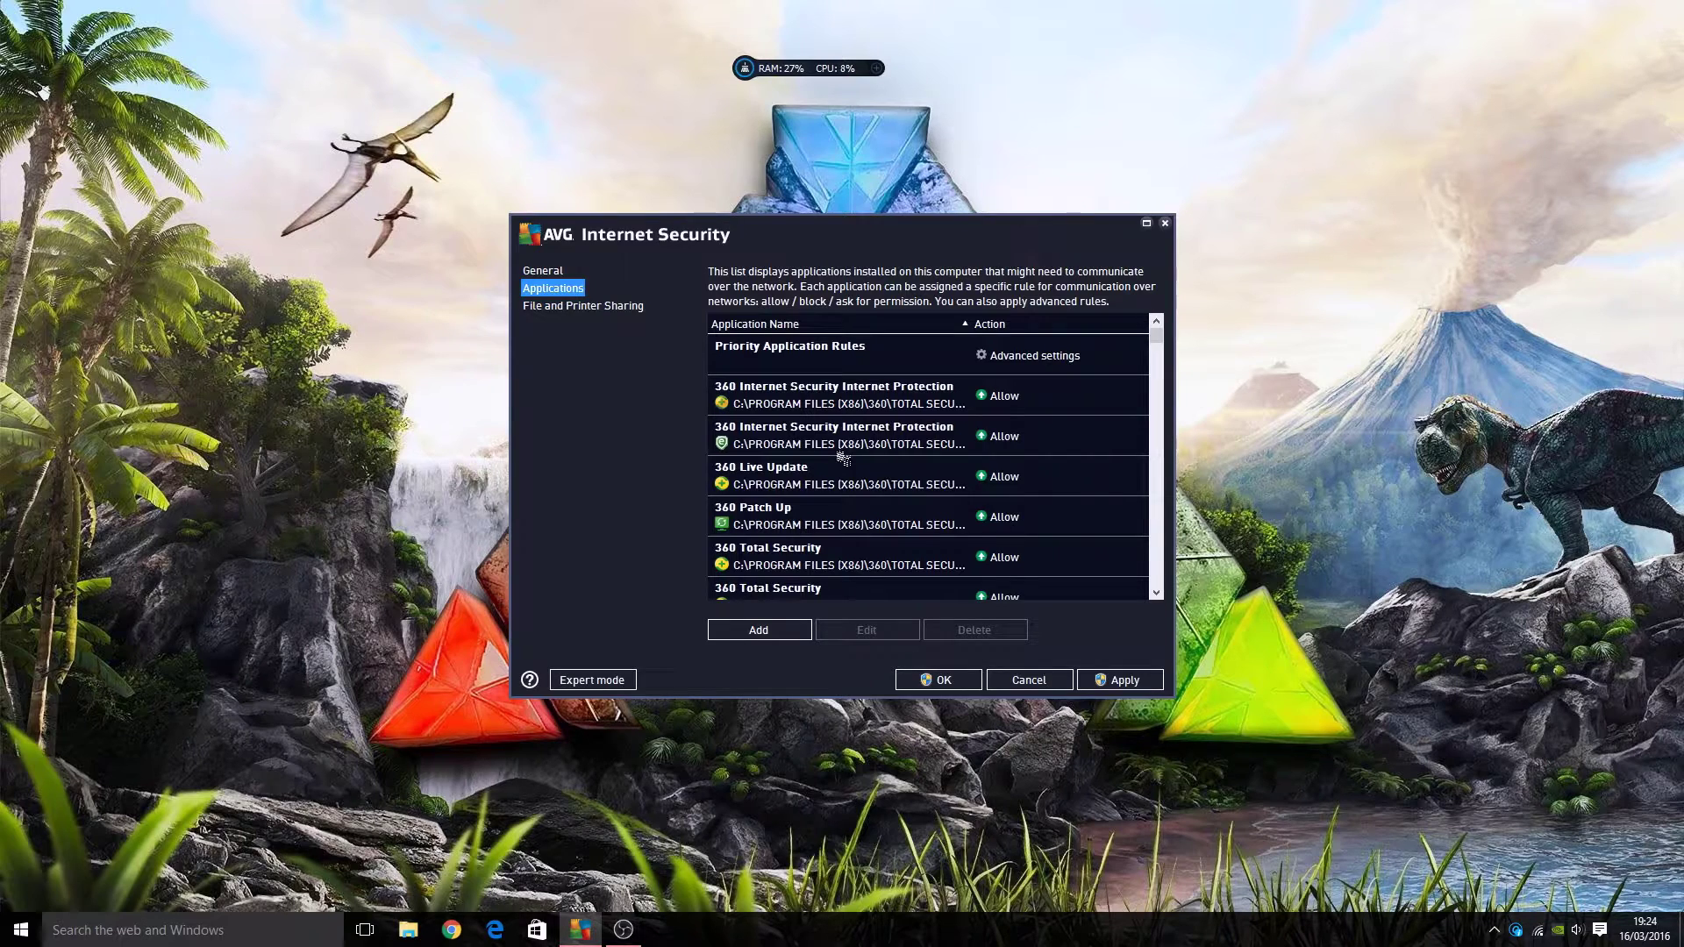
mouse_move(789, 446)
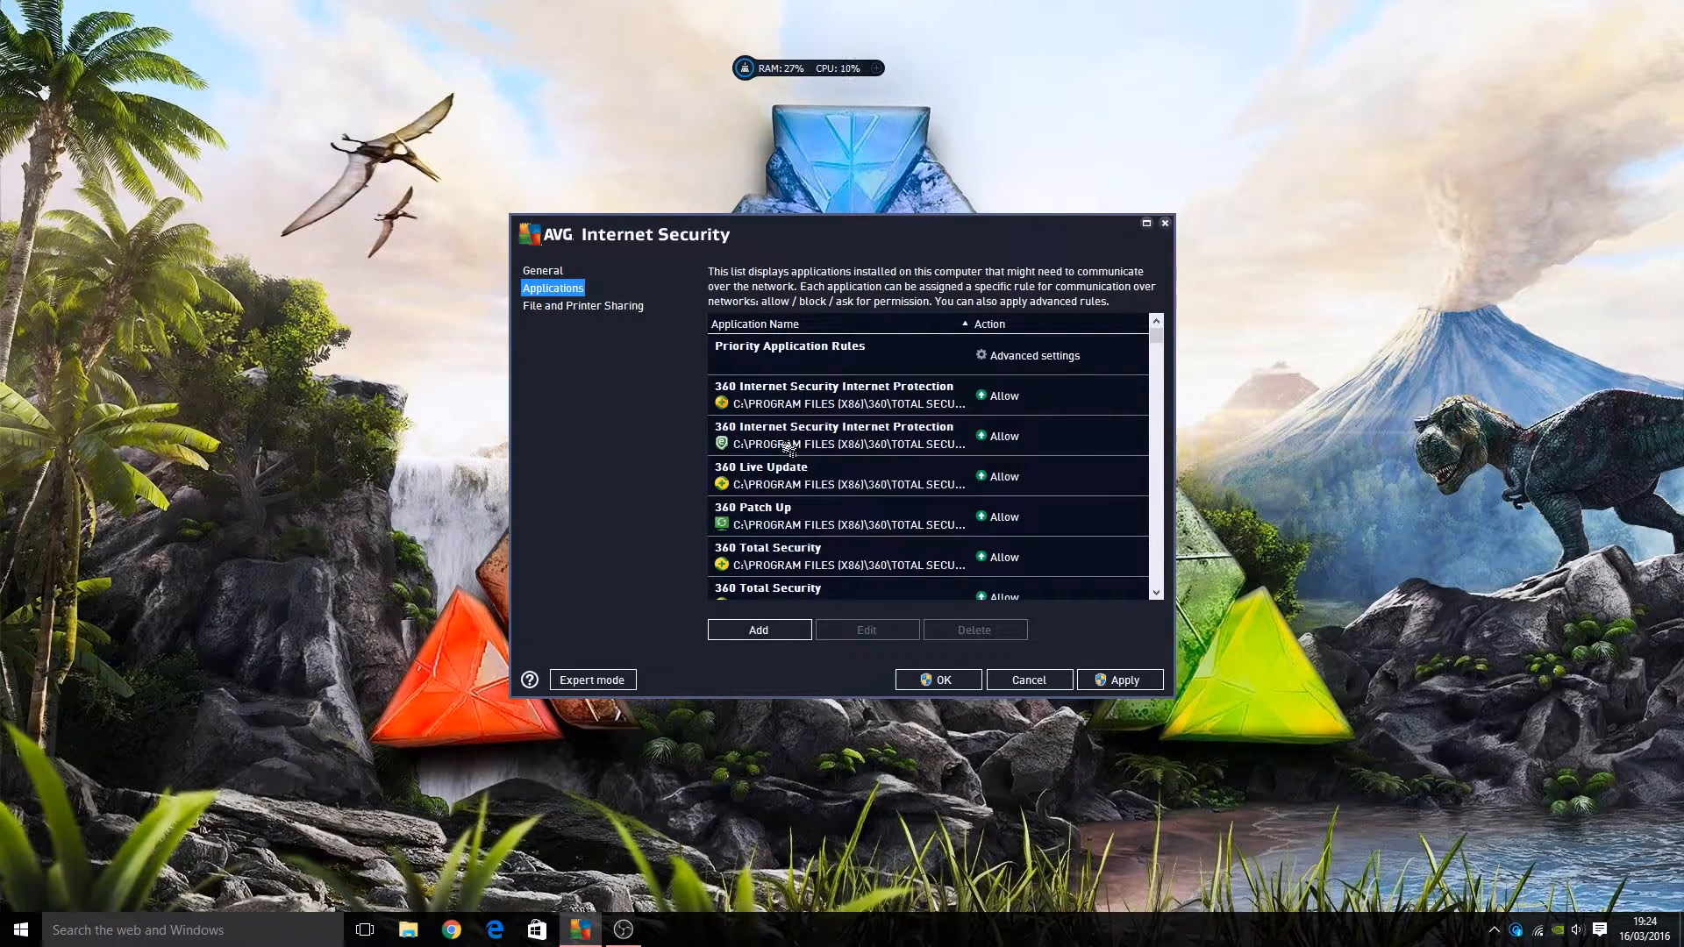
mouse_move(639, 372)
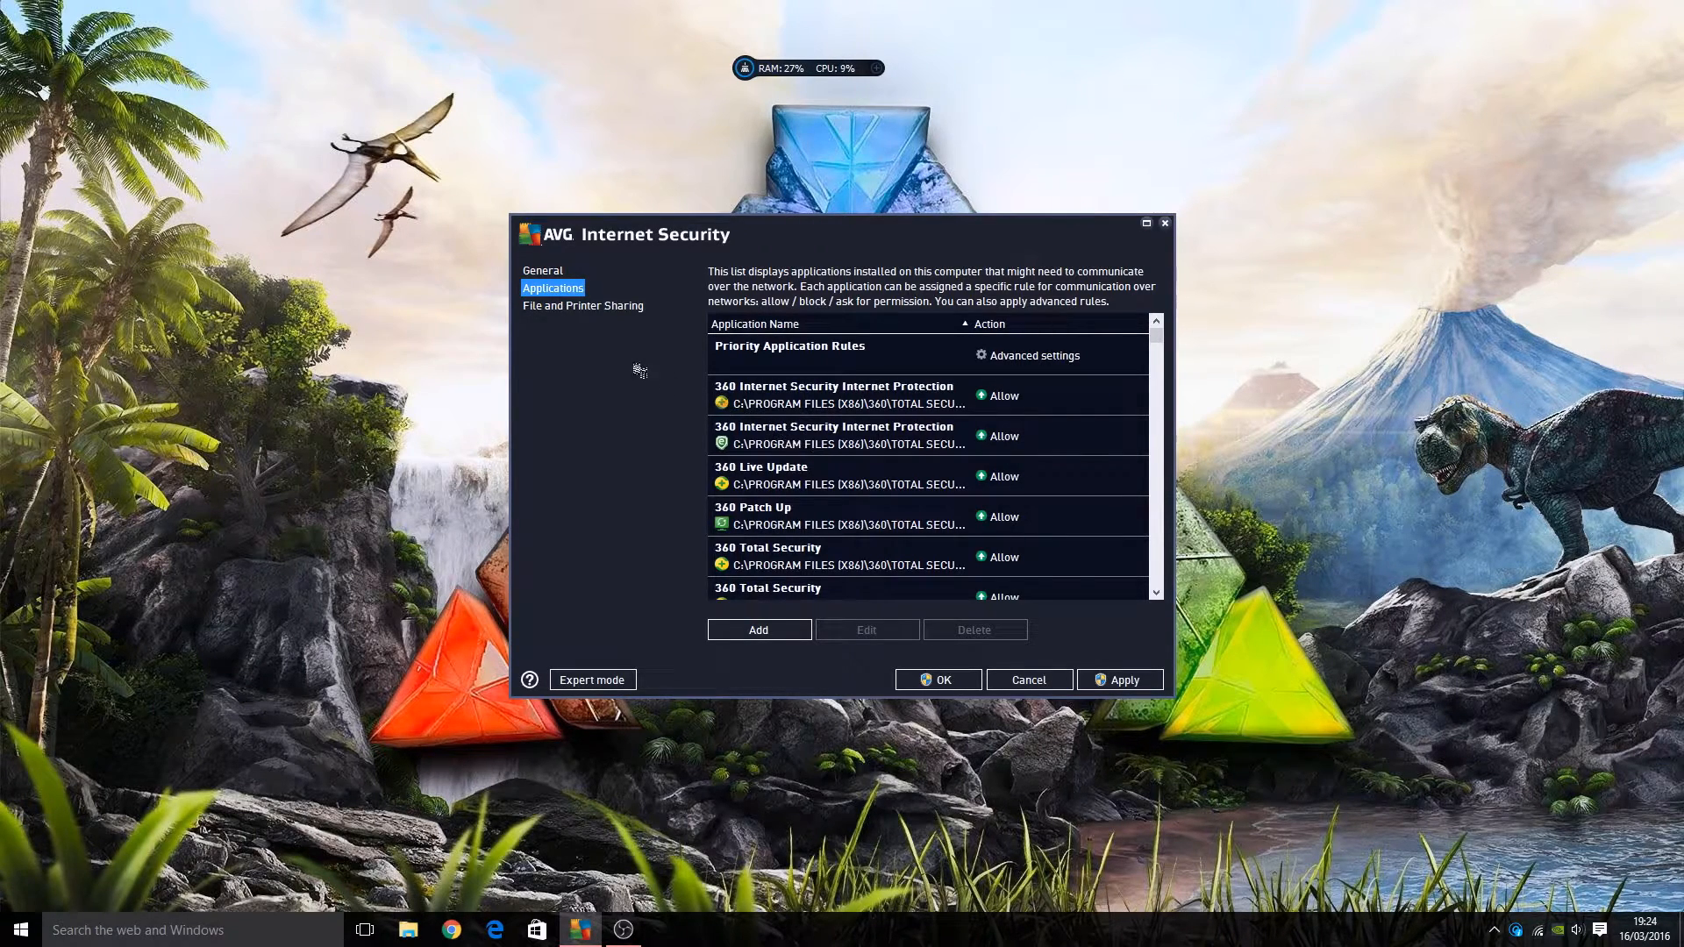
left_click(582, 305)
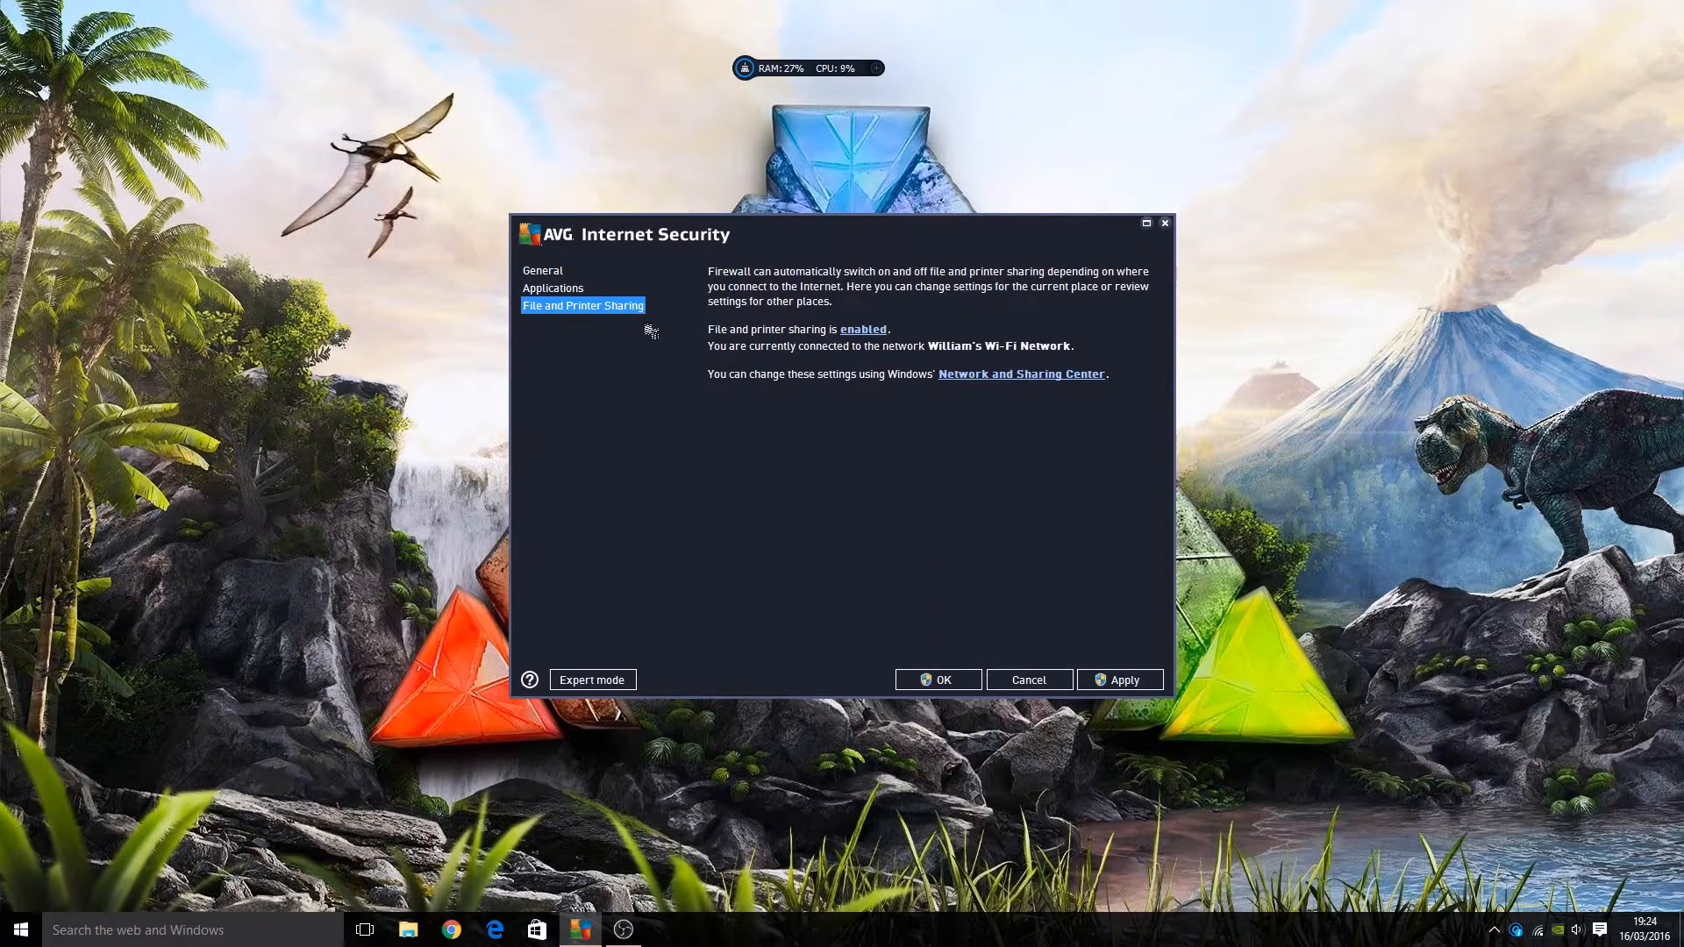
mouse_move(824, 337)
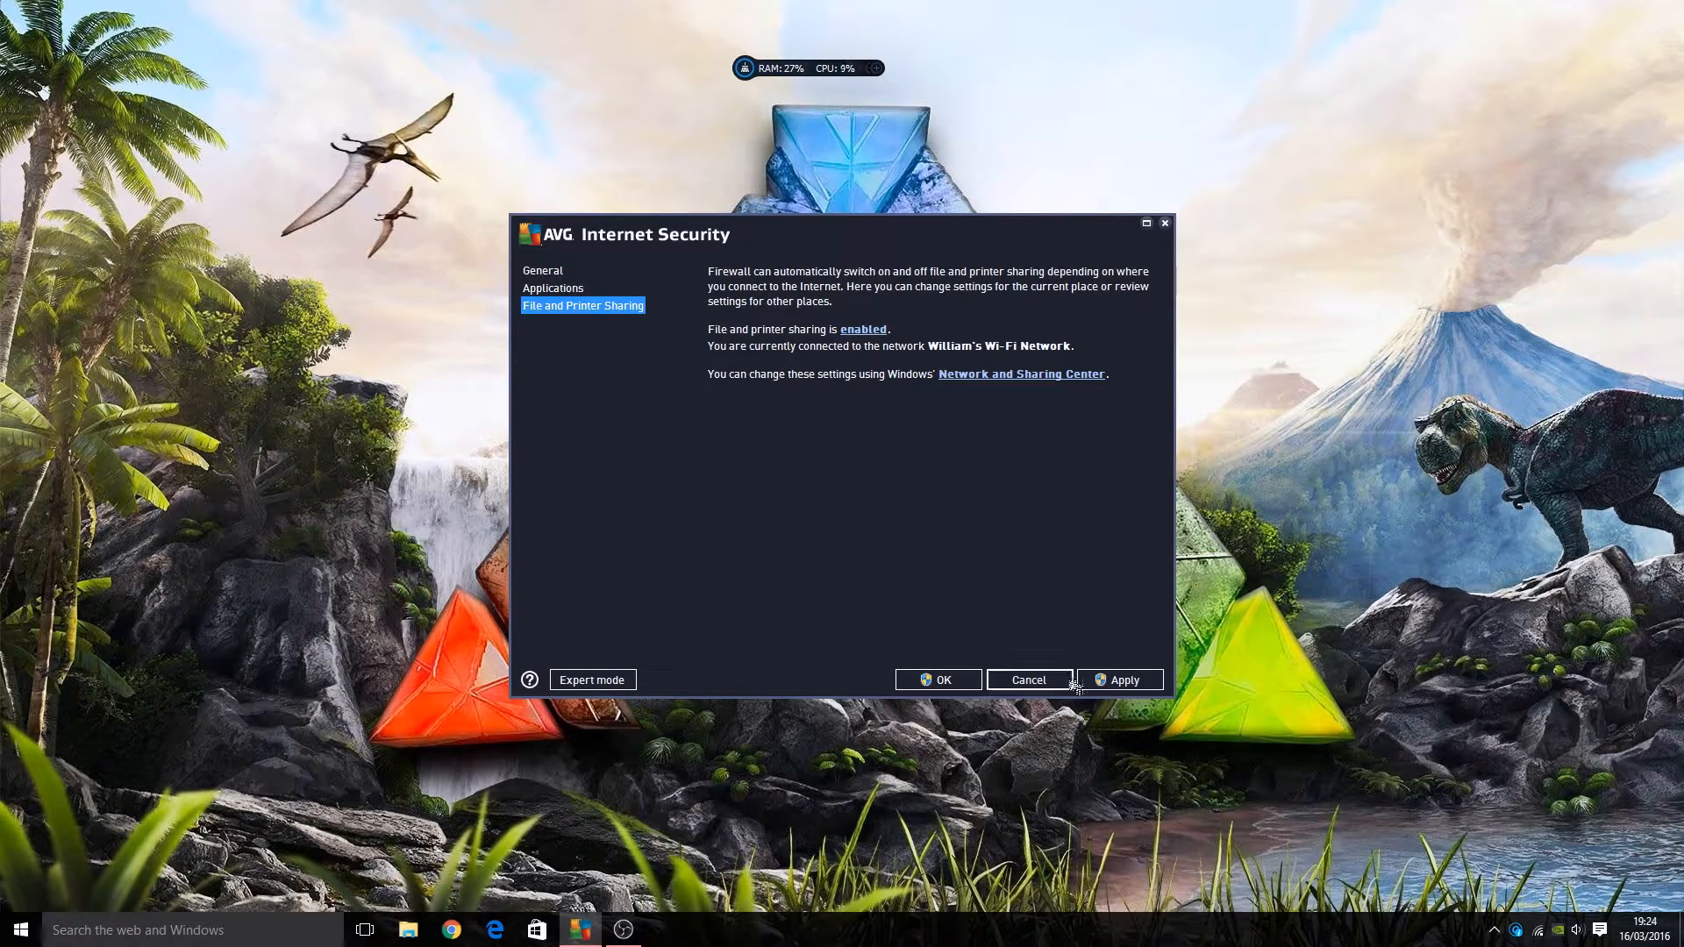
Cancel the firewall settings, then open the AVG MyAccount page from the Options menu
left_click(937, 680)
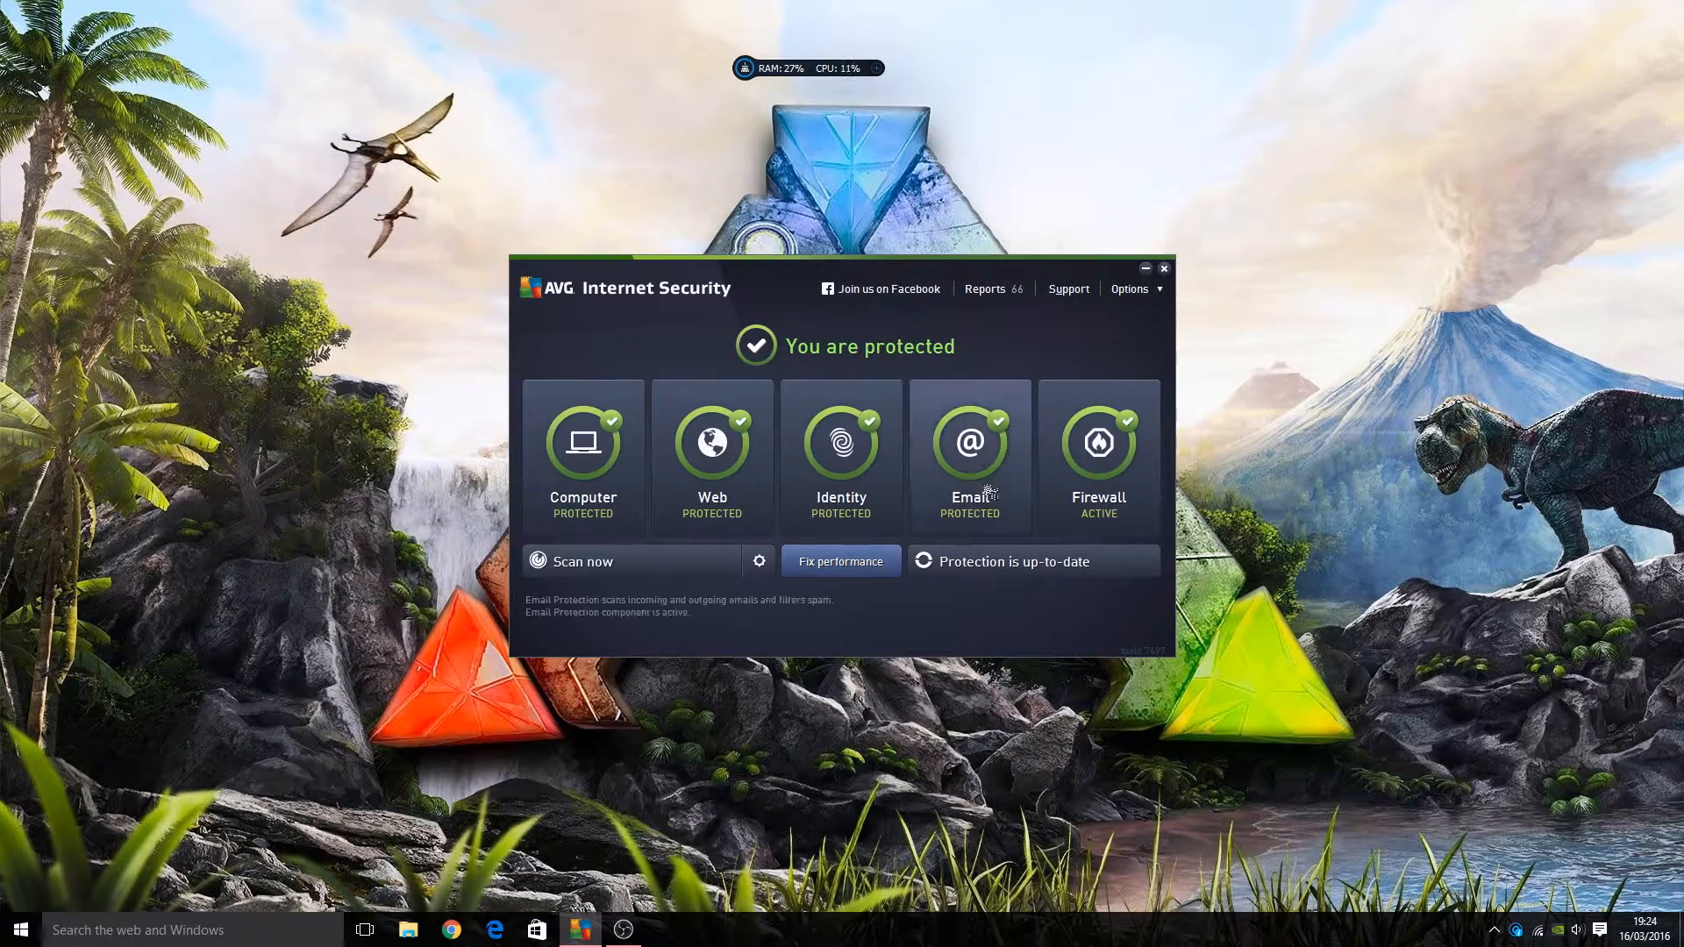
left_click(1130, 288)
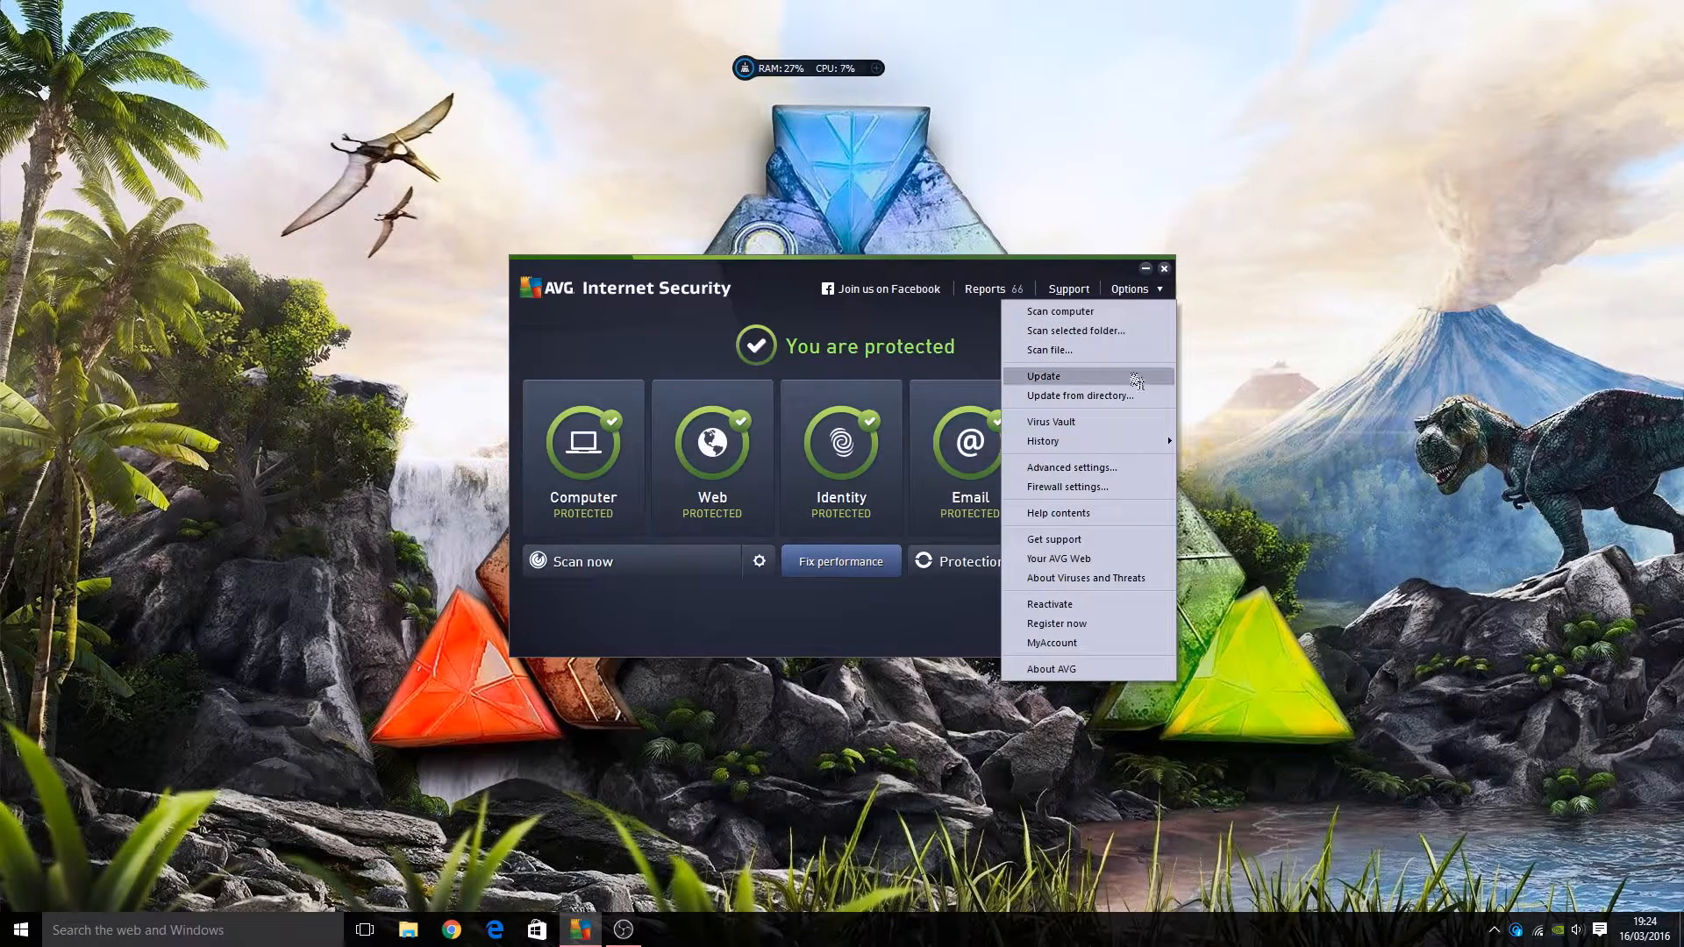
mouse_move(1052, 642)
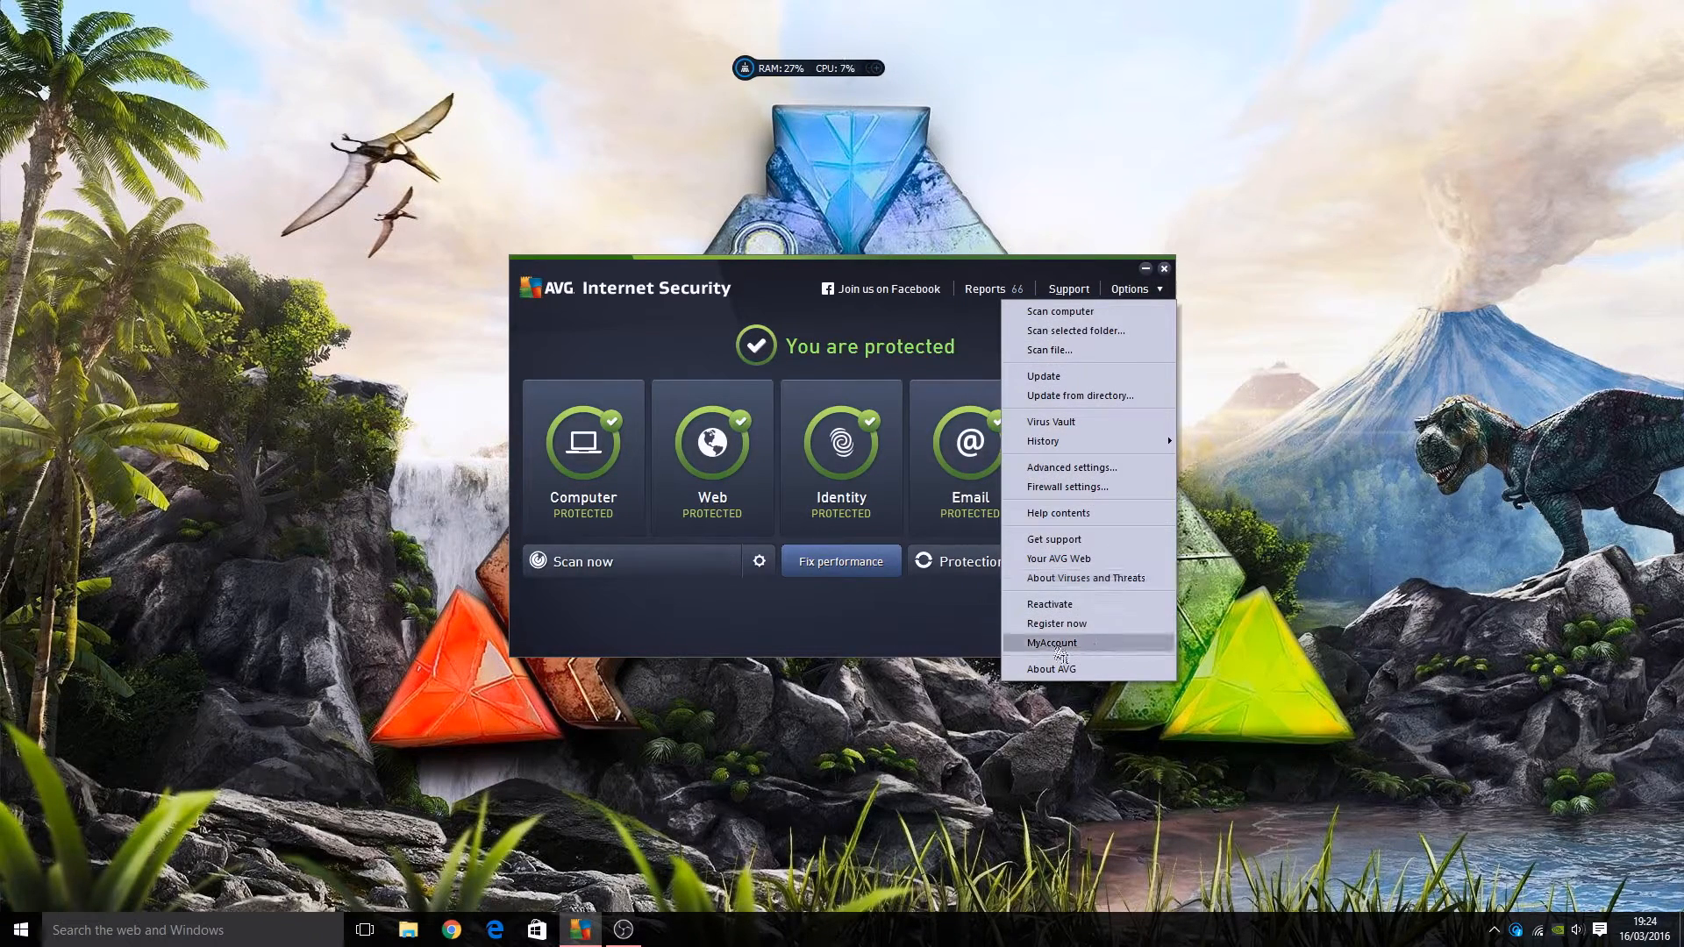
left_click(1059, 559)
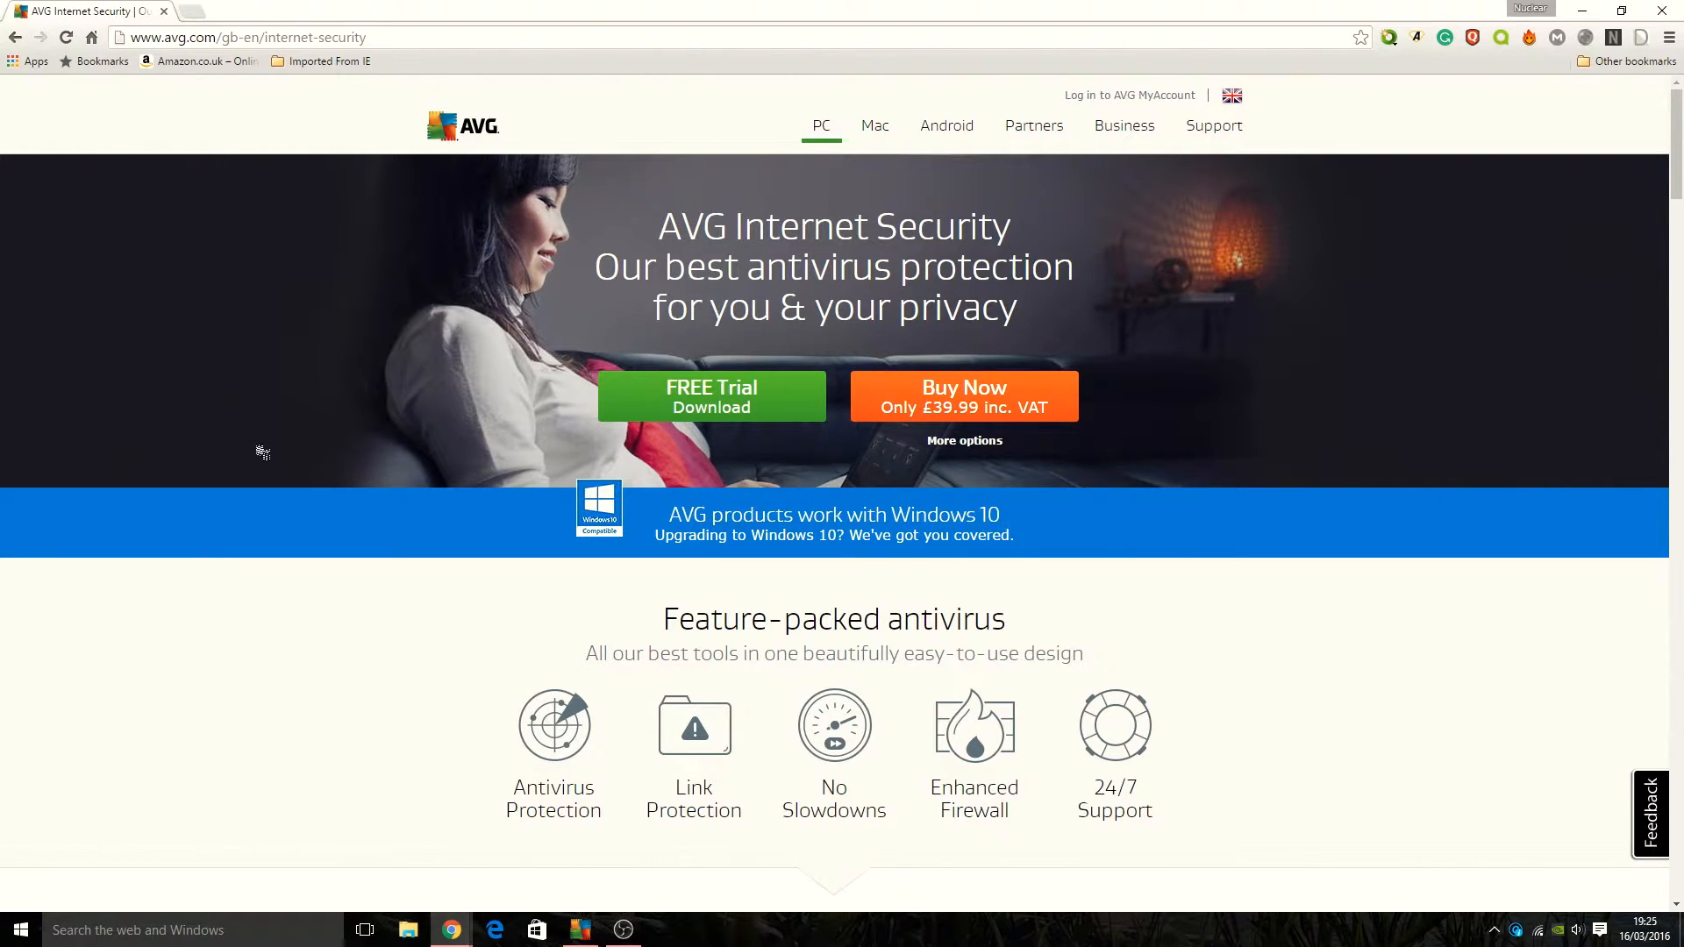
mouse_move(645, 484)
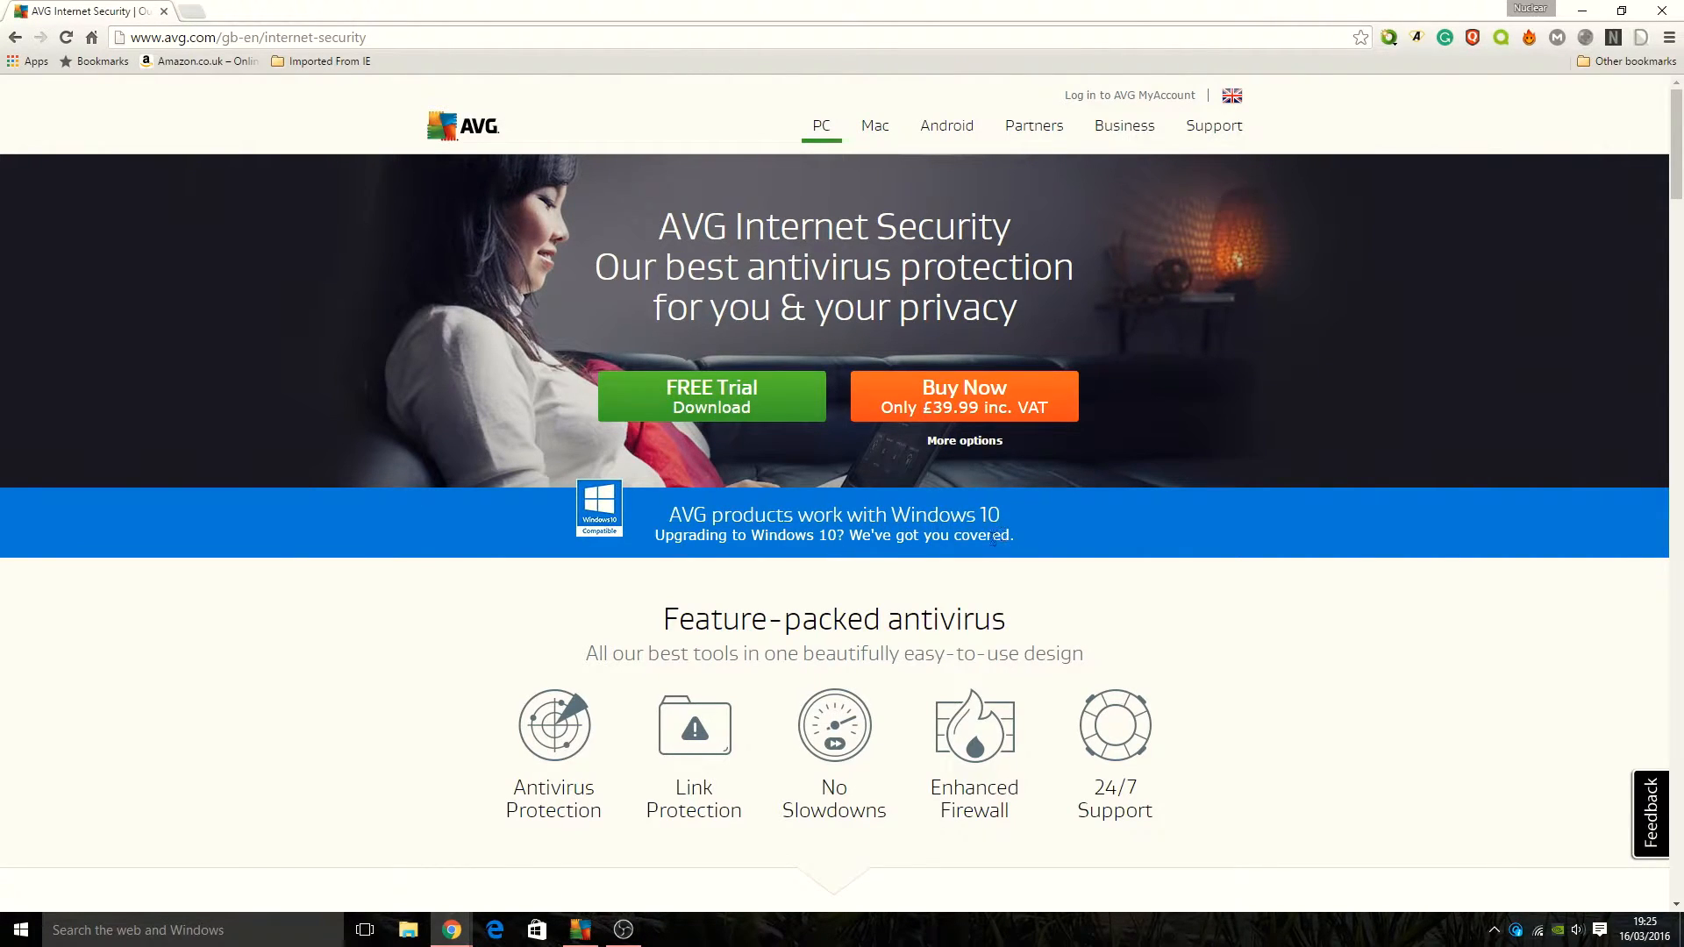
mouse_move(555, 742)
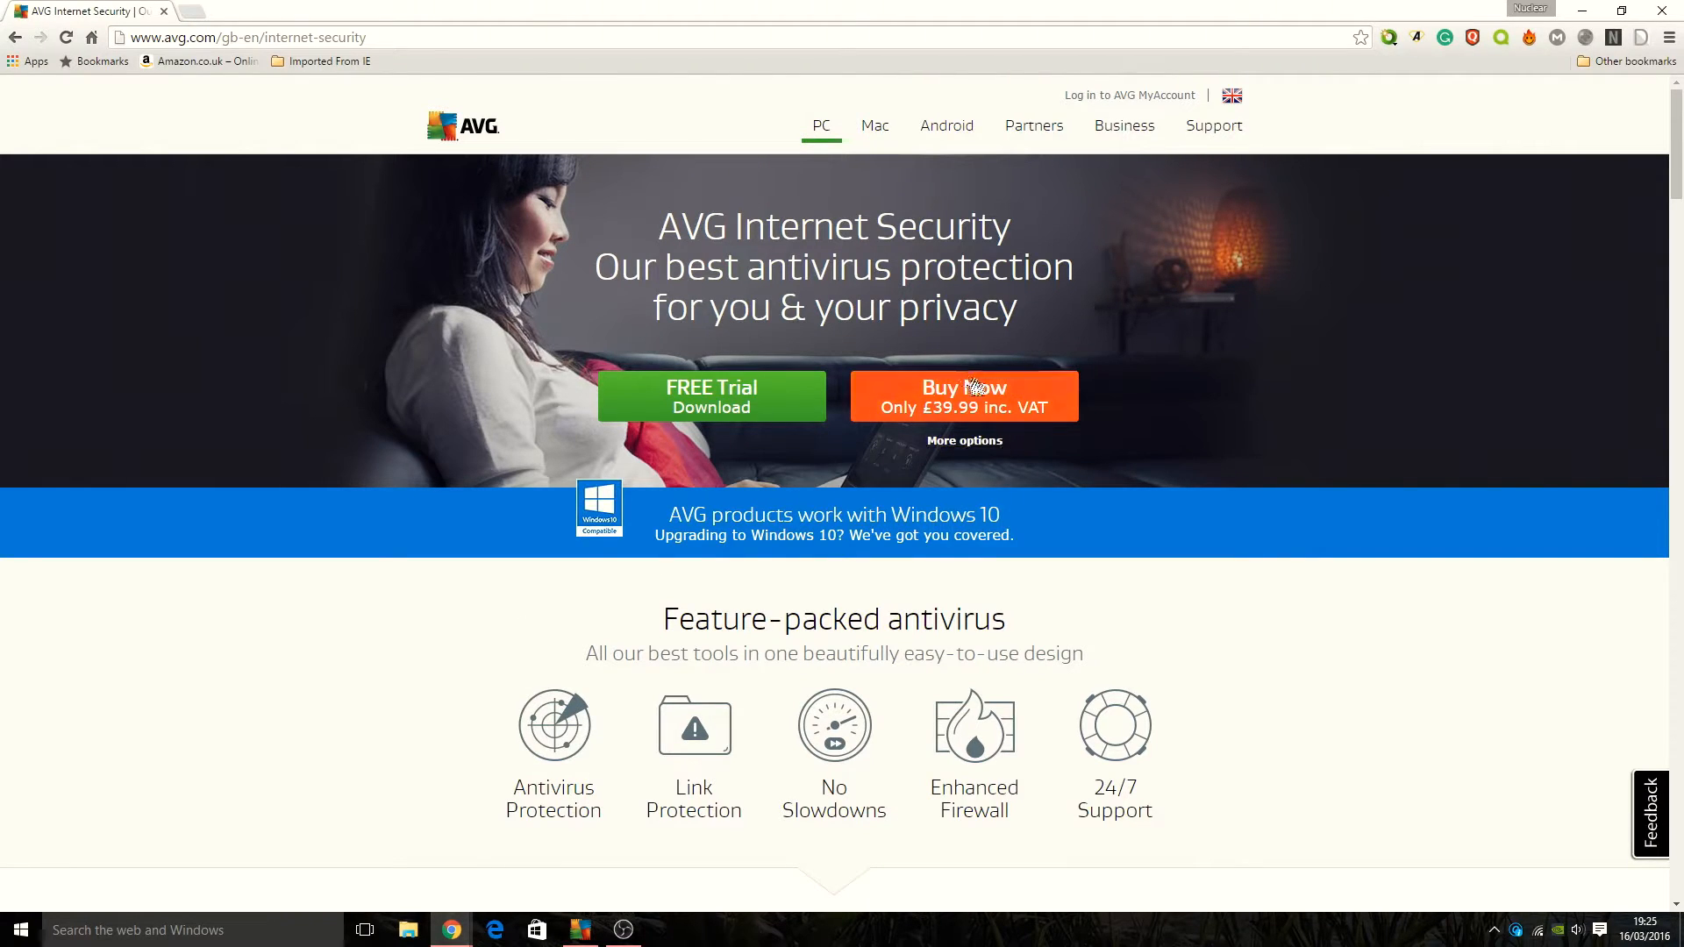
mouse_move(1052, 419)
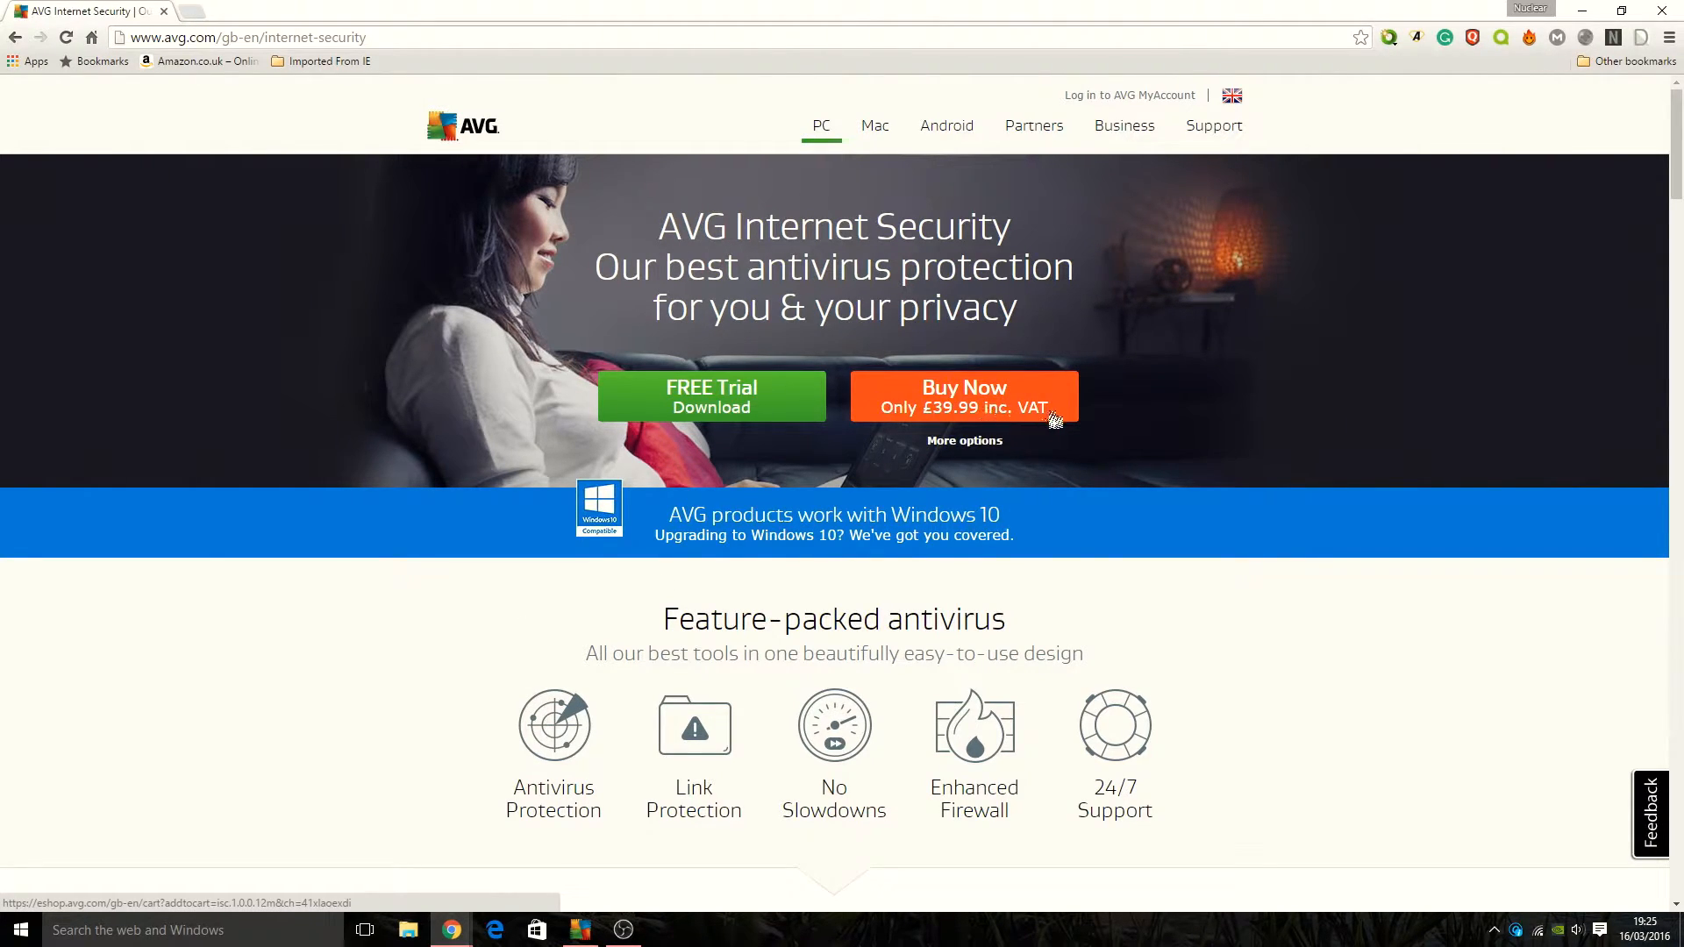
mouse_move(962, 410)
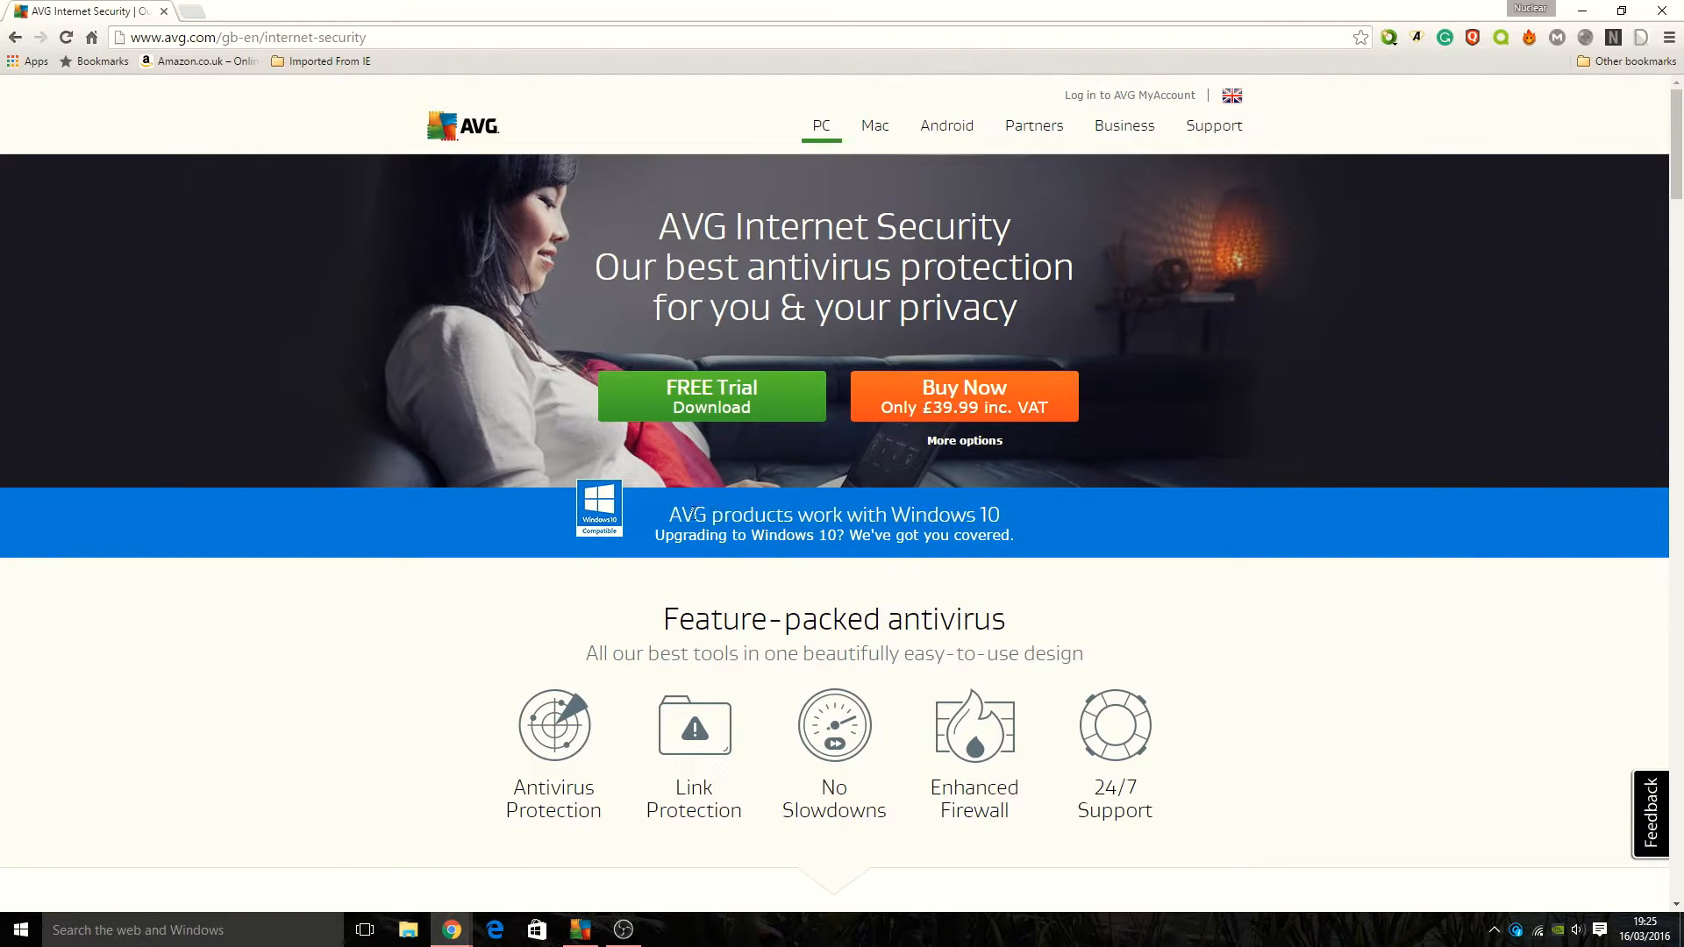
Scroll down to the 'Choose the best for you' comparison table with £29.99 and £39.99 prices
scroll("down", 3)
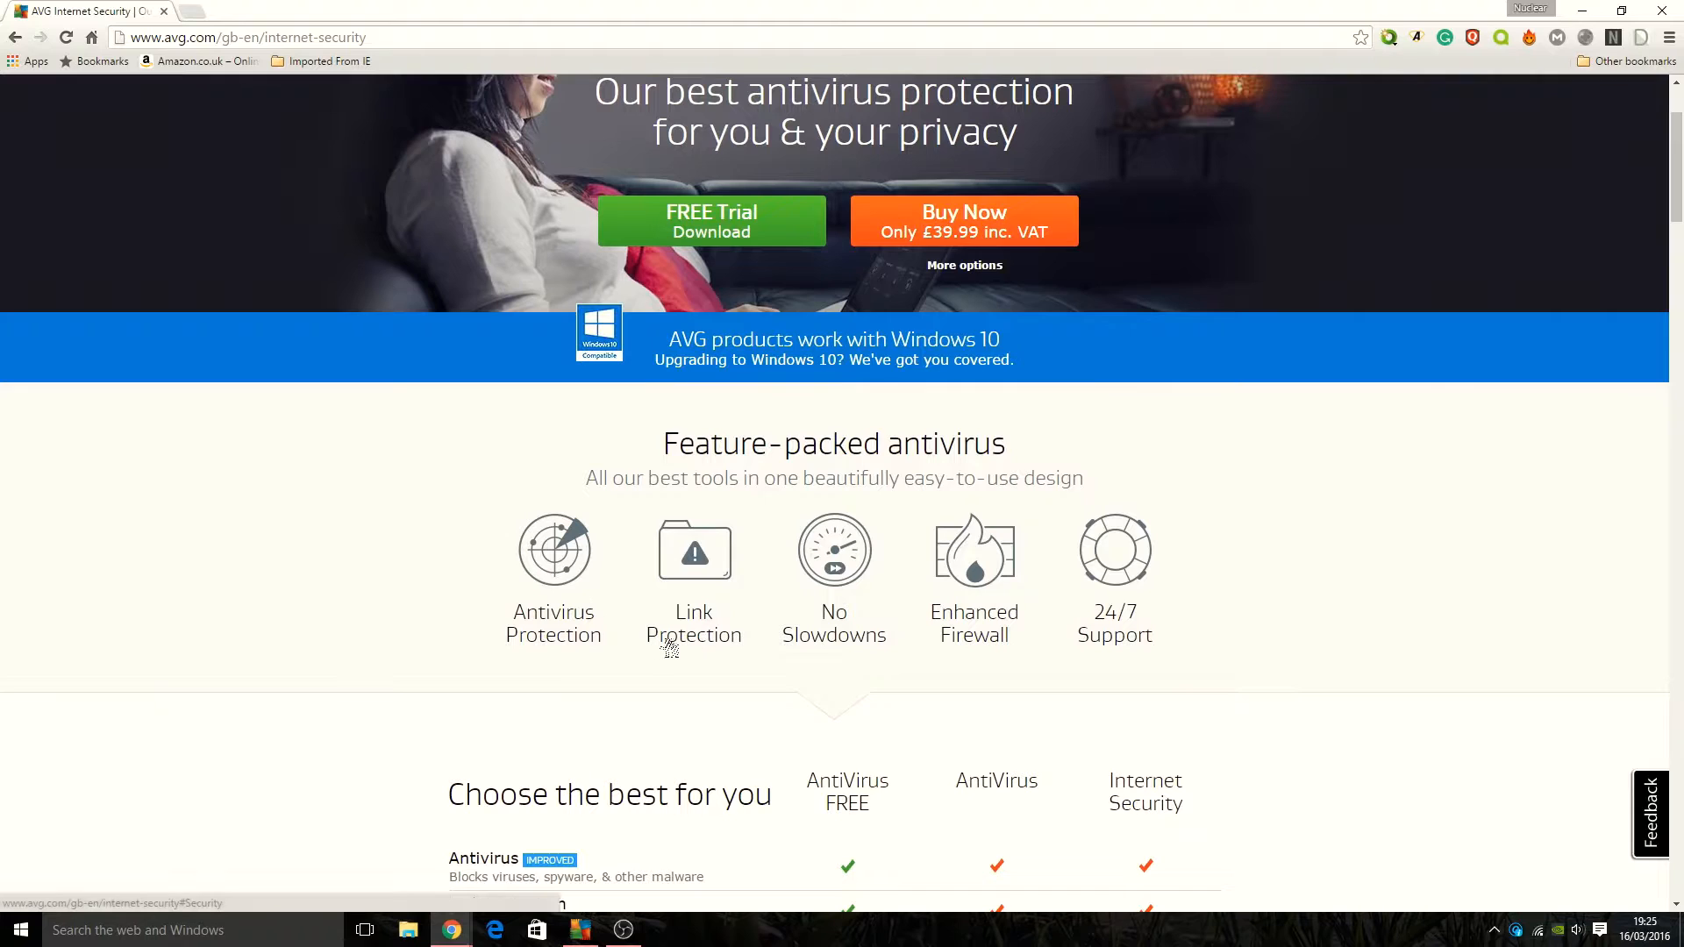
mouse_move(956, 642)
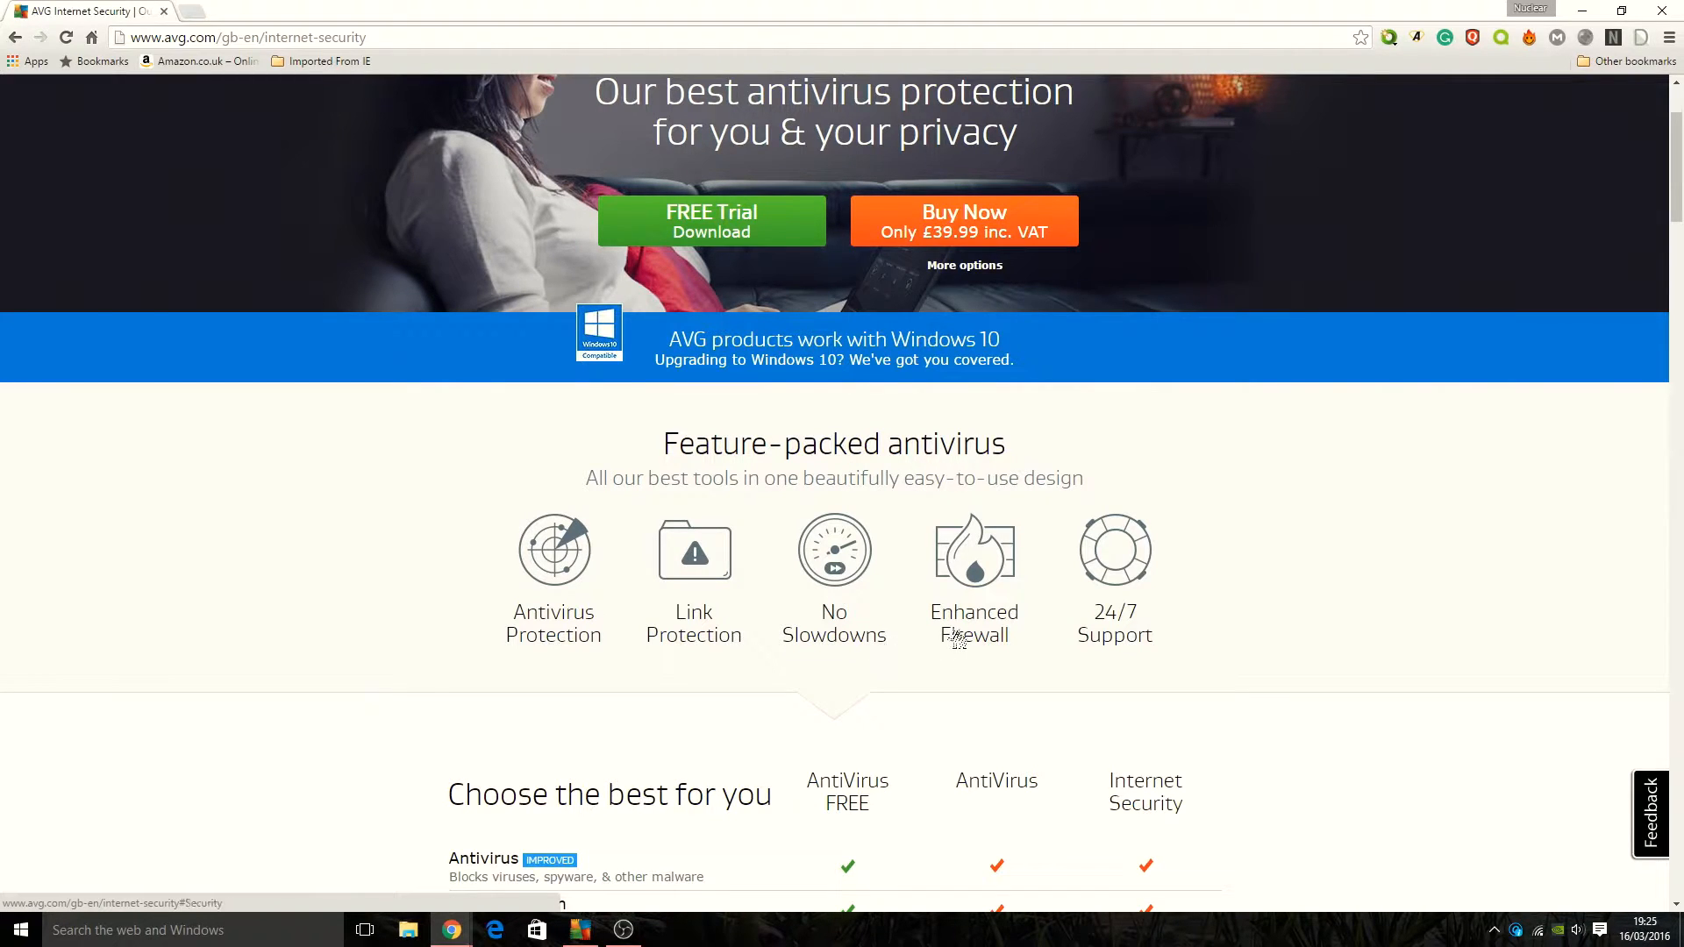
scroll("down", 3)
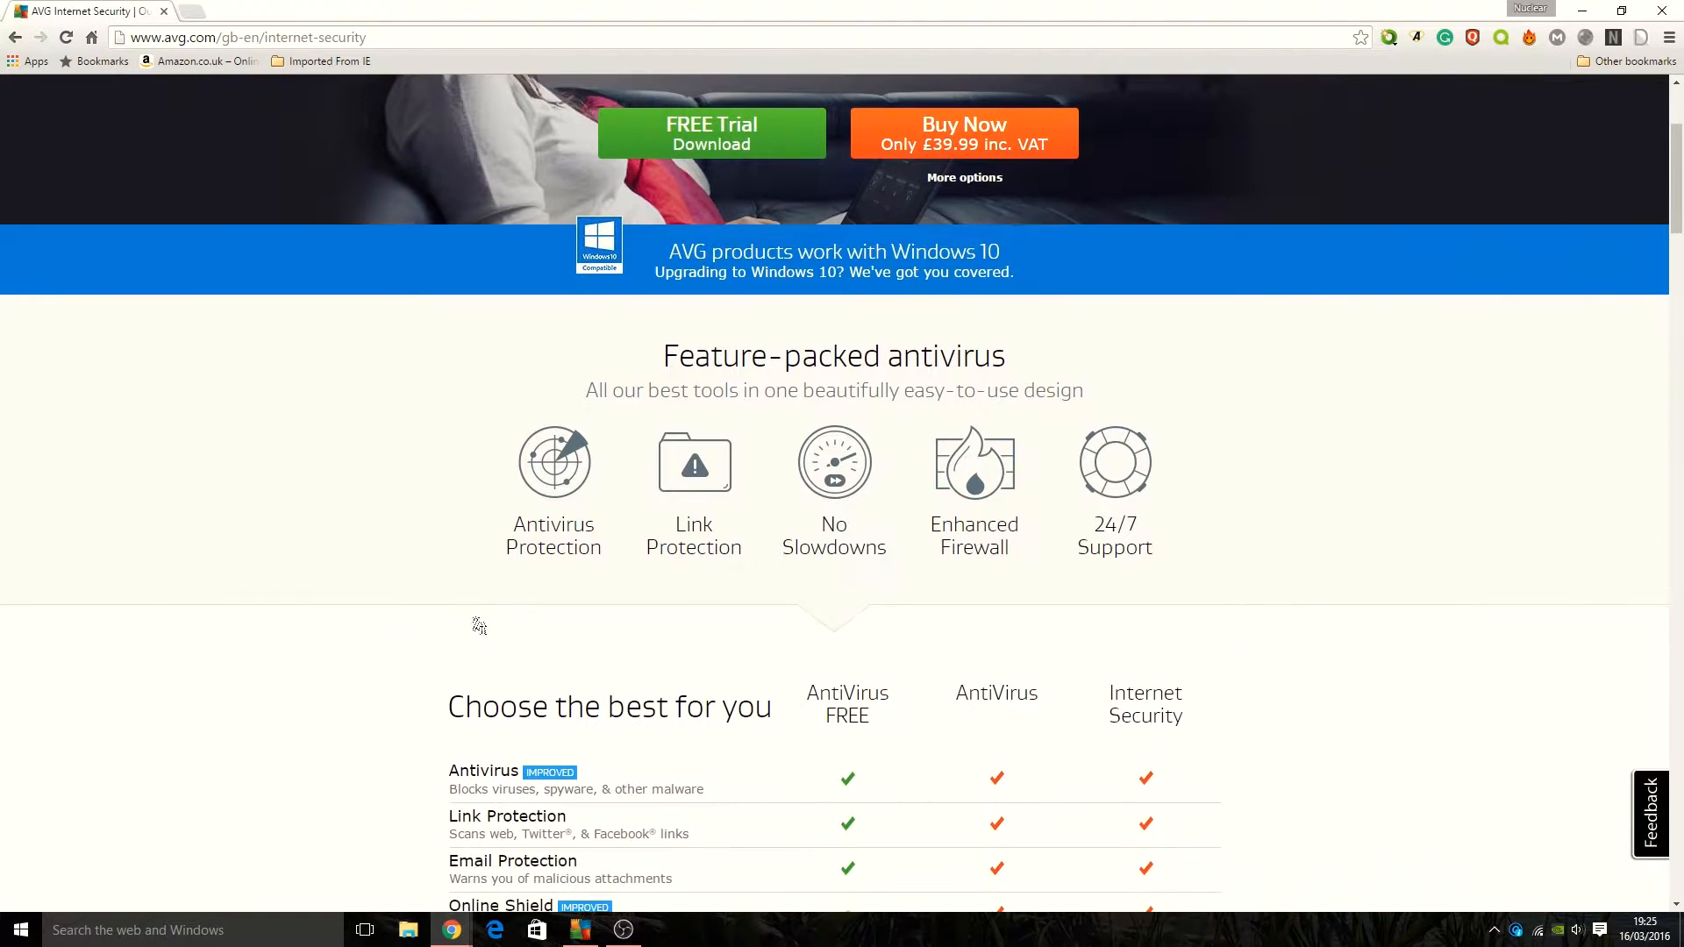
scroll("down", 3)
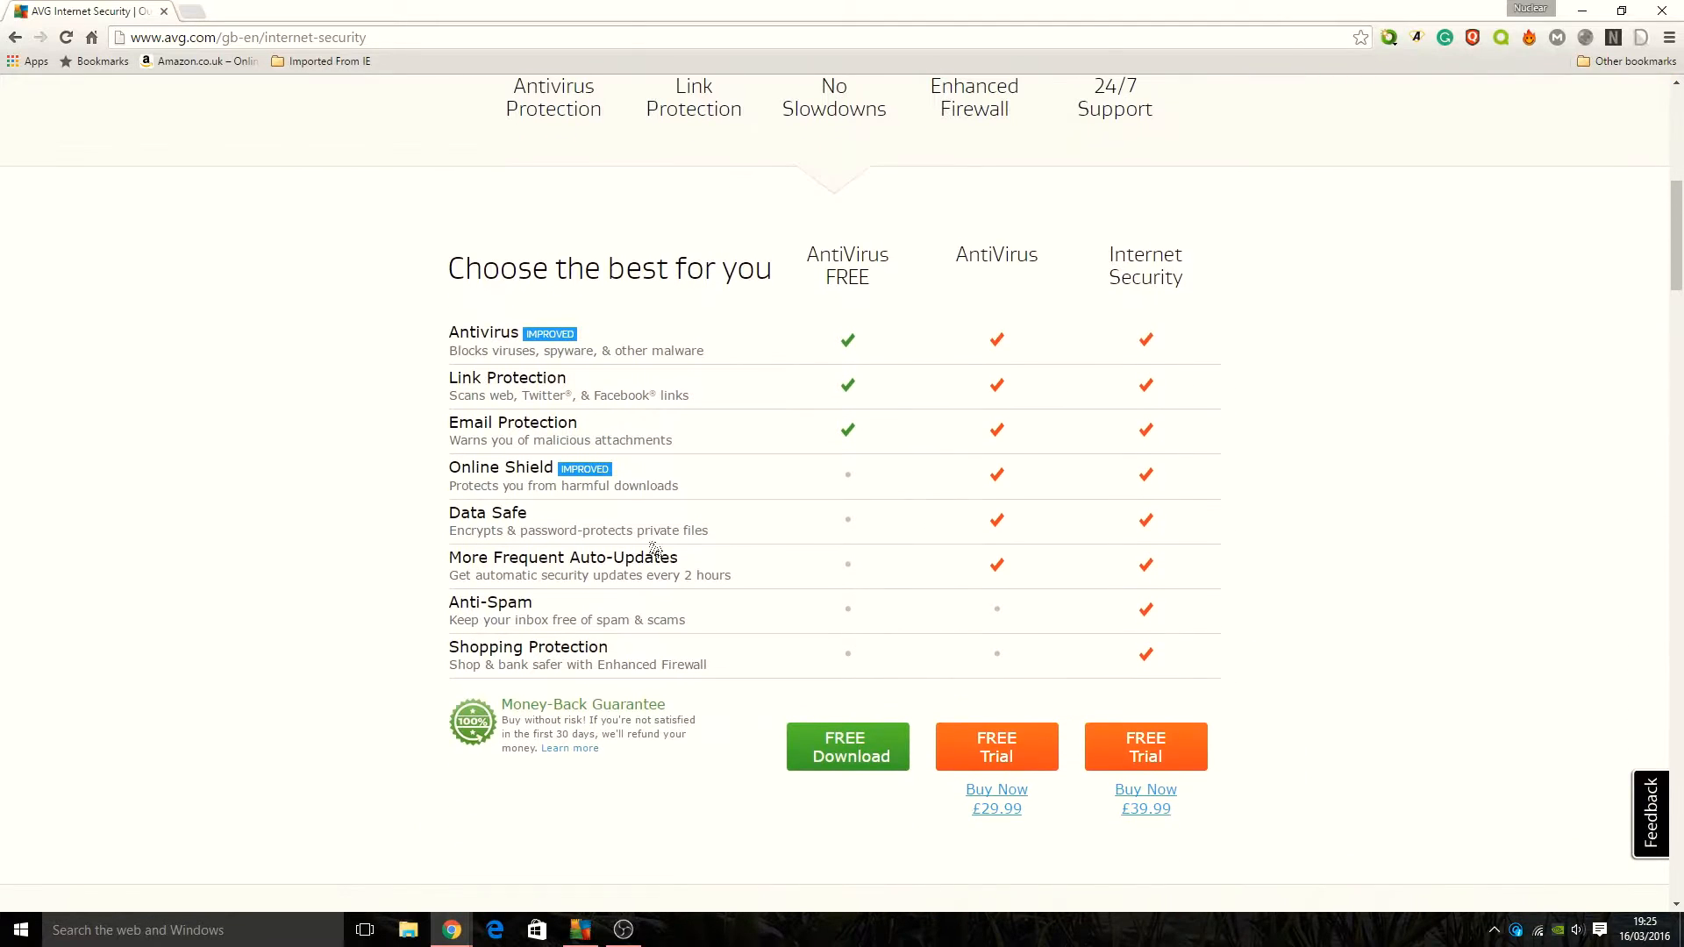
mouse_move(934, 249)
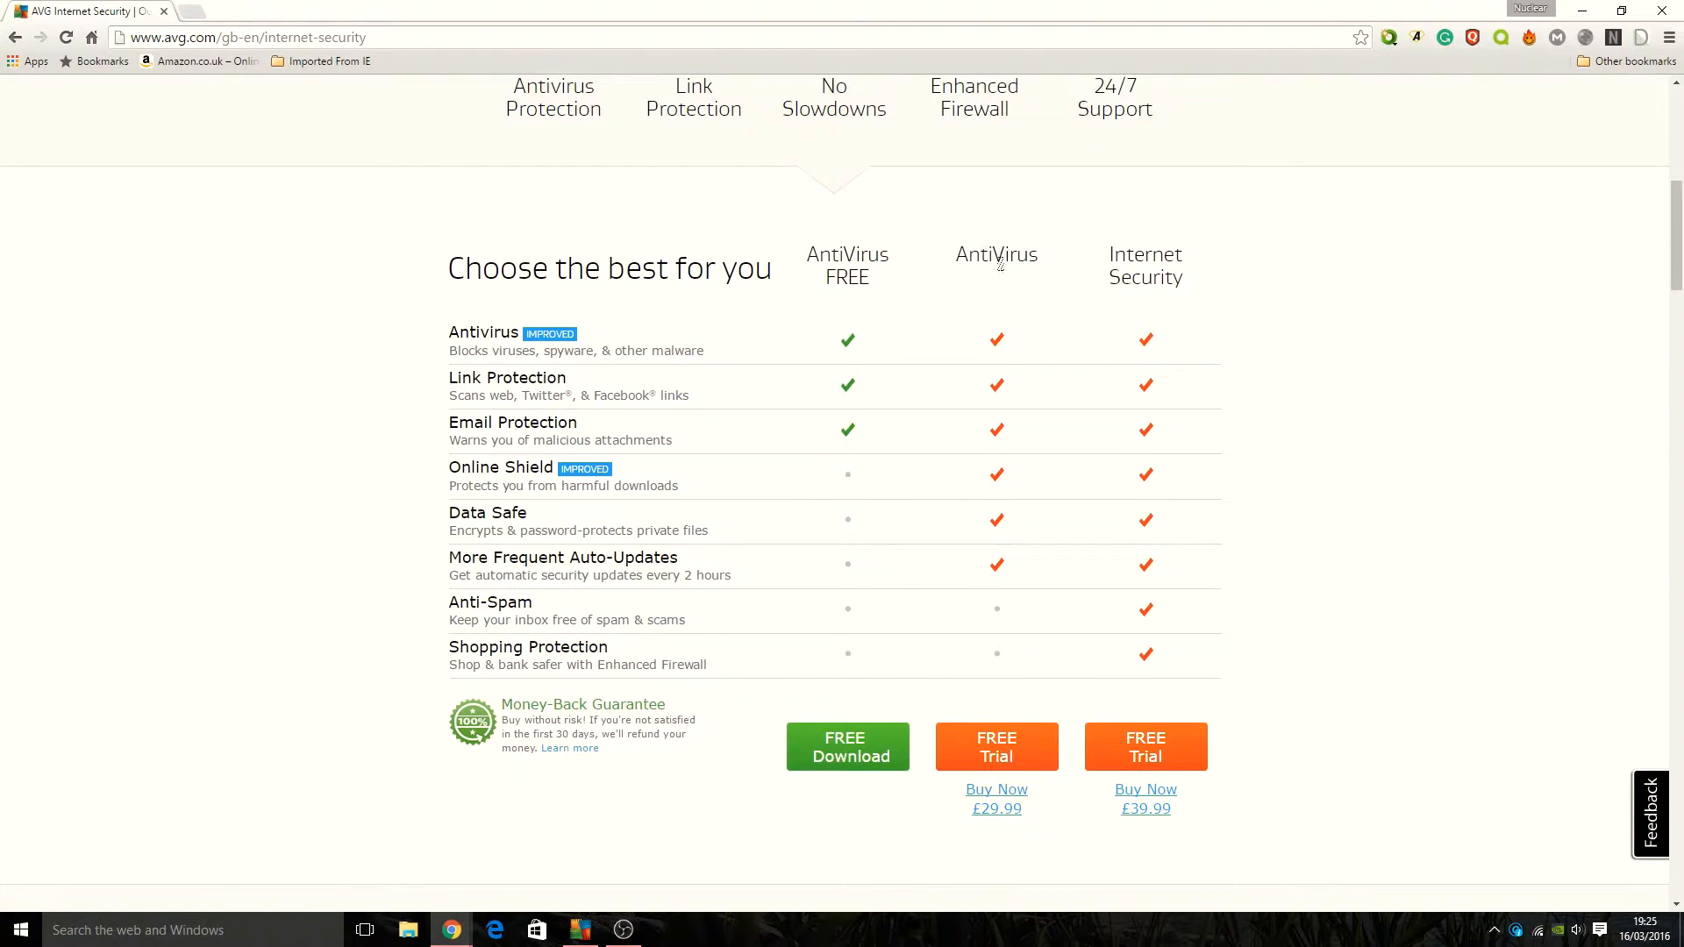
mouse_move(992, 335)
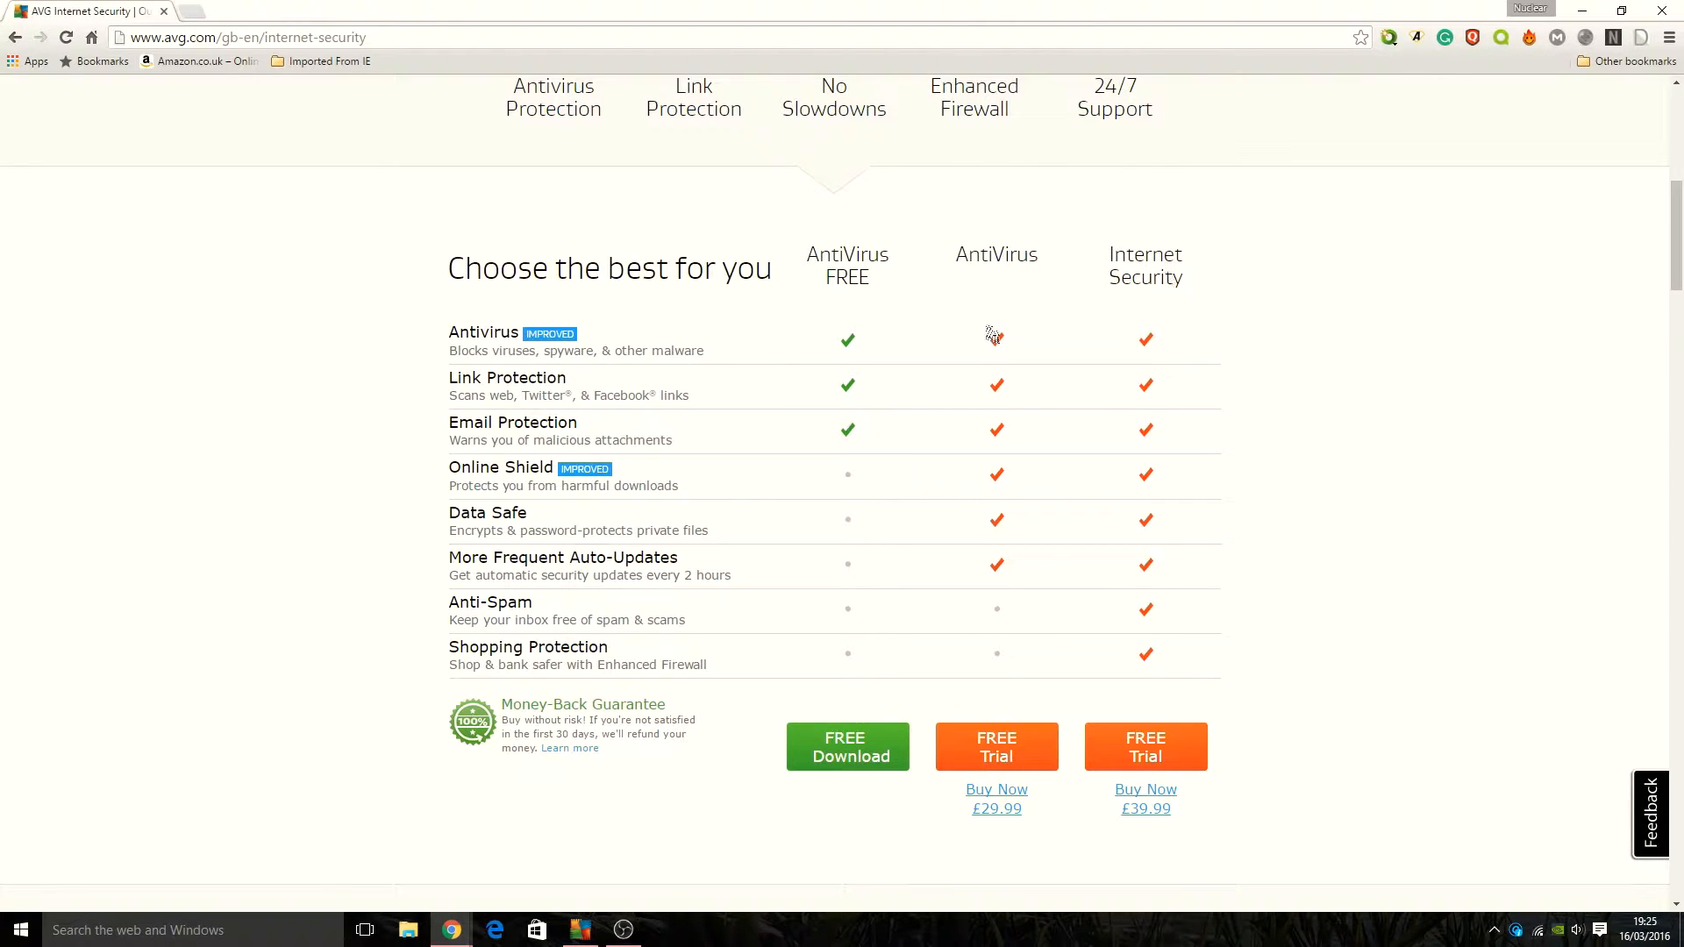
mouse_move(972, 281)
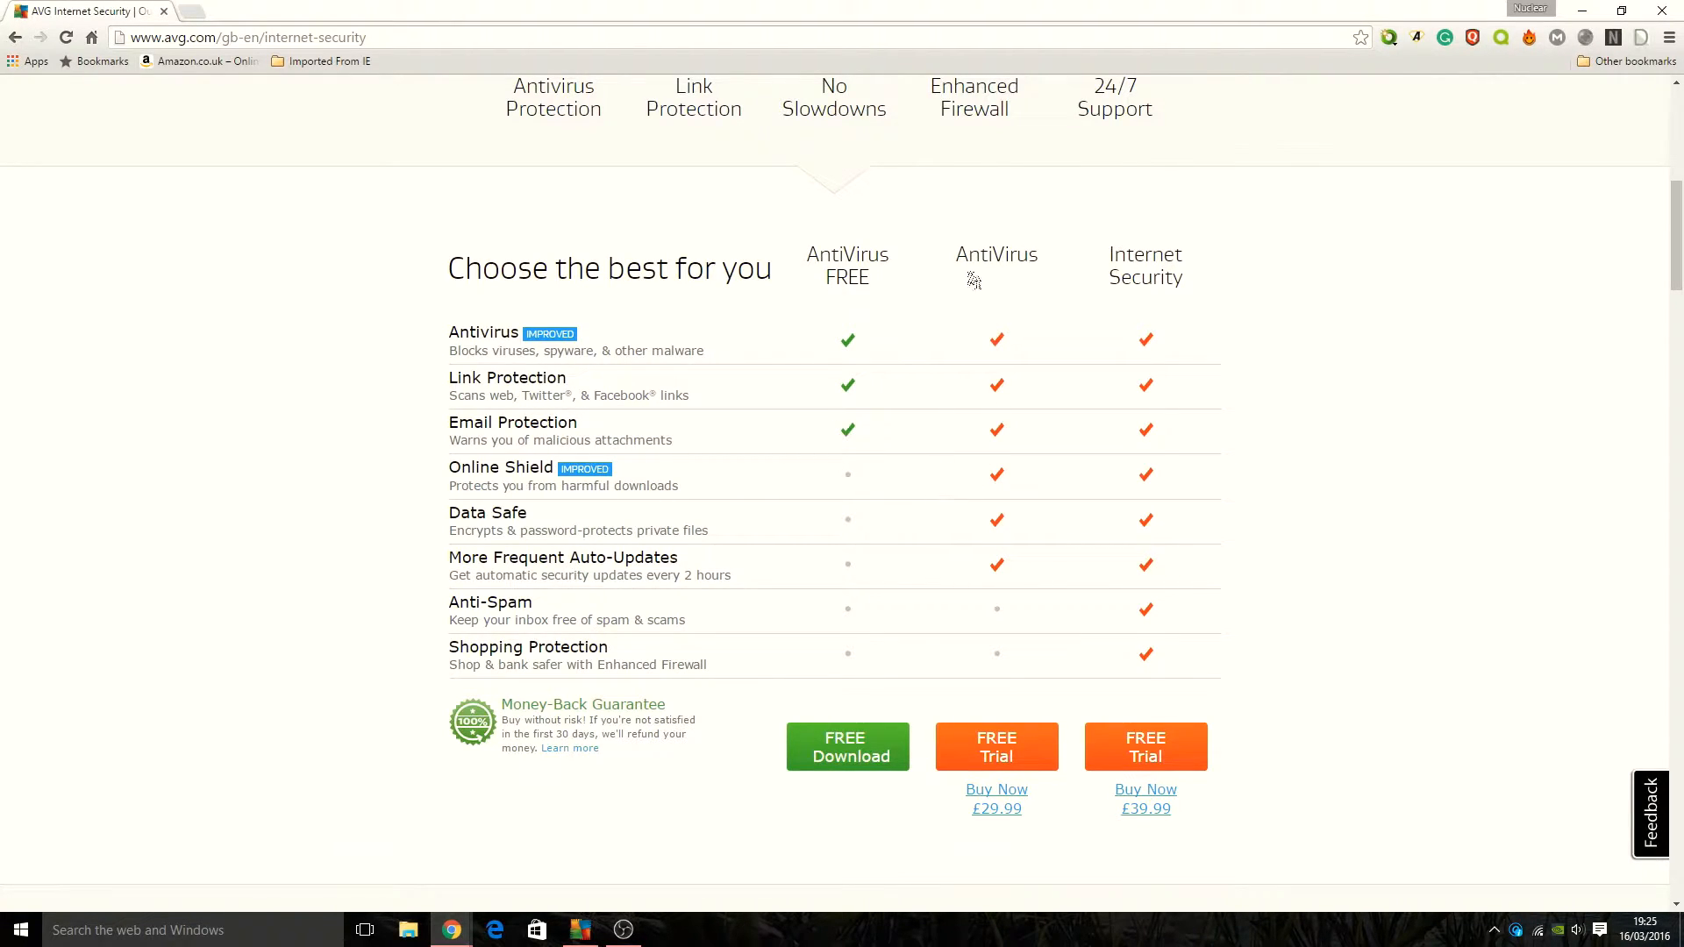
mouse_move(929, 496)
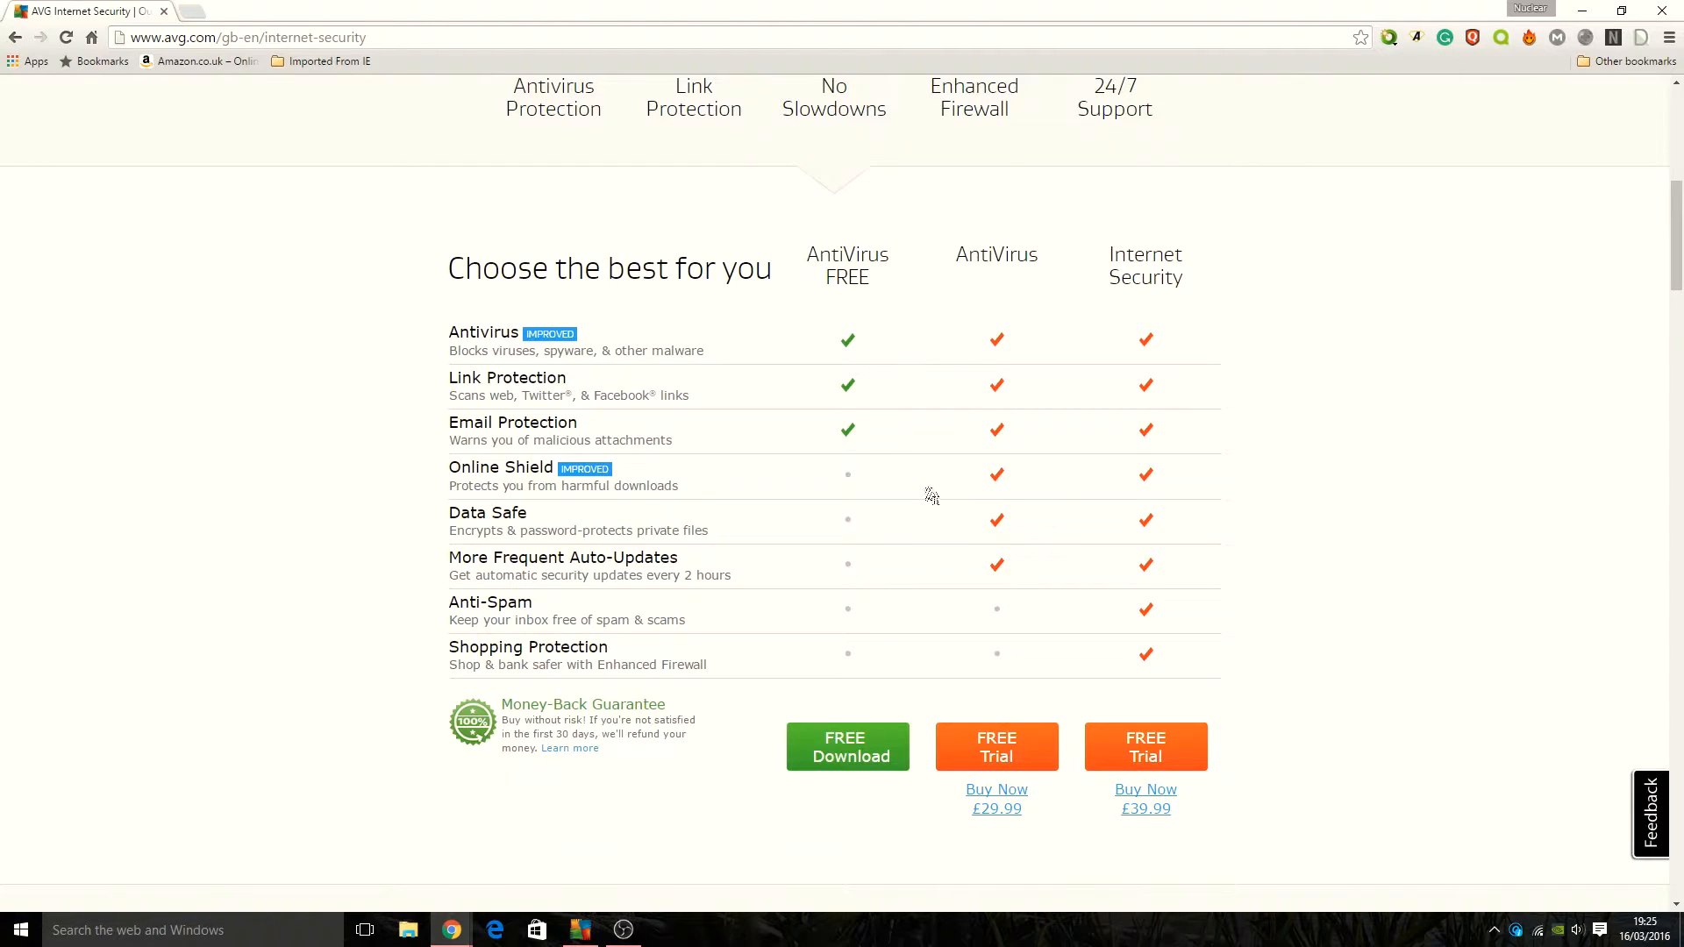
mouse_move(472, 521)
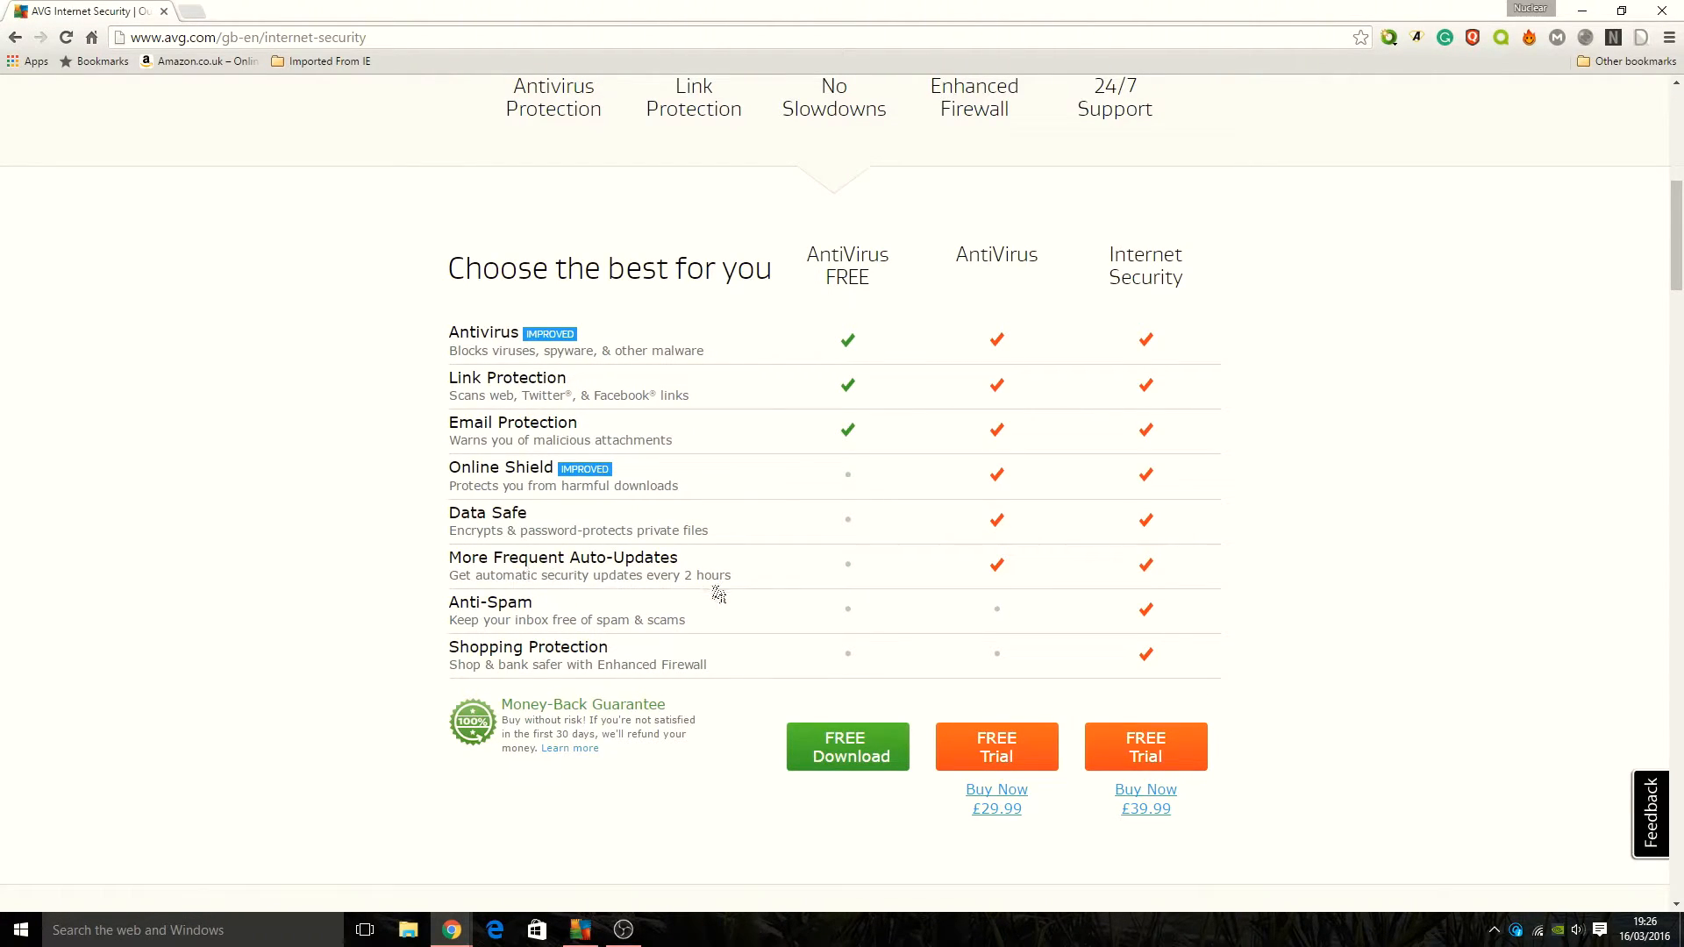
mouse_move(1120, 312)
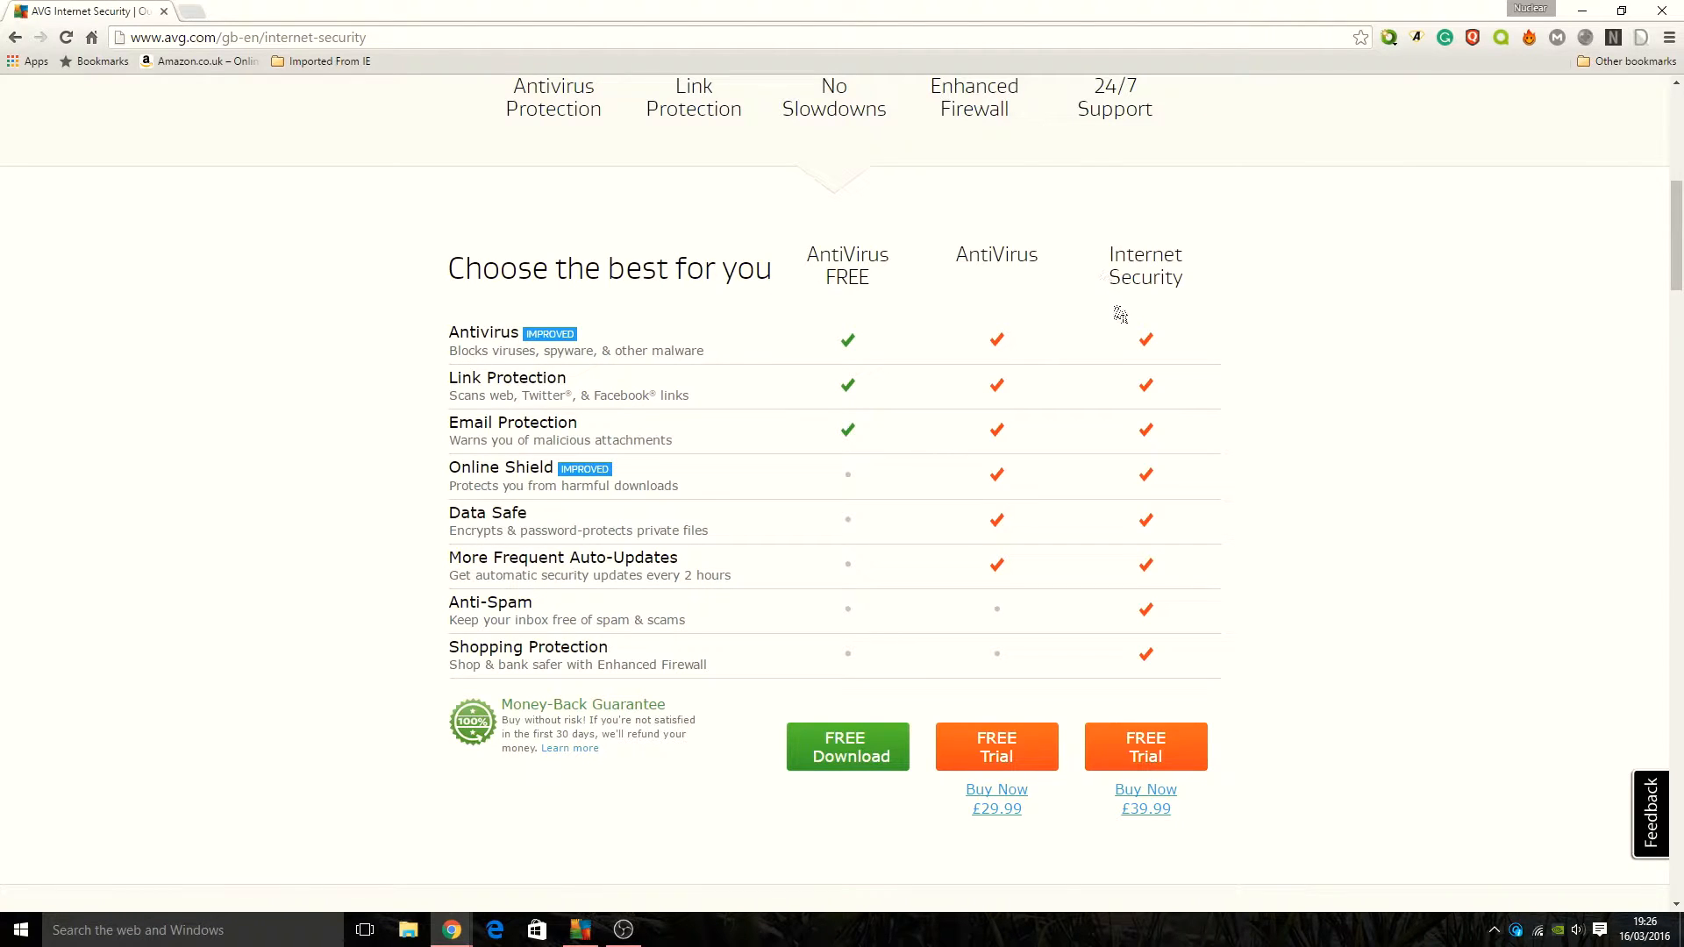
mouse_move(1038, 643)
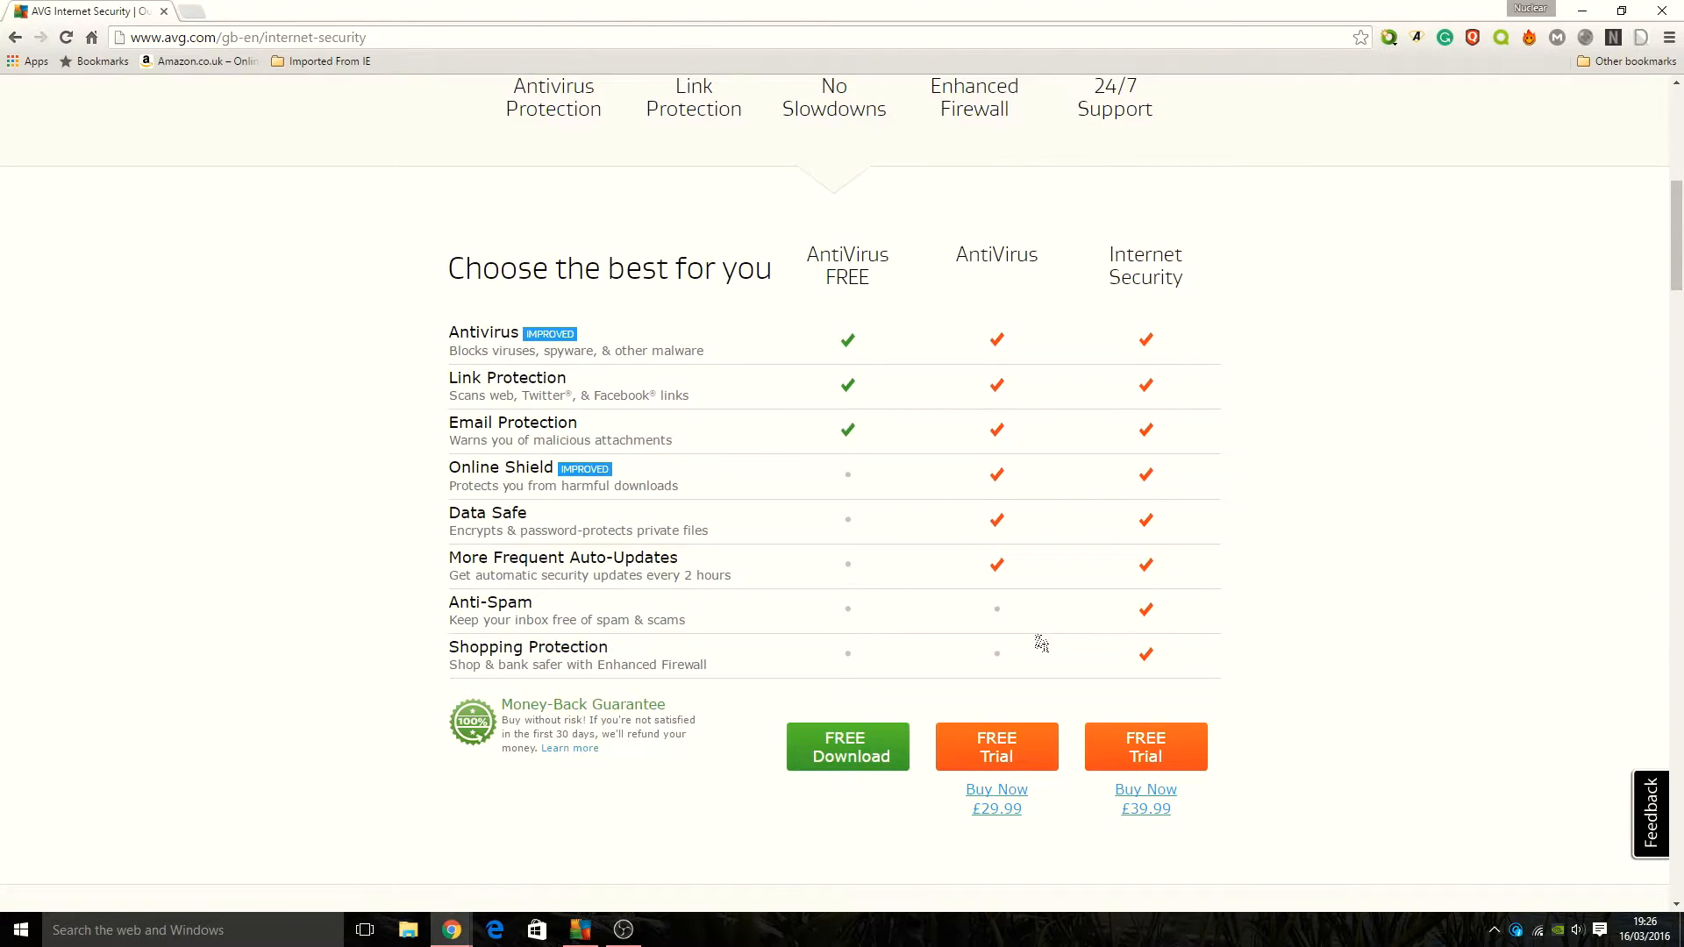
mouse_move(451, 655)
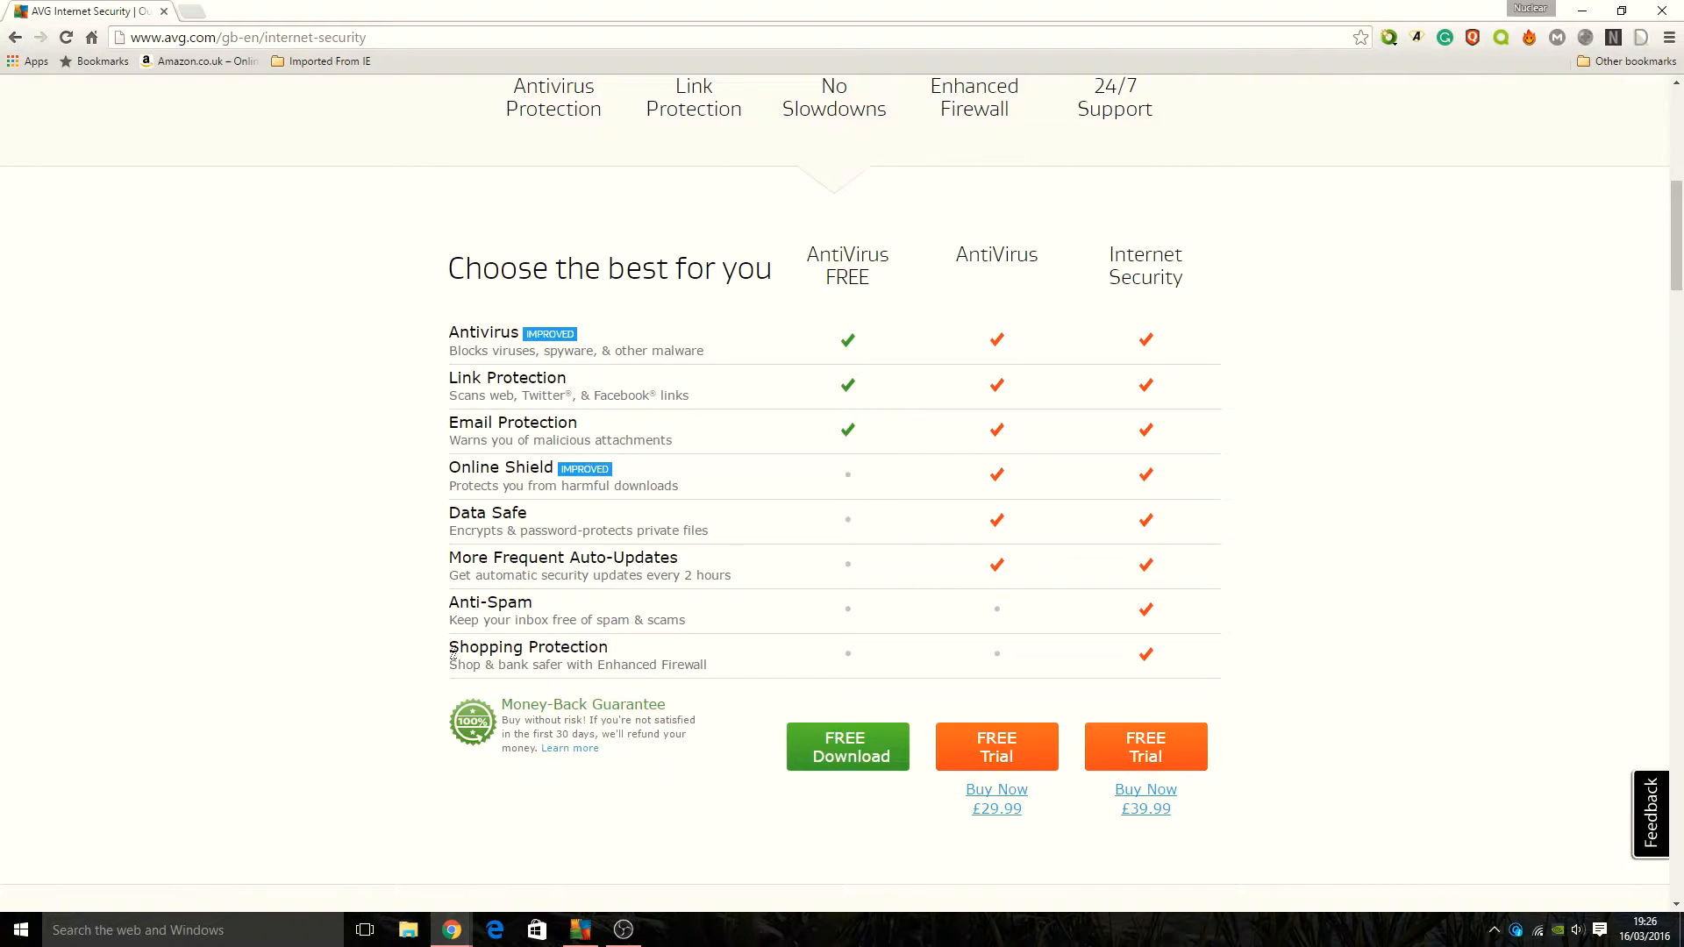
mouse_move(915, 627)
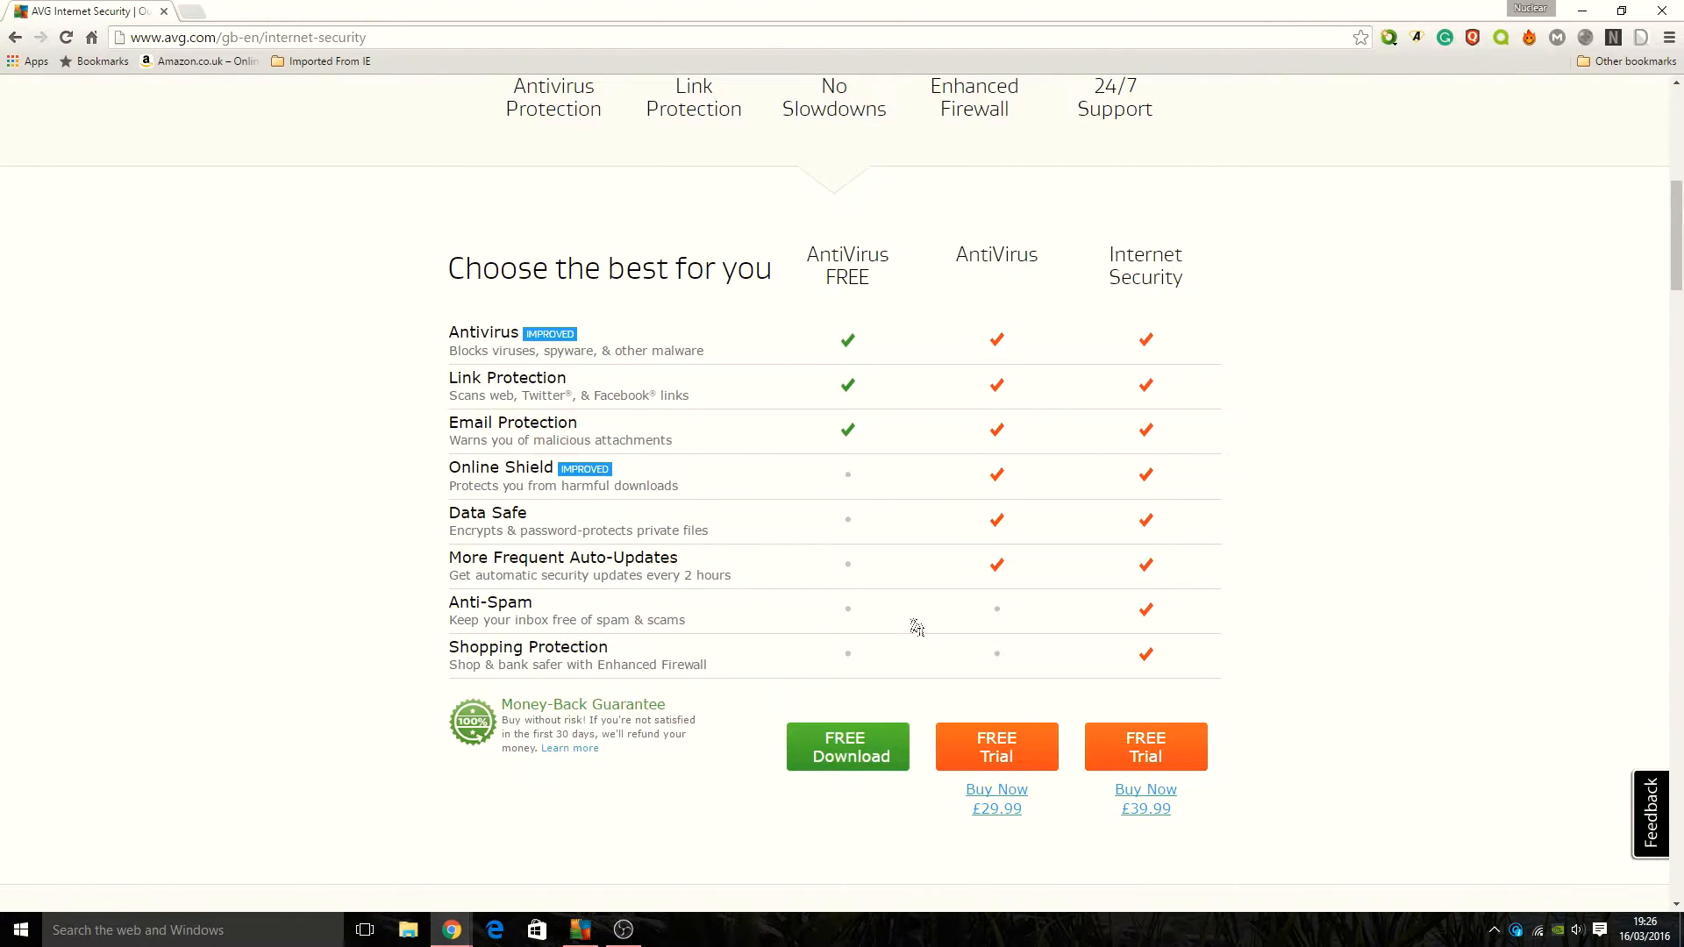
mouse_move(964, 469)
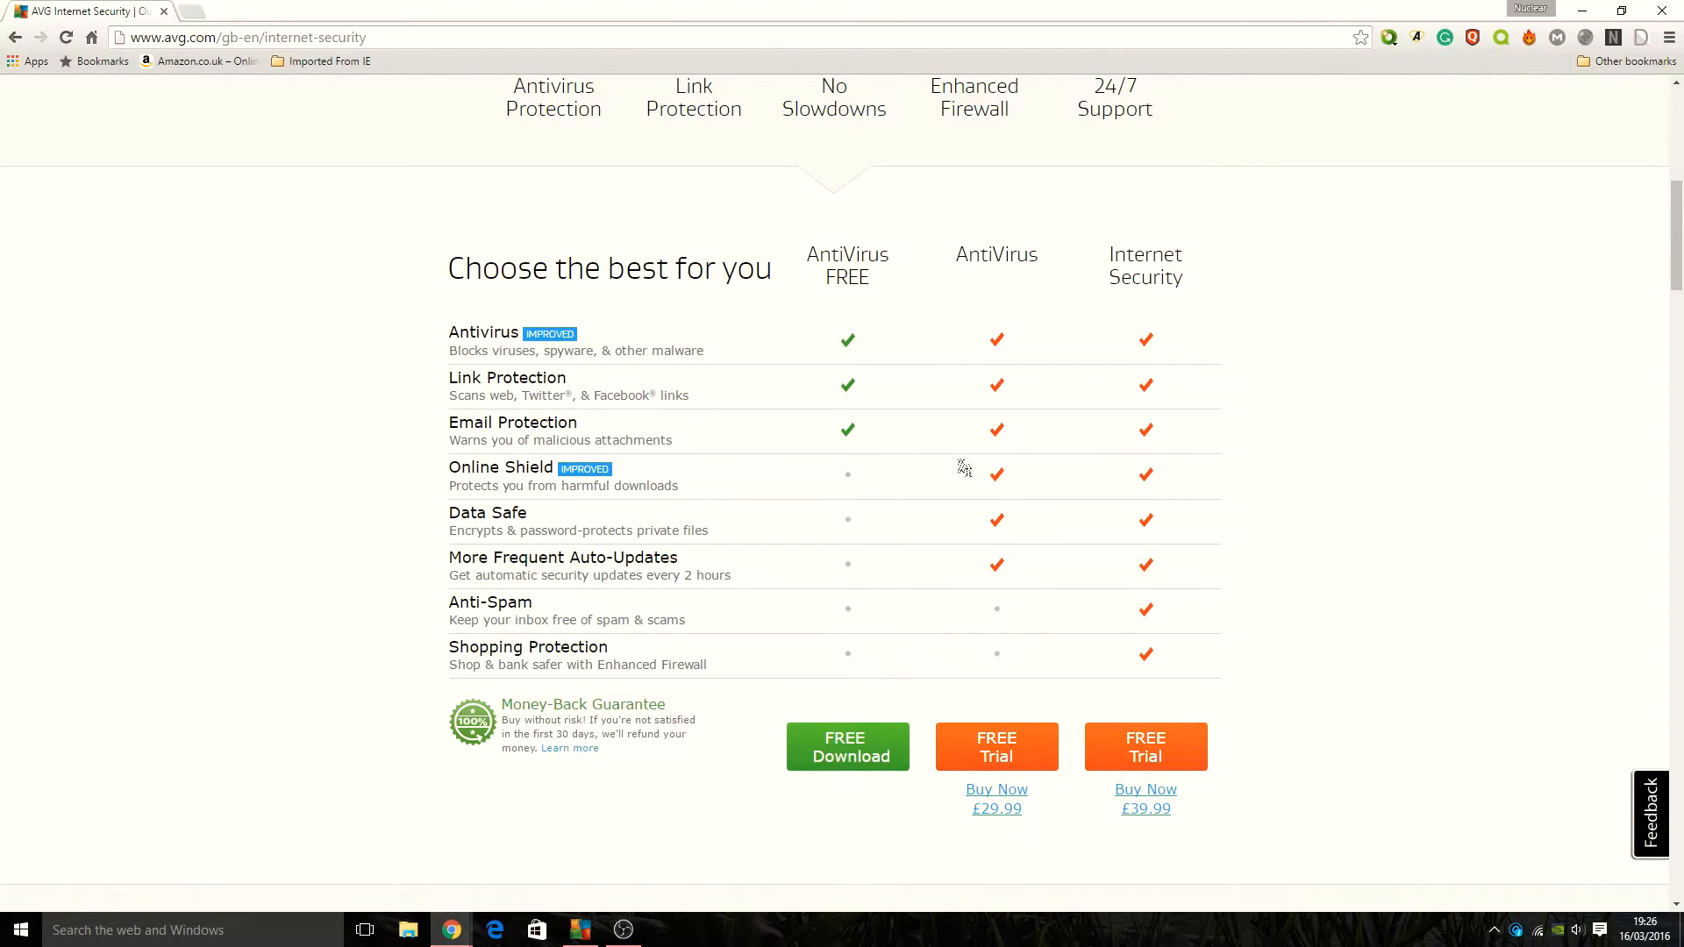
mouse_move(1010, 836)
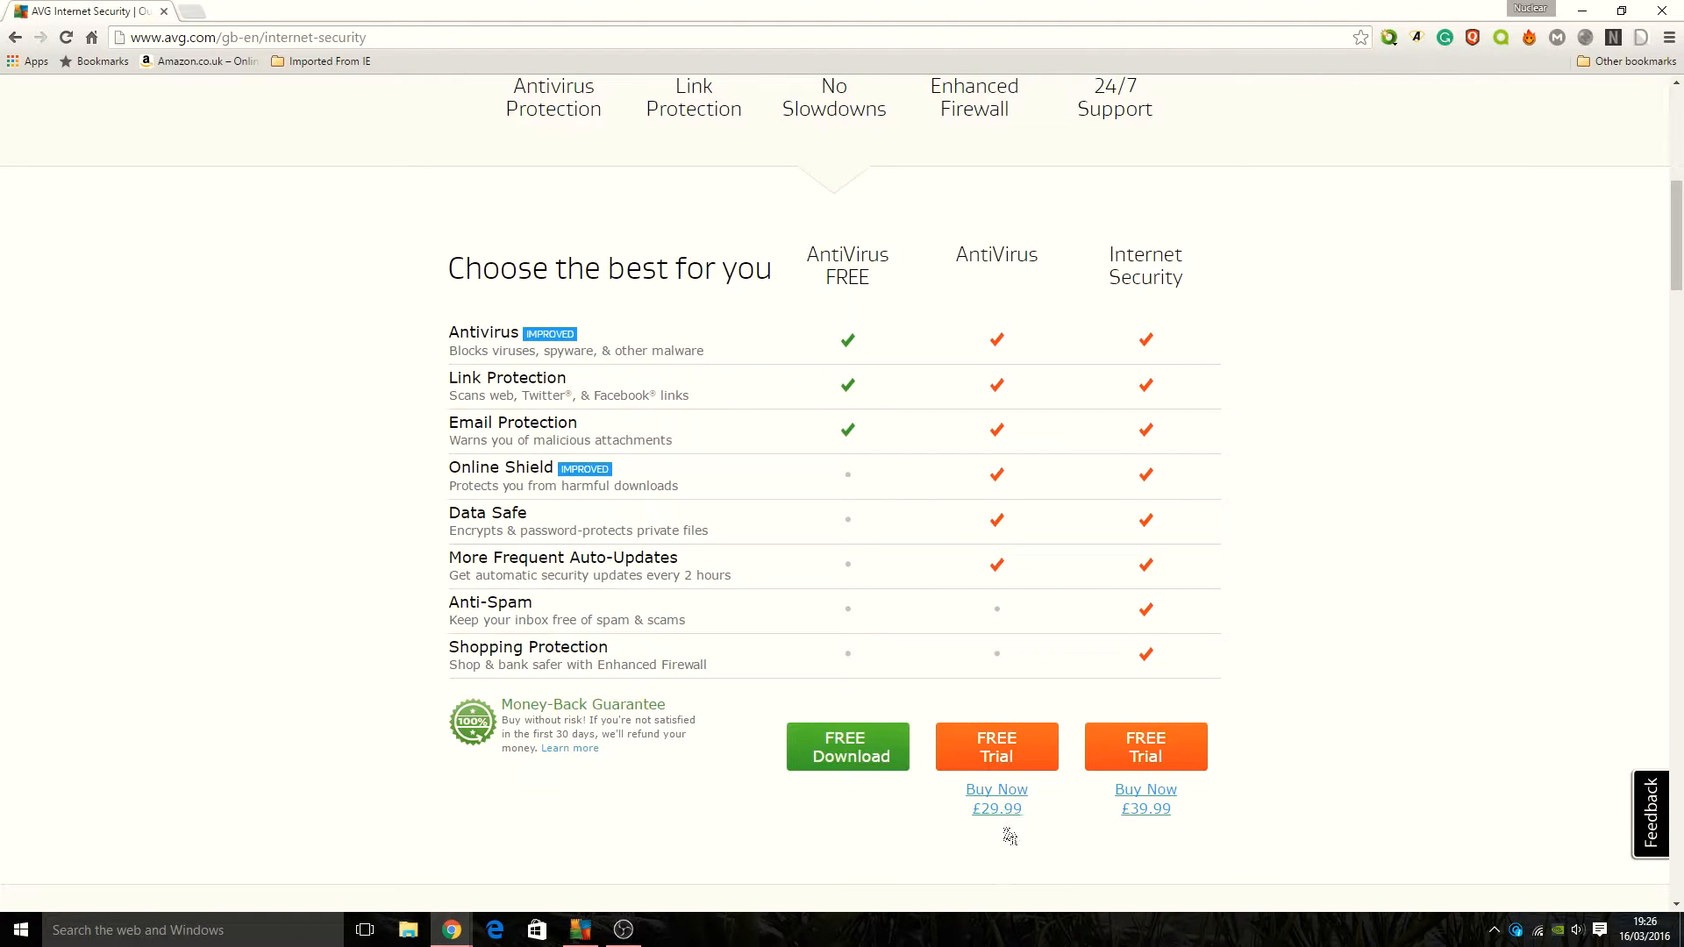
mouse_move(1146, 818)
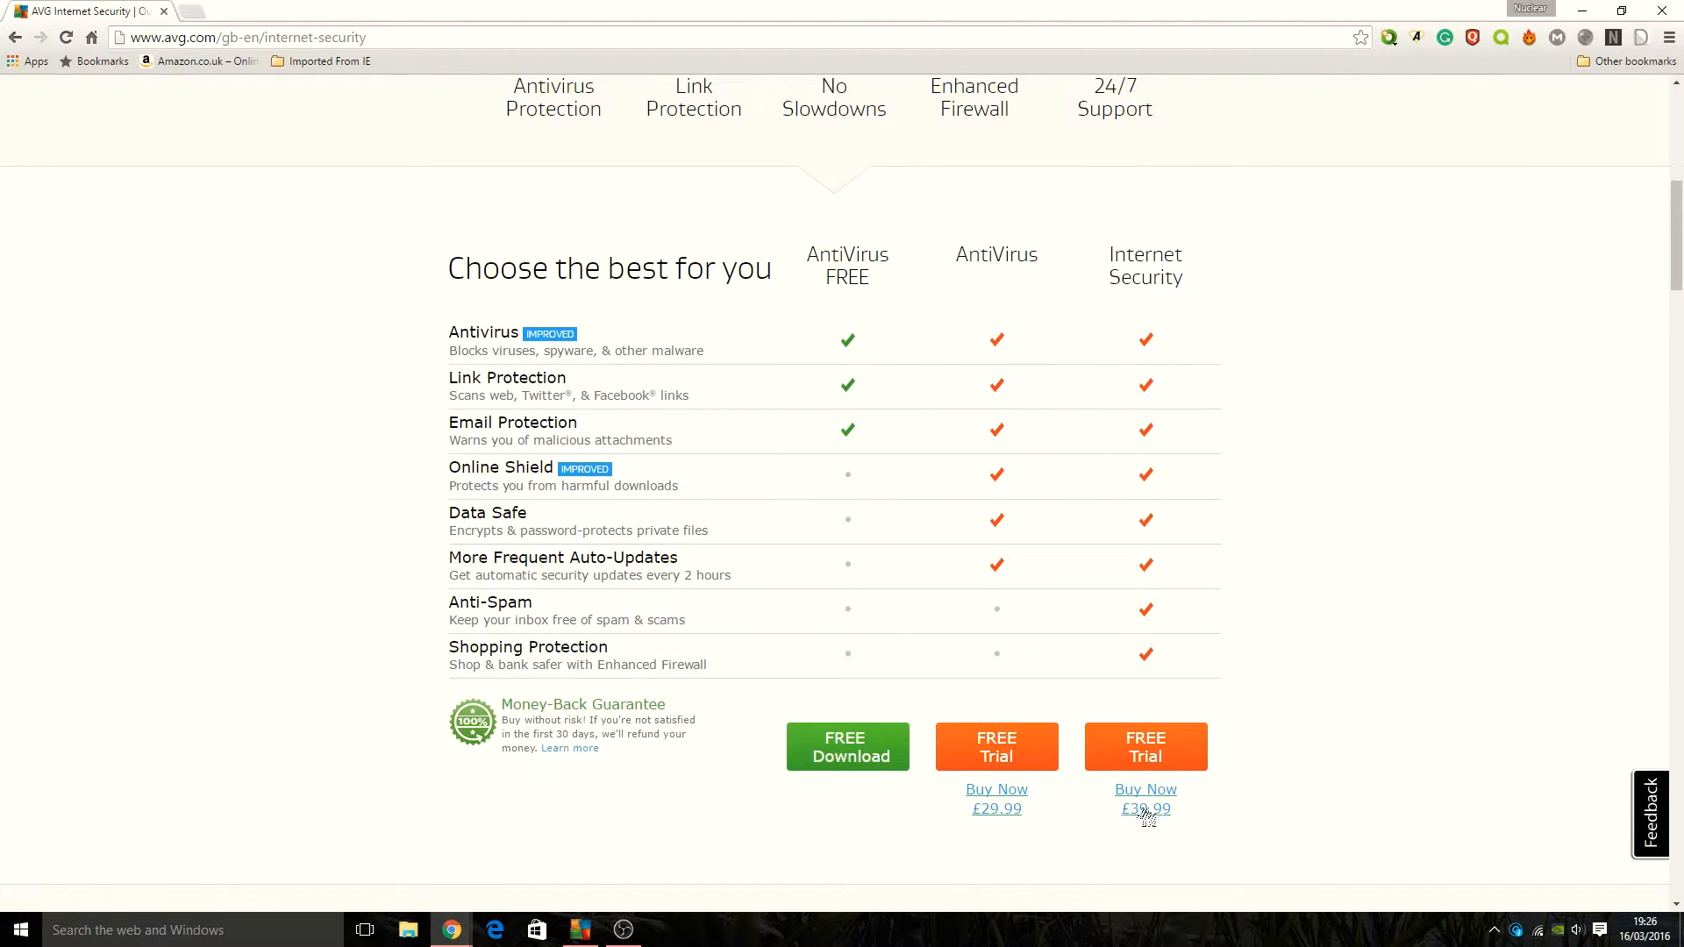
mouse_move(1174, 853)
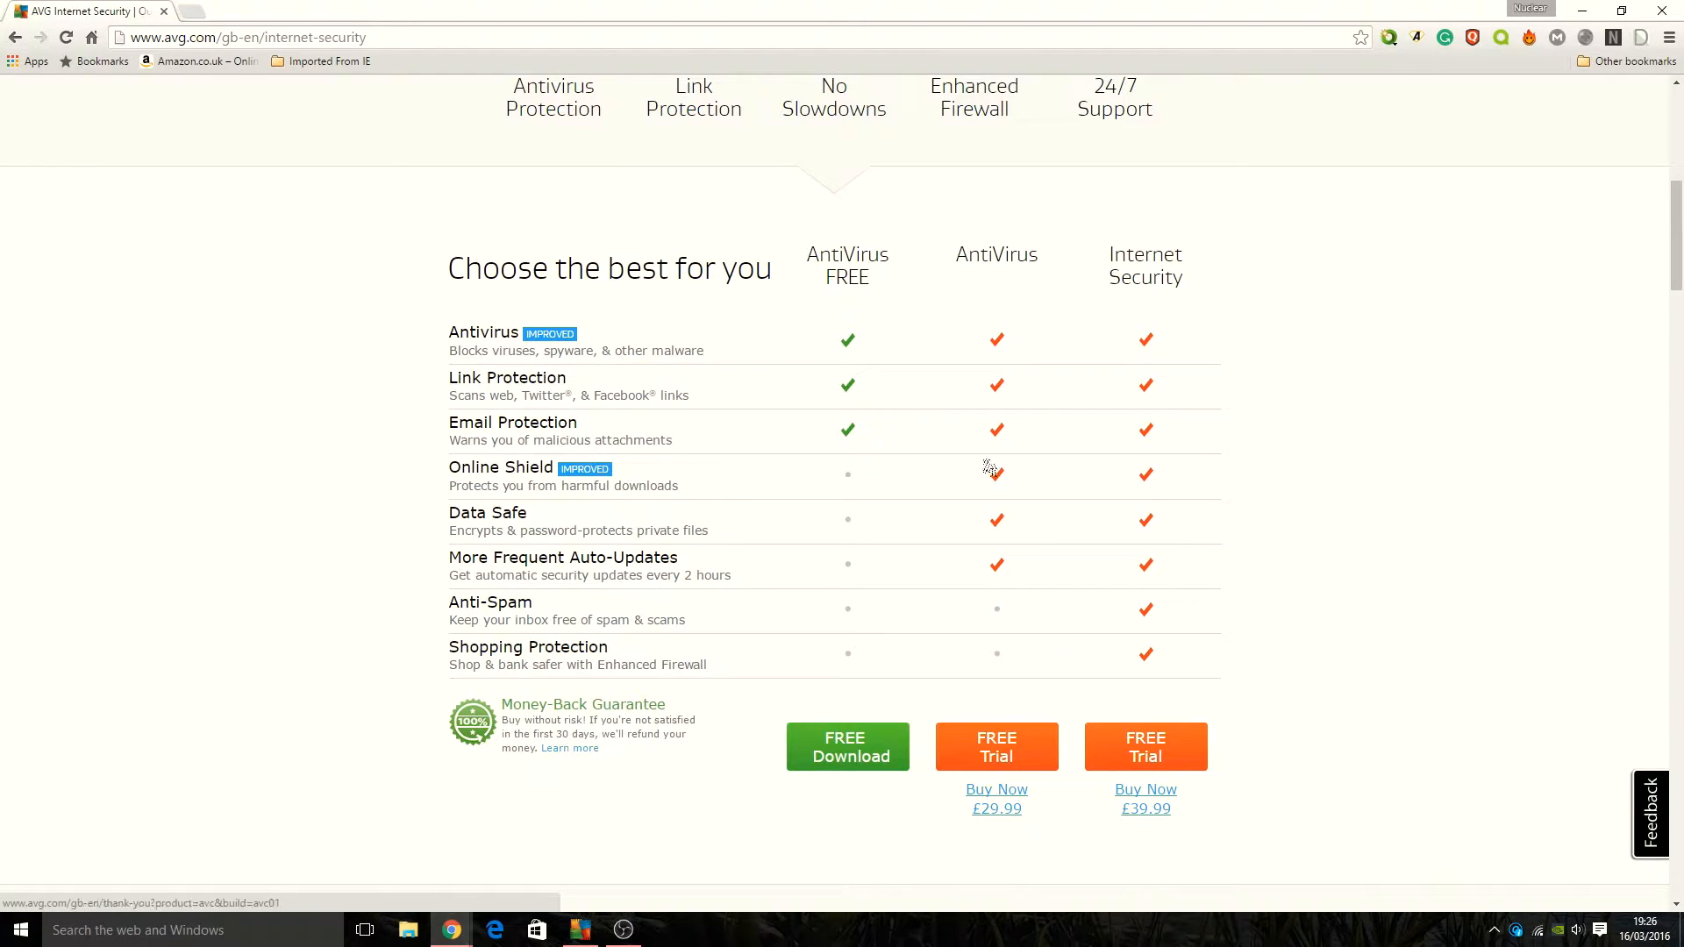
mouse_move(1037, 505)
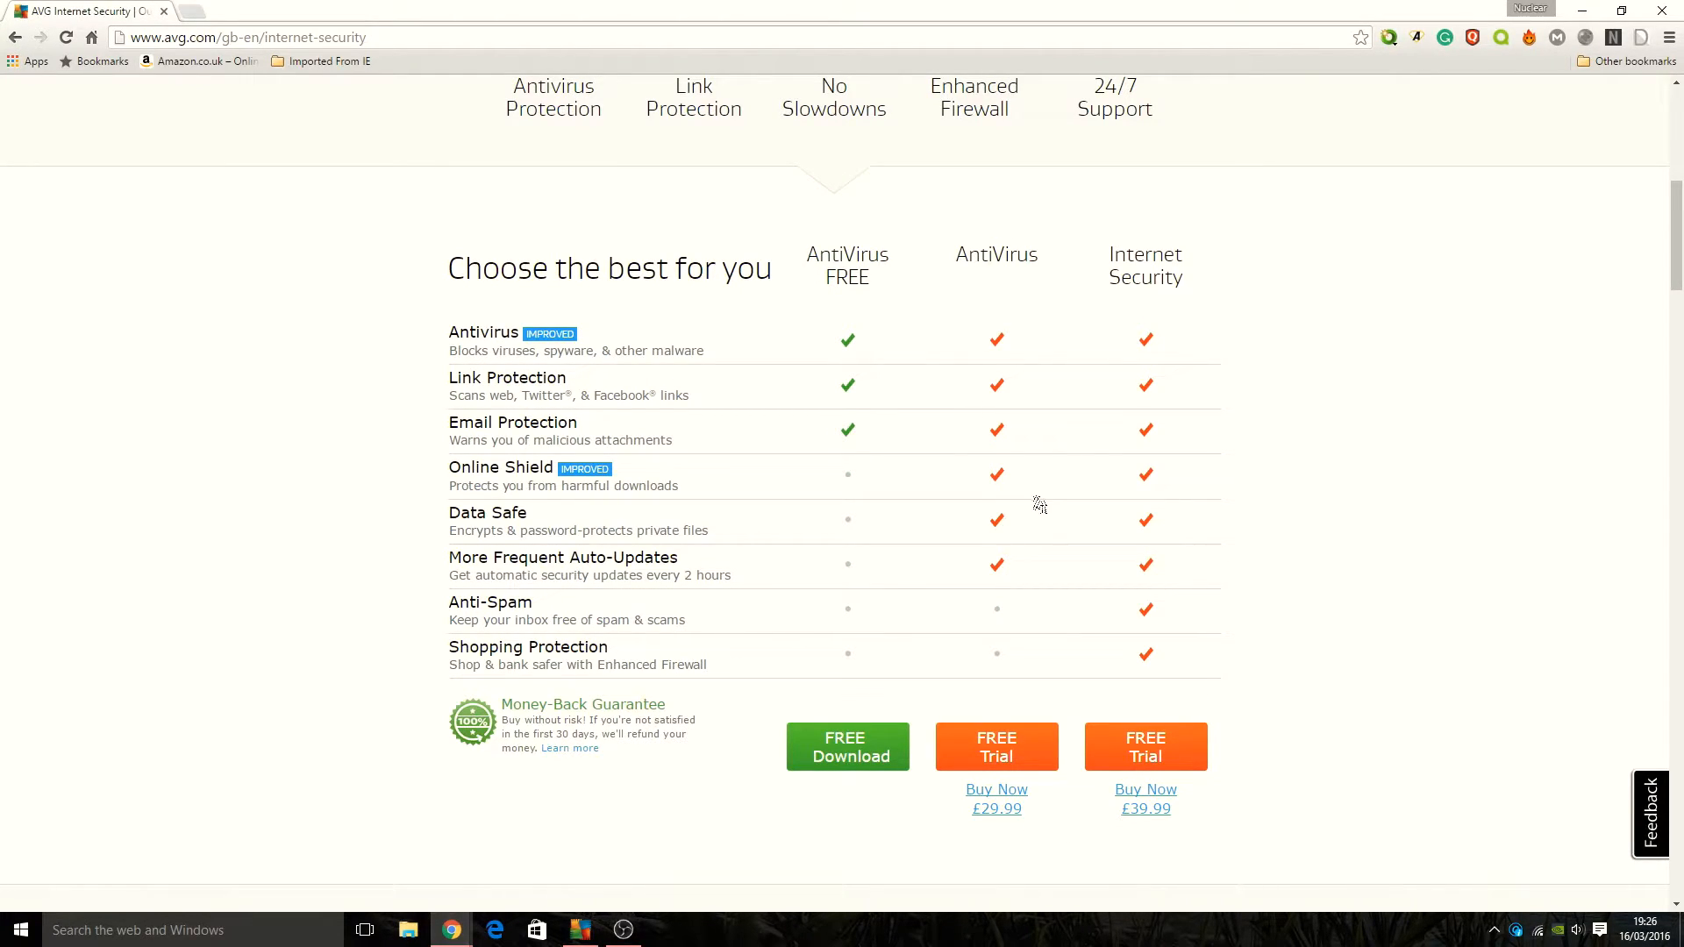
mouse_move(993, 825)
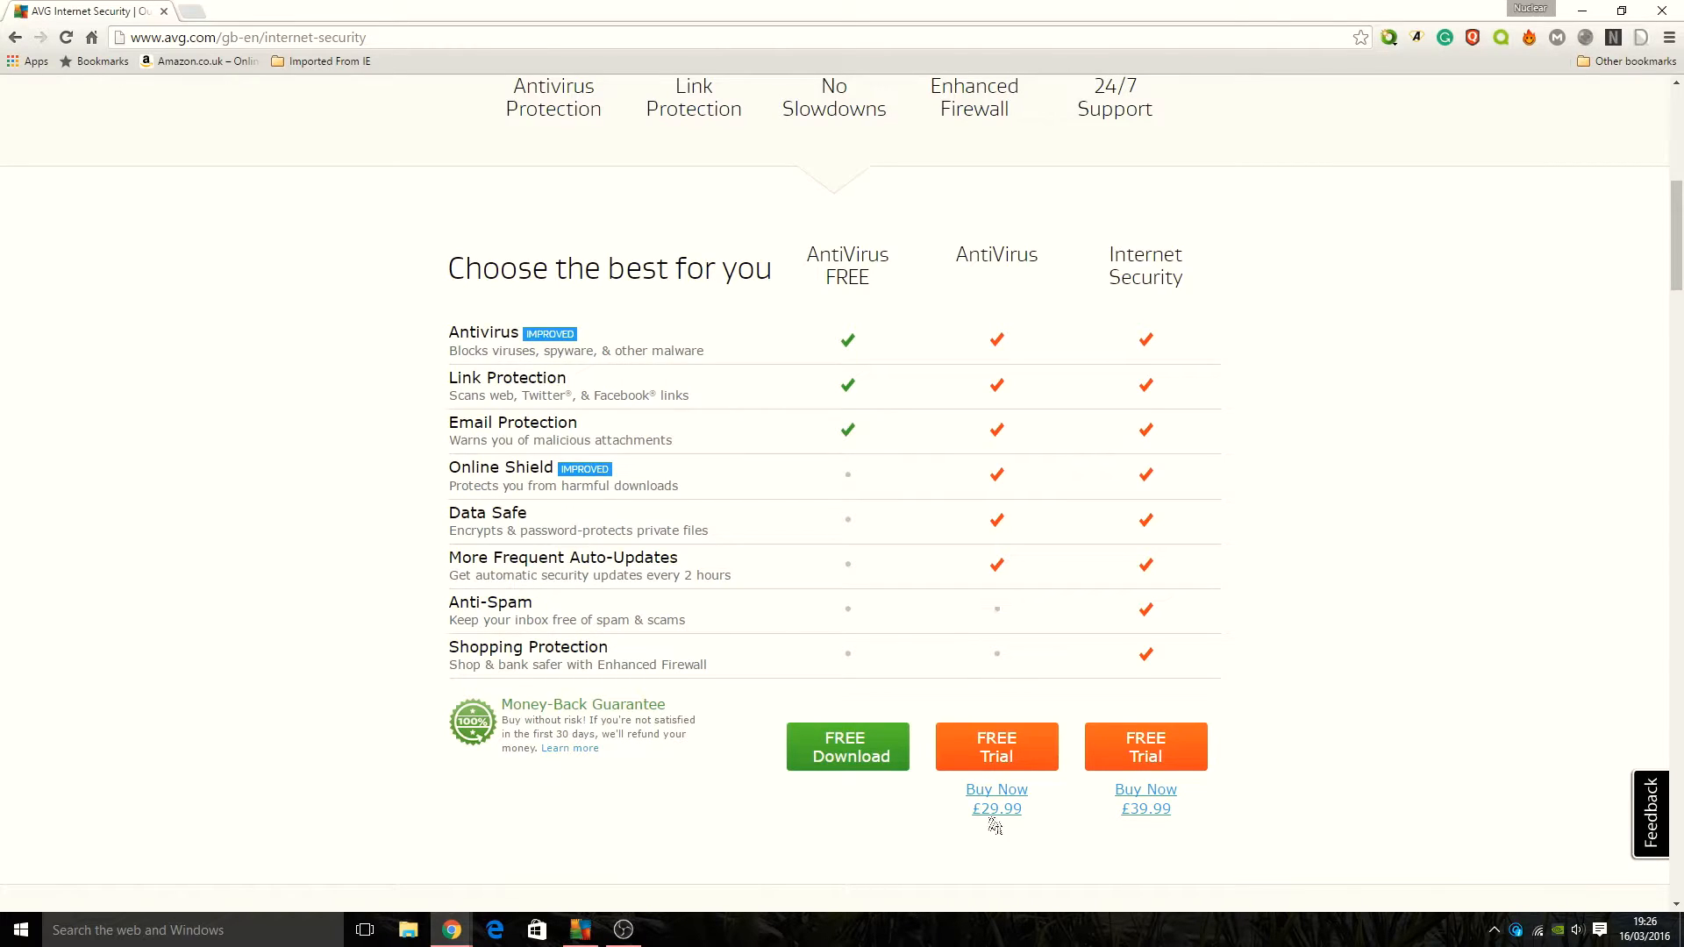
mouse_move(1147, 693)
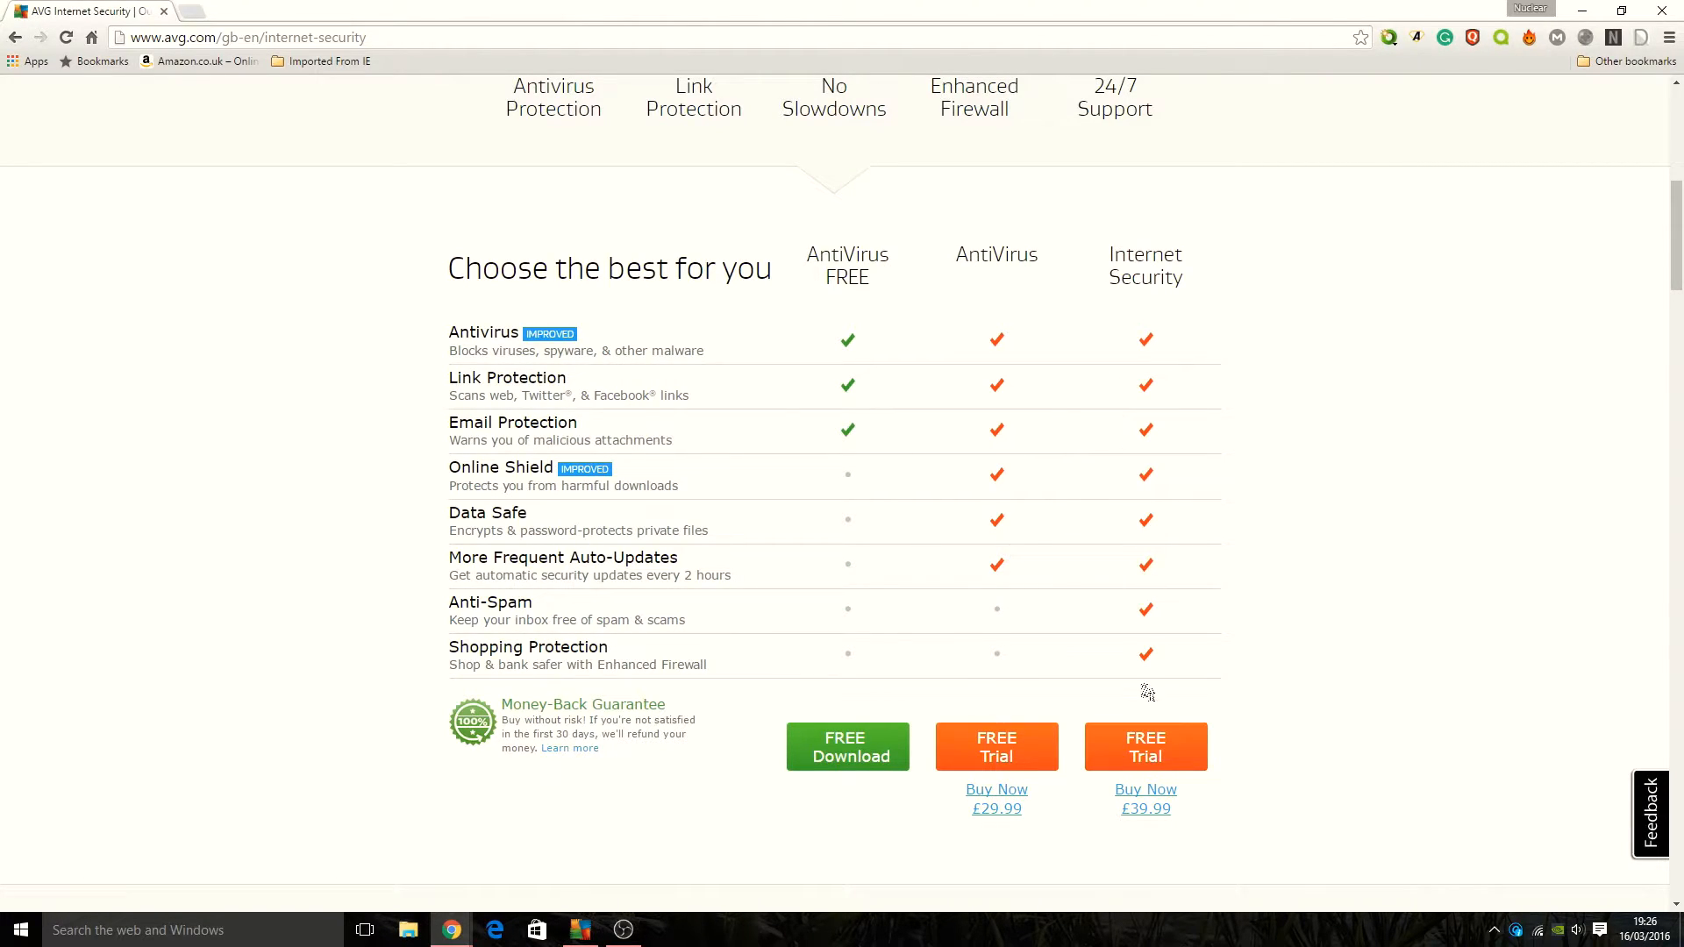
mouse_move(1187, 785)
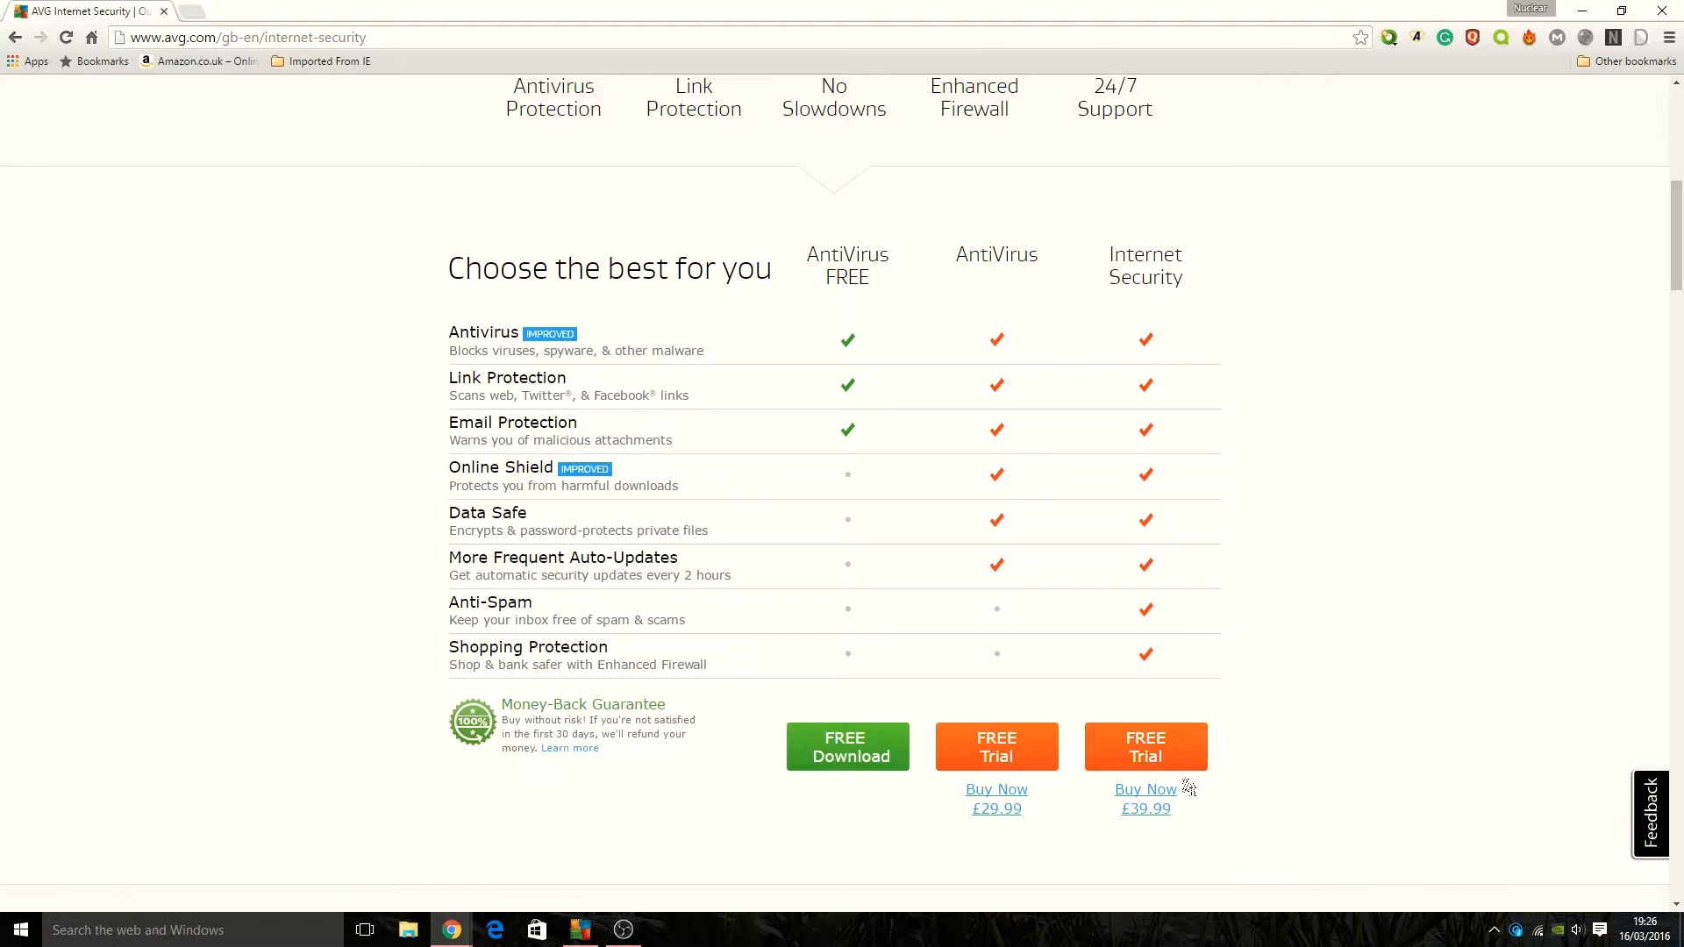
Scroll down through the Security, Privacy, No Slowdowns and Support sections, then back up
scroll("down", 3)
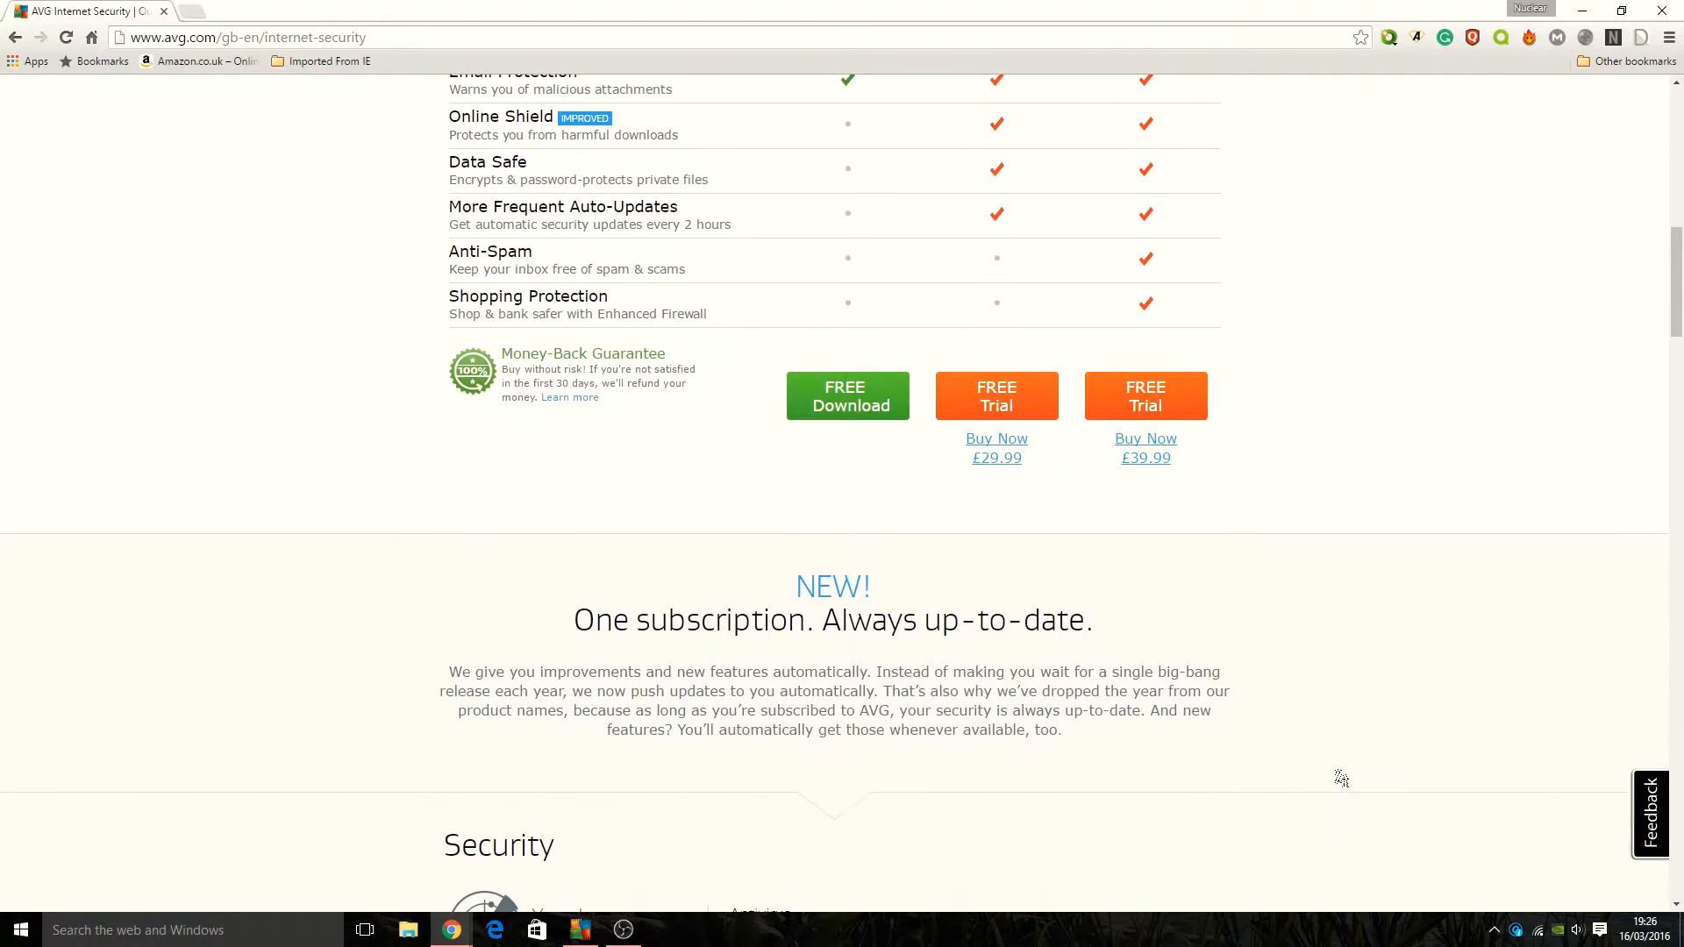
scroll("down", 3)
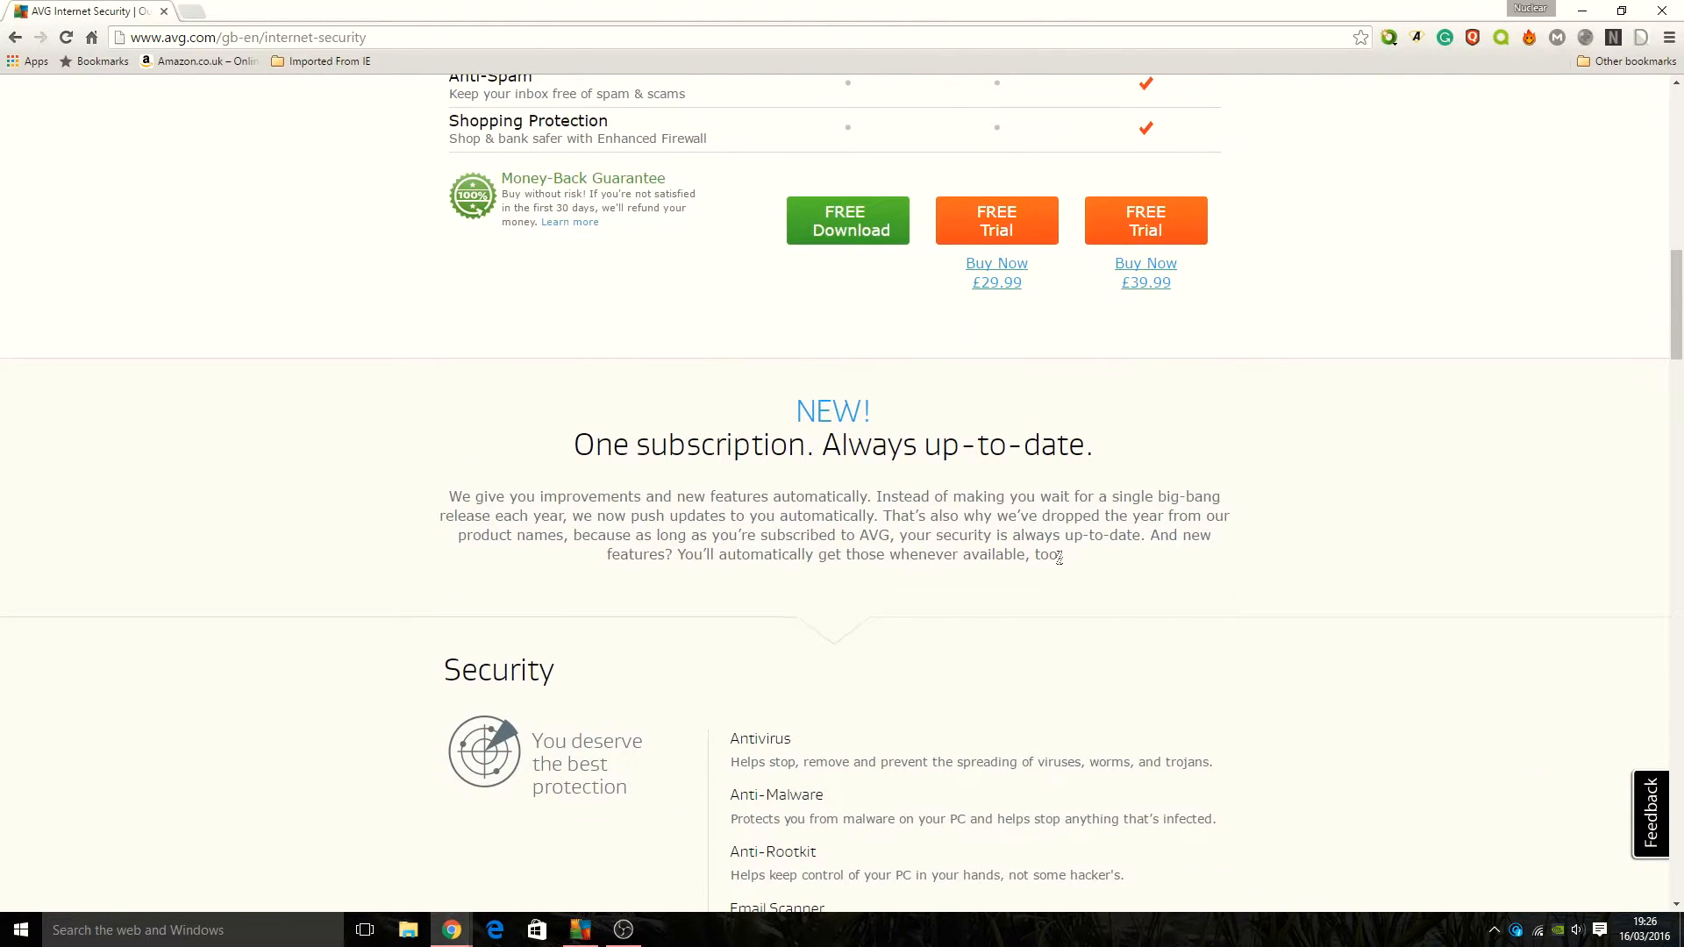
scroll("down", 3)
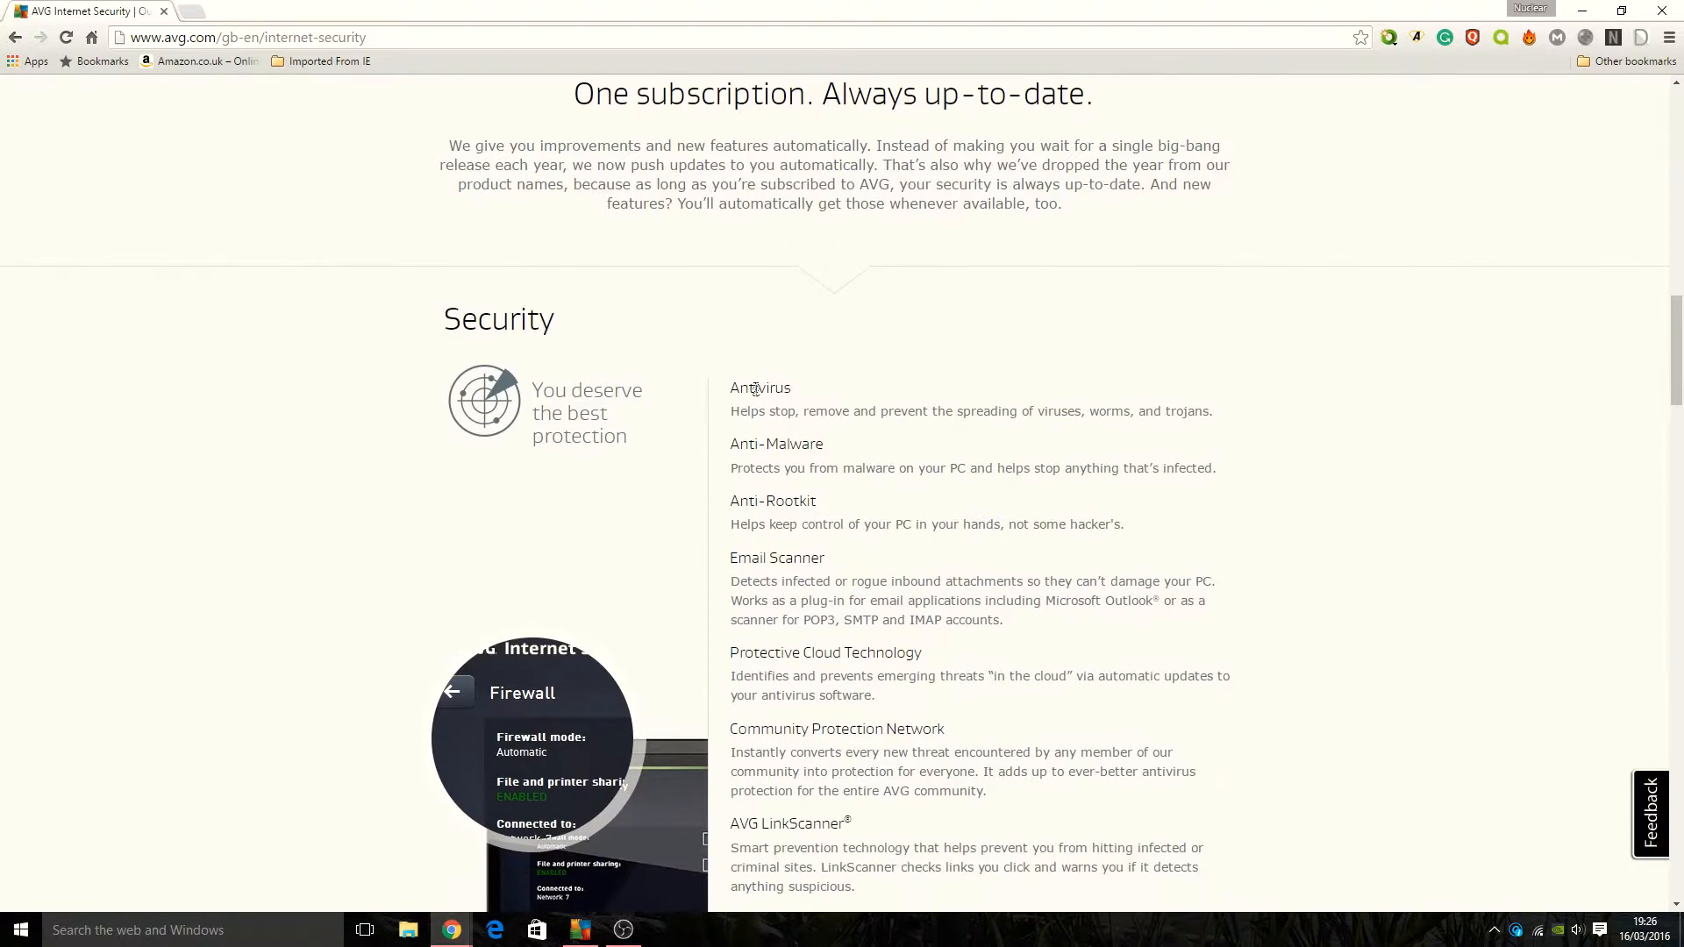
scroll("down", 3)
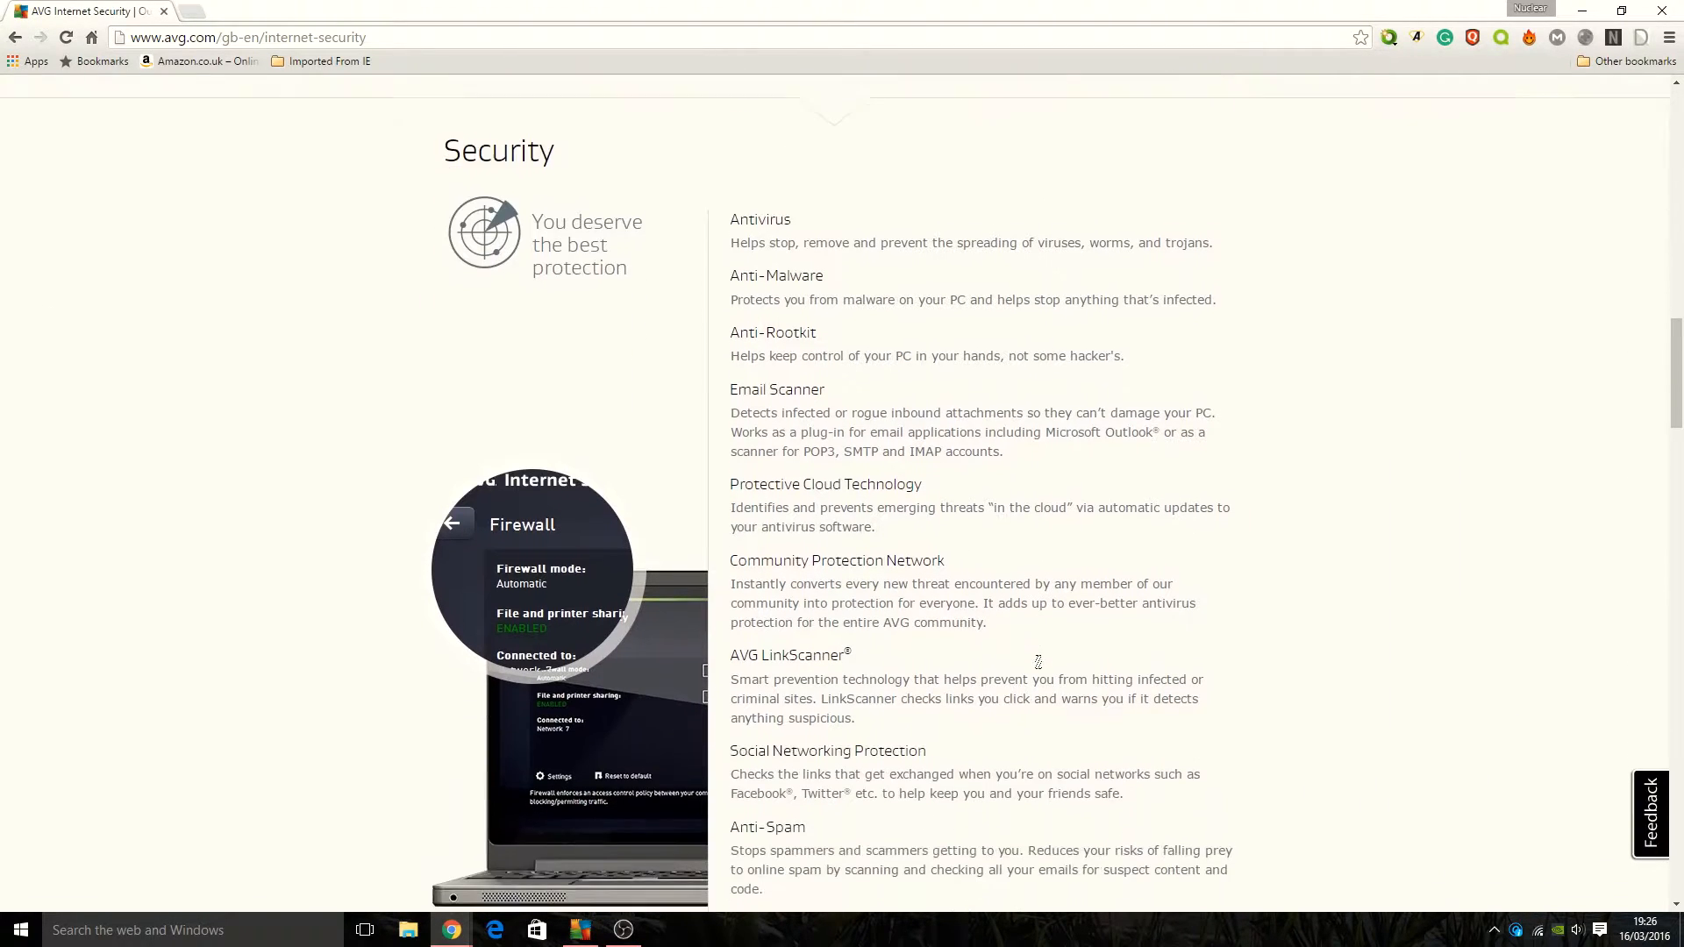
scroll("down", 3)
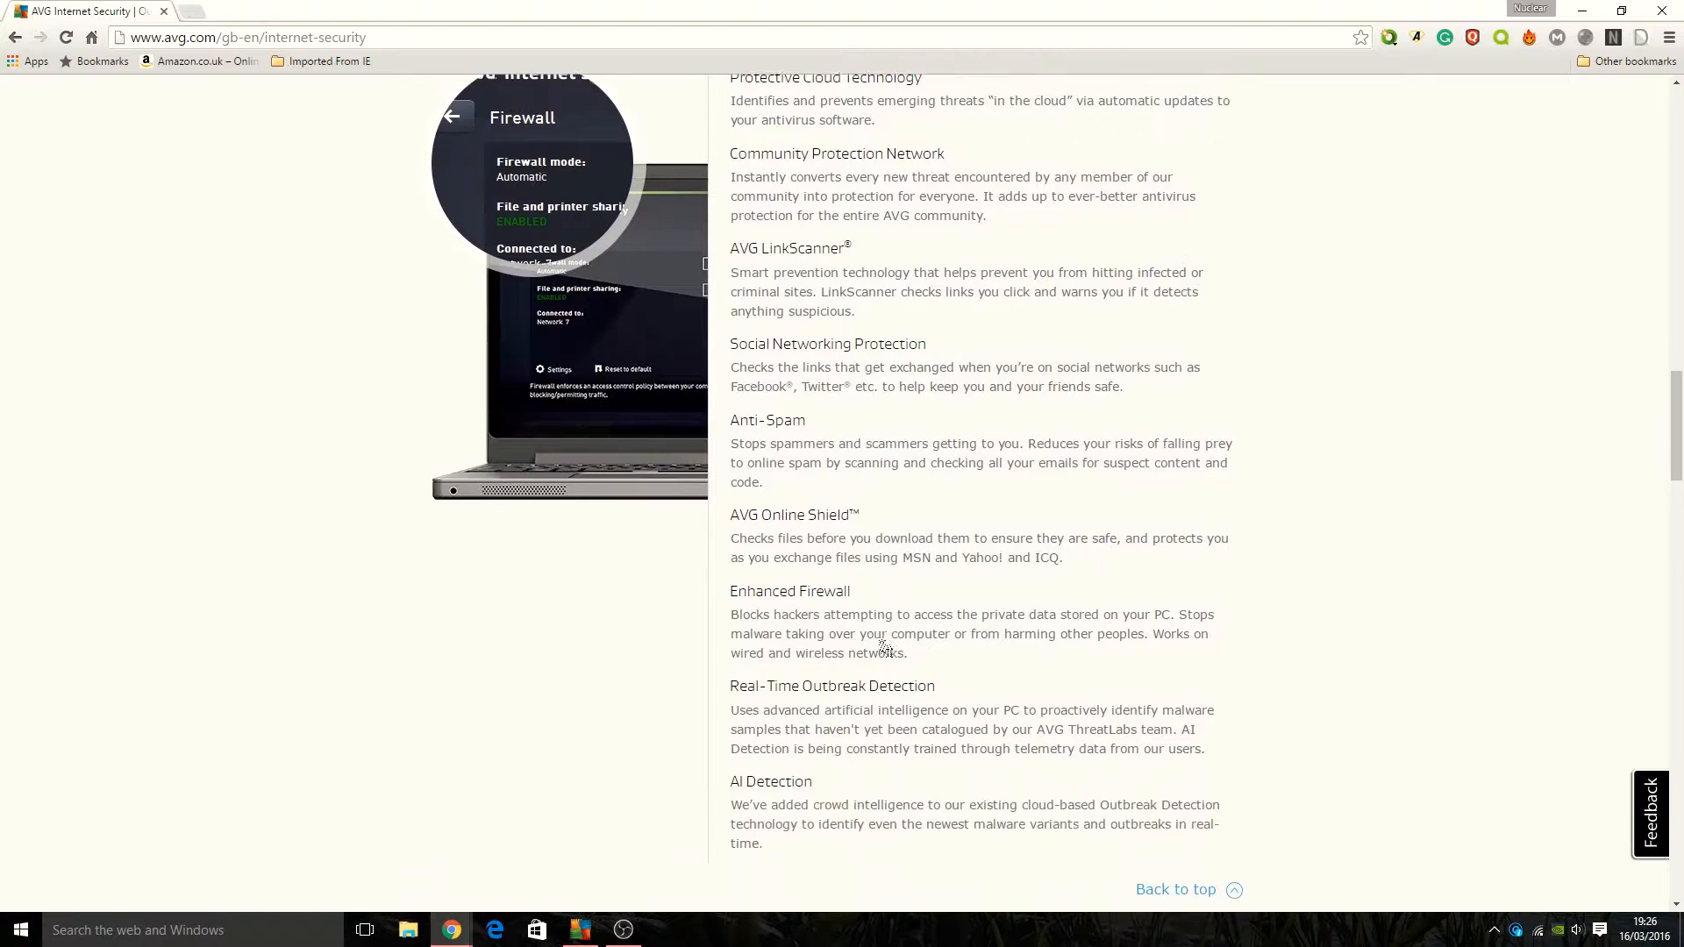
scroll("down", 3)
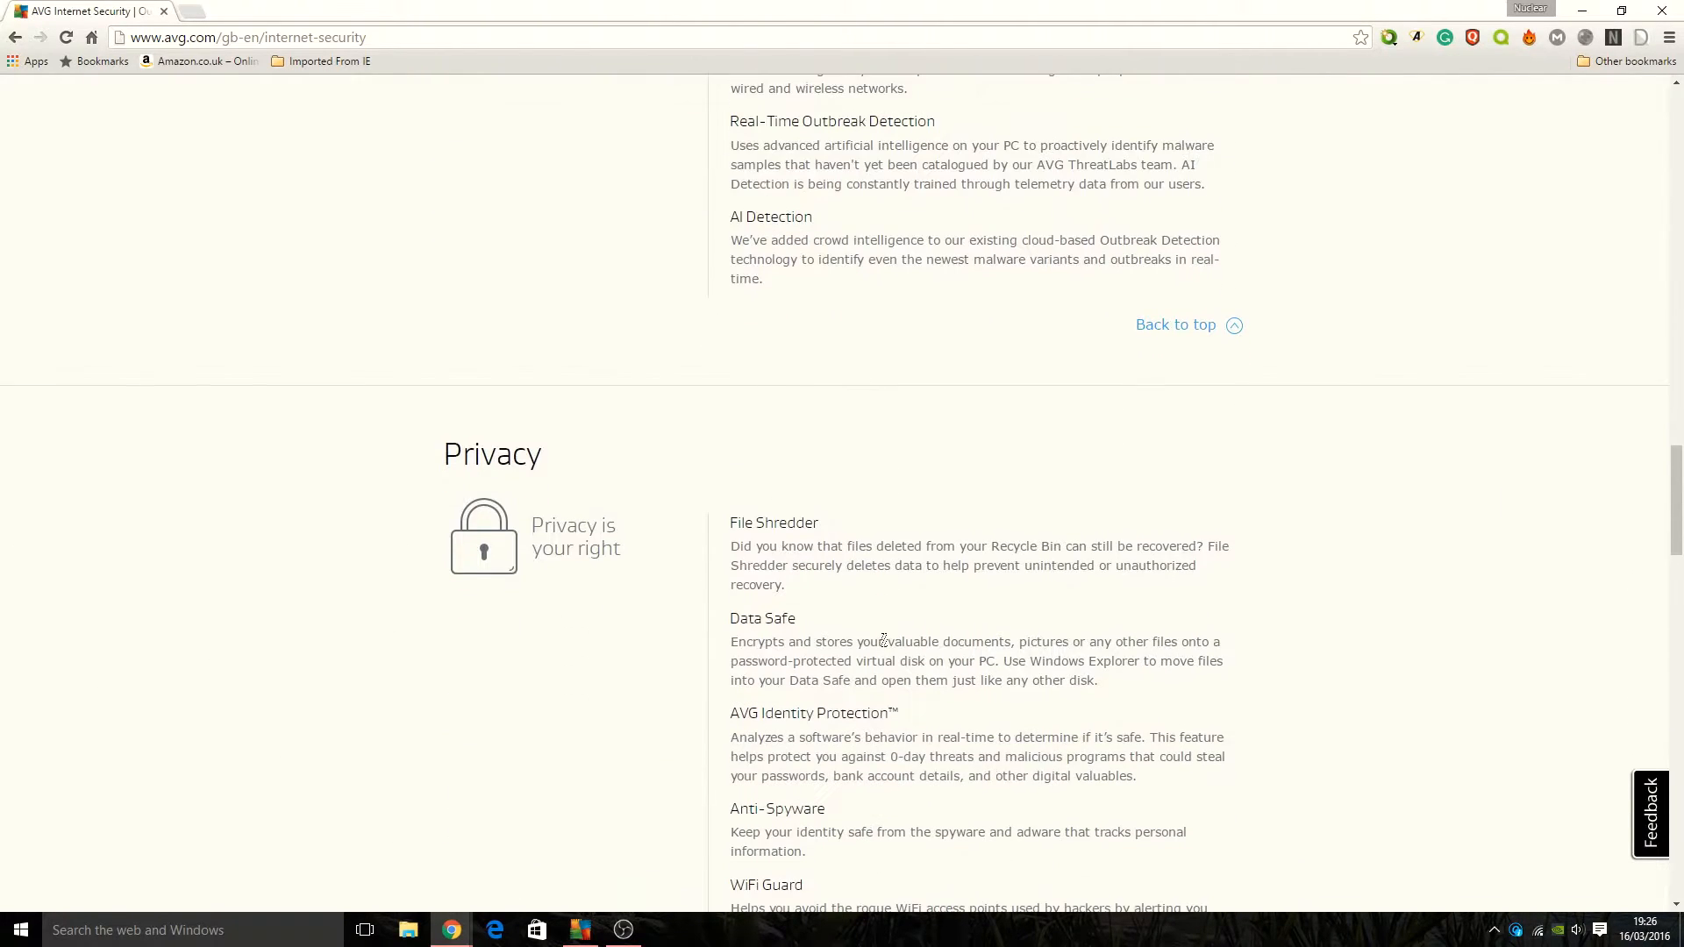
scroll("down", 3)
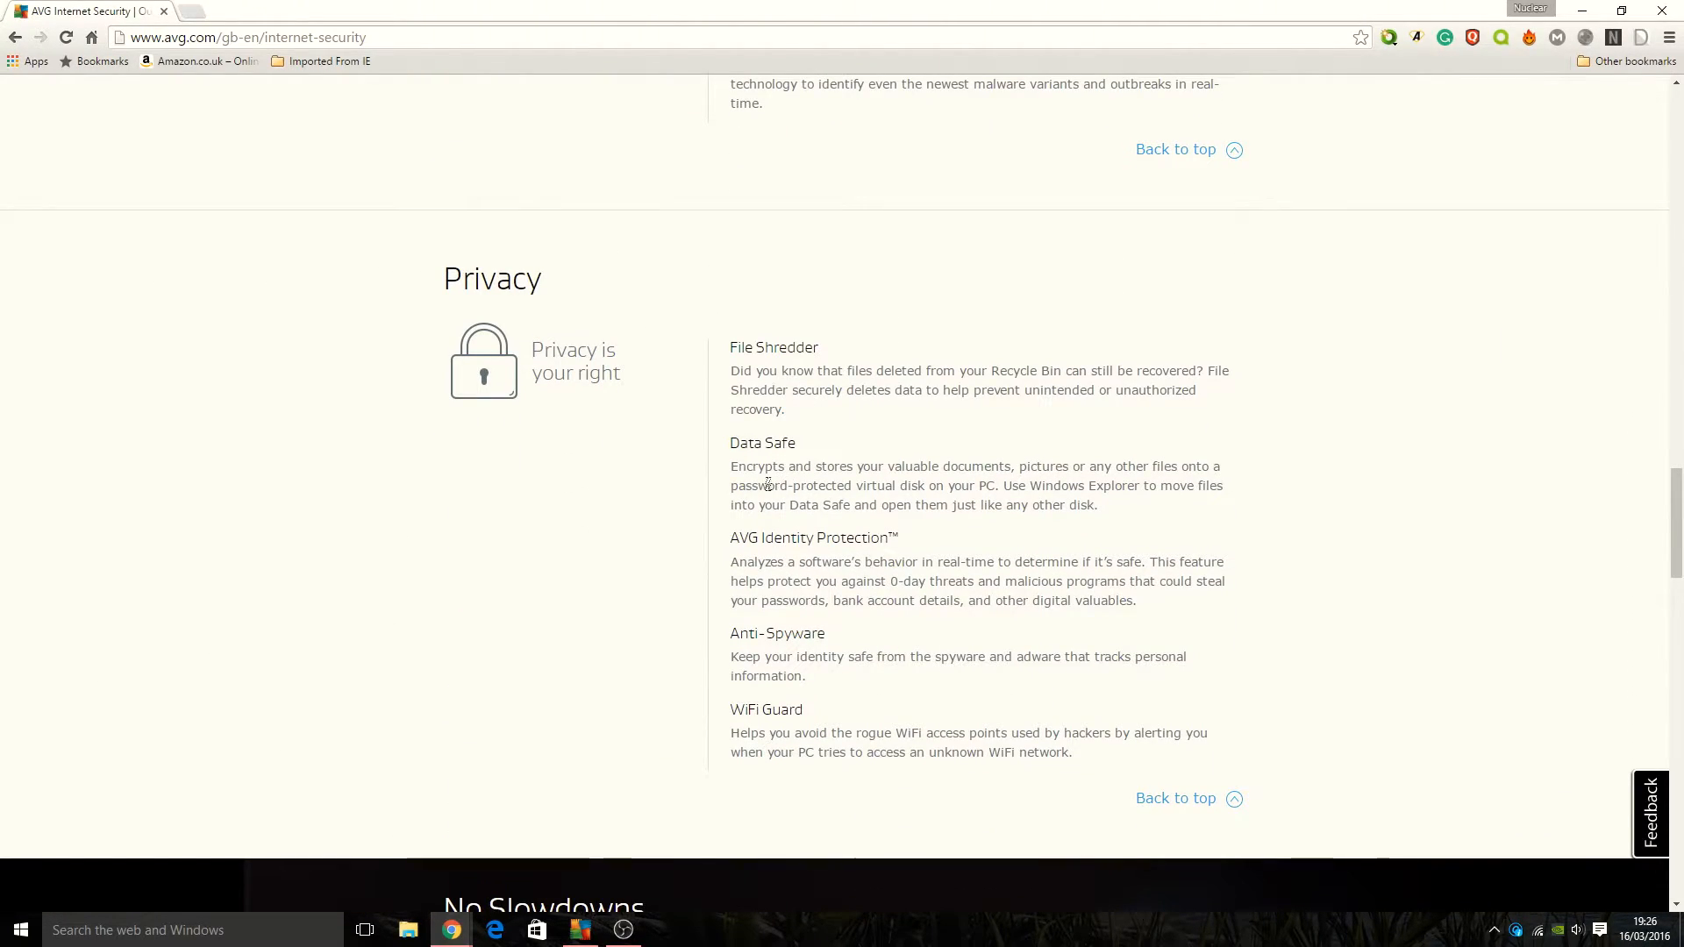
mouse_move(879, 580)
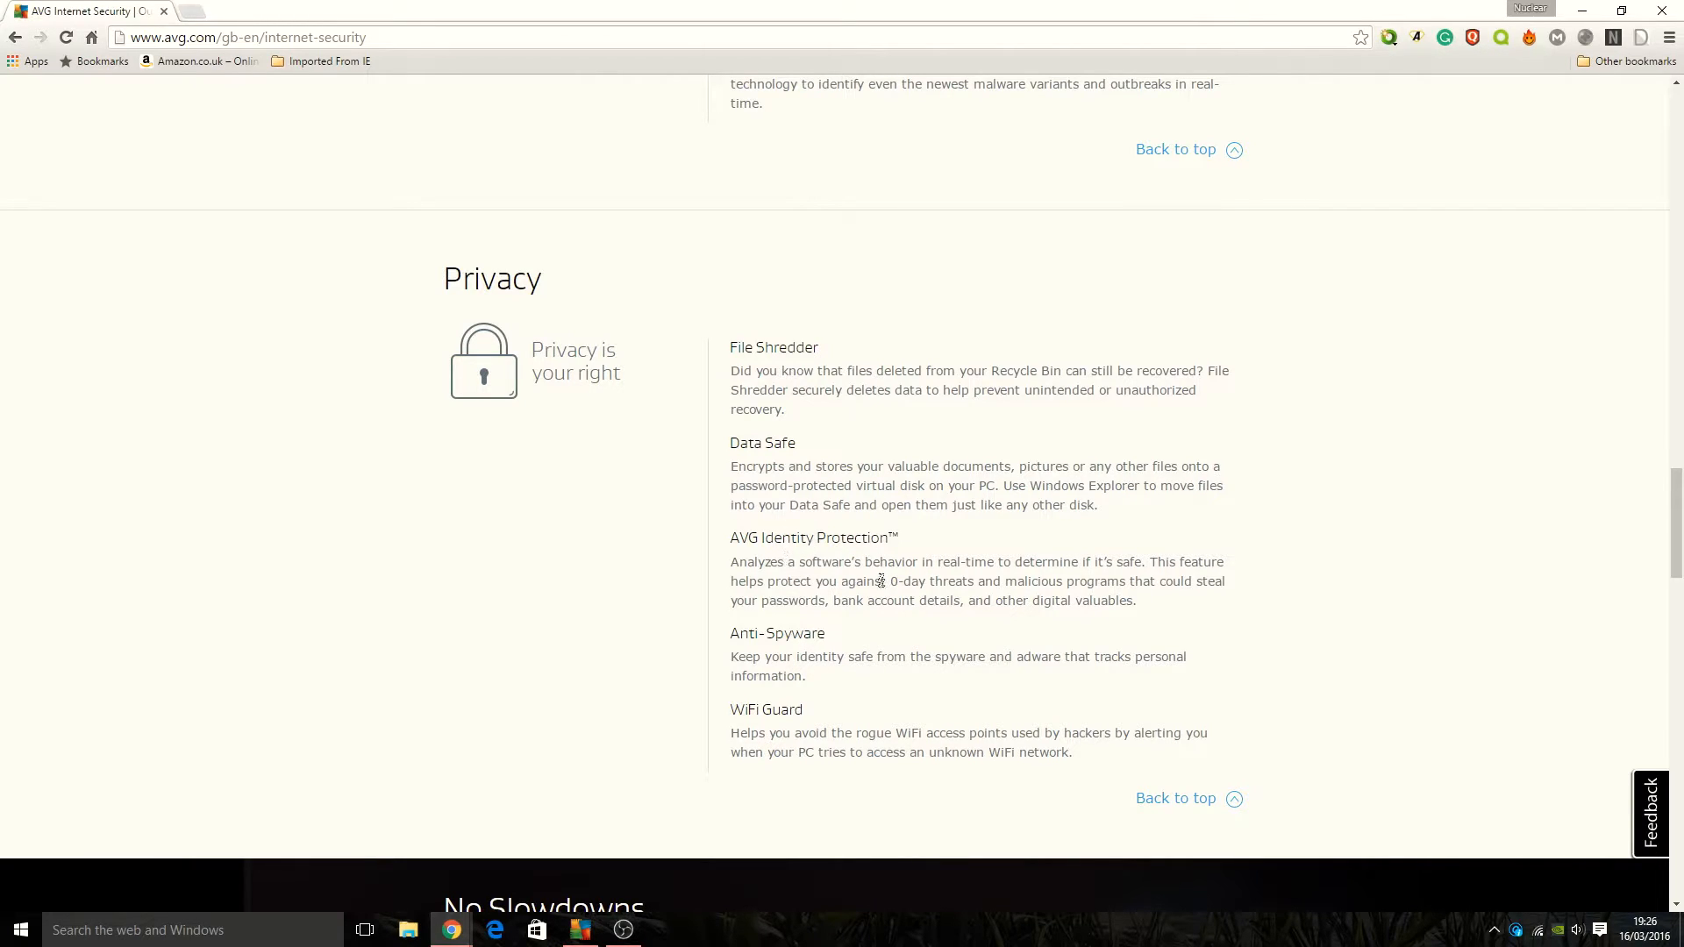
scroll("down", 3)
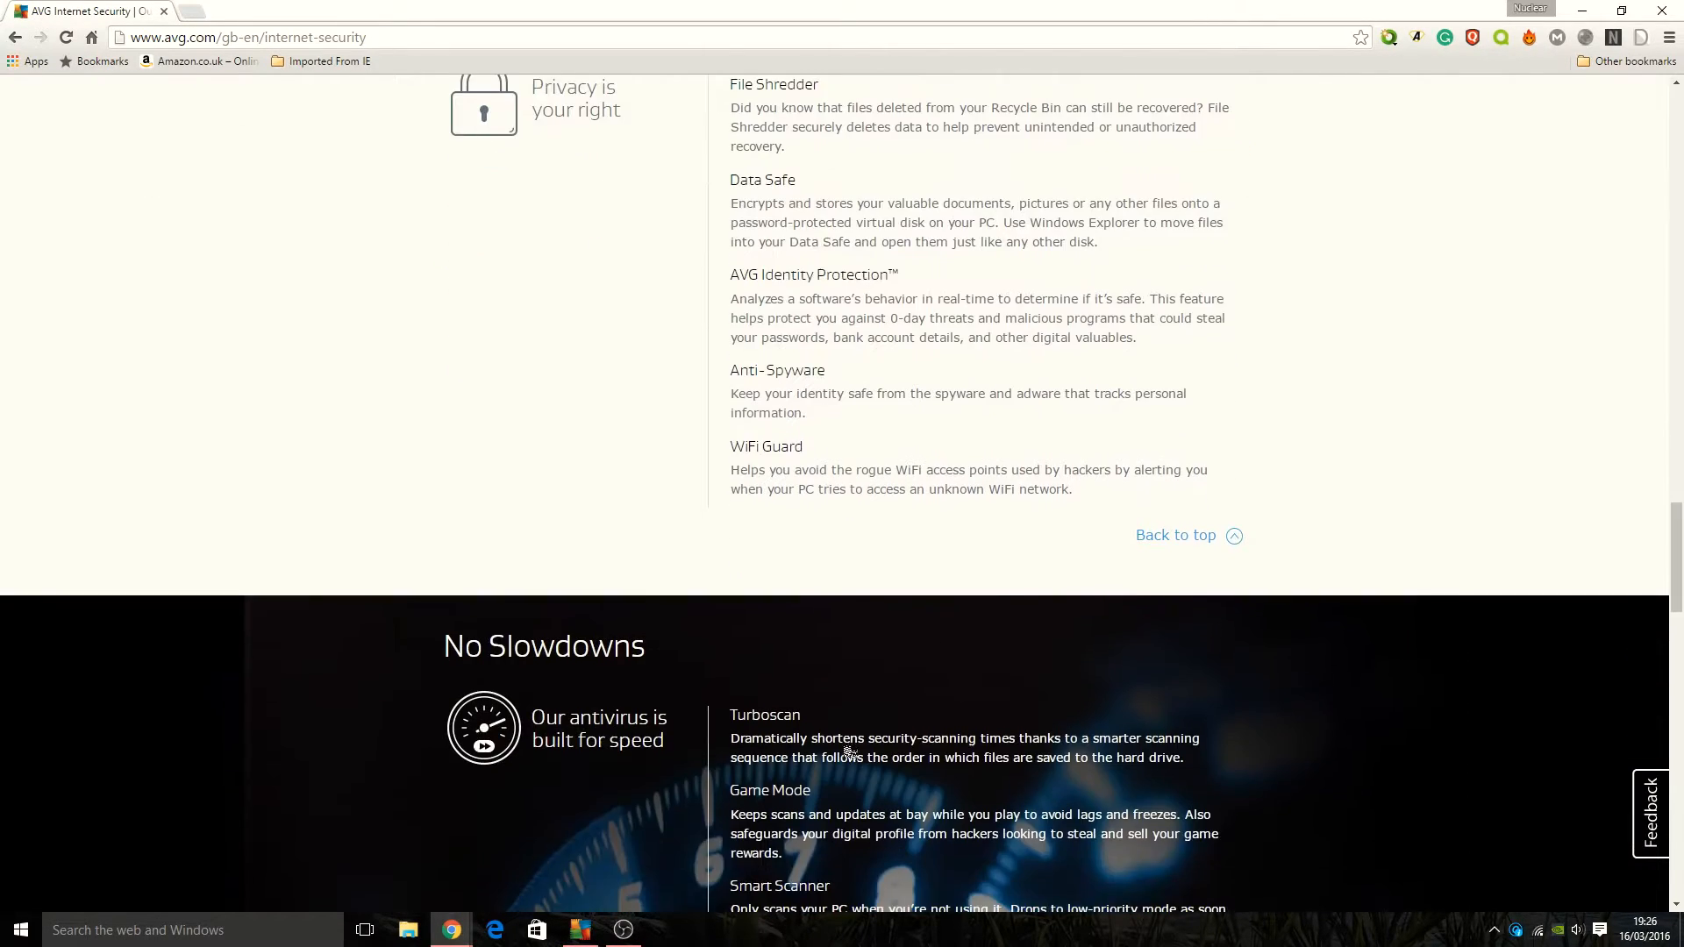
scroll("down", 3)
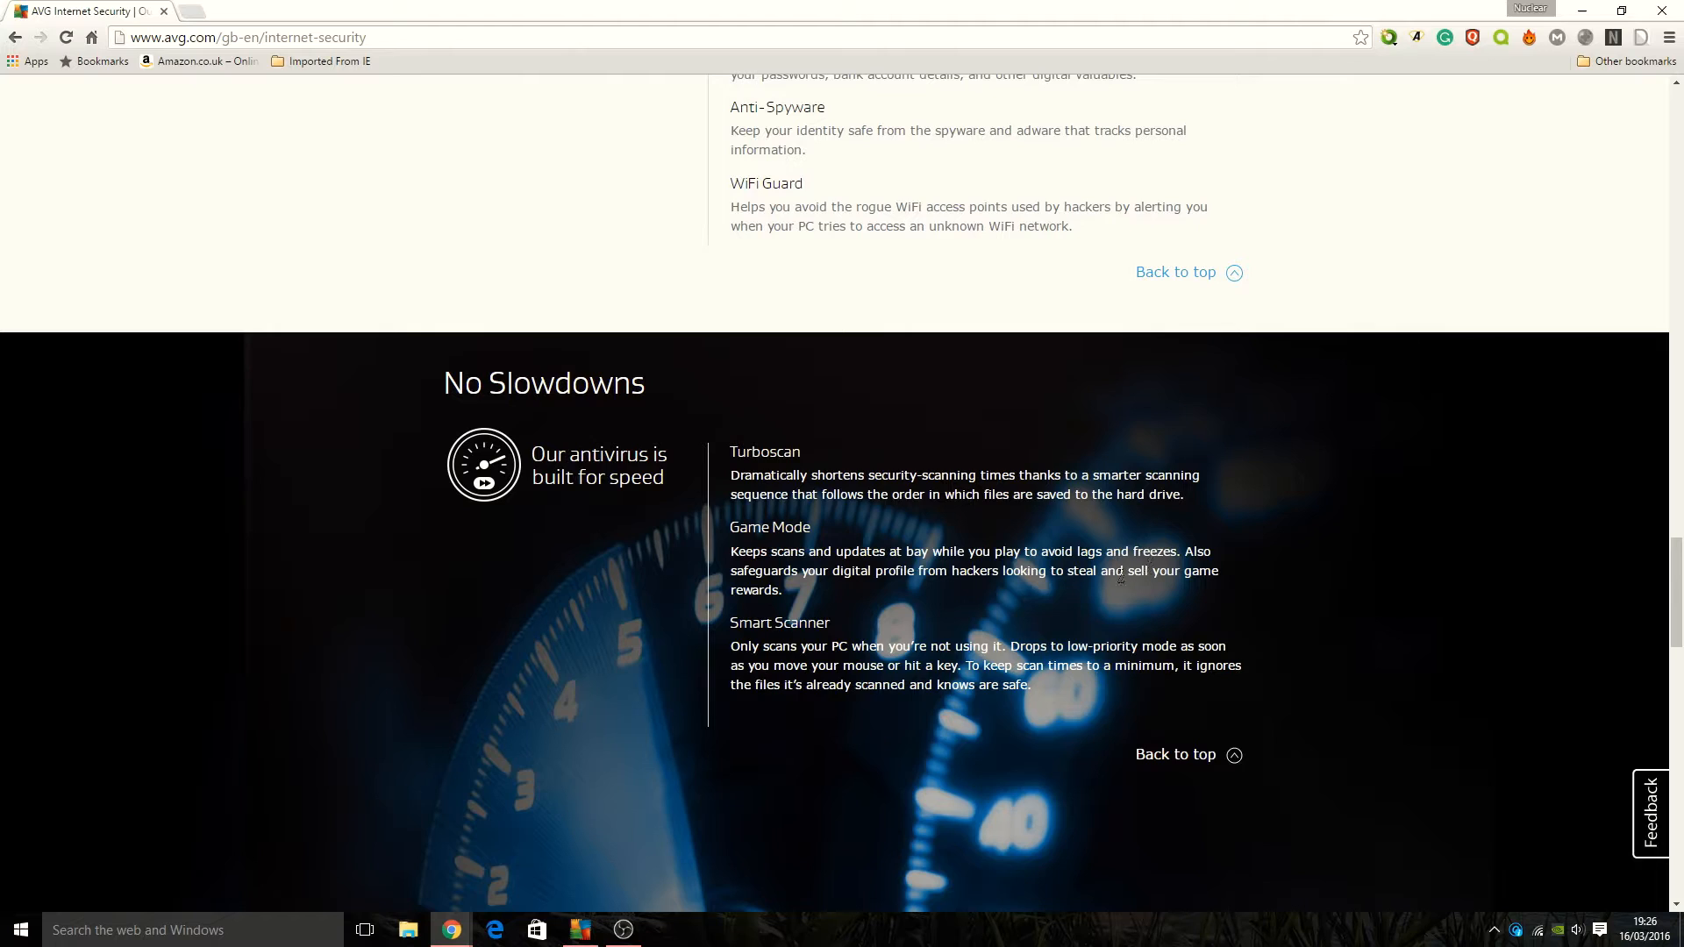
mouse_move(977, 597)
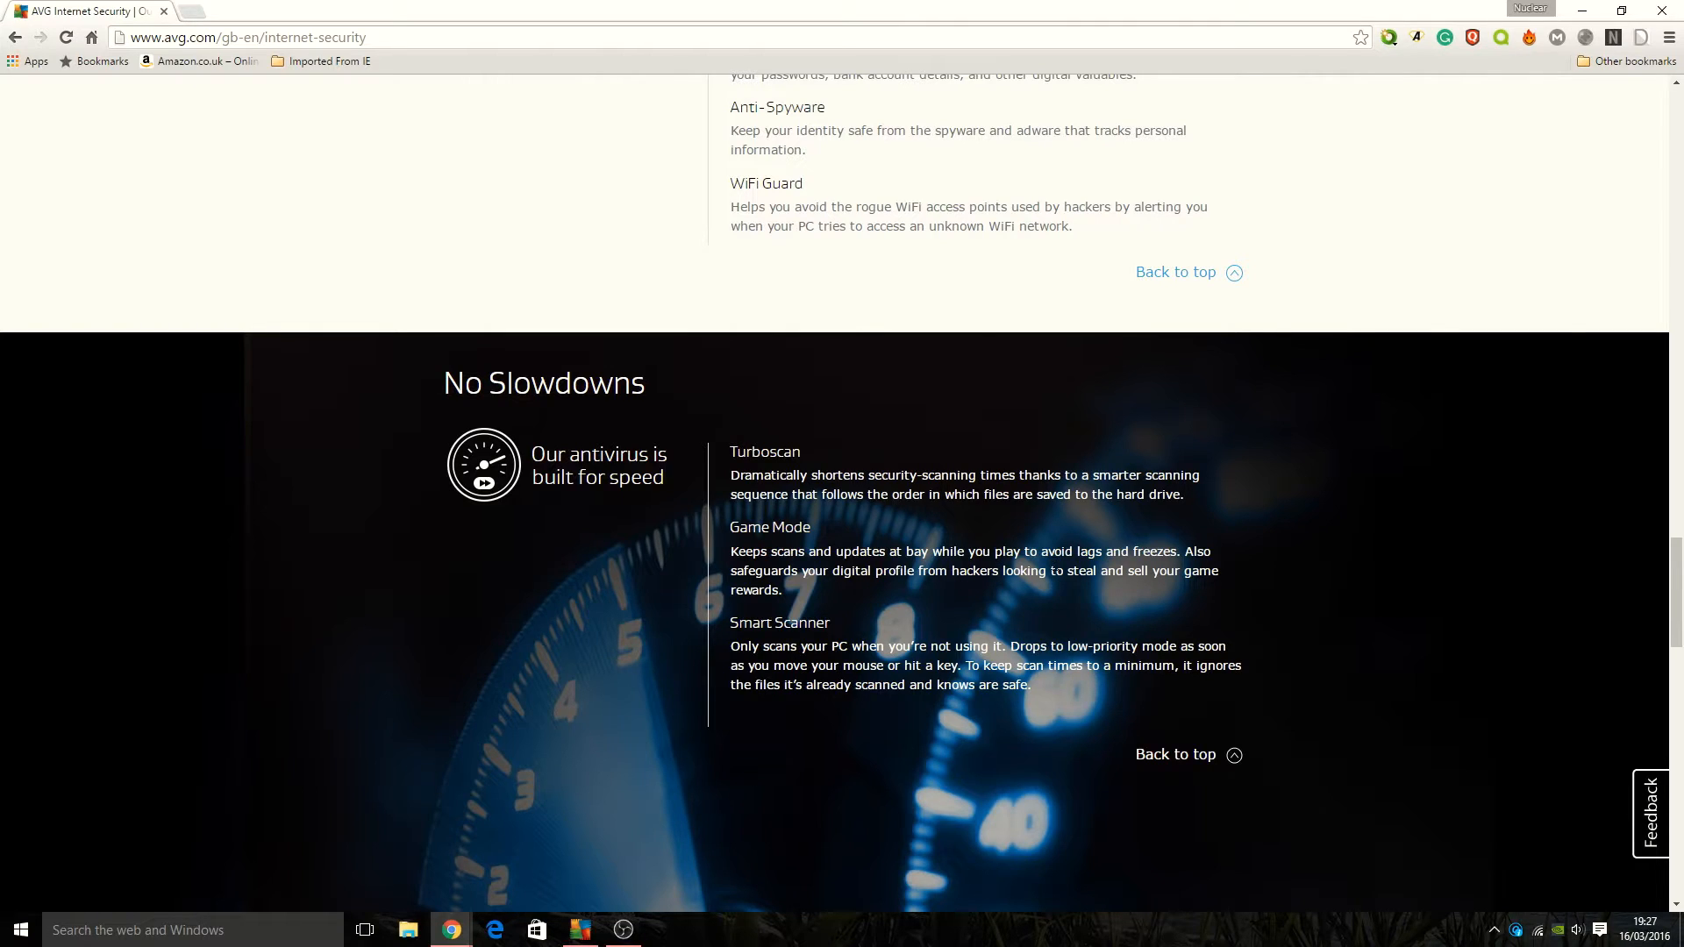
mouse_move(913, 609)
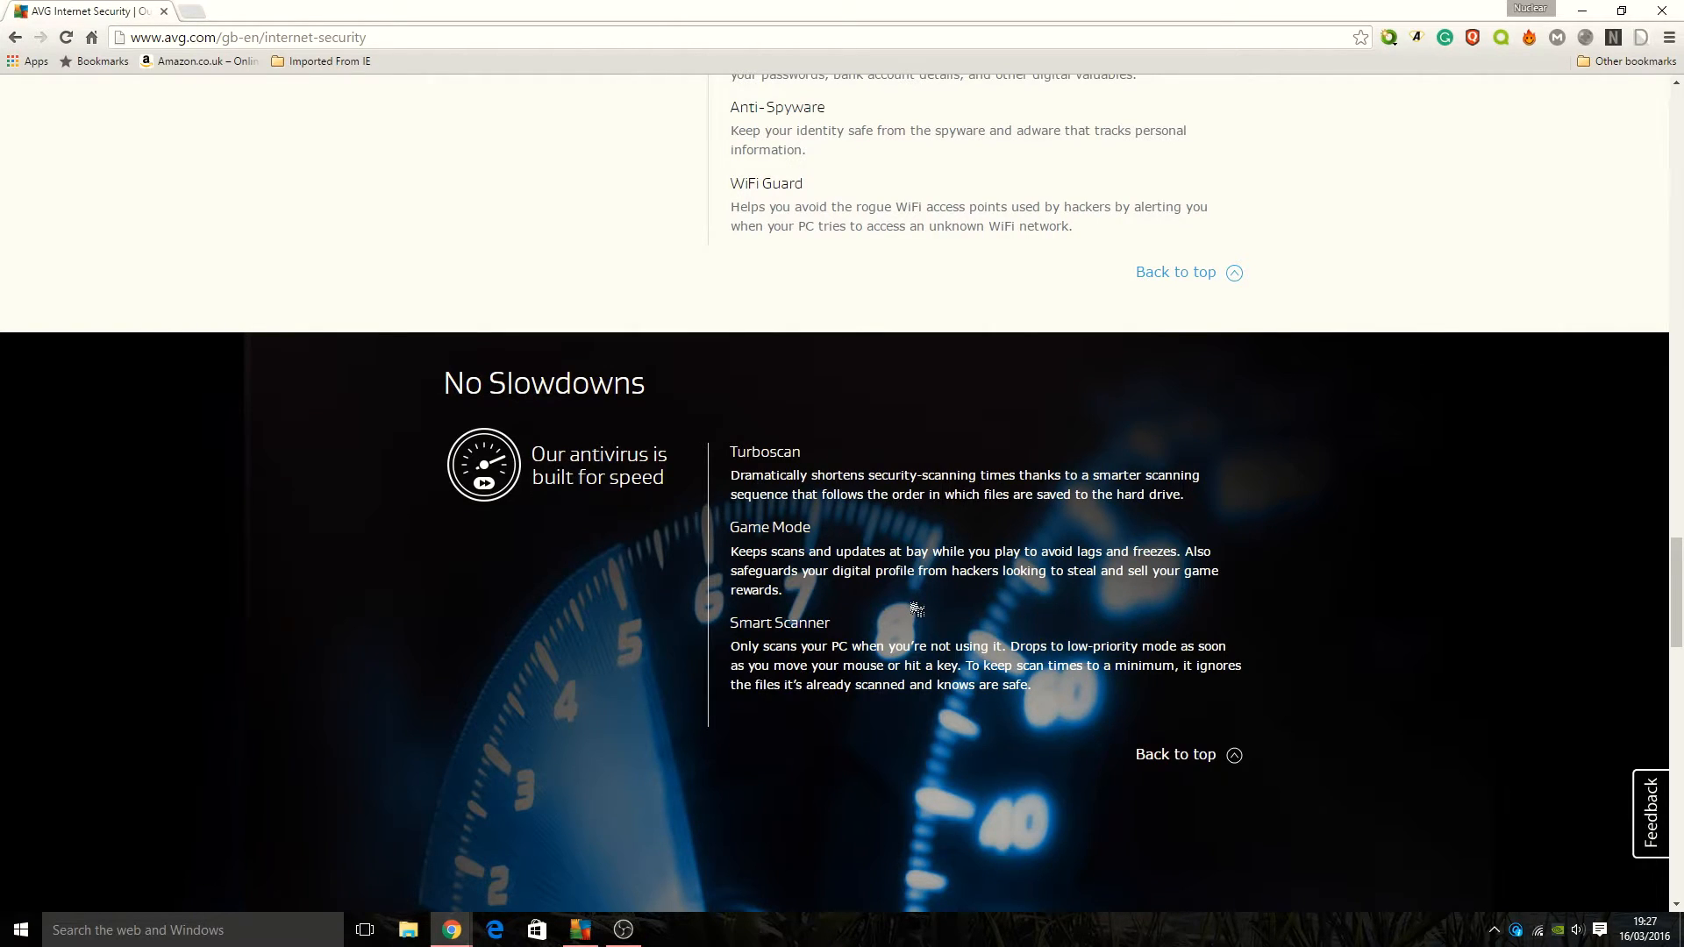
scroll("down", 3)
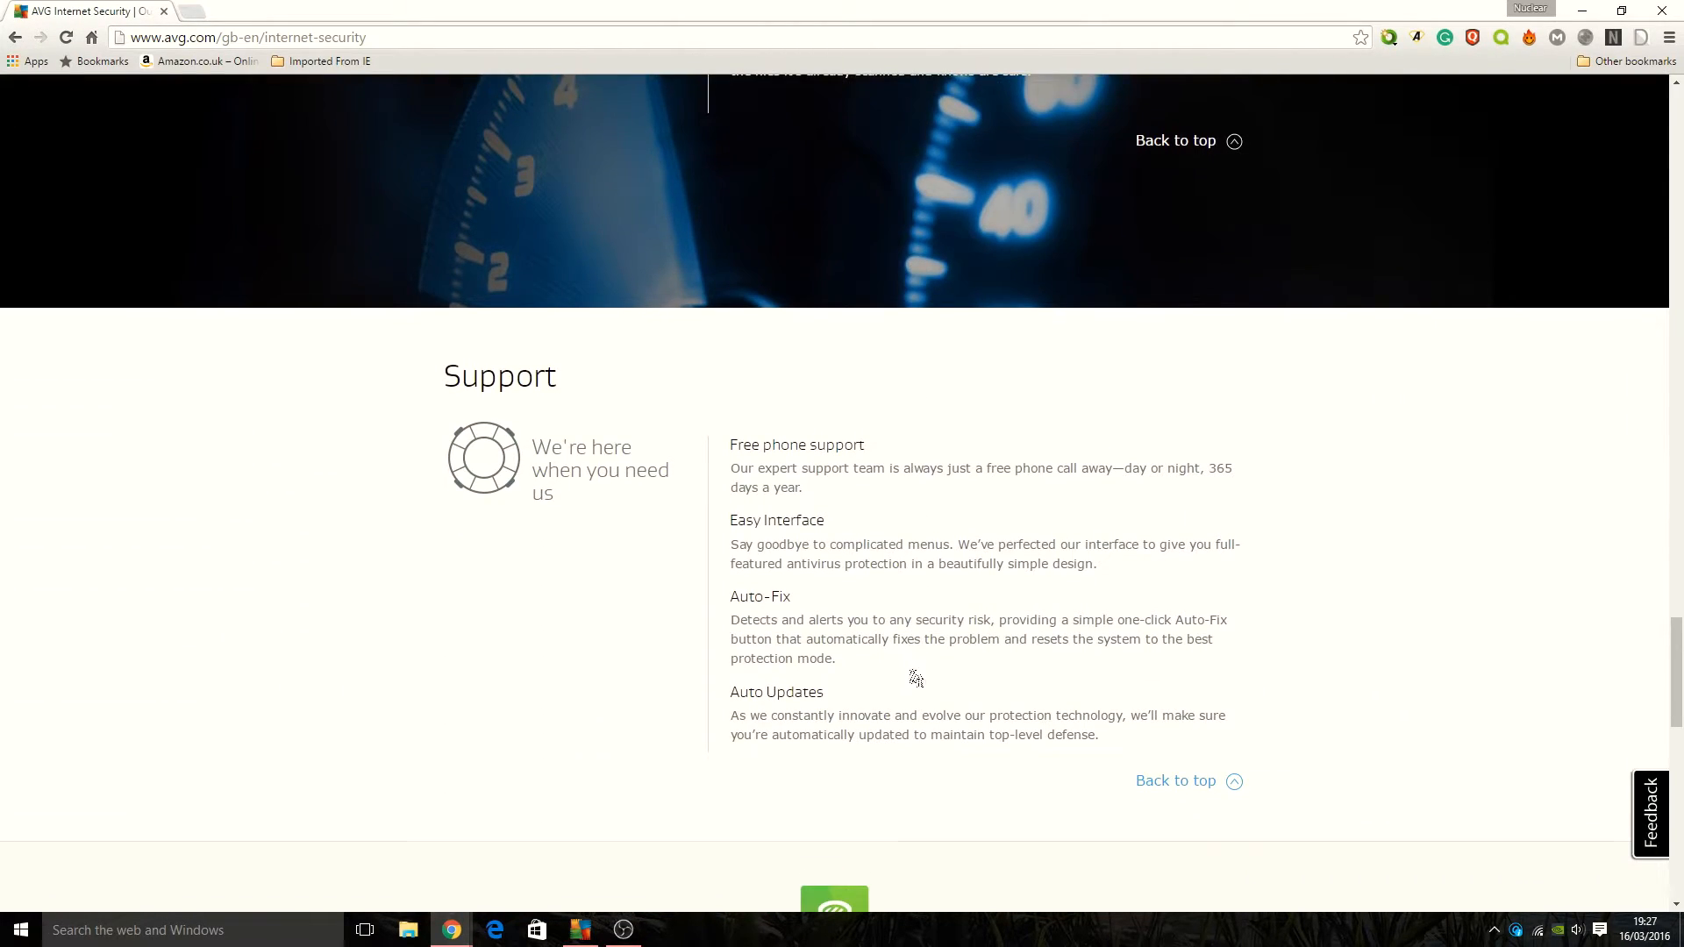
scroll("up", 3)
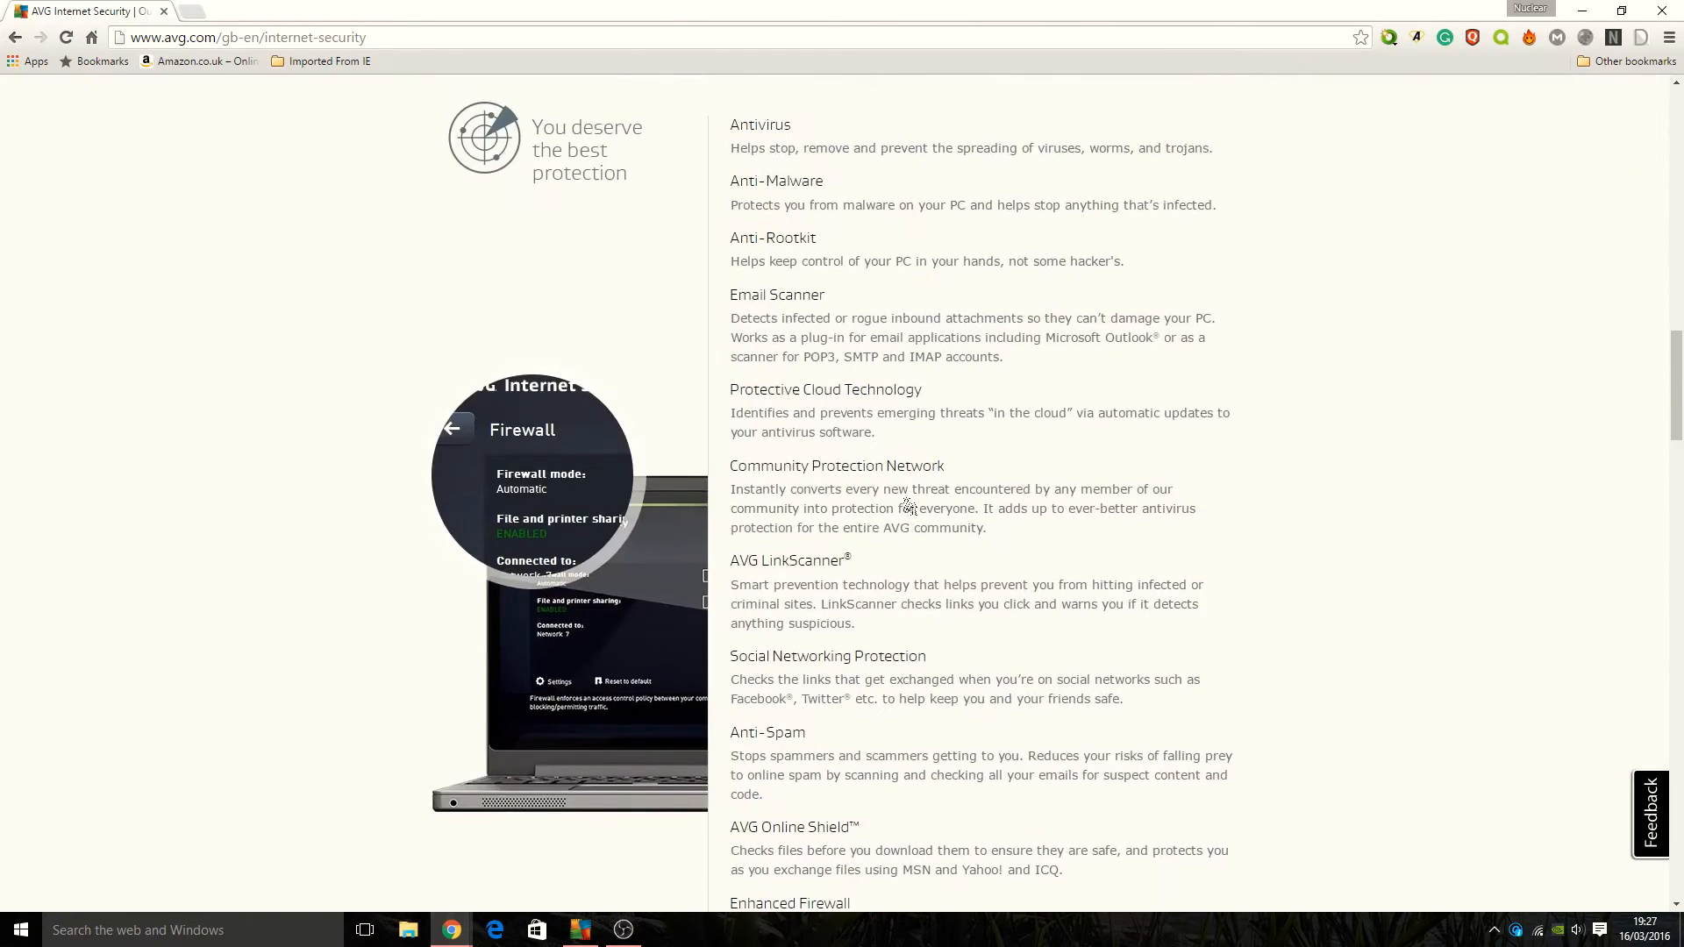
scroll("up", 3)
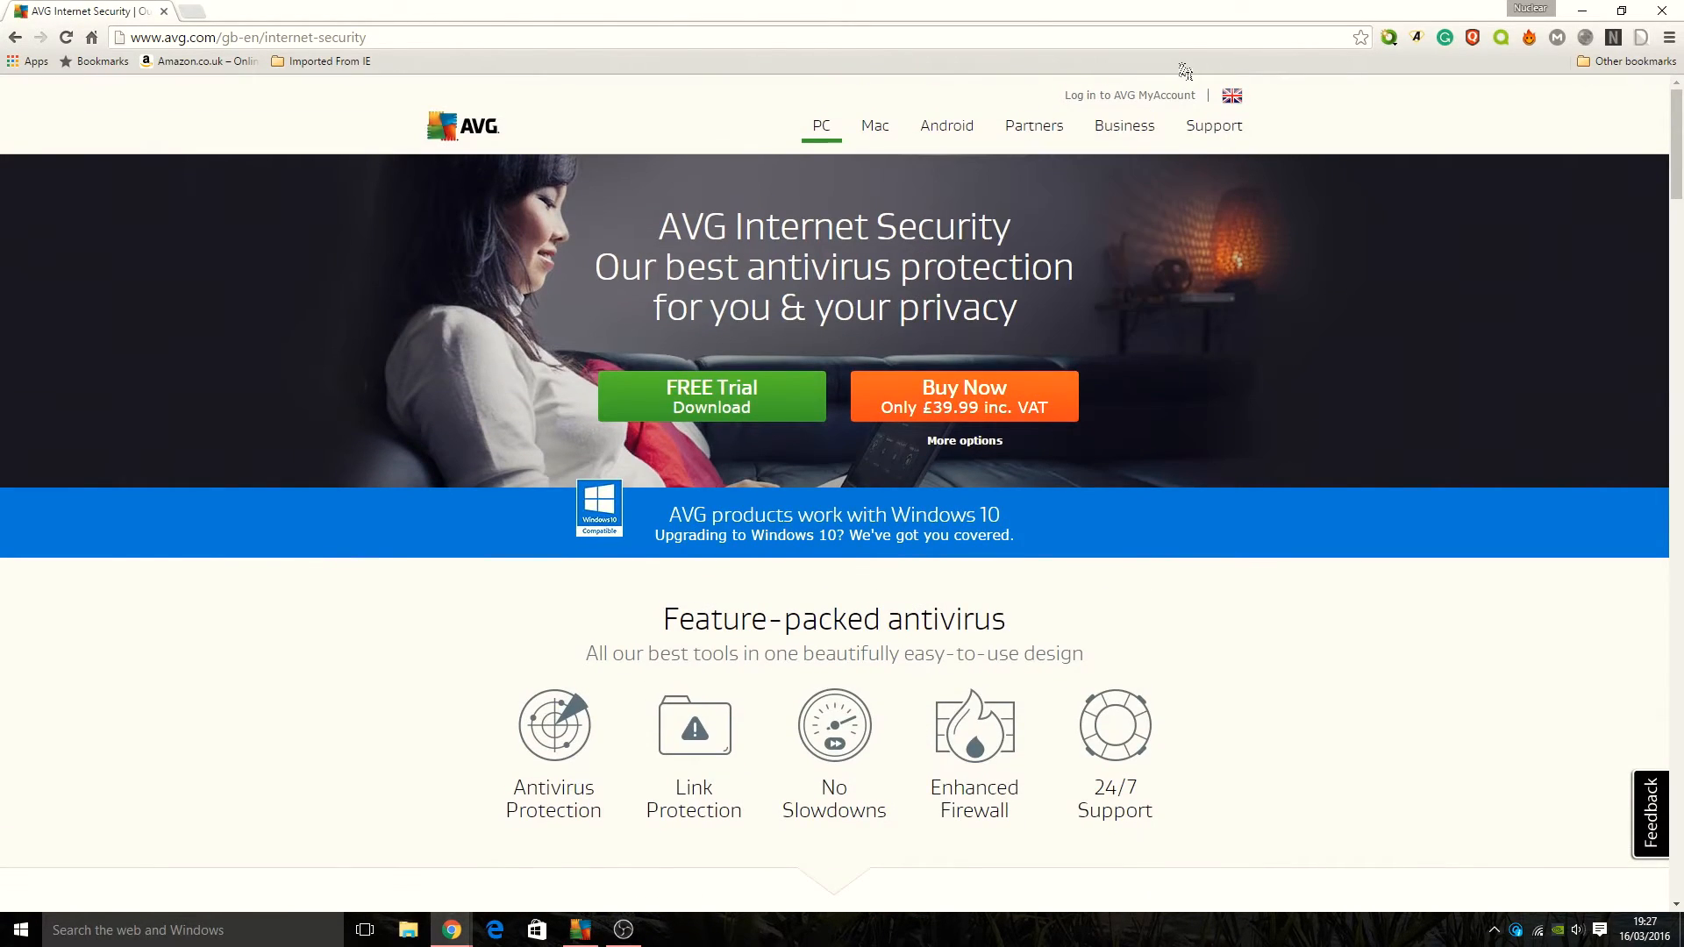
mouse_move(1286, 255)
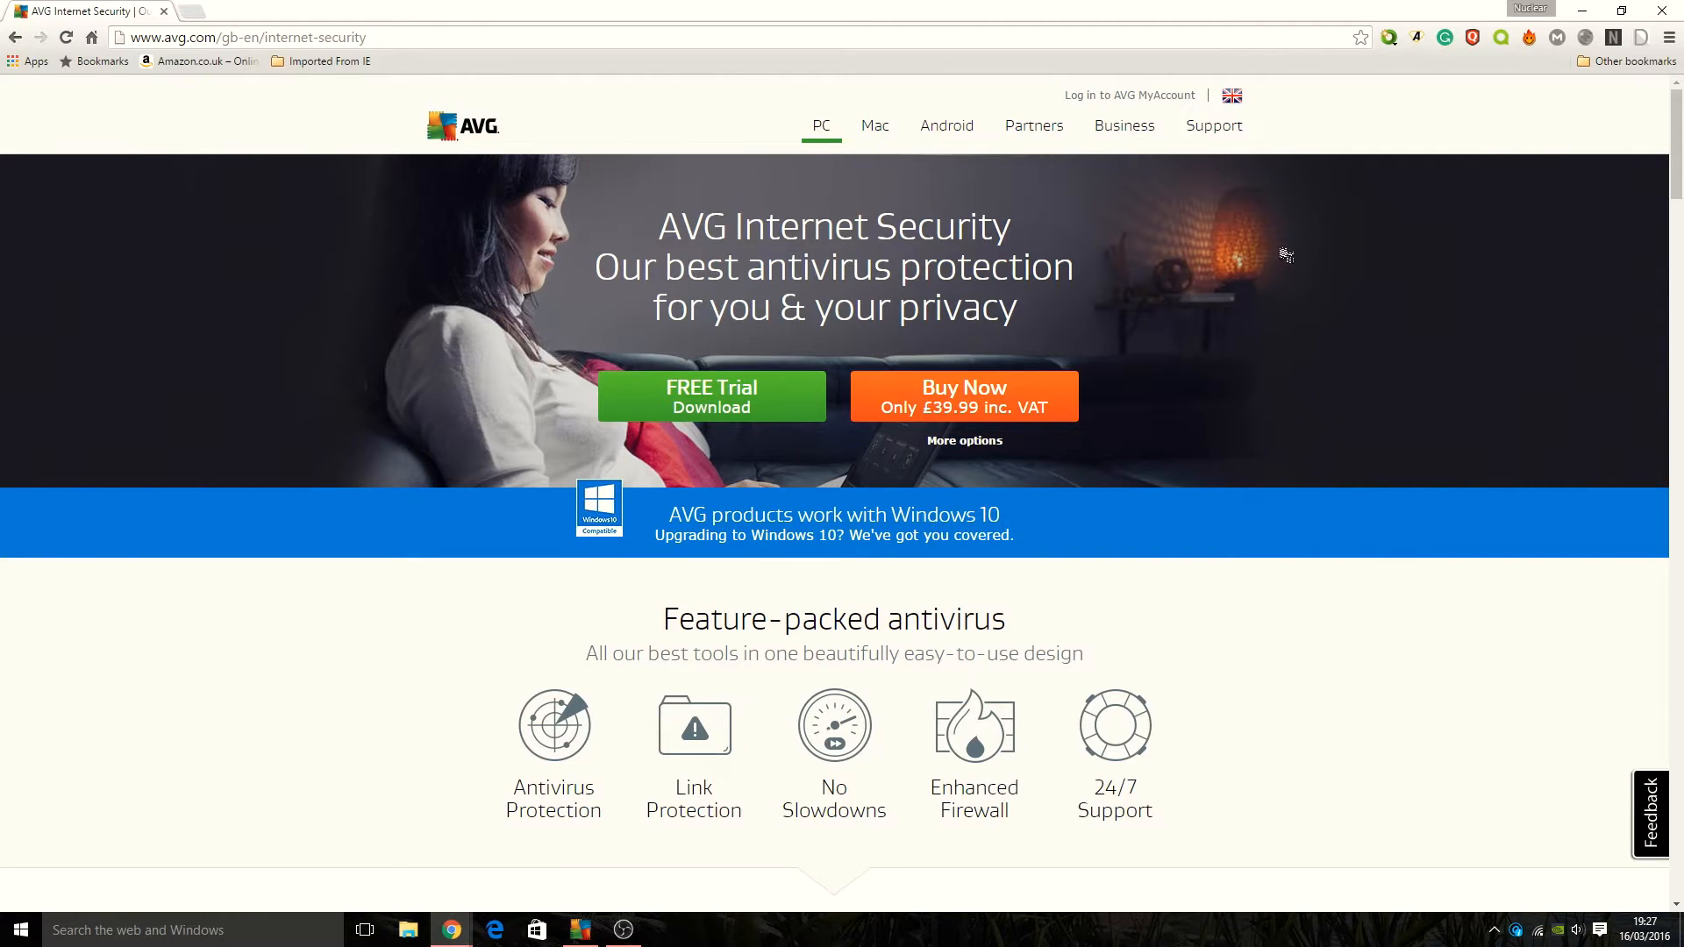
Switch the AVG site to the US region and scroll to the $39.99 and $54.99 prices
left_click(1231, 96)
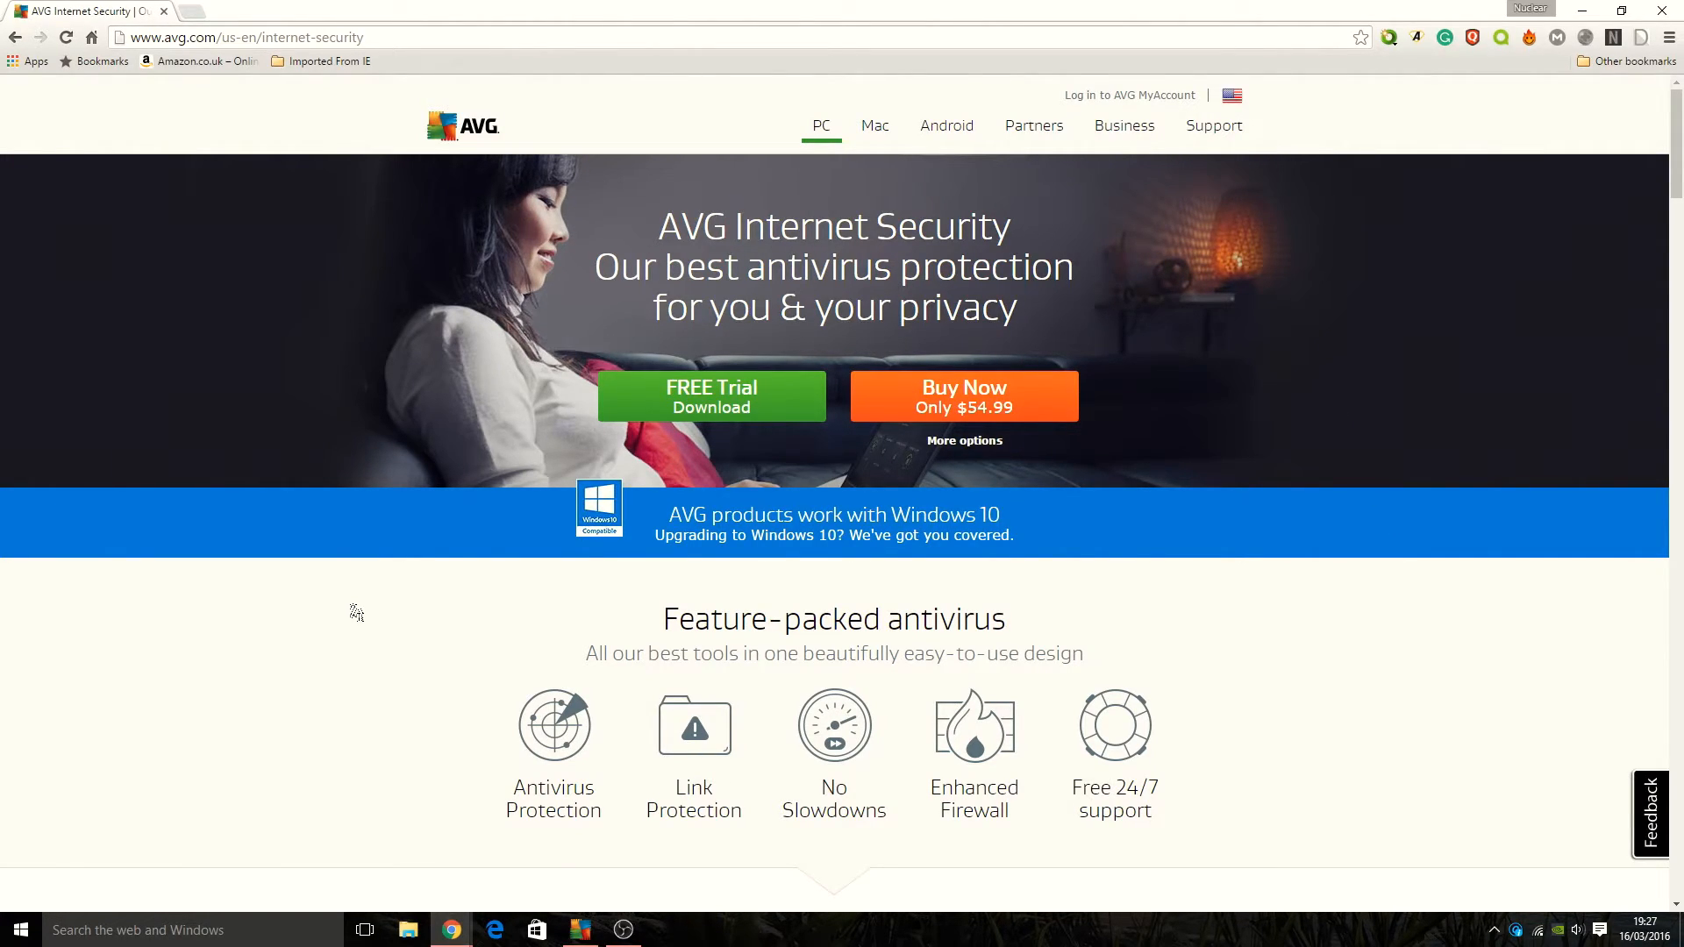
scroll("down", 3)
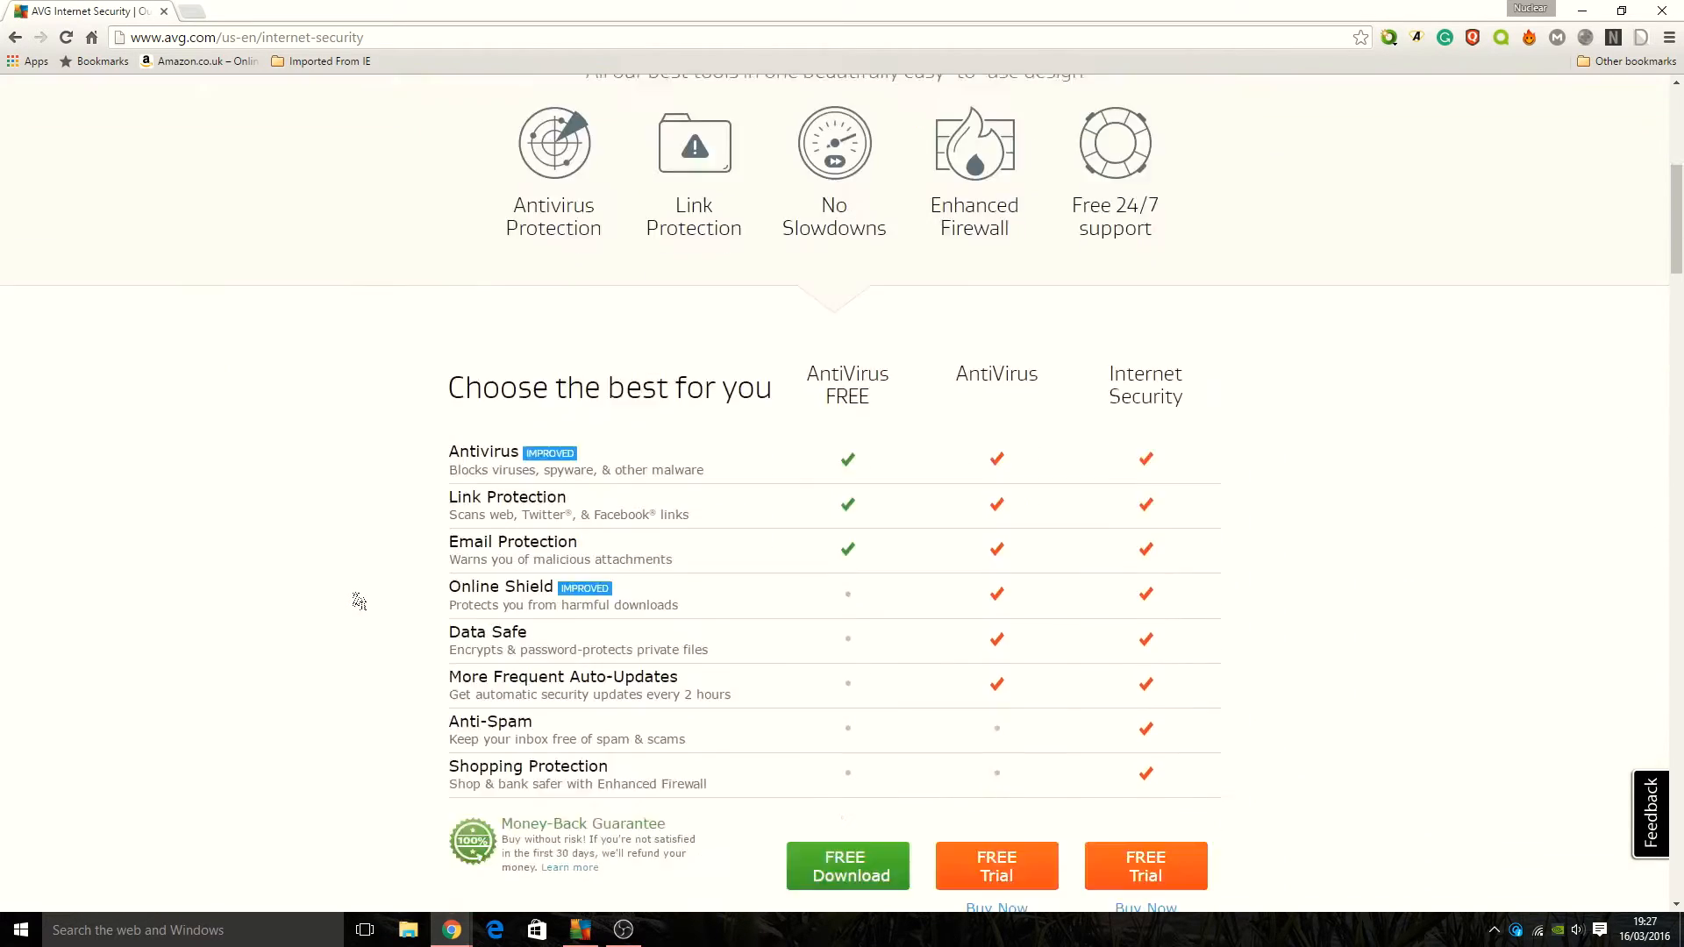
scroll("down", 3)
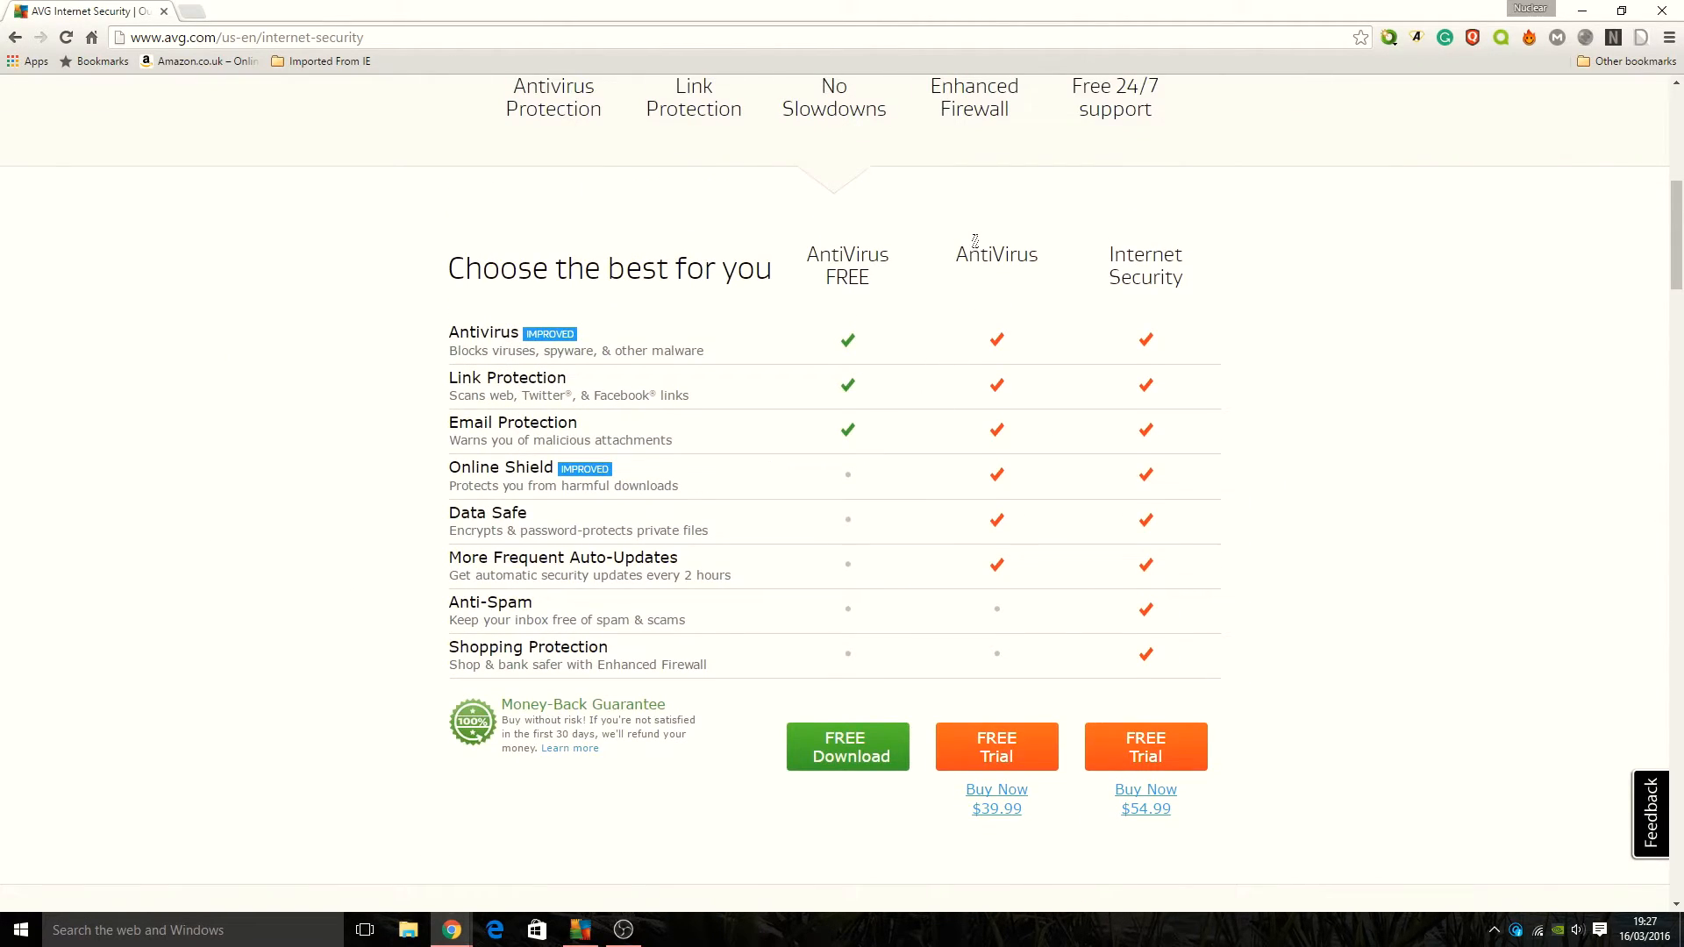
mouse_move(1021, 779)
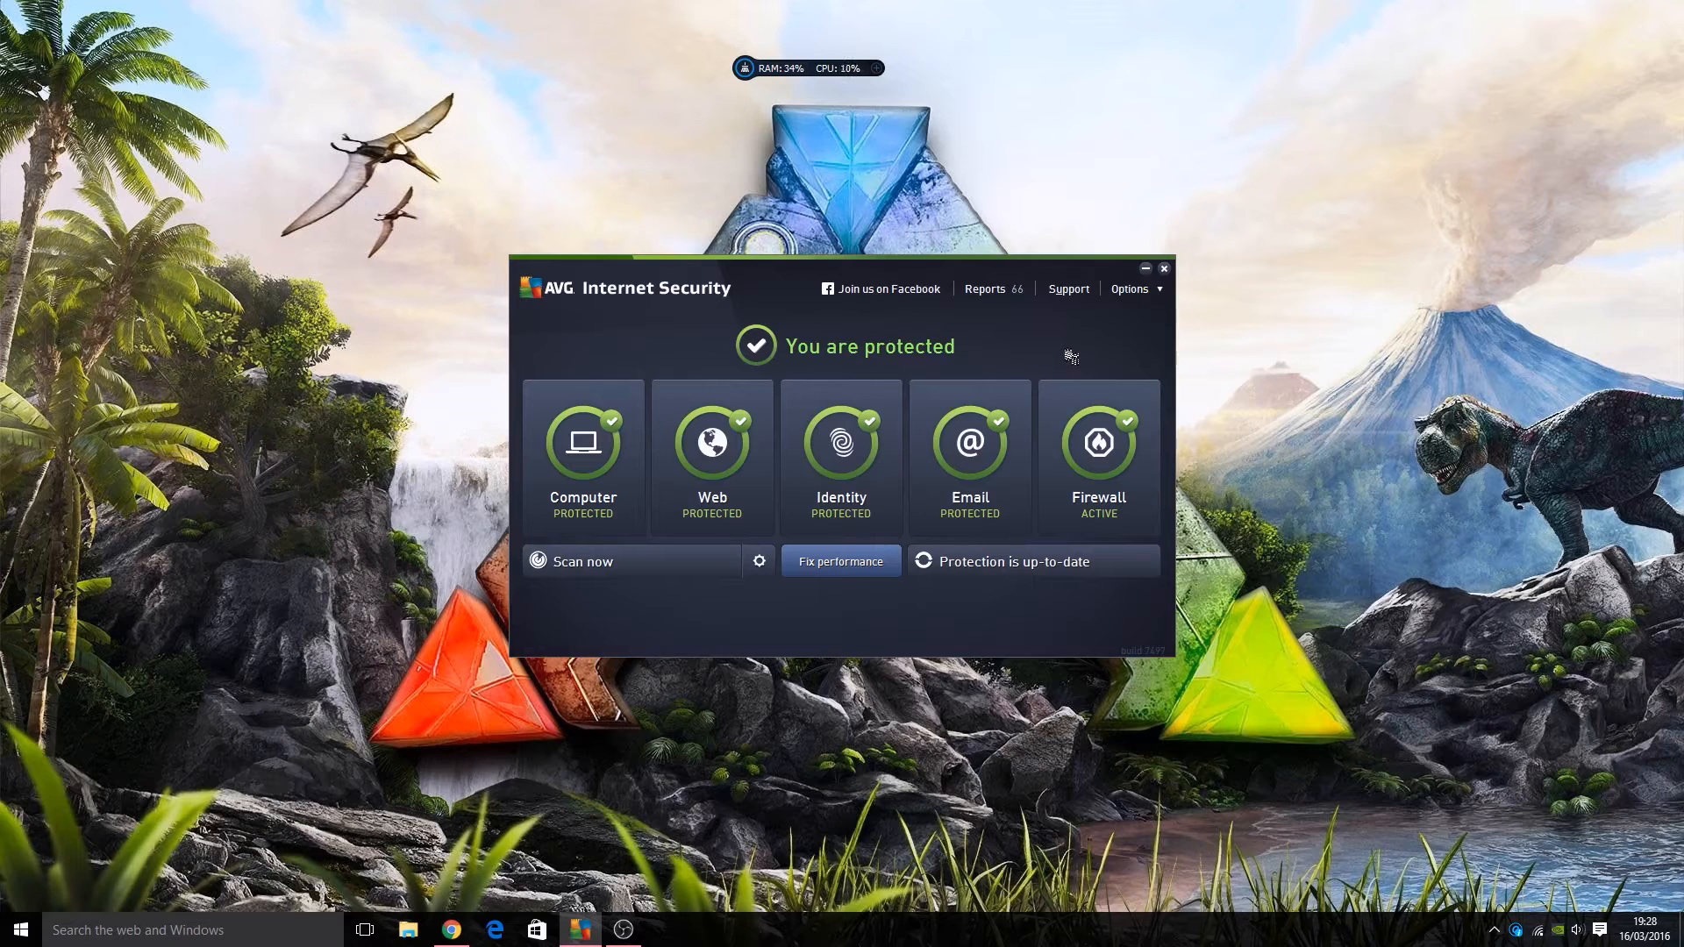
mouse_move(1058, 334)
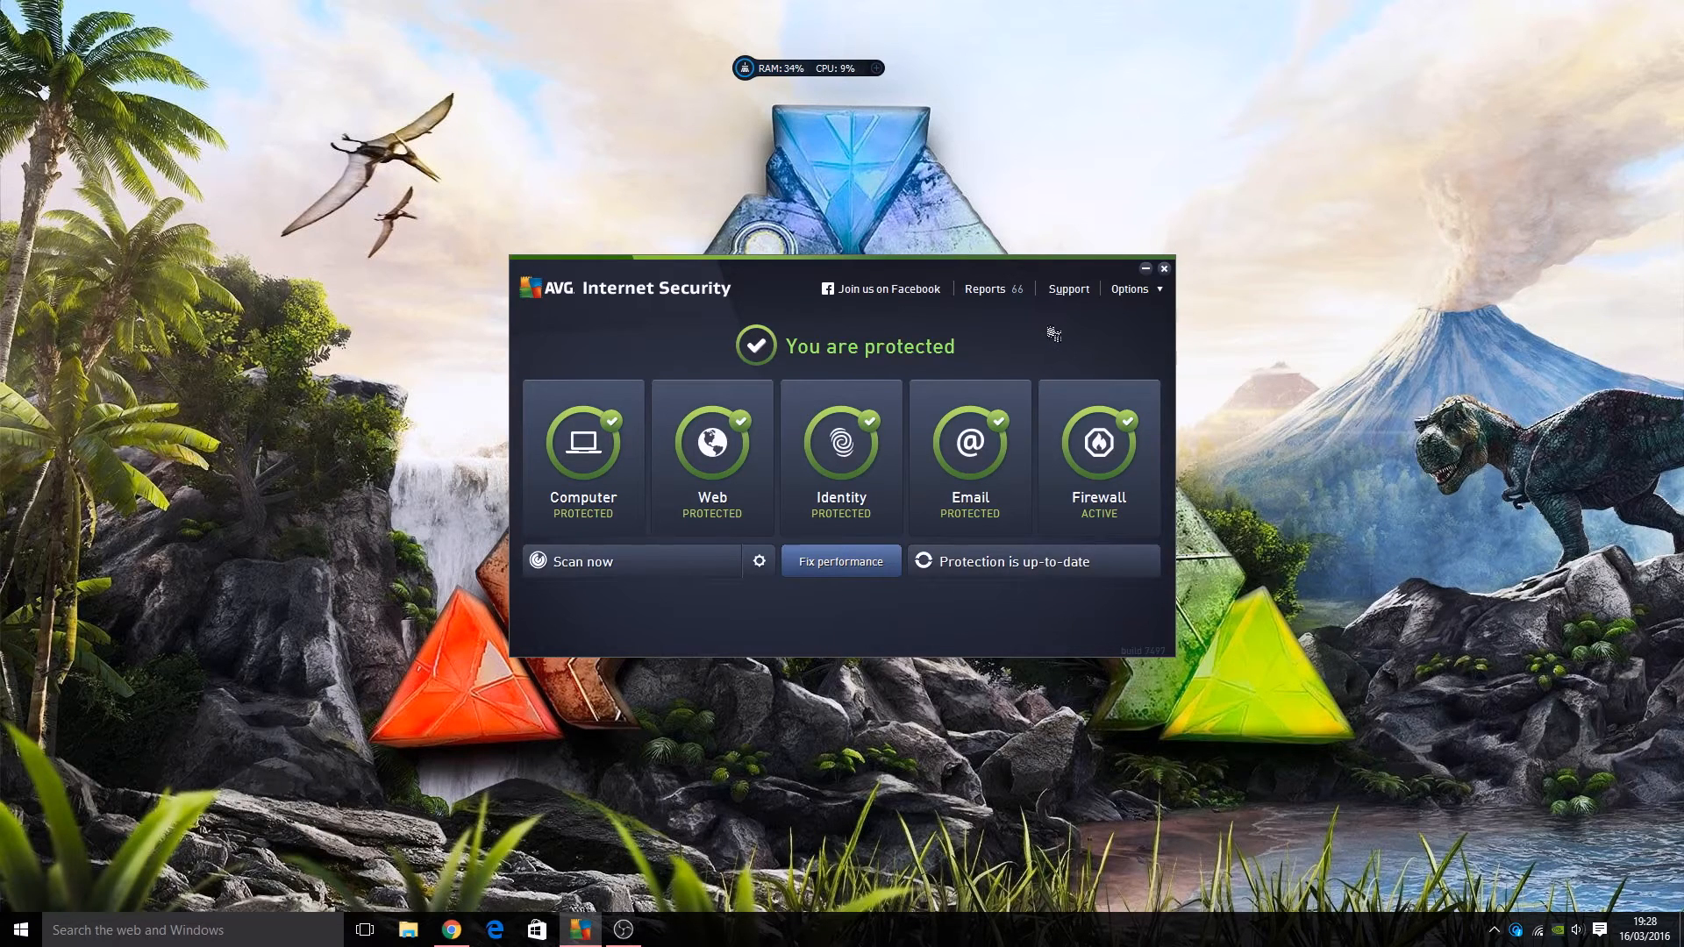
mouse_move(1066, 341)
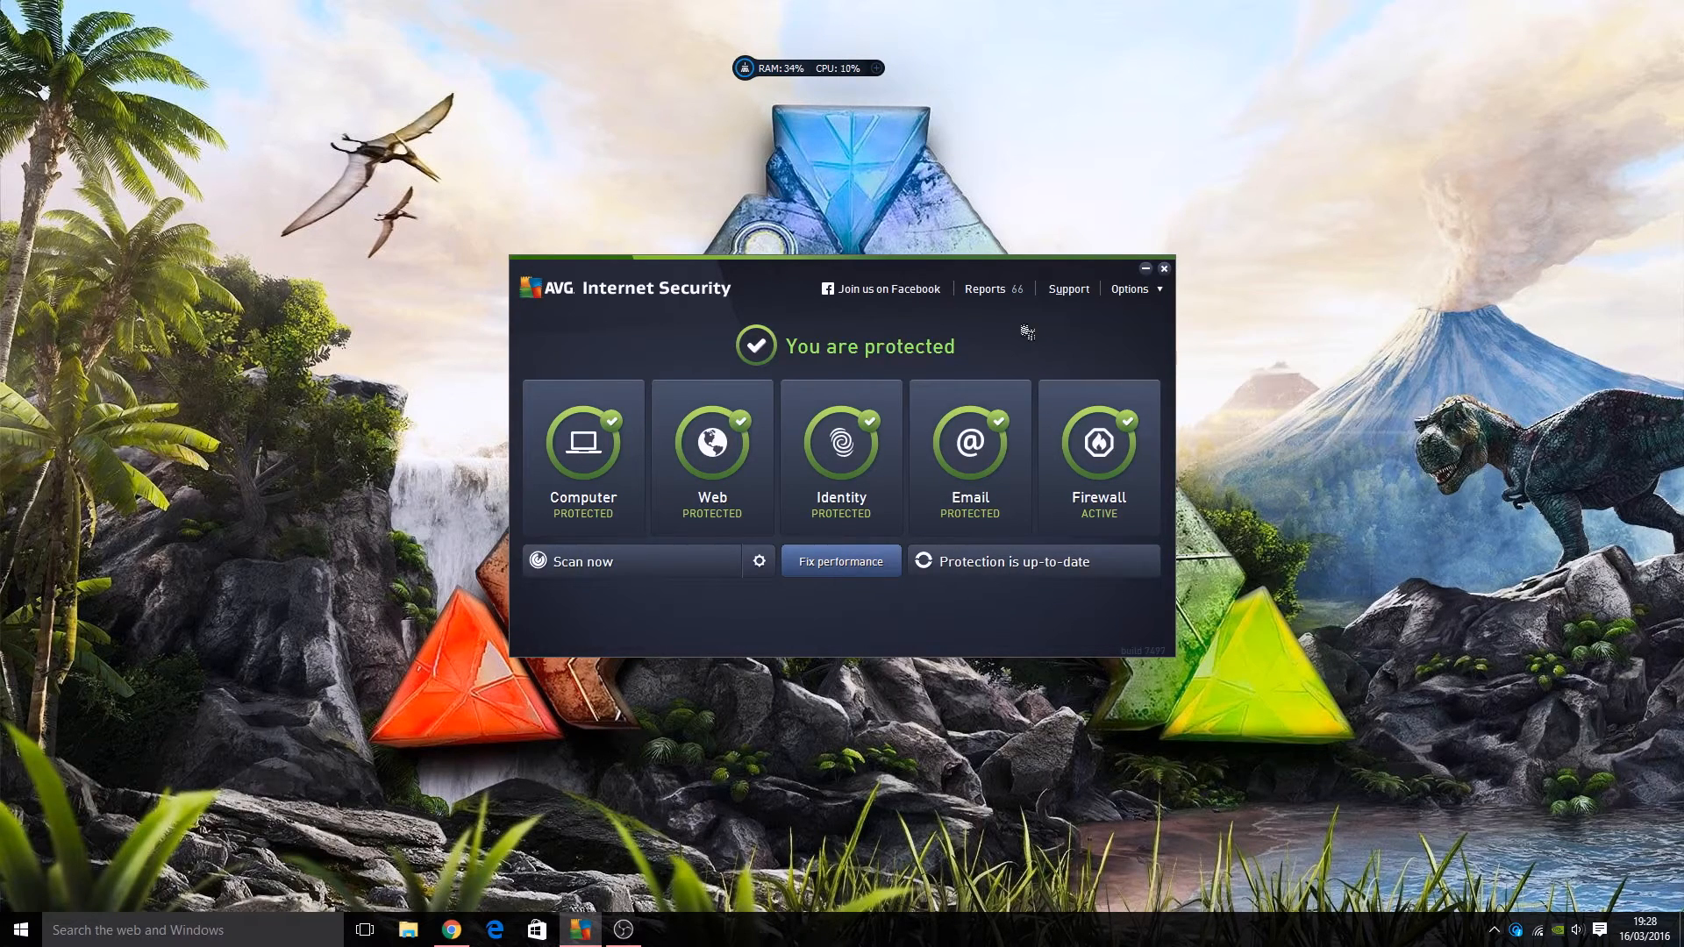
mouse_move(1018, 336)
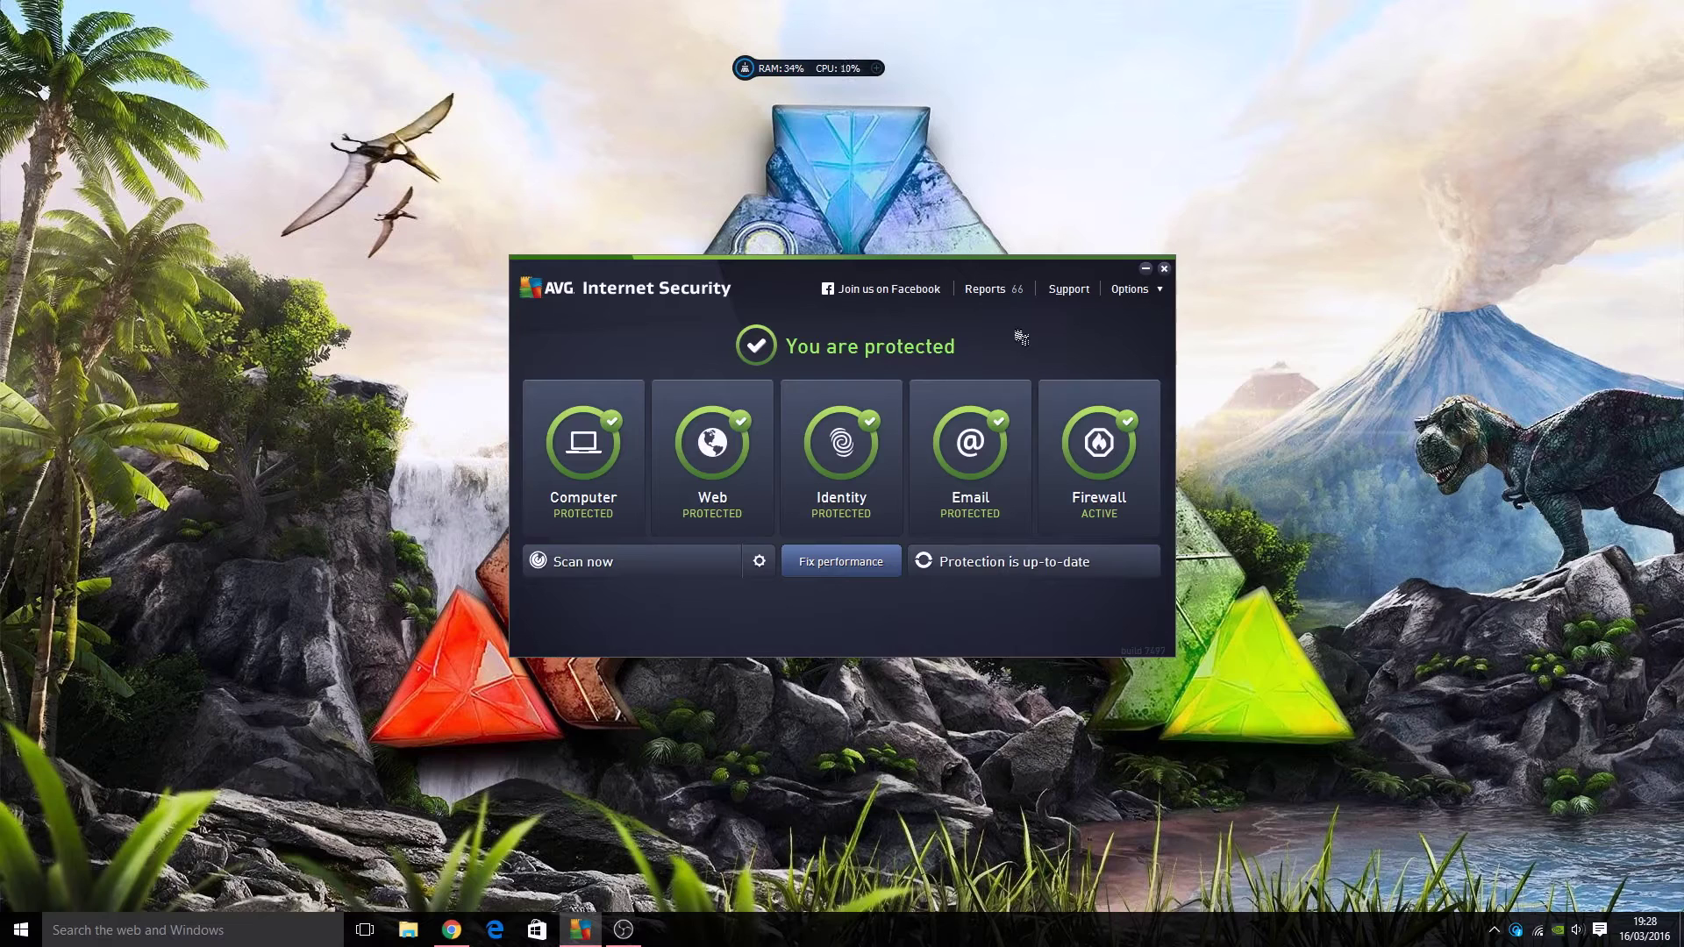
mouse_move(1020, 348)
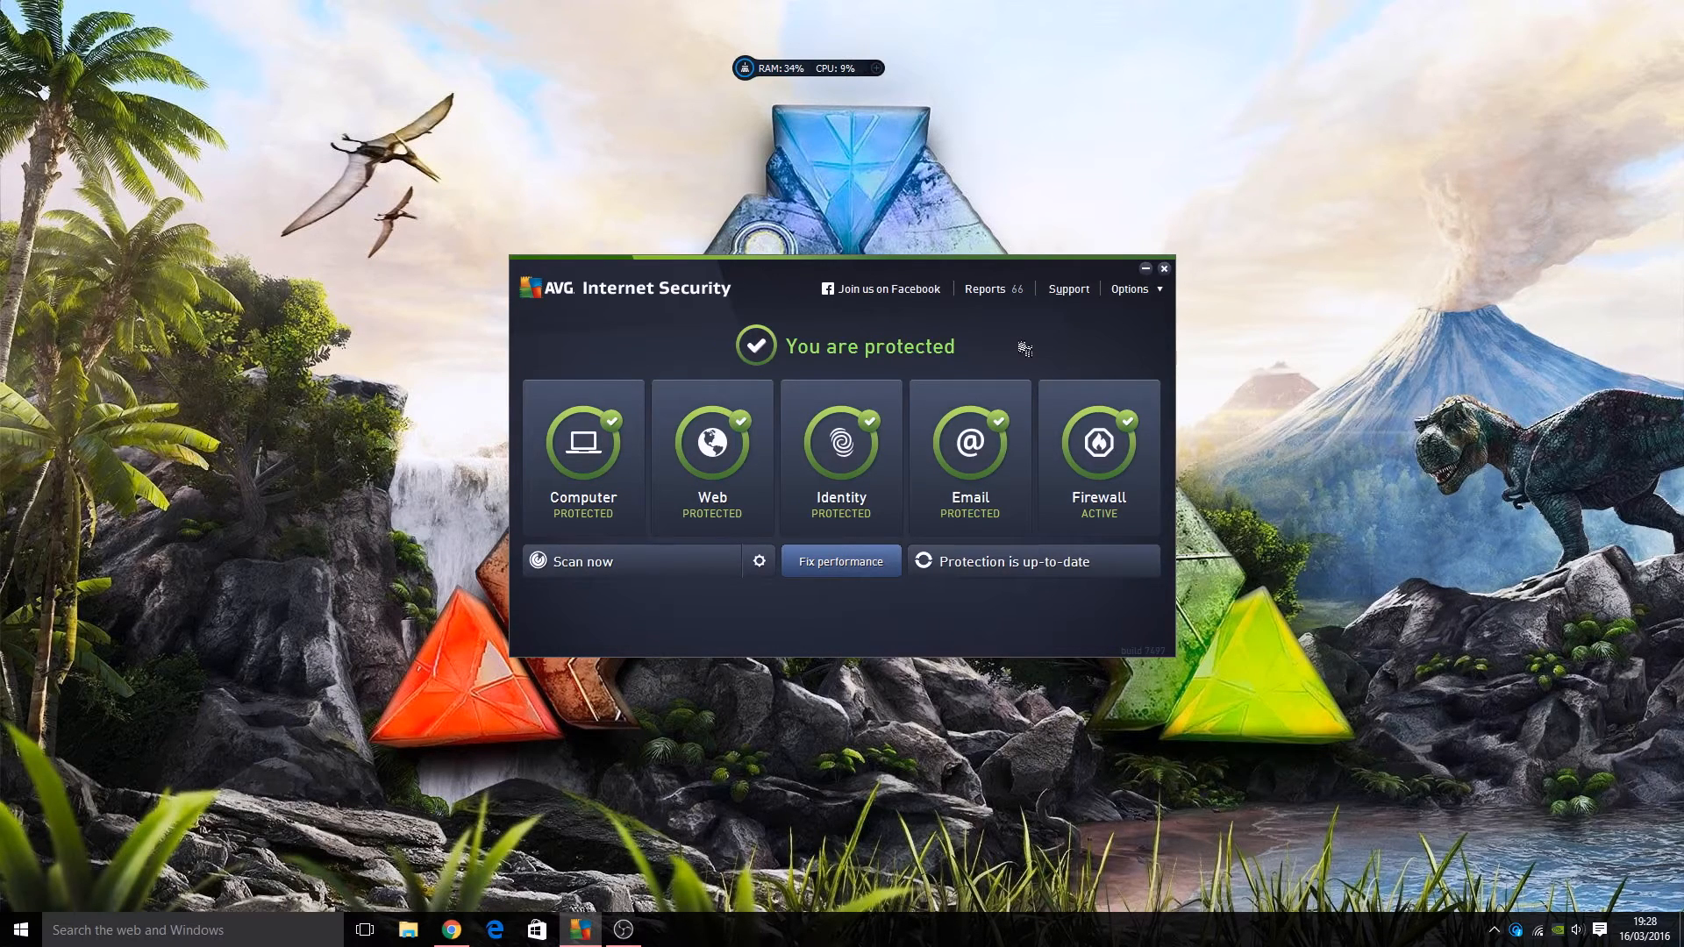
mouse_move(996, 348)
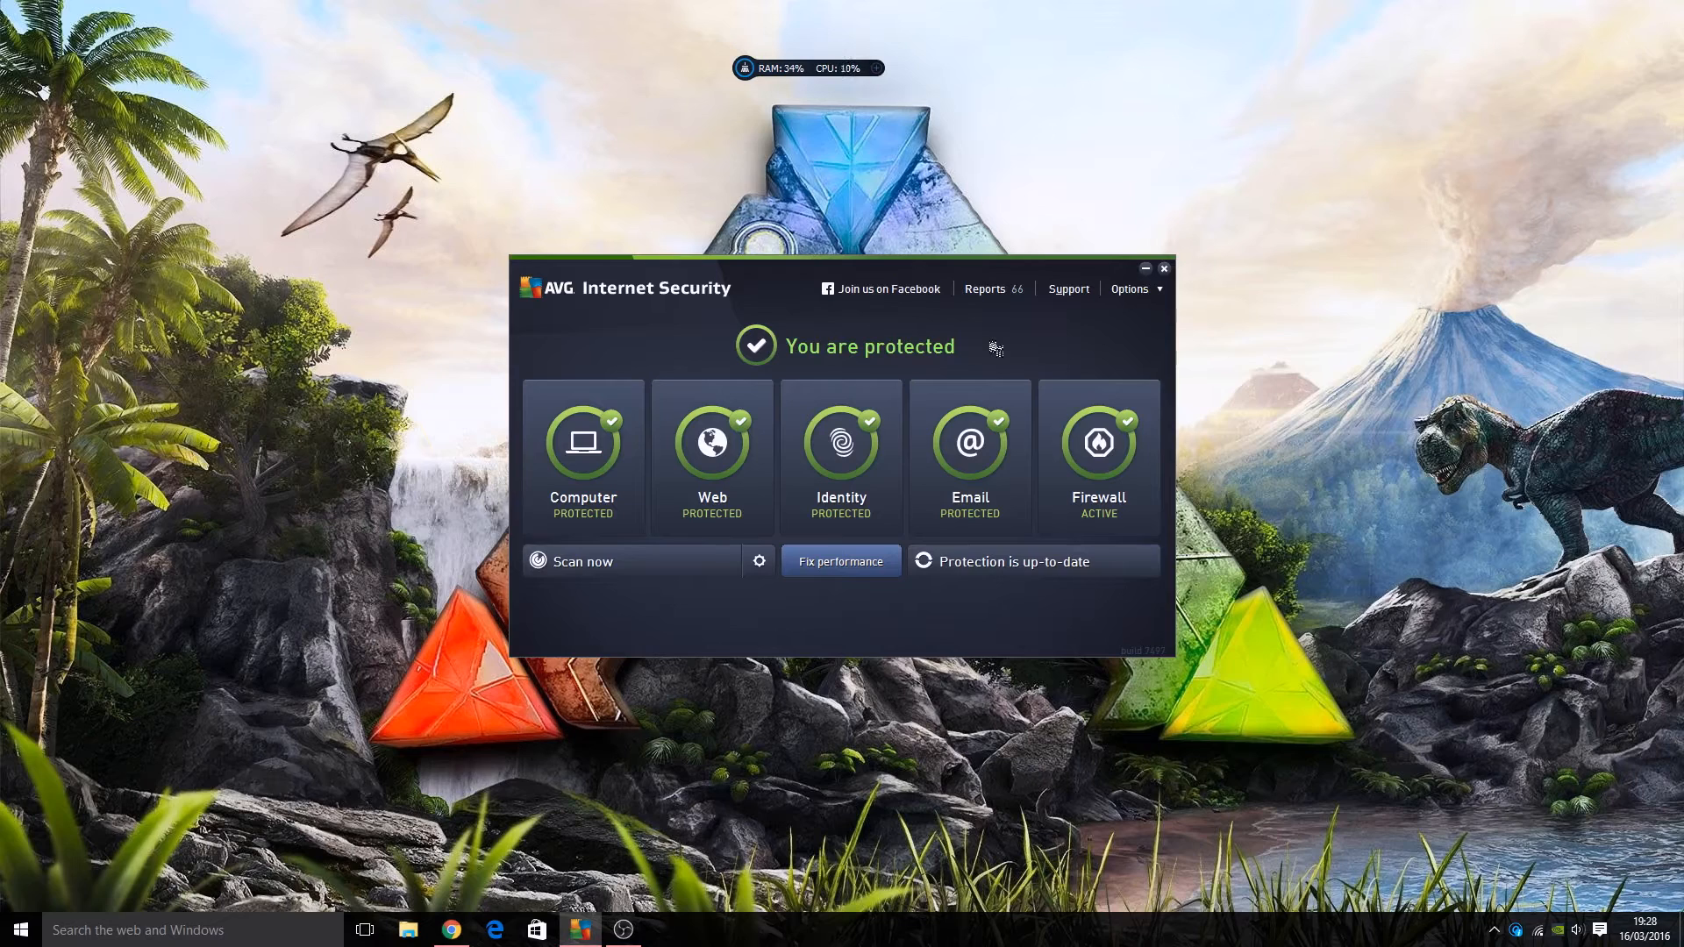